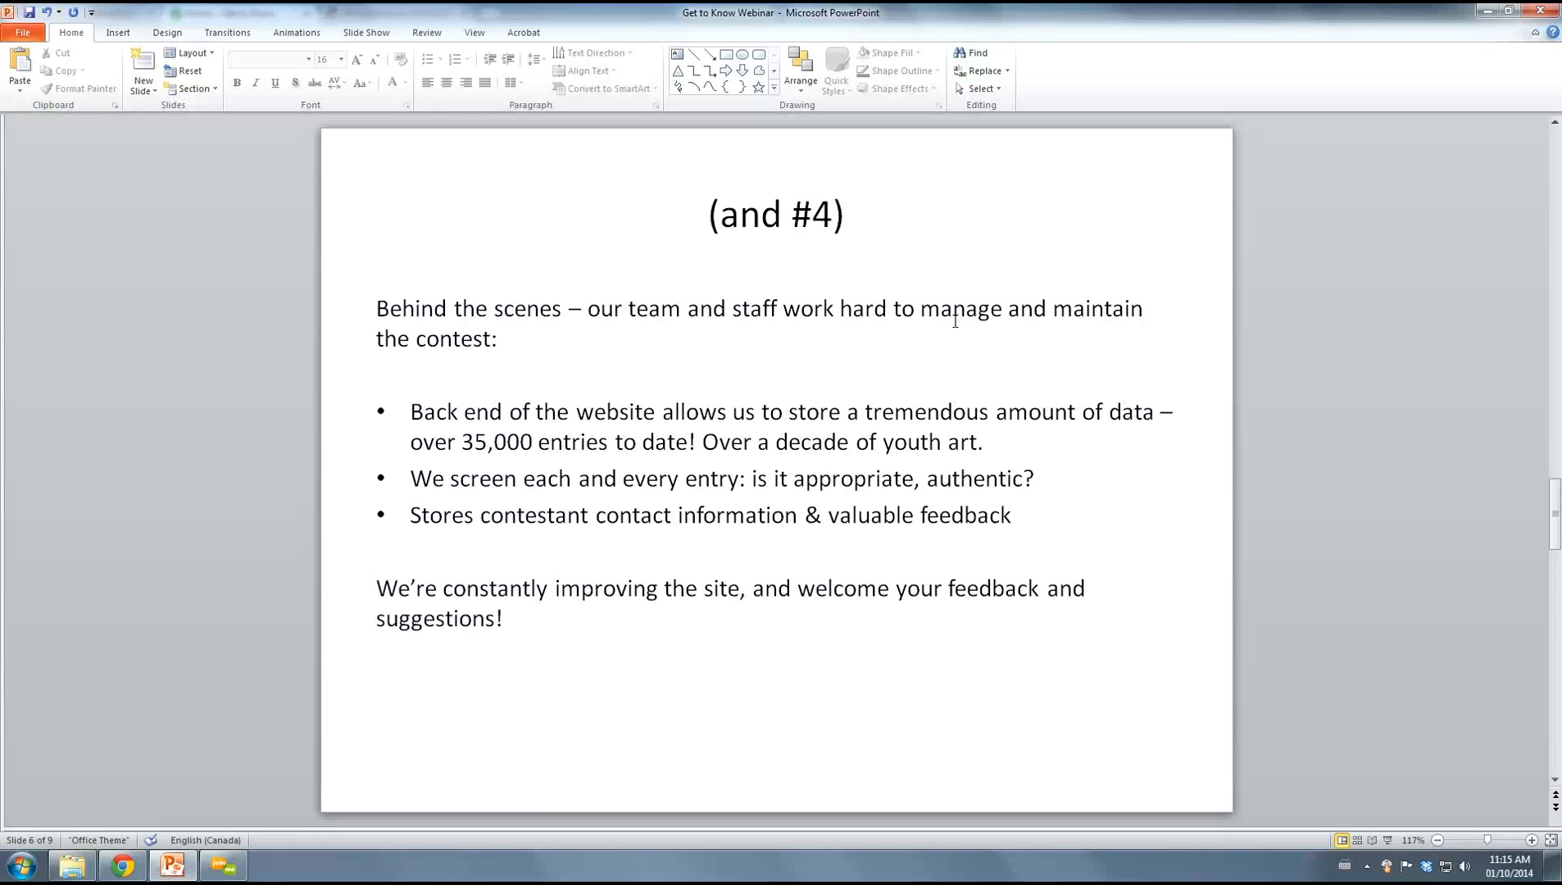
mouse_move(971, 268)
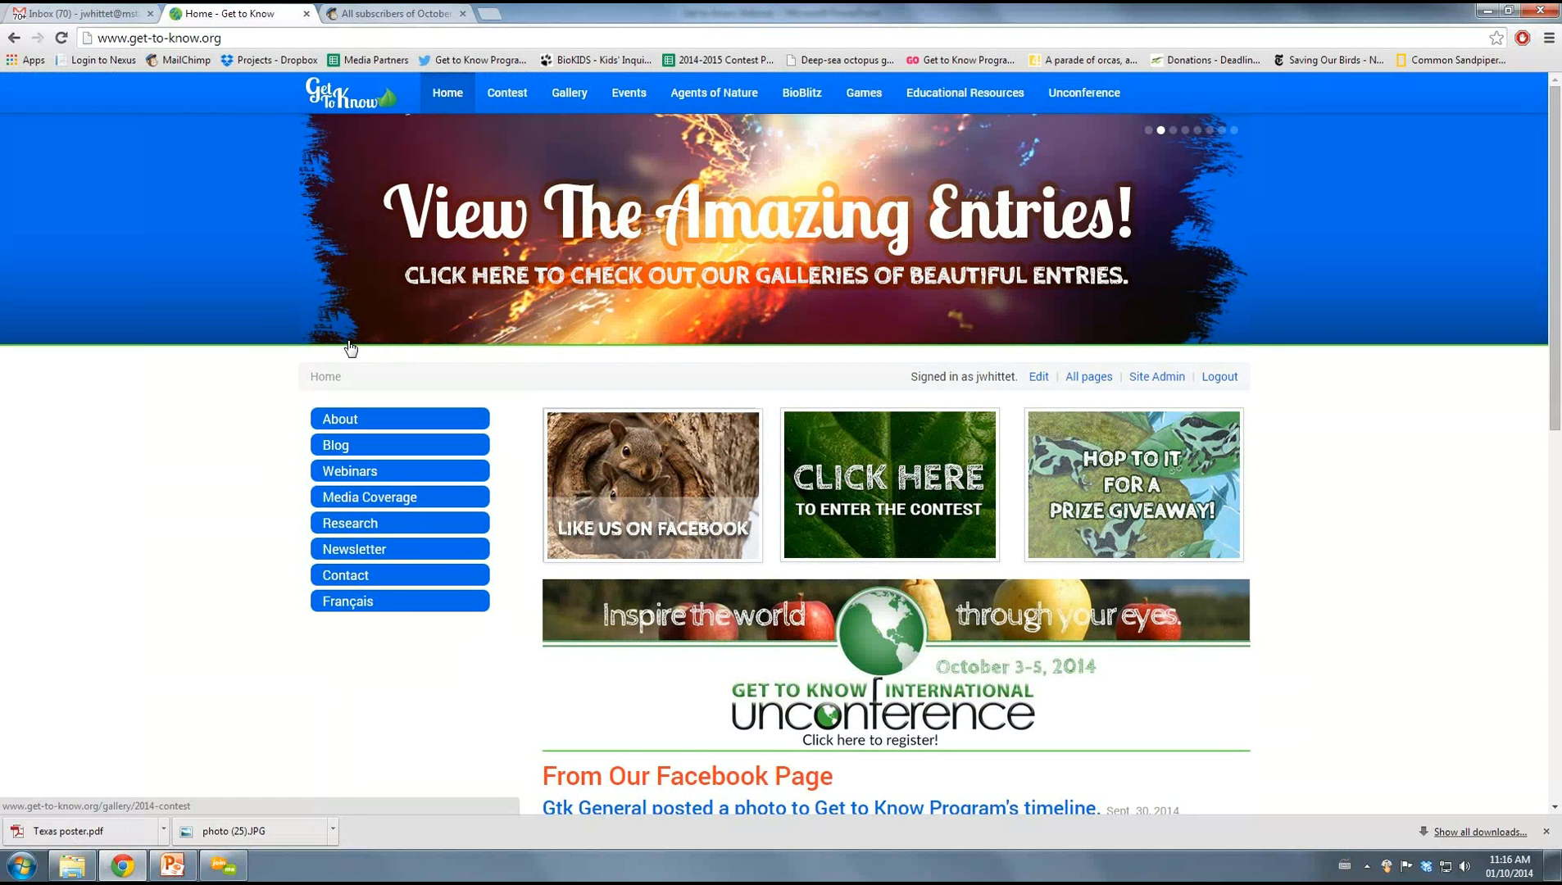
mouse_move(322, 290)
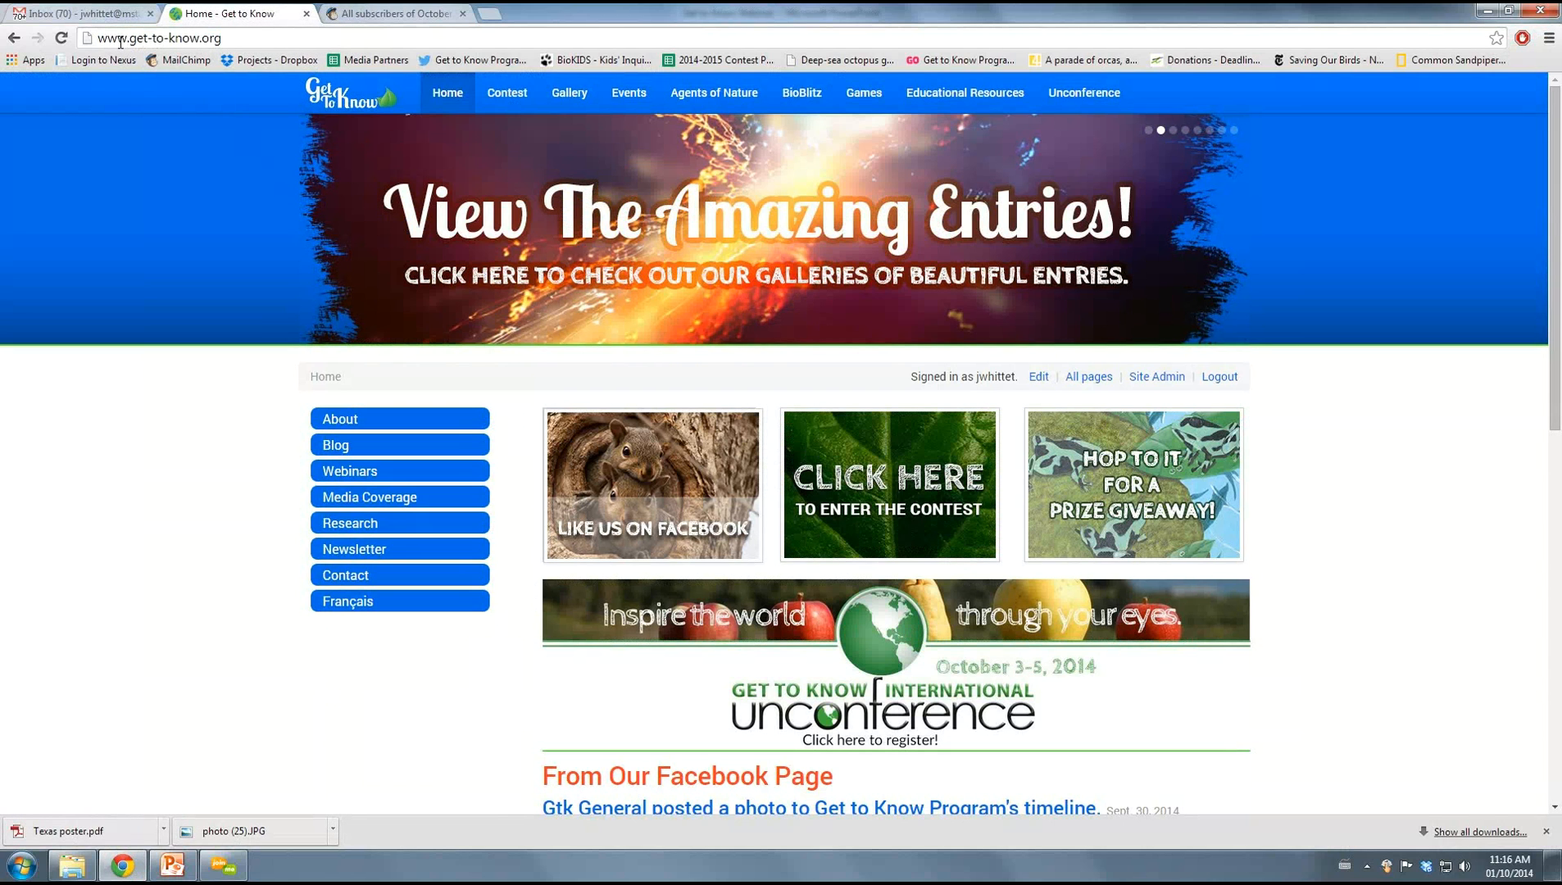
mouse_move(286, 140)
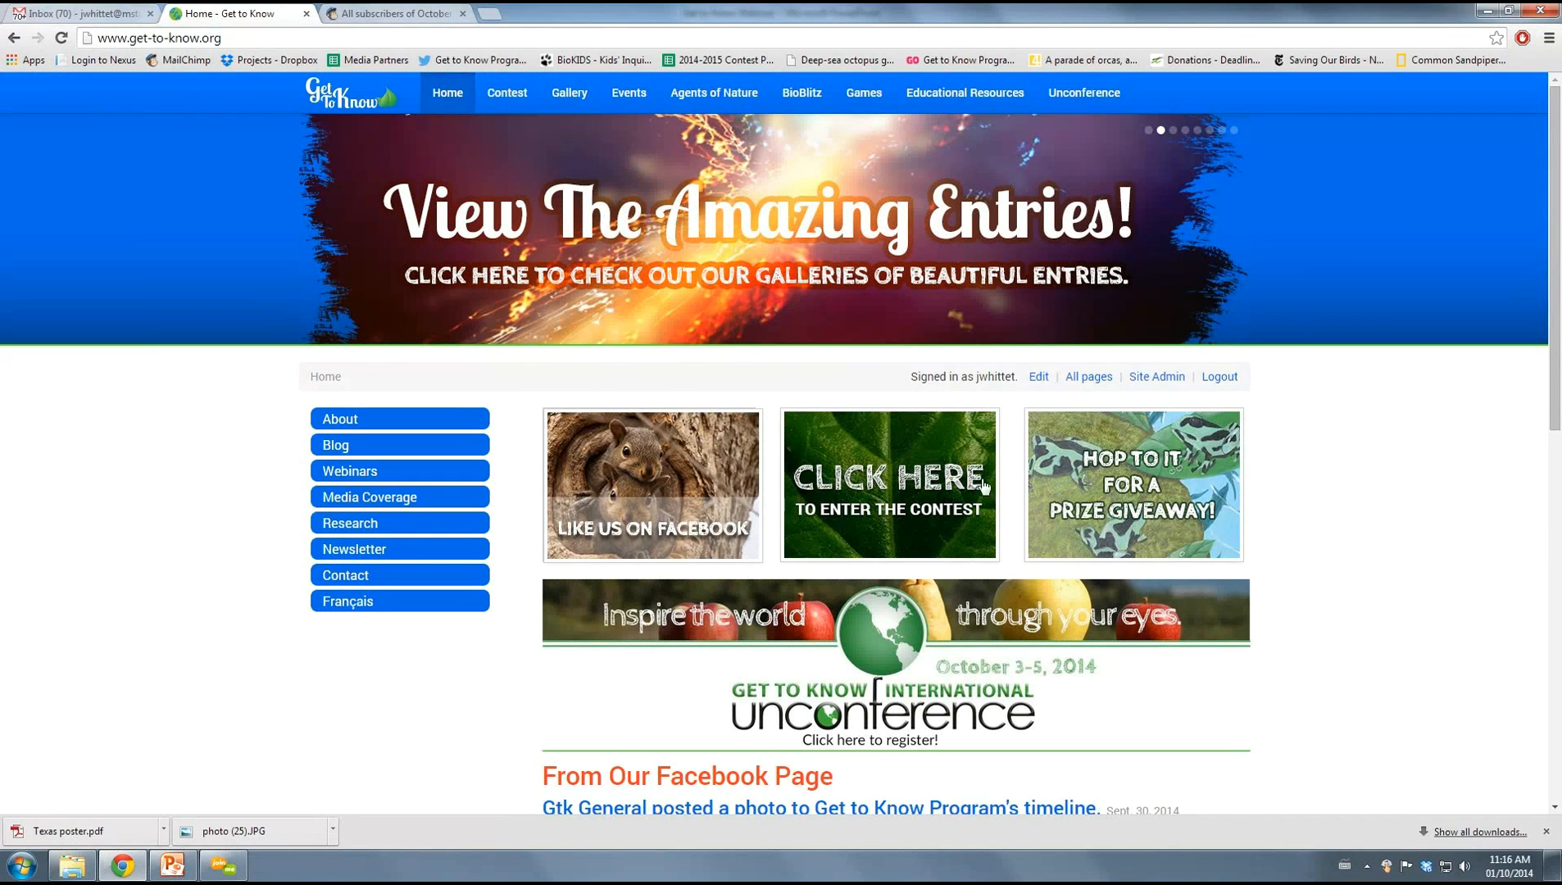
mouse_move(928, 534)
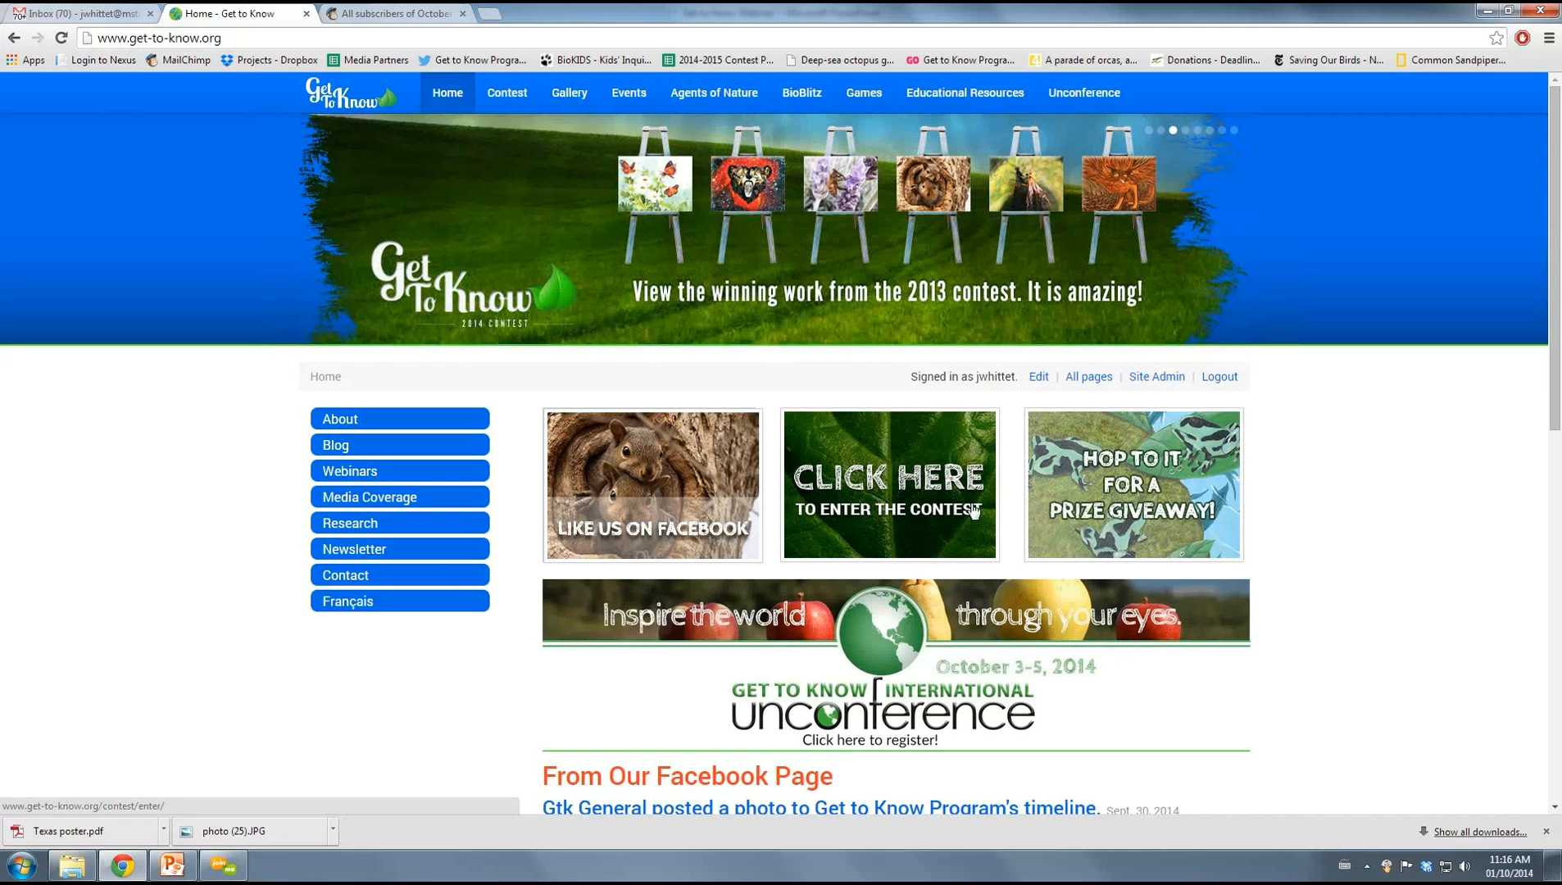
Open the US 'Step 3: Enter Now' contest entry page from the home page tile
left_click(888, 485)
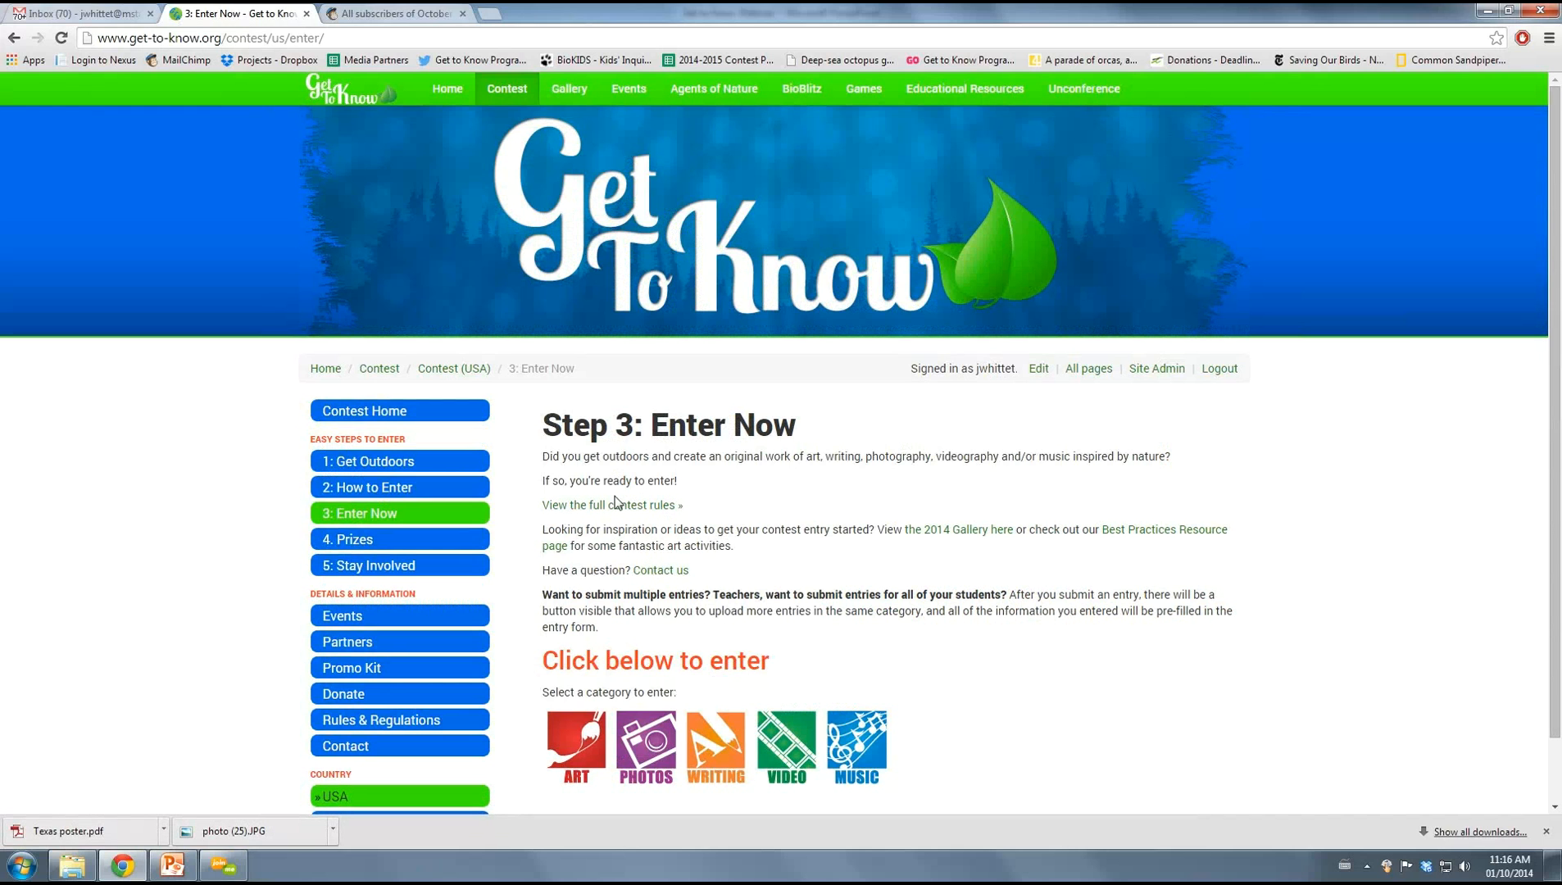
mouse_move(616, 506)
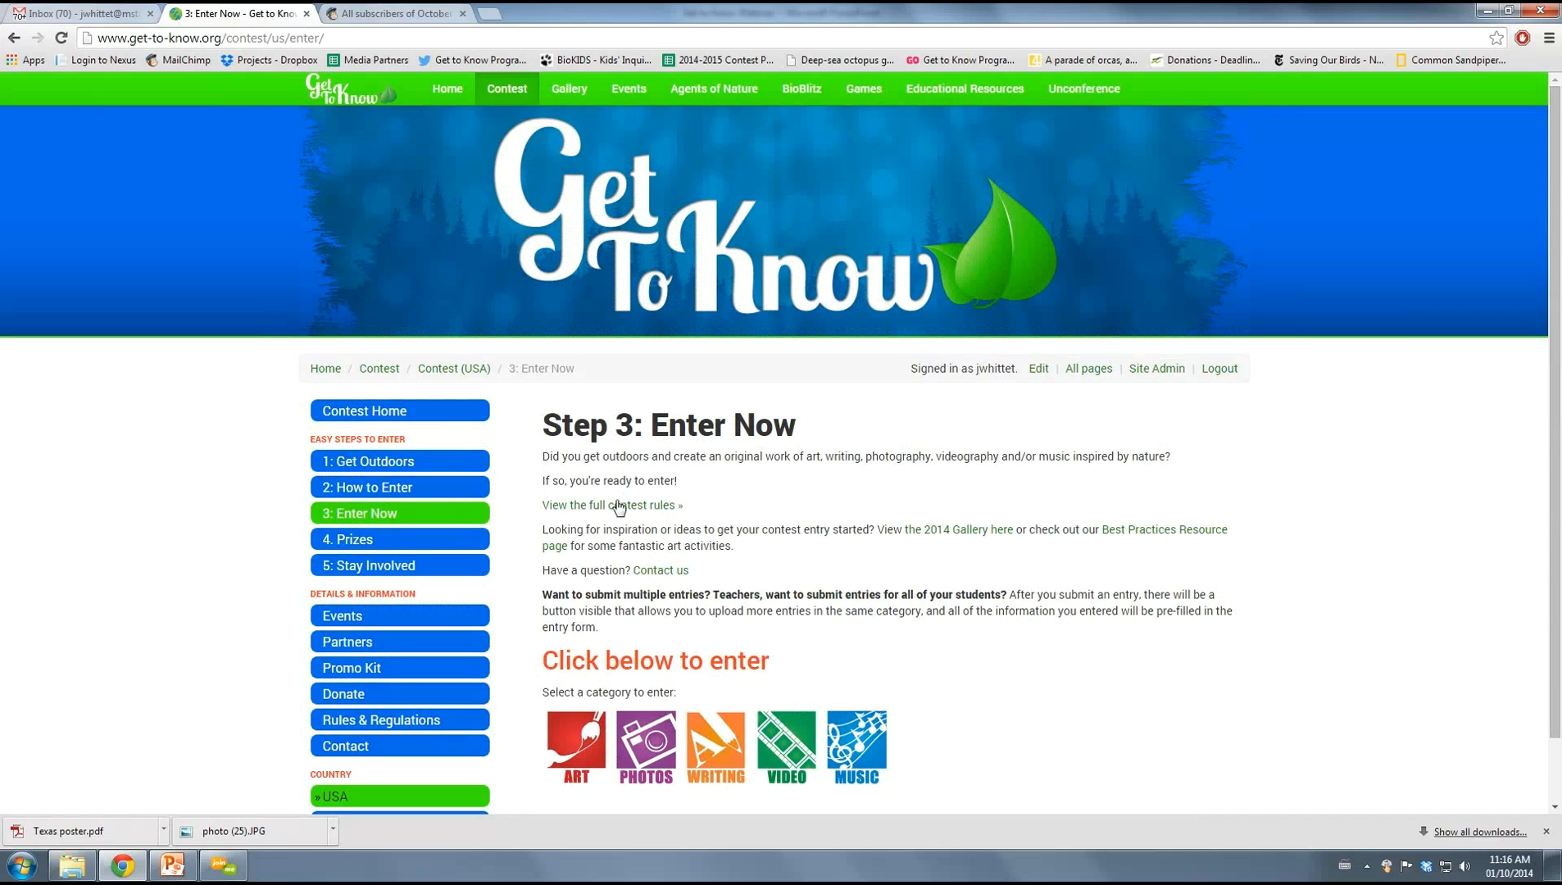
mouse_move(587, 500)
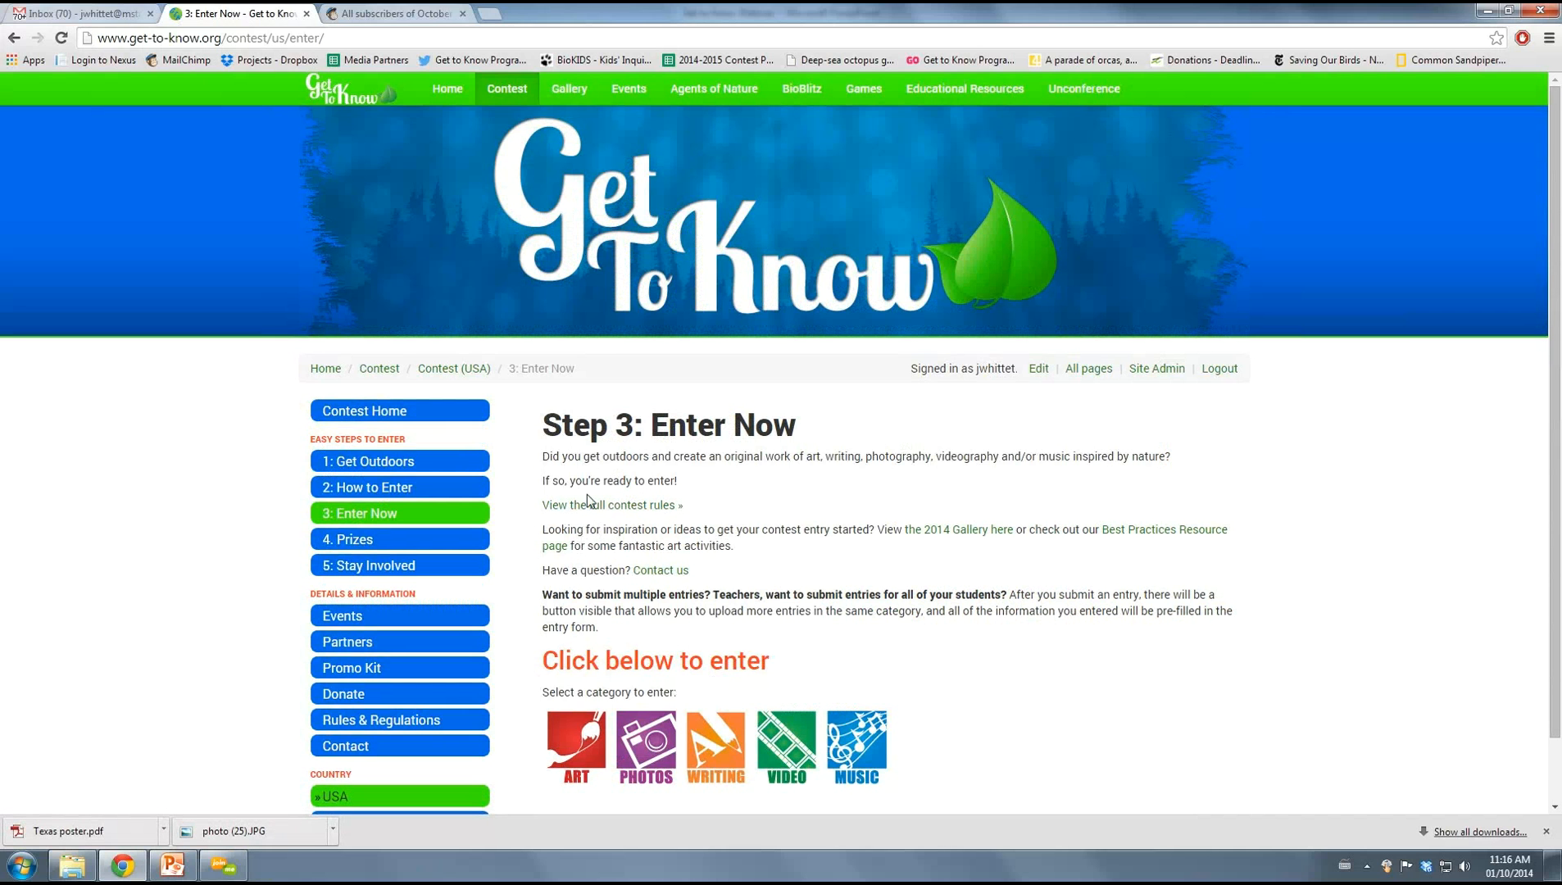
scroll("down", 3)
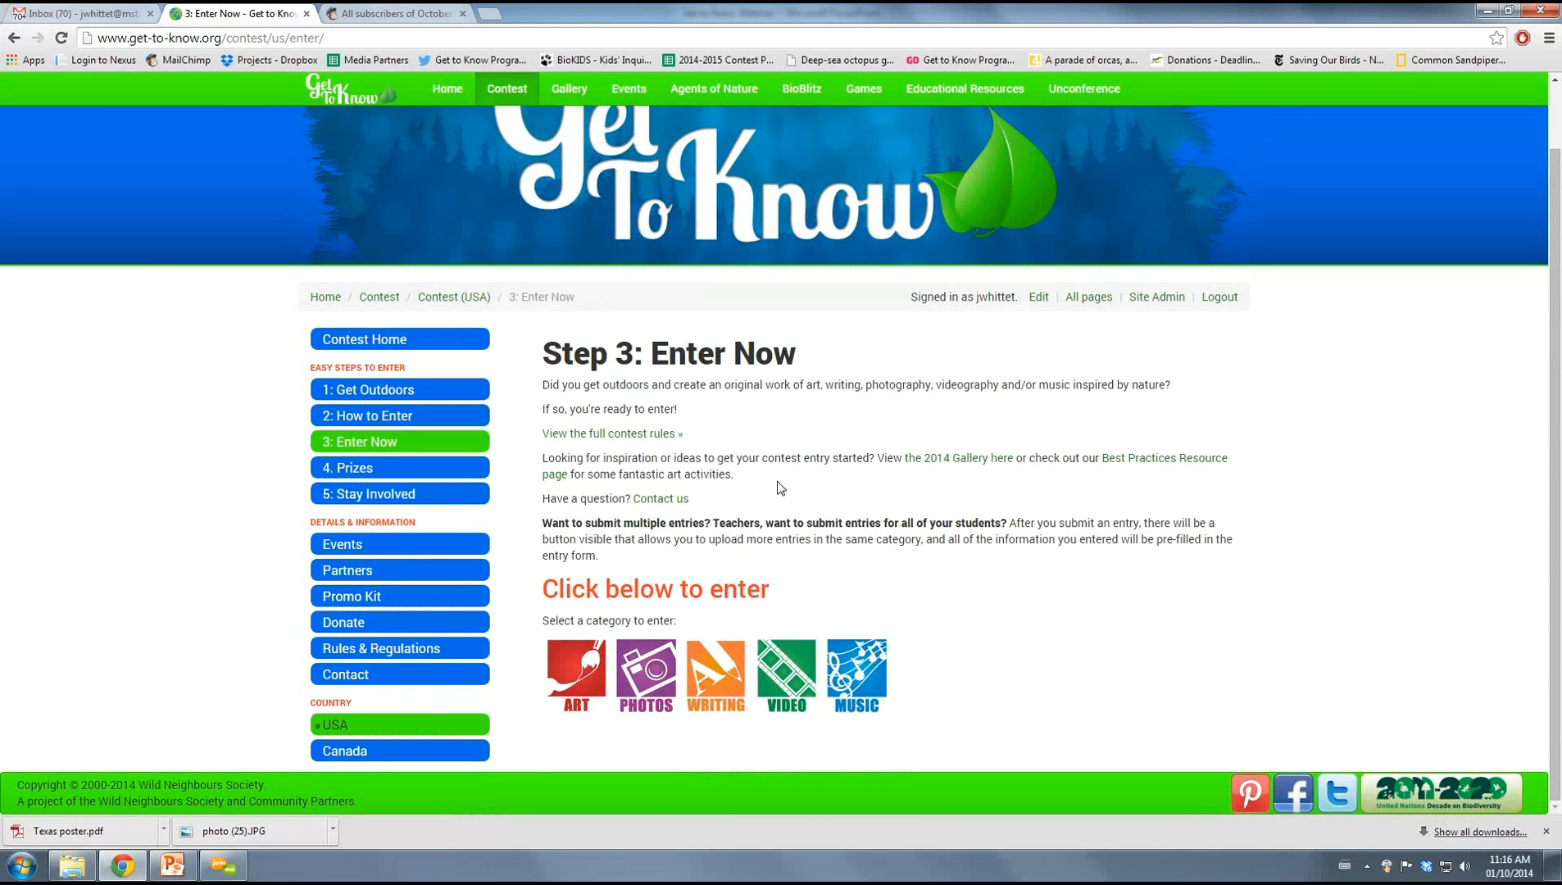
mouse_move(732, 490)
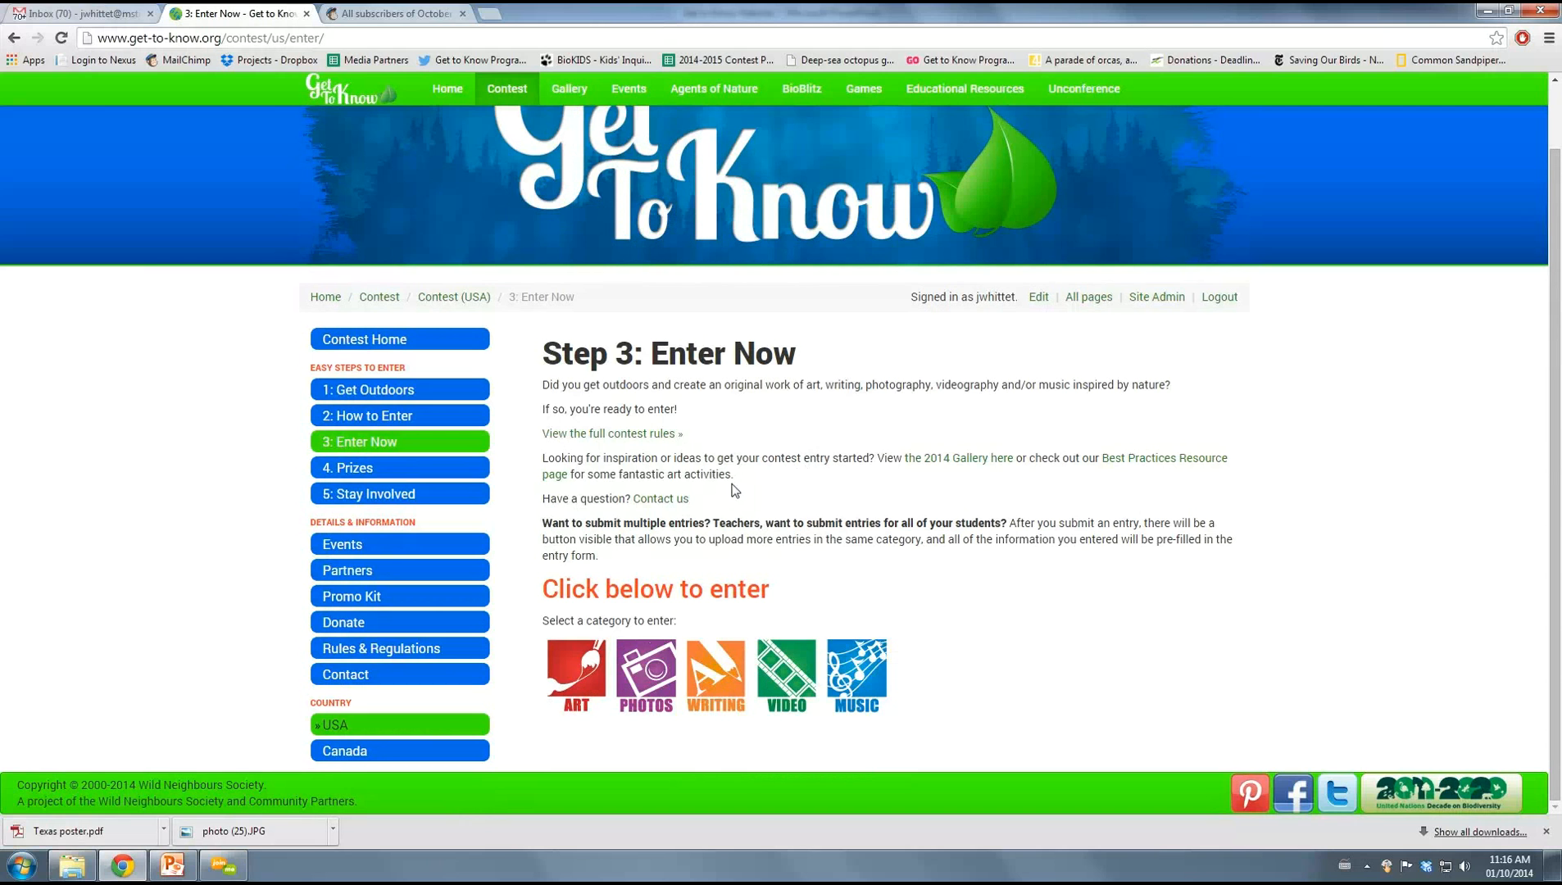
mouse_move(575, 673)
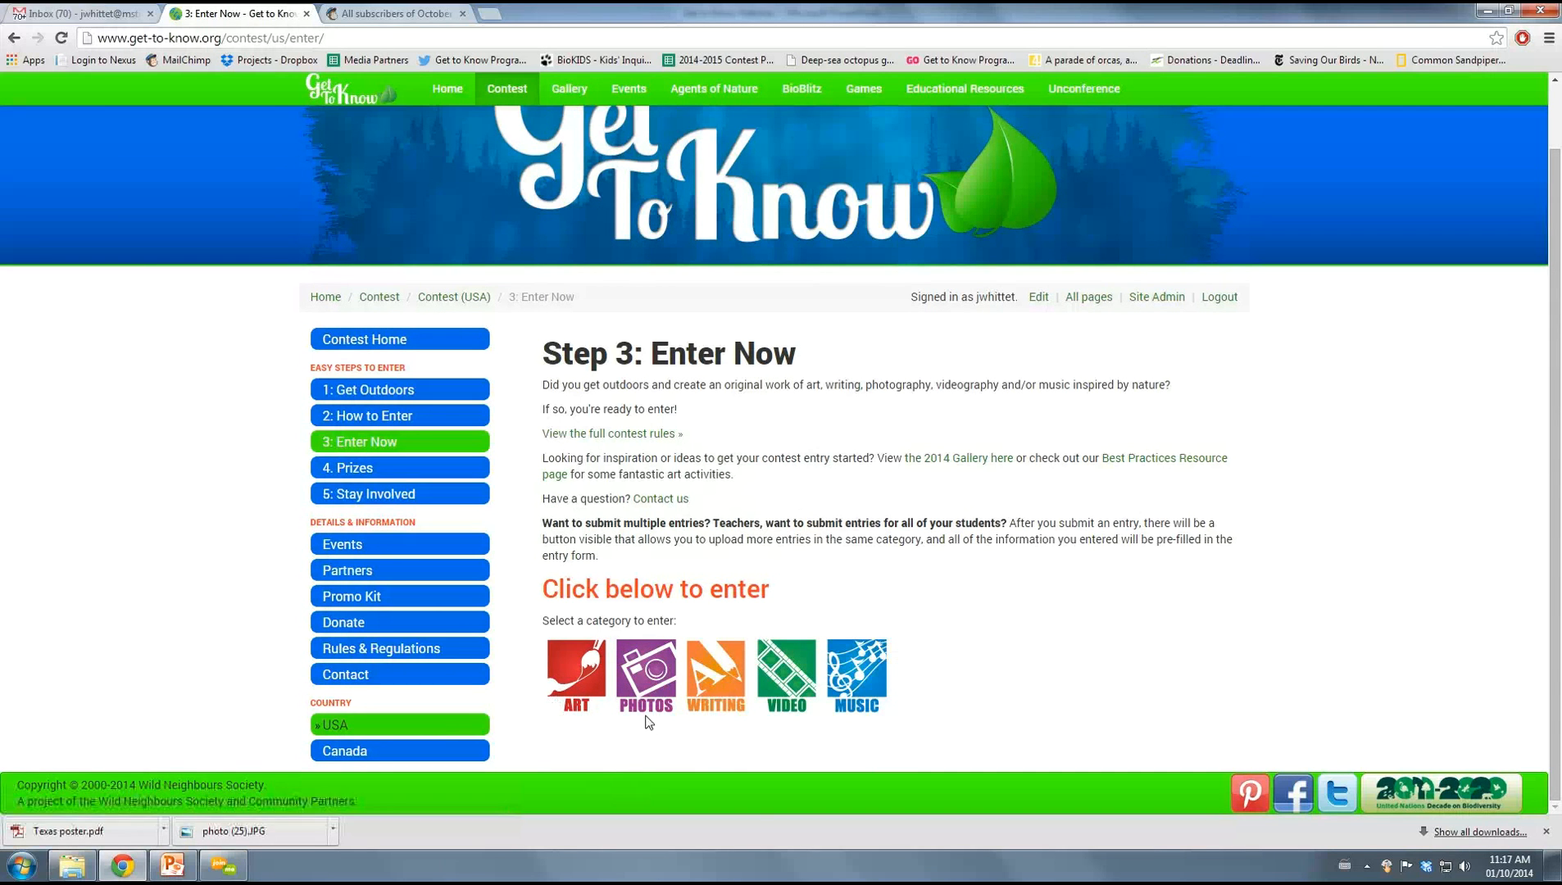
mouse_move(716, 677)
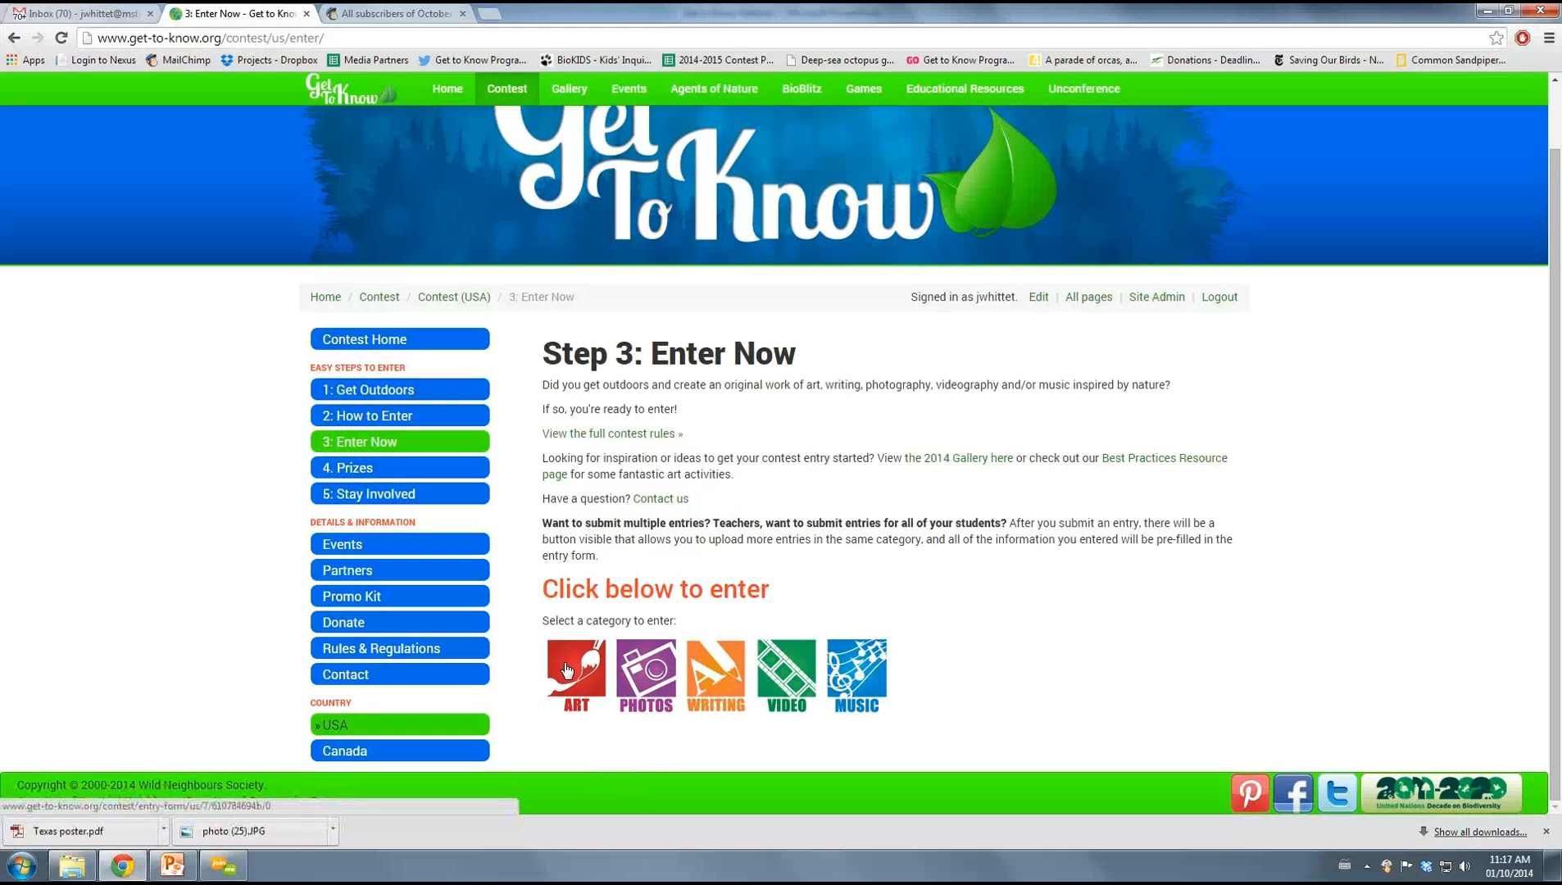
Start an Art entry and tick all five eligibility statements, from age 19-or-under to U.S.A. residence
left_click(575, 674)
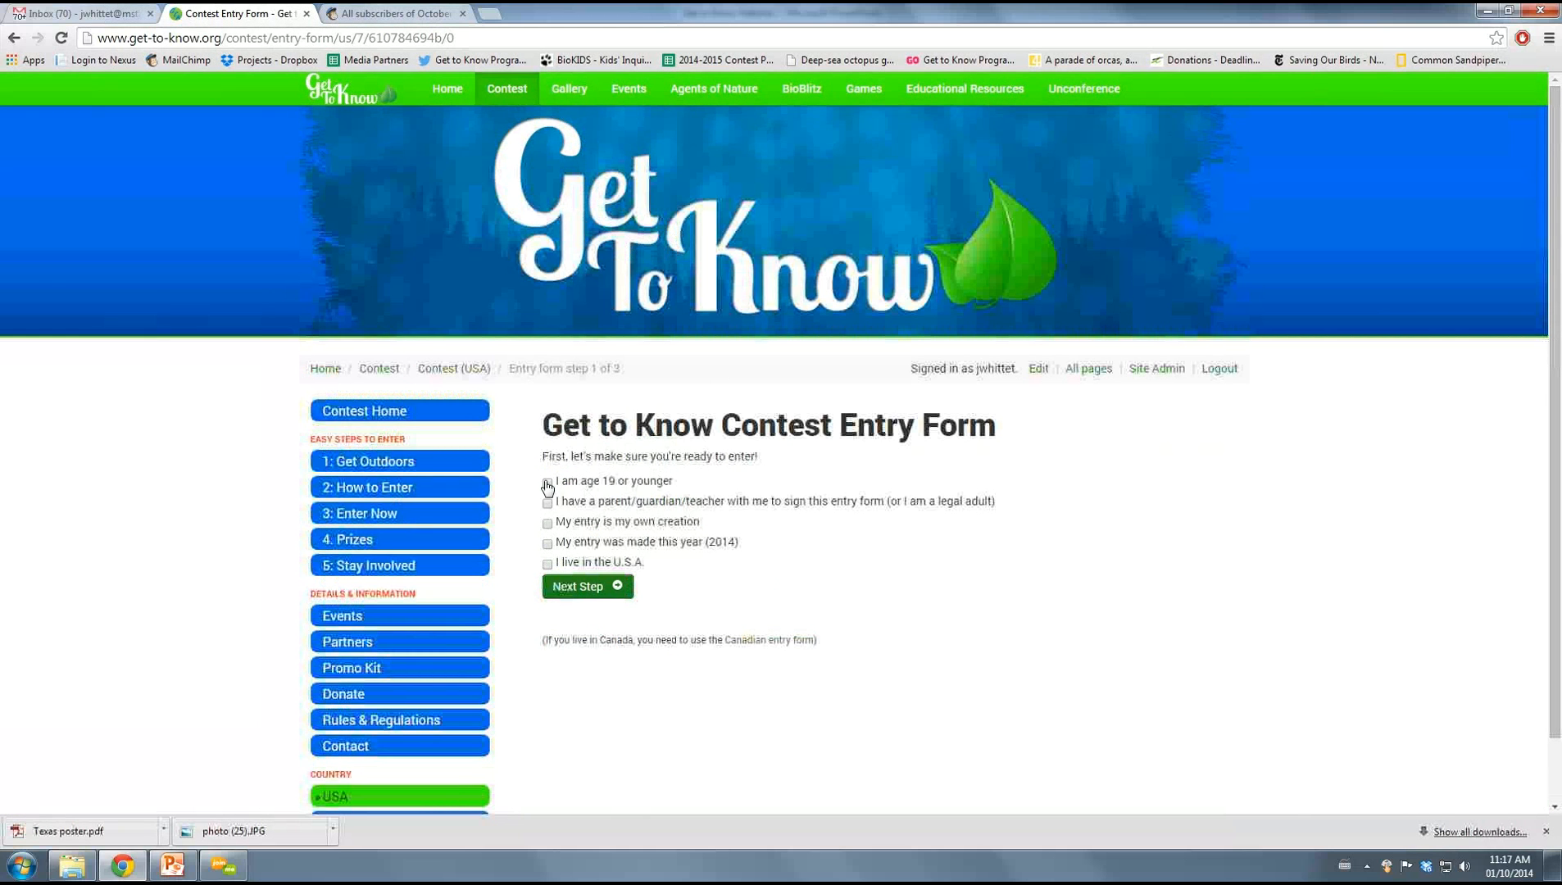
left_click(547, 481)
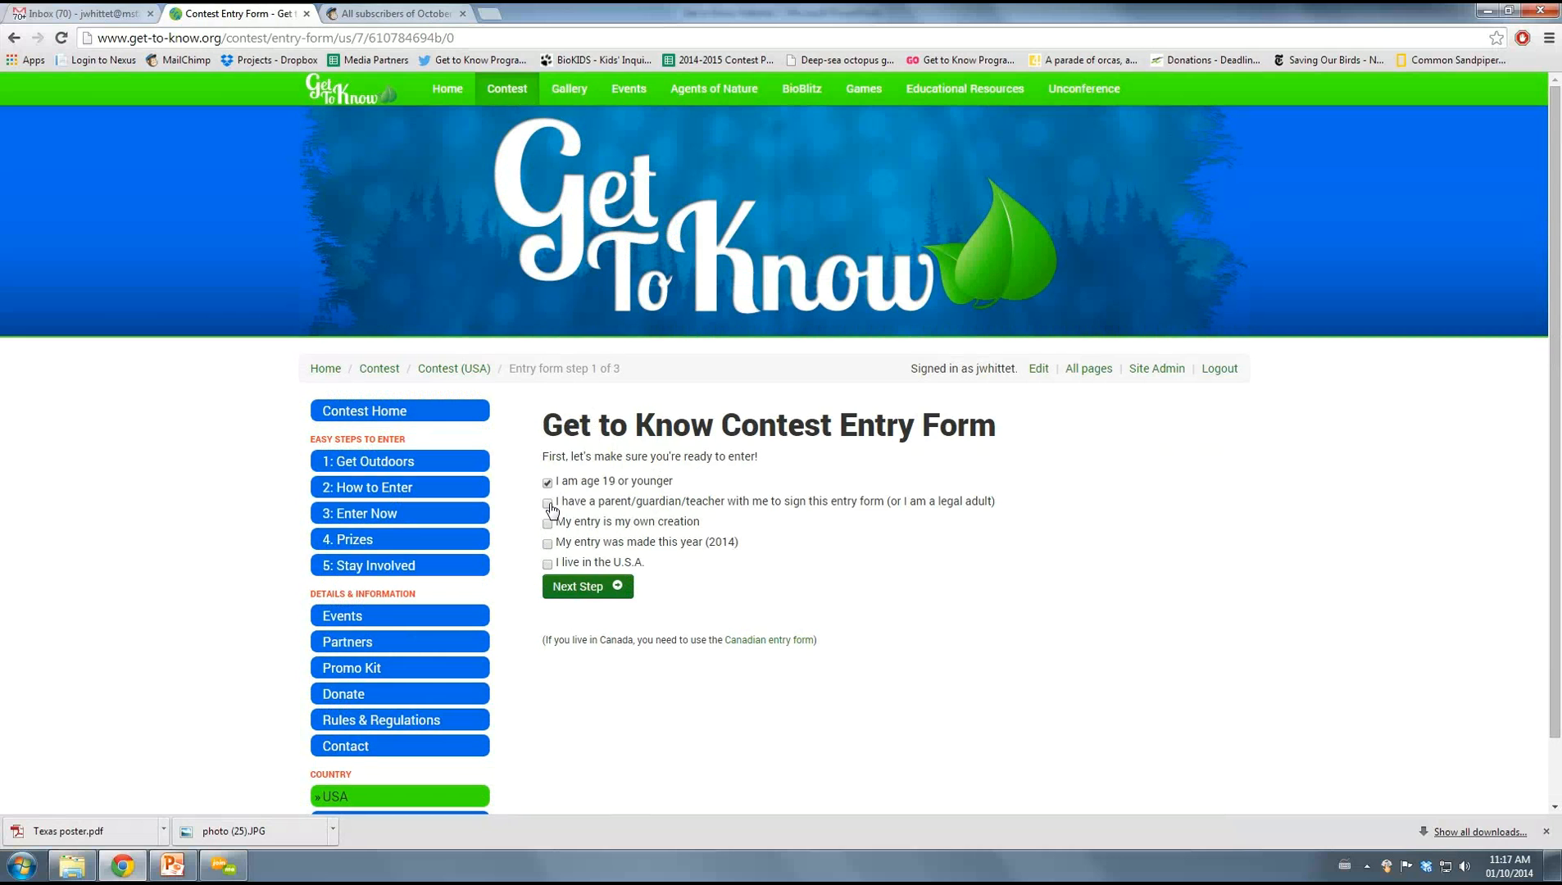
left_click(546, 501)
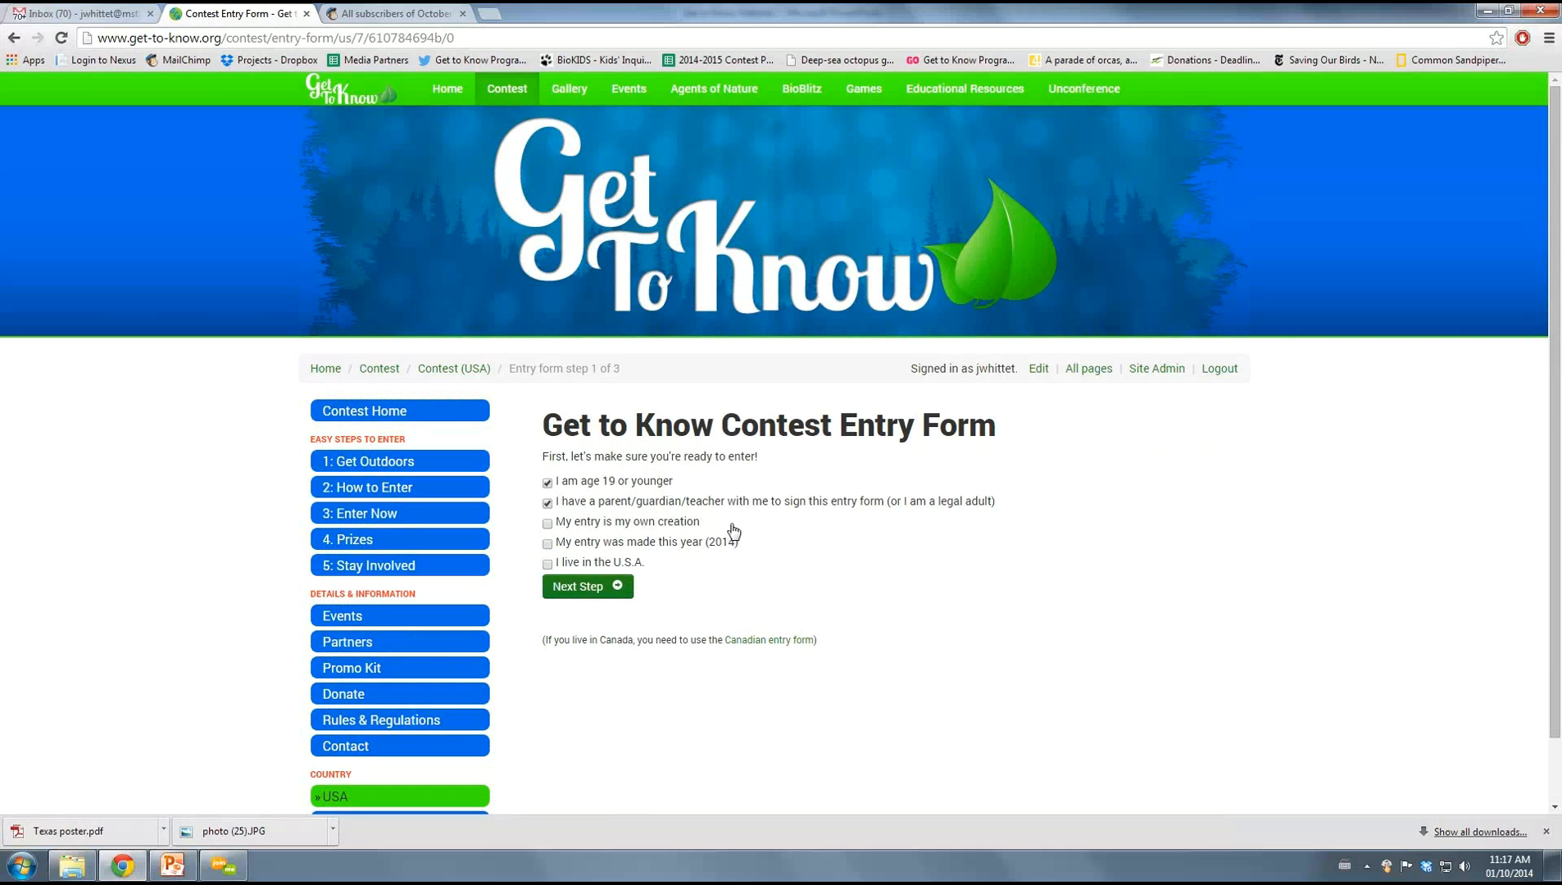
mouse_move(534, 529)
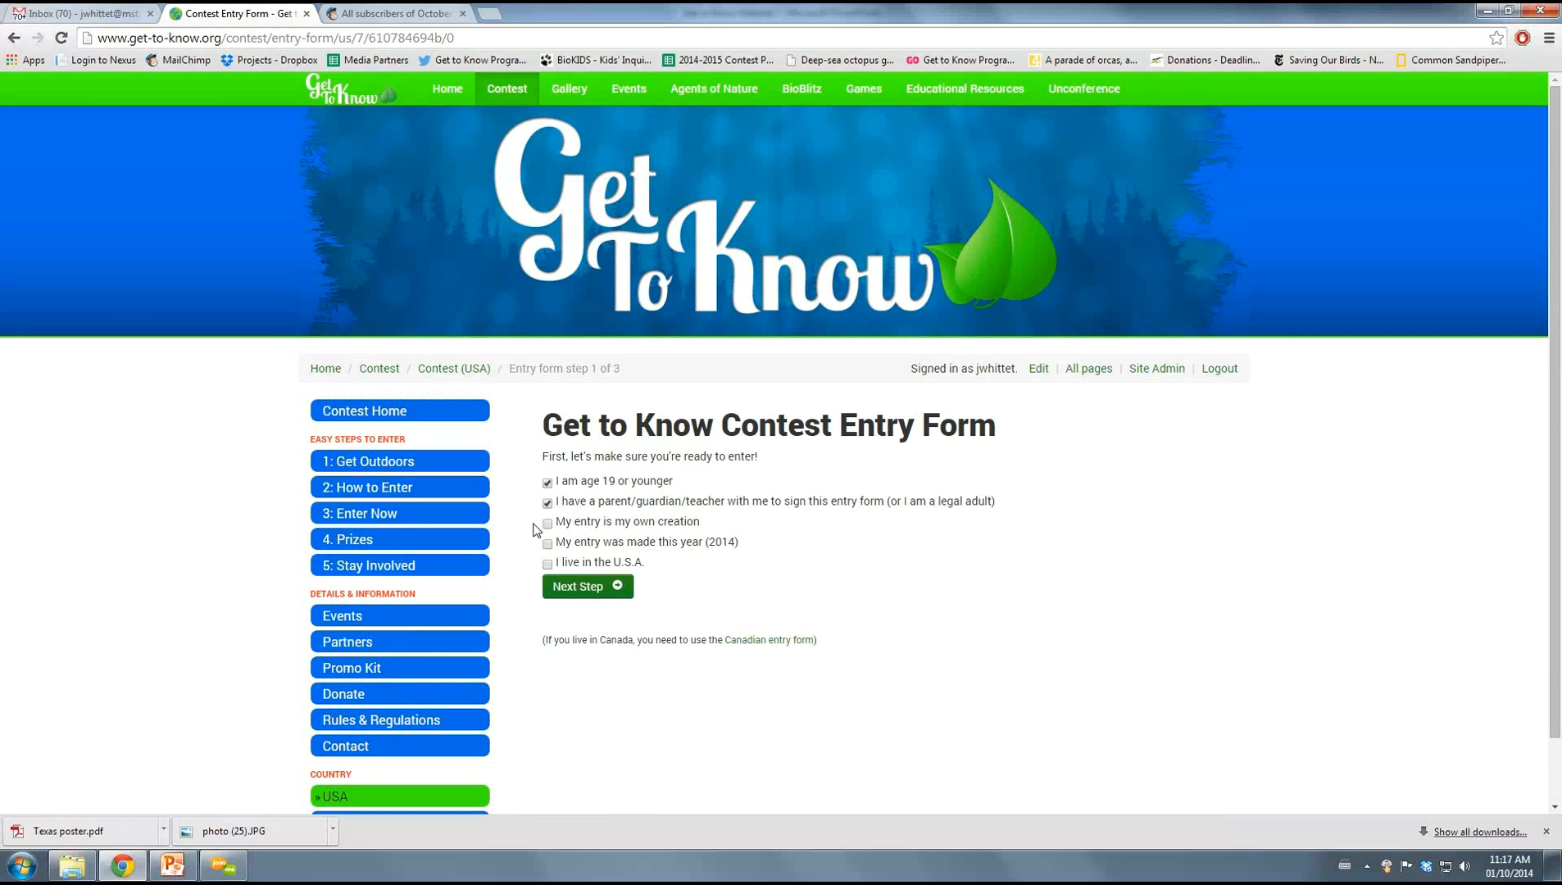
left_click(545, 522)
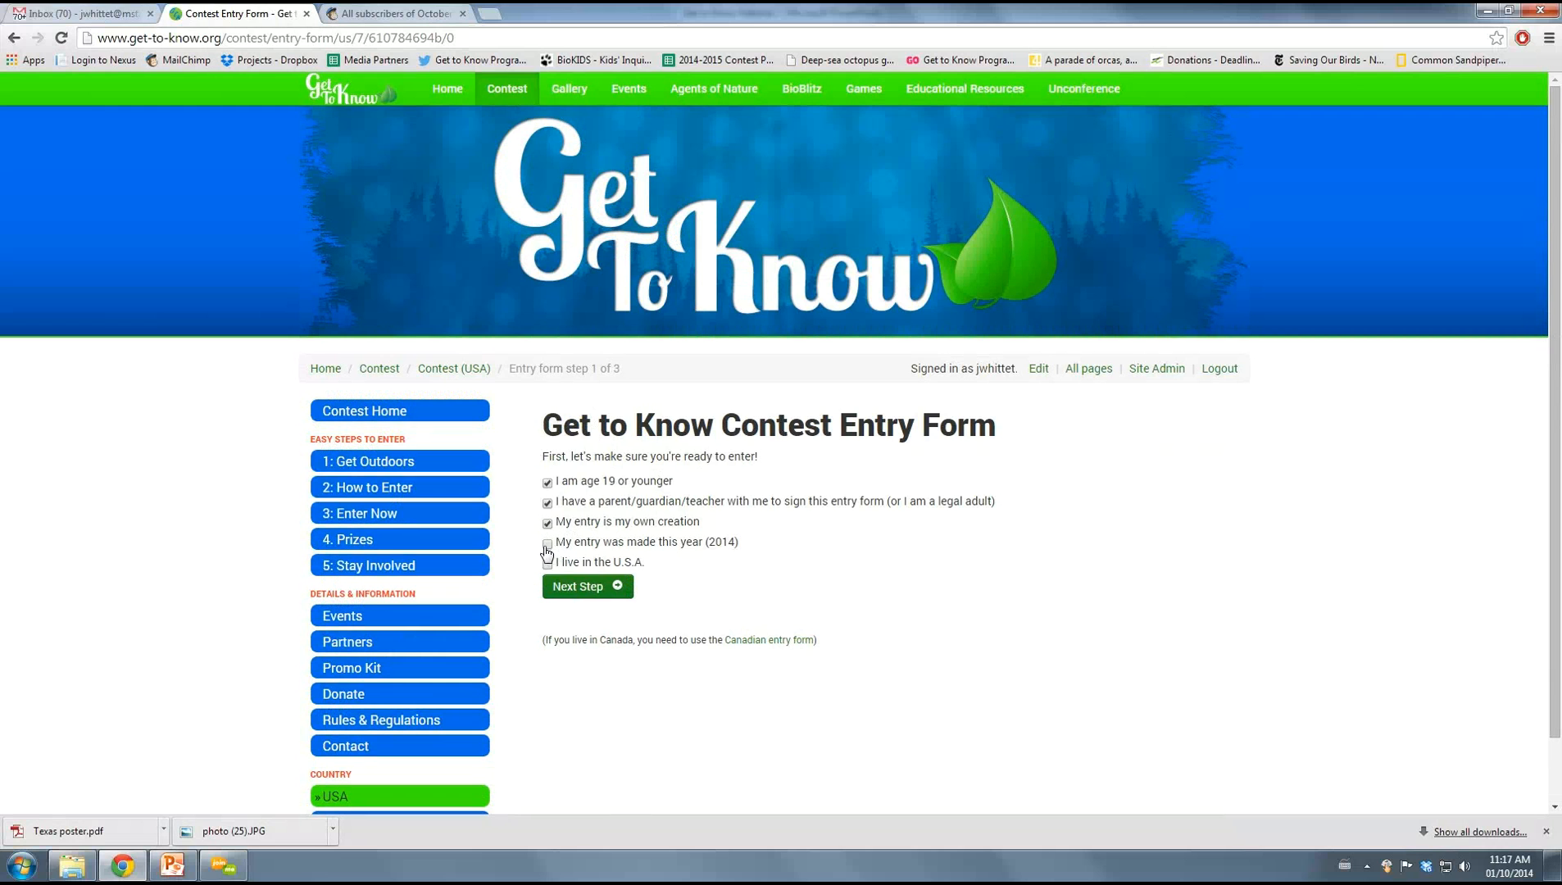
left_click(547, 543)
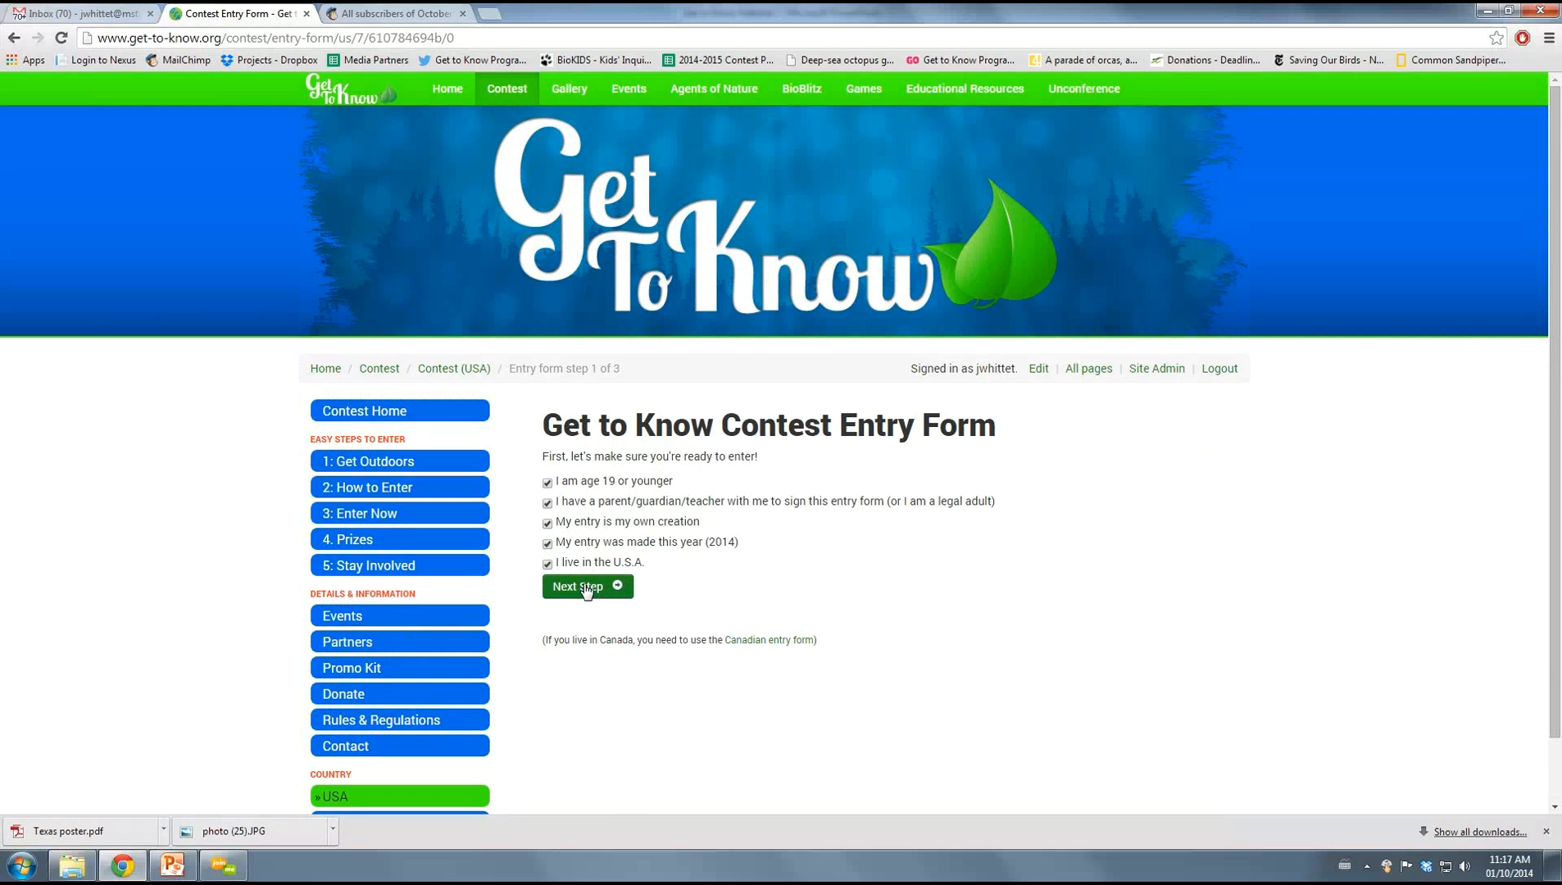
left_click(585, 586)
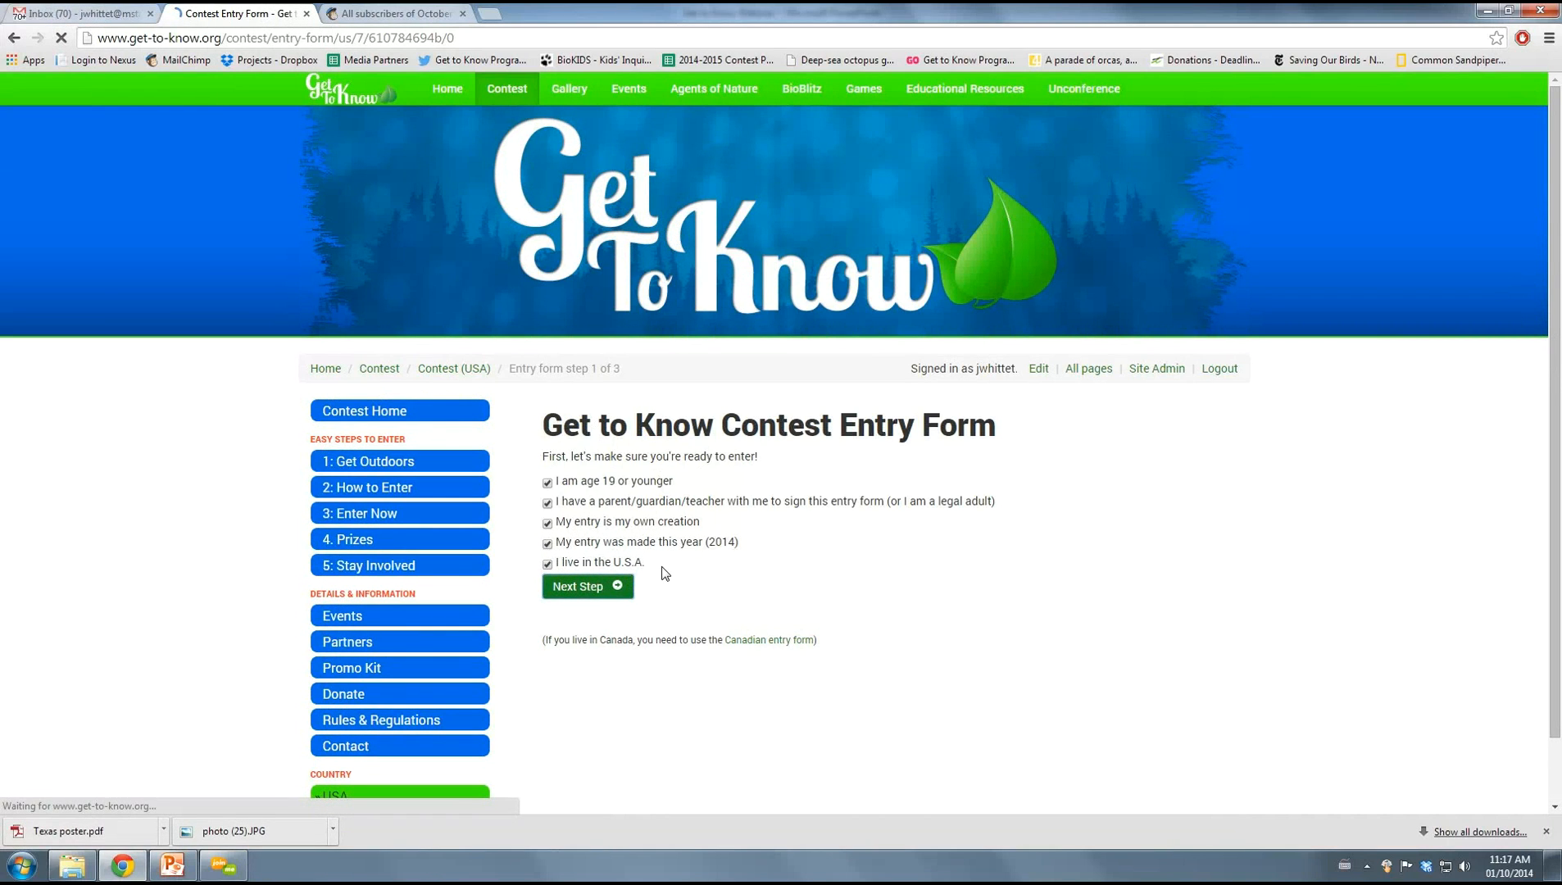
On step 2, attach the 'Julie's Ruddy Duck' JPEG and send it for upload
left_click(586, 586)
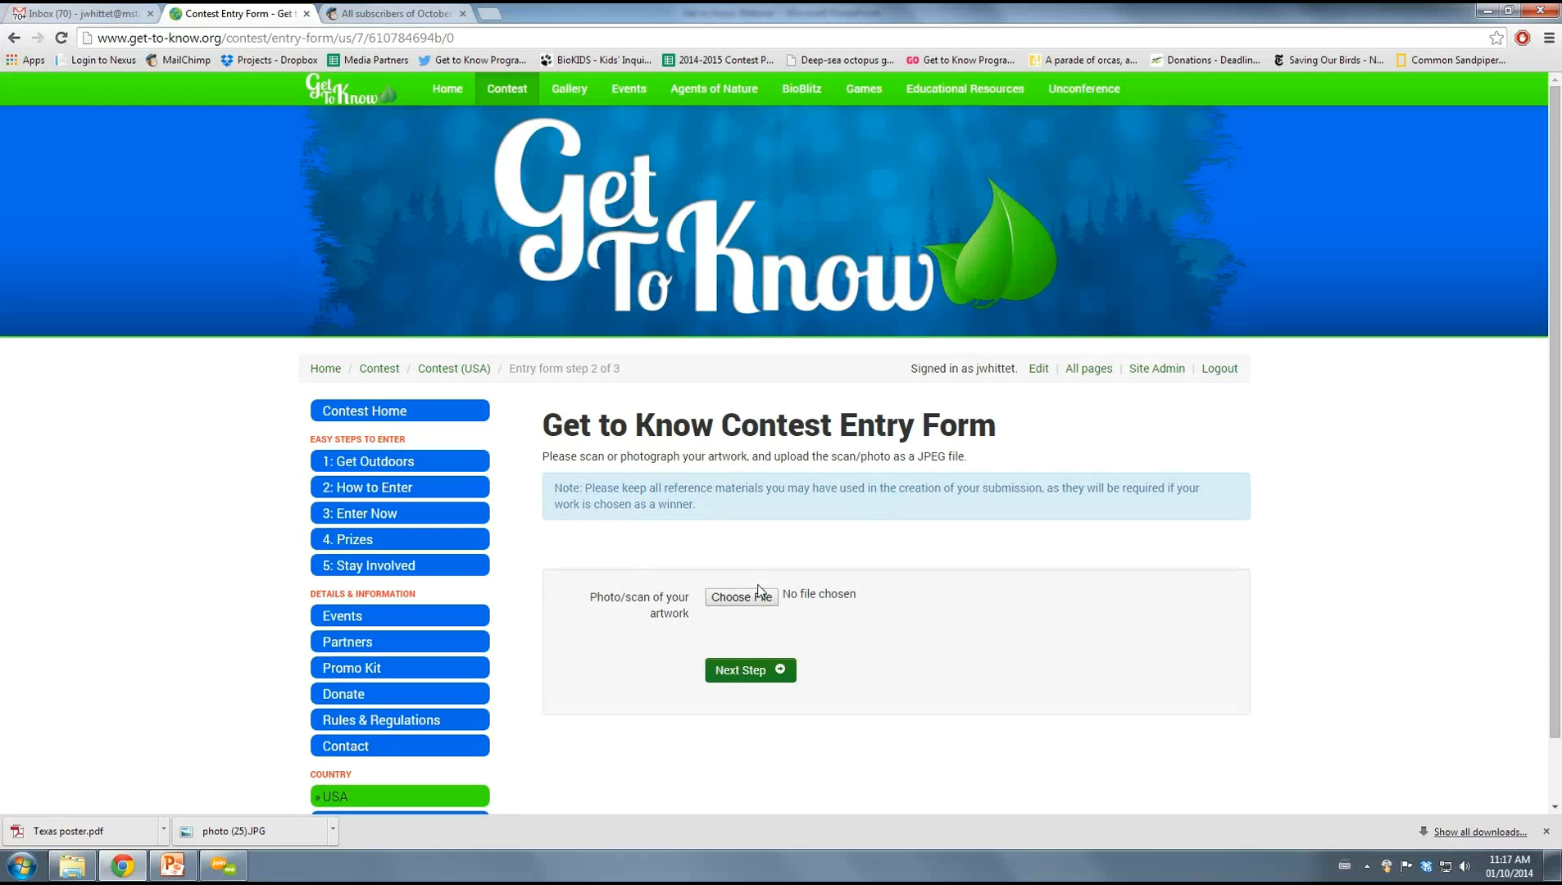
left_click(740, 596)
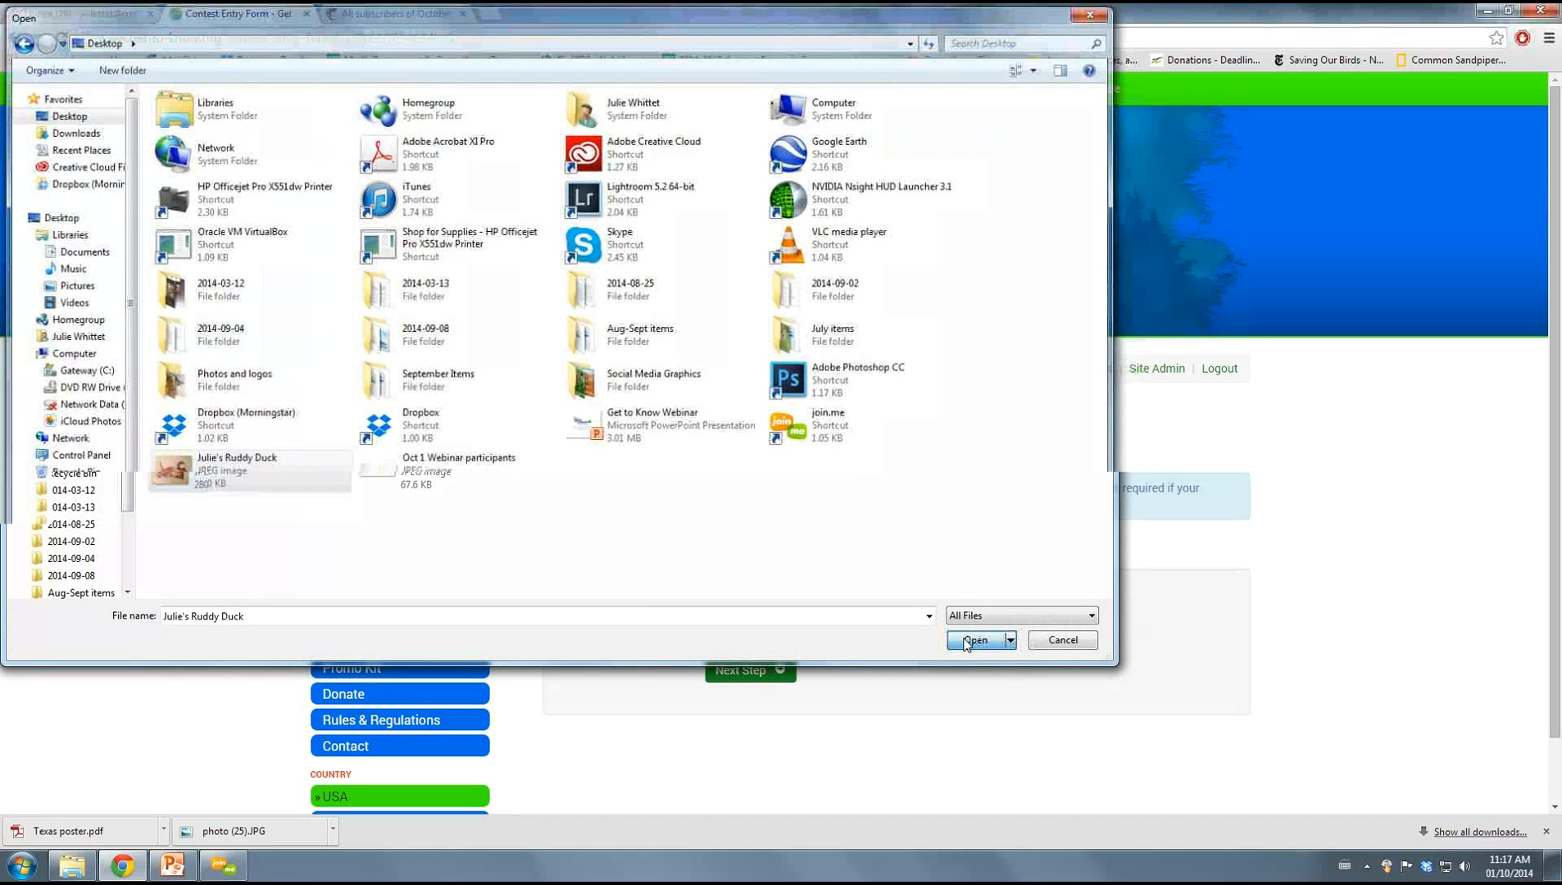
left_click(976, 640)
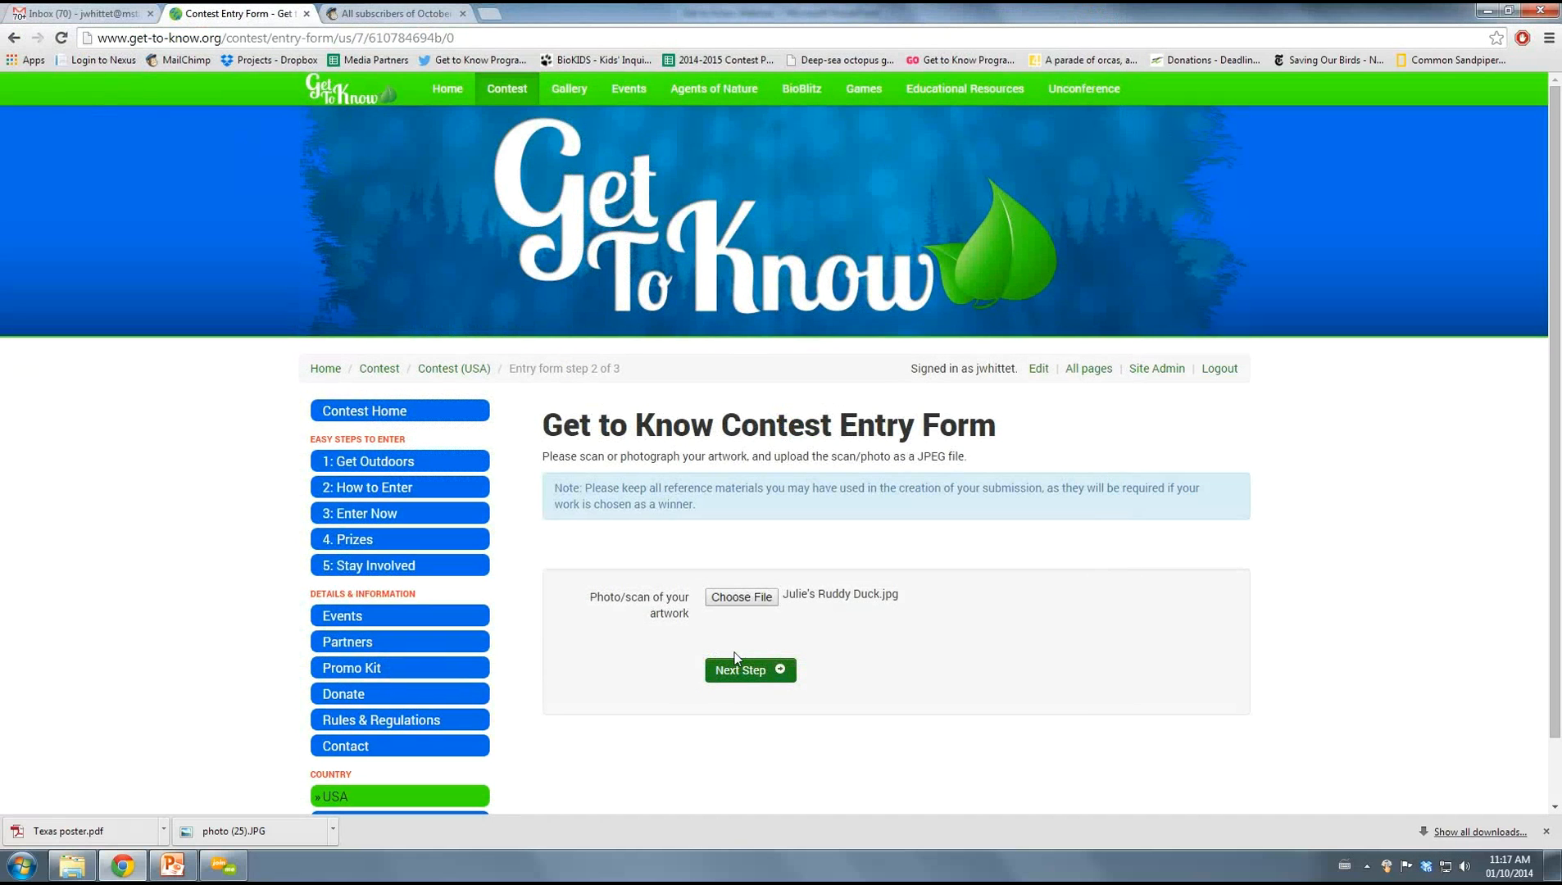
scroll("down", 3)
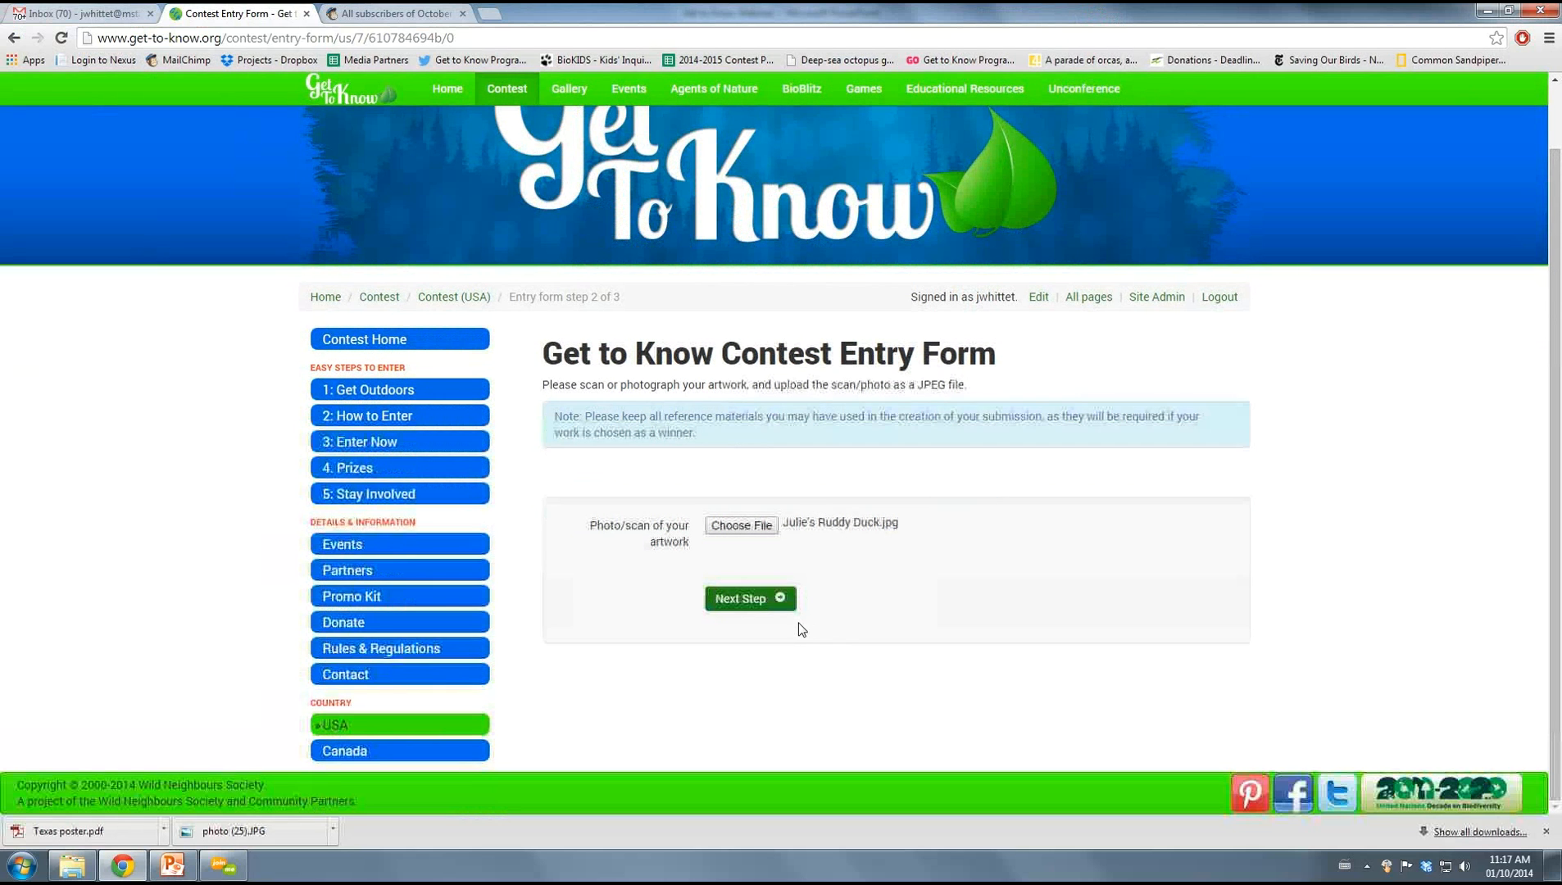
left_click(748, 598)
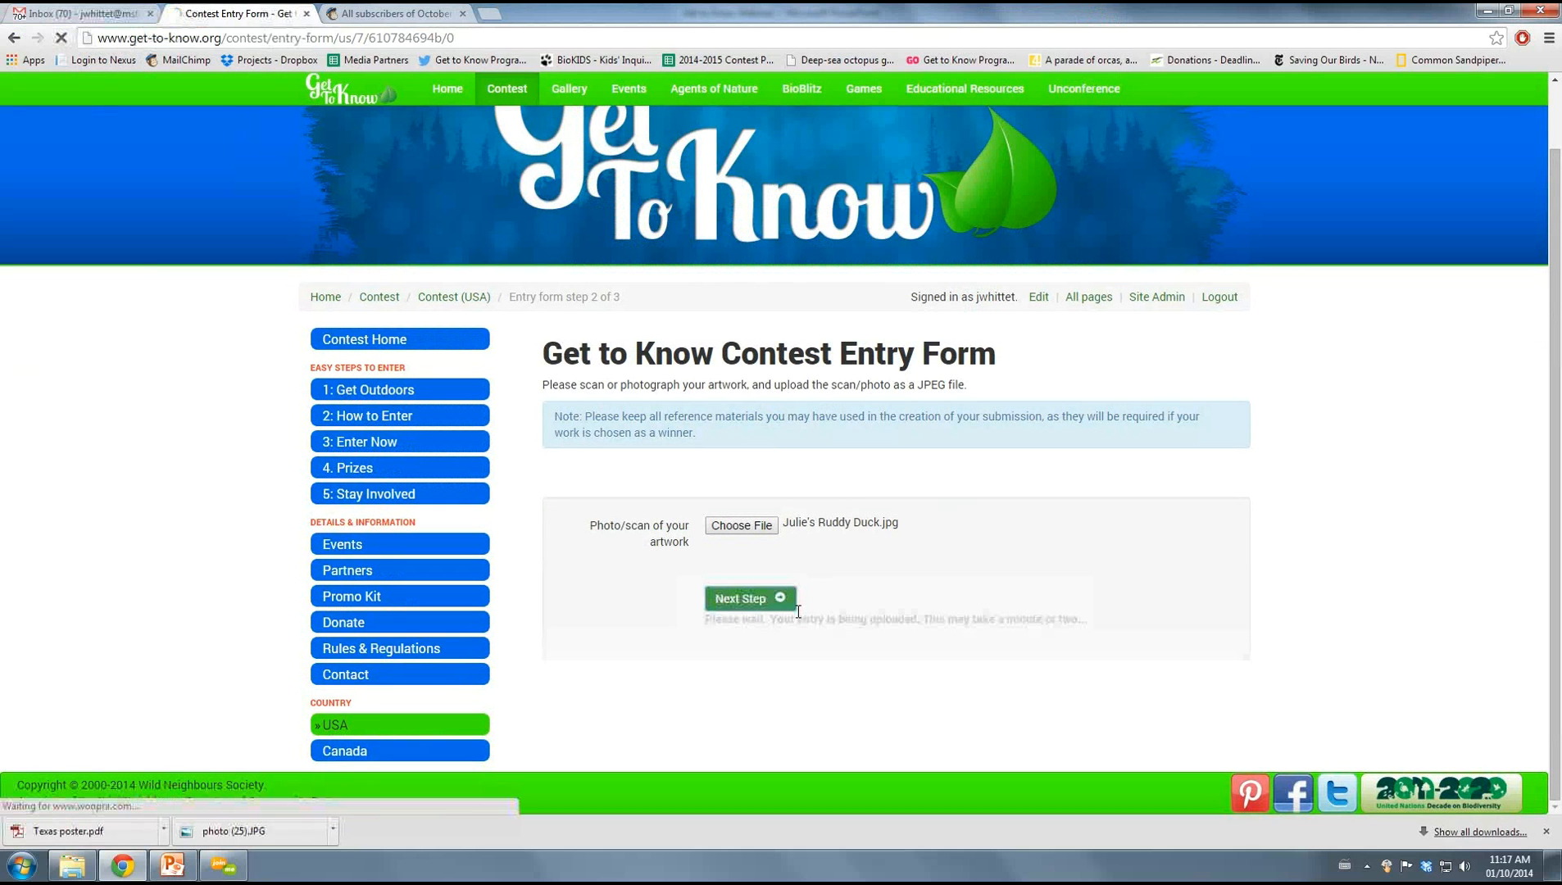
Scroll step 3 past the uploaded duck drawing down to the empty entrant detail fields
left_click(749, 598)
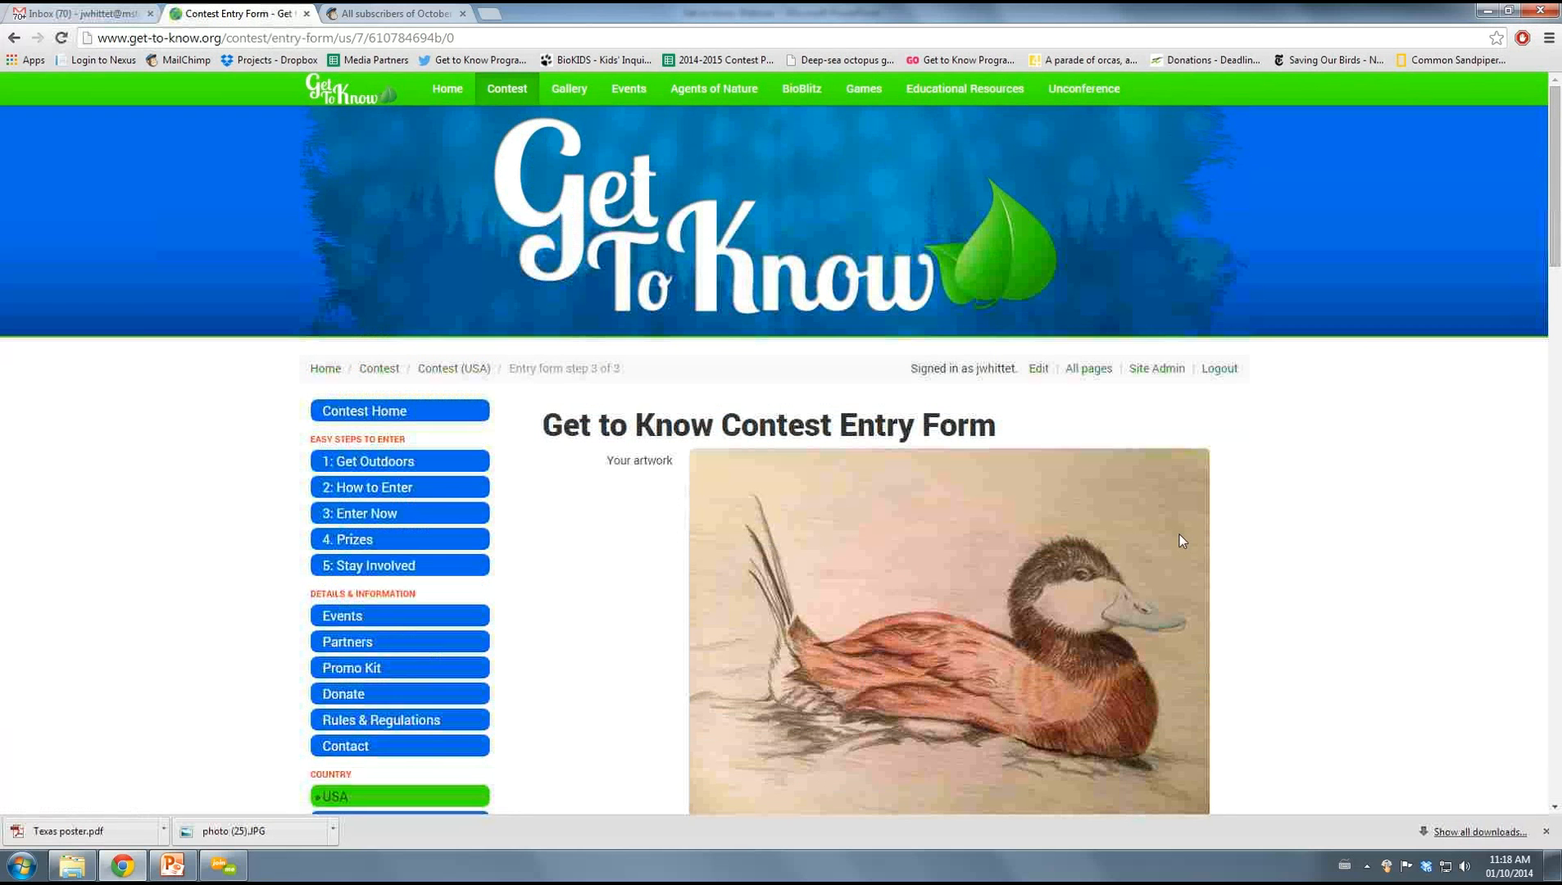
scroll("down", 3)
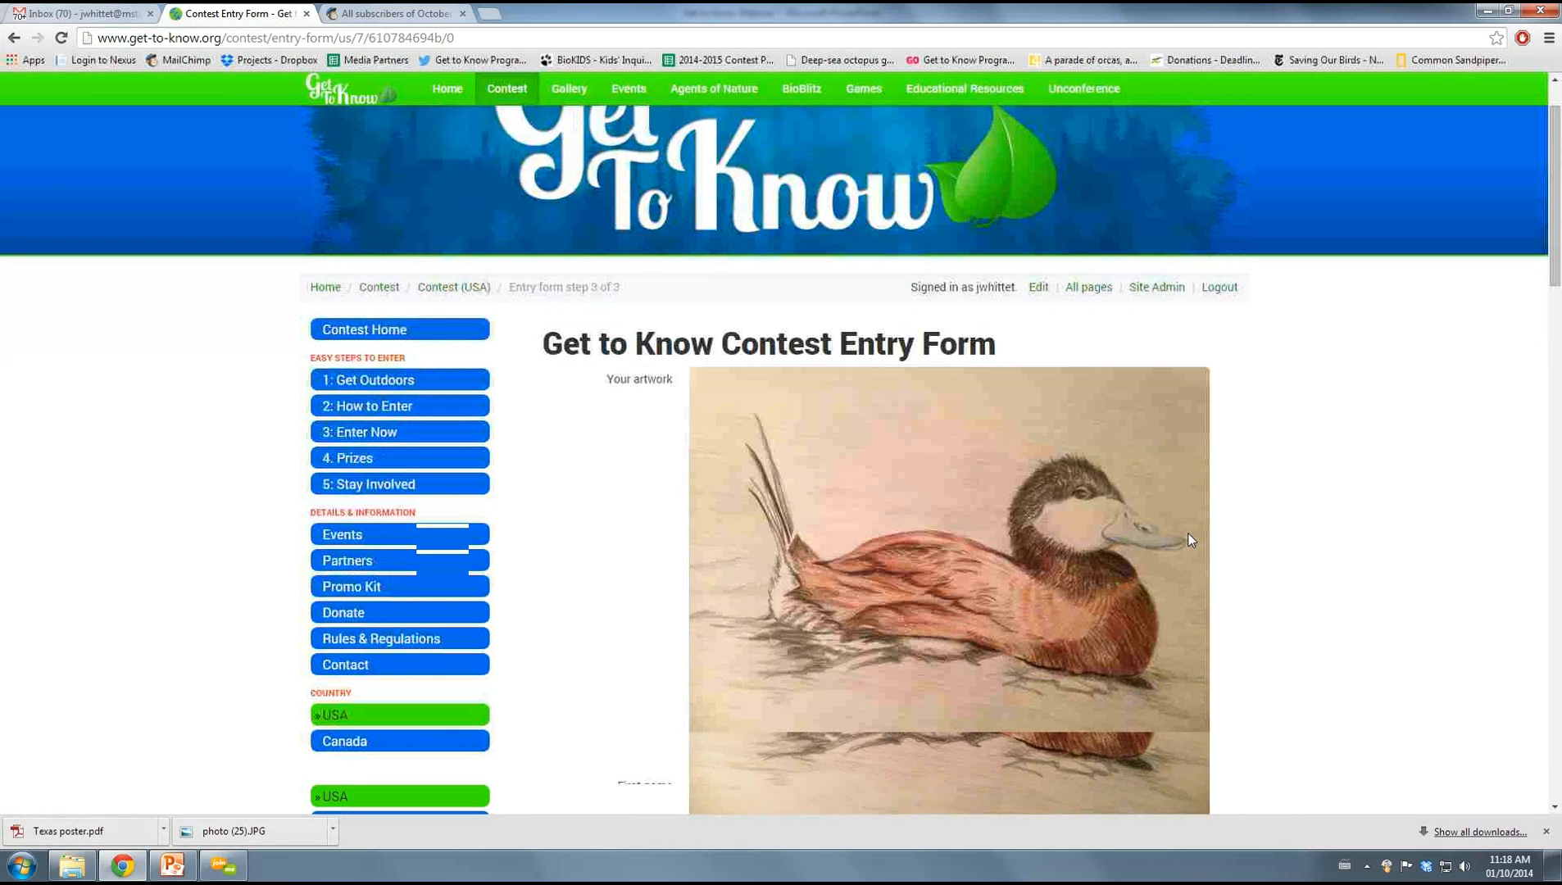
scroll("down", 3)
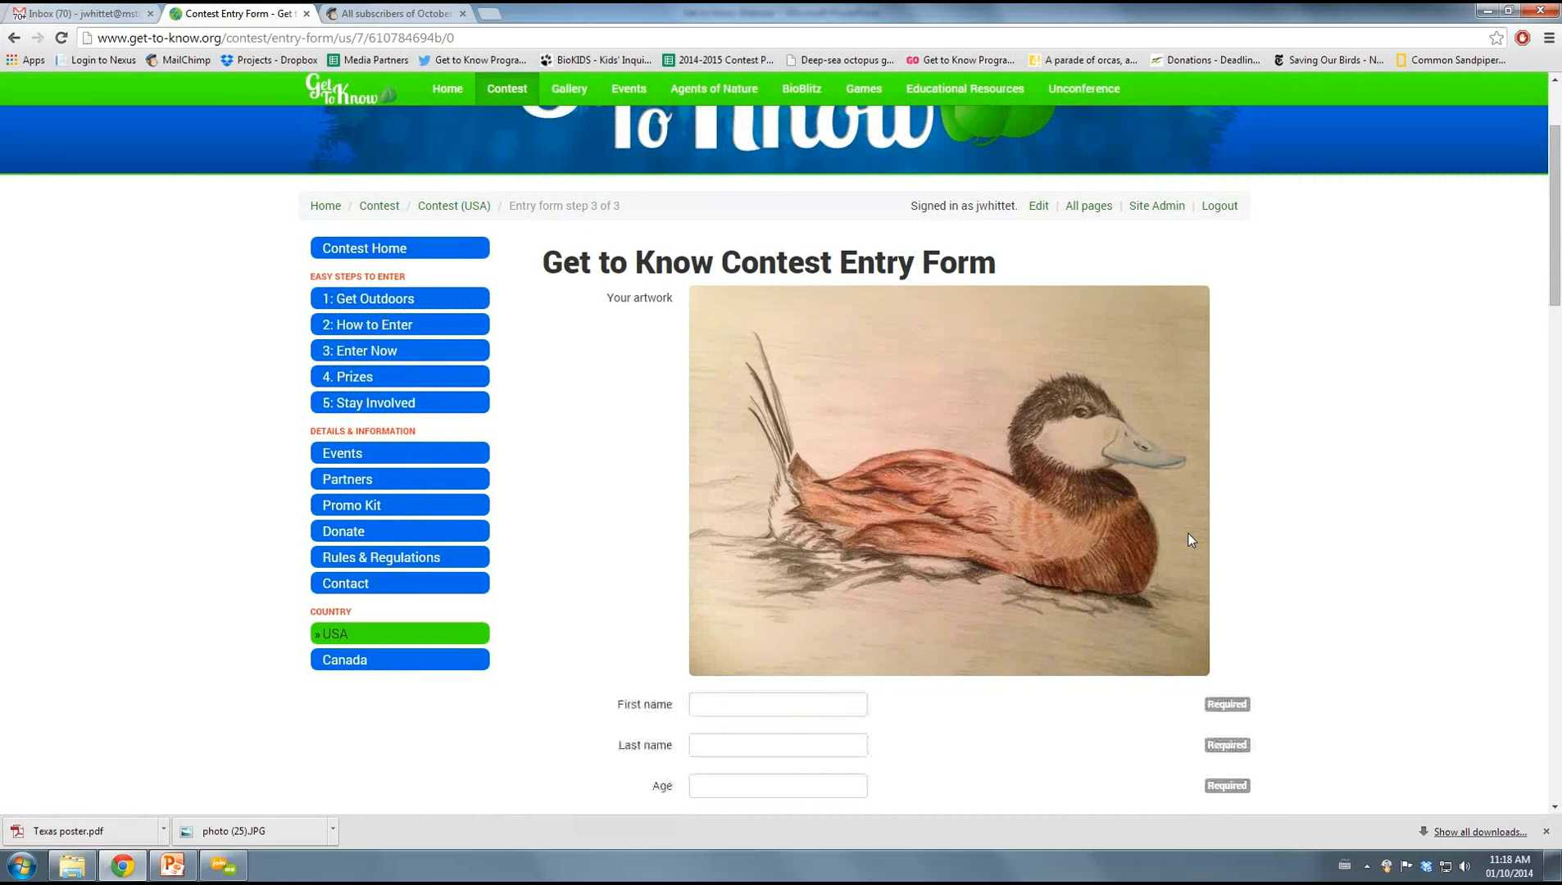
mouse_move(1119, 399)
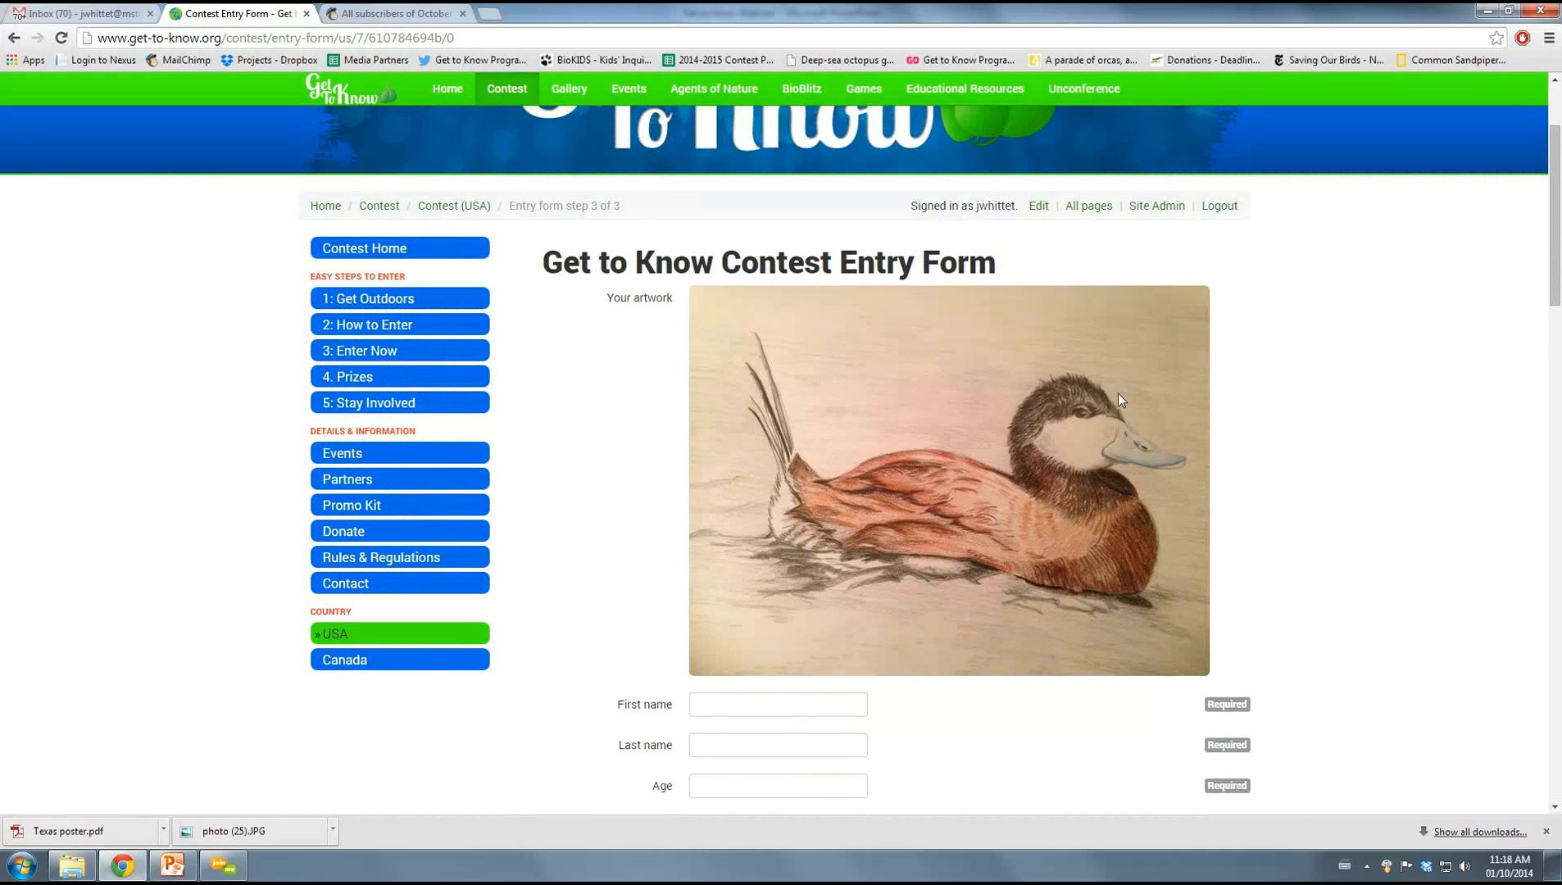
scroll("down", 3)
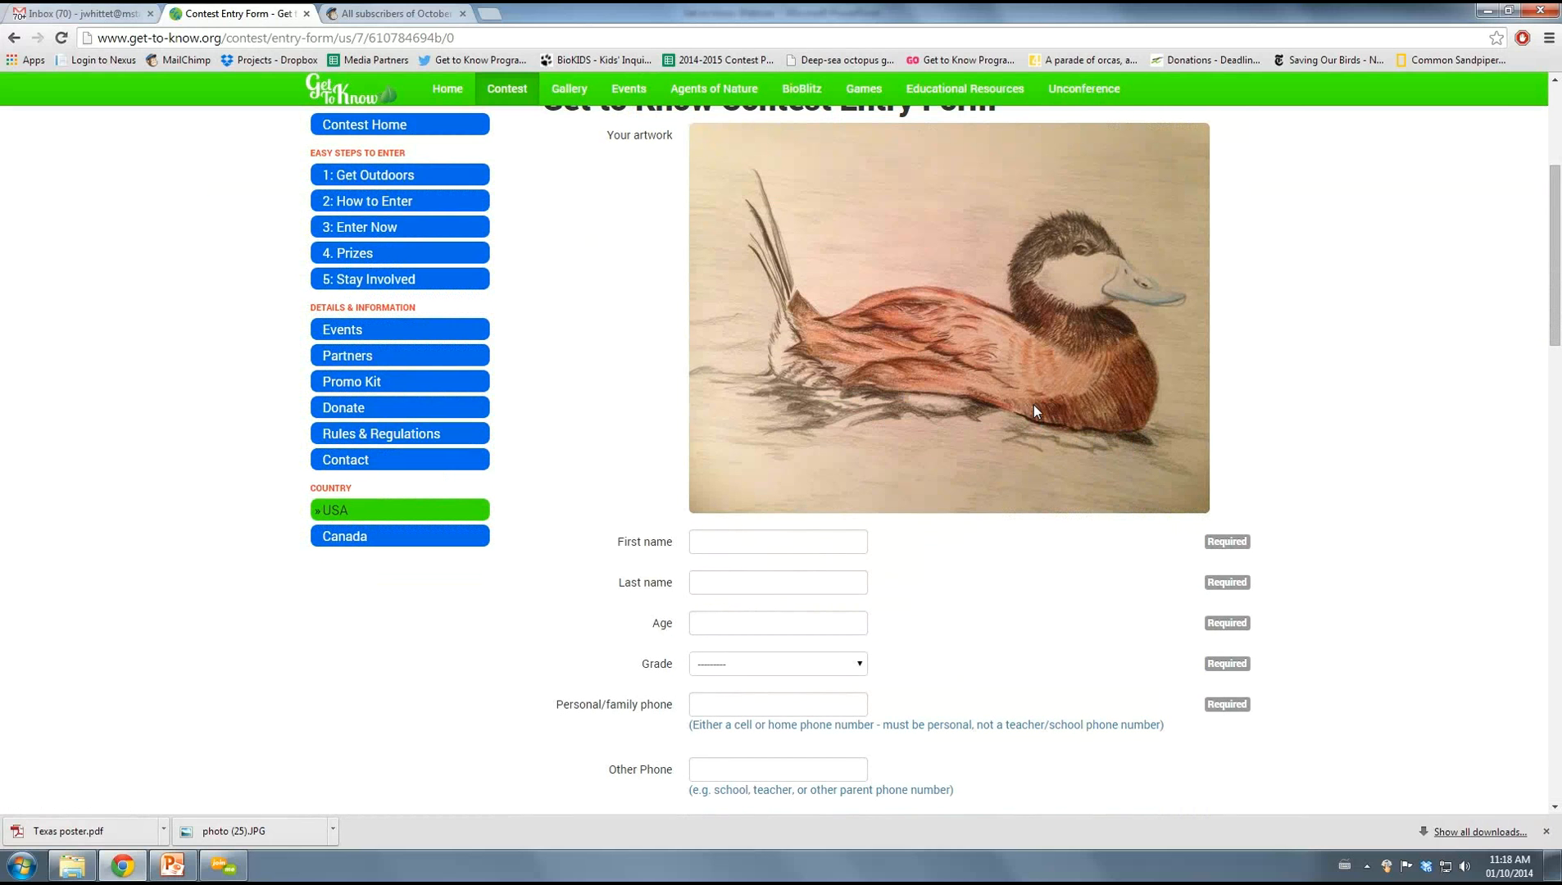
scroll("down", 3)
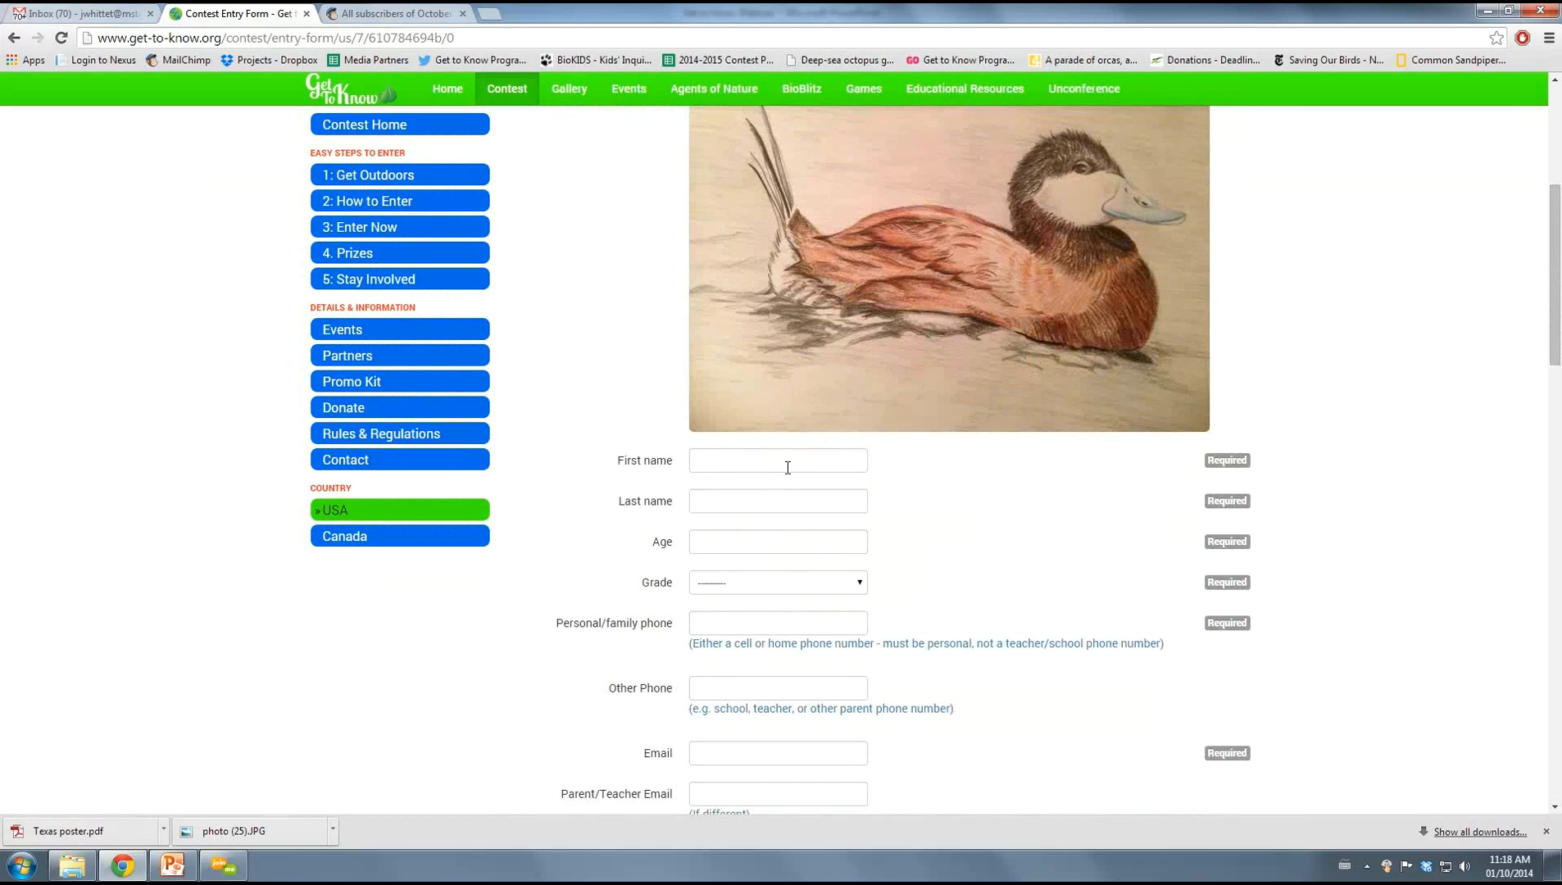
Enter first name Julie, age 19, grade Graduated, and autofill phone, email and address
left_click(776, 459)
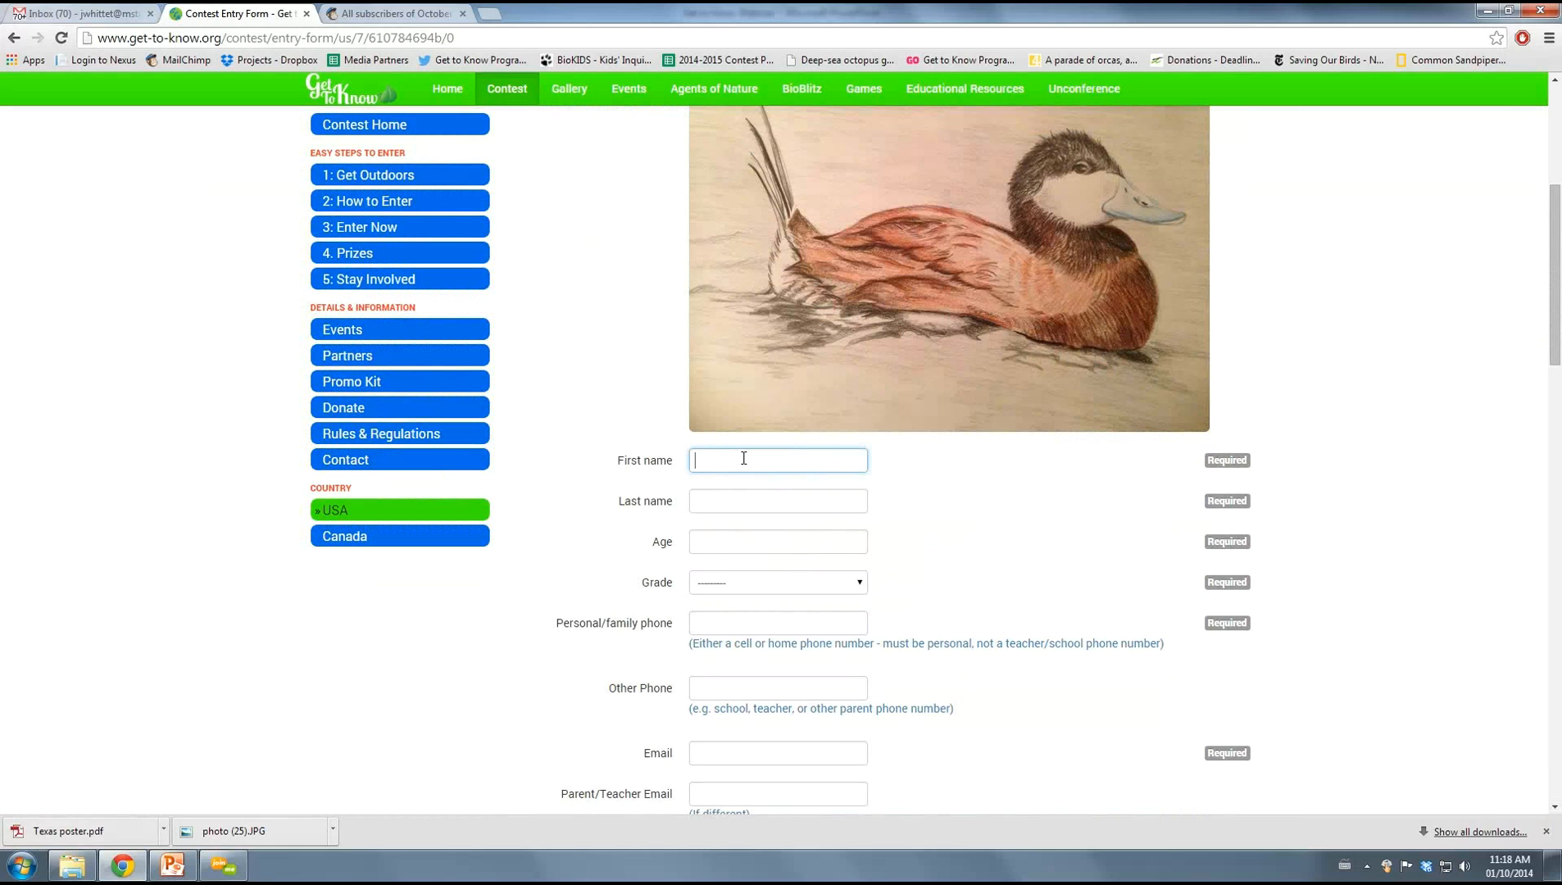
type("Julie")
left_click(779, 501)
type("Whittet")
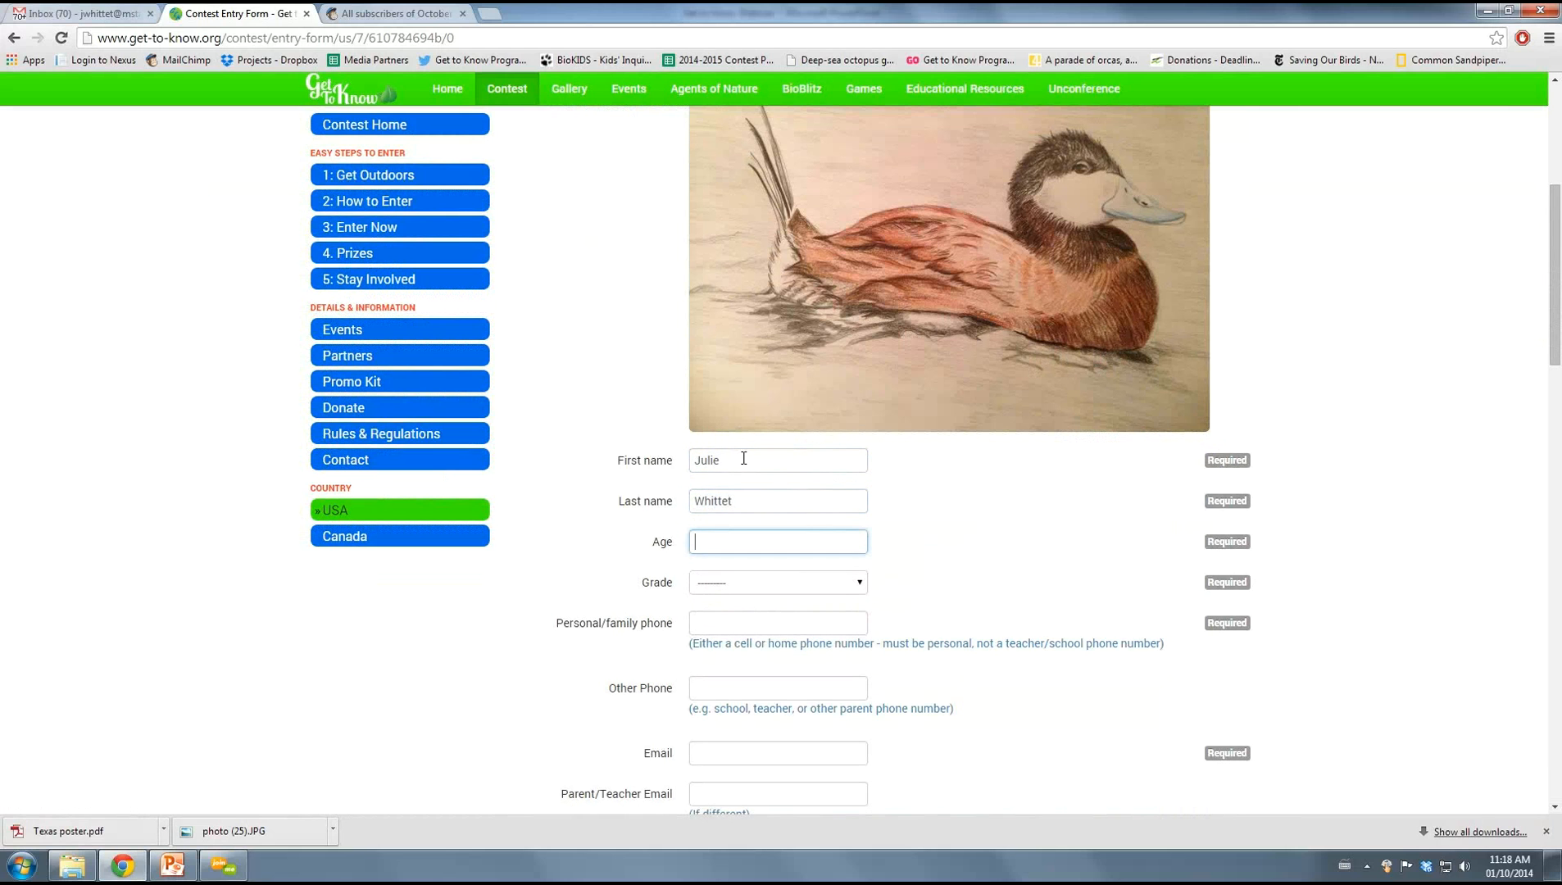
type("19")
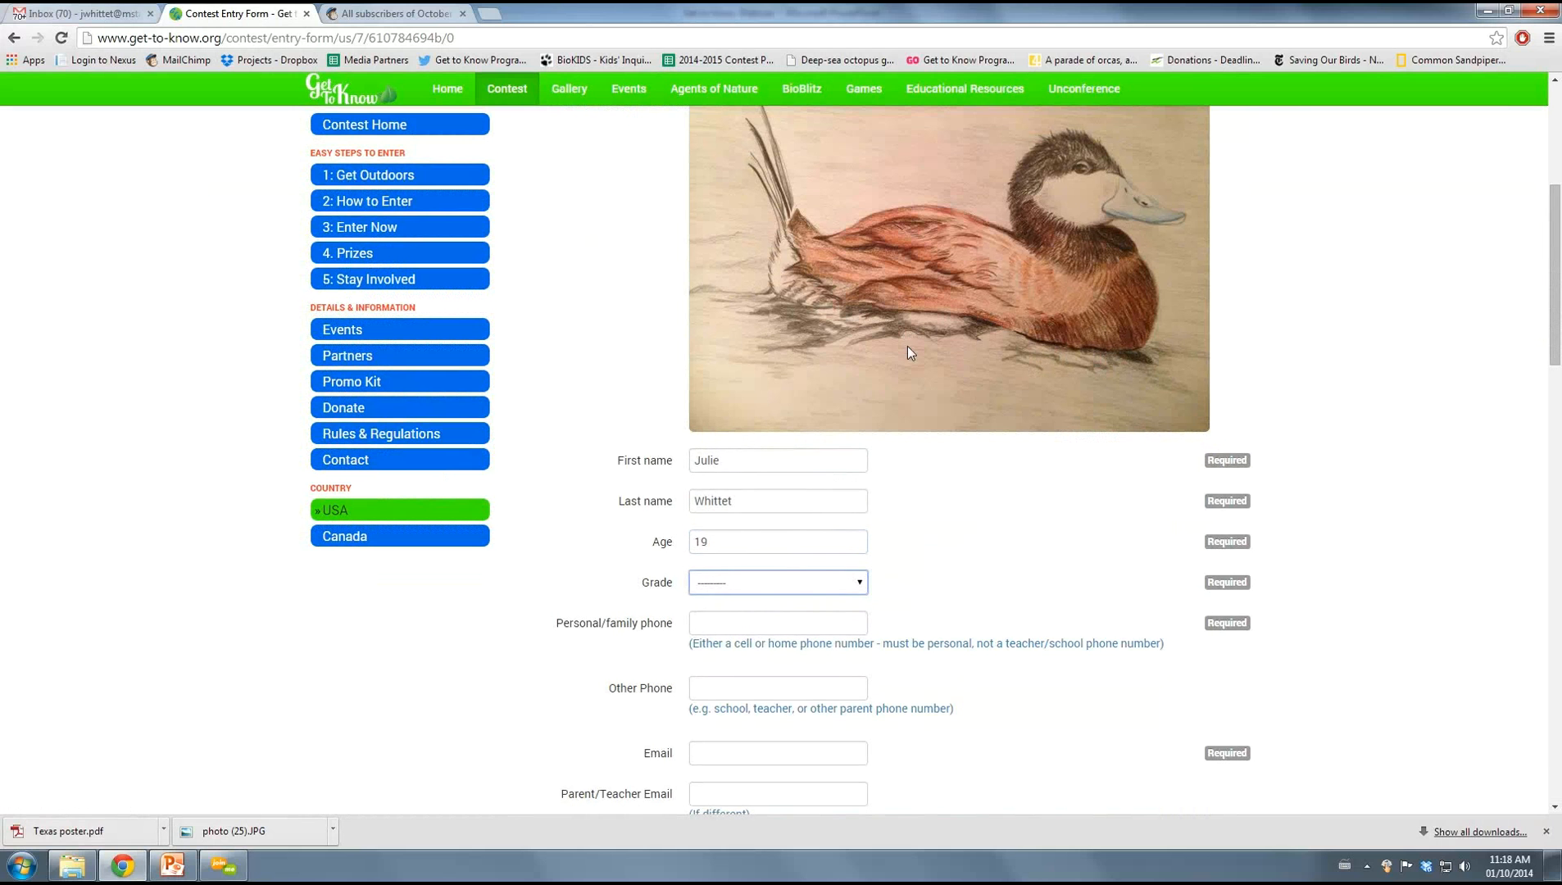
left_click(776, 582)
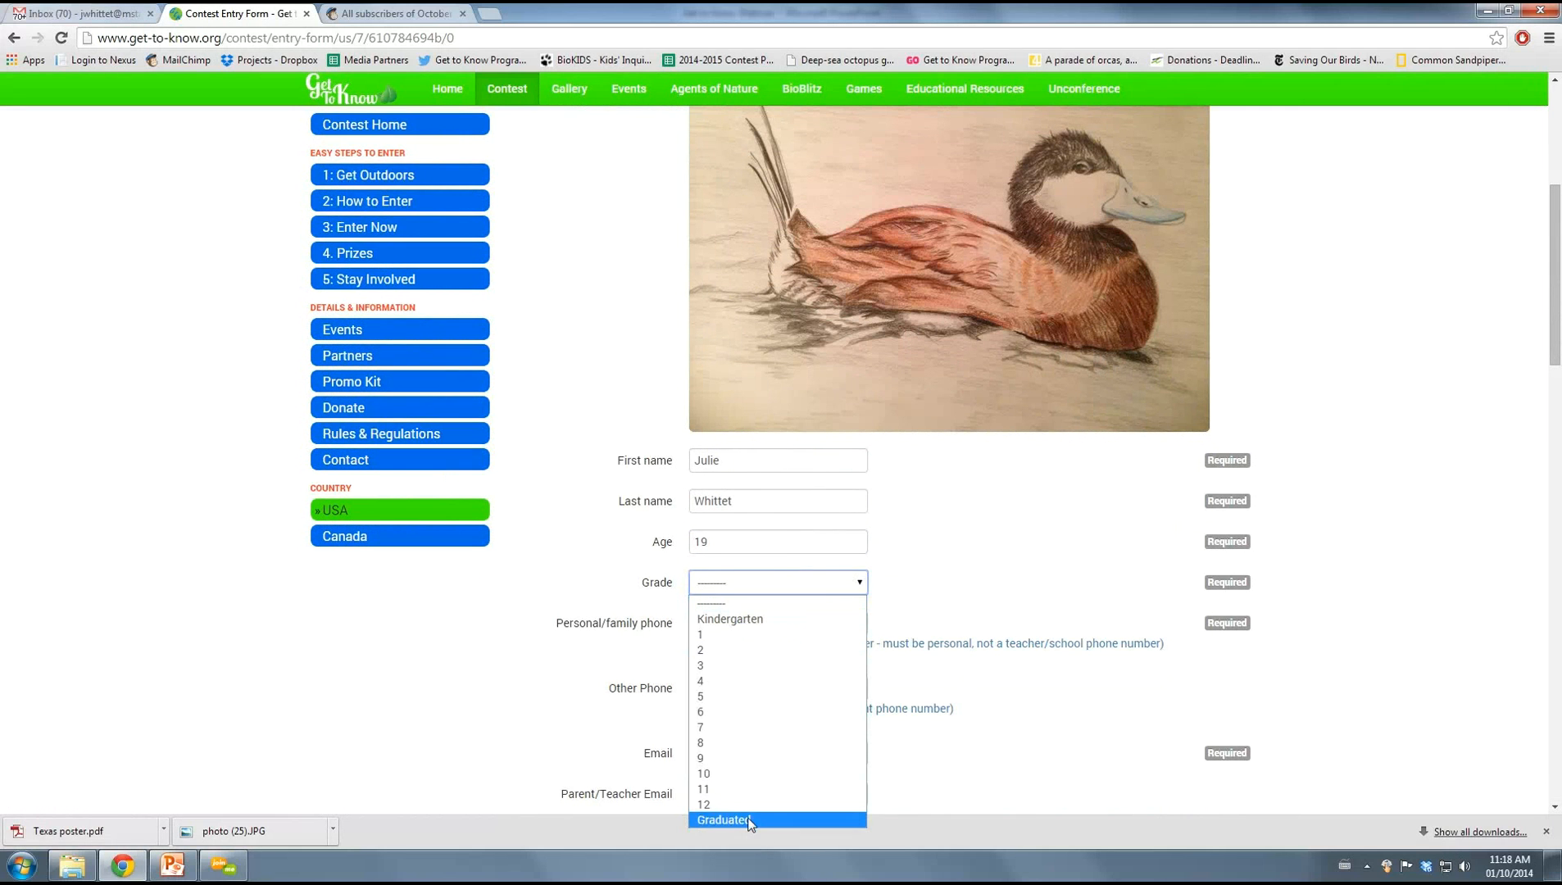
left_click(722, 819)
type("213")
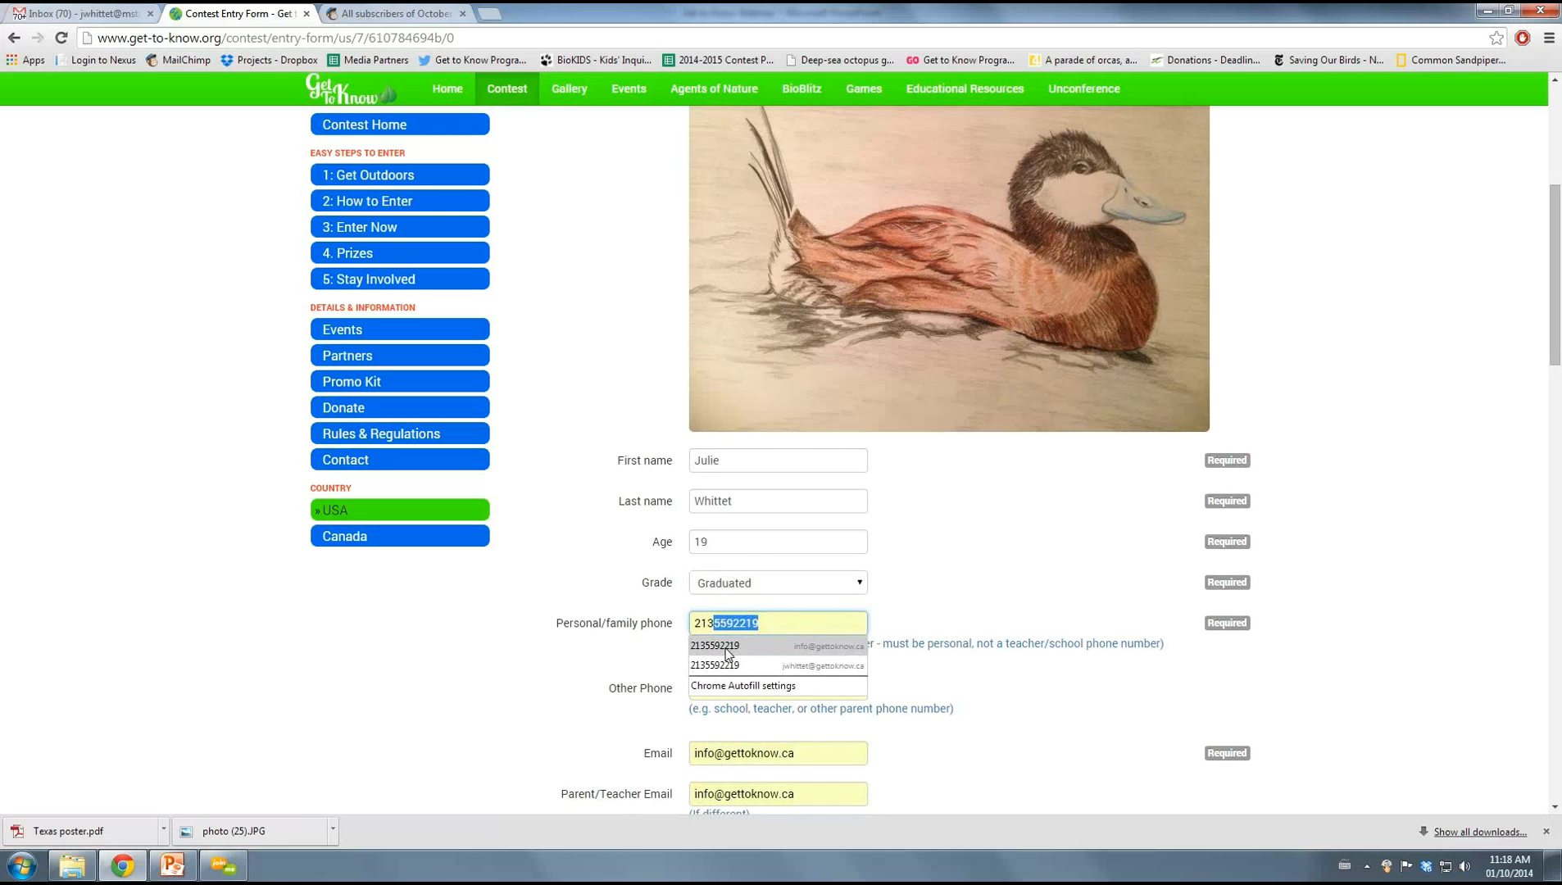
left_click(713, 645)
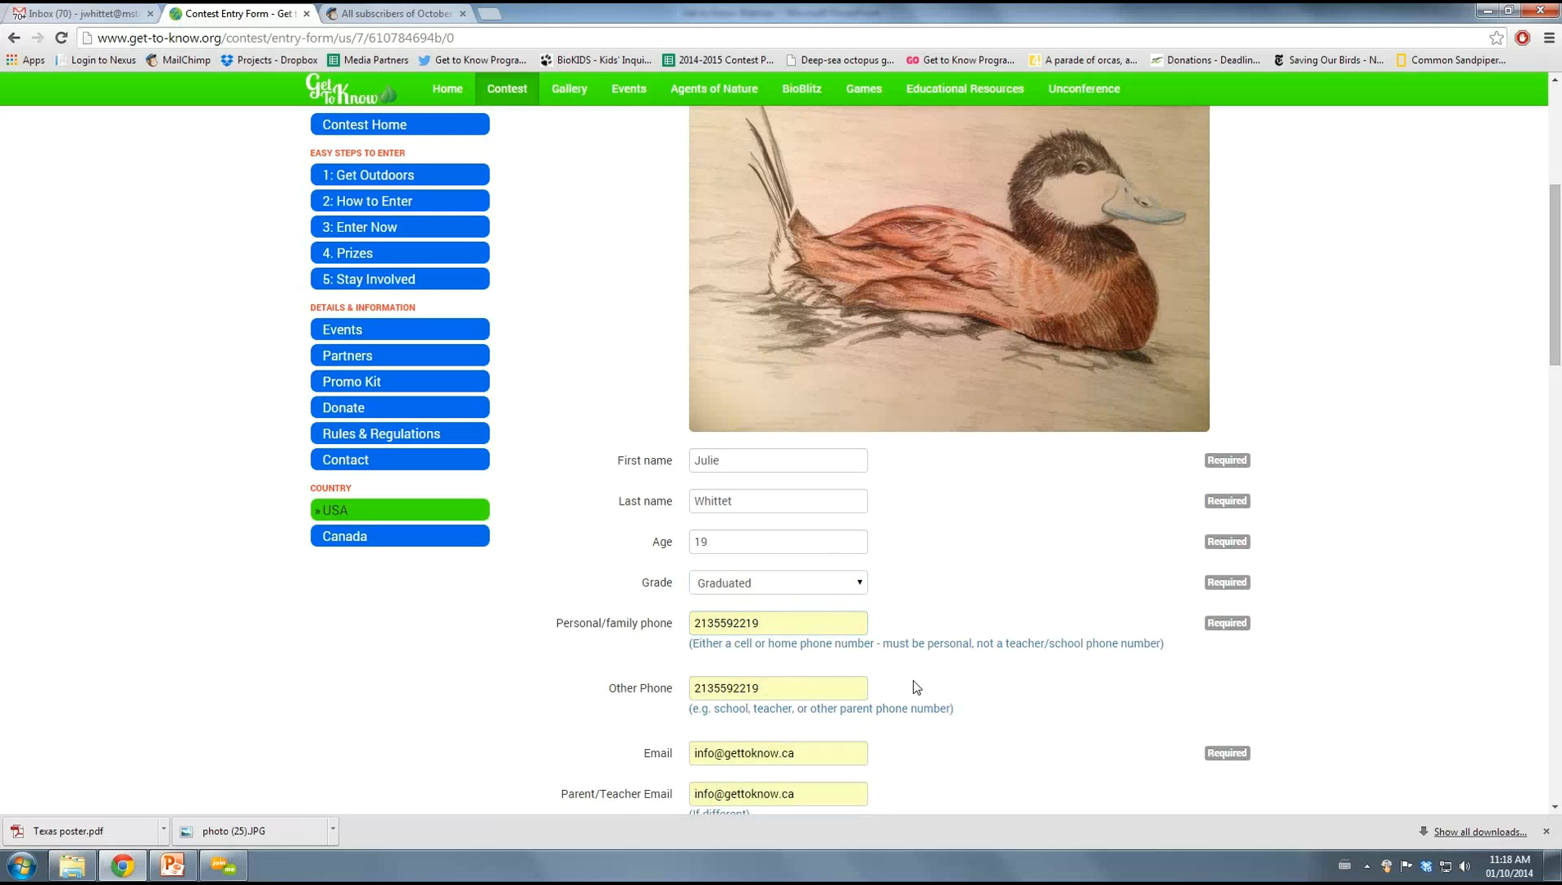
Fill the legal-terms agreement box with the entrant's full name
scroll("down", 3)
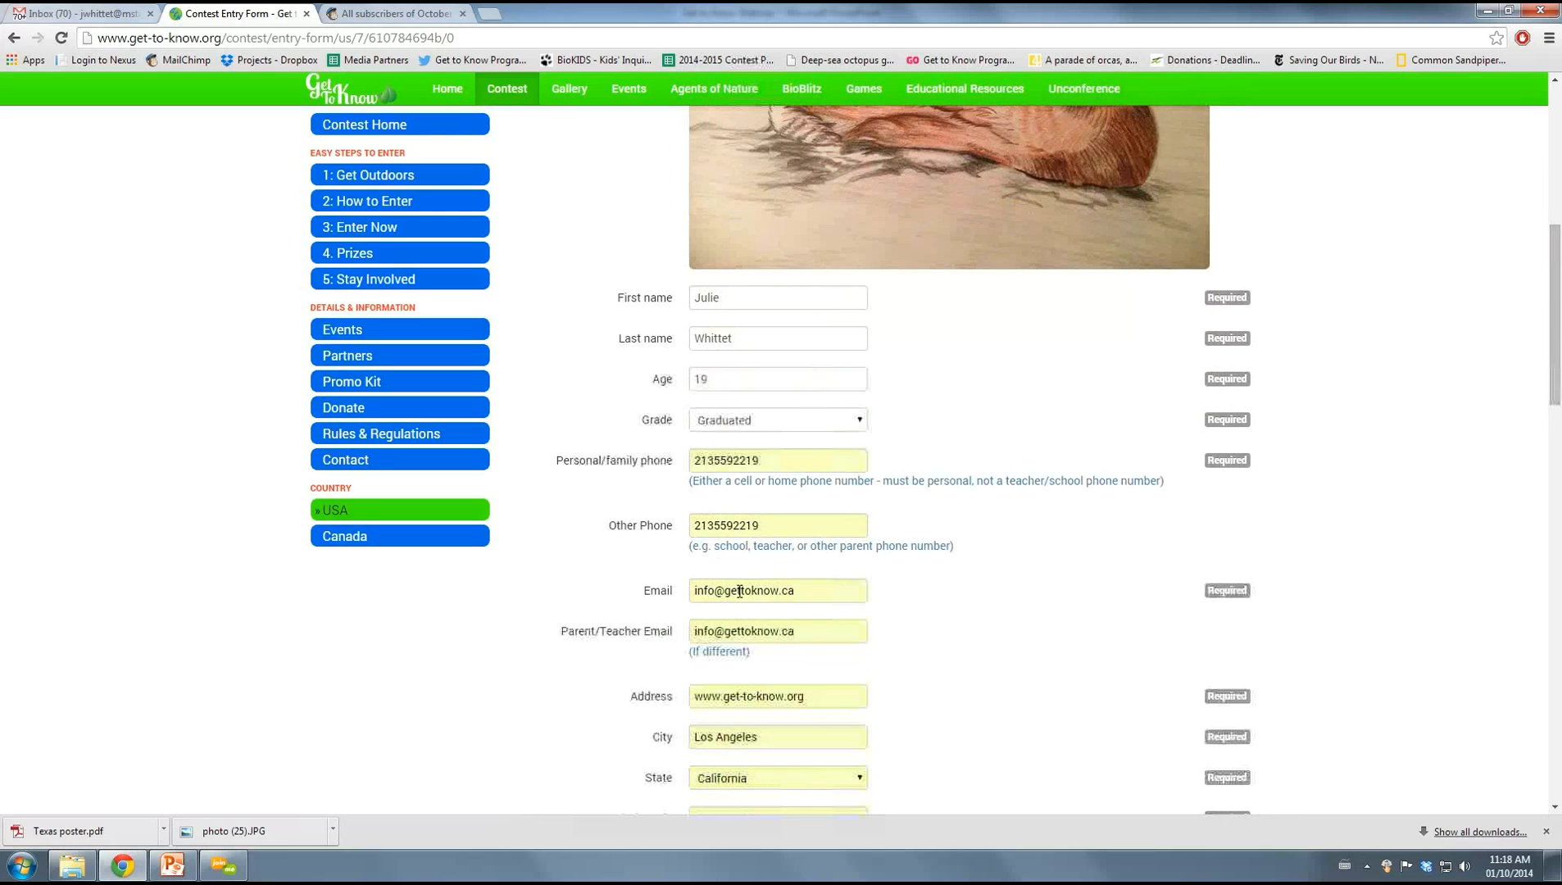
scroll("down", 3)
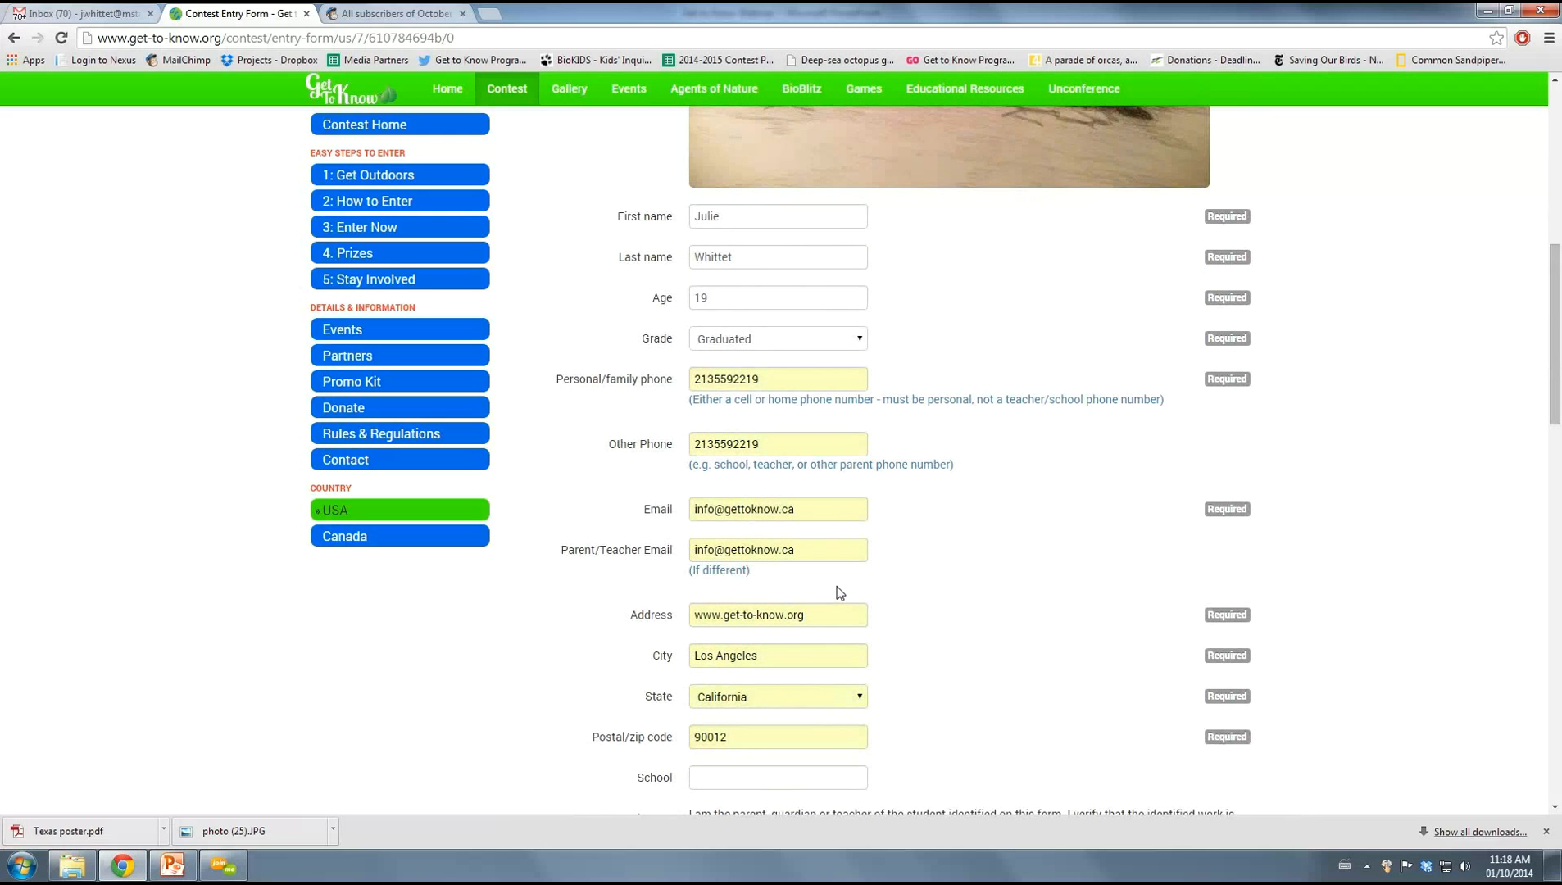
mouse_move(877, 571)
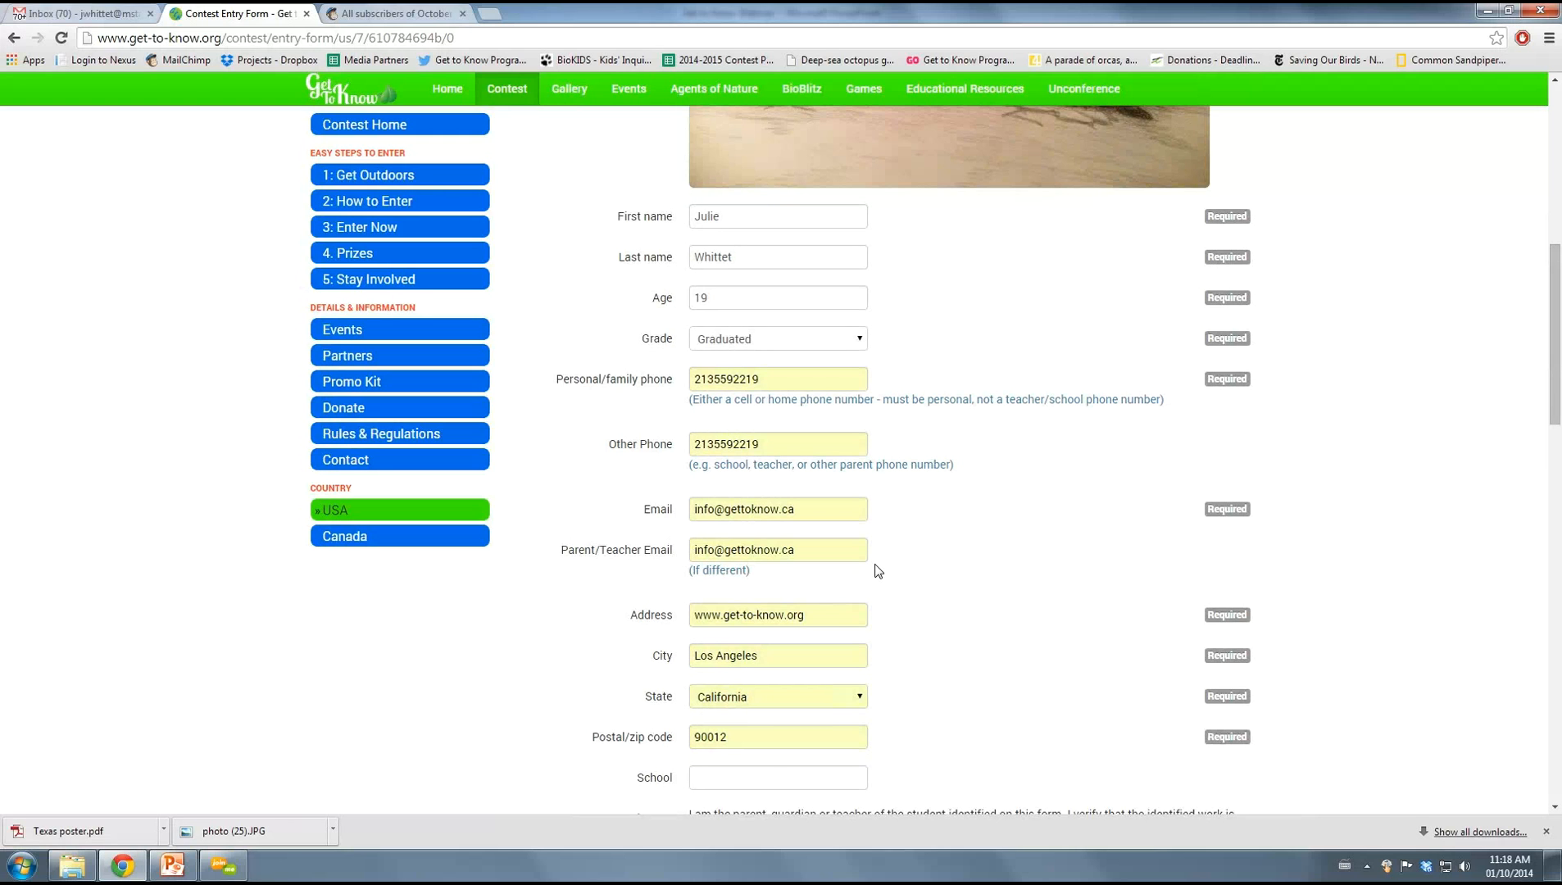
mouse_move(1013, 599)
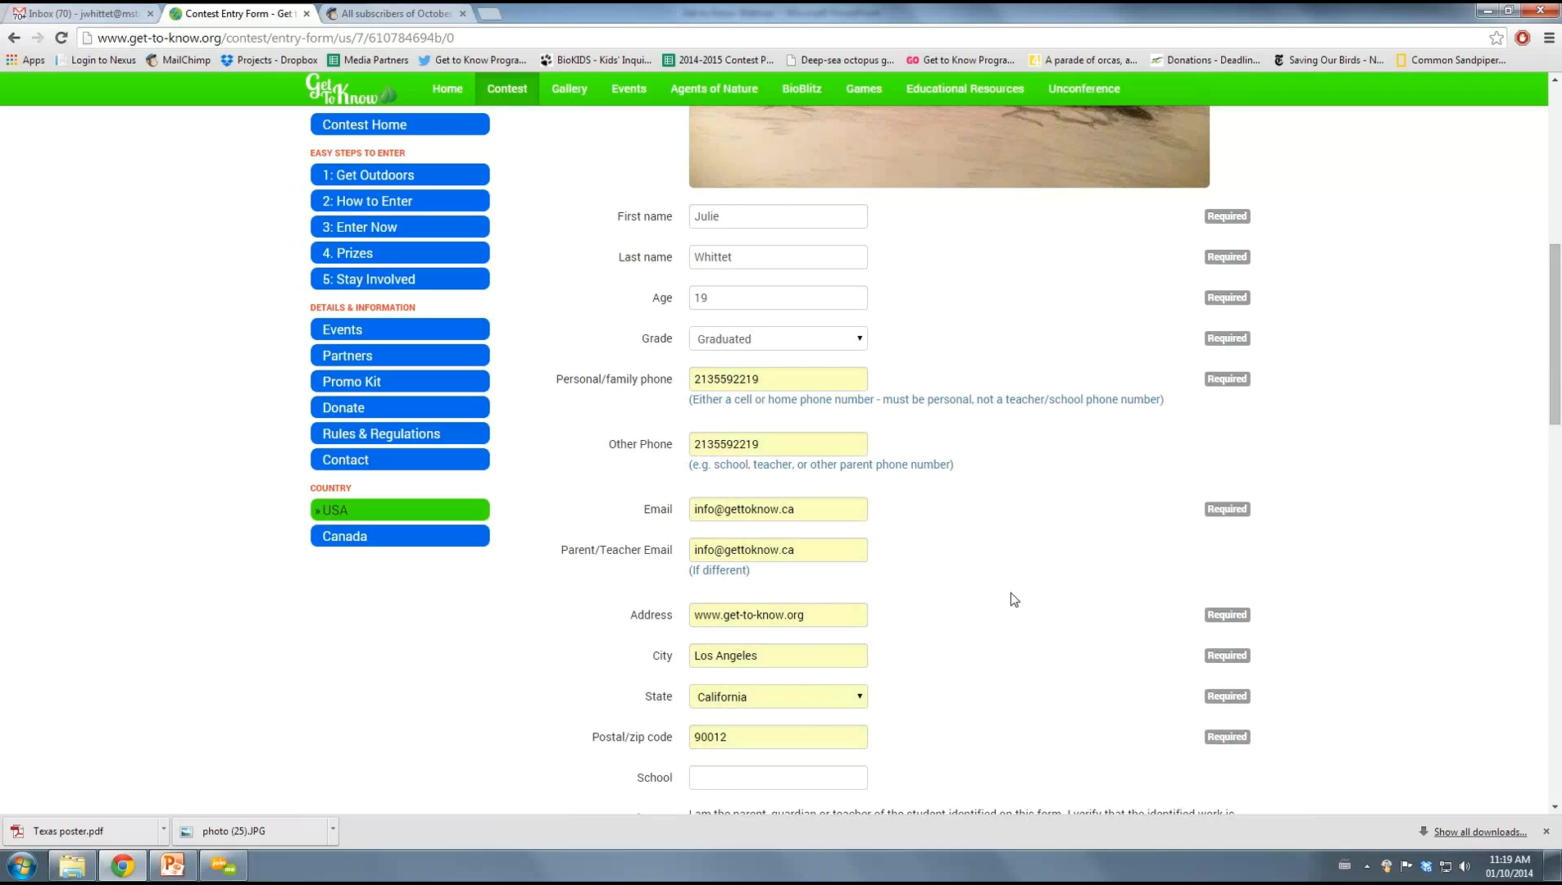
scroll("down", 3)
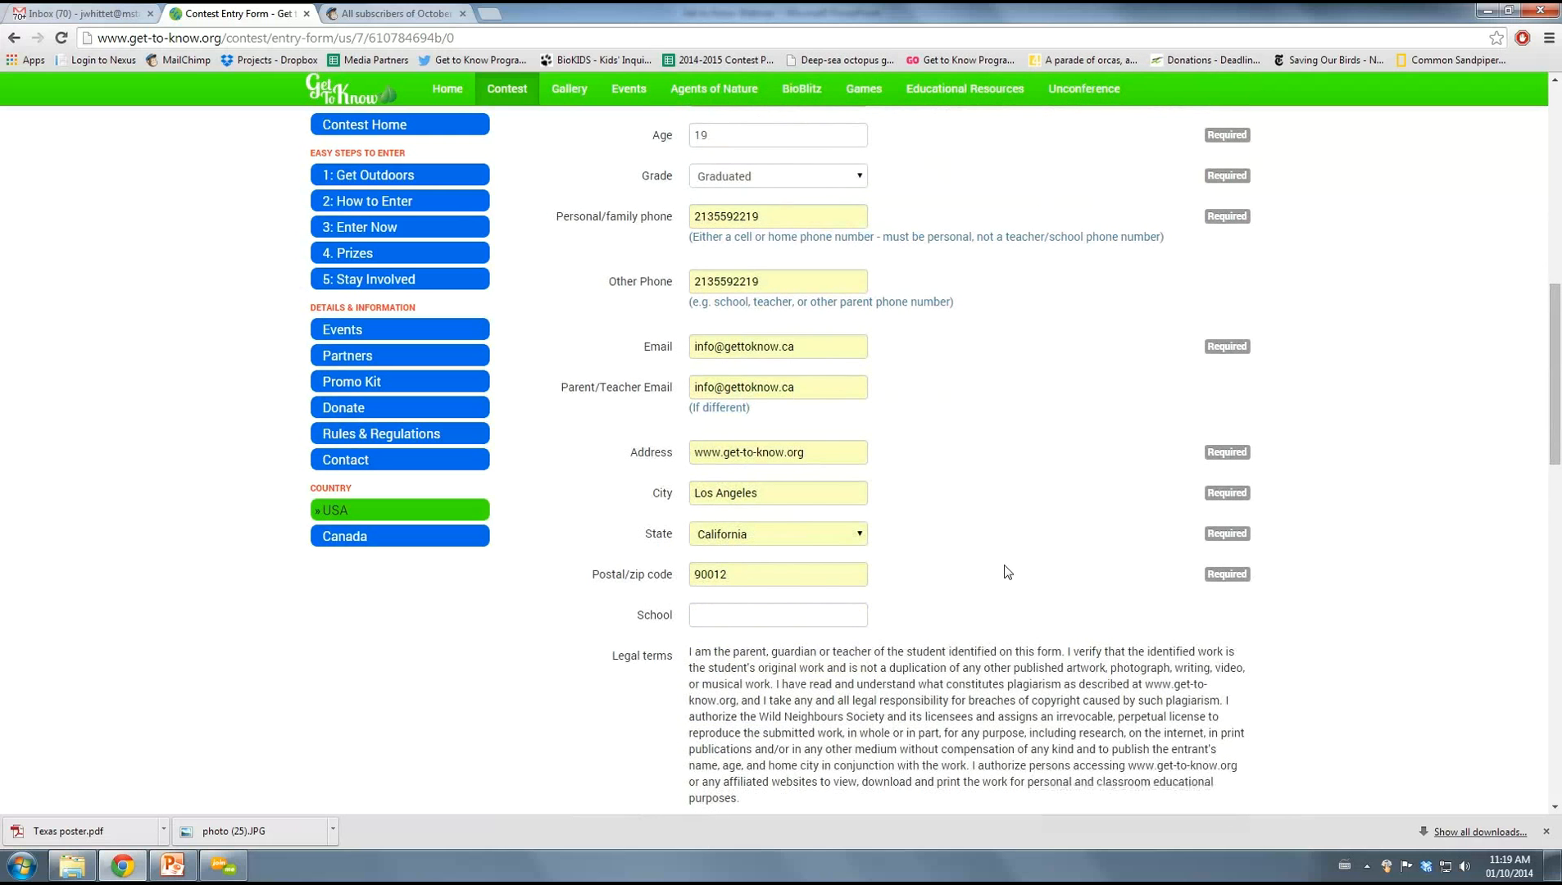
scroll("down", 3)
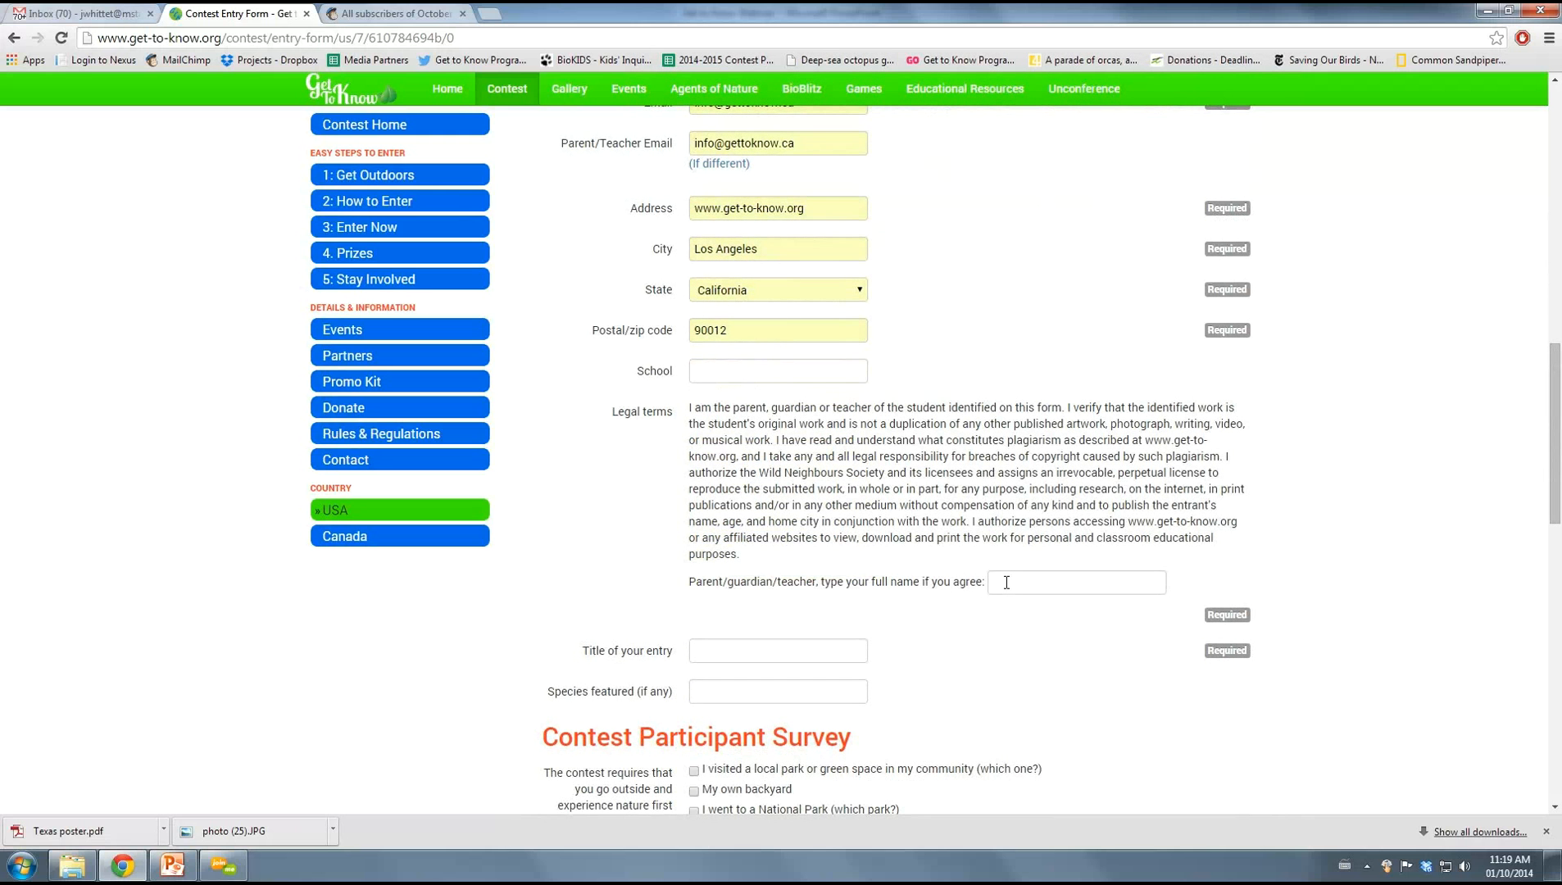
type("Julie Whittet")
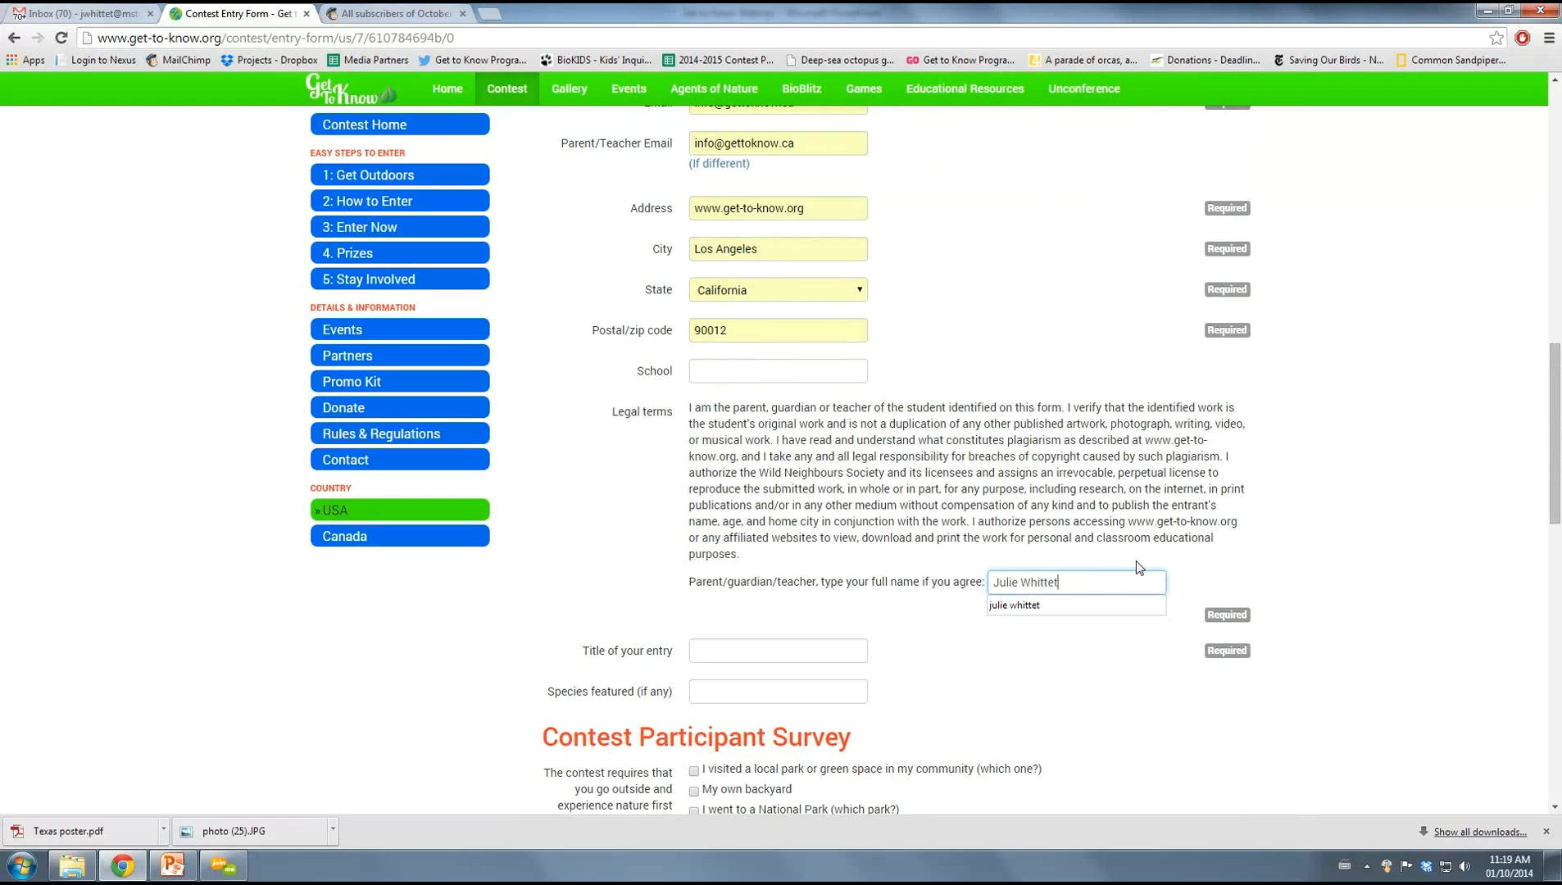
left_click(854, 504)
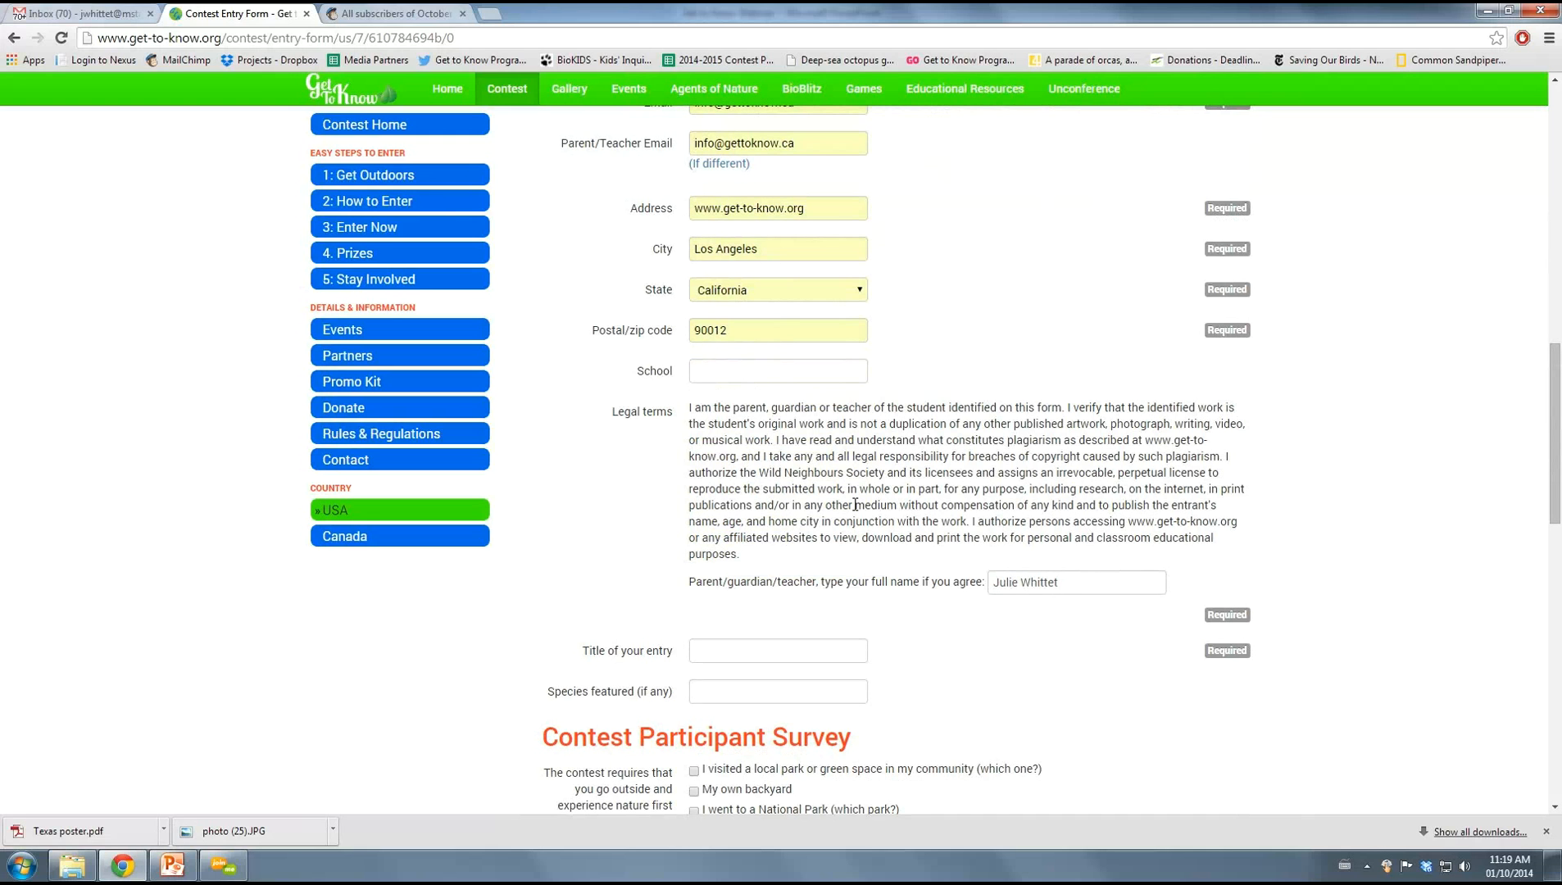
left_click(777, 650)
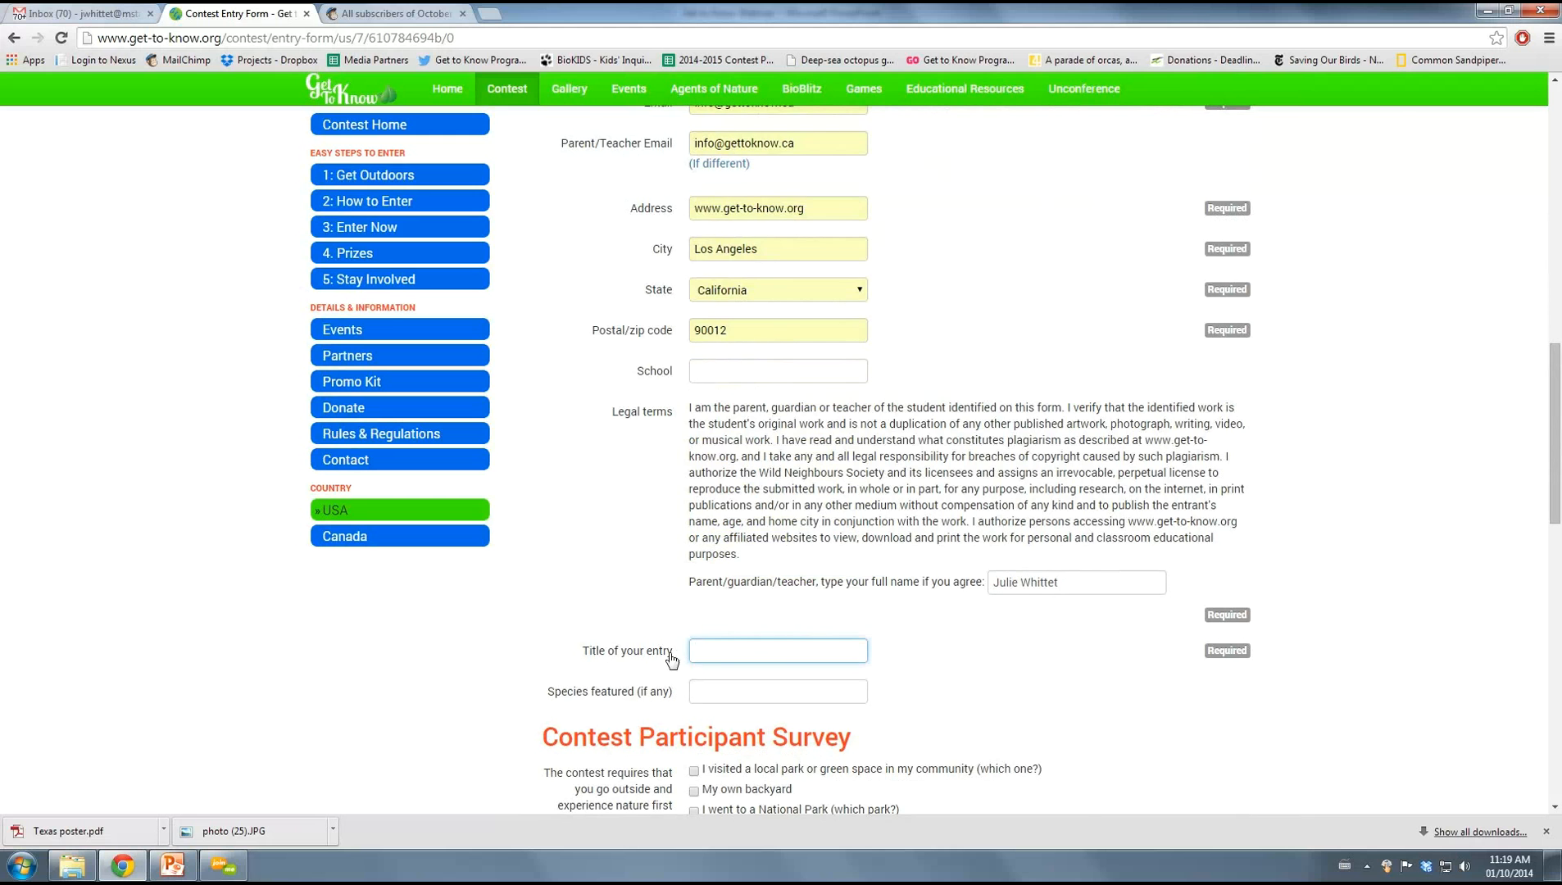
scroll("down", 3)
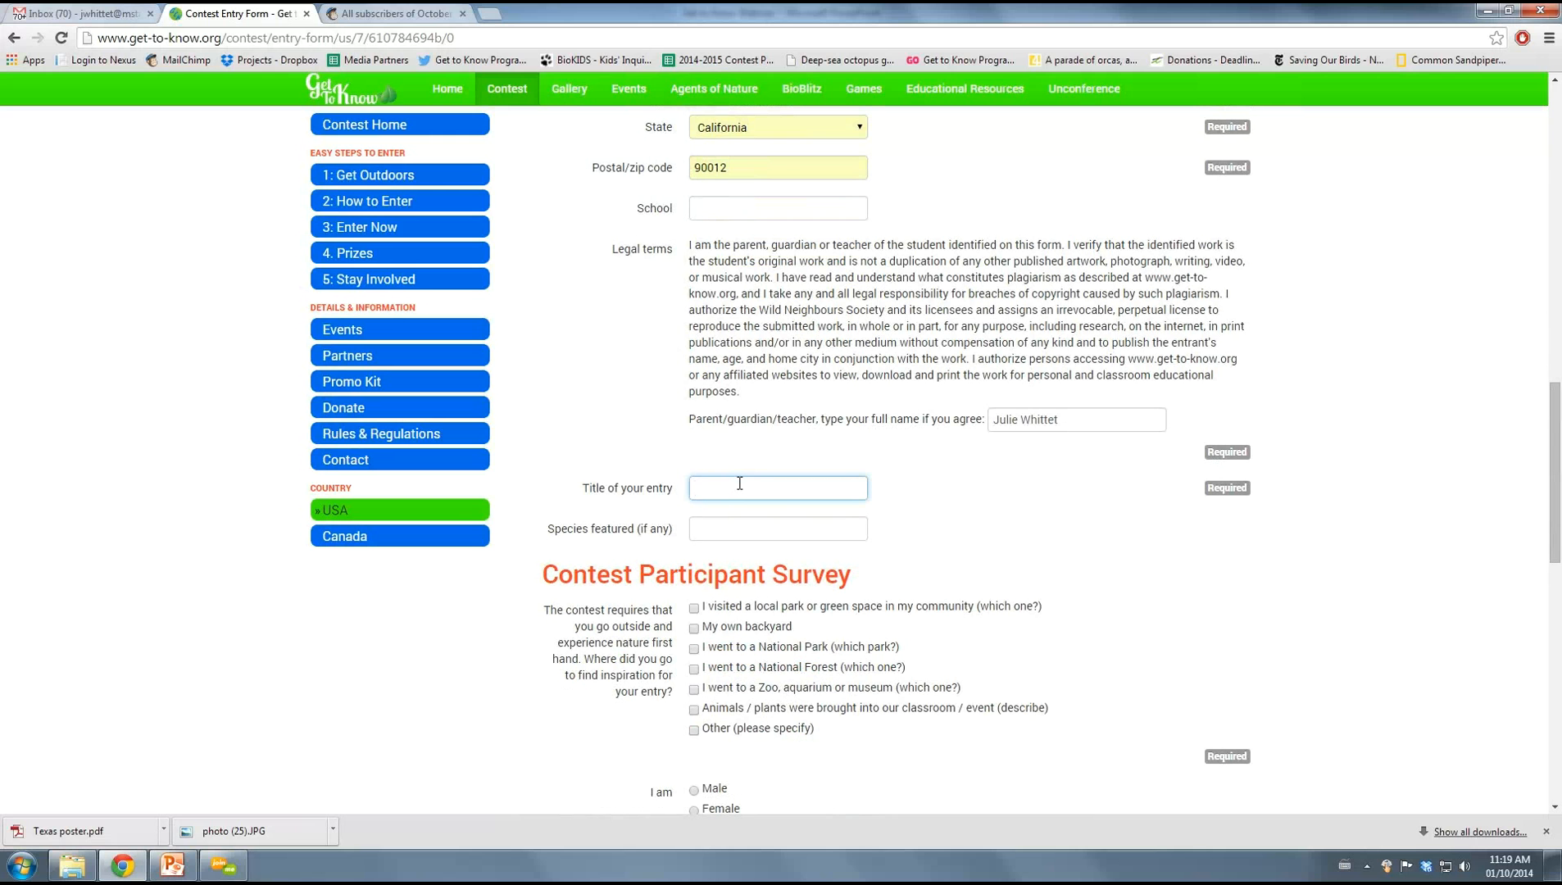
Title the entry 'Feathers up!' and enter 'Ruddy duck' as the species featured
left_click(778, 488)
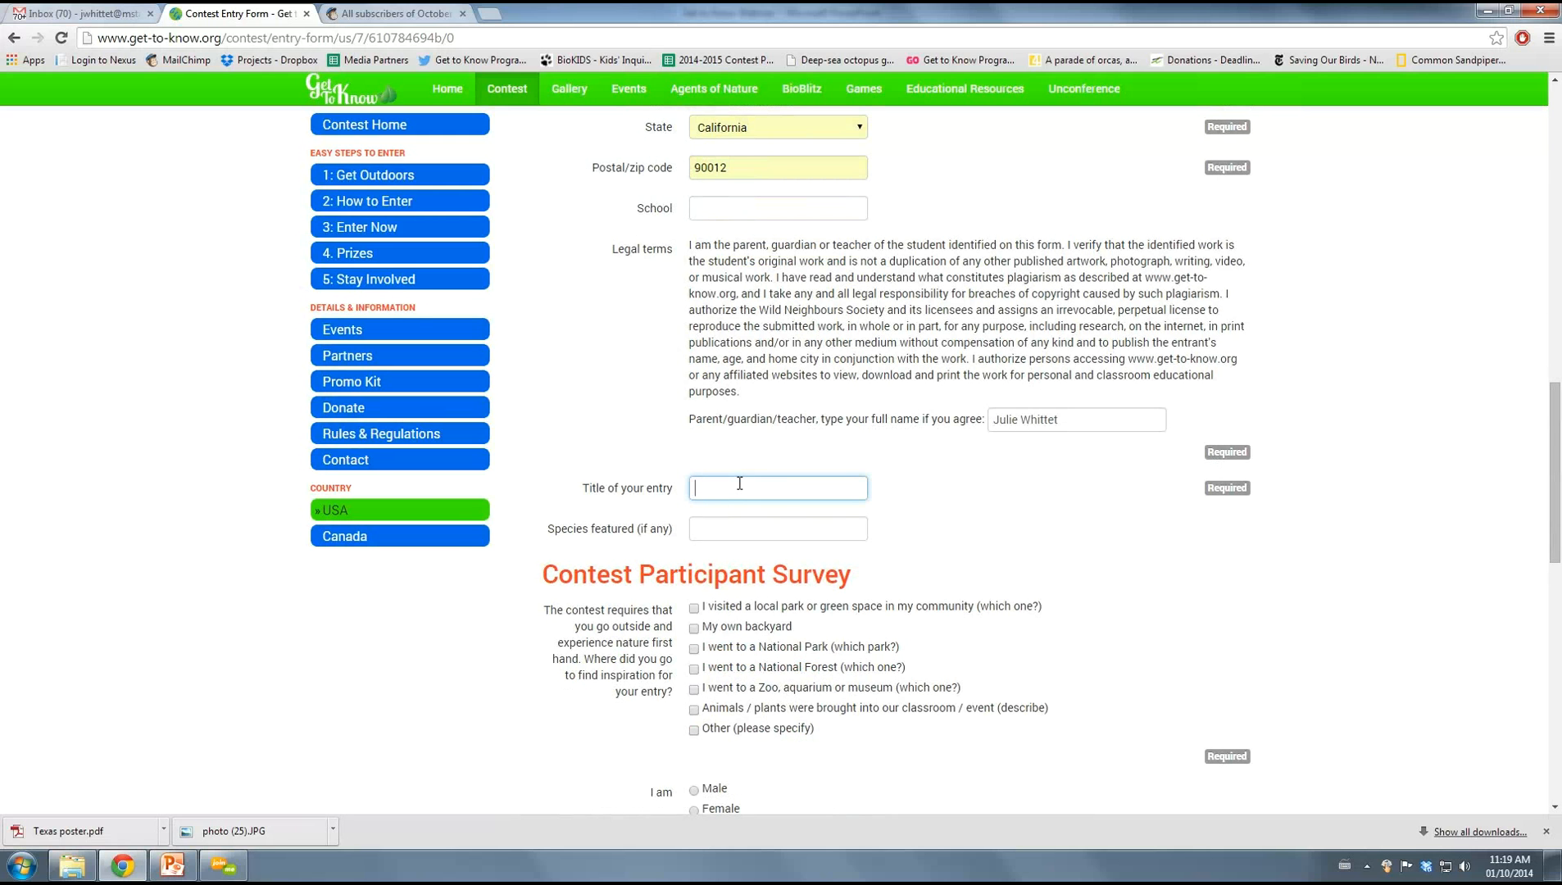
mouse_move(993, 486)
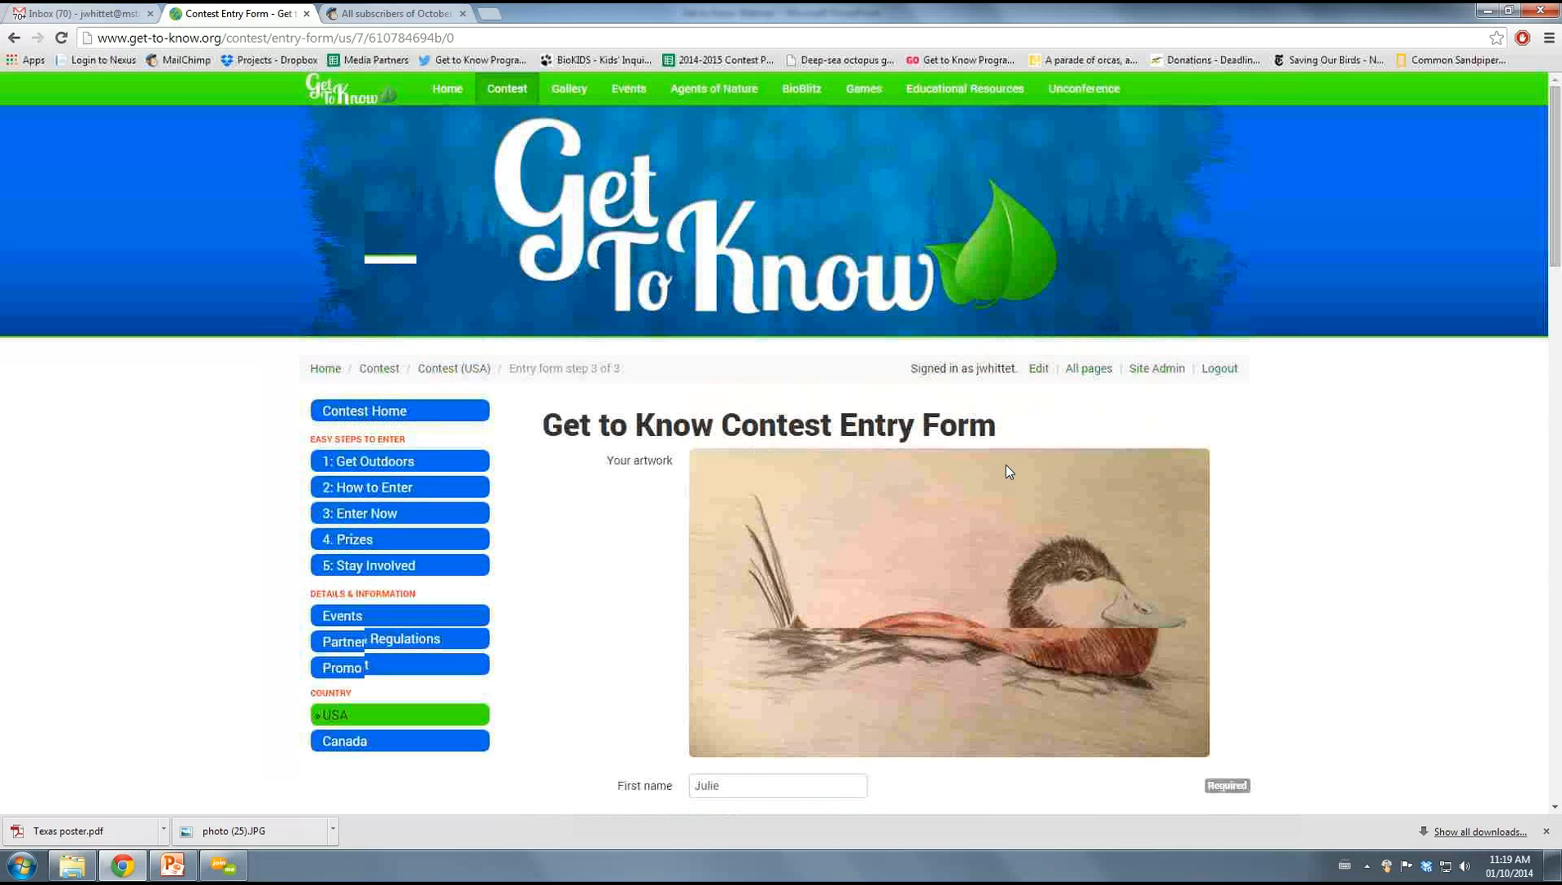
scroll("down", 3)
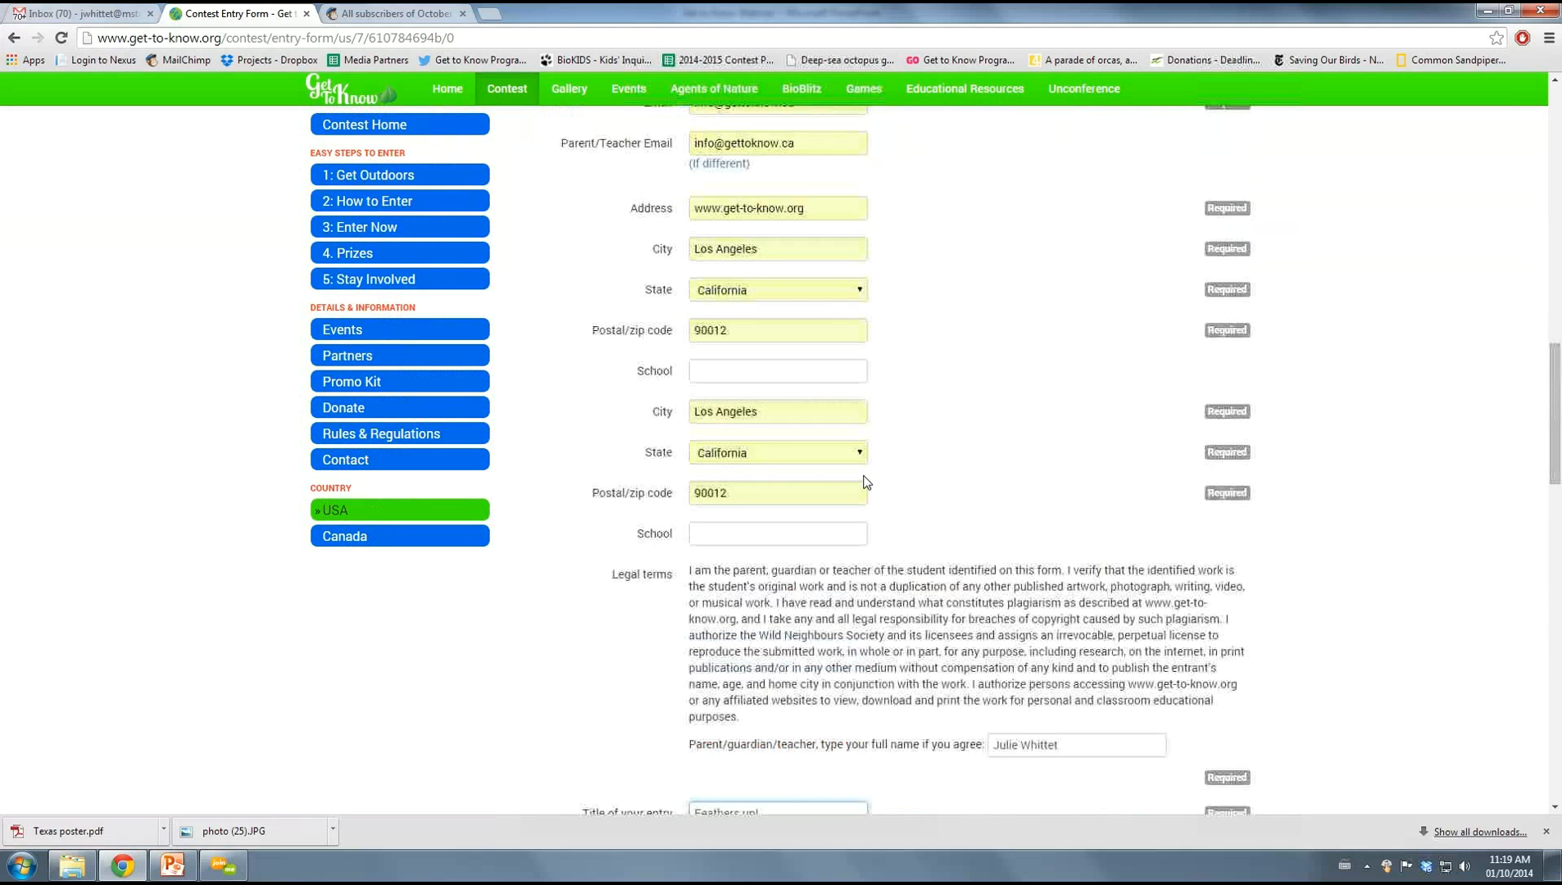
scroll("down", 3)
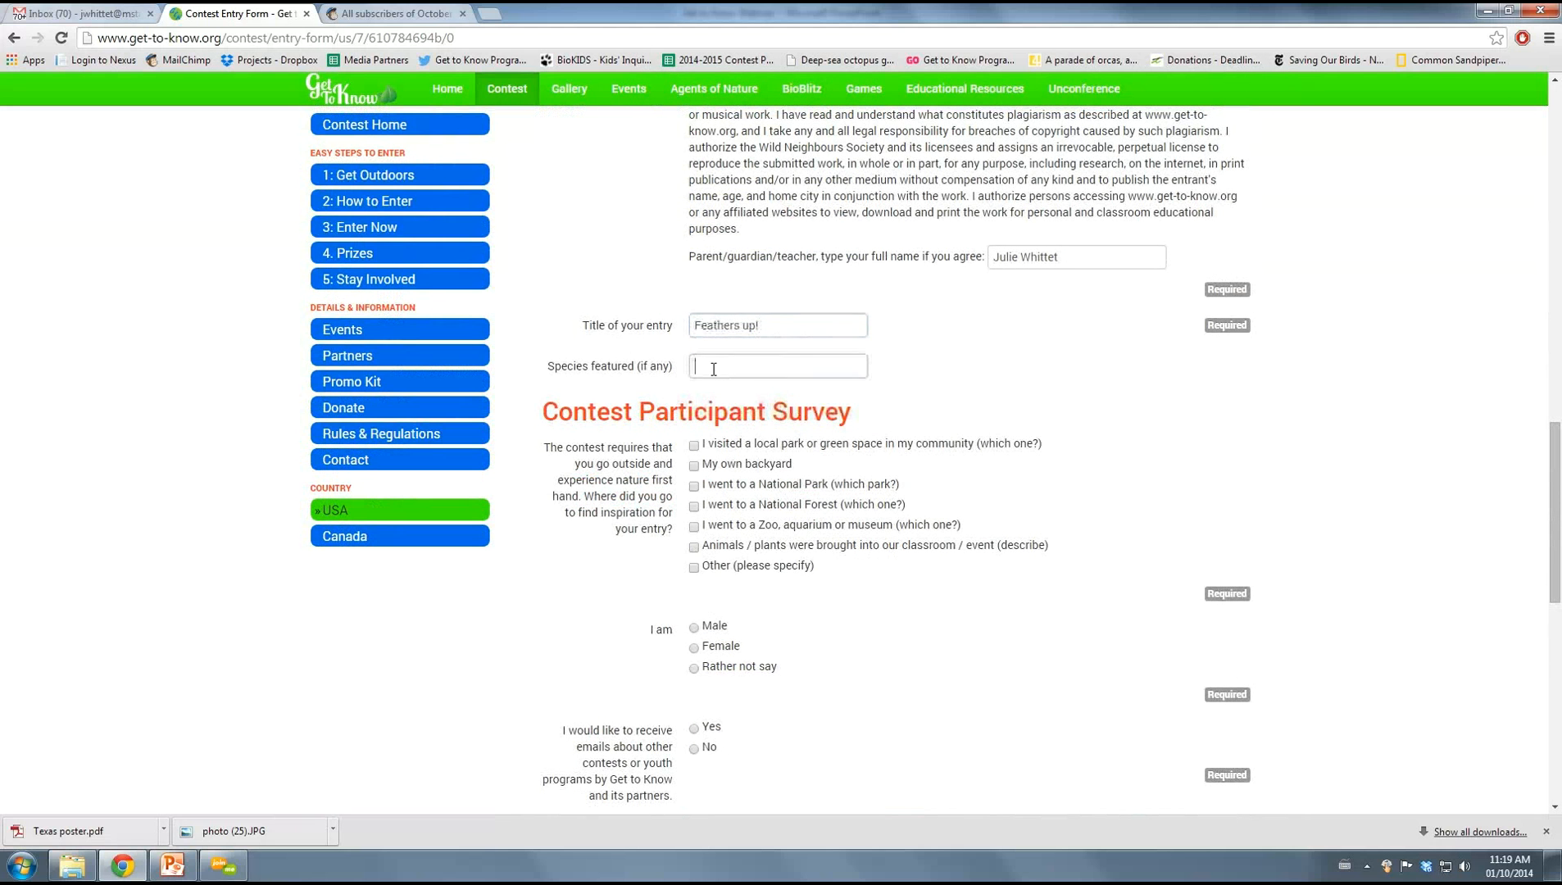
type("R")
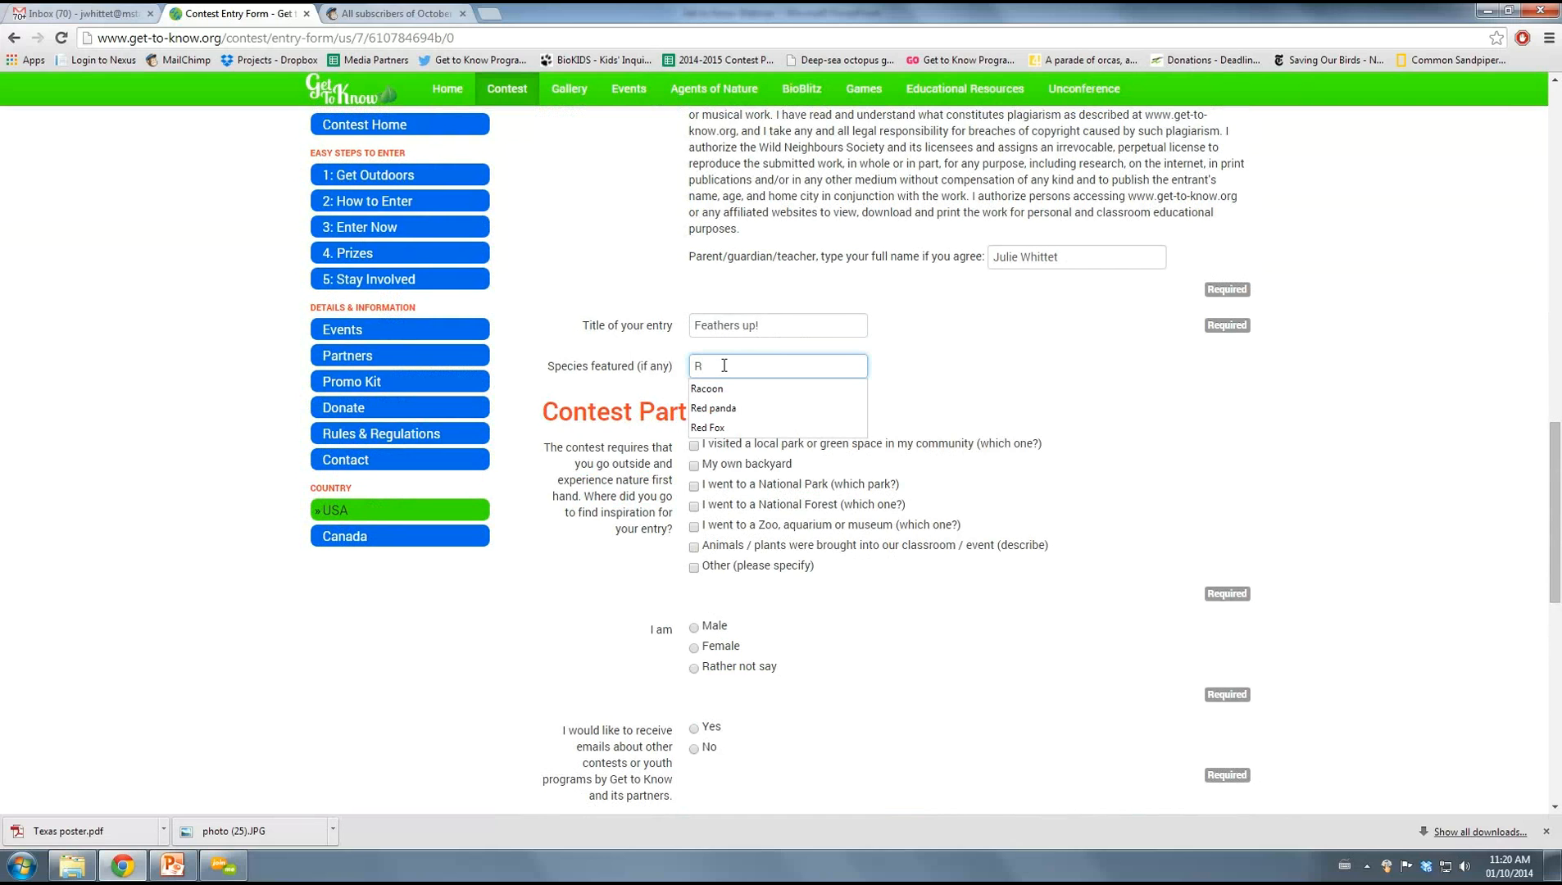
type("udd")
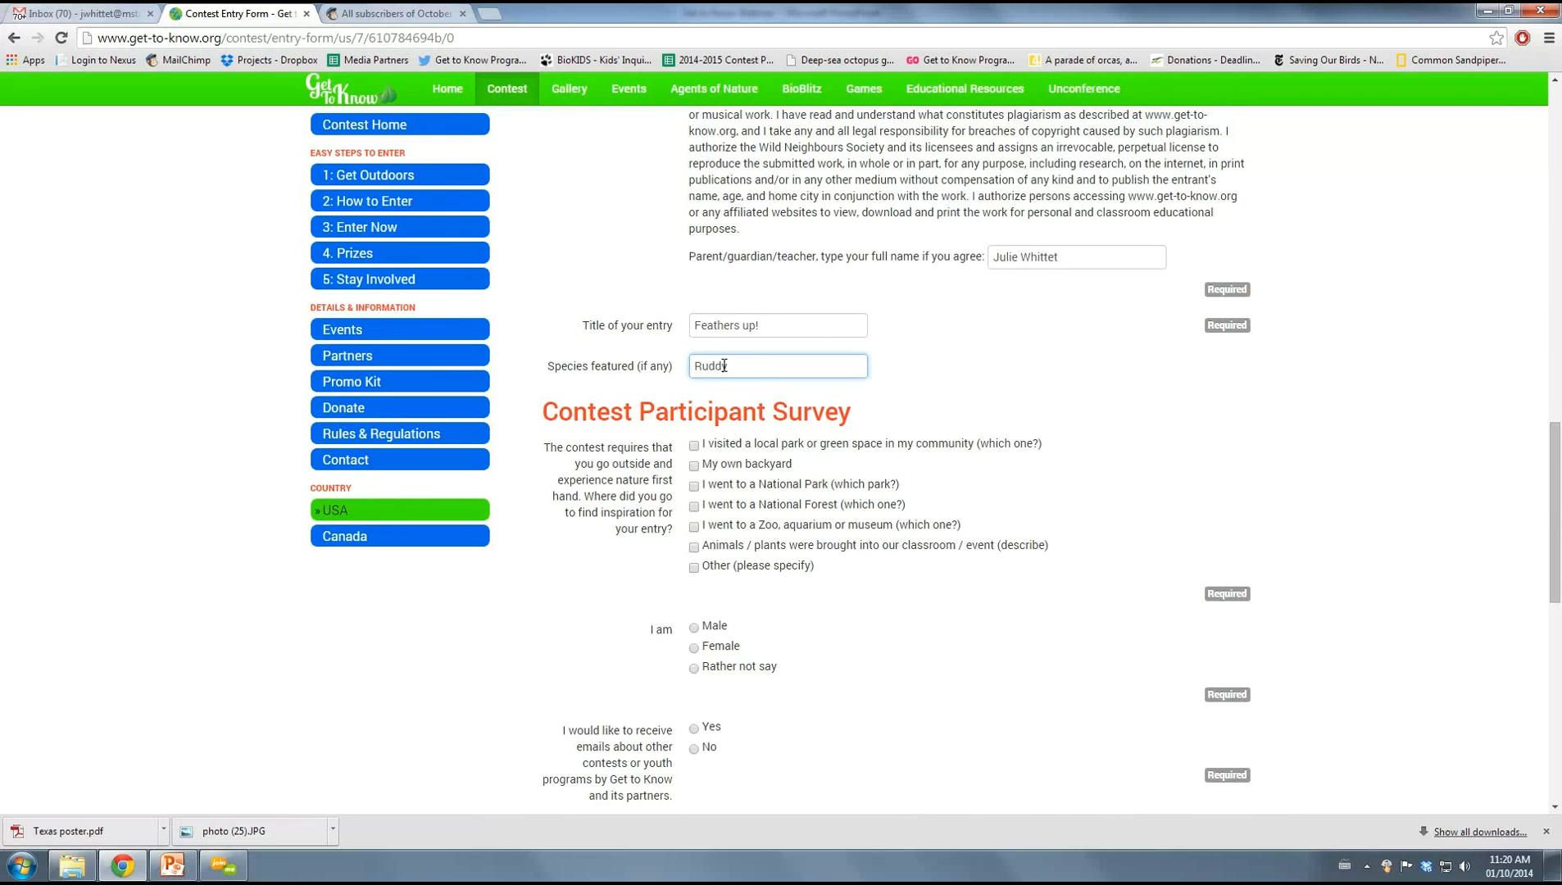
type("duck")
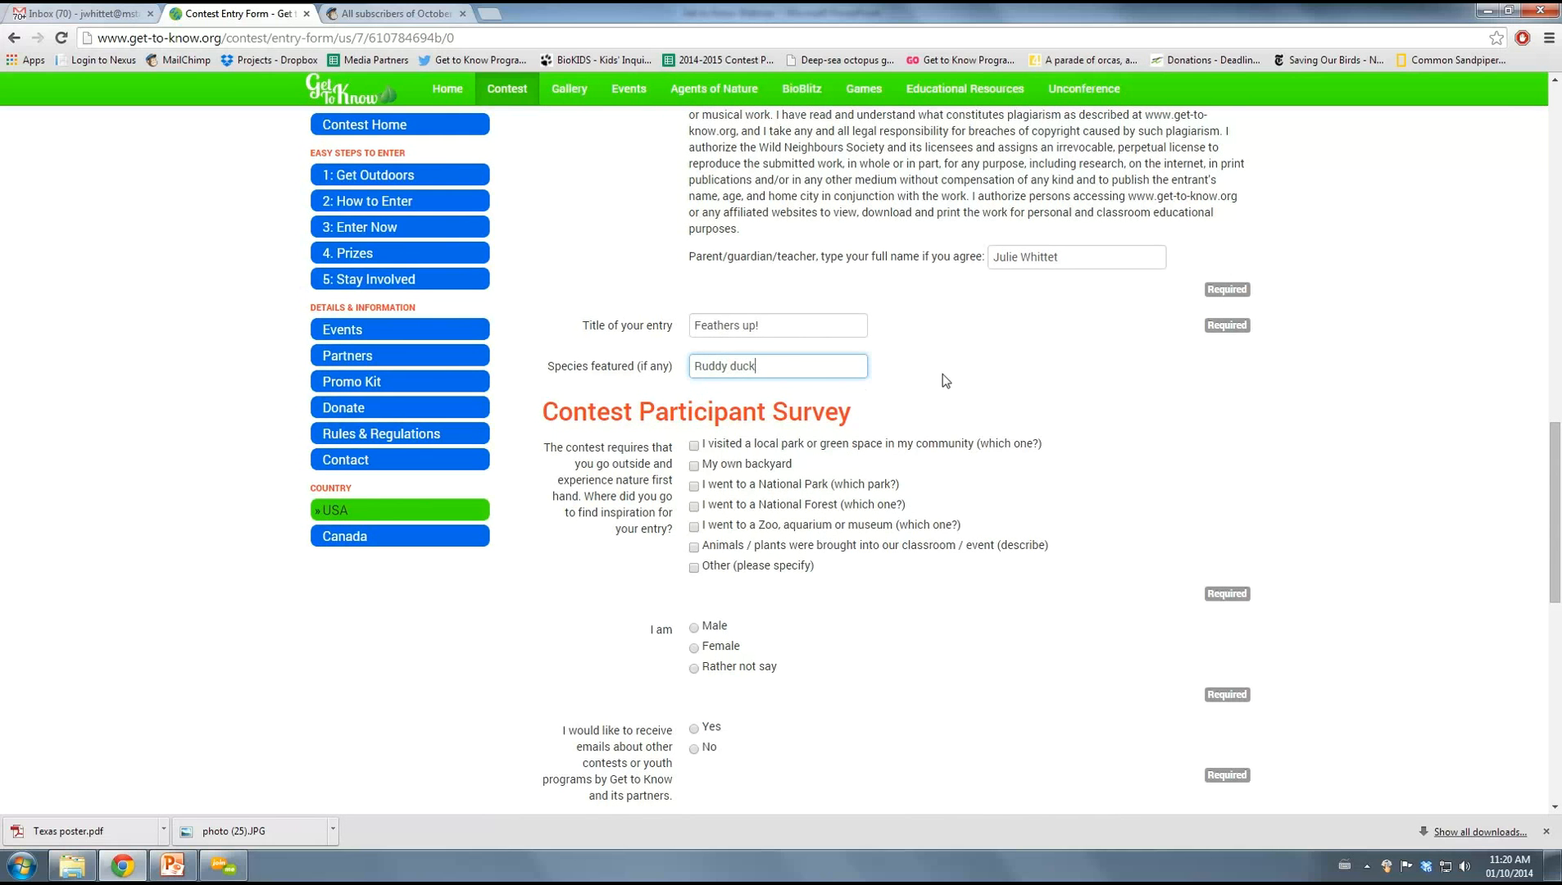
scroll("down", 3)
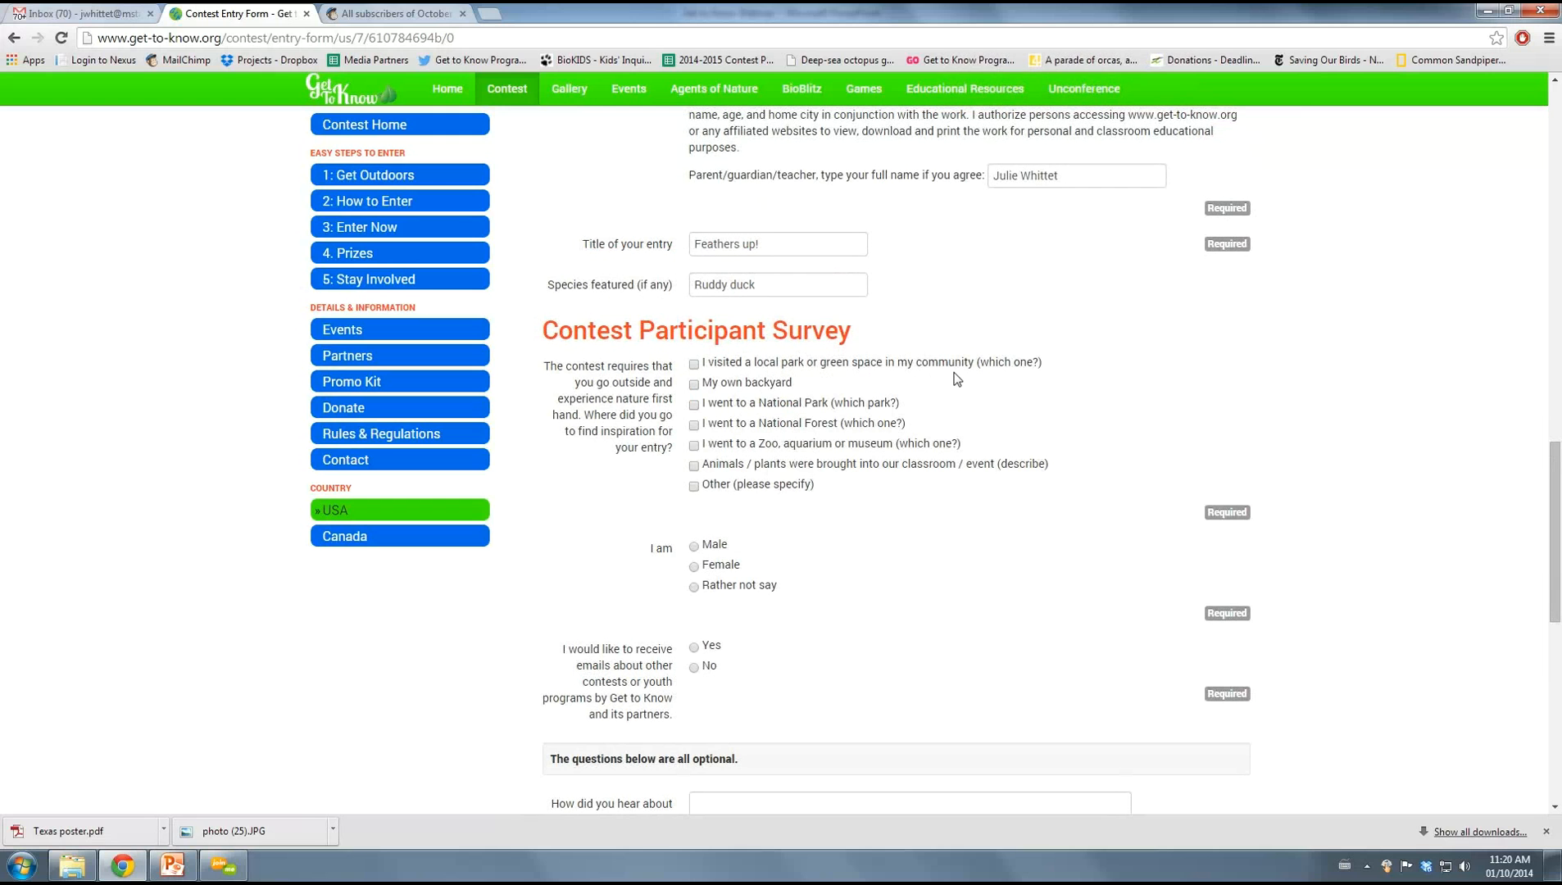
mouse_move(749, 516)
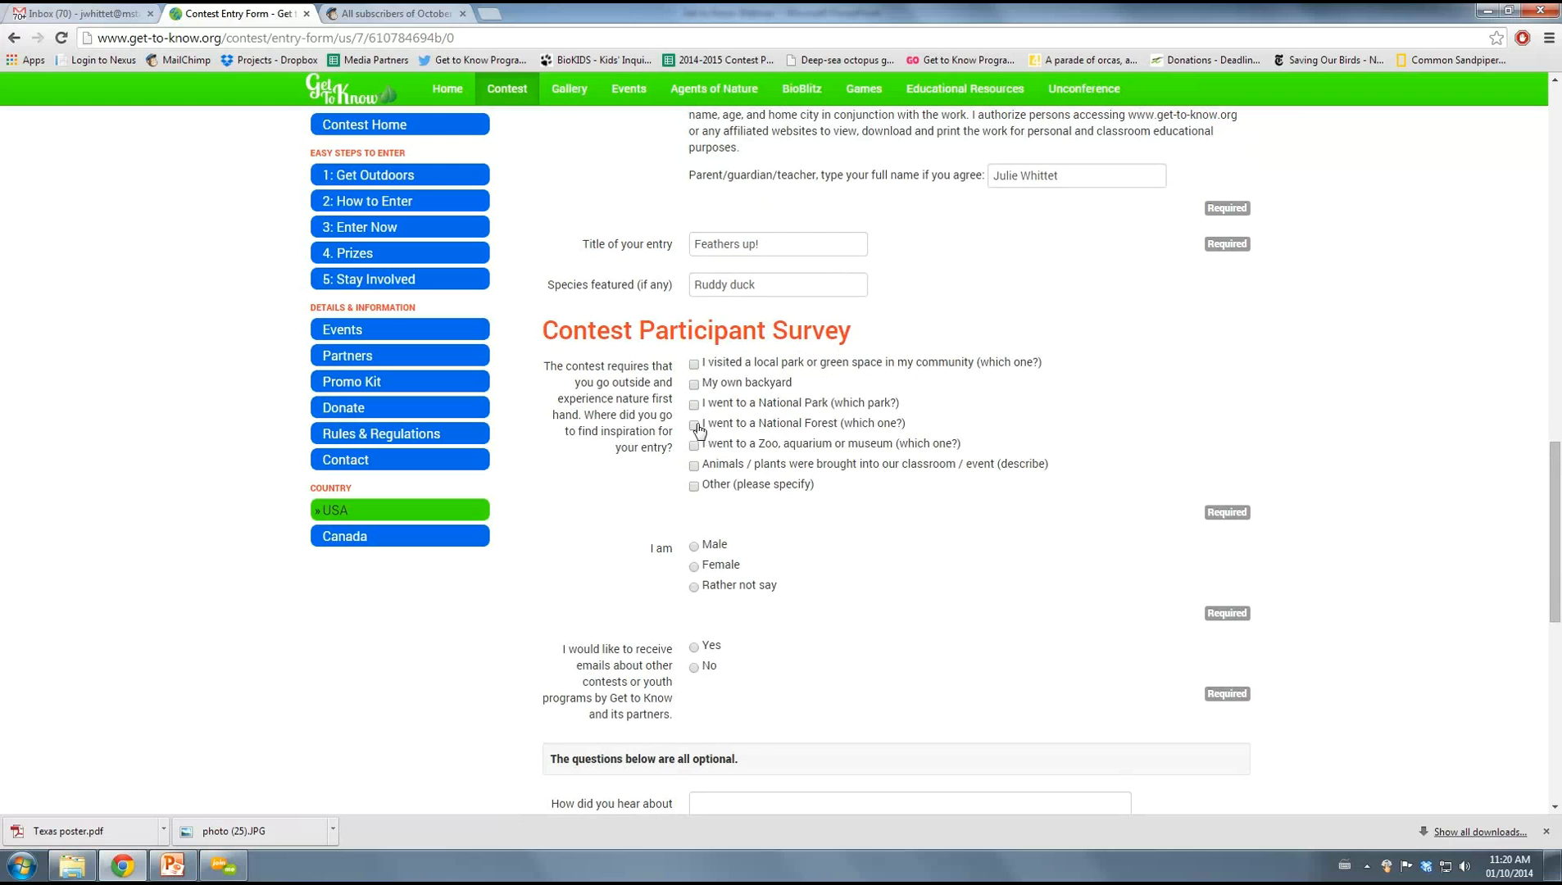
Answer Yosemite National Park as inspiration and Female, then scroll to Submit my entry!
left_click(694, 404)
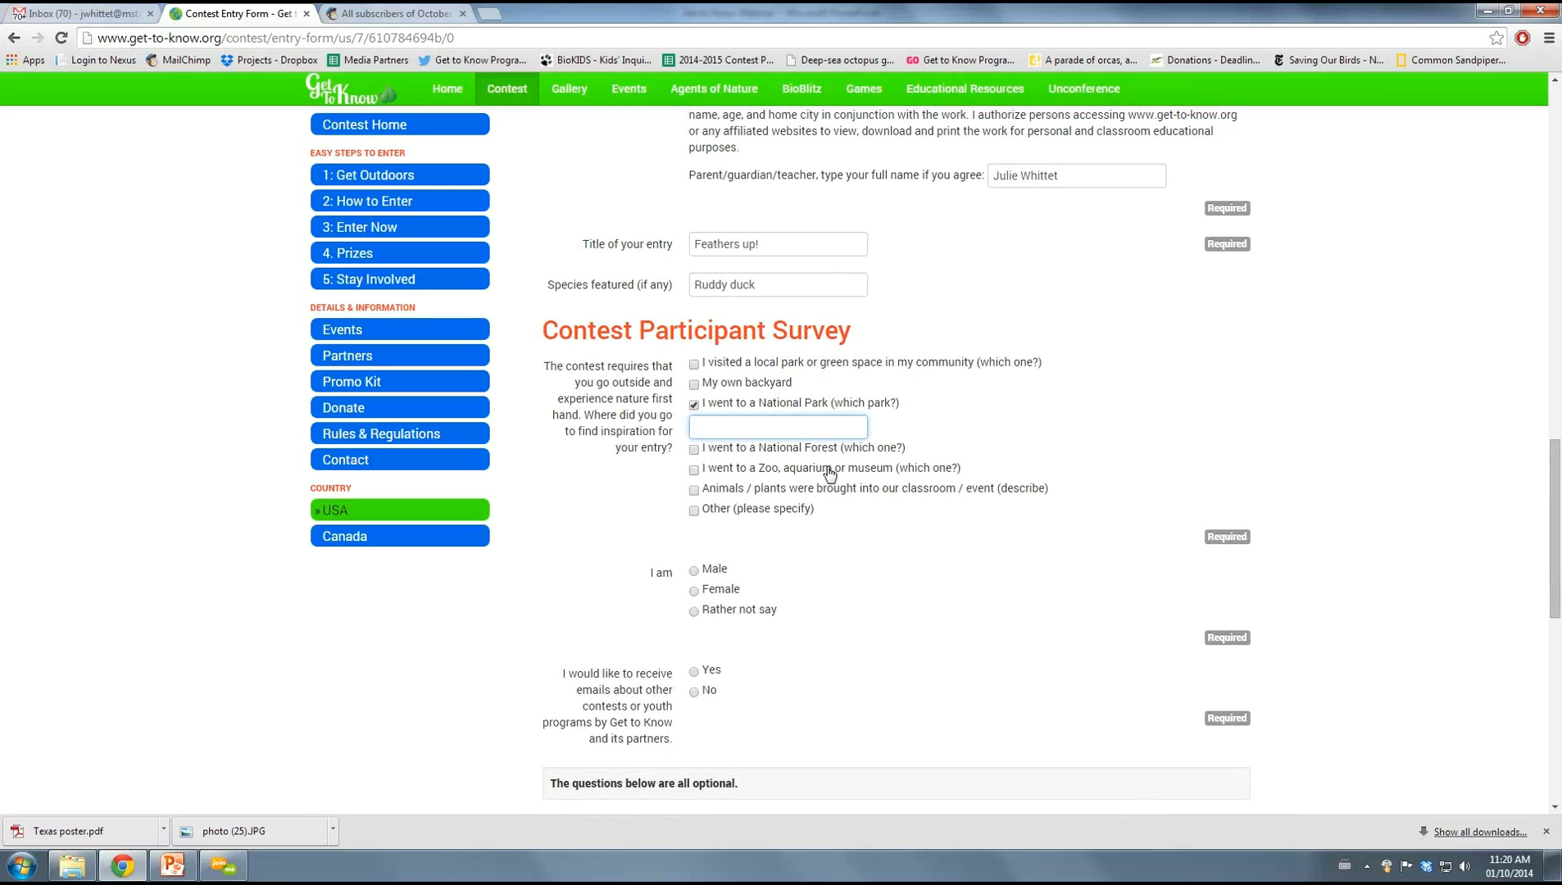
type("Yosemite National Park")
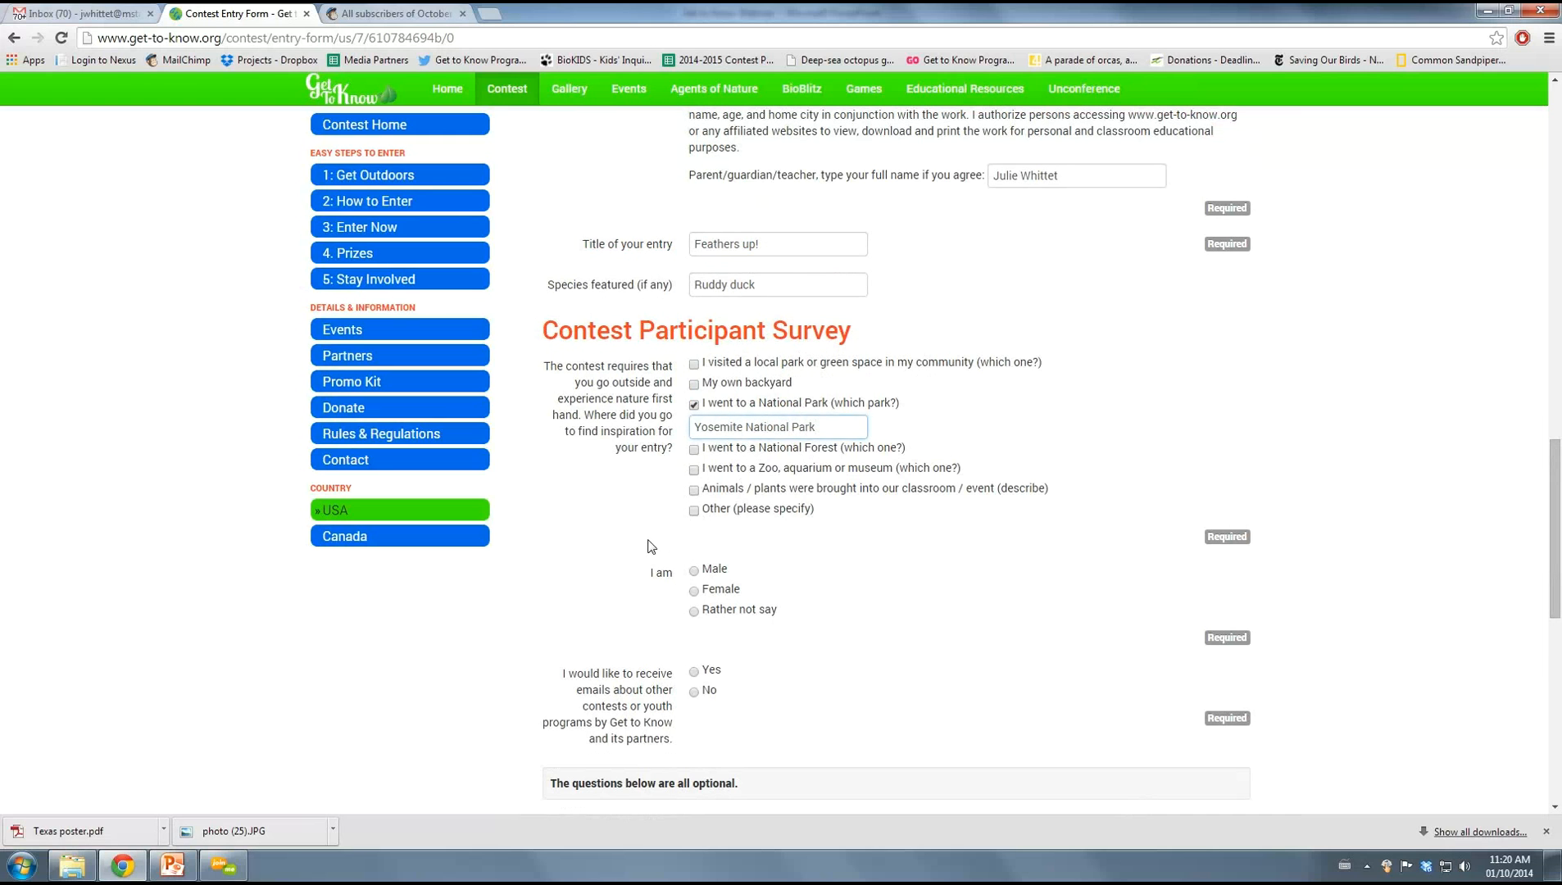
scroll("down", 3)
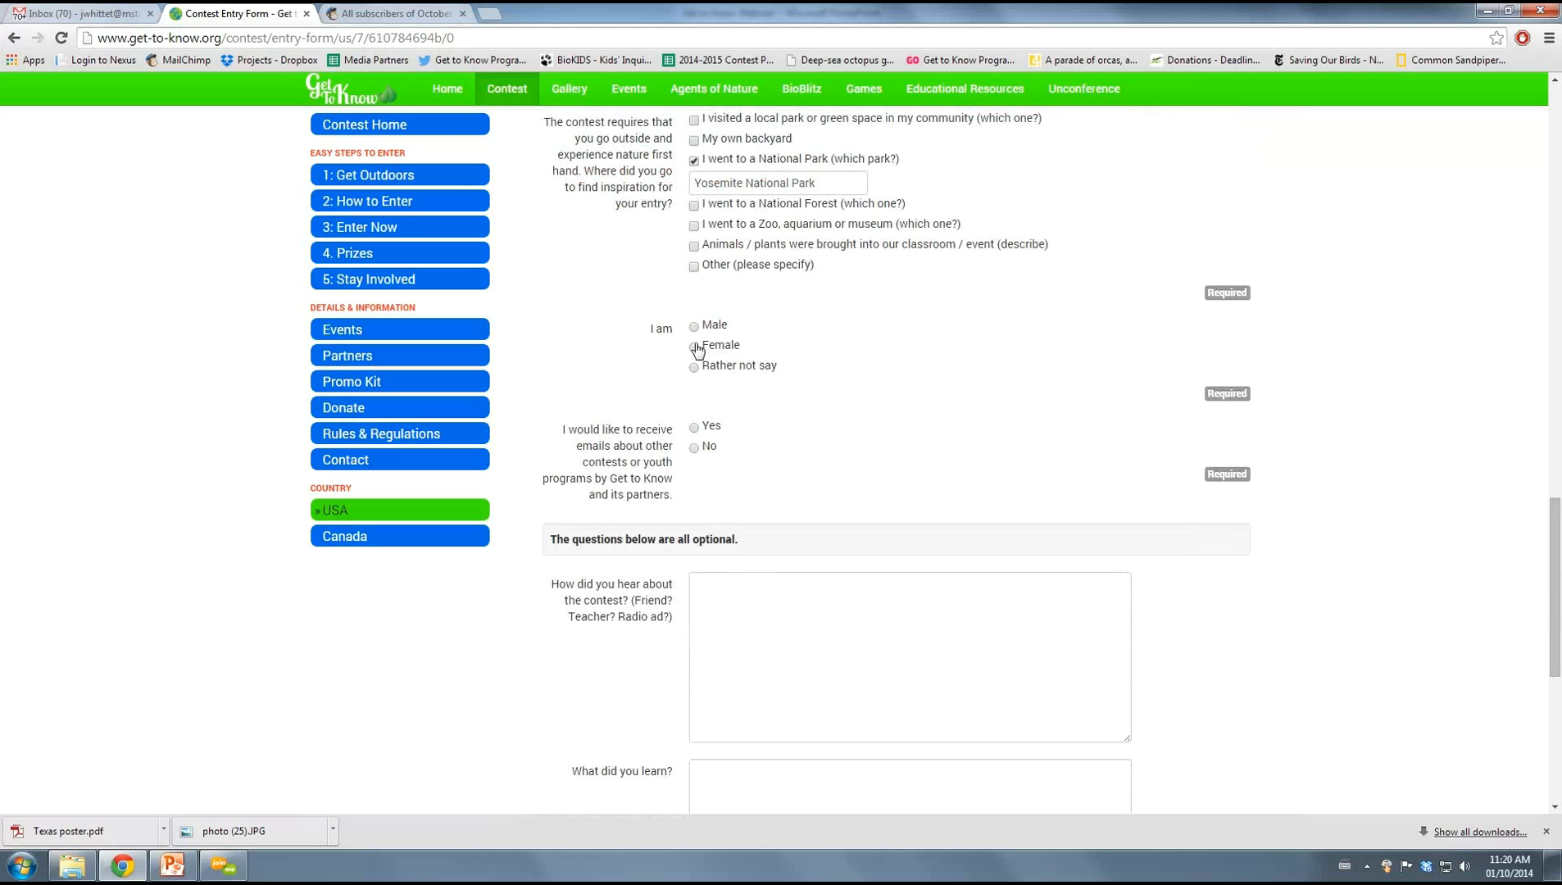
left_click(693, 345)
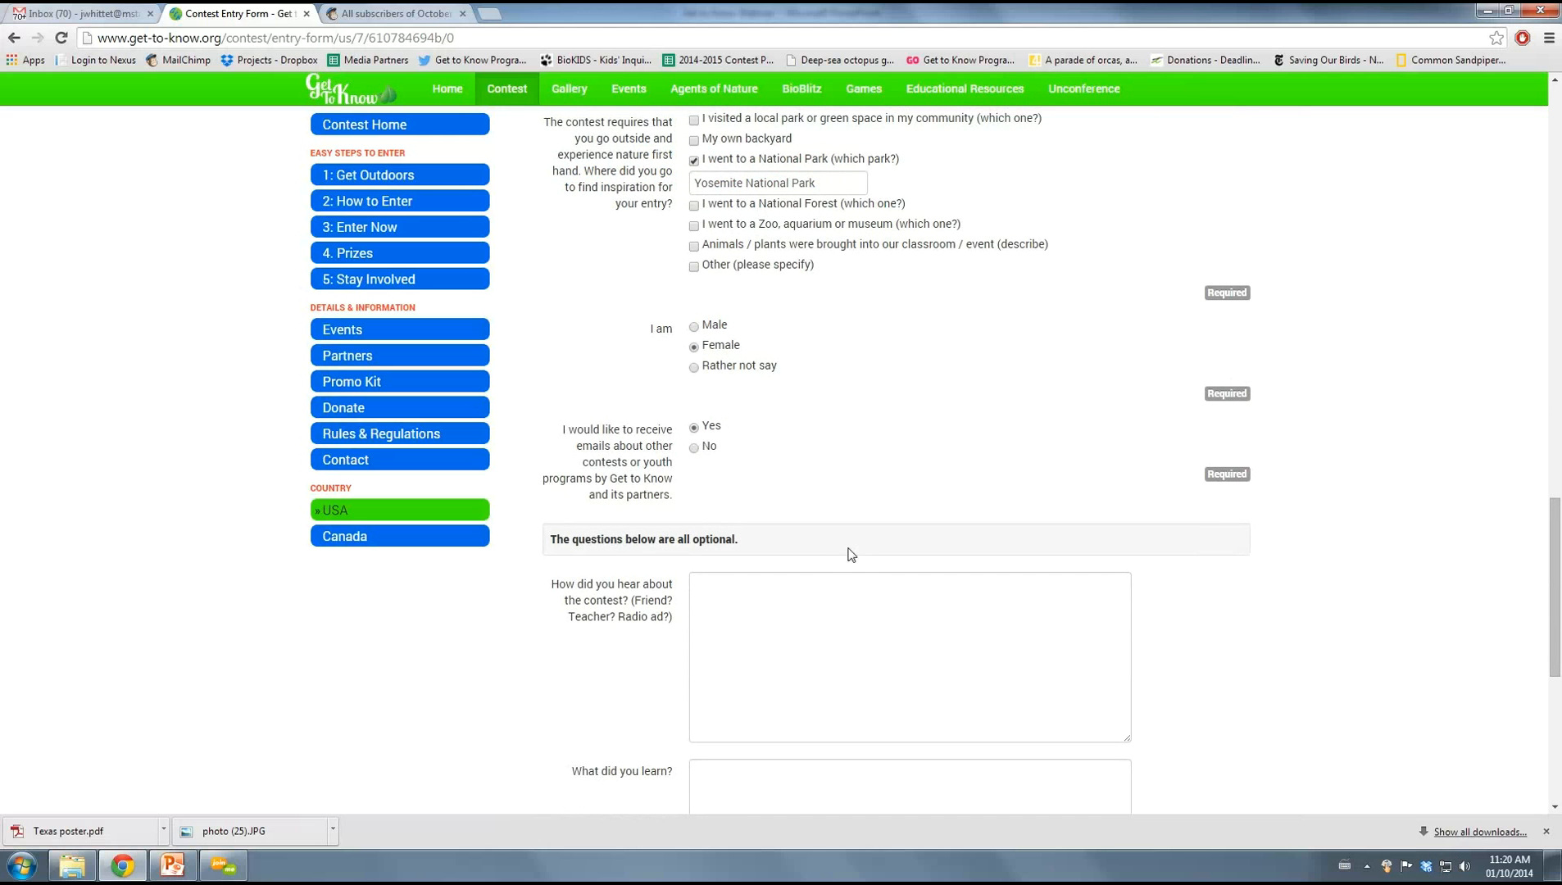
scroll("down", 3)
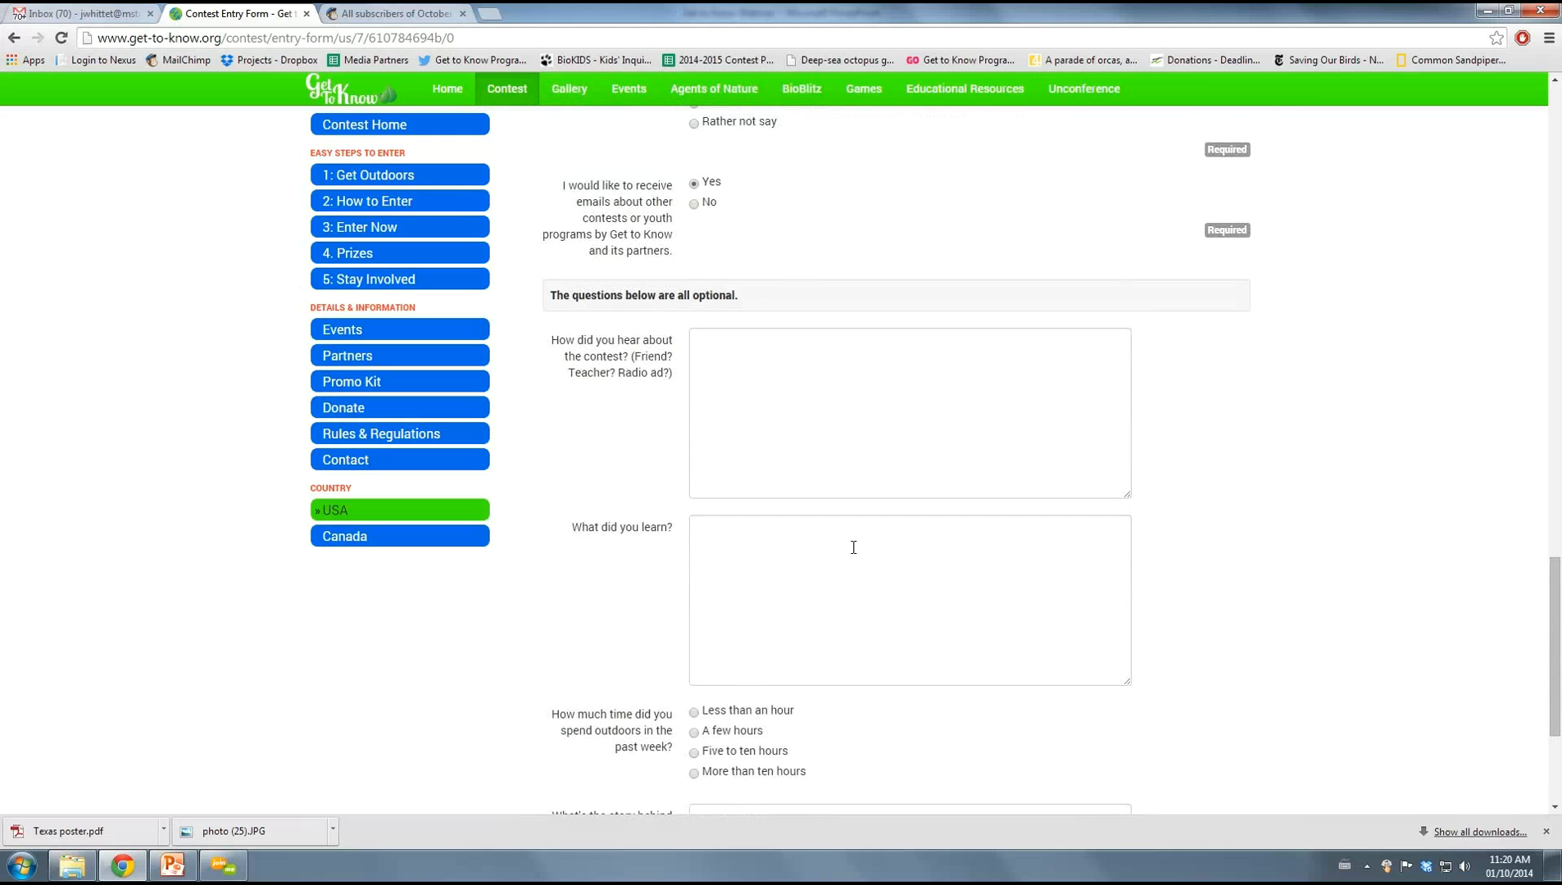
scroll("down", 3)
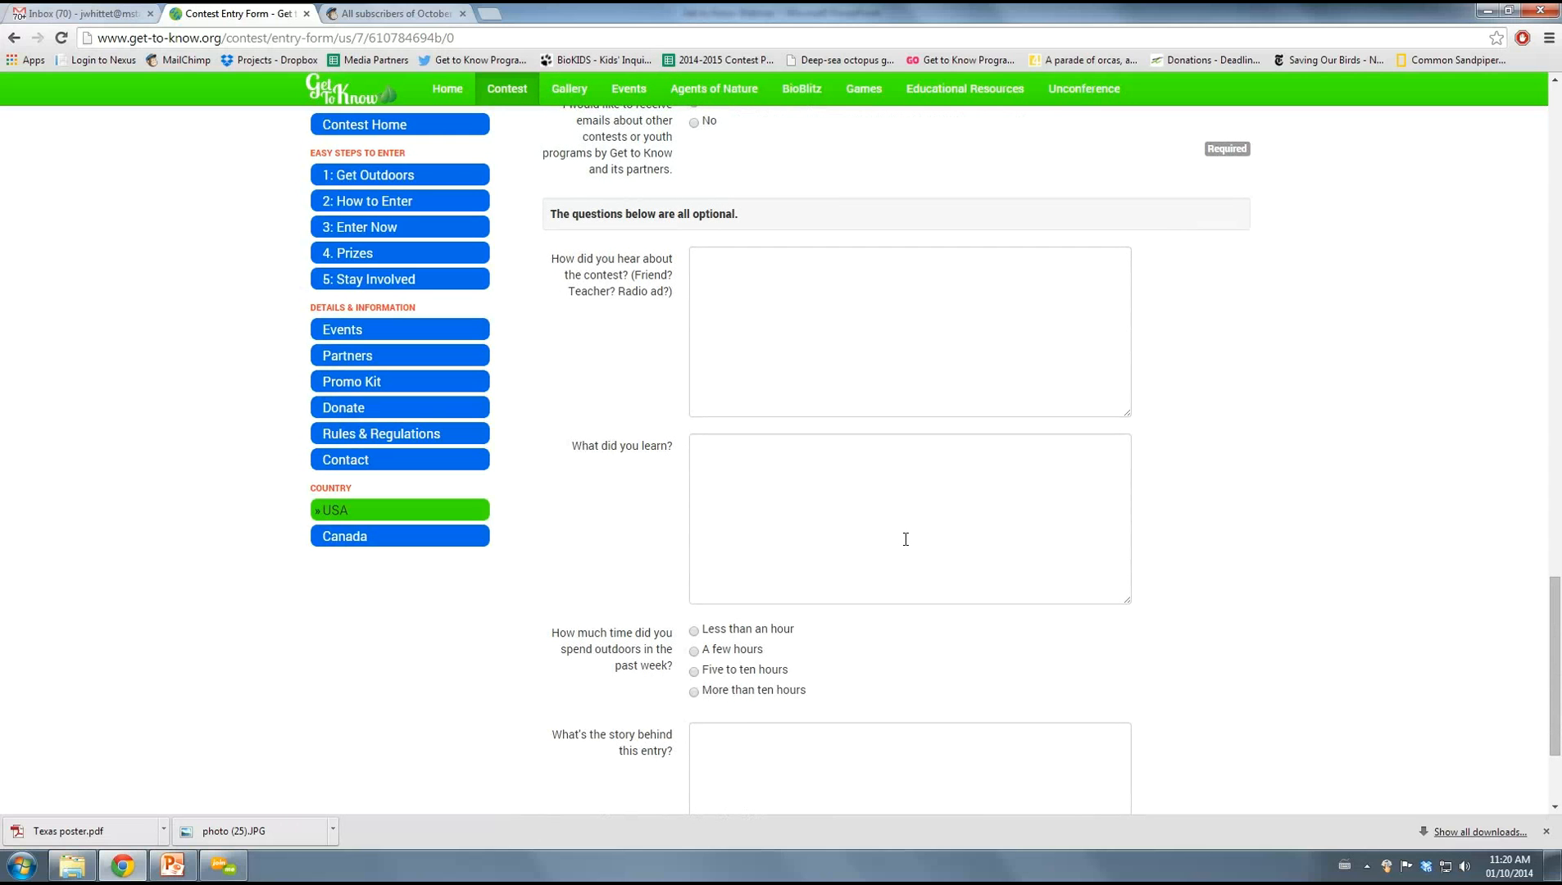
mouse_move(772, 506)
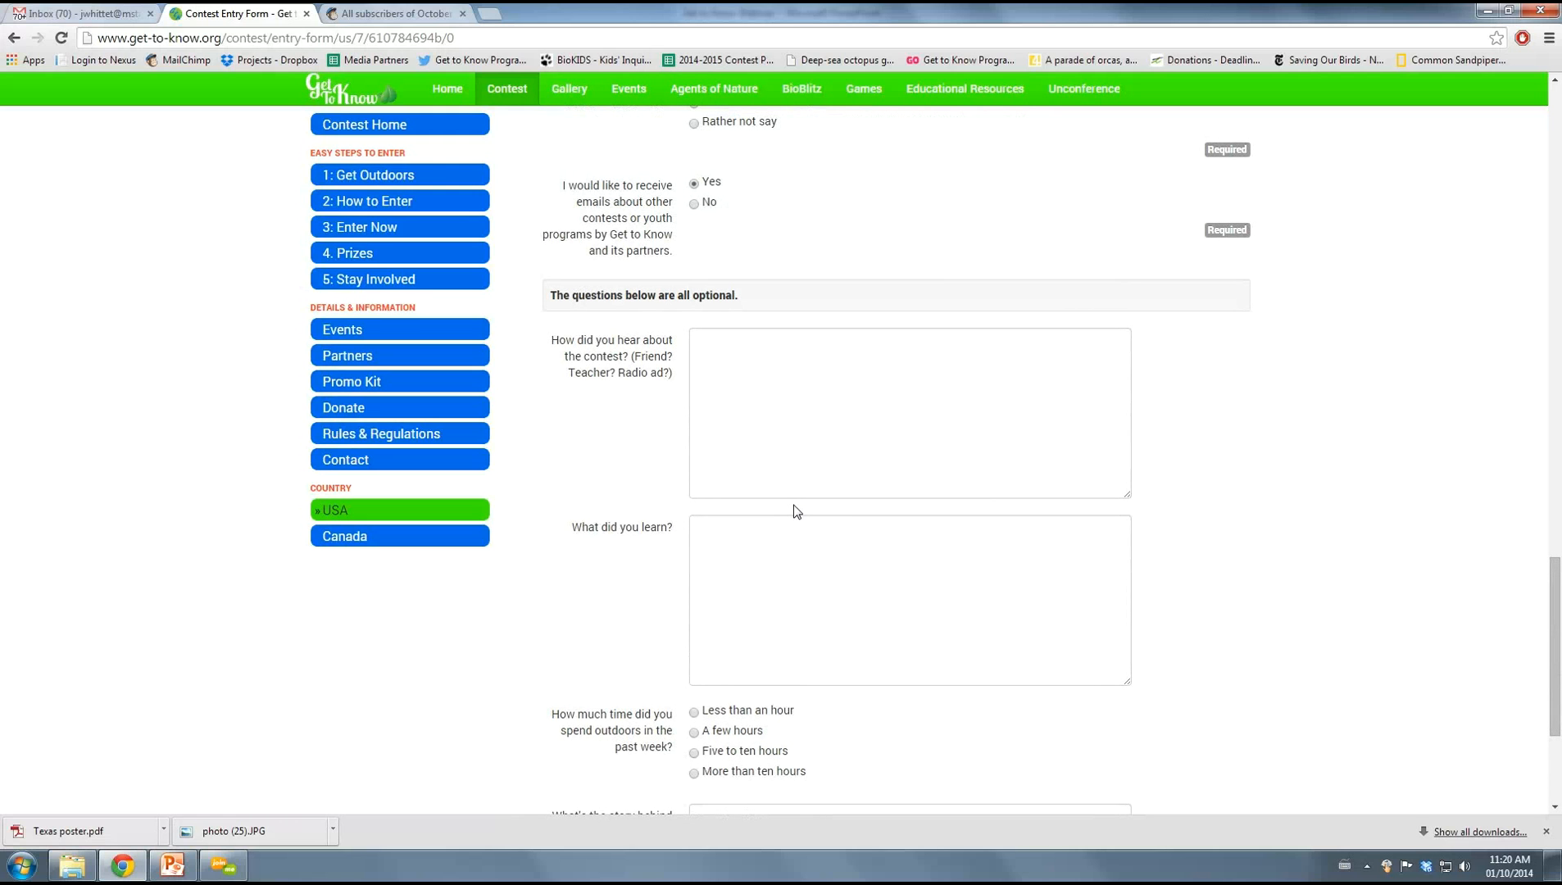
scroll("down", 3)
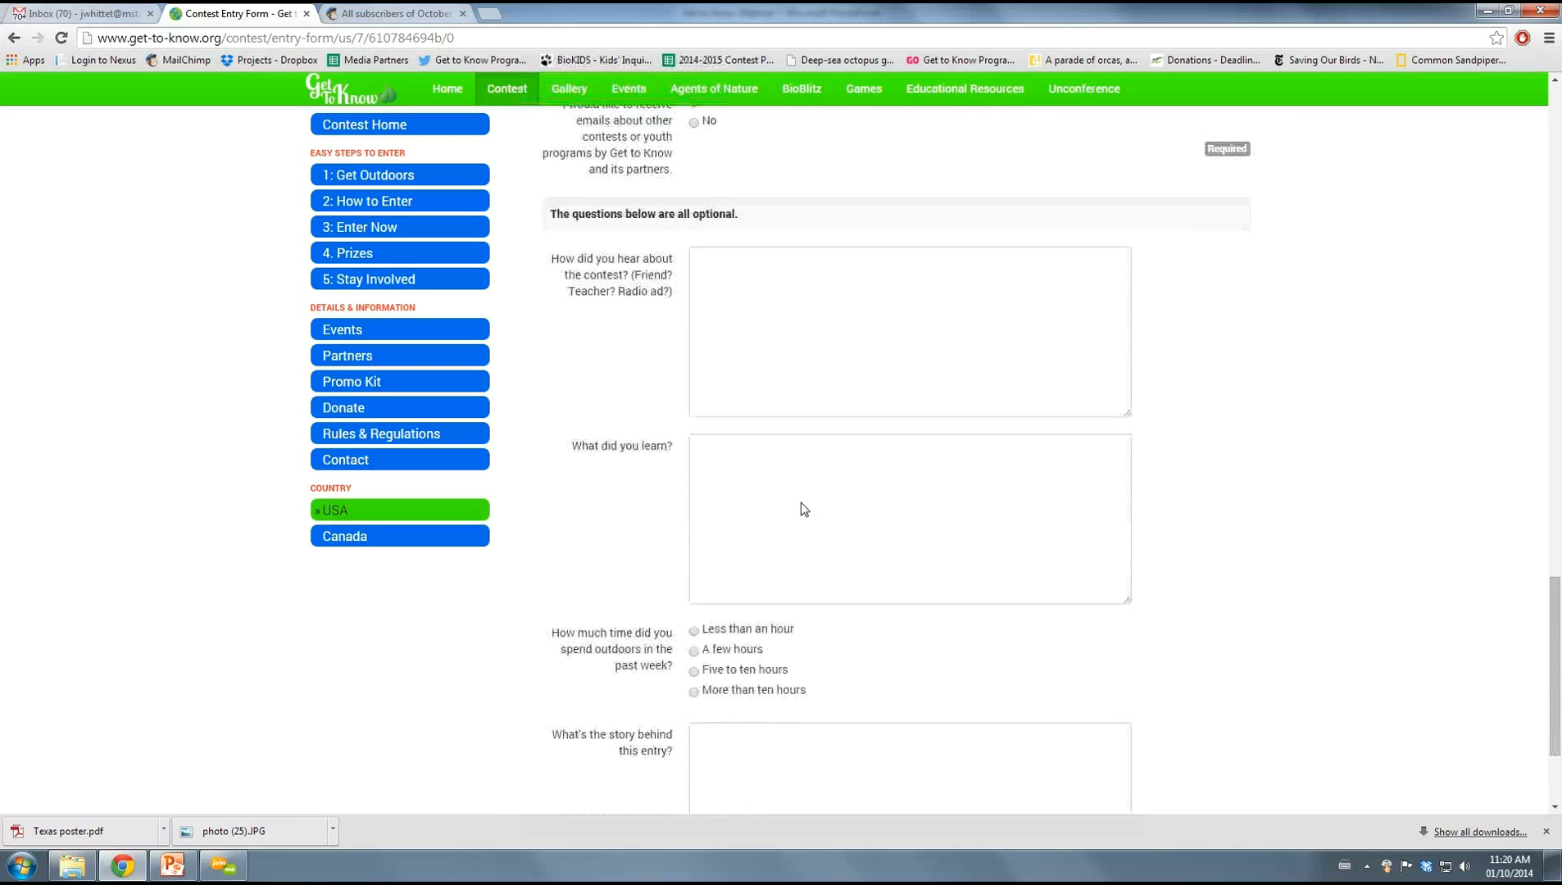
scroll("down", 3)
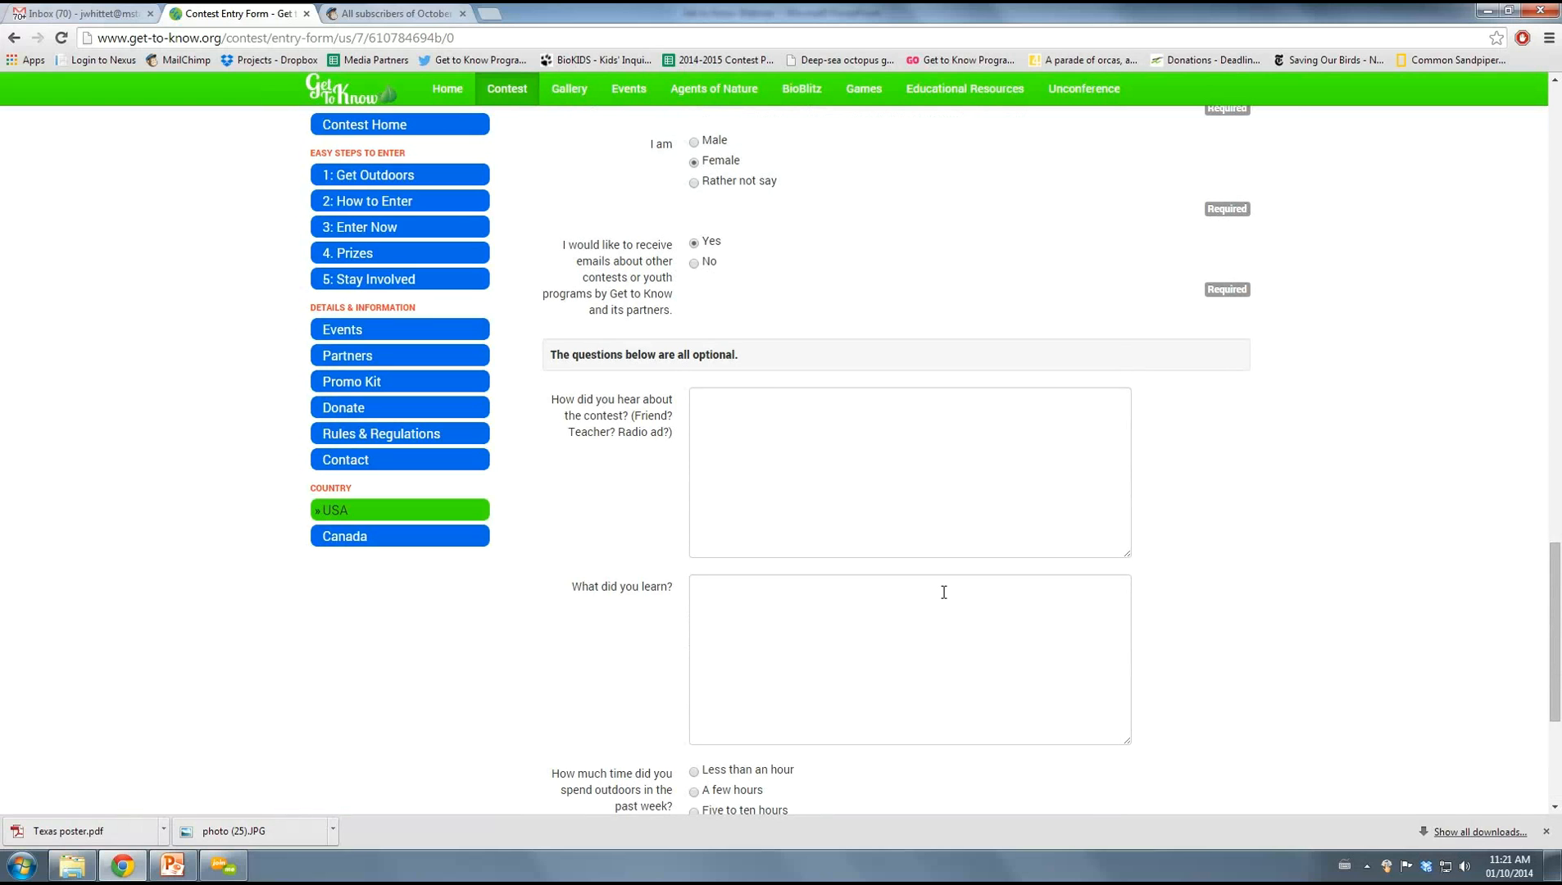
mouse_move(967, 588)
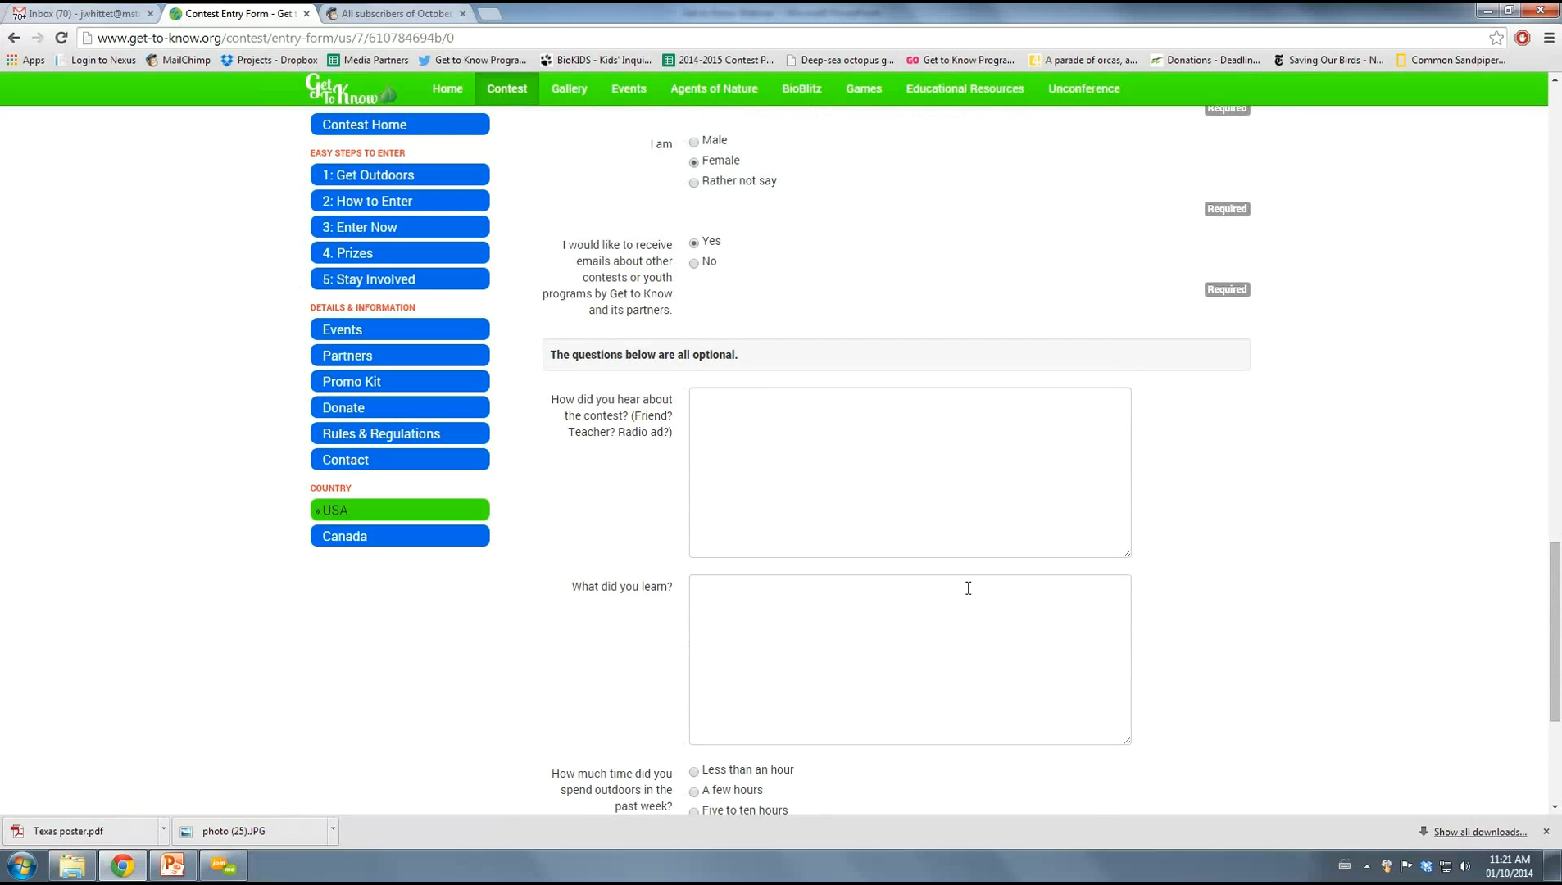
scroll("down", 3)
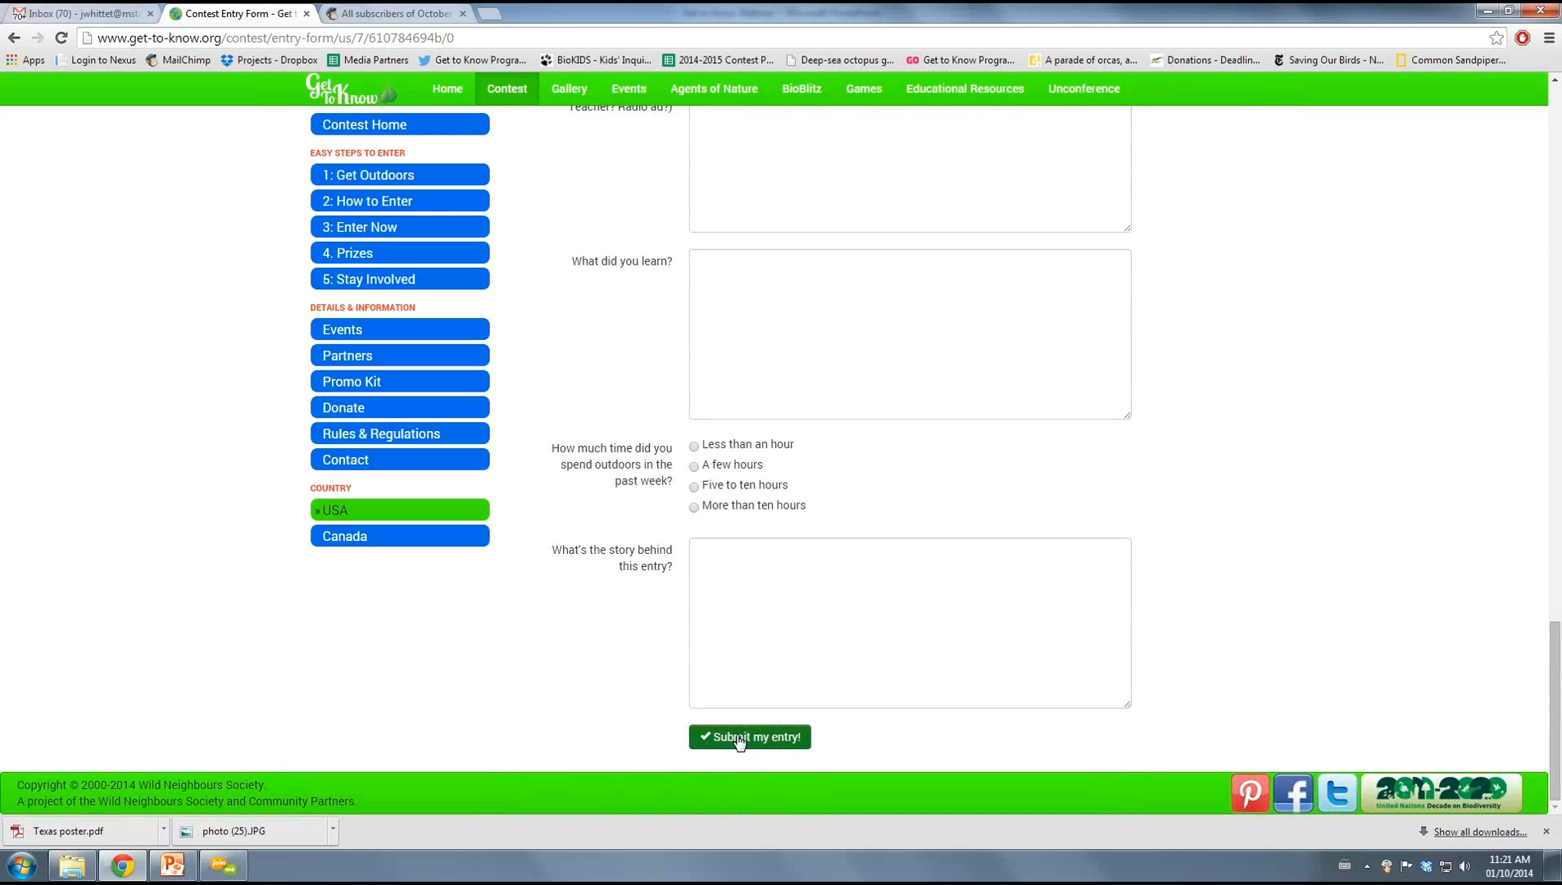
Submit the Art entry with the green Submit my entry! button
left_click(748, 736)
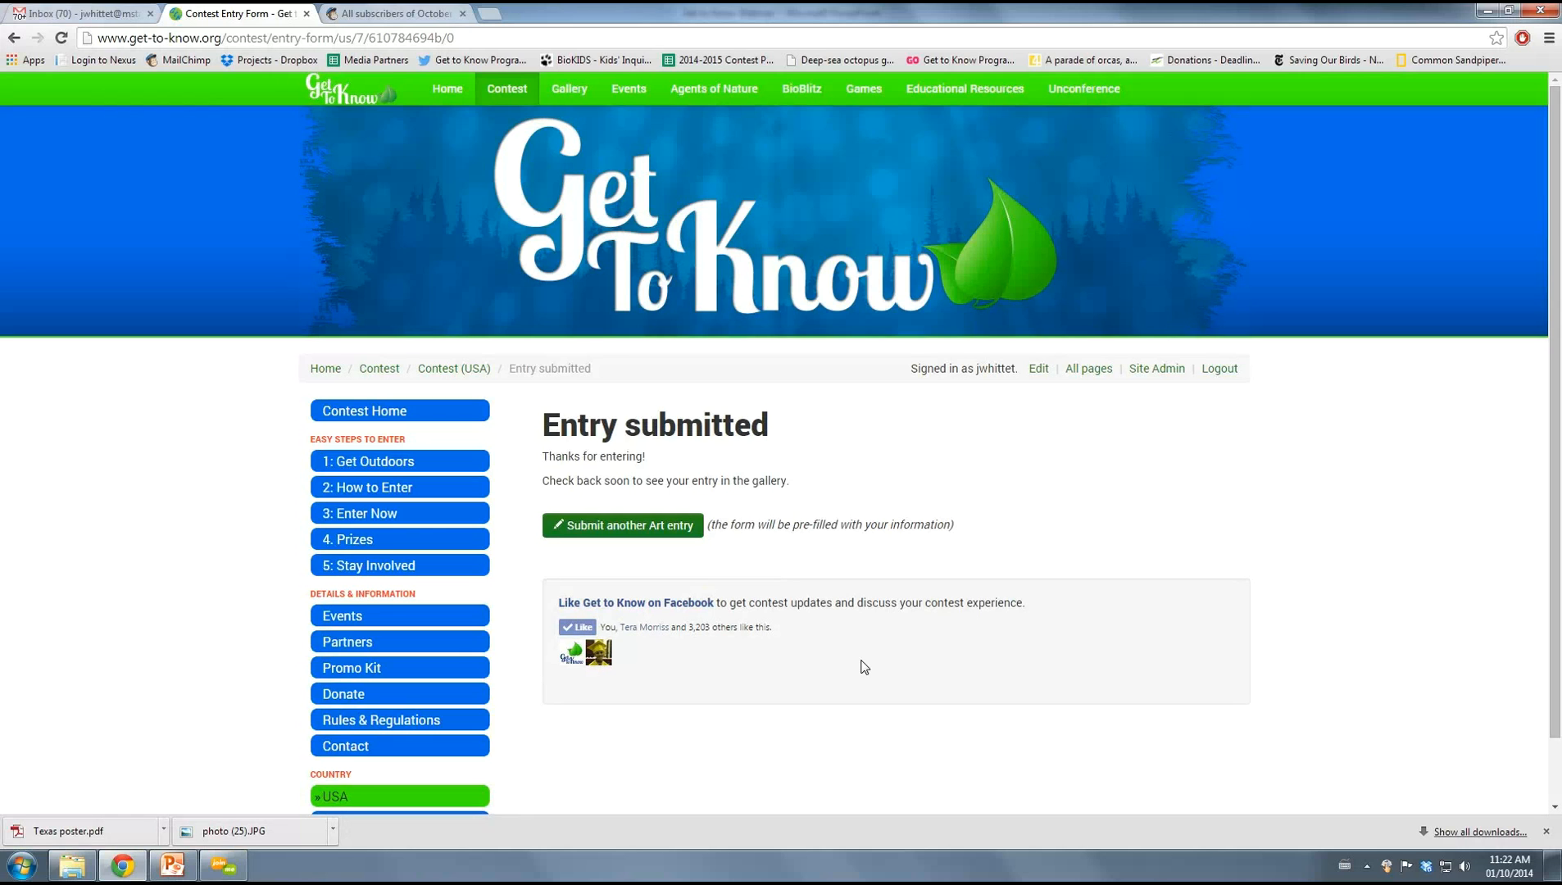
mouse_move(1057, 448)
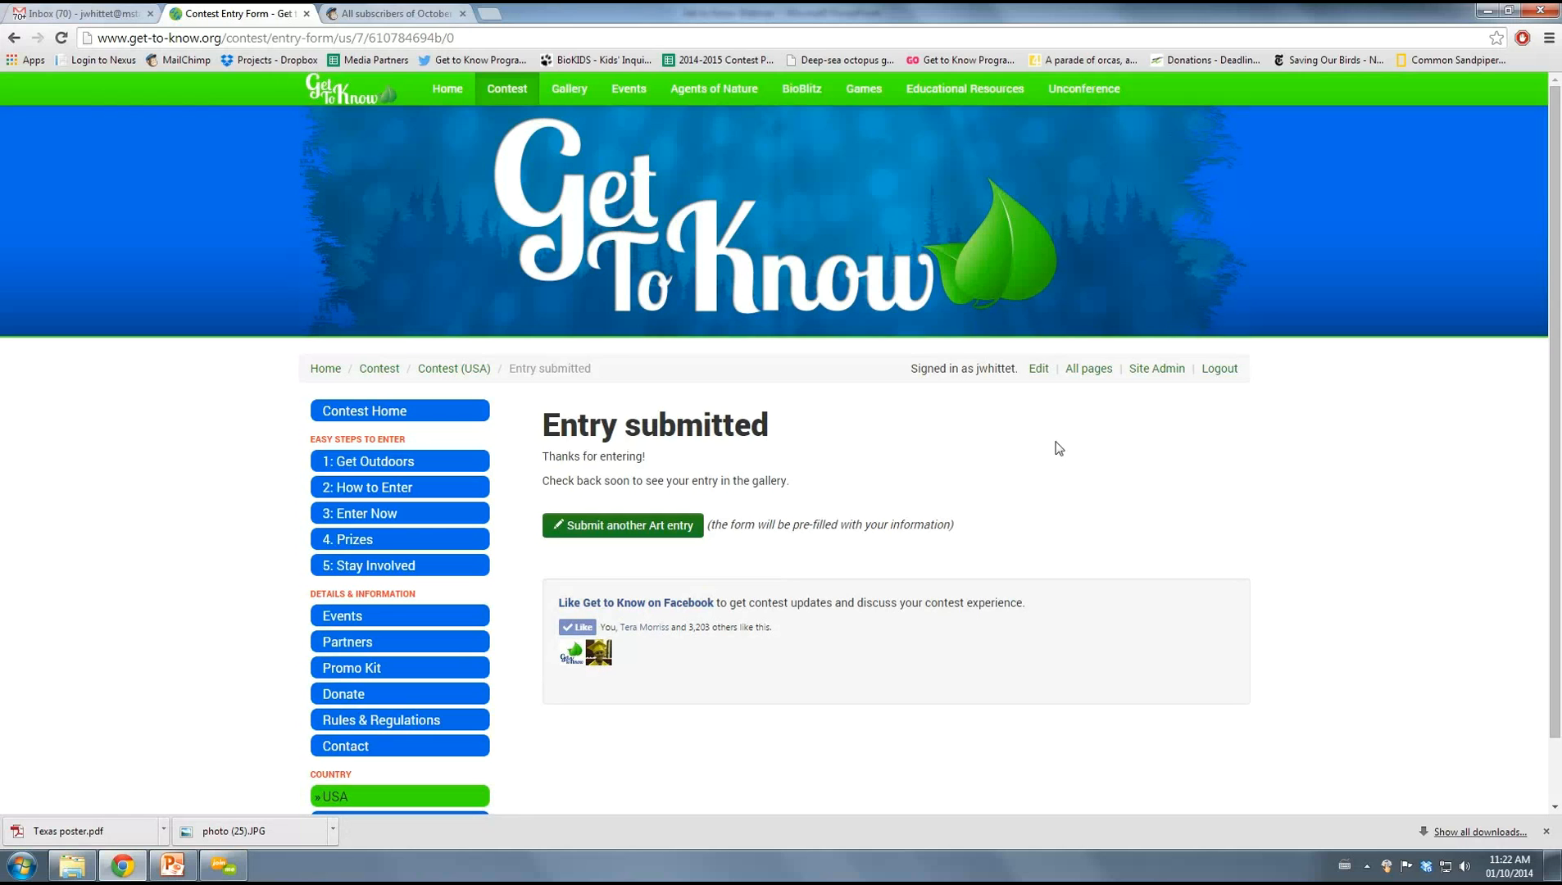
mouse_move(568, 88)
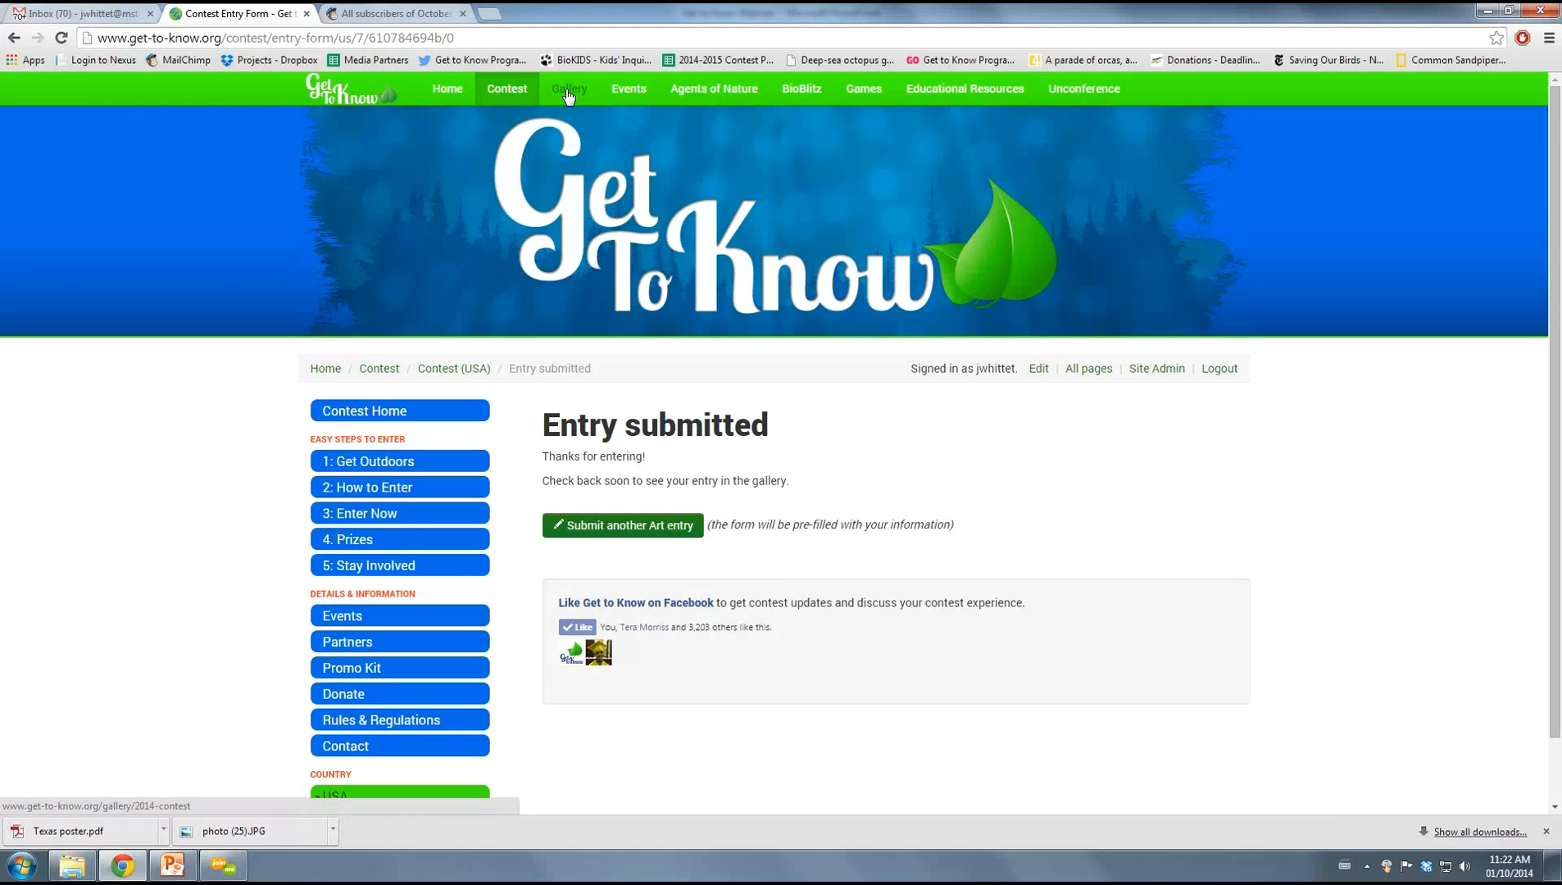
Open the 2014 Contest Entries gallery from the top navigation bar's Gallery link
left_click(568, 92)
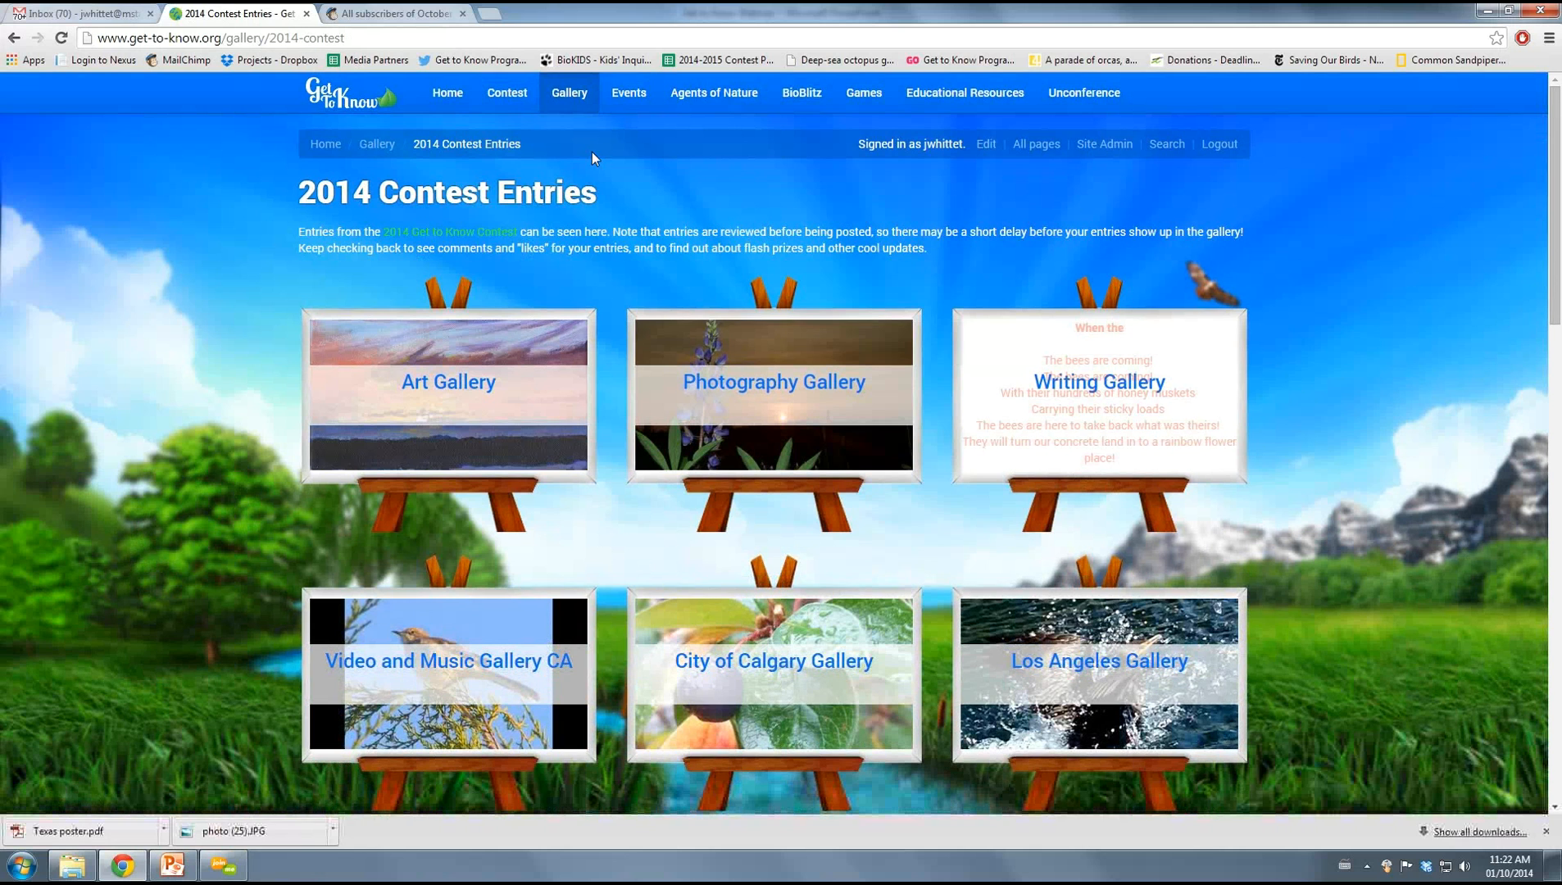
mouse_move(597, 171)
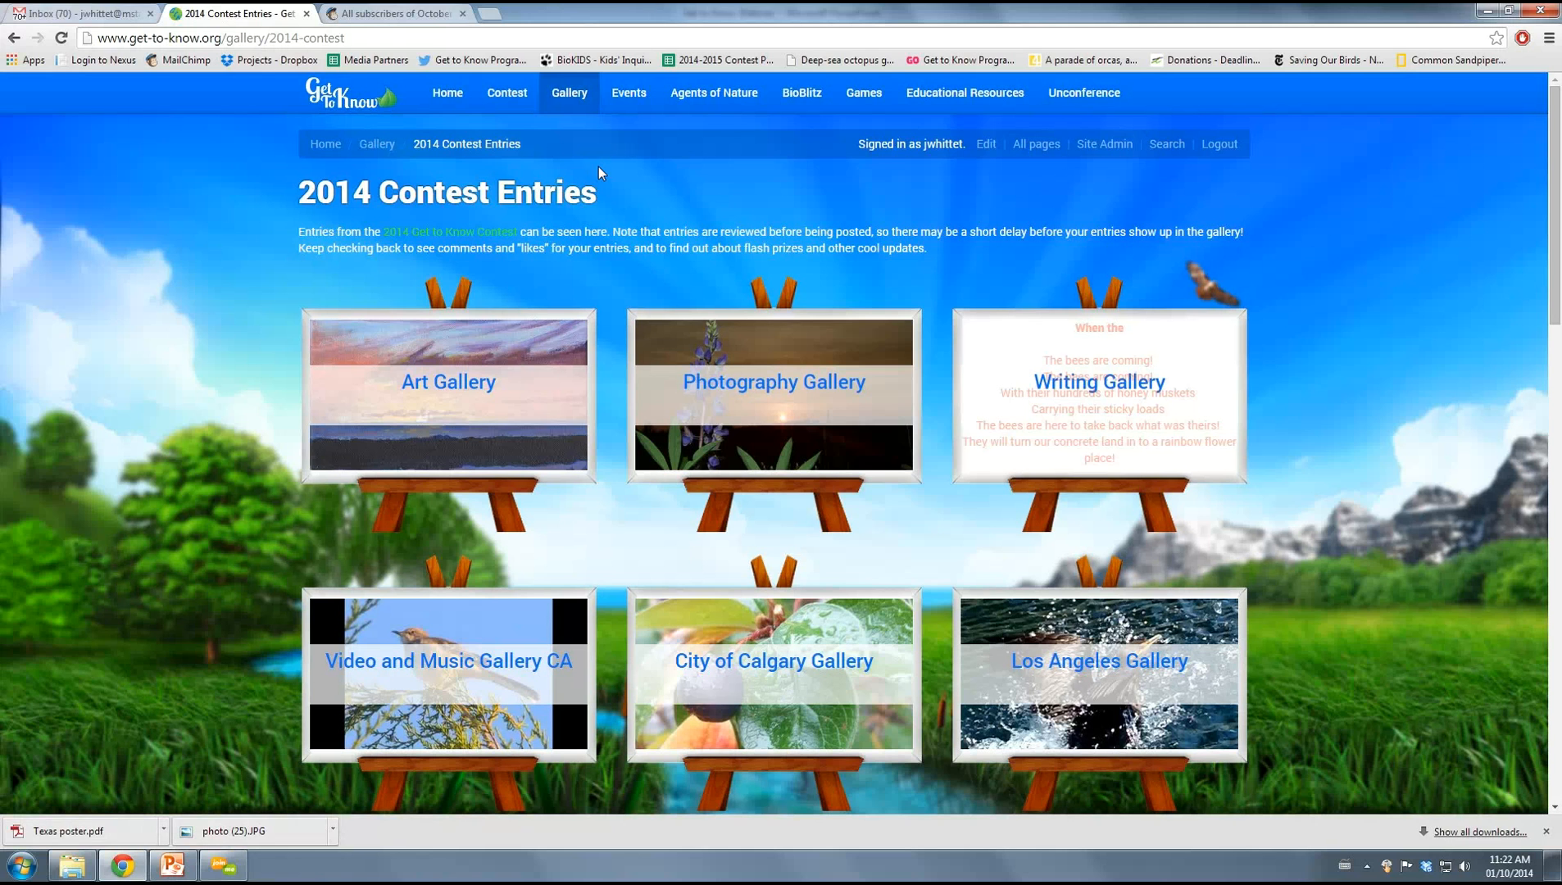
mouse_move(513, 336)
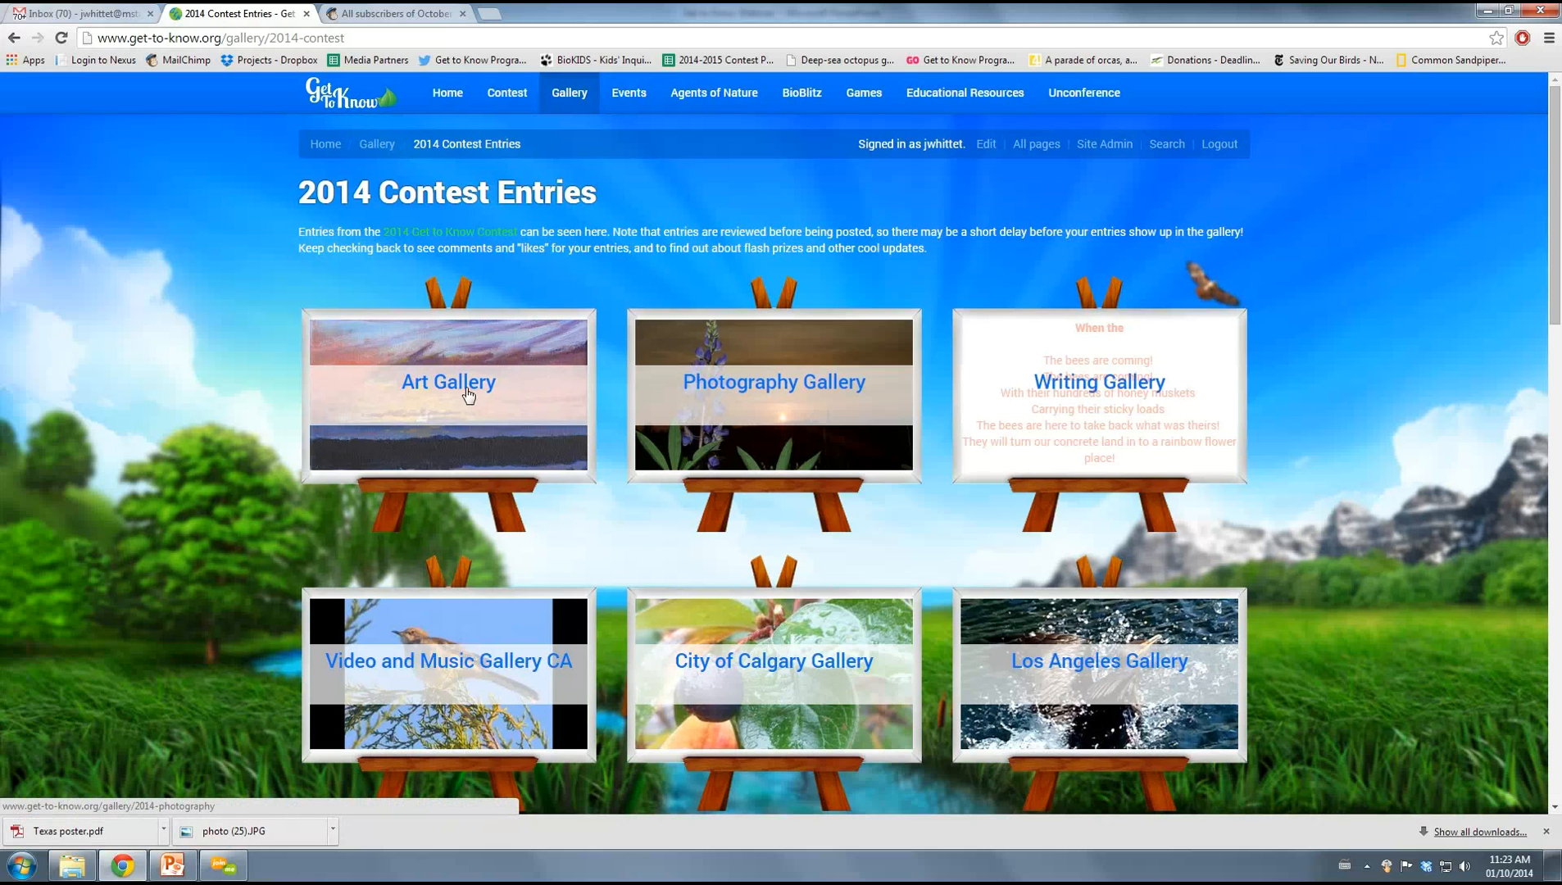
Open the Art Gallery and scroll through the 2014 artworks, led by 'Feathers up!'
left_click(447, 382)
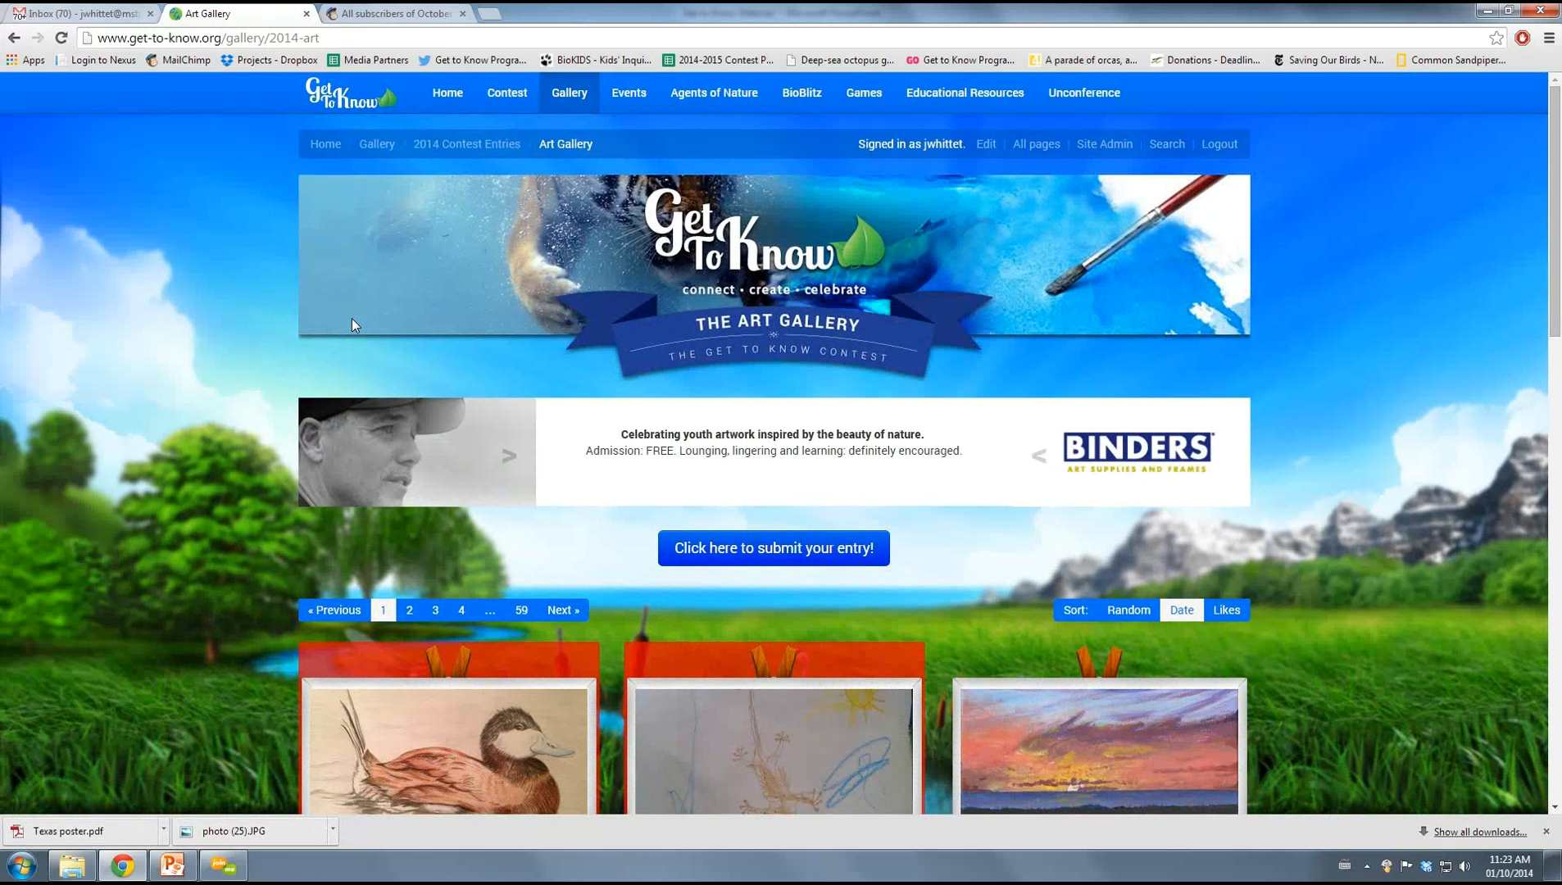
scroll("down", 3)
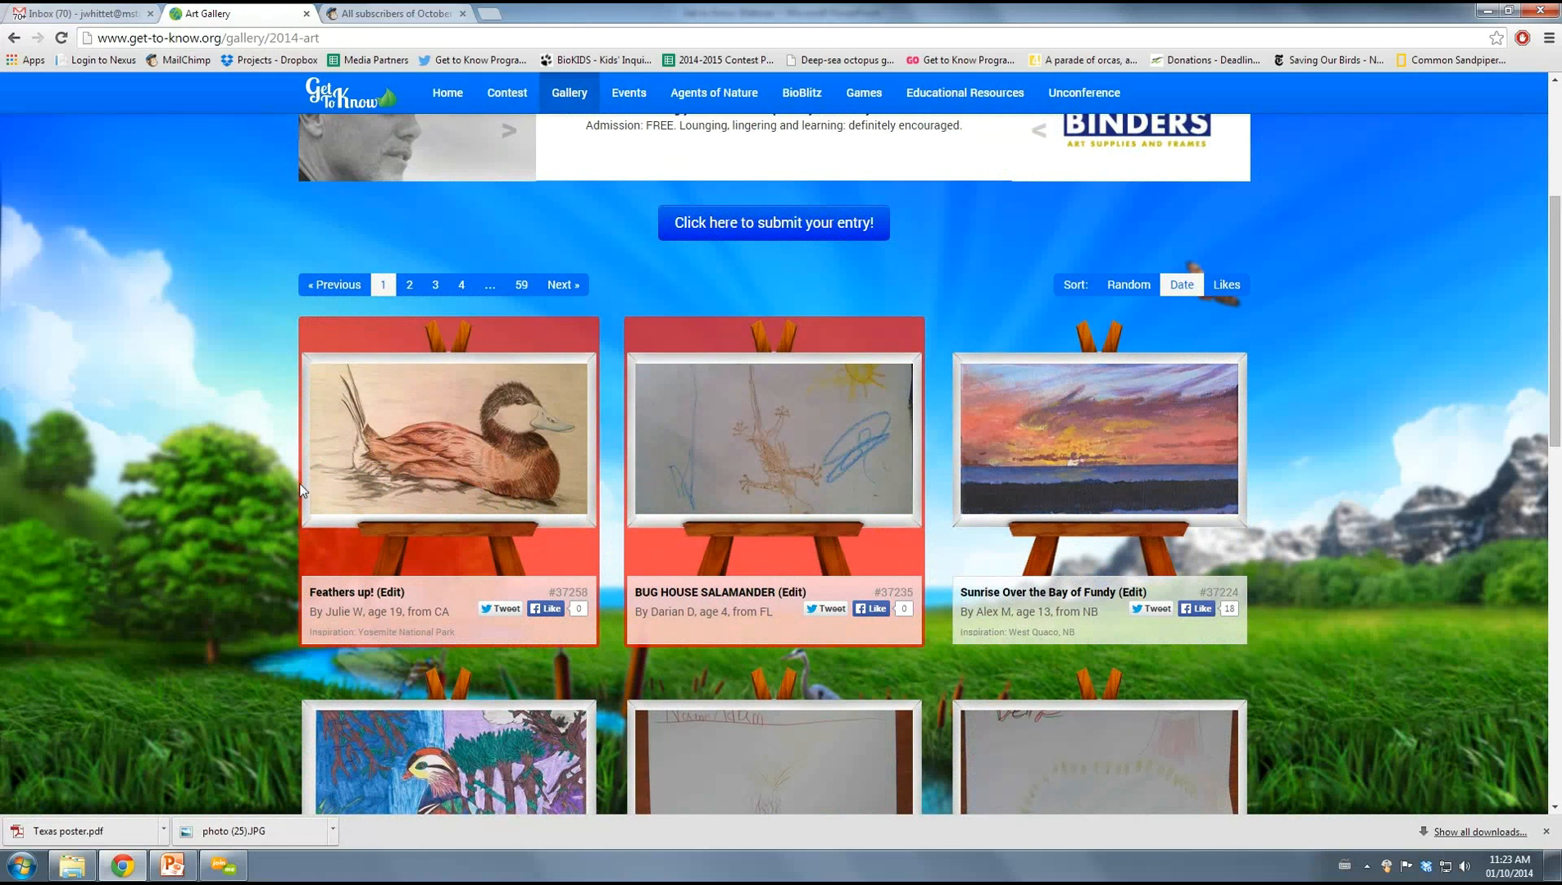
mouse_move(305, 327)
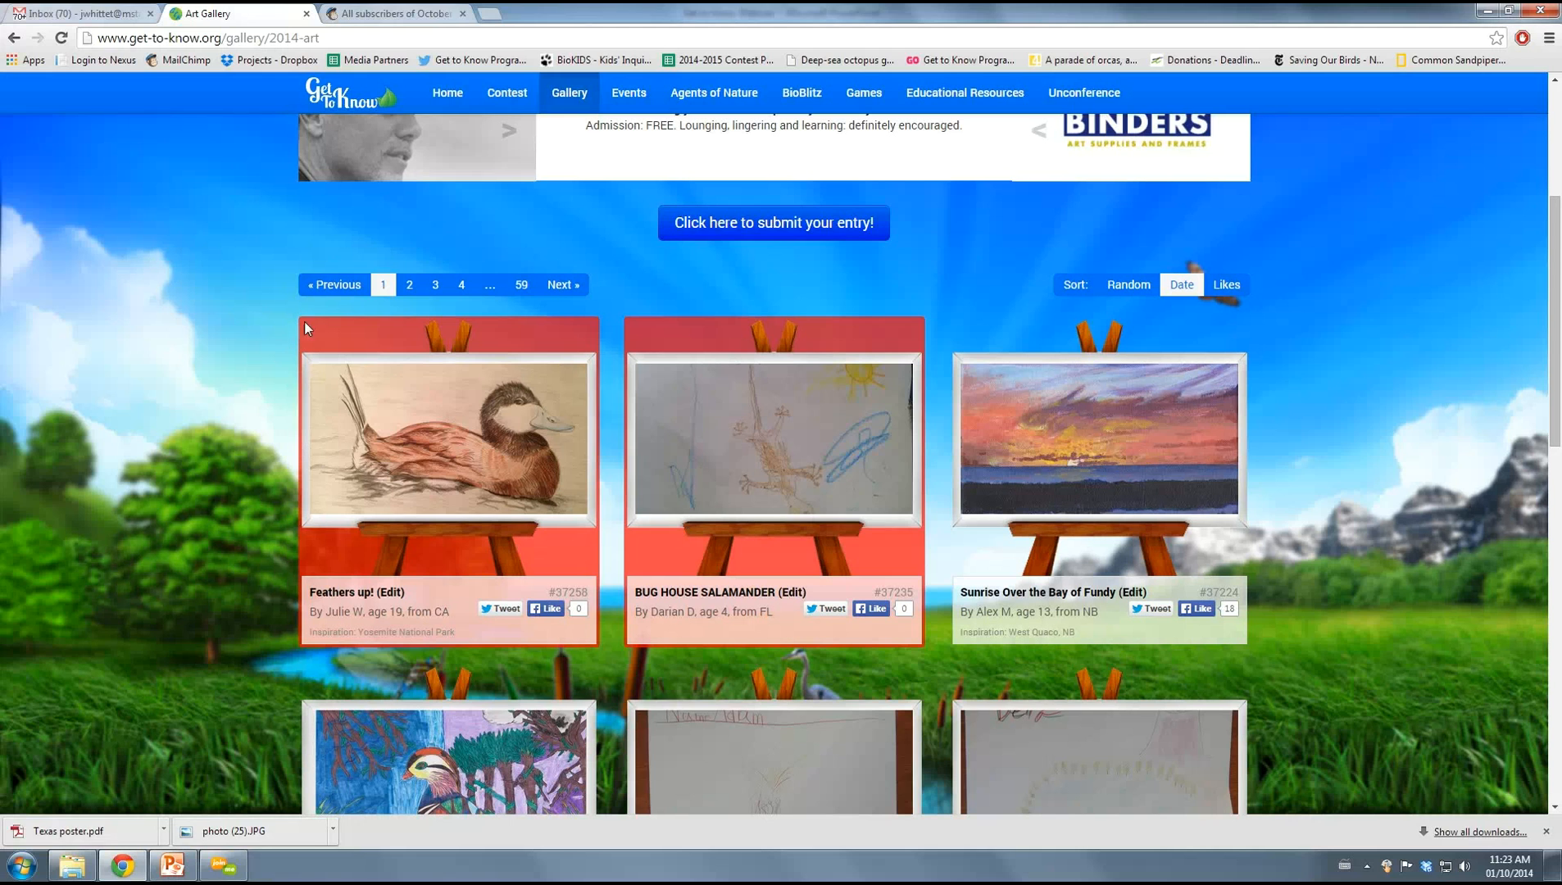
mouse_move(594, 500)
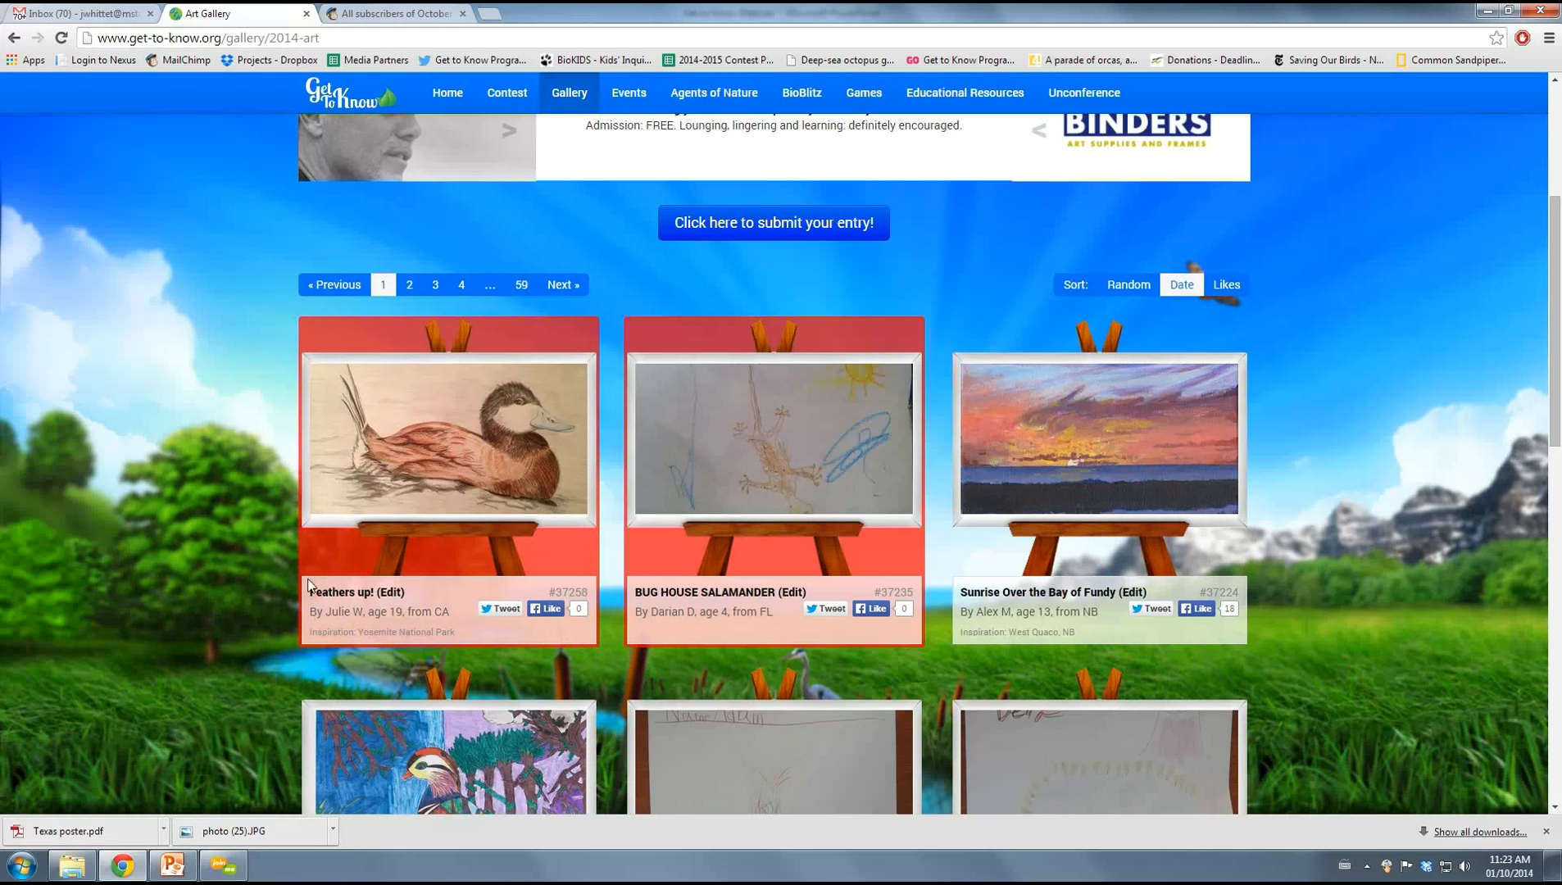
scroll("down", 3)
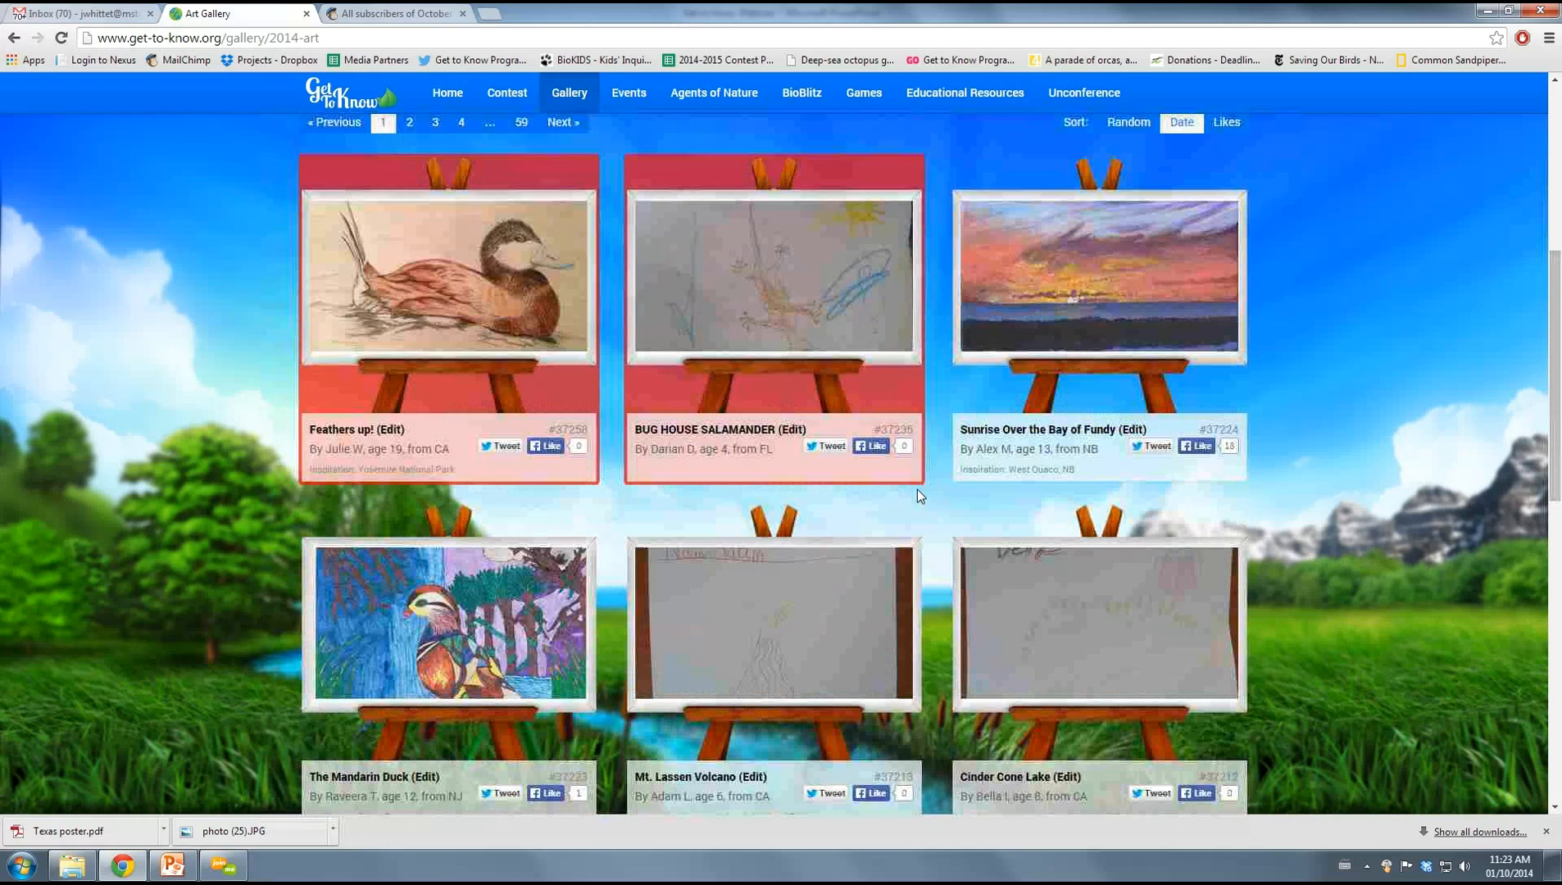
scroll("down", 3)
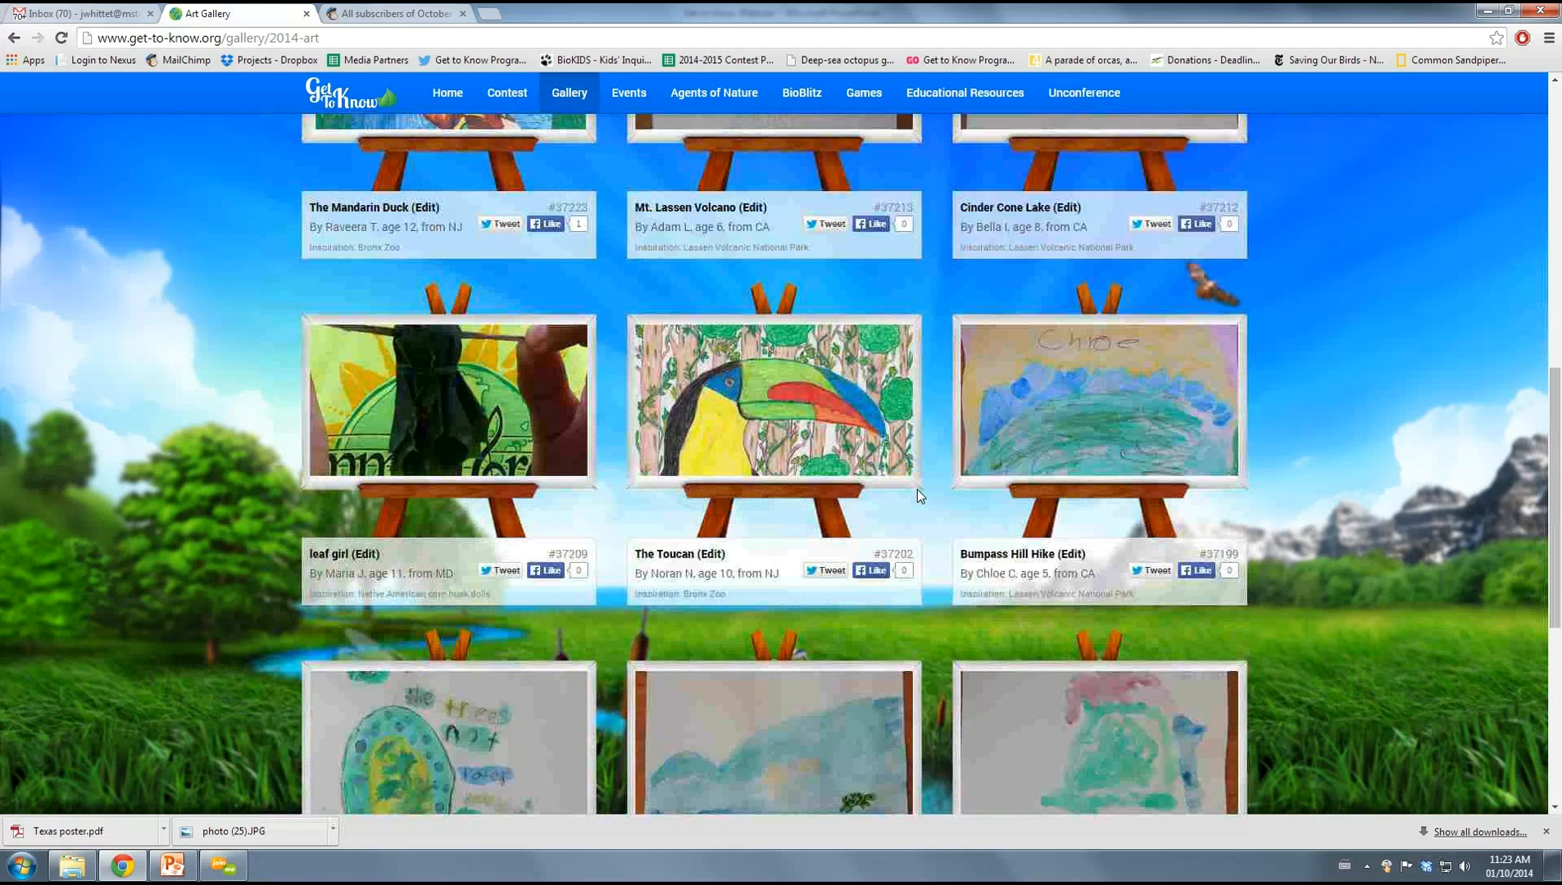
scroll("down", 3)
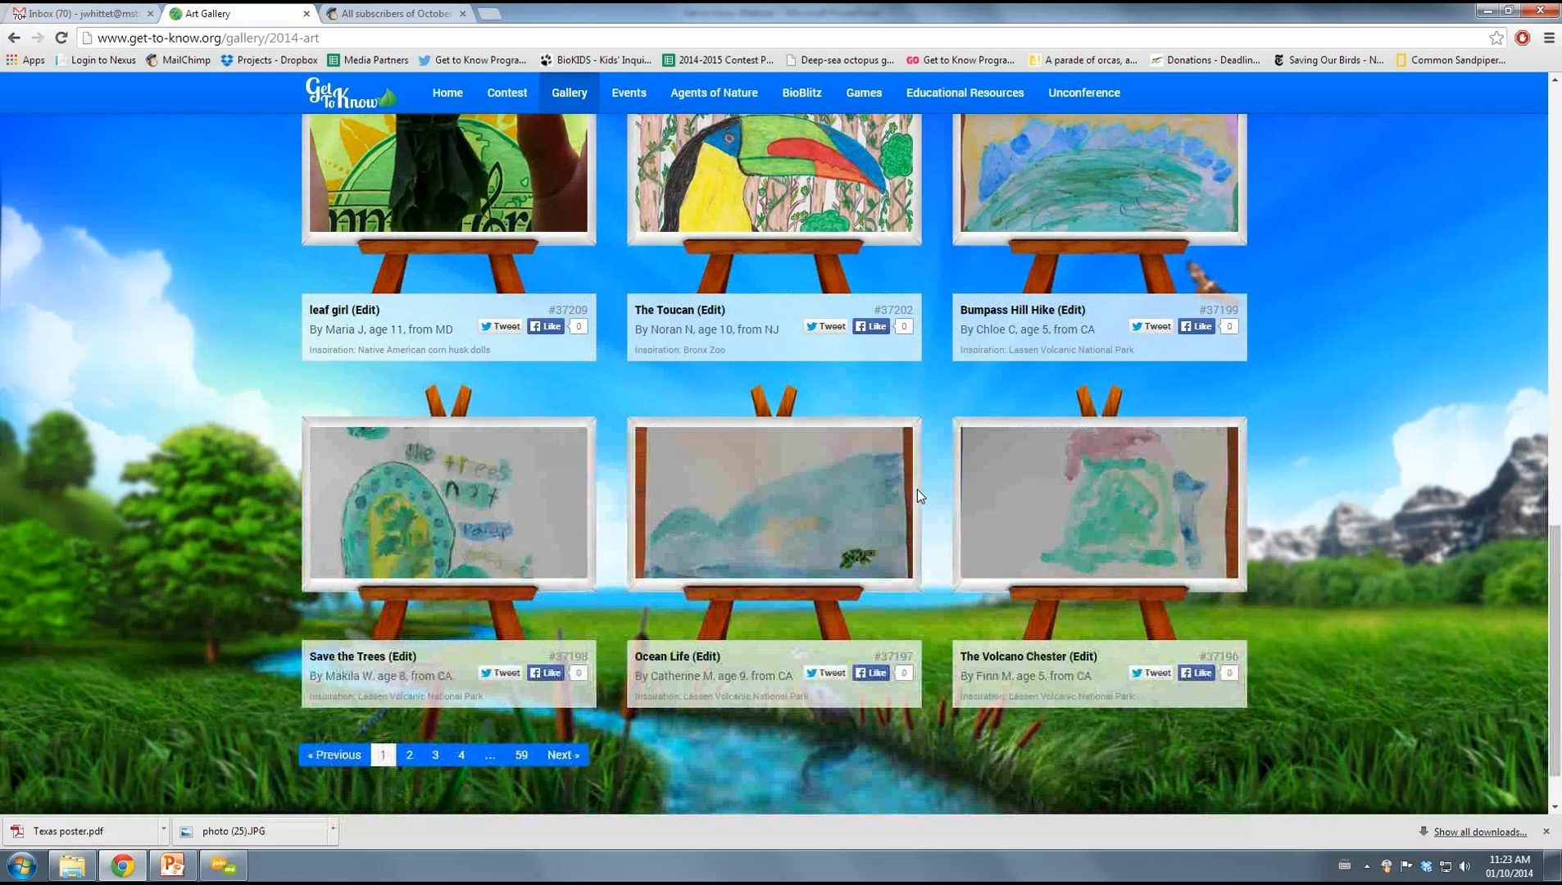
scroll("down", 3)
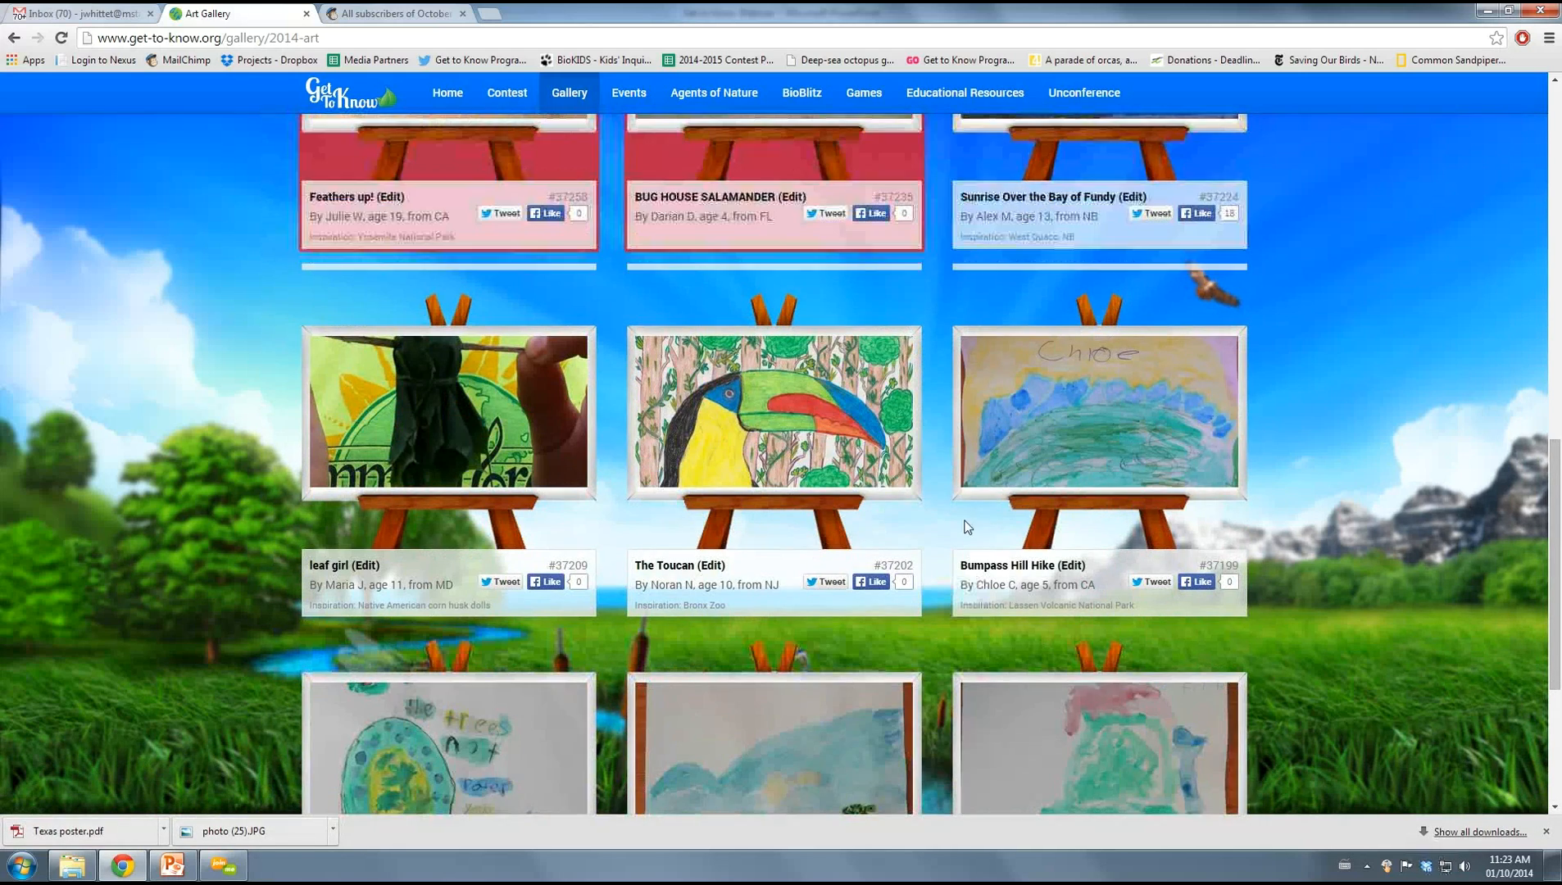
scroll("up", 3)
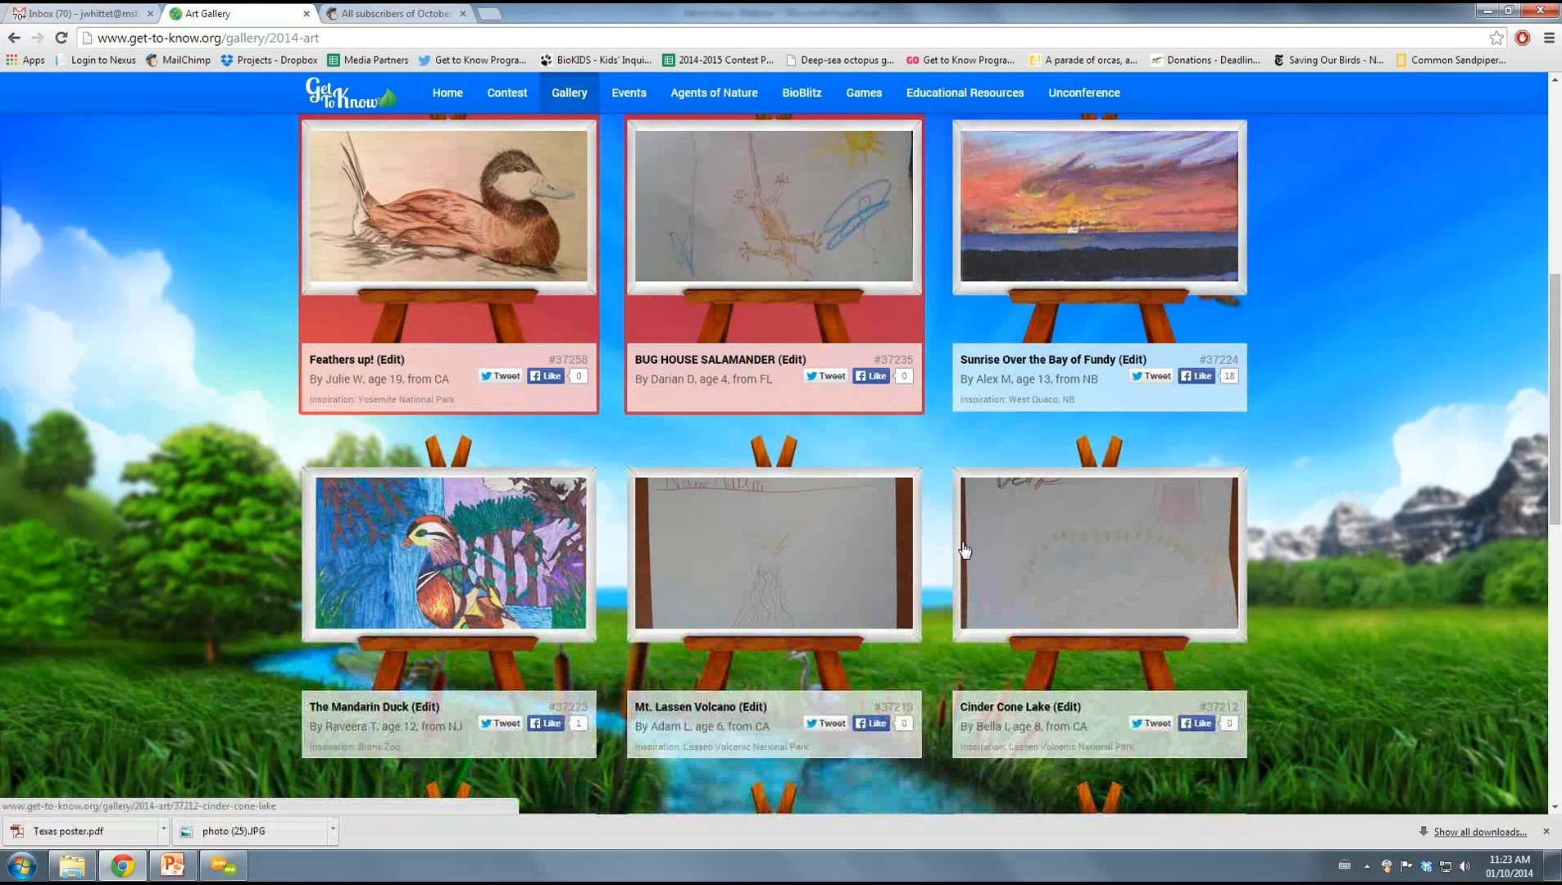
scroll("down", 3)
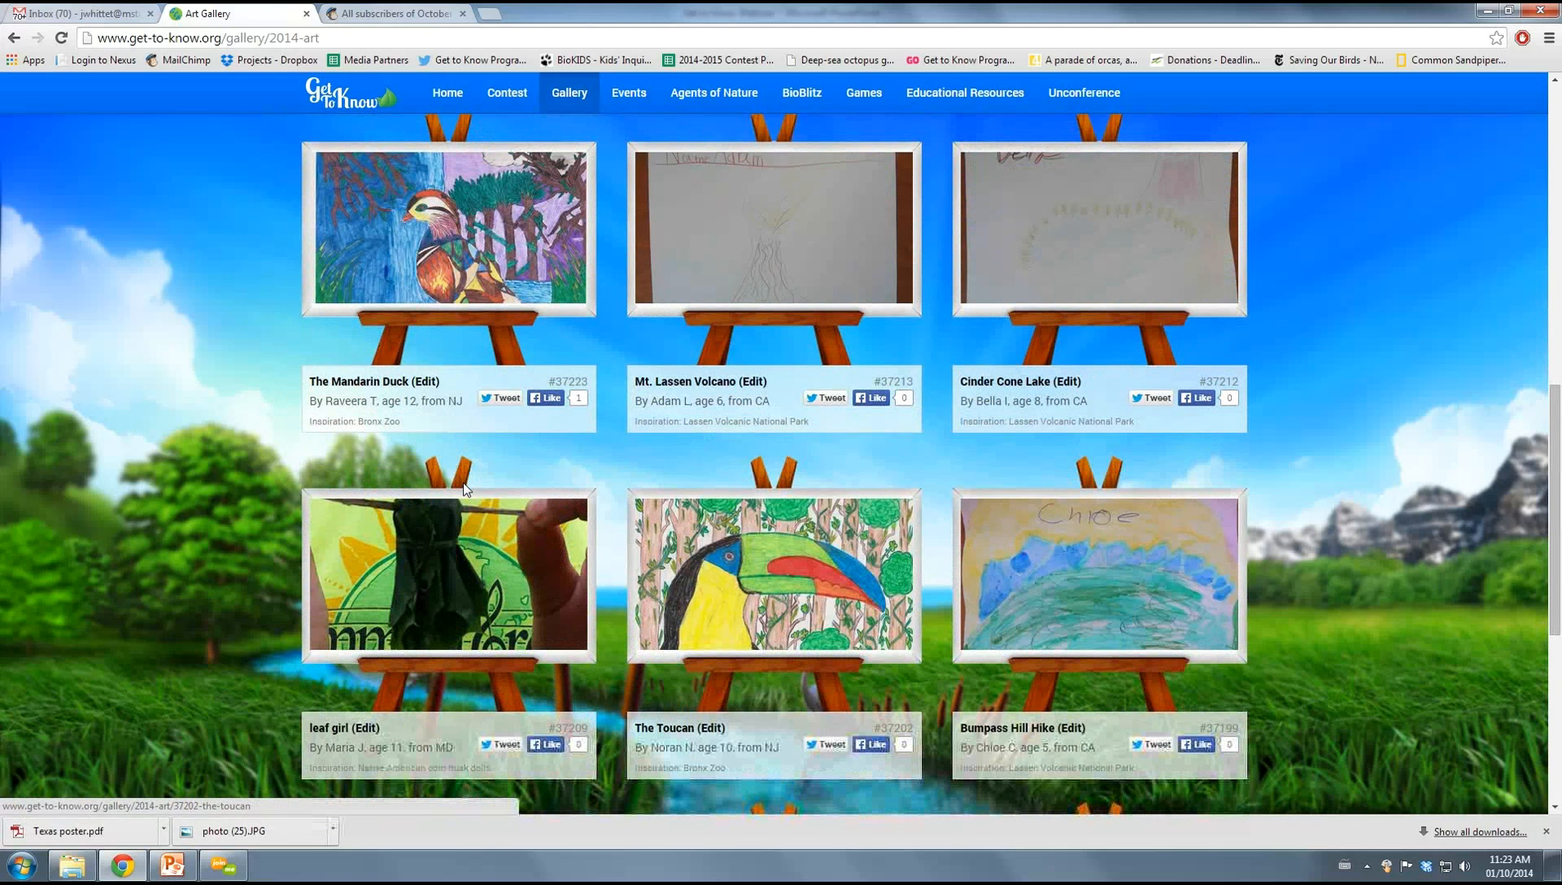
left_click(447, 231)
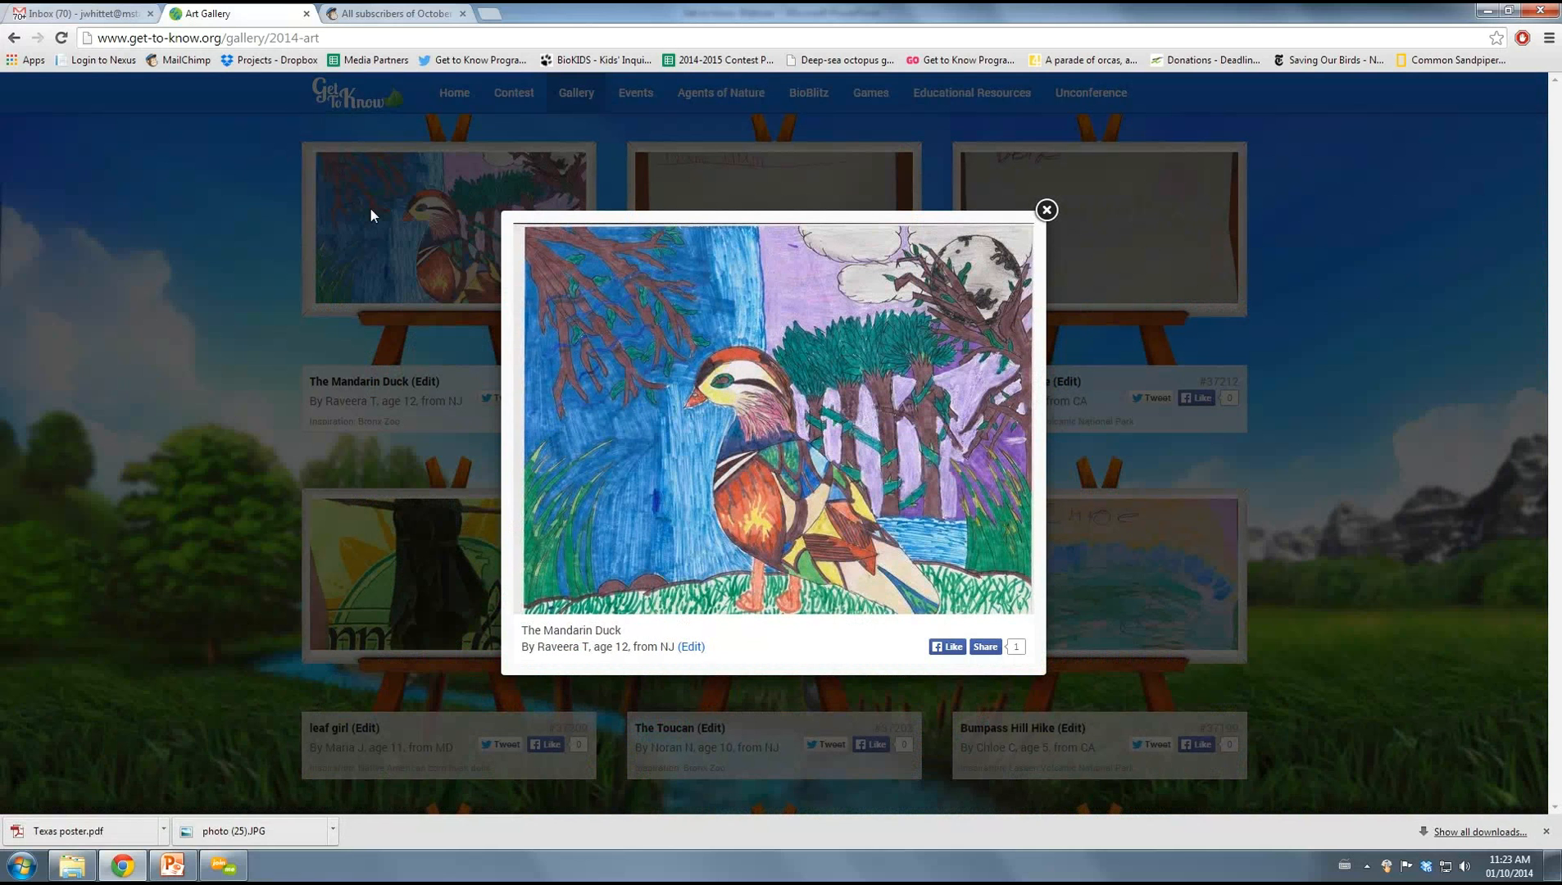
mouse_move(665, 330)
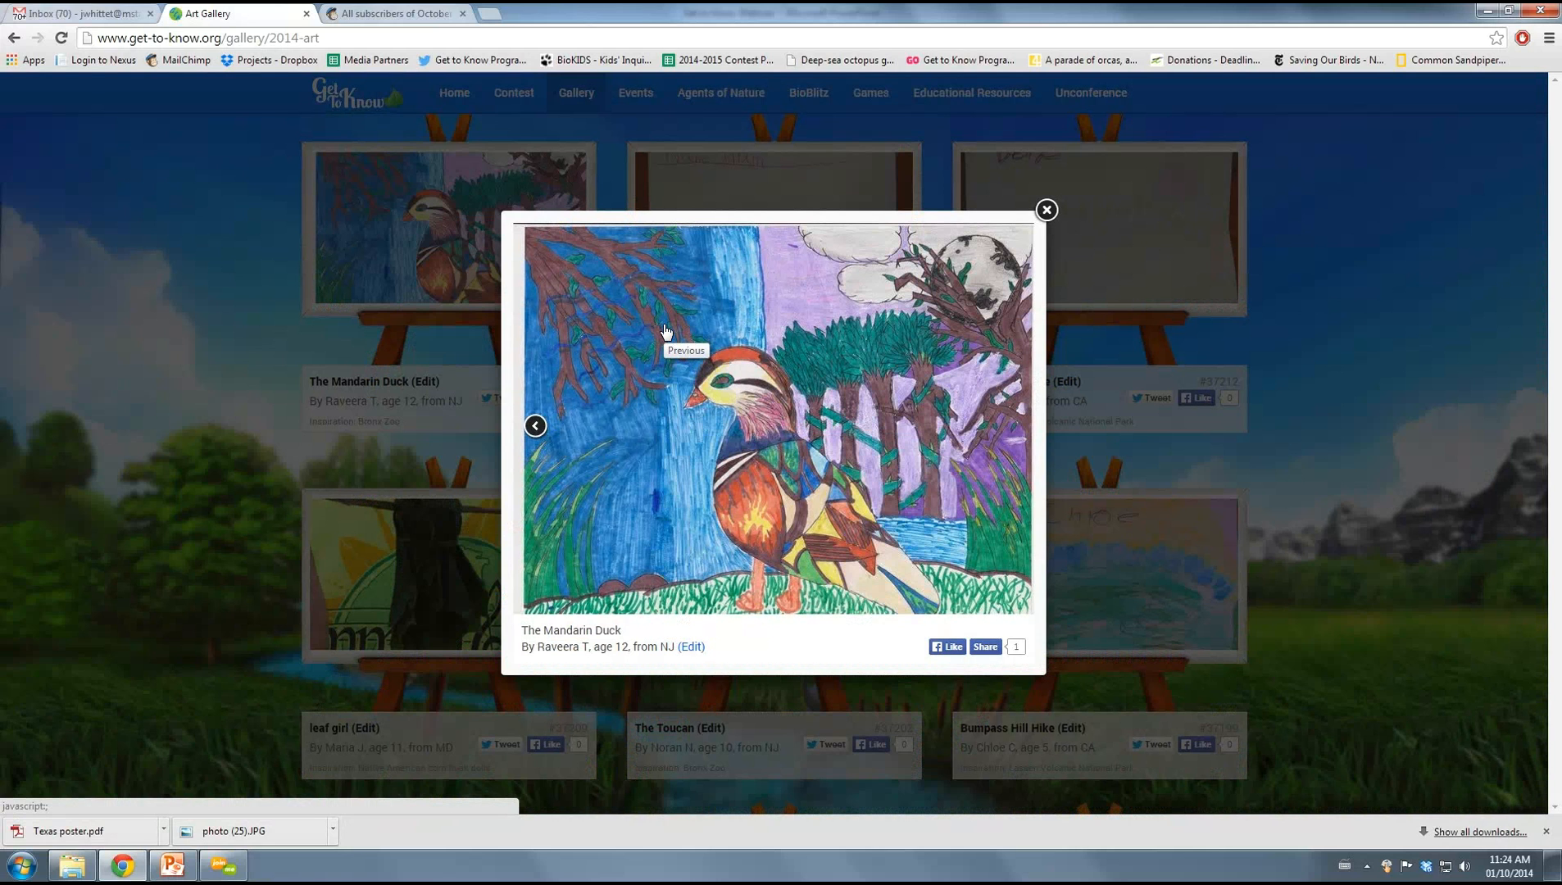
mouse_move(749, 518)
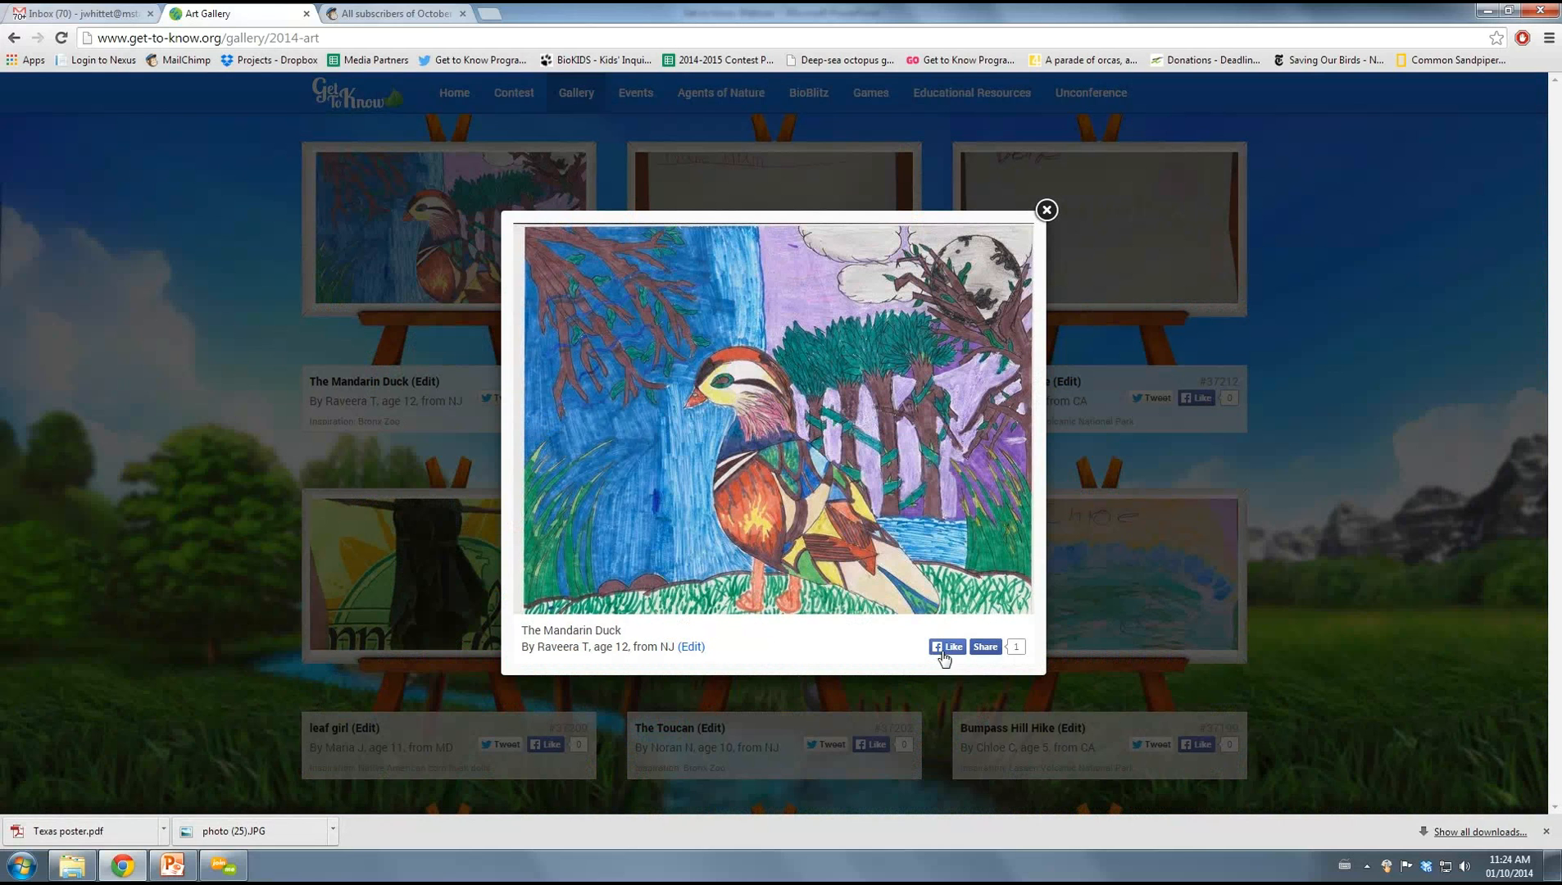
mouse_move(946, 649)
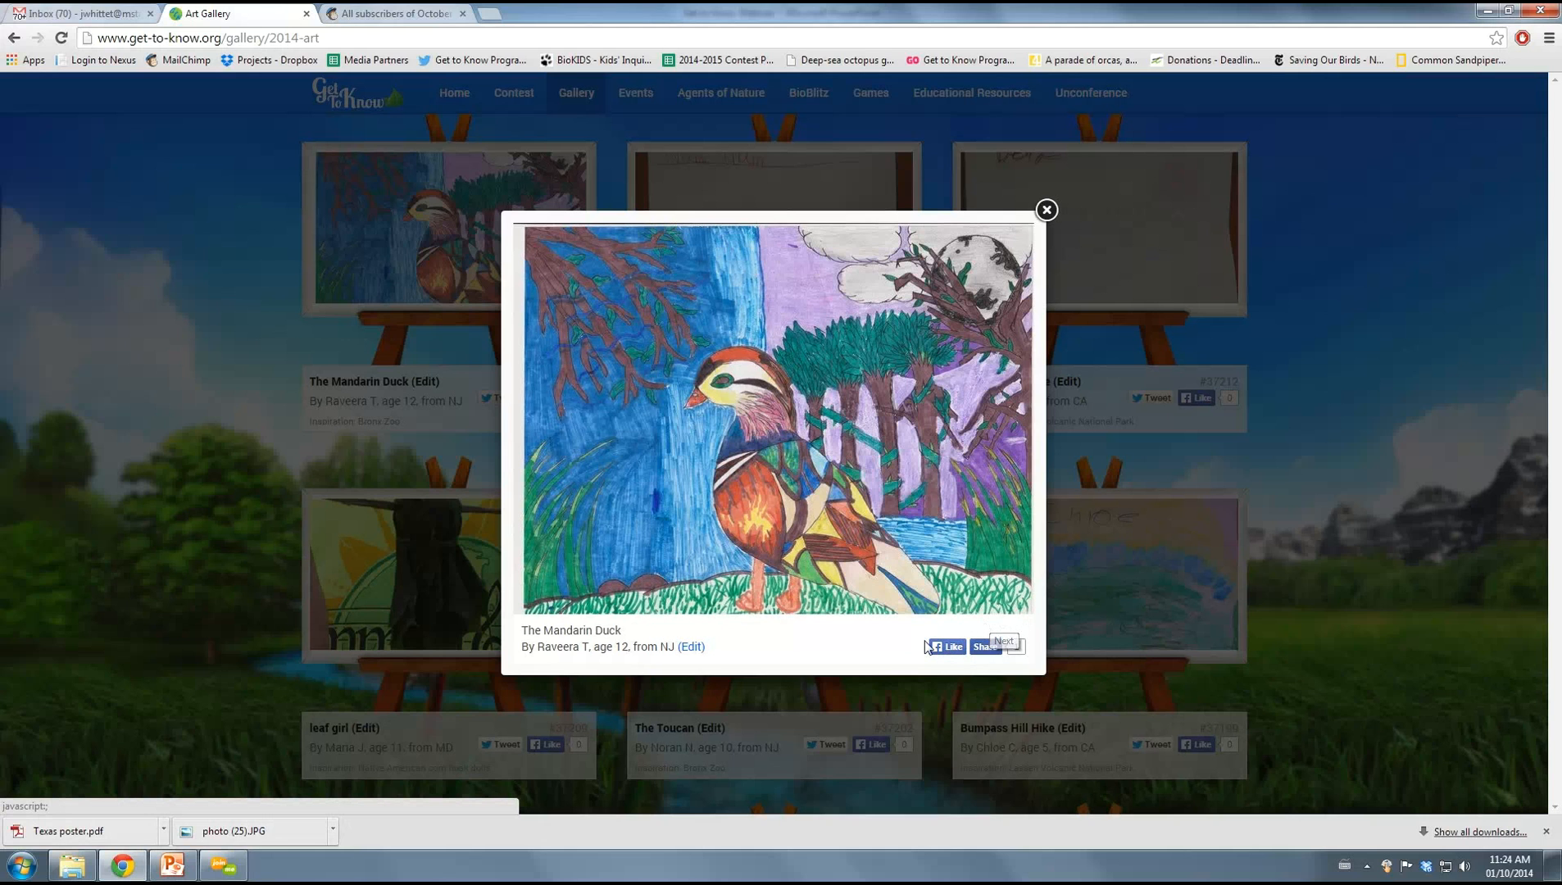
left_click(984, 646)
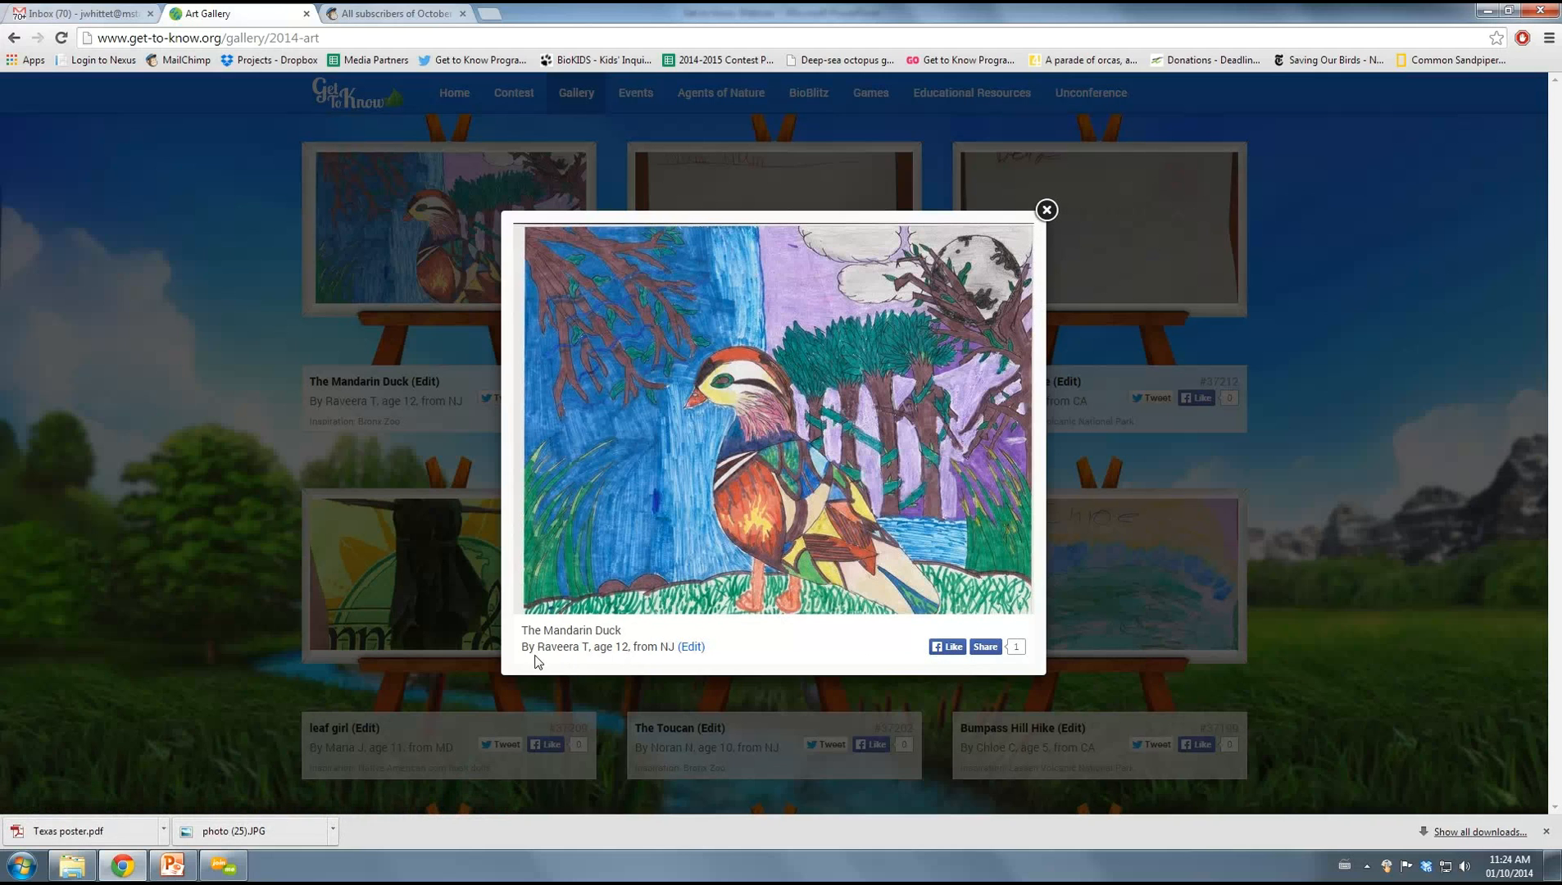
mouse_move(568, 654)
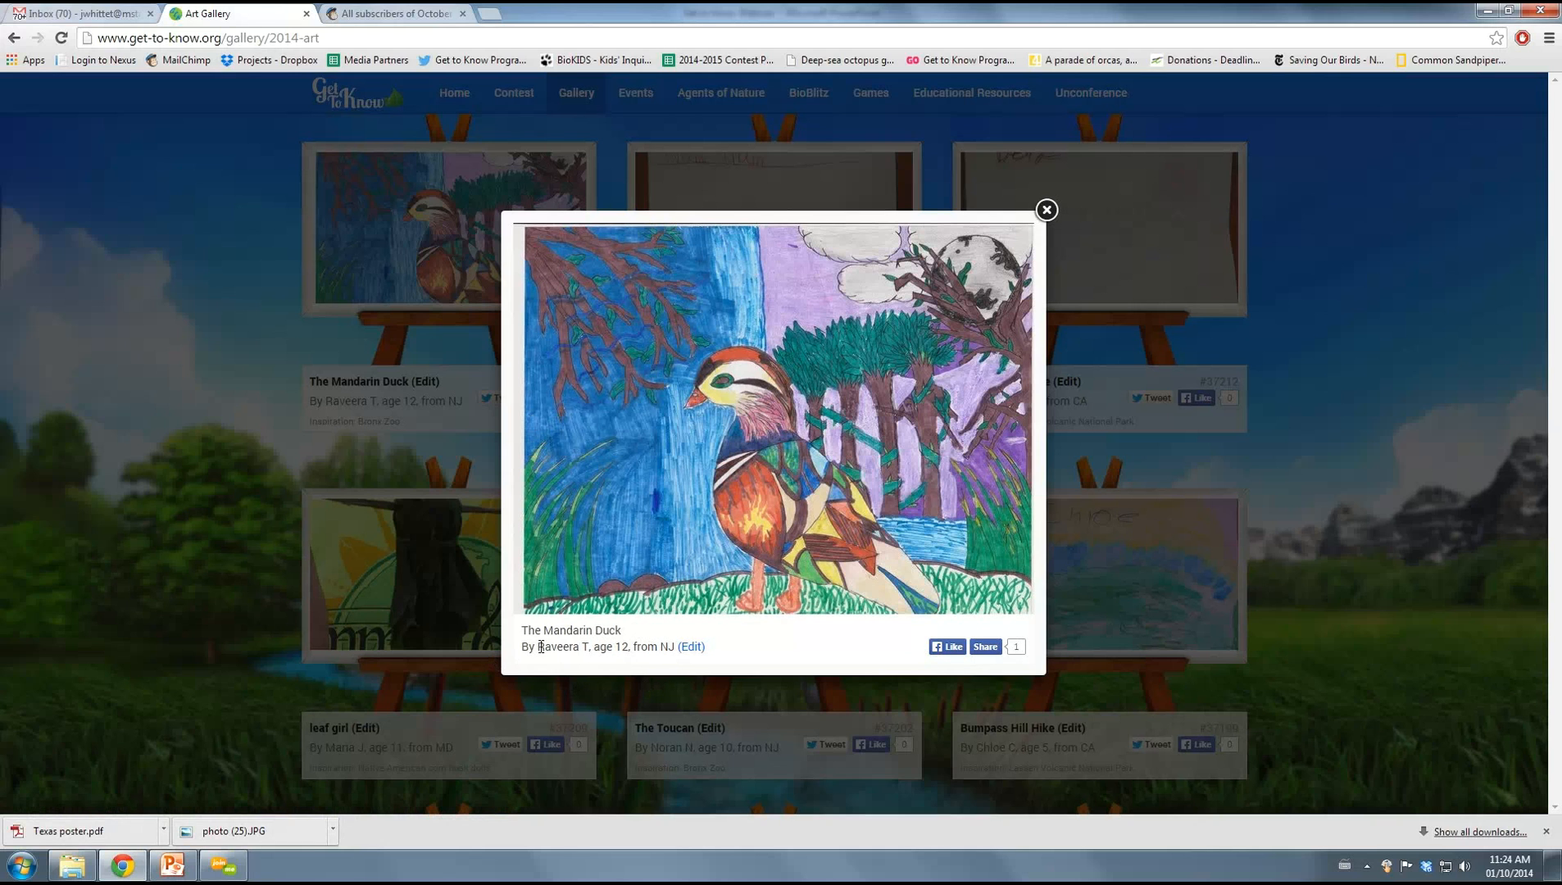
mouse_move(1046, 220)
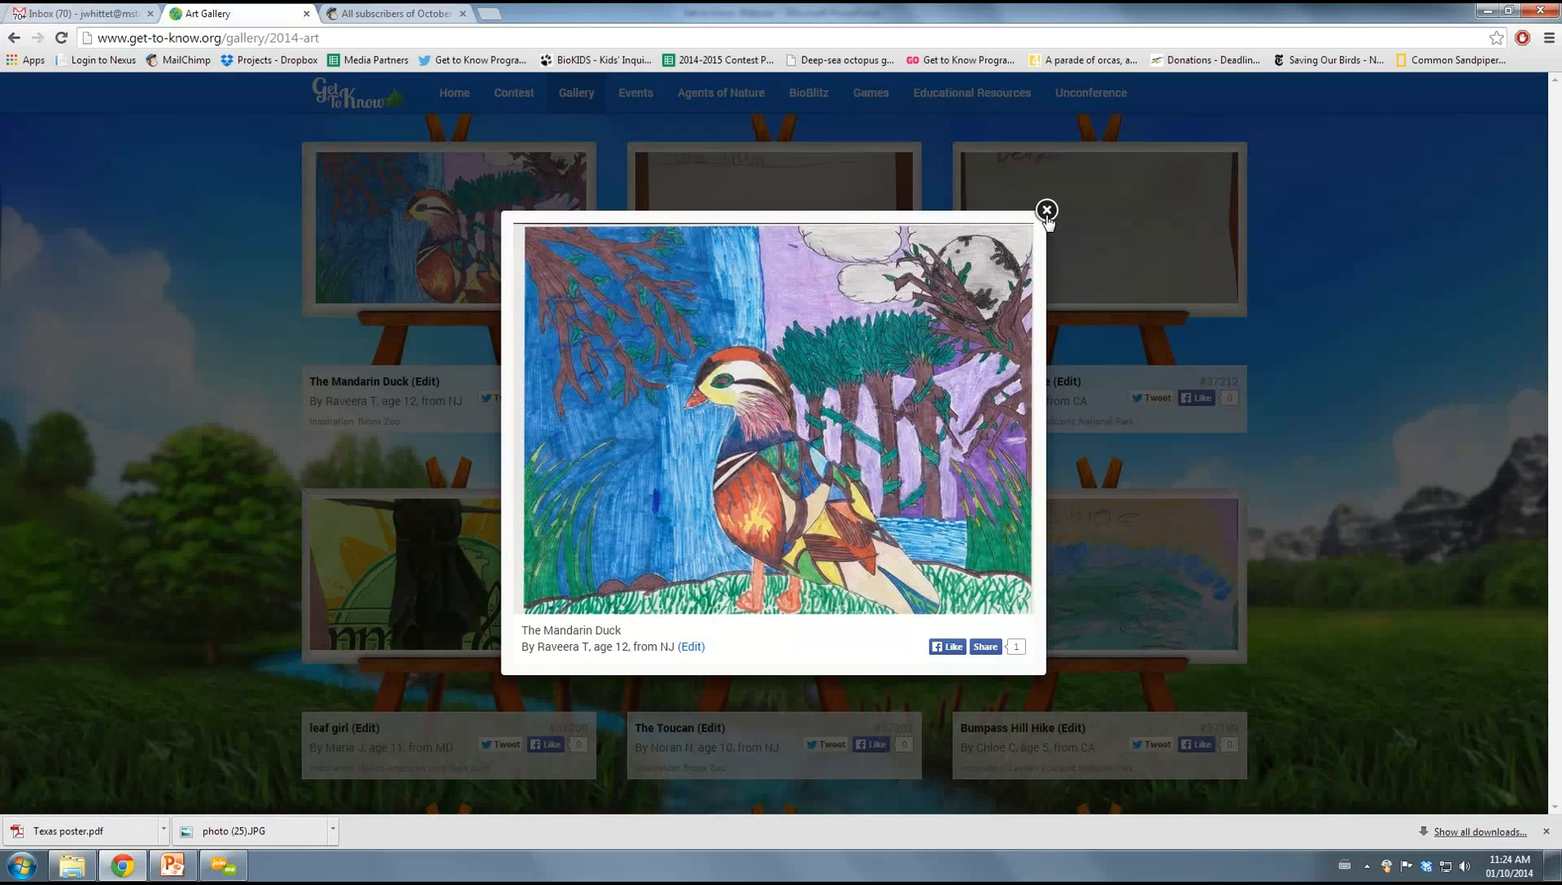
Close the enlarged Mandarin Duck lightbox and scroll the Art Gallery page
left_click(1045, 210)
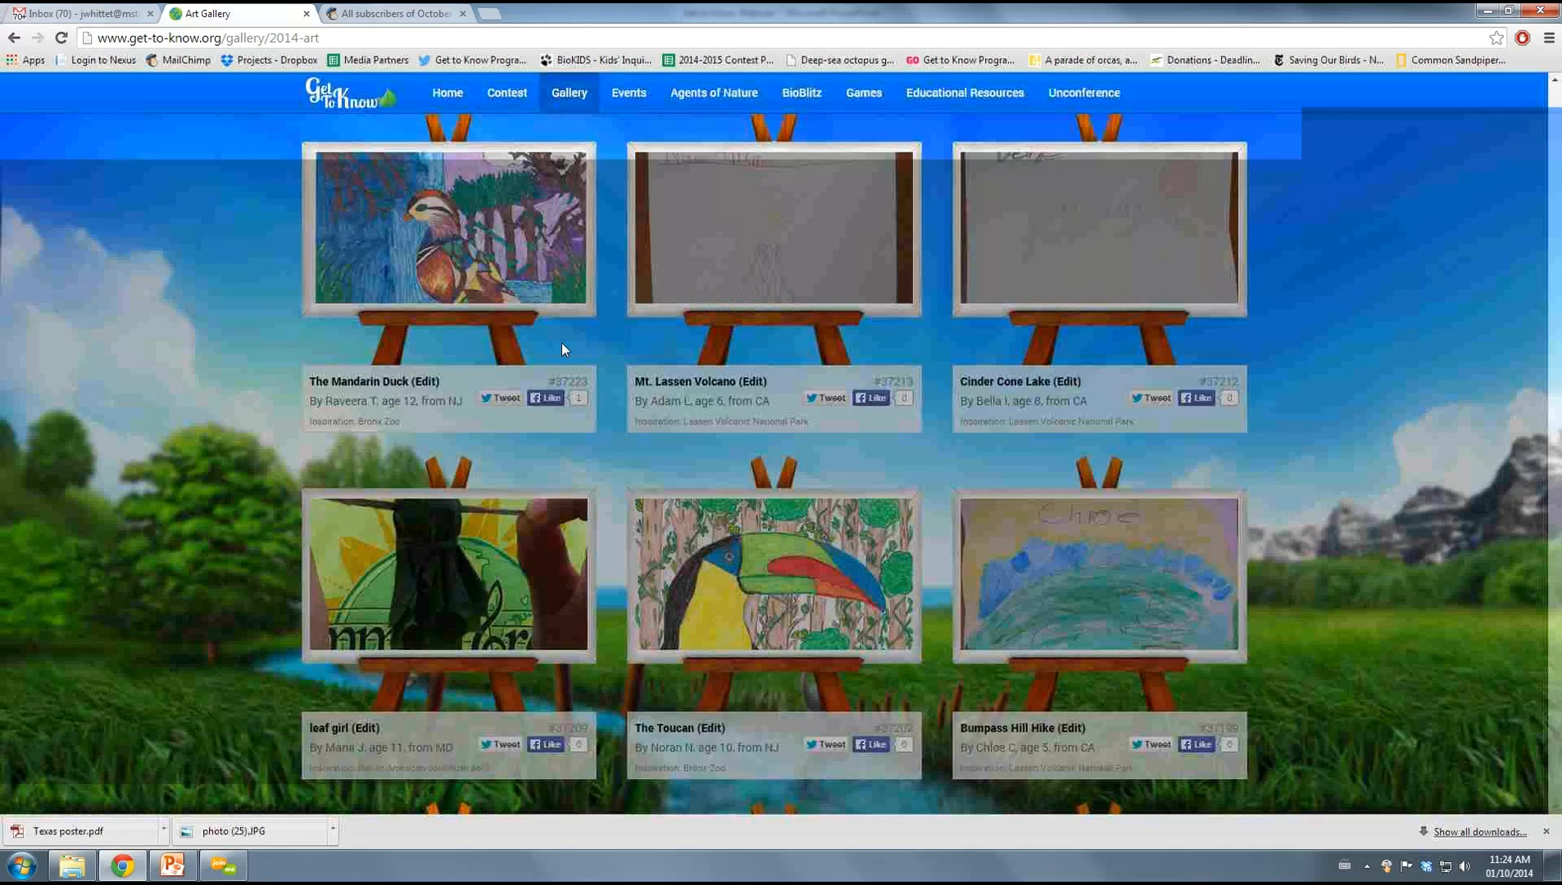
scroll("down", 3)
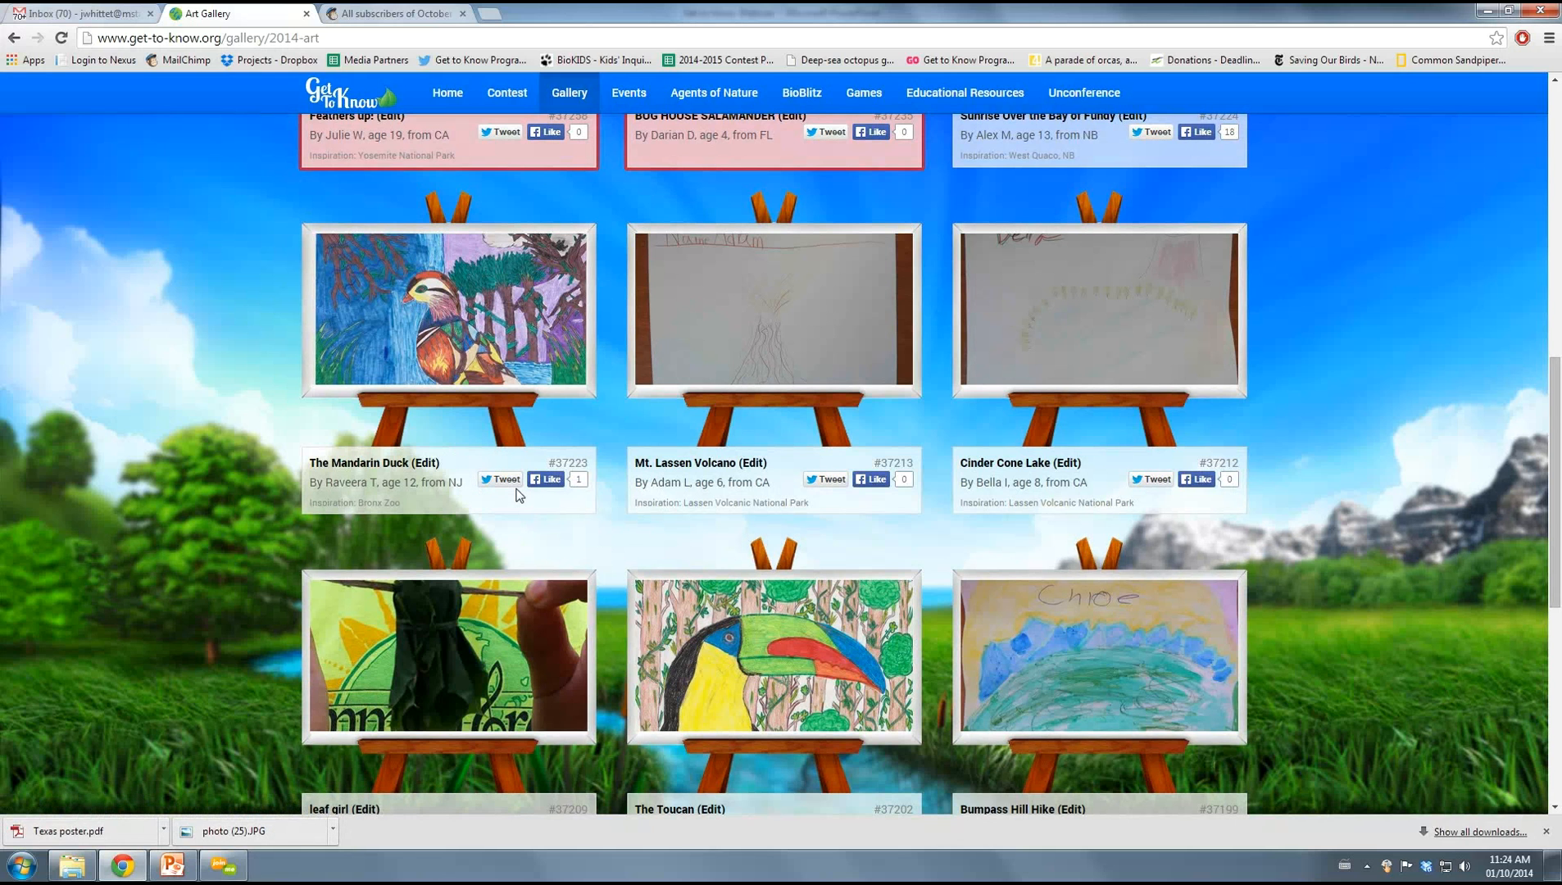
scroll("down", 3)
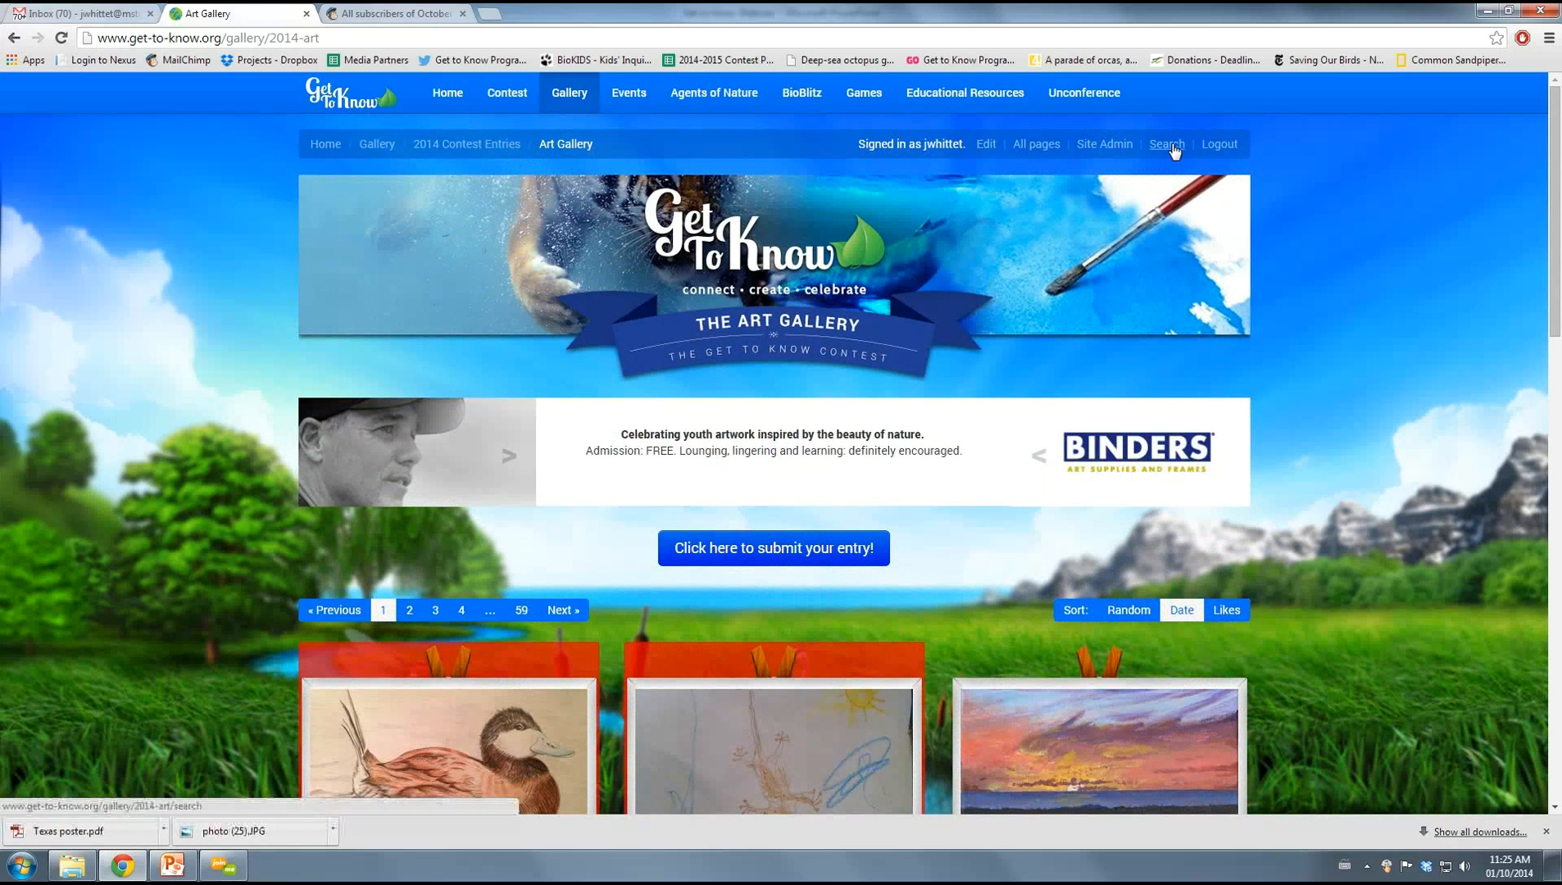
Open Search the Gallery and enter 'pollinator' as the Art Gallery tag keyword
left_click(1165, 143)
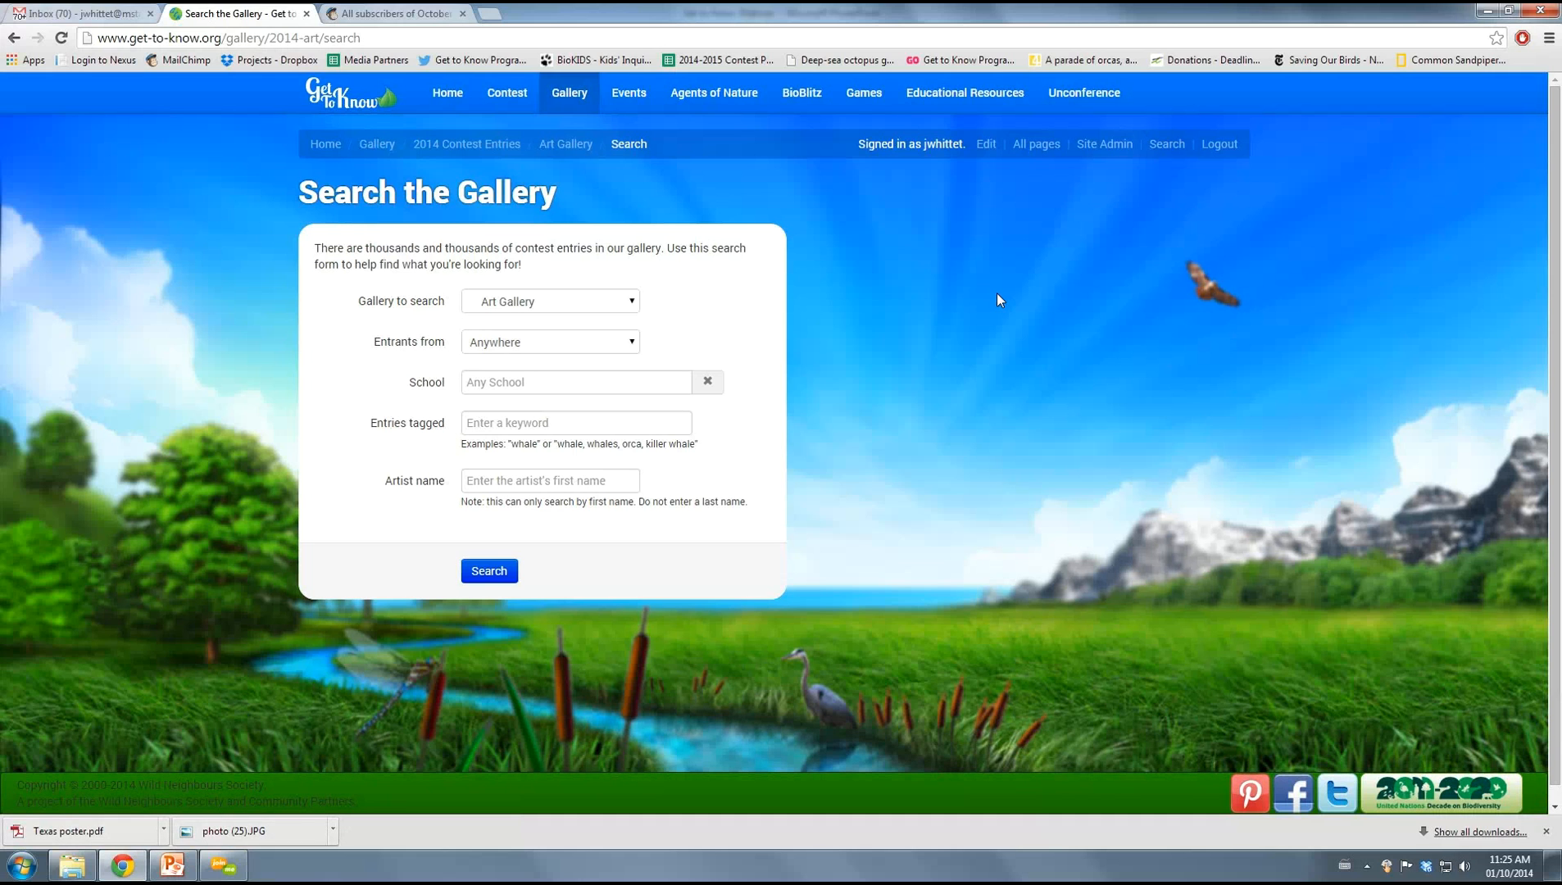
mouse_move(636, 422)
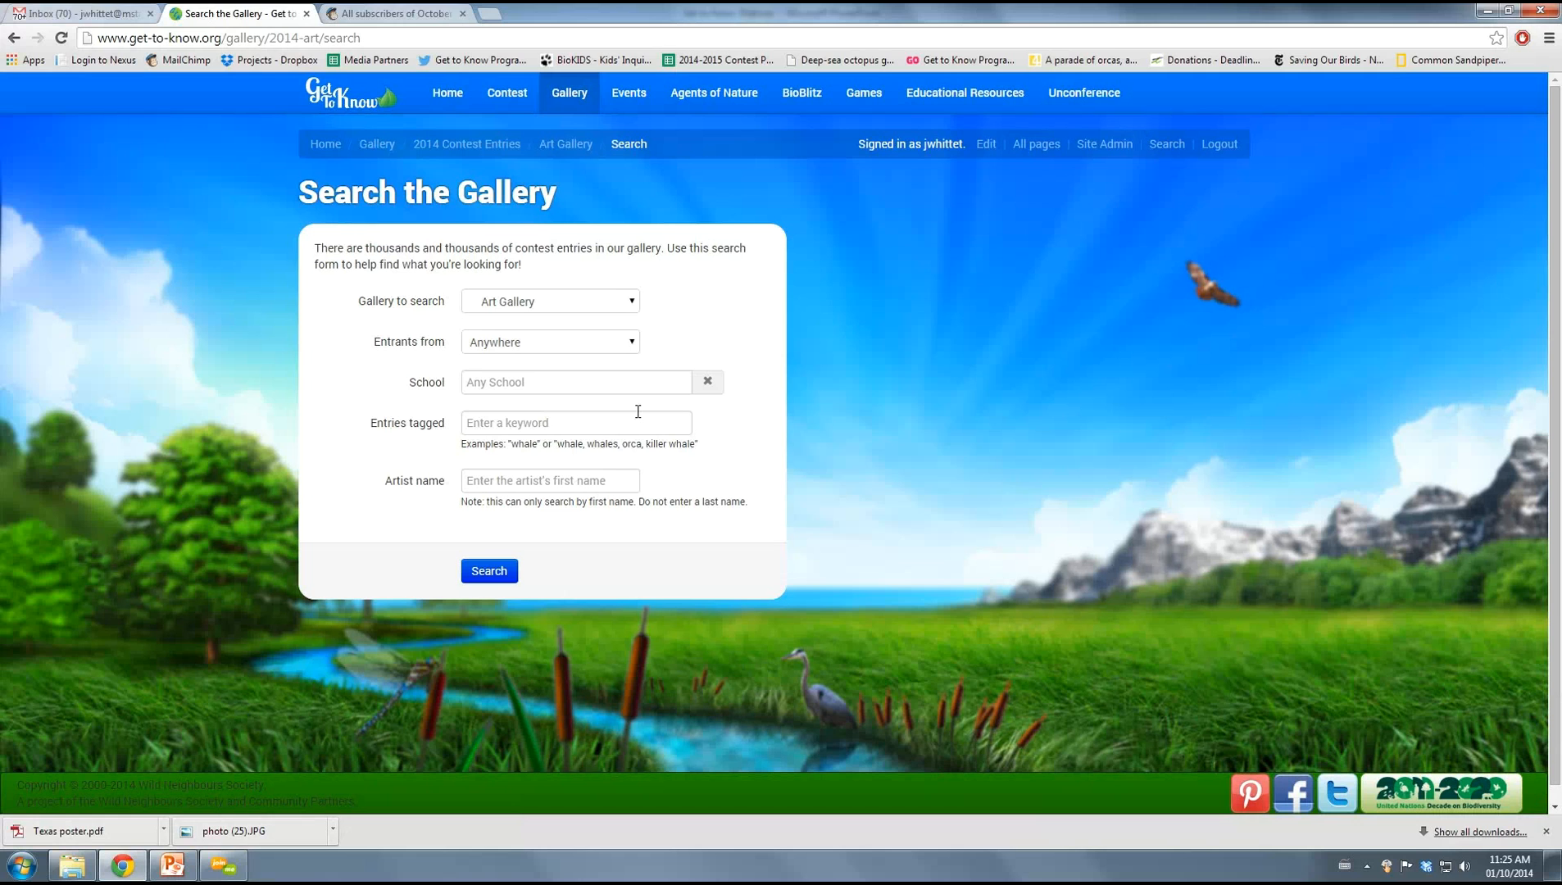
left_click(574, 421)
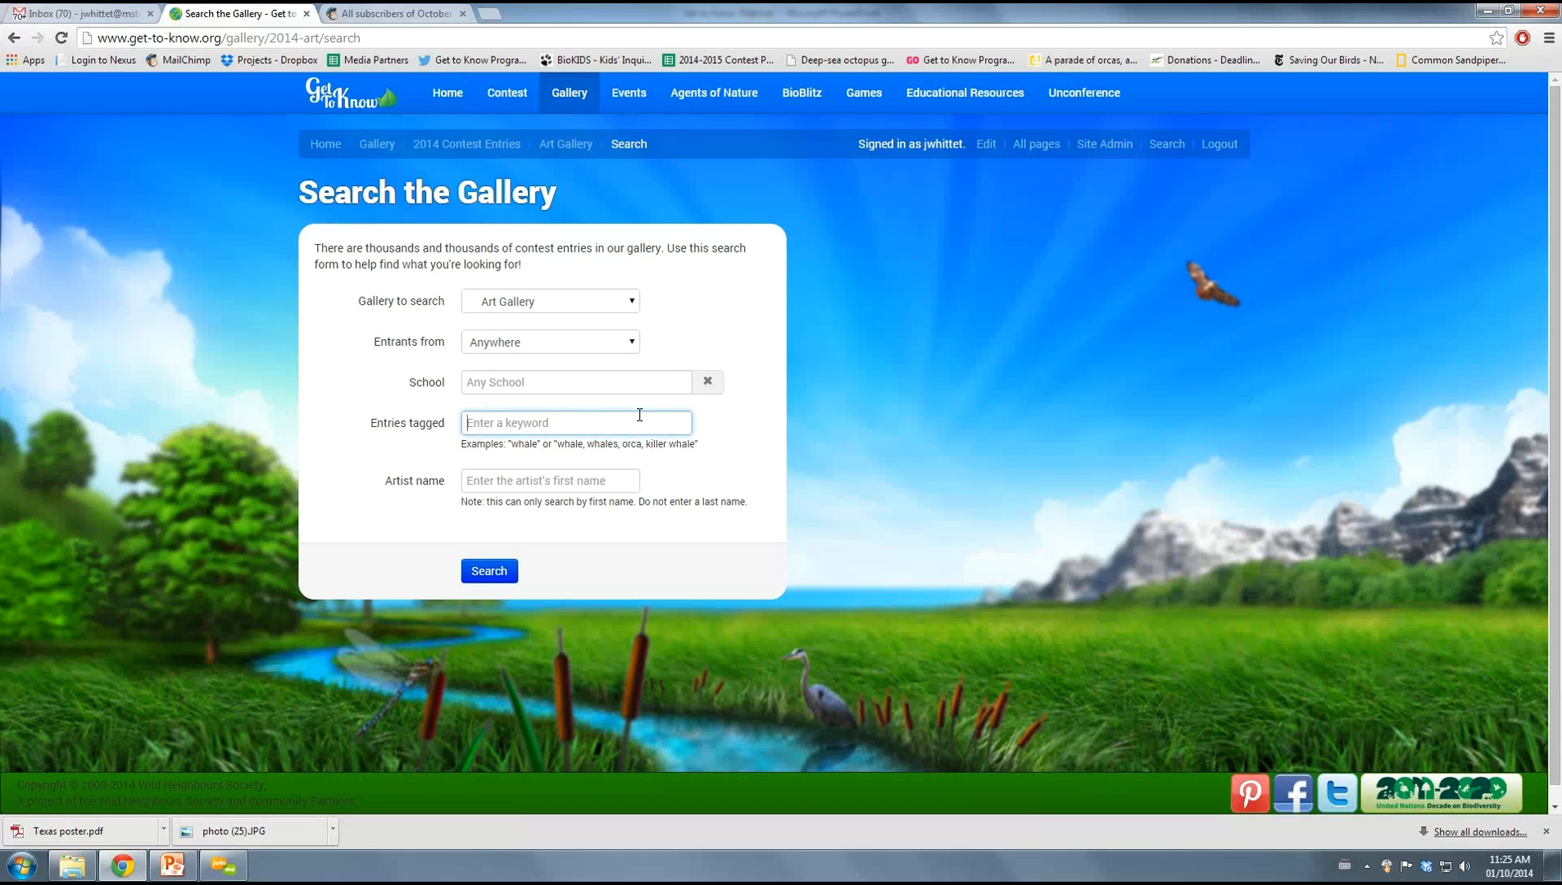
type("pollinato")
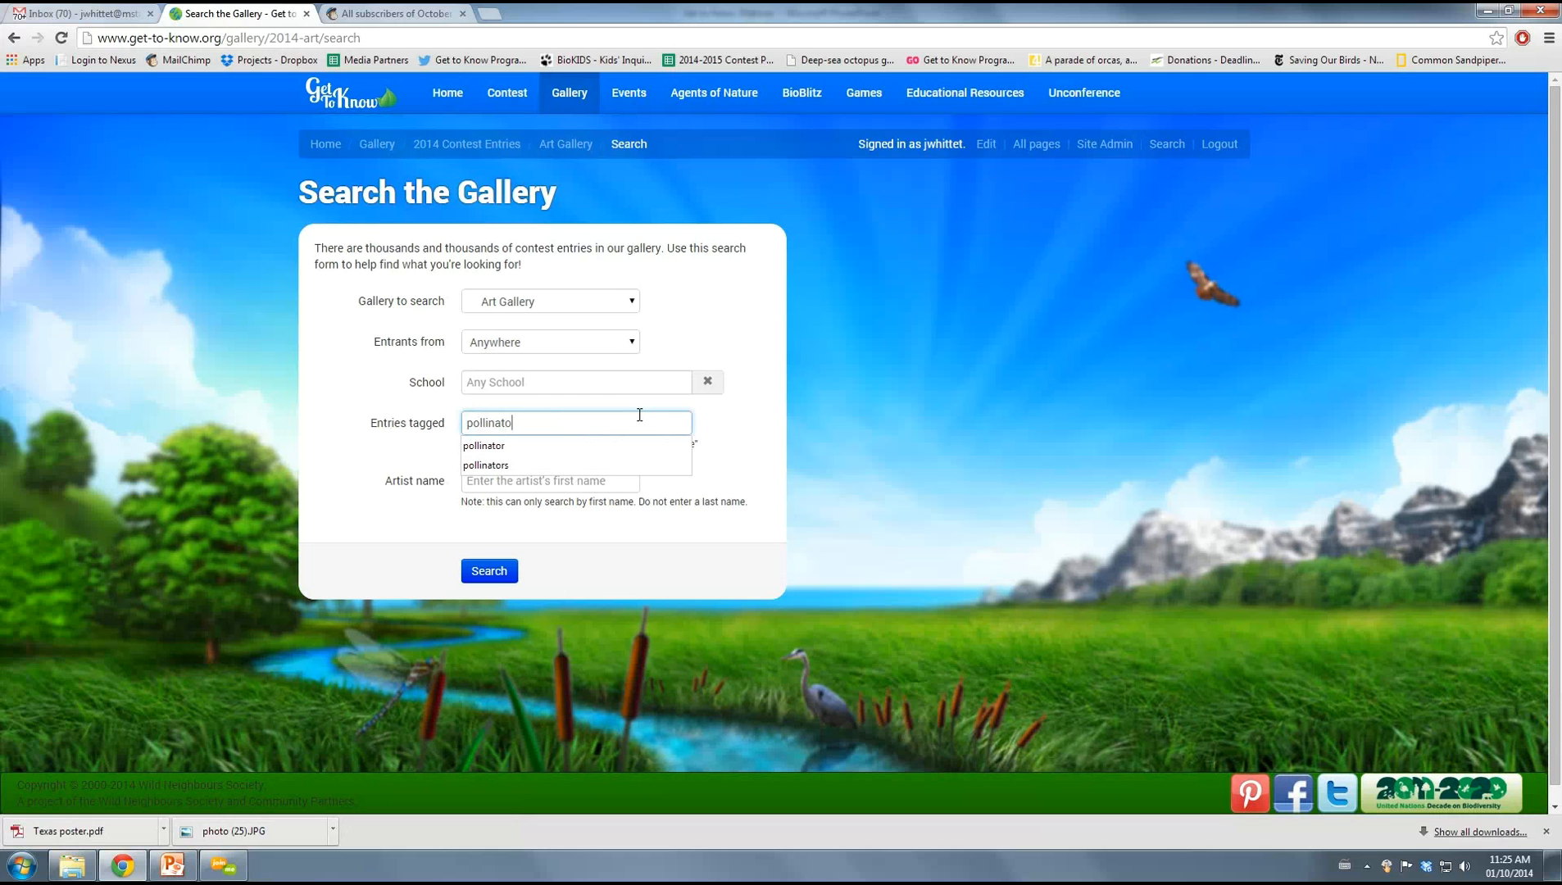
type("r")
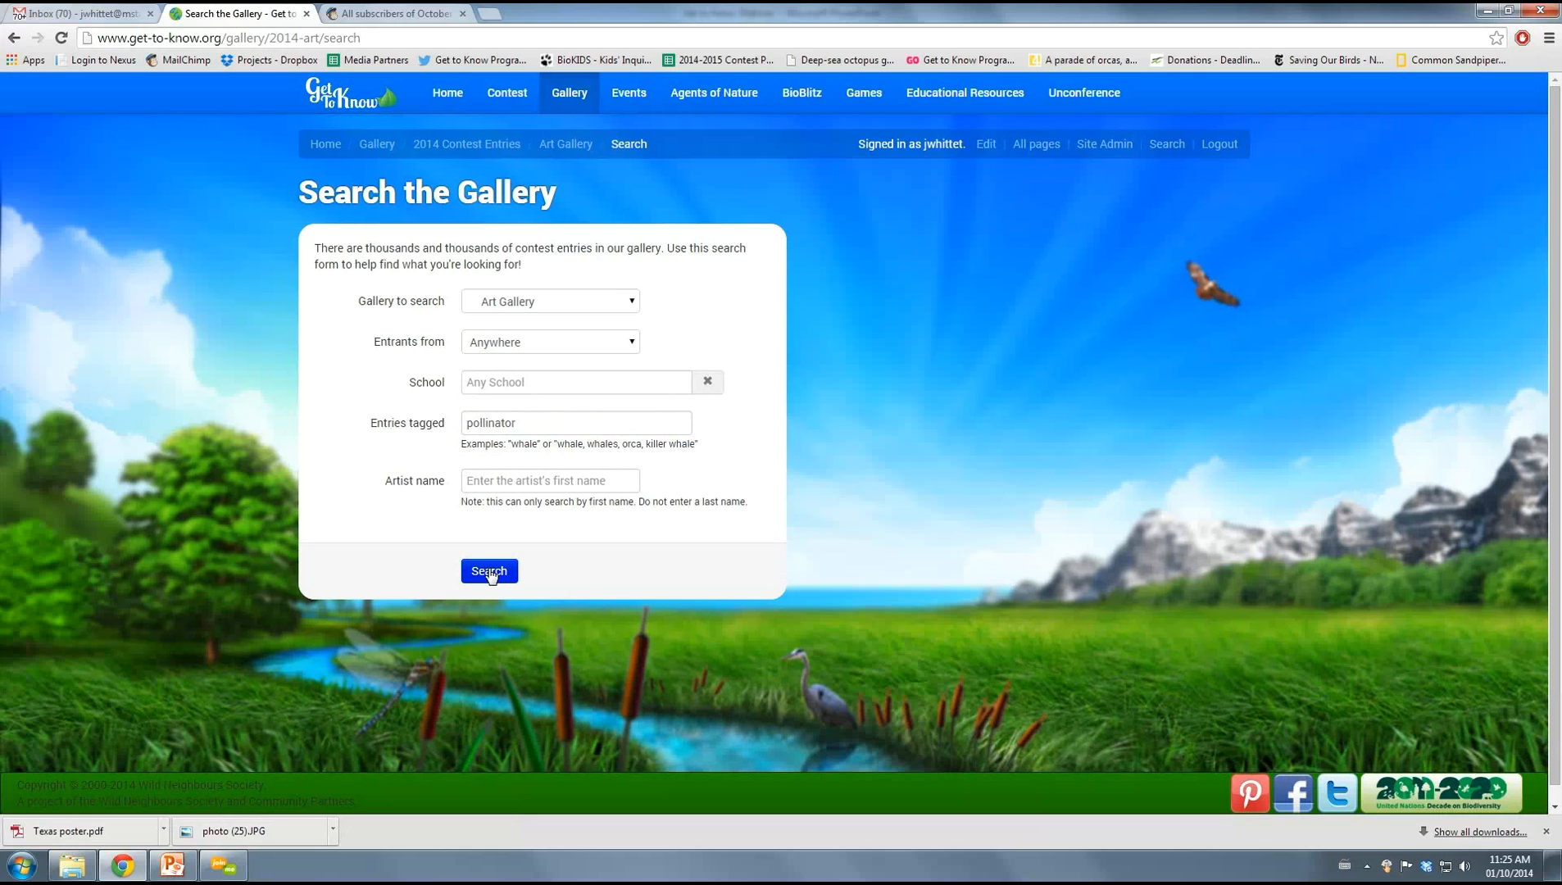
Search pollinator-tagged Art Gallery entries, browse the results, then return to 2014 Contest Entries
left_click(488, 571)
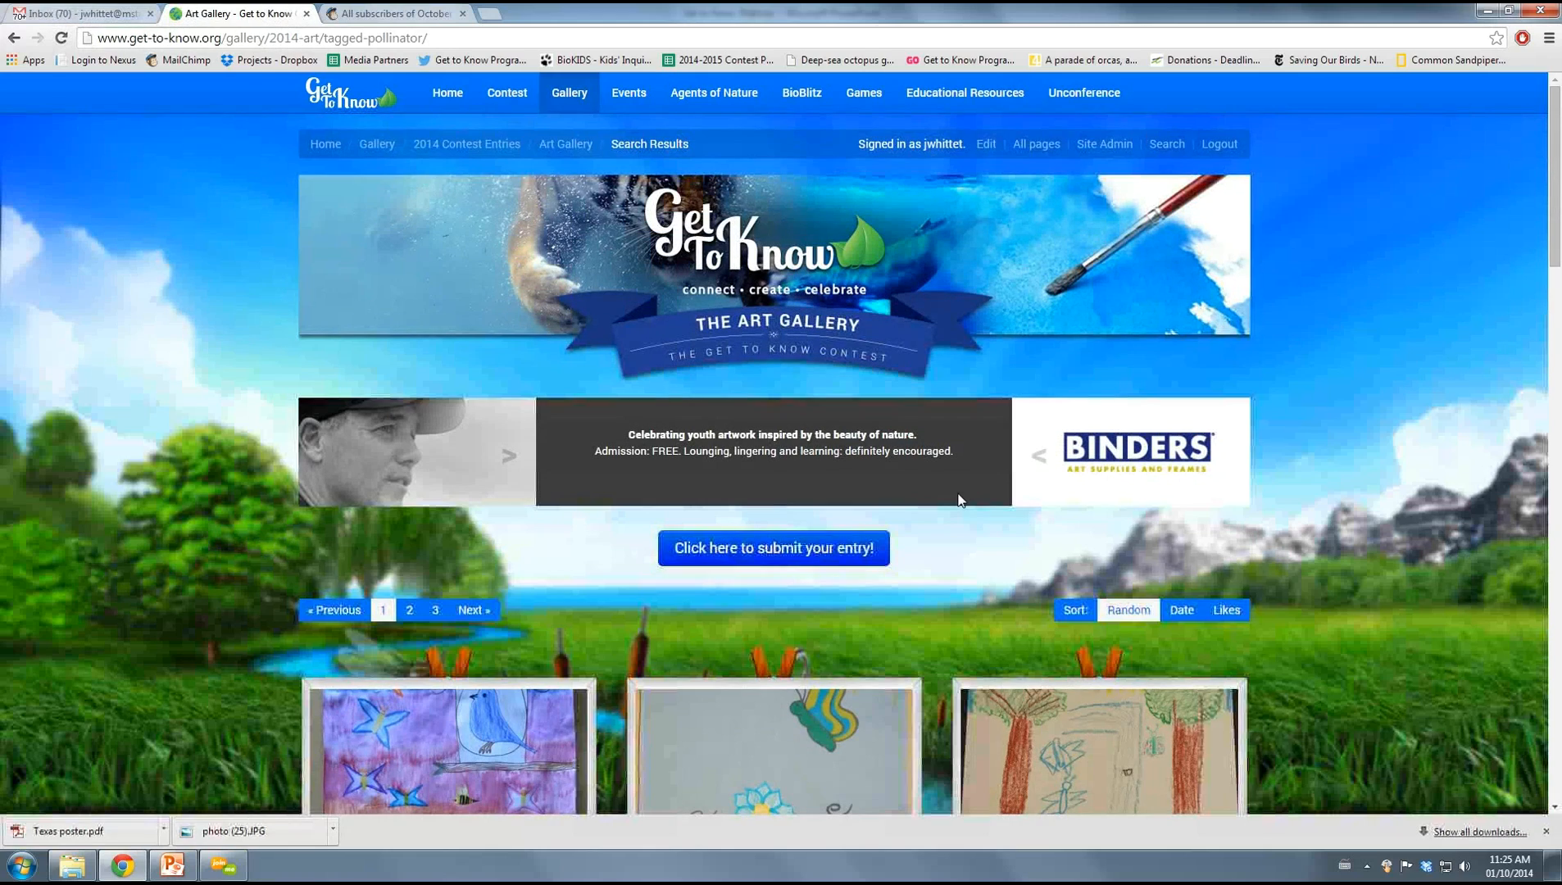
scroll("down", 3)
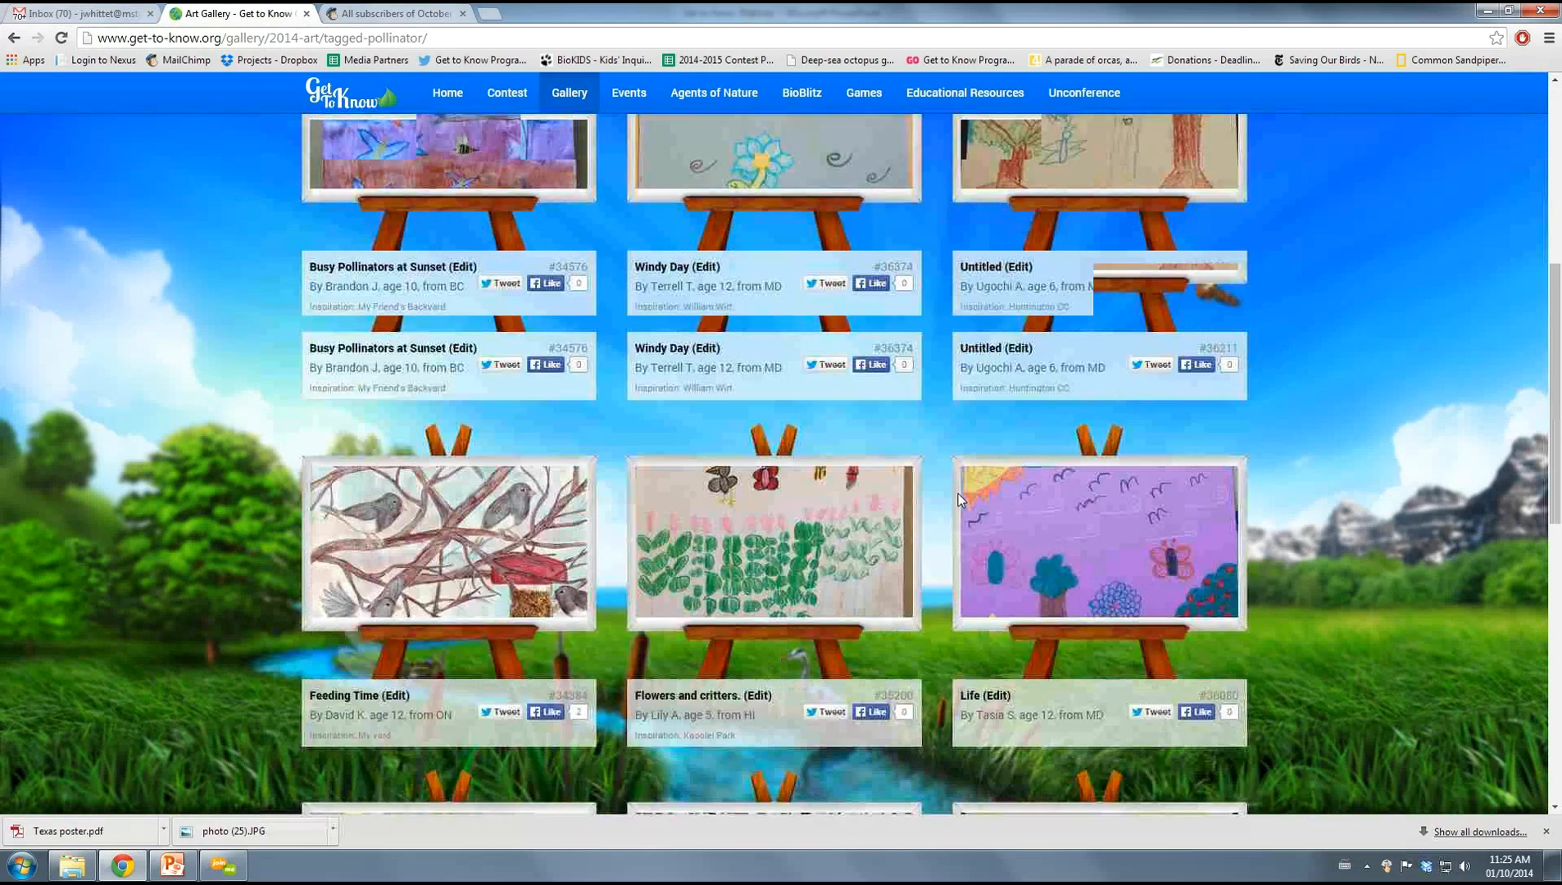
scroll("down", 3)
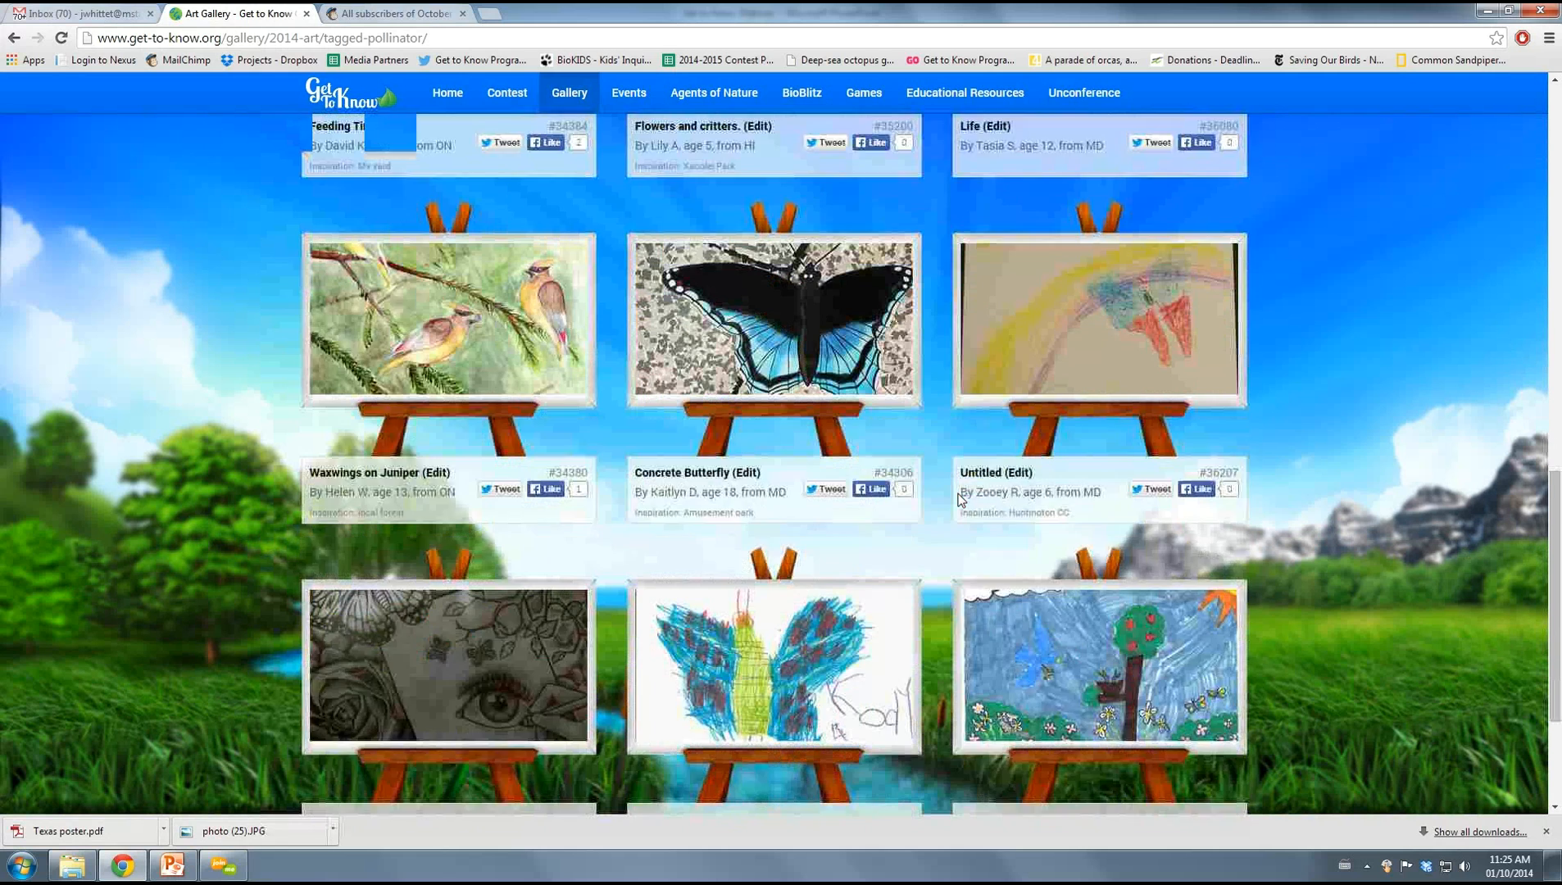
scroll("down", 3)
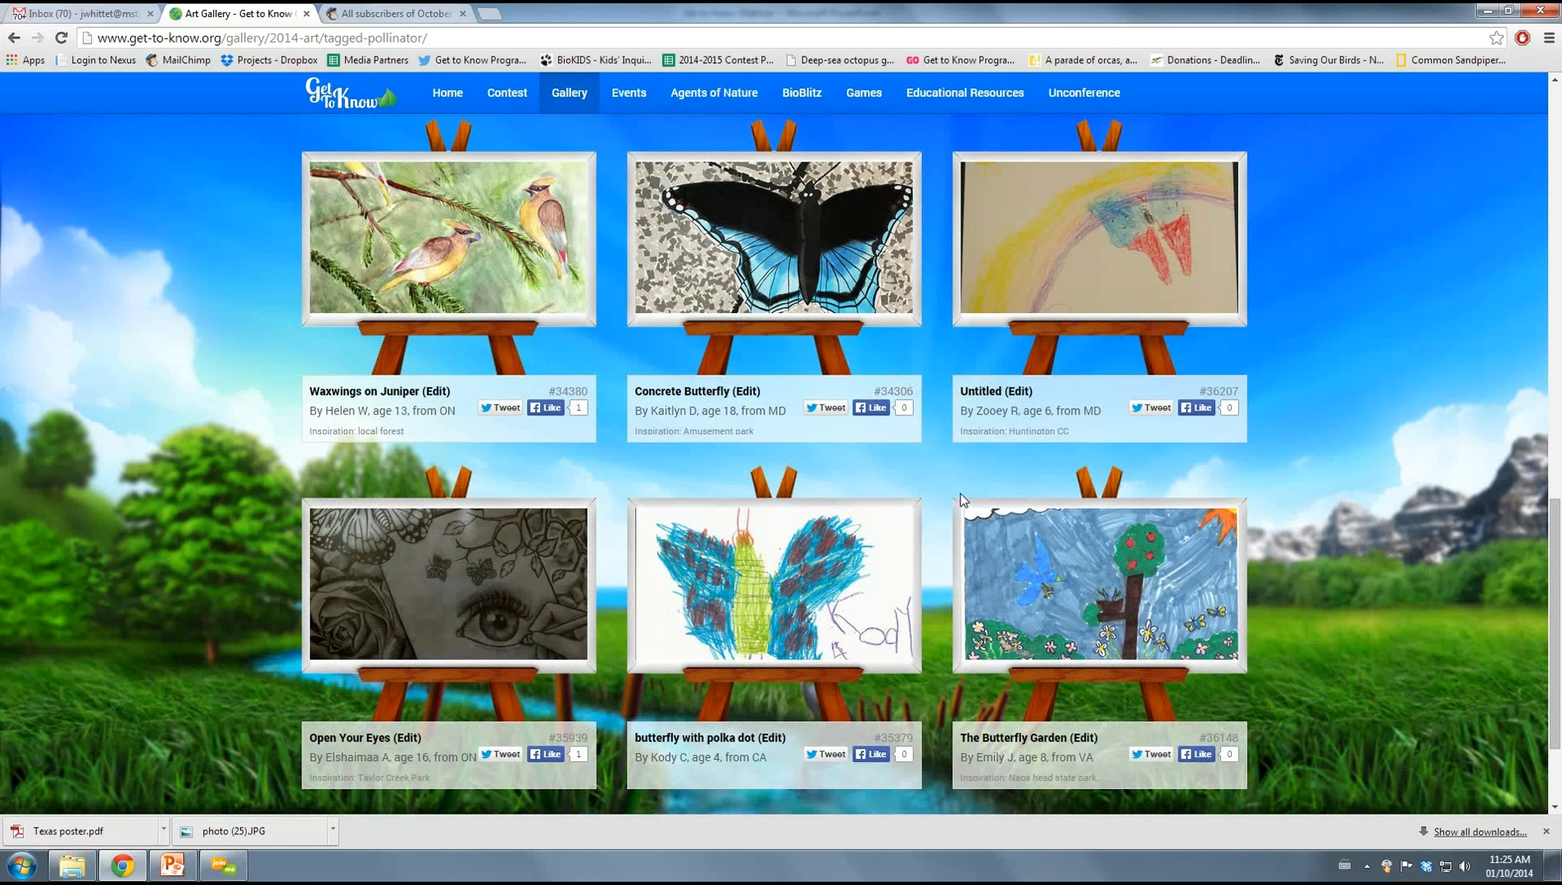
mouse_move(963, 485)
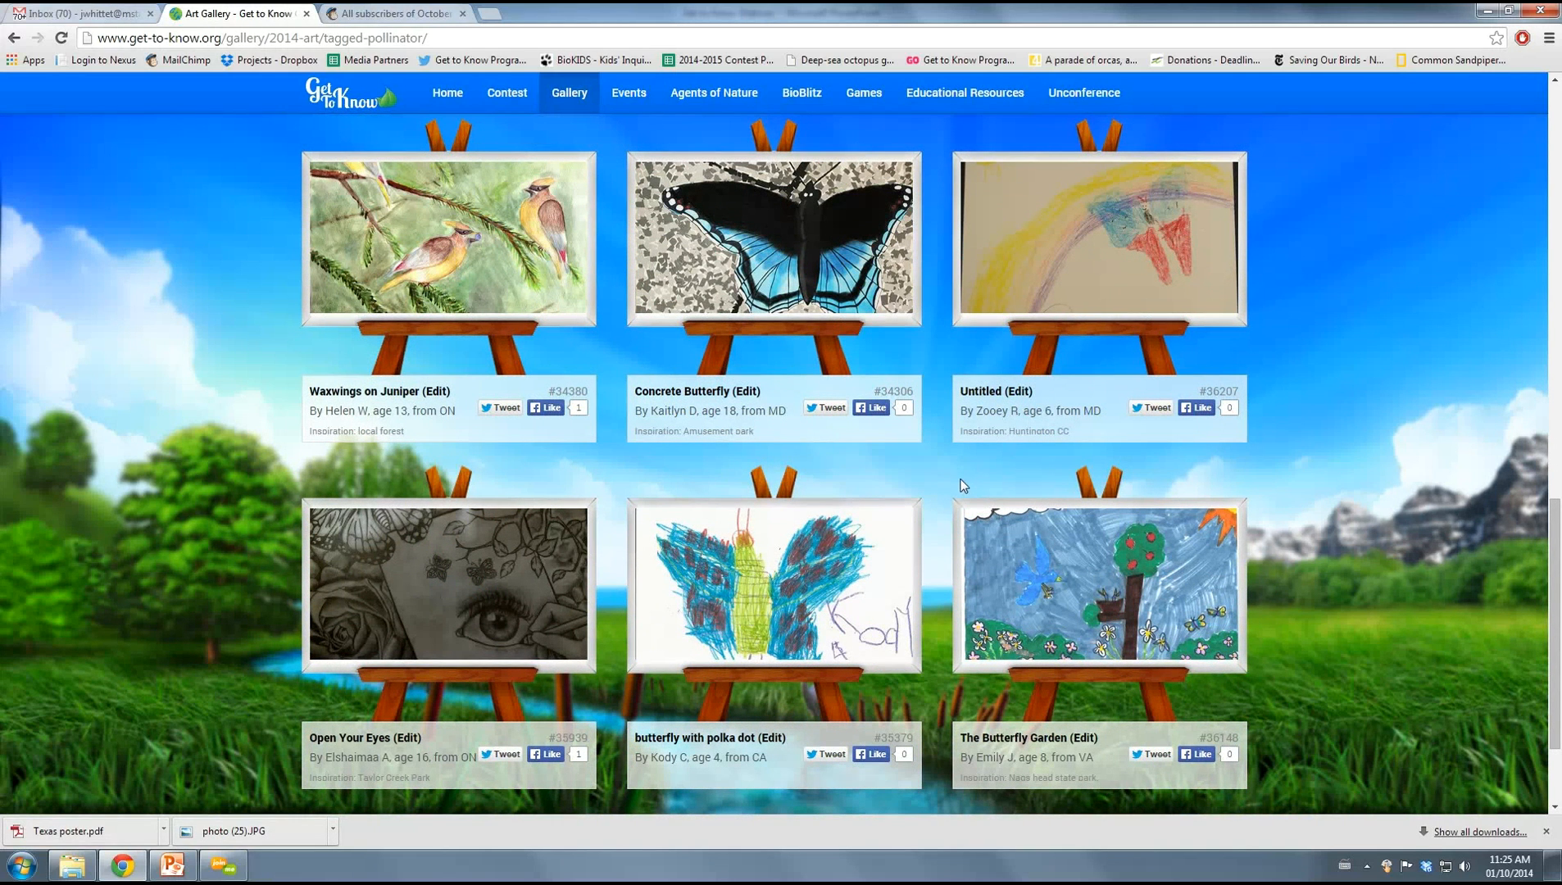
mouse_move(956, 491)
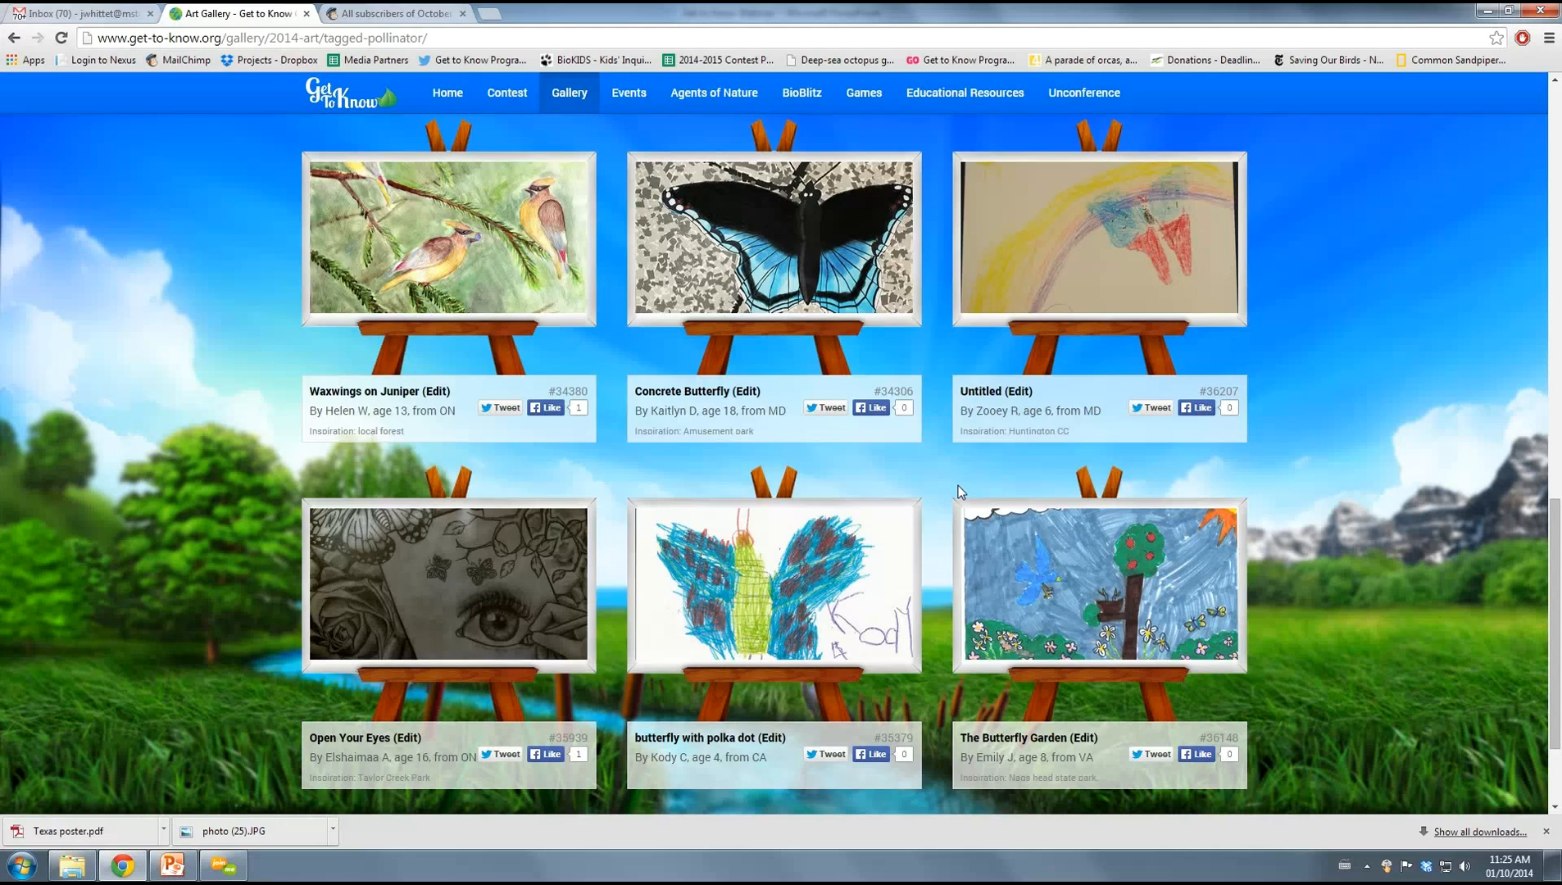
scroll("down", 3)
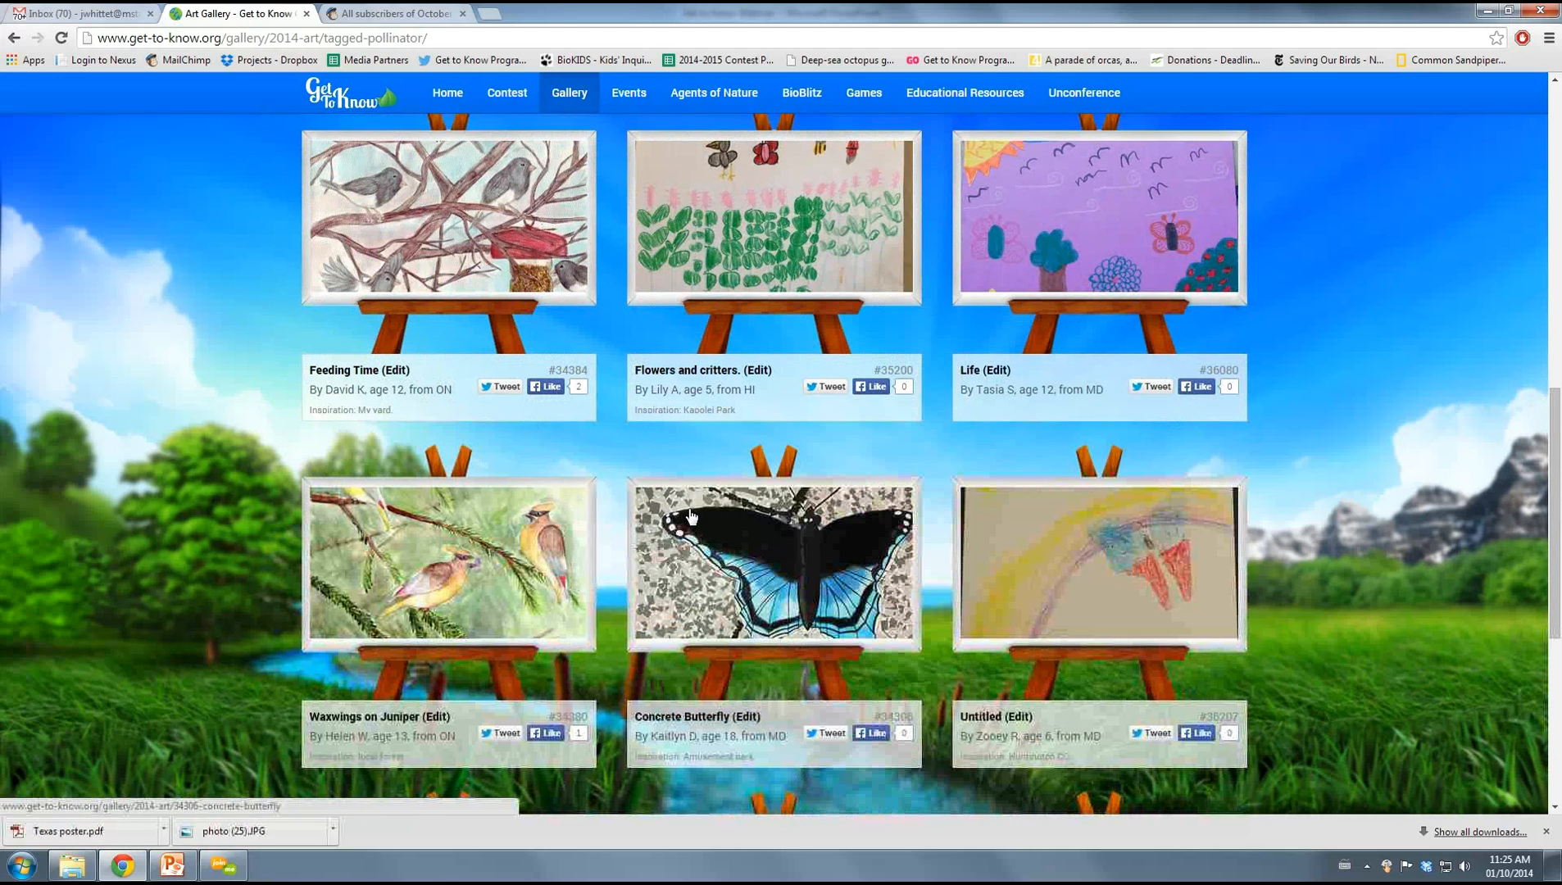
left_click(568, 93)
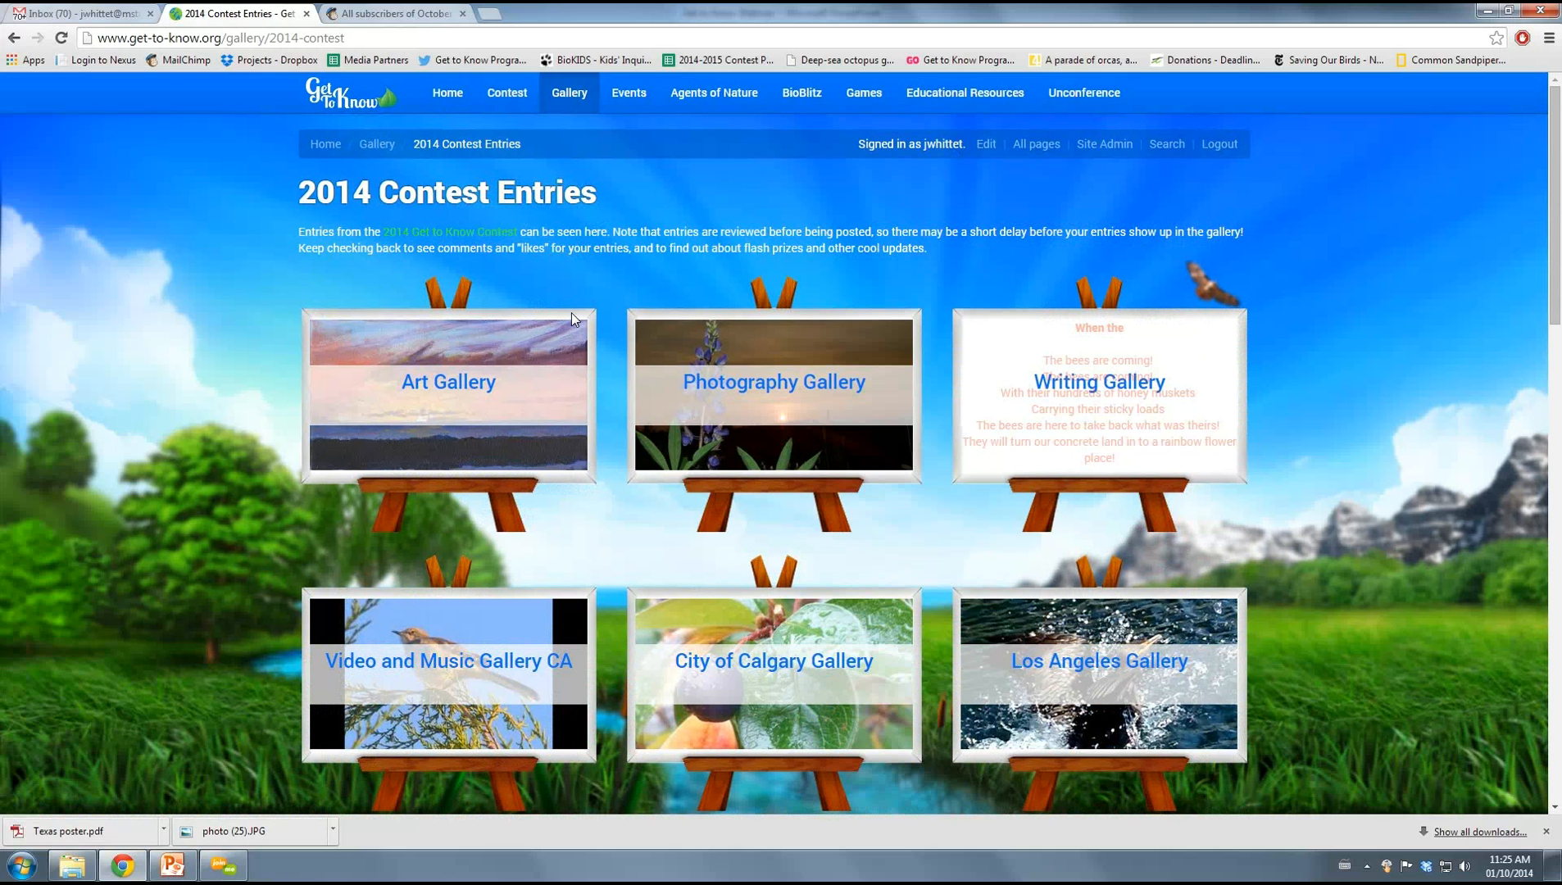
mouse_move(644, 365)
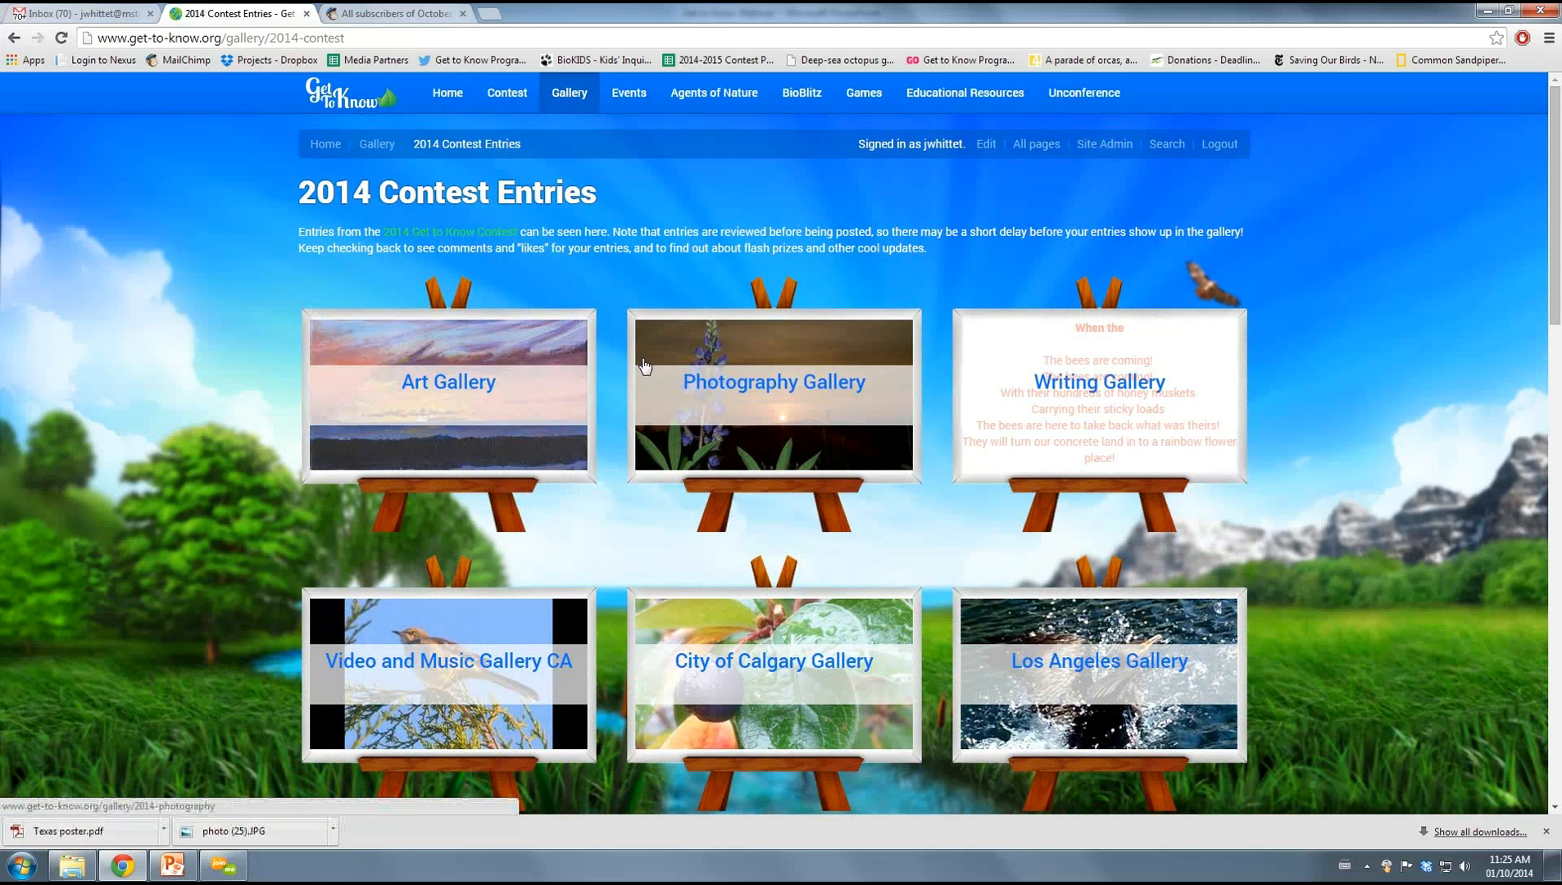
scroll("down", 3)
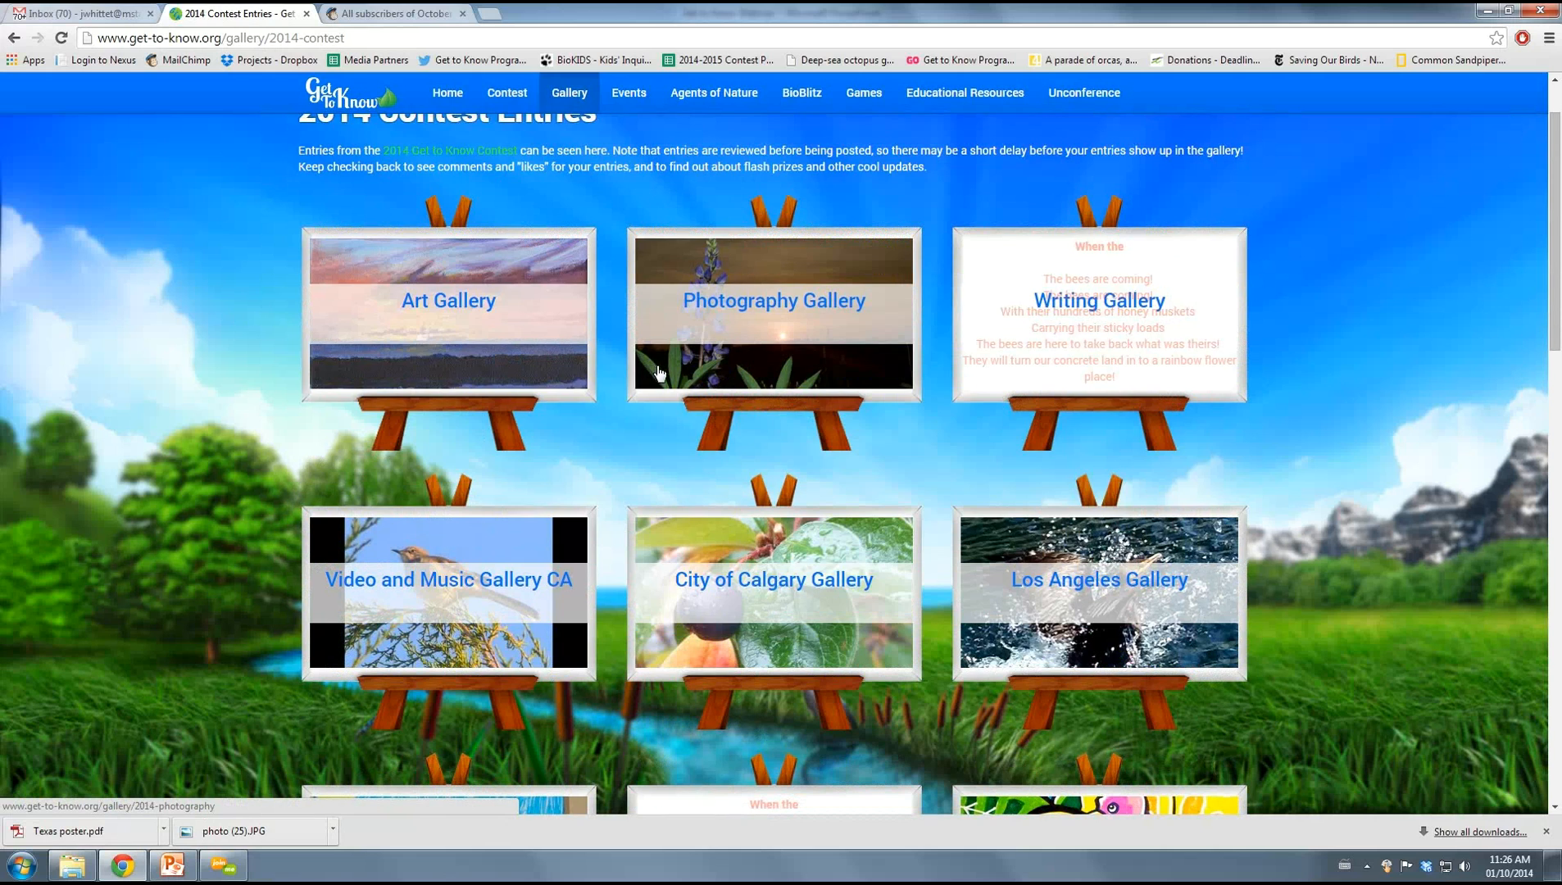
scroll("down", 3)
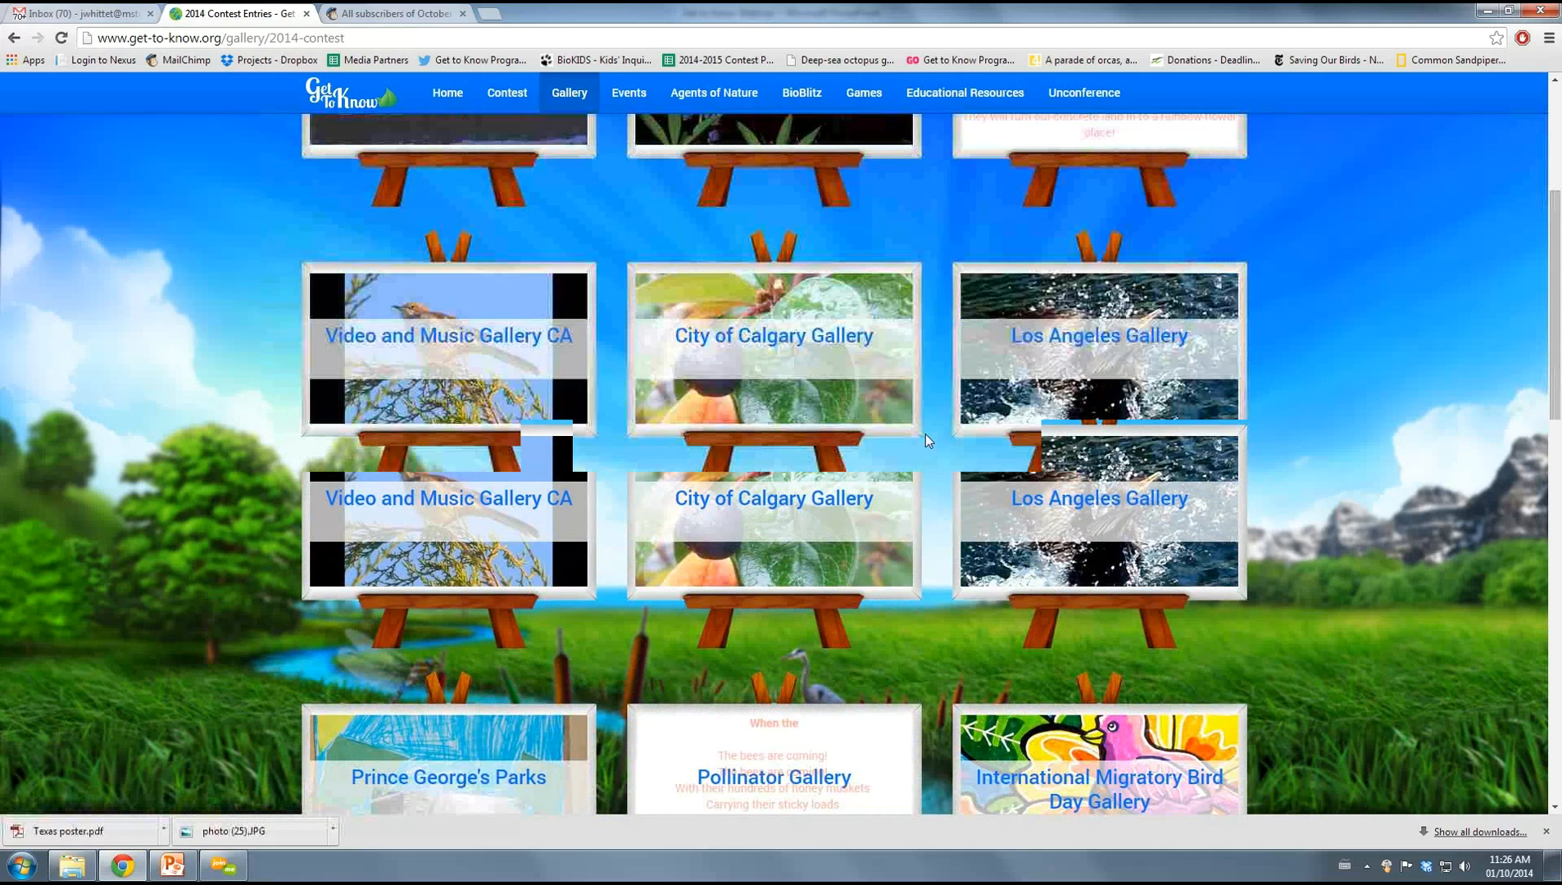
scroll("down", 3)
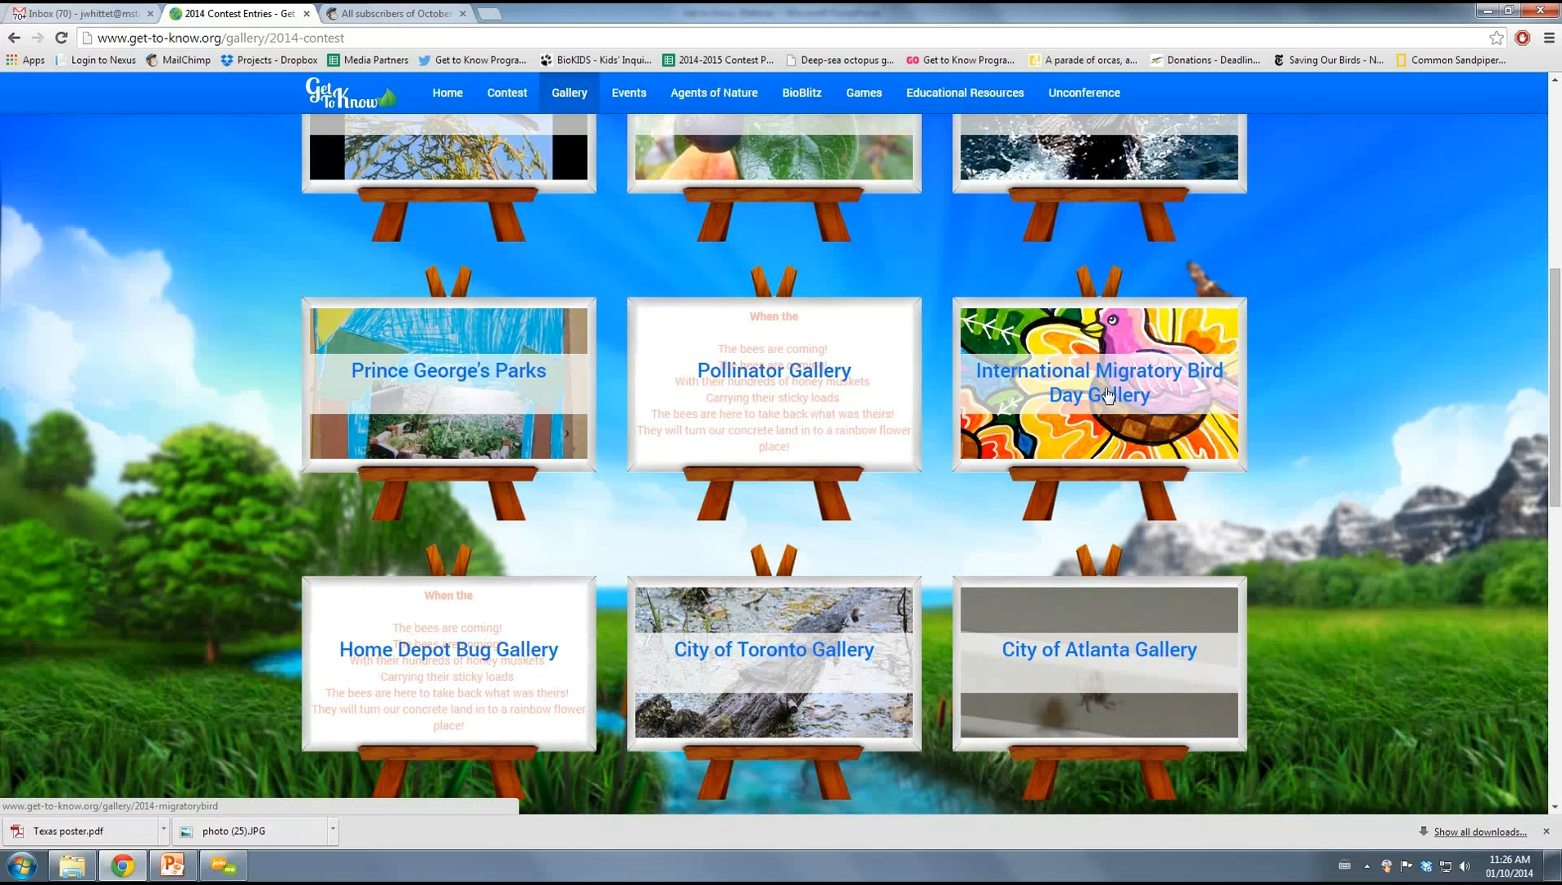
left_click(1098, 382)
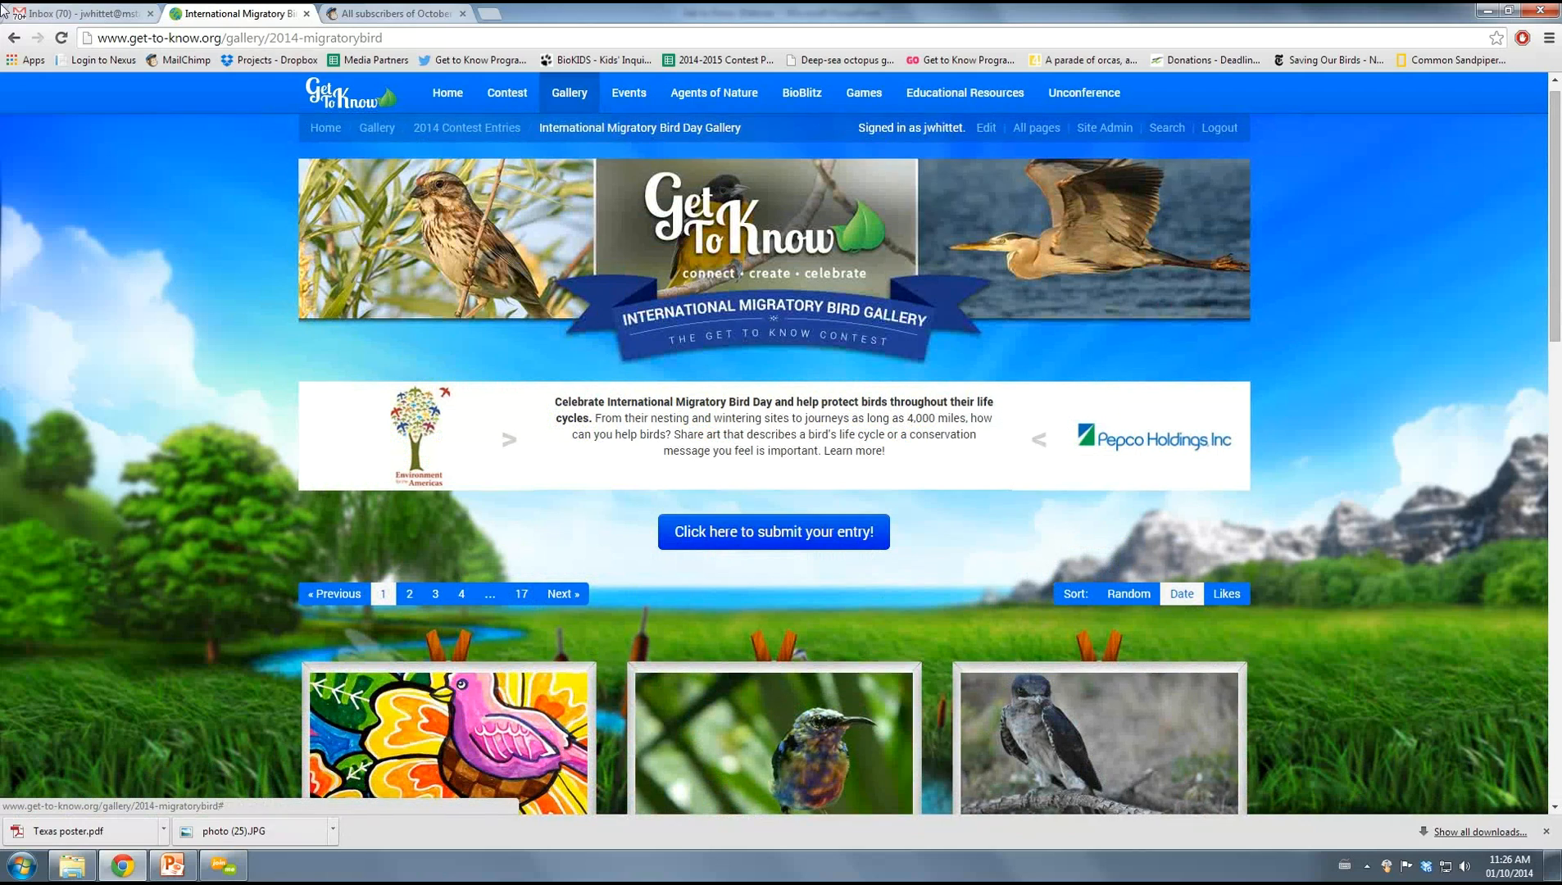
scroll("down", 3)
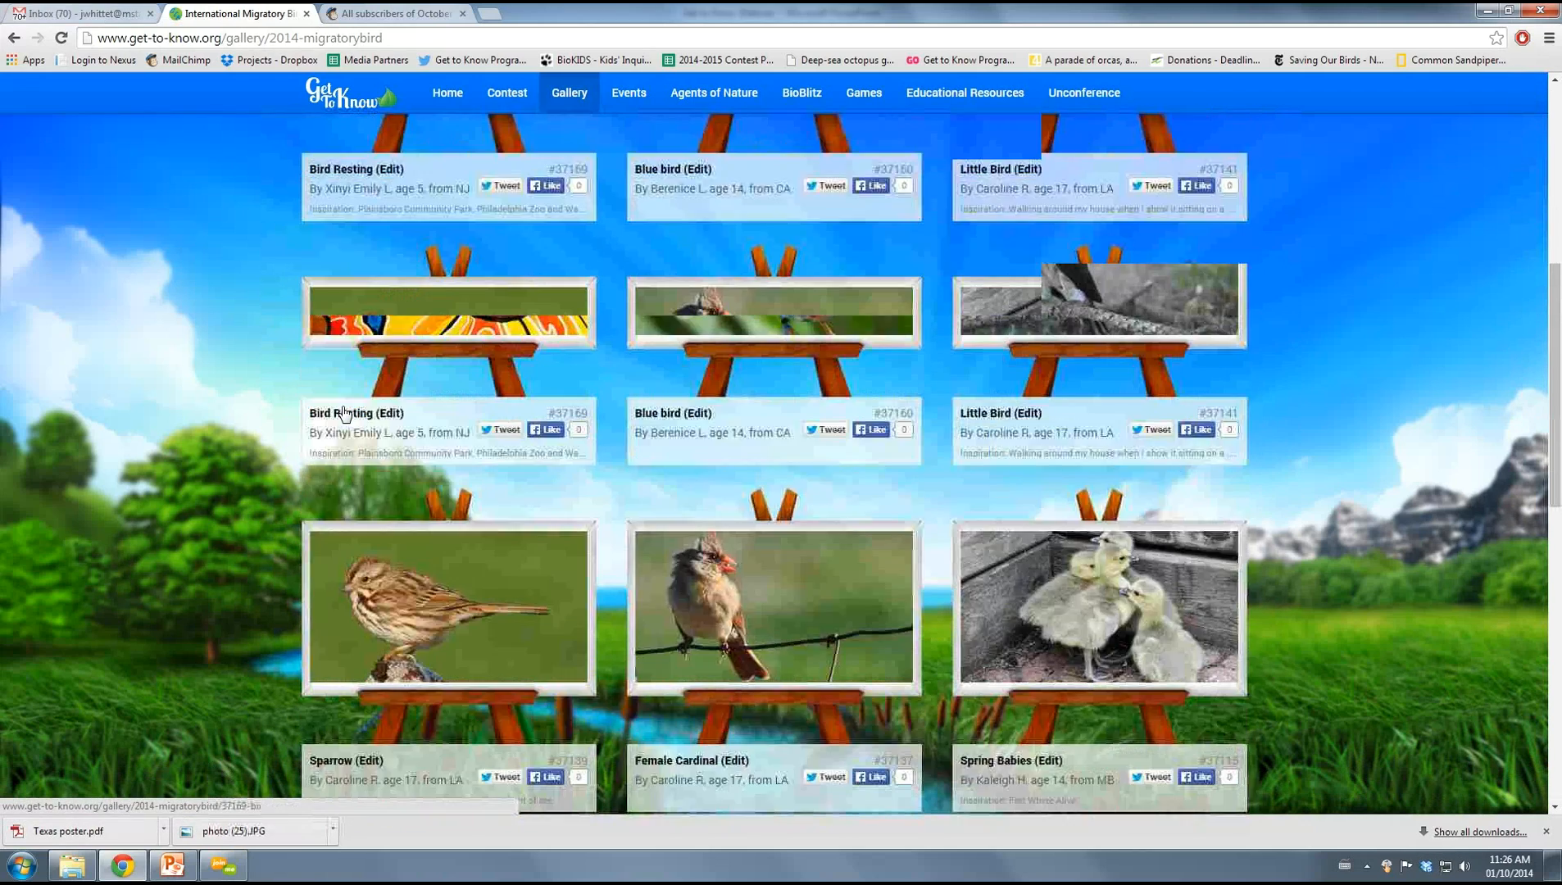
scroll("down", 3)
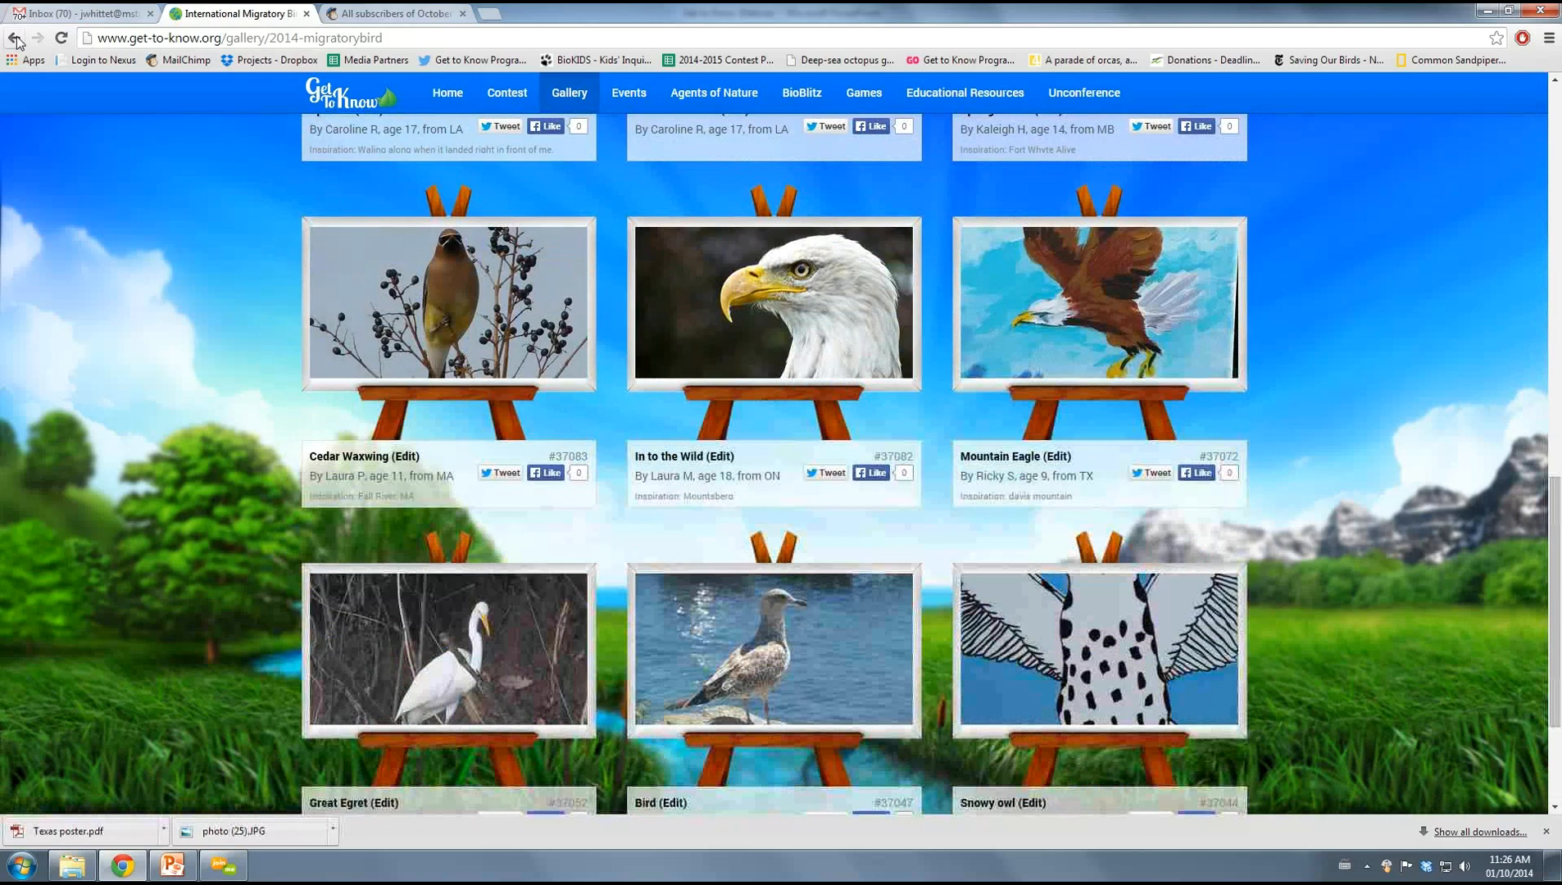
left_click(14, 38)
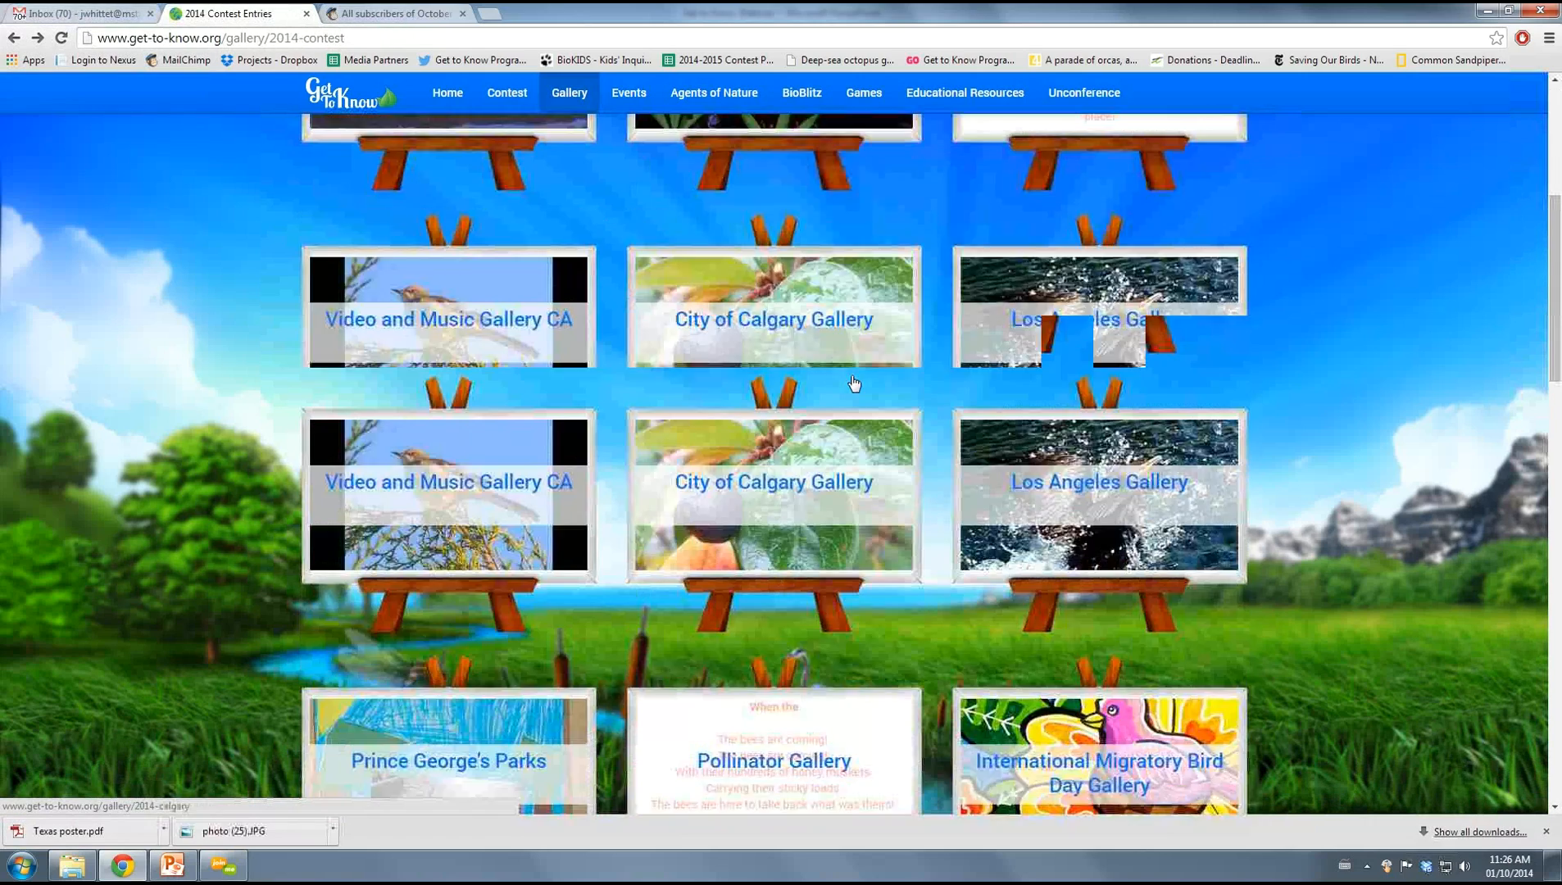
scroll("down", 3)
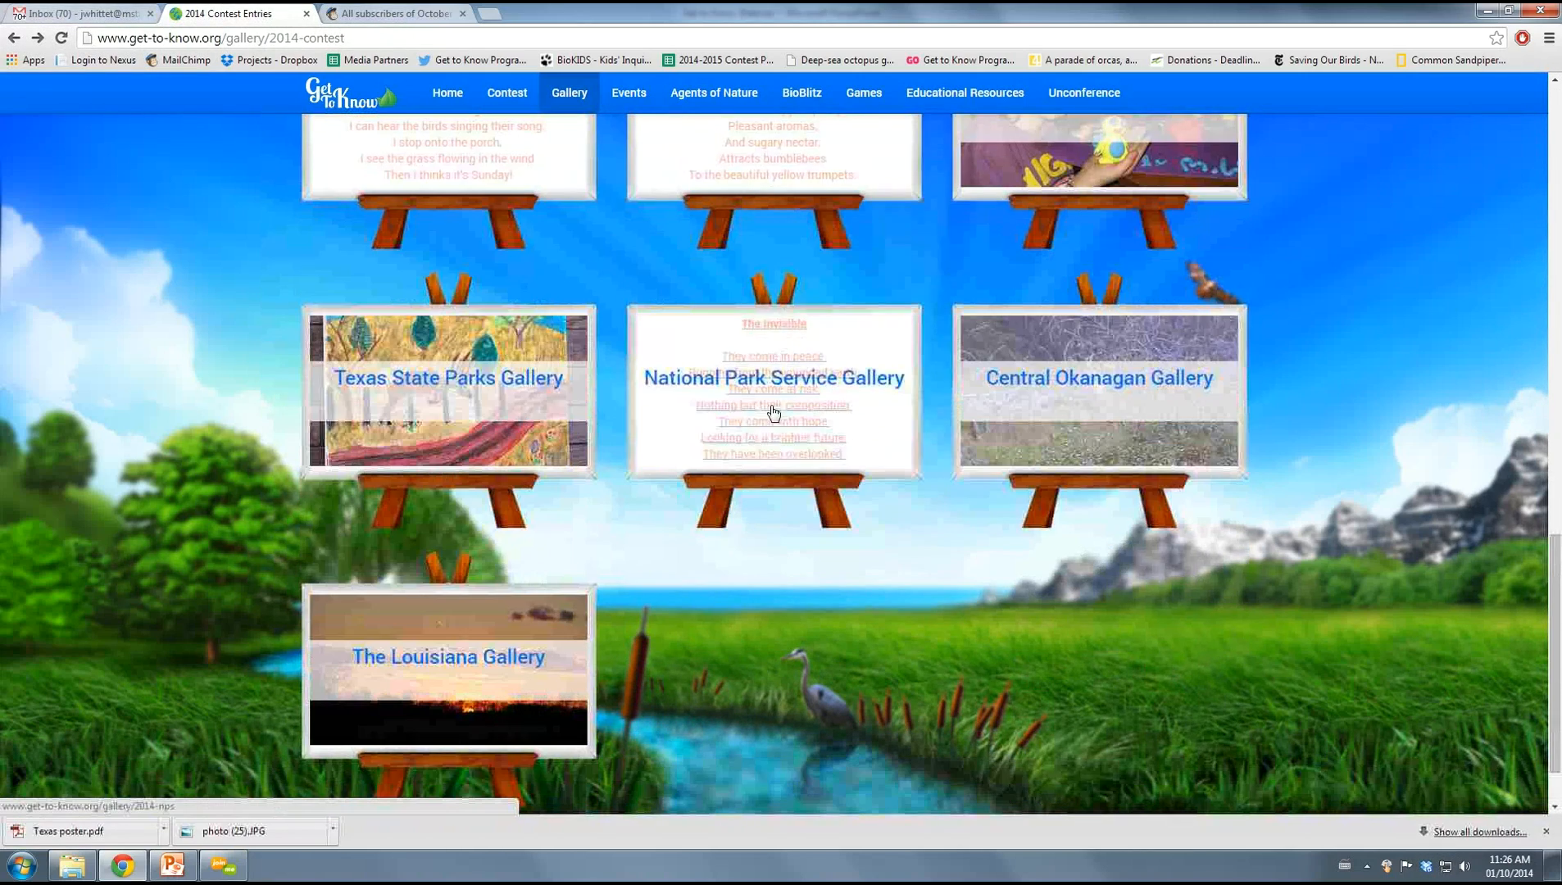
Open the National Park Service Gallery, dismiss its thank-you note, browse entries, then switch to PowerPoint
left_click(773, 378)
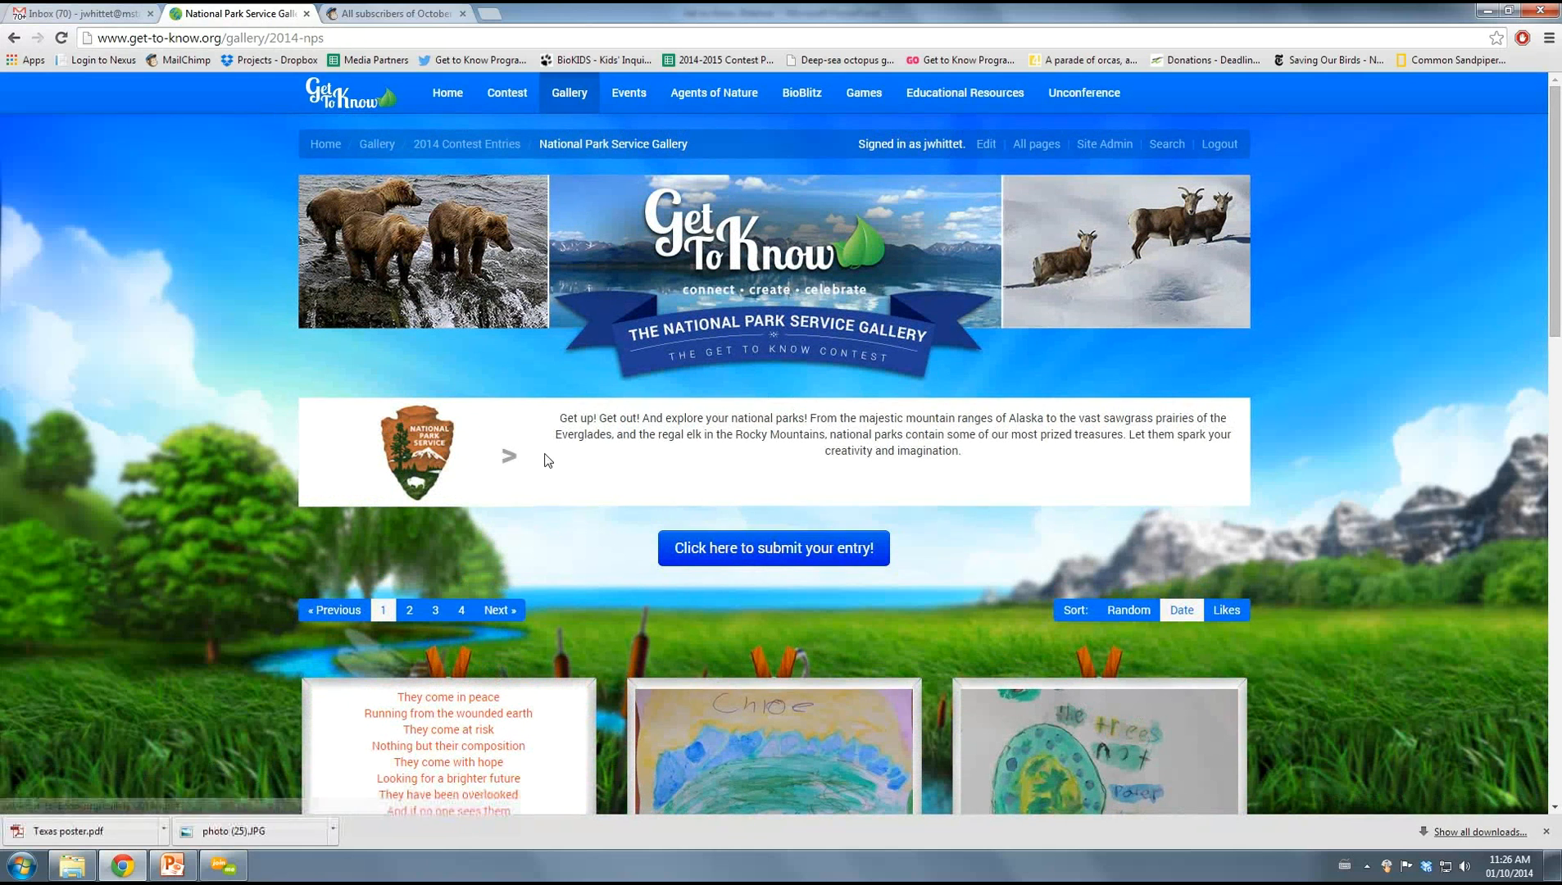
mouse_move(434, 383)
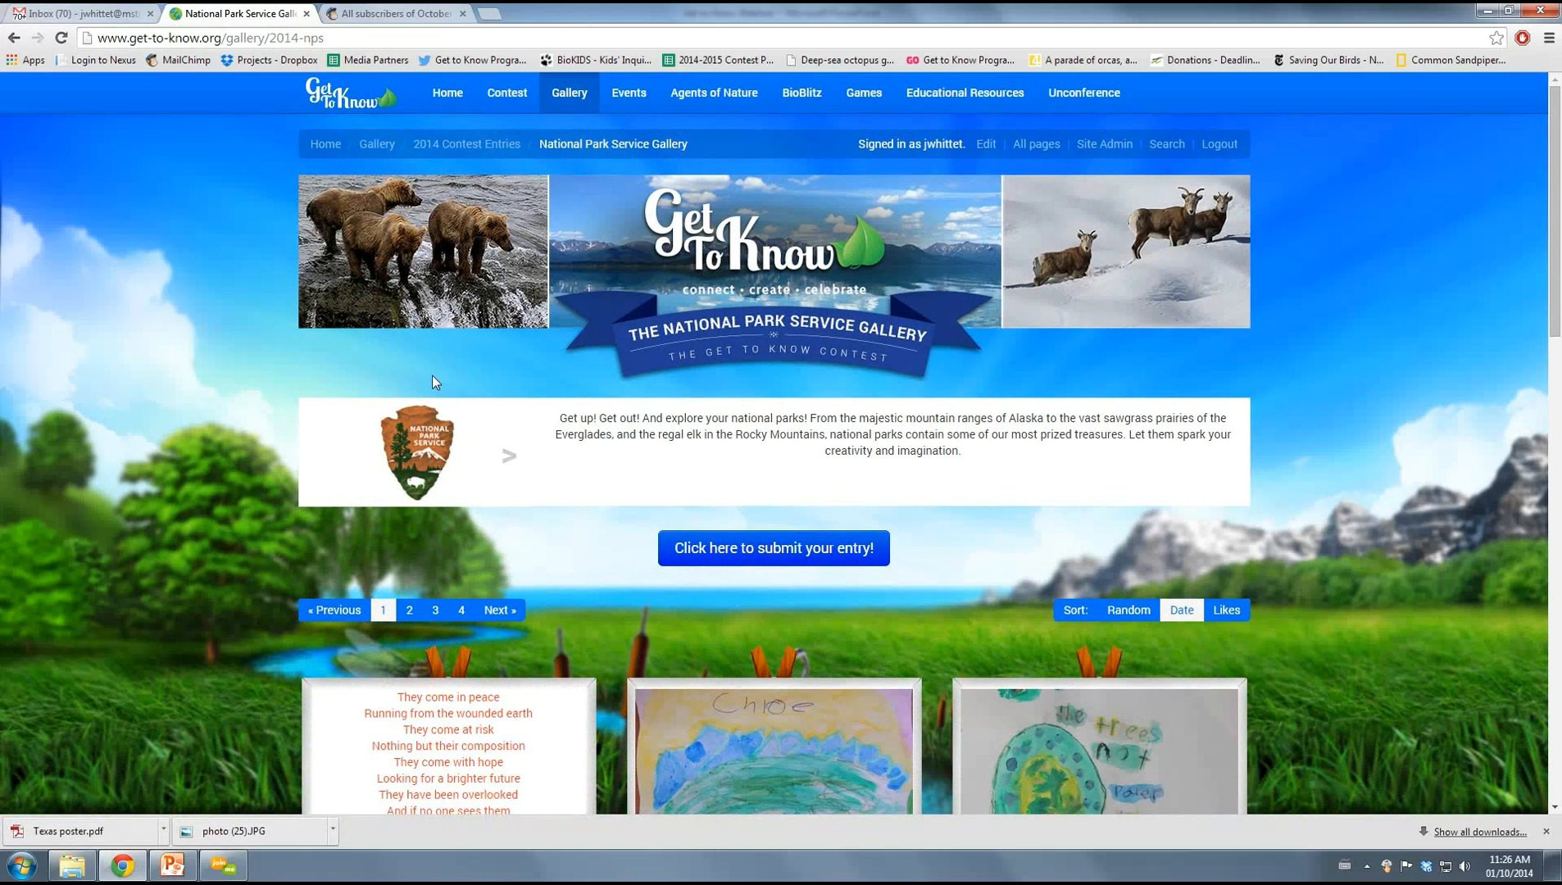
mouse_move(521, 495)
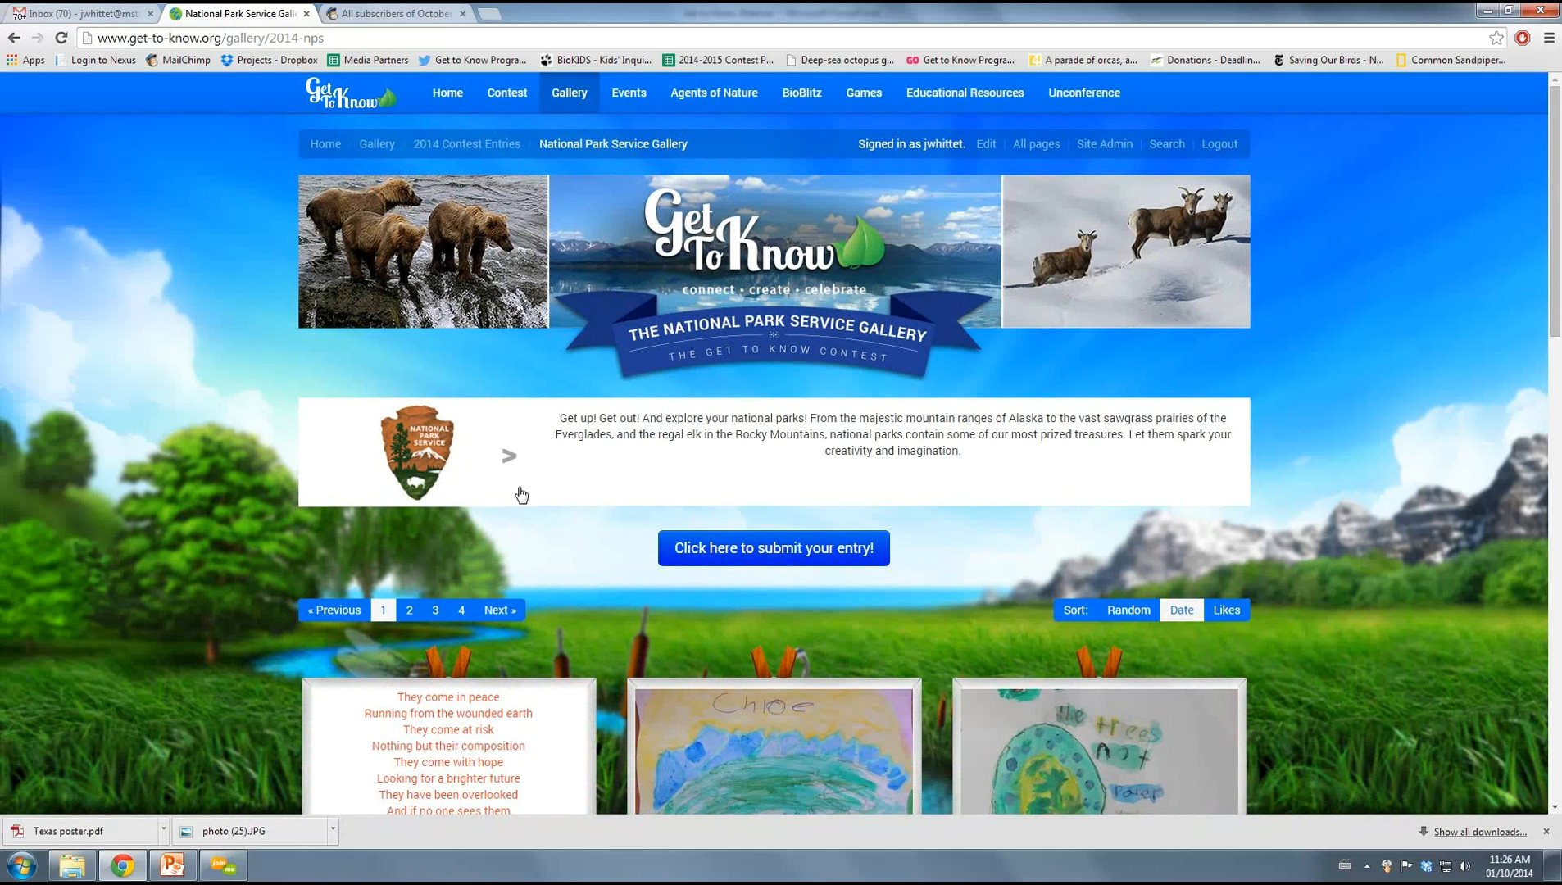
mouse_move(441, 521)
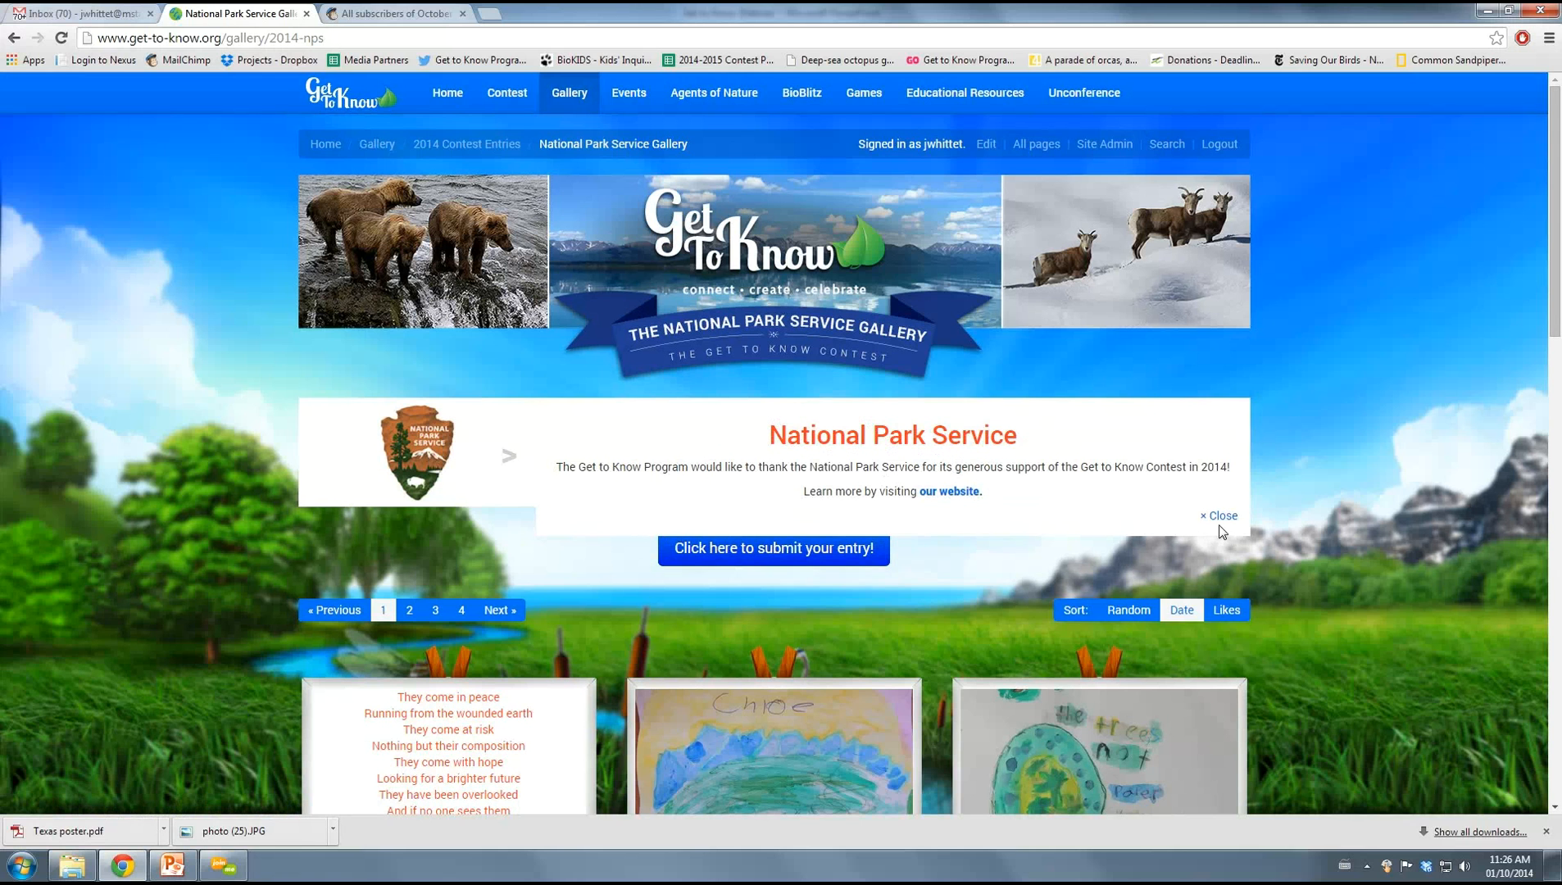
left_click(1217, 516)
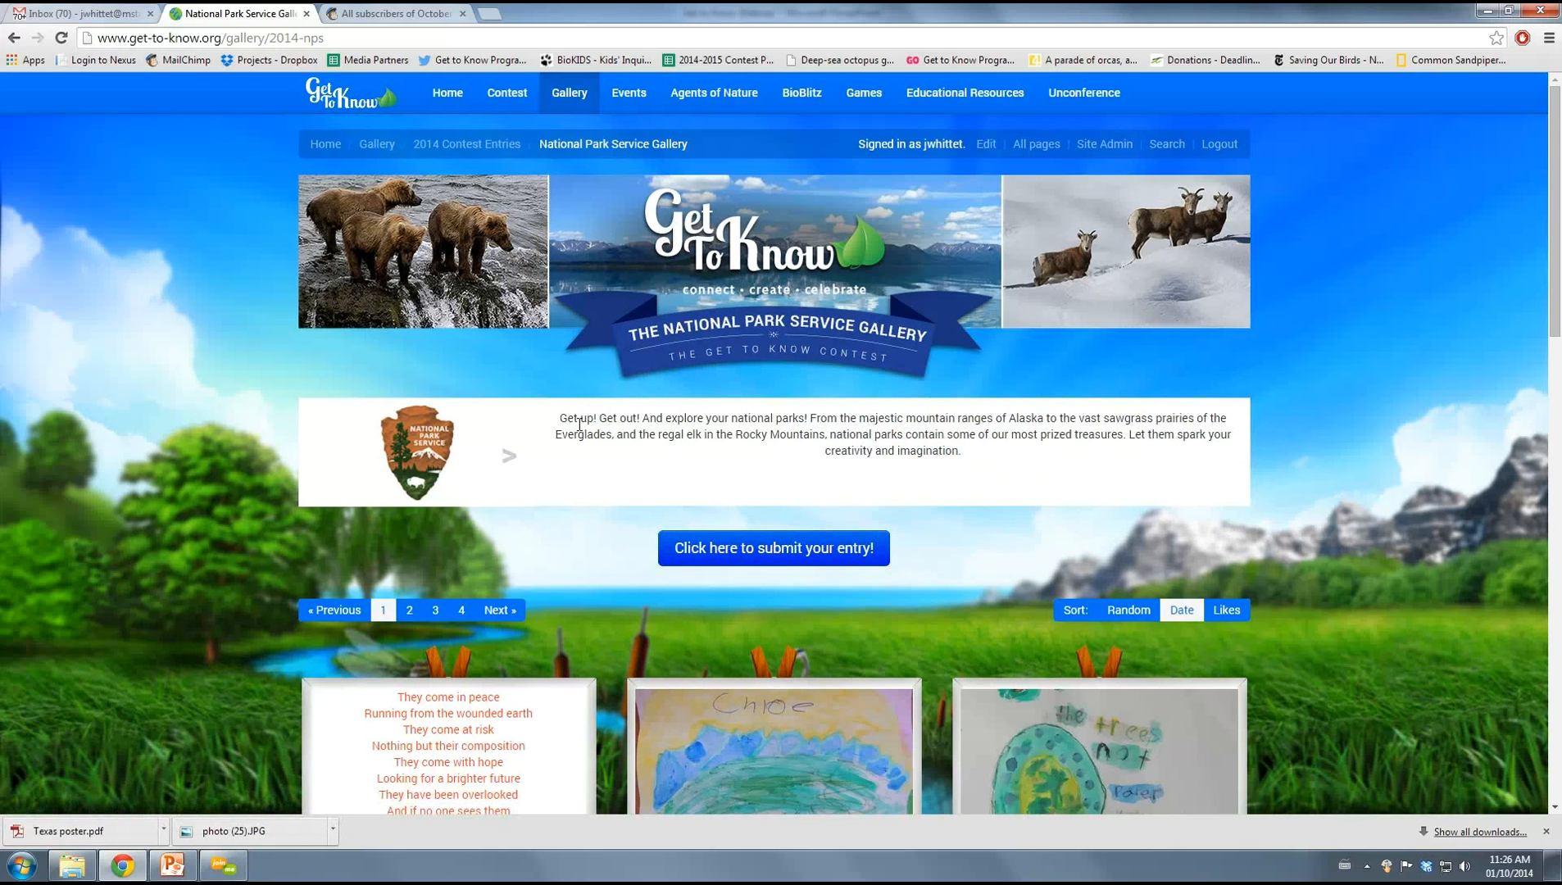
mouse_move(1215, 423)
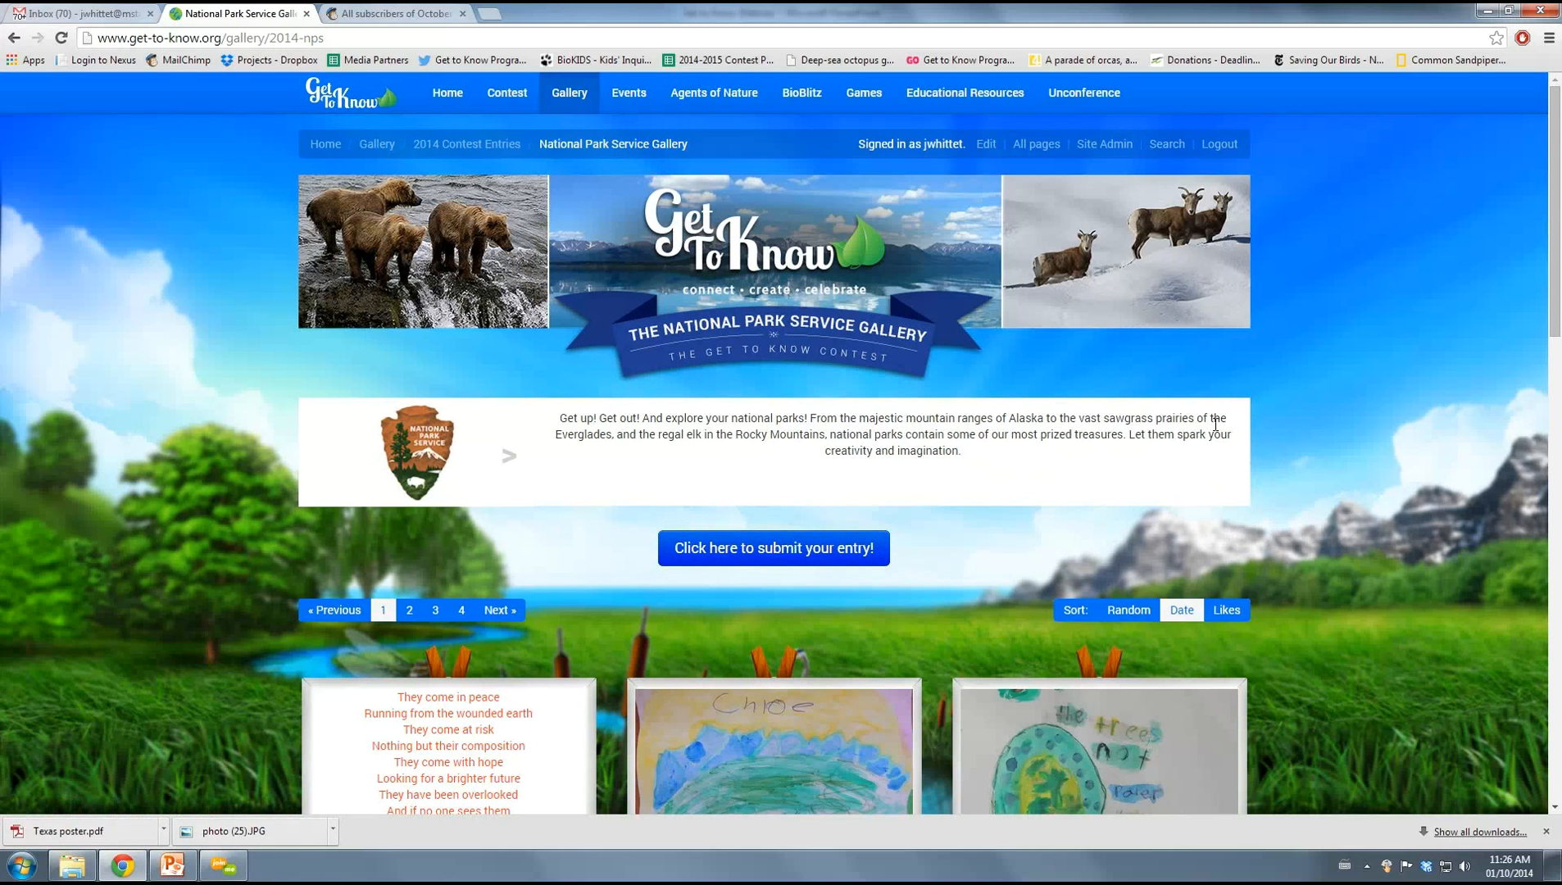
mouse_move(678, 496)
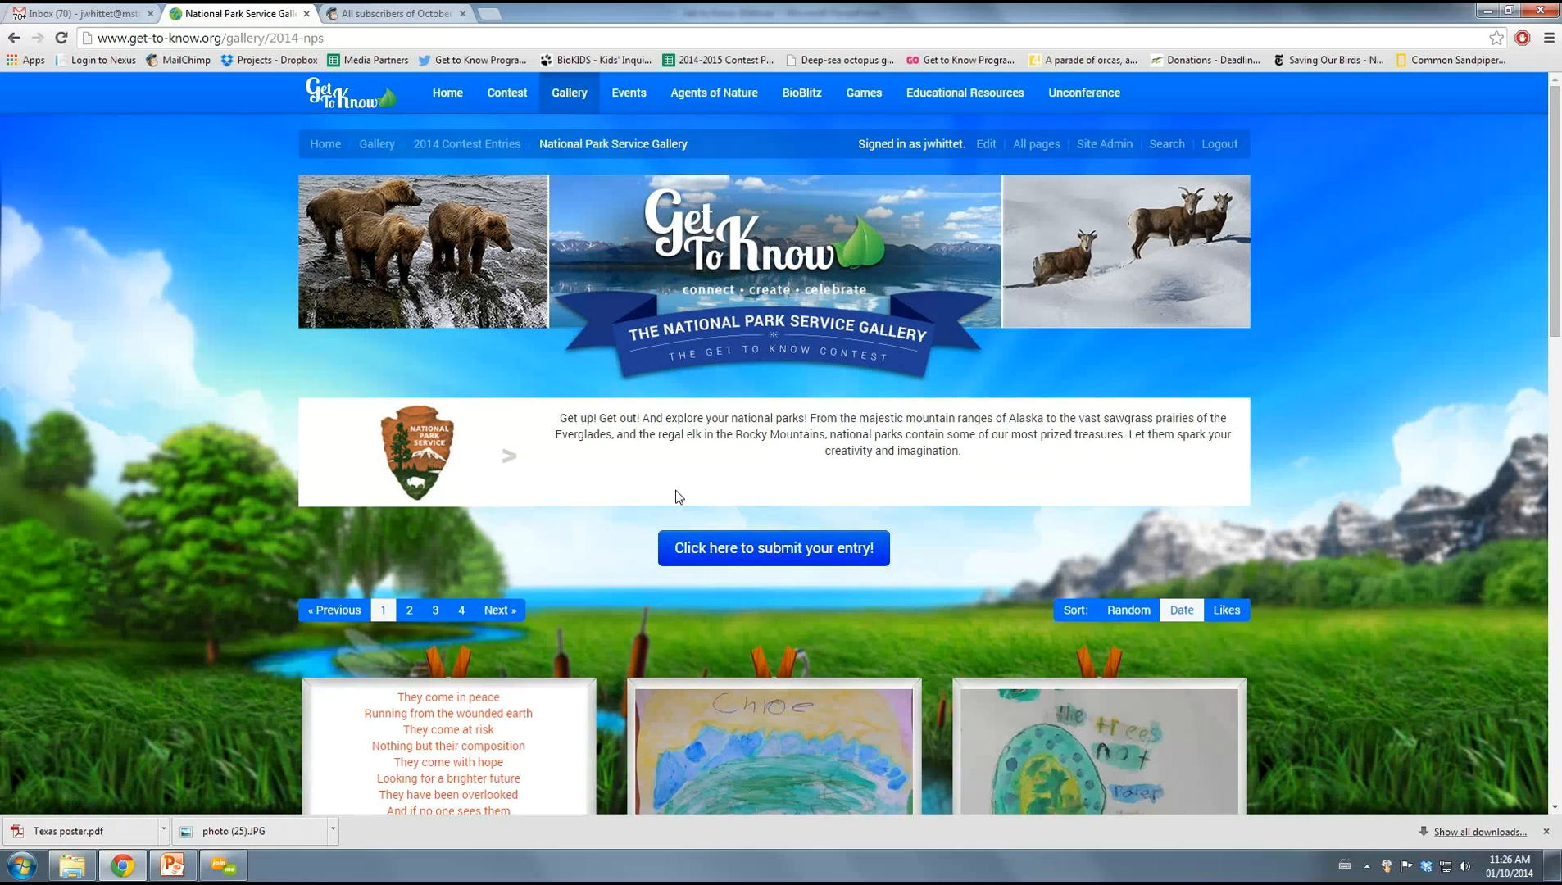
scroll("down", 3)
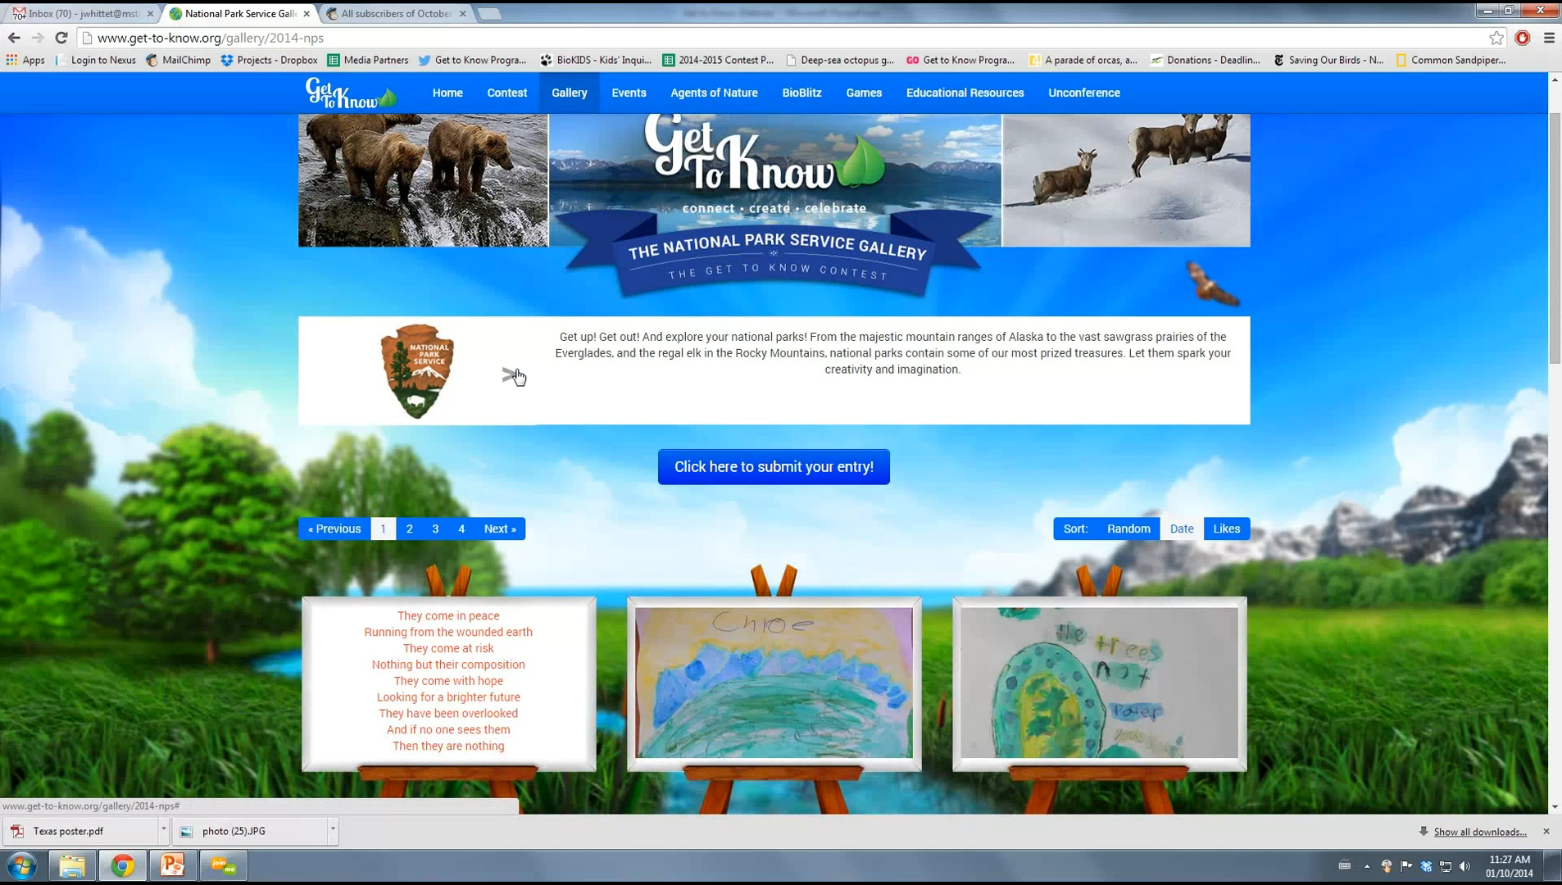
mouse_move(765, 480)
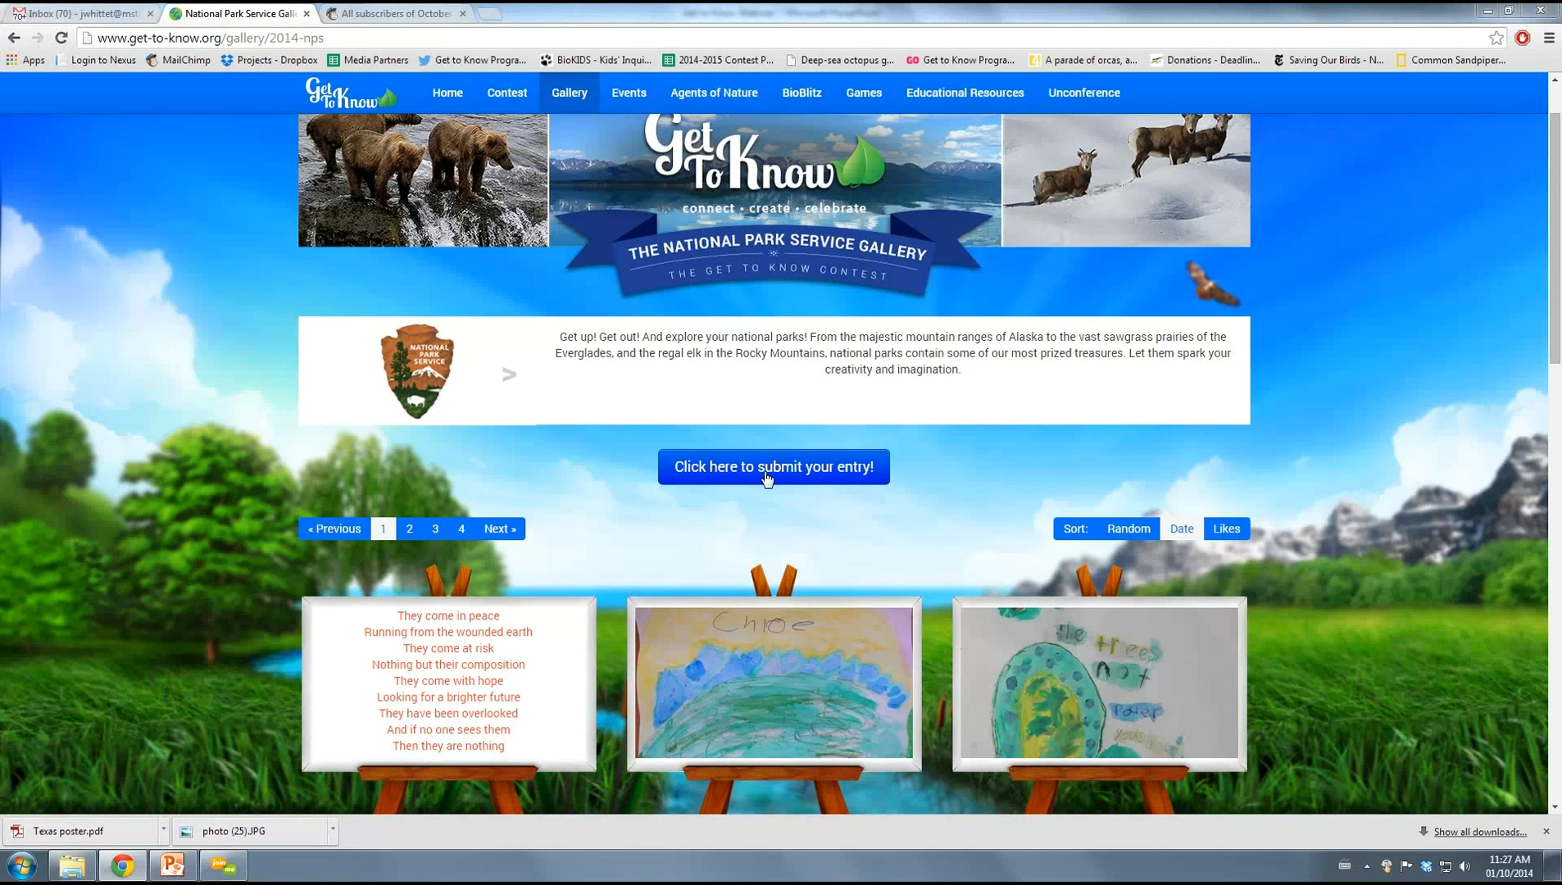
mouse_move(1315, 503)
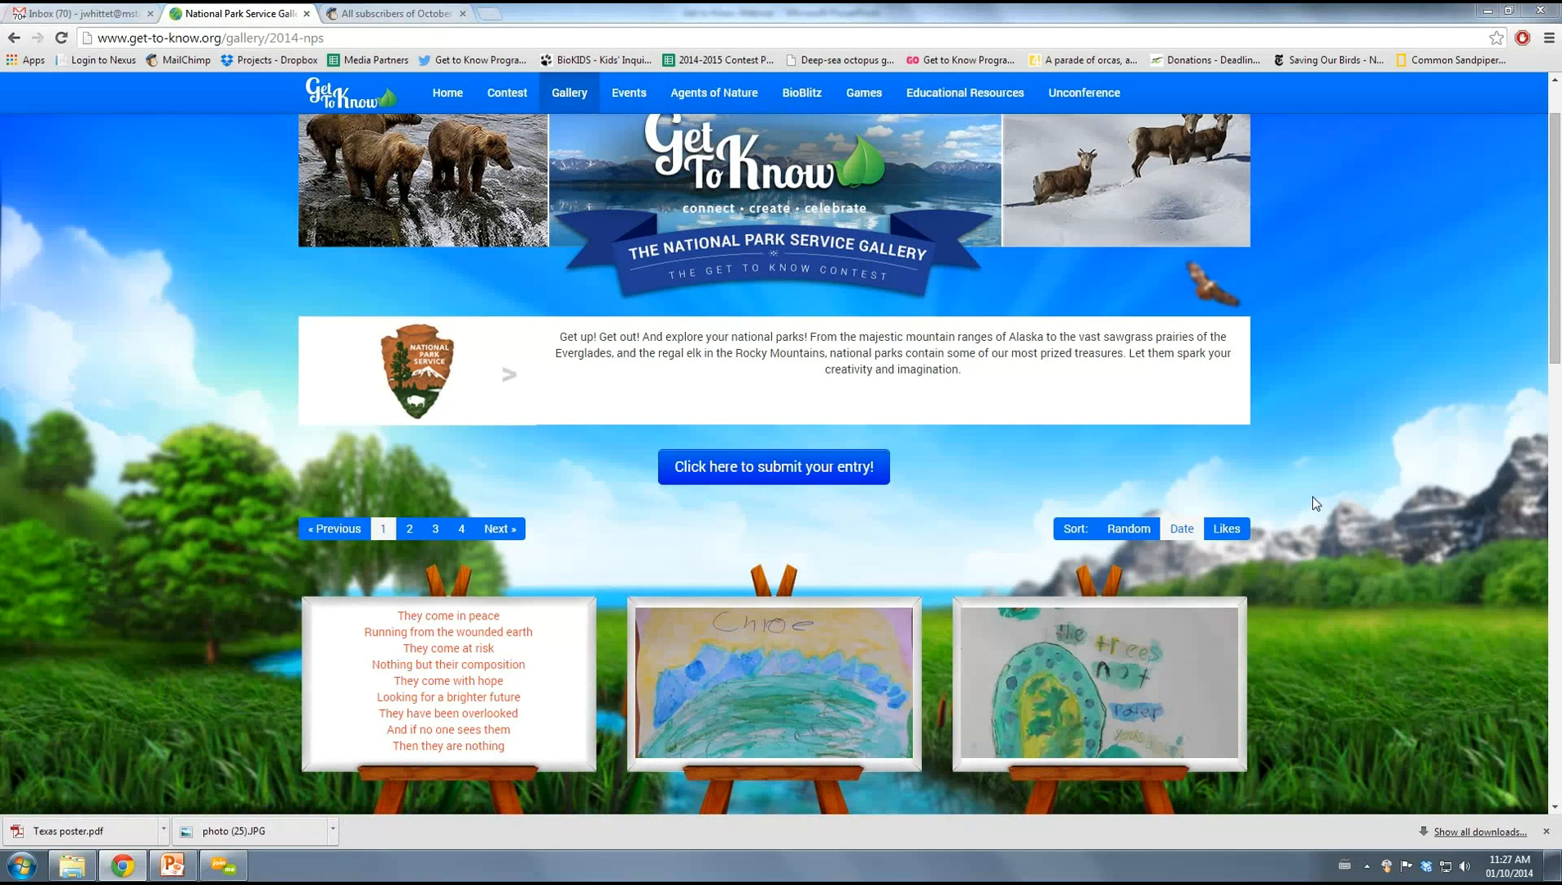
mouse_move(1335, 528)
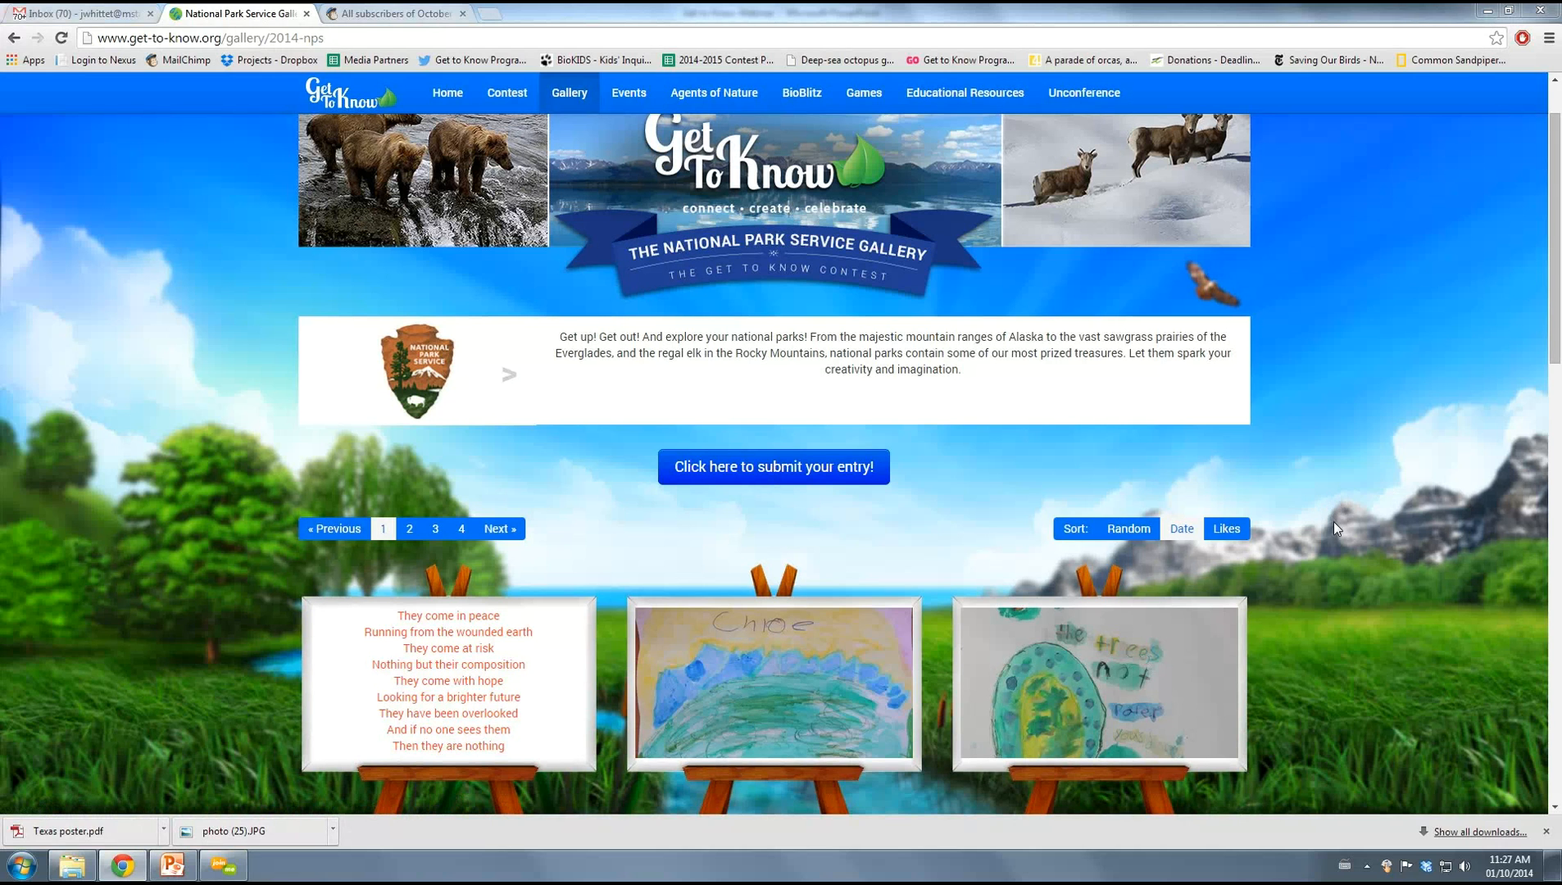
mouse_move(1272, 474)
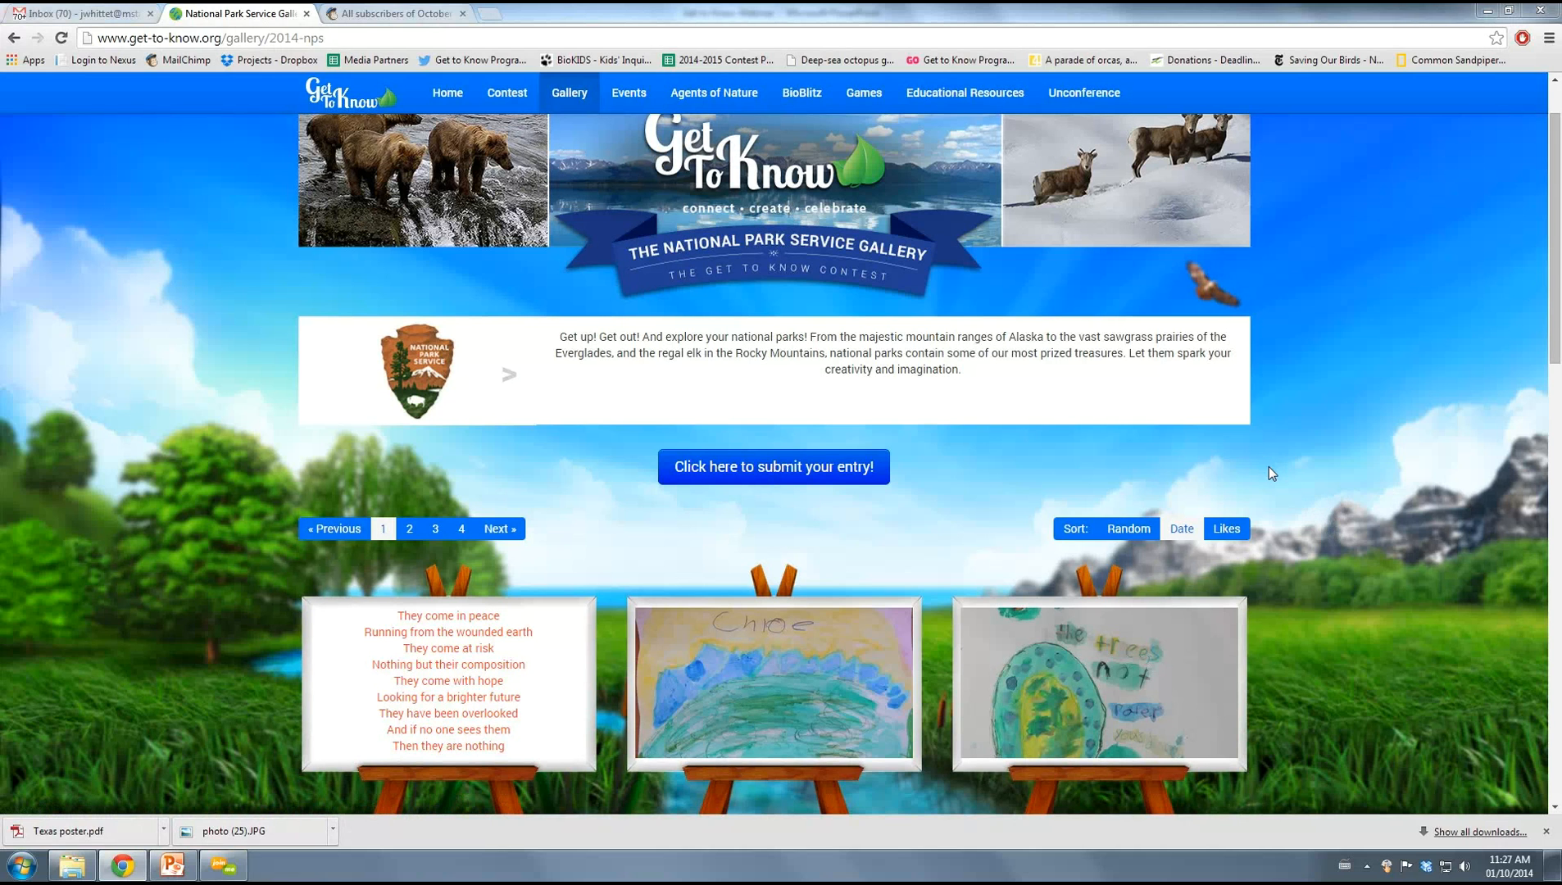
mouse_move(1233, 489)
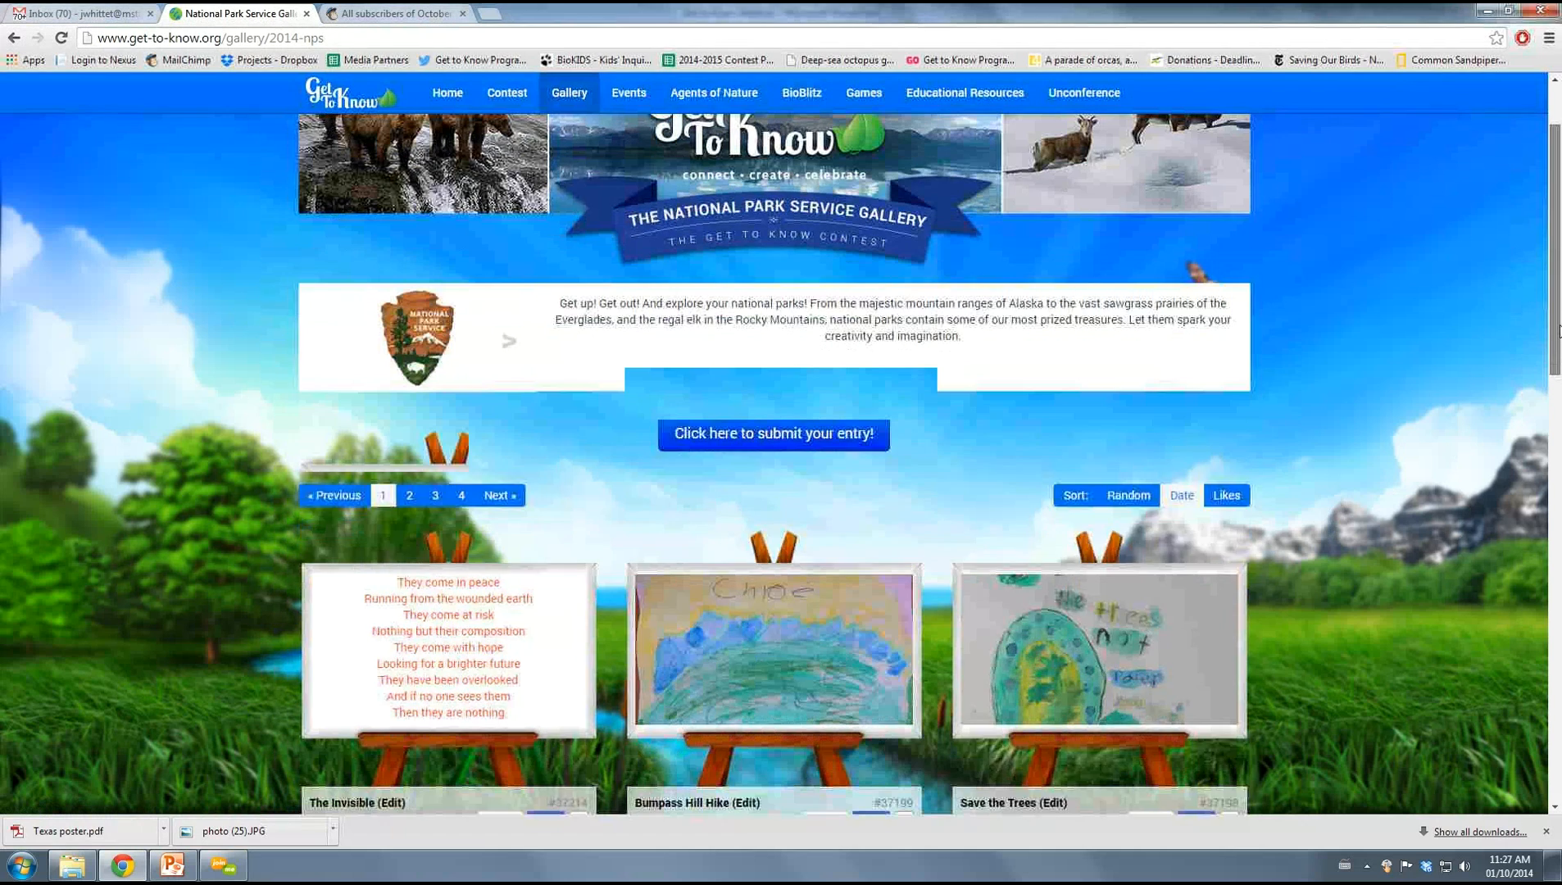
scroll("down", 3)
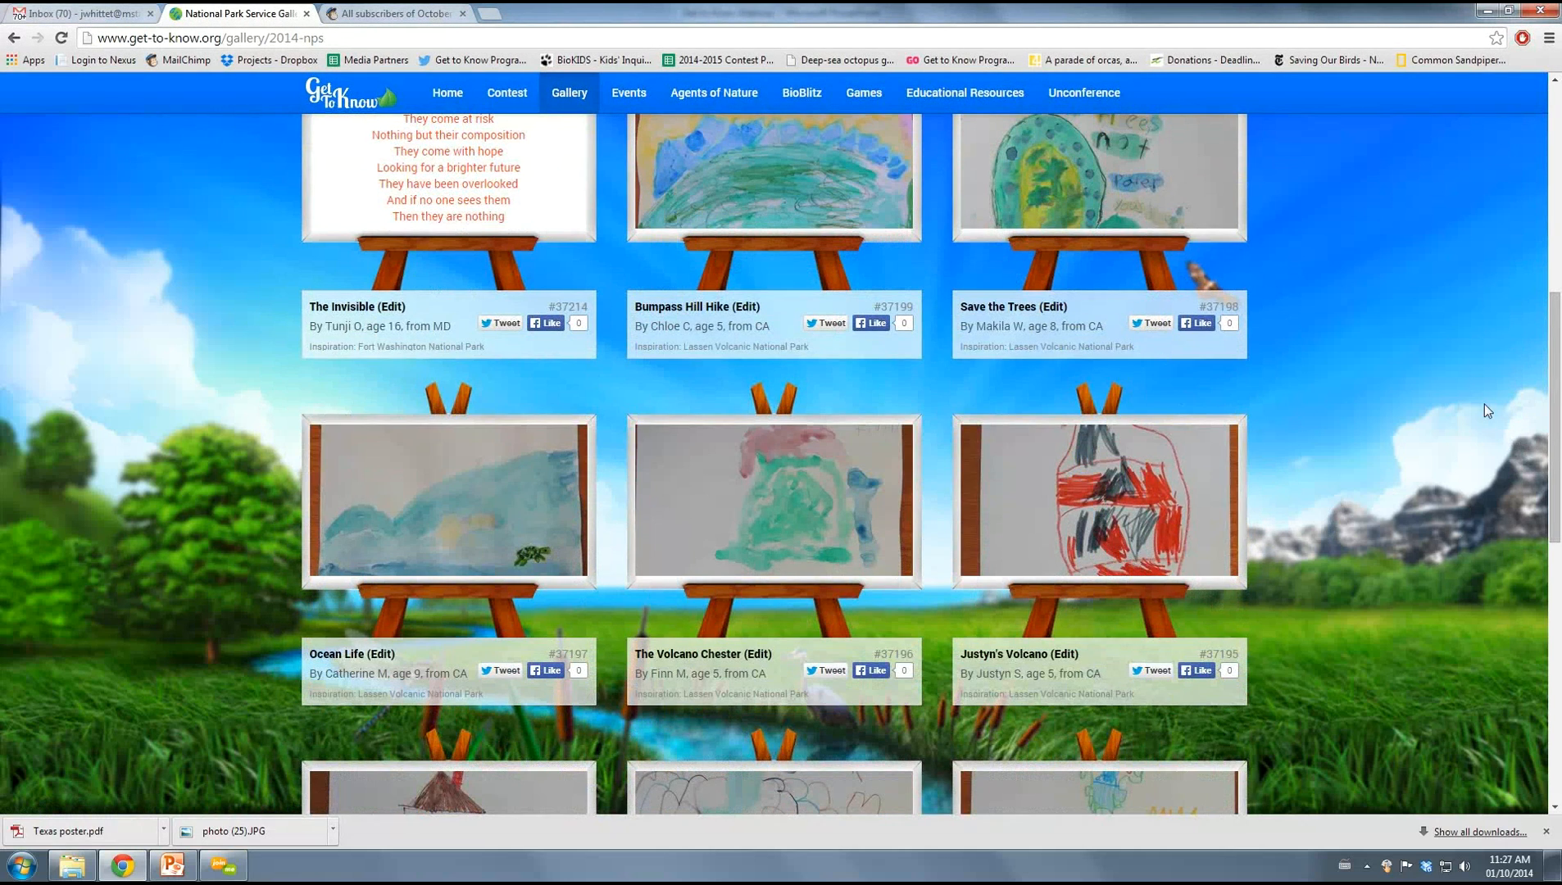
mouse_move(1529, 484)
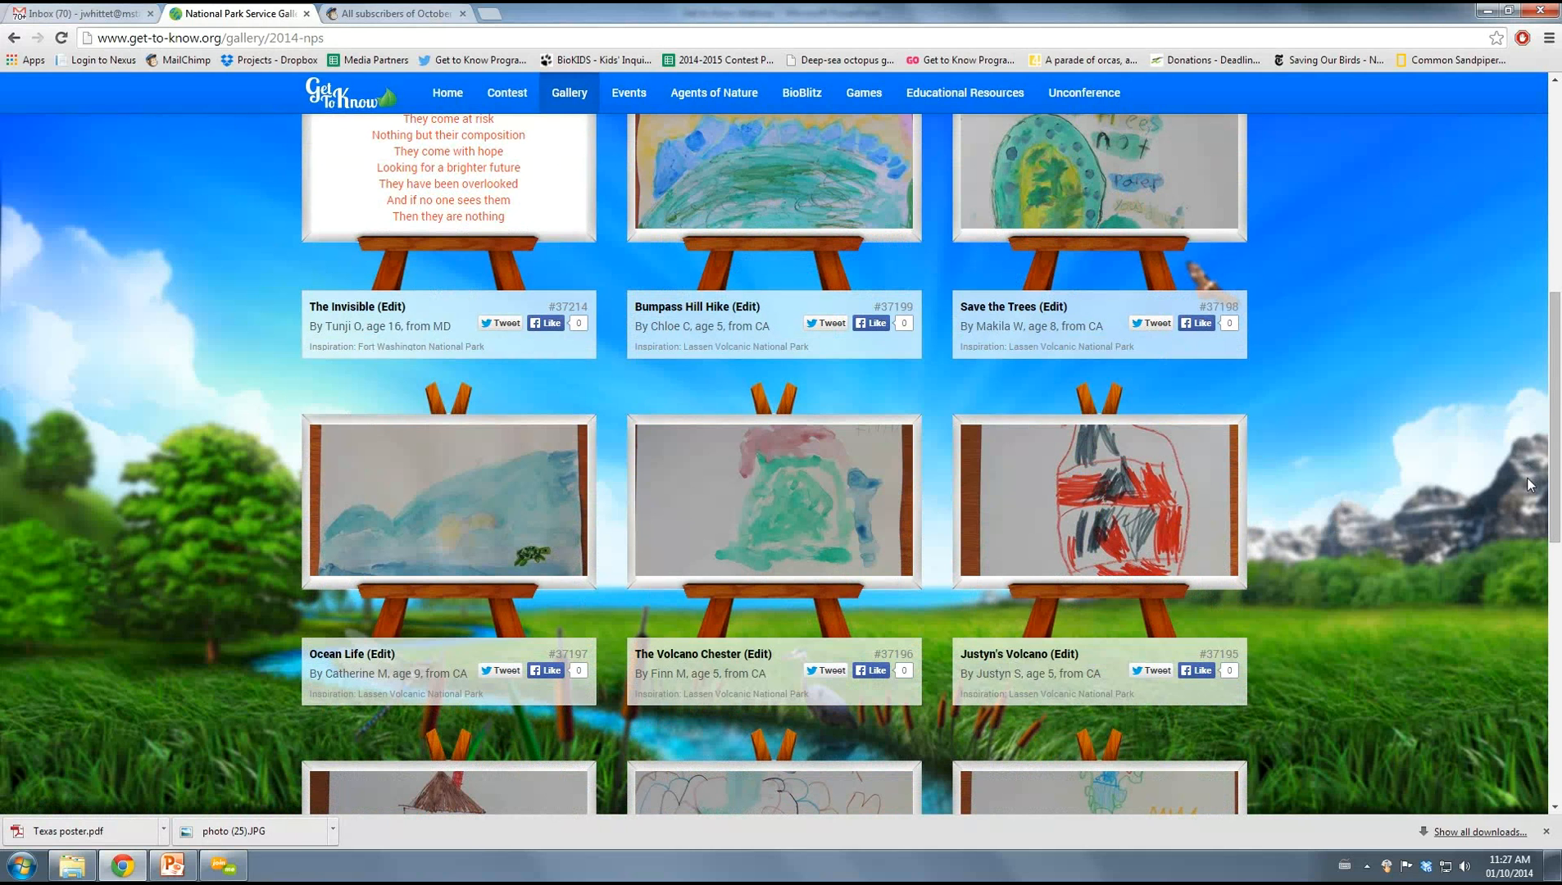
scroll("down", 3)
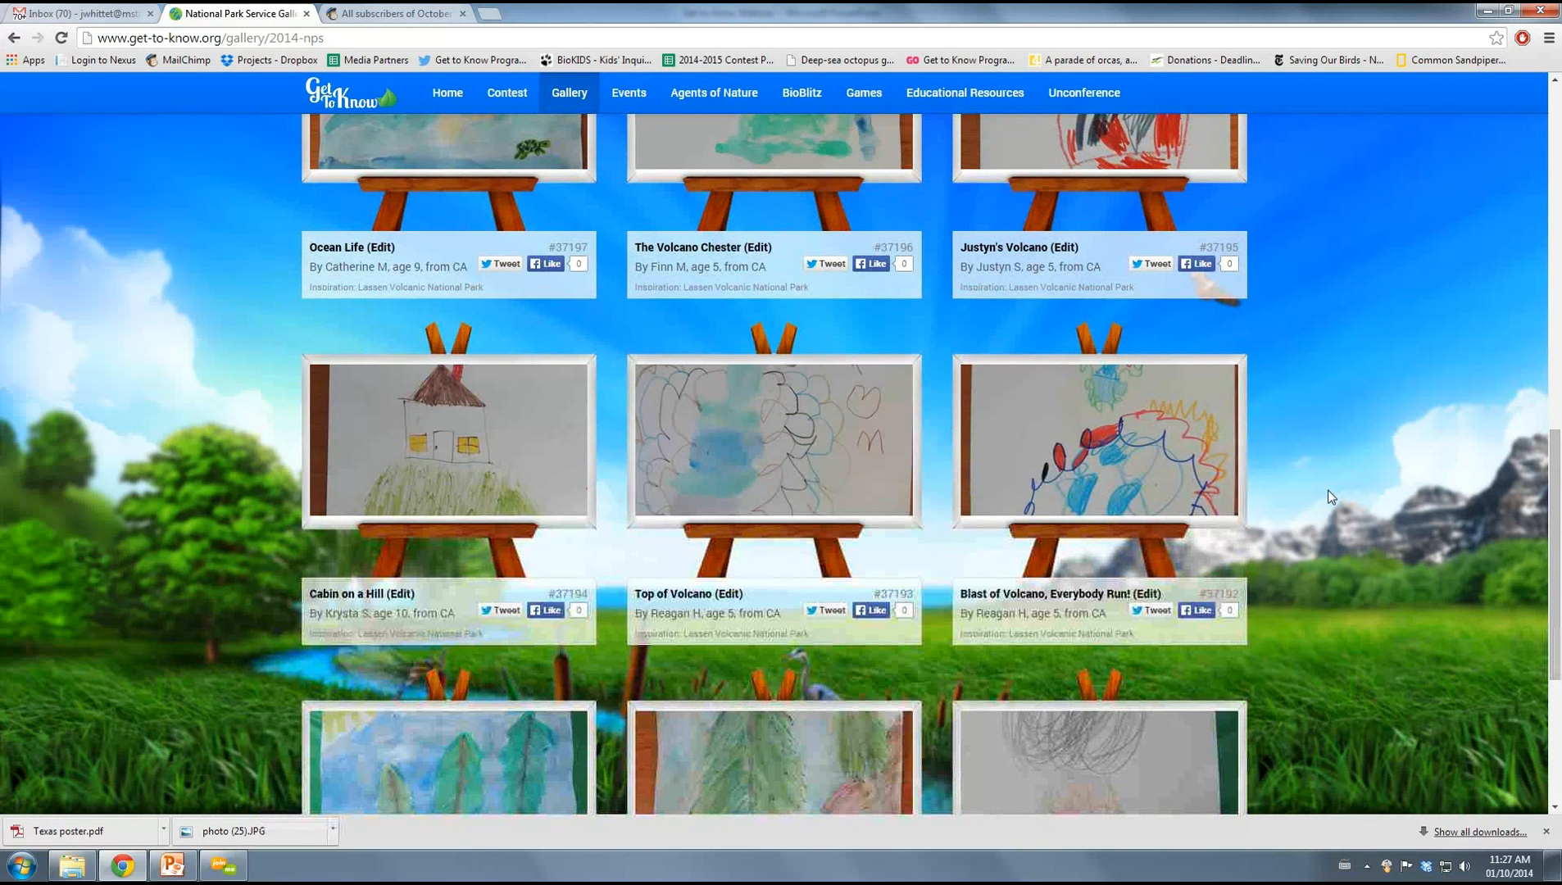
mouse_move(203, 461)
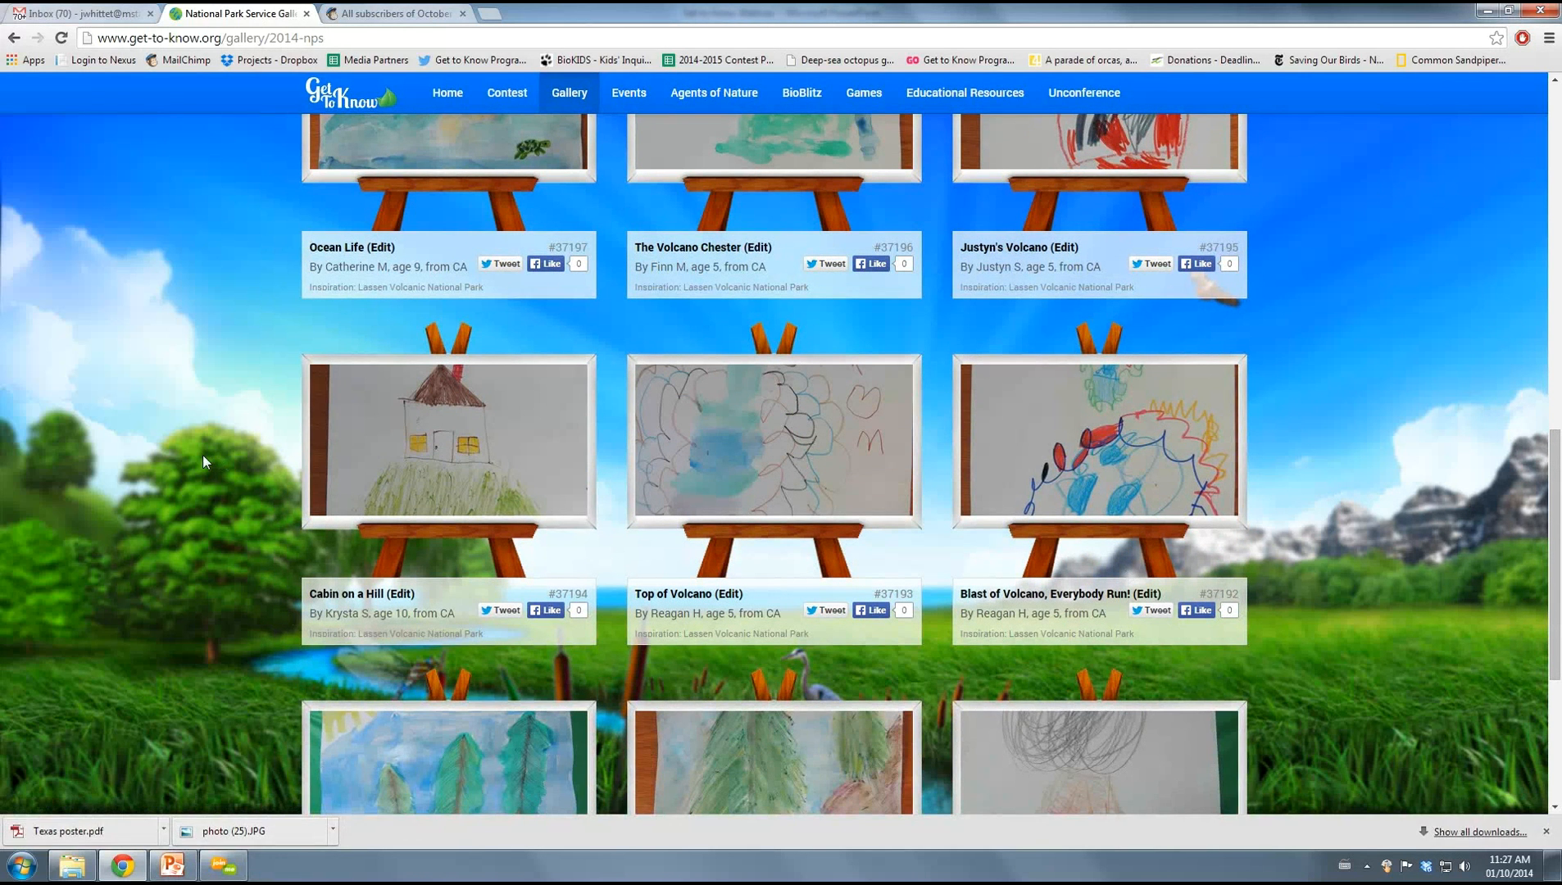
mouse_move(224, 487)
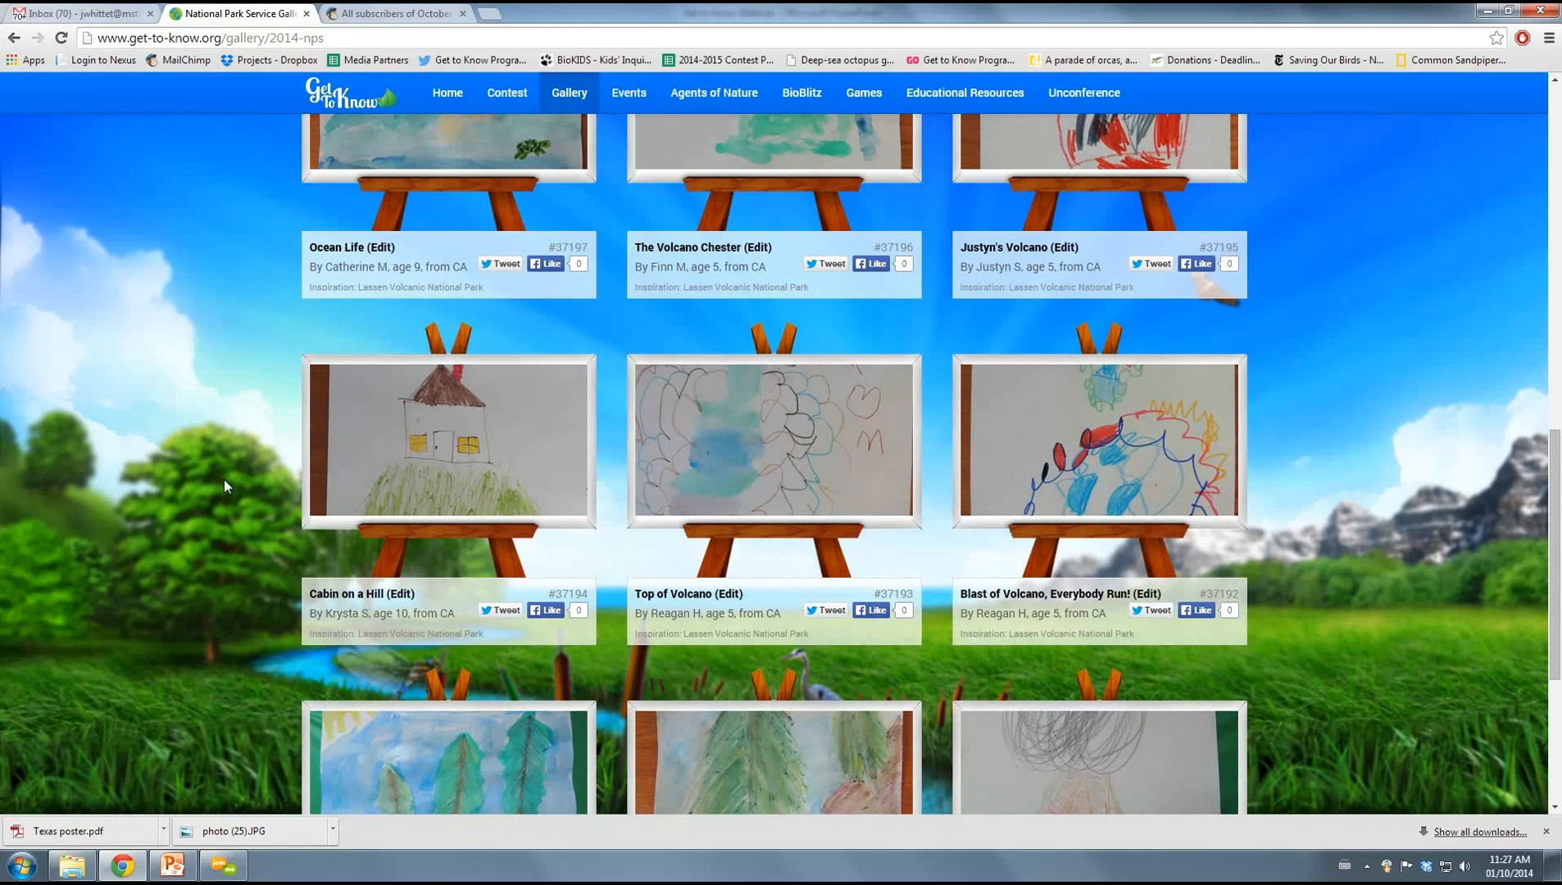
left_click(171, 863)
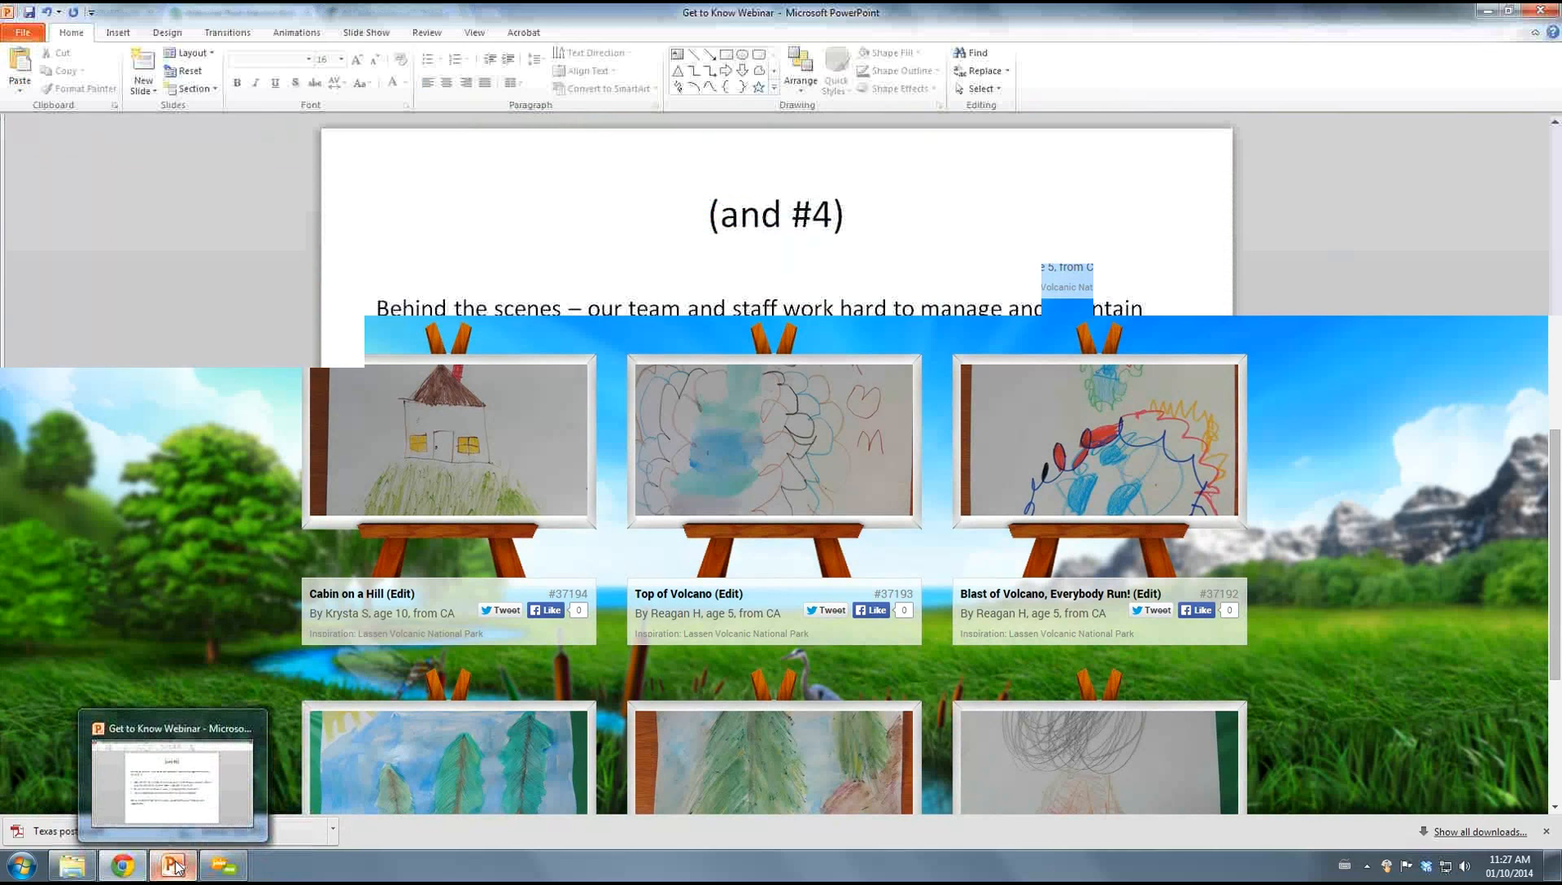
Bring the PowerPoint webinar forward on slide 7, the contest calendar slide
left_click(172, 862)
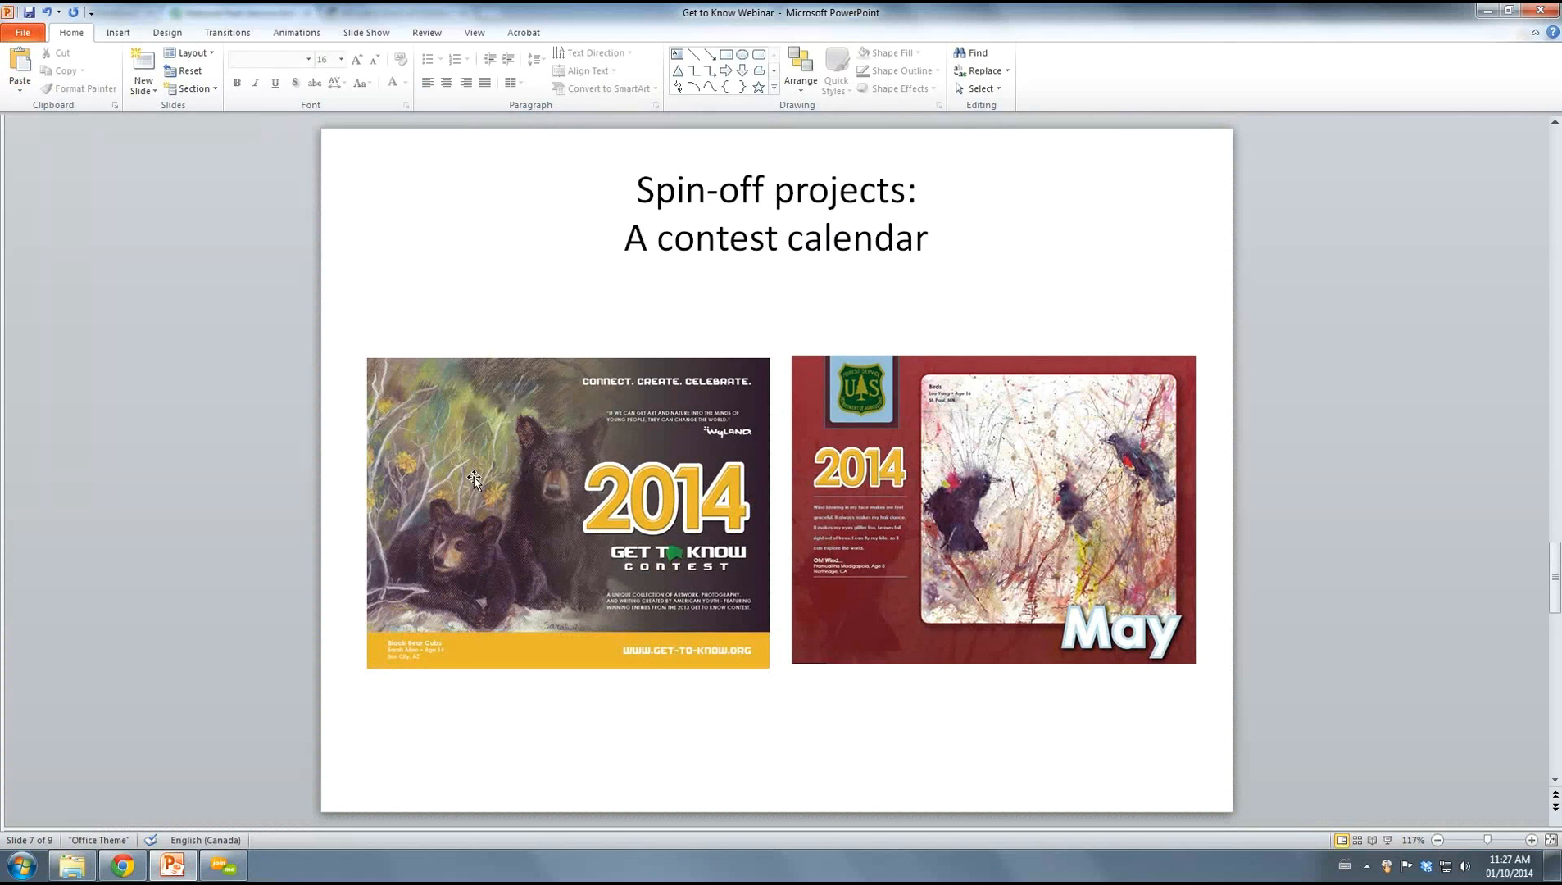
mouse_move(548, 580)
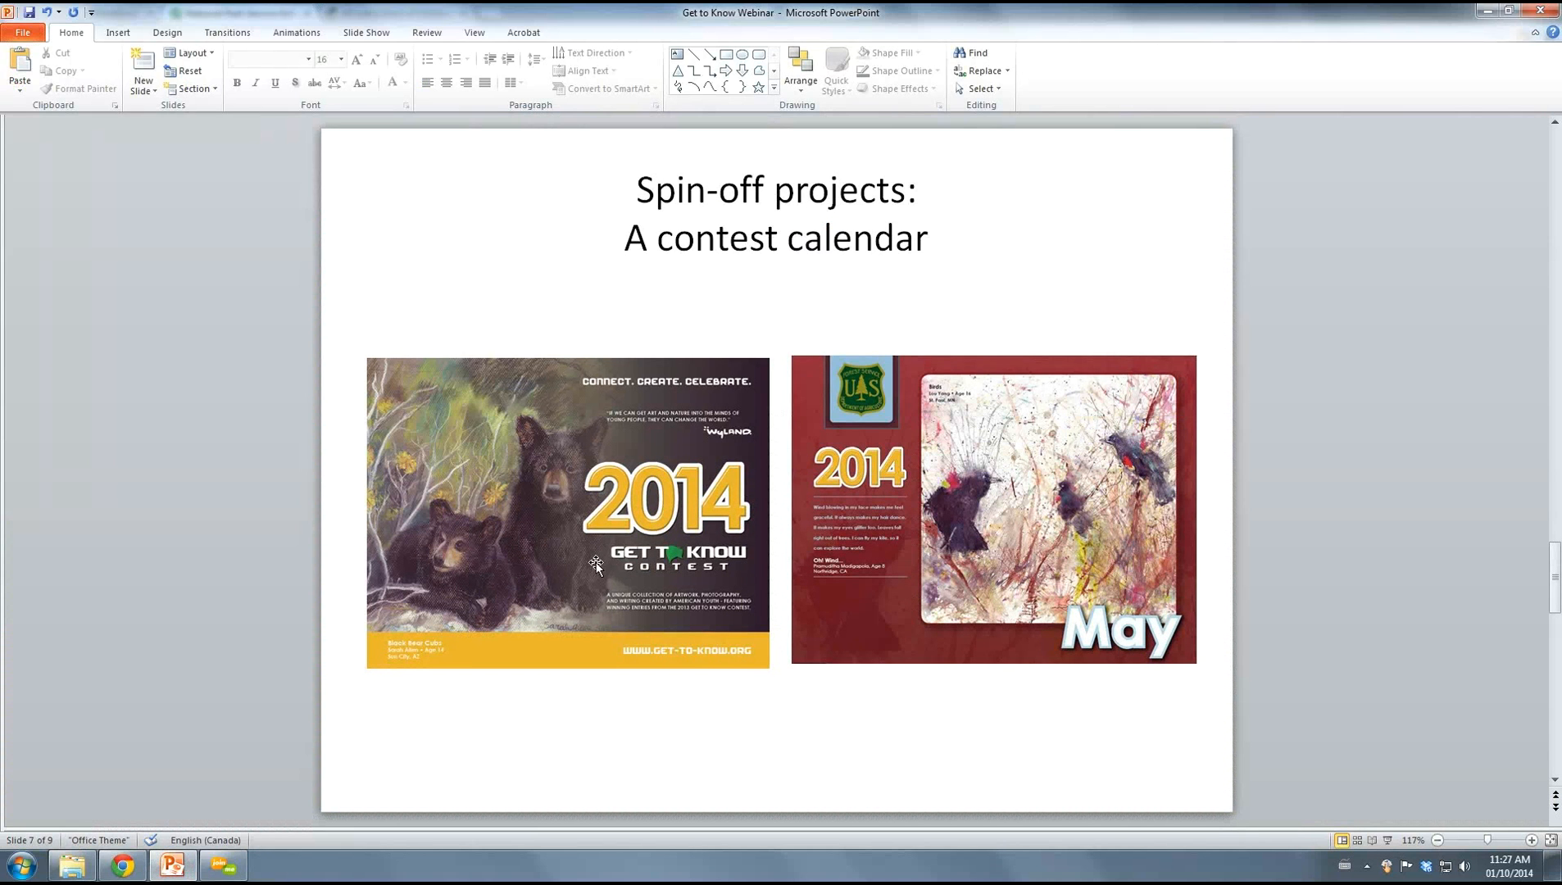
mouse_move(560, 552)
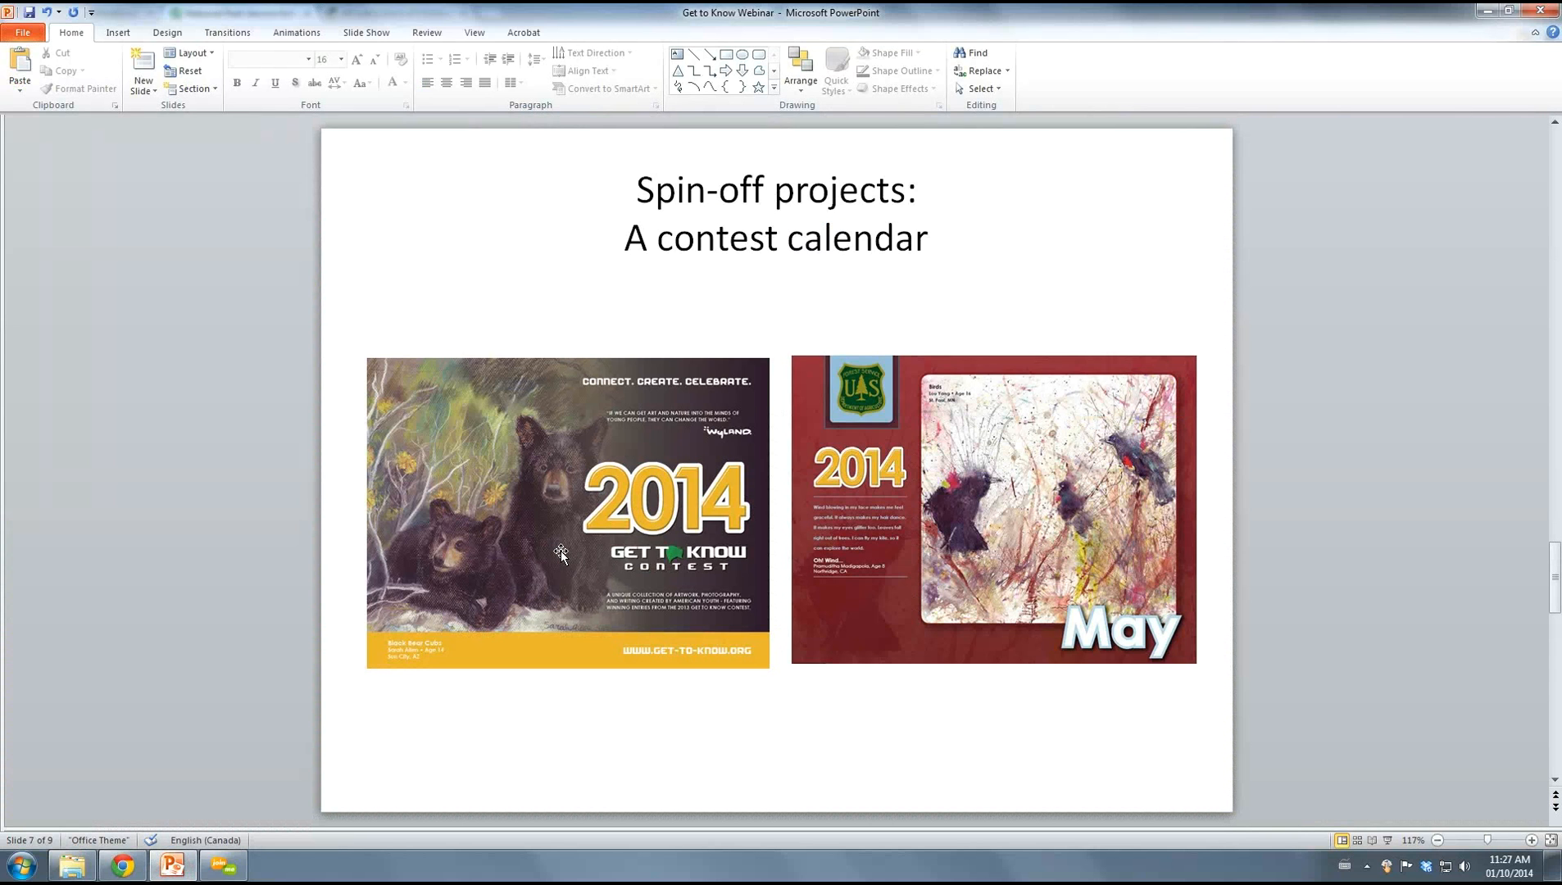
mouse_move(796, 289)
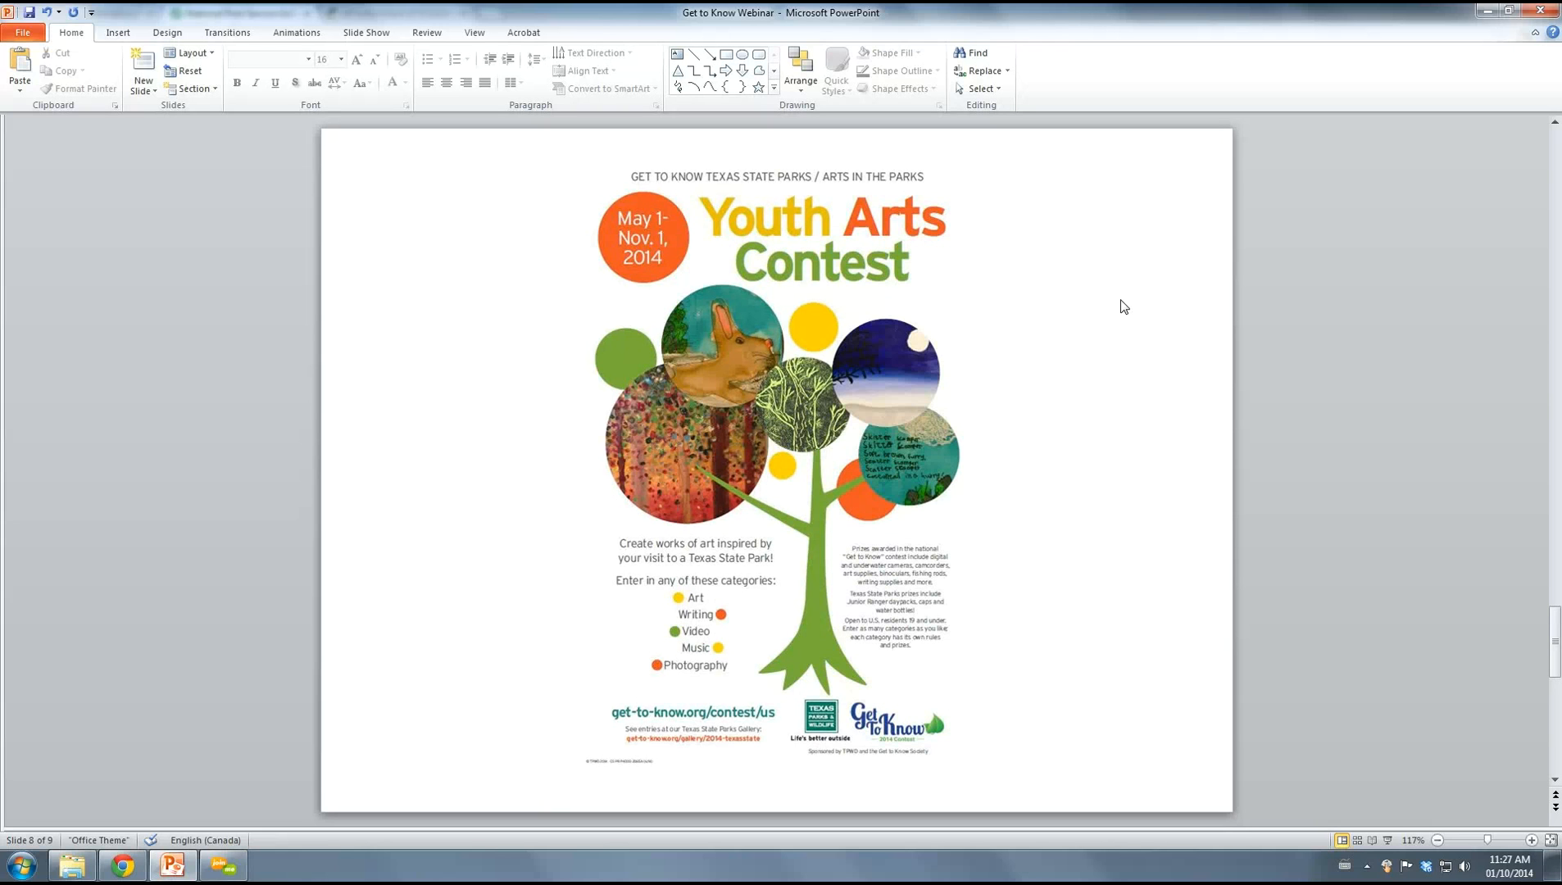
mouse_move(1087, 326)
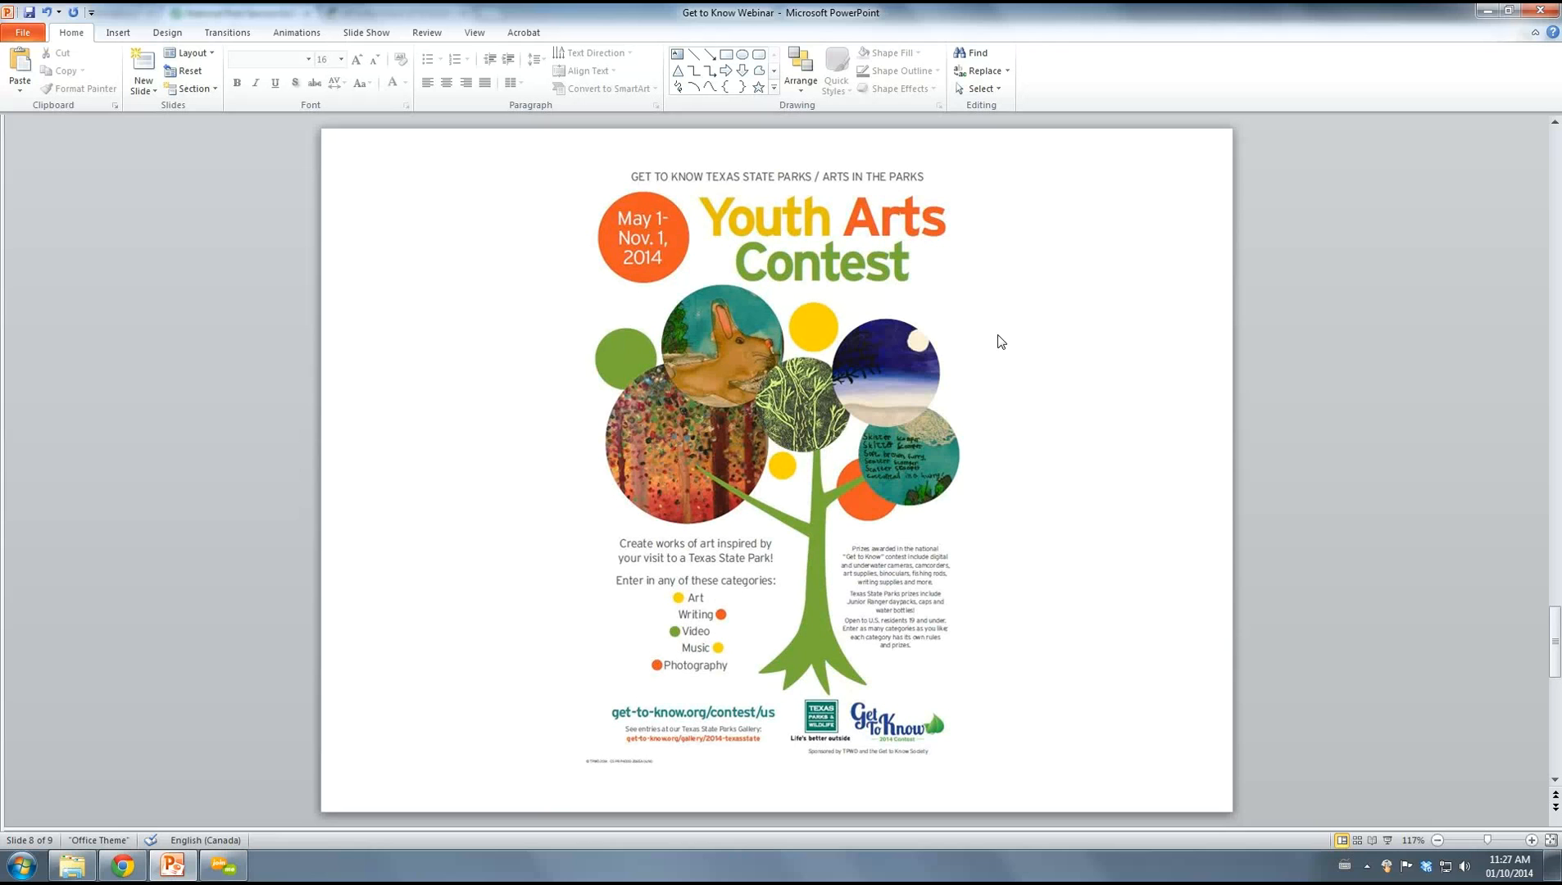
mouse_move(1012, 397)
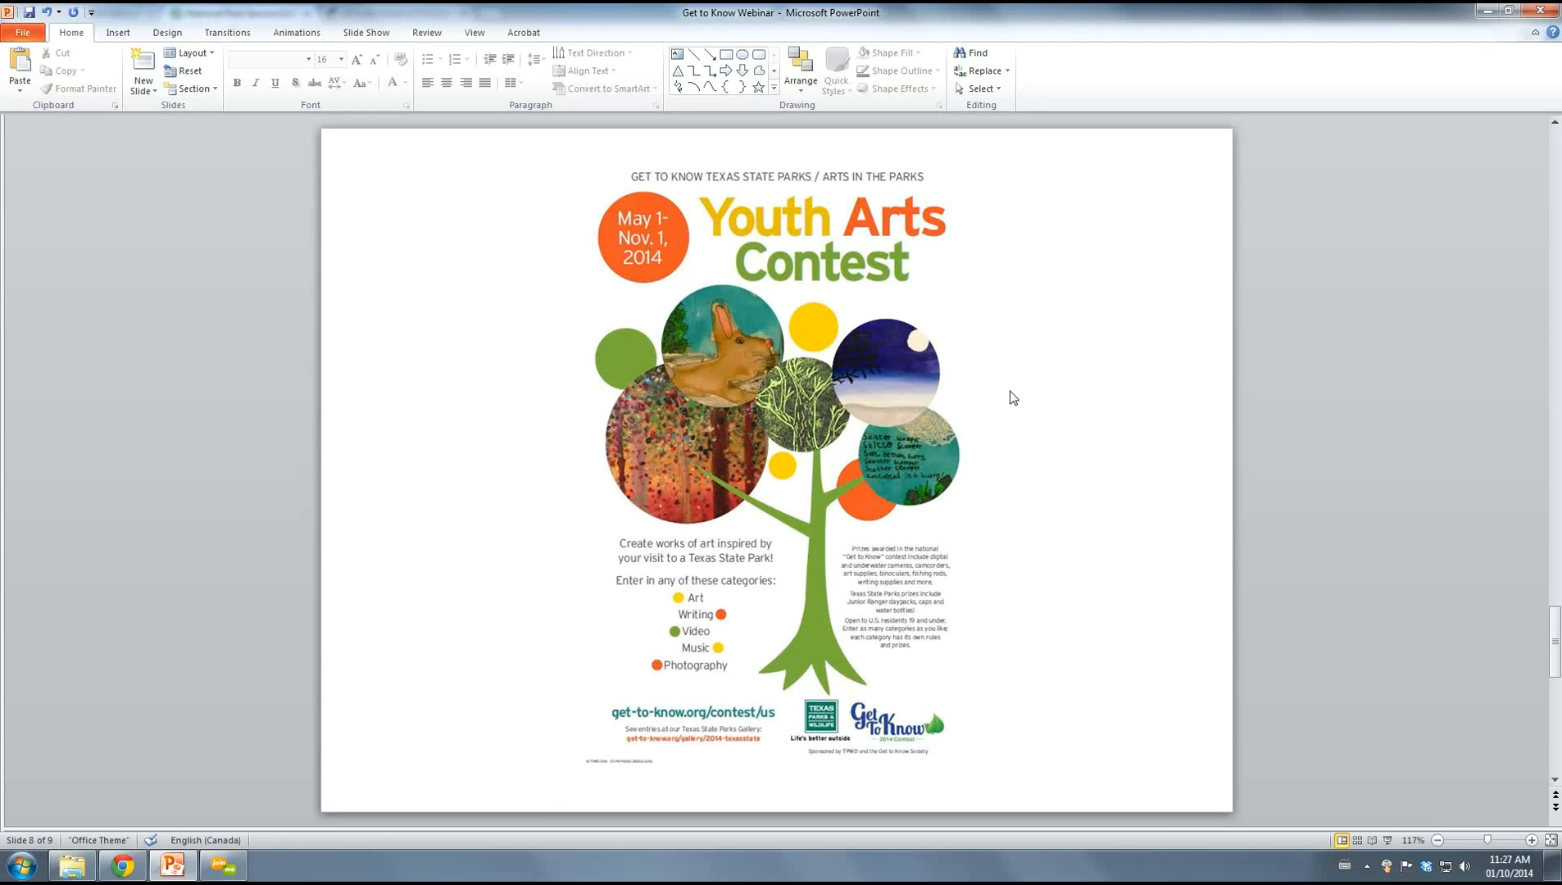
mouse_move(1010, 392)
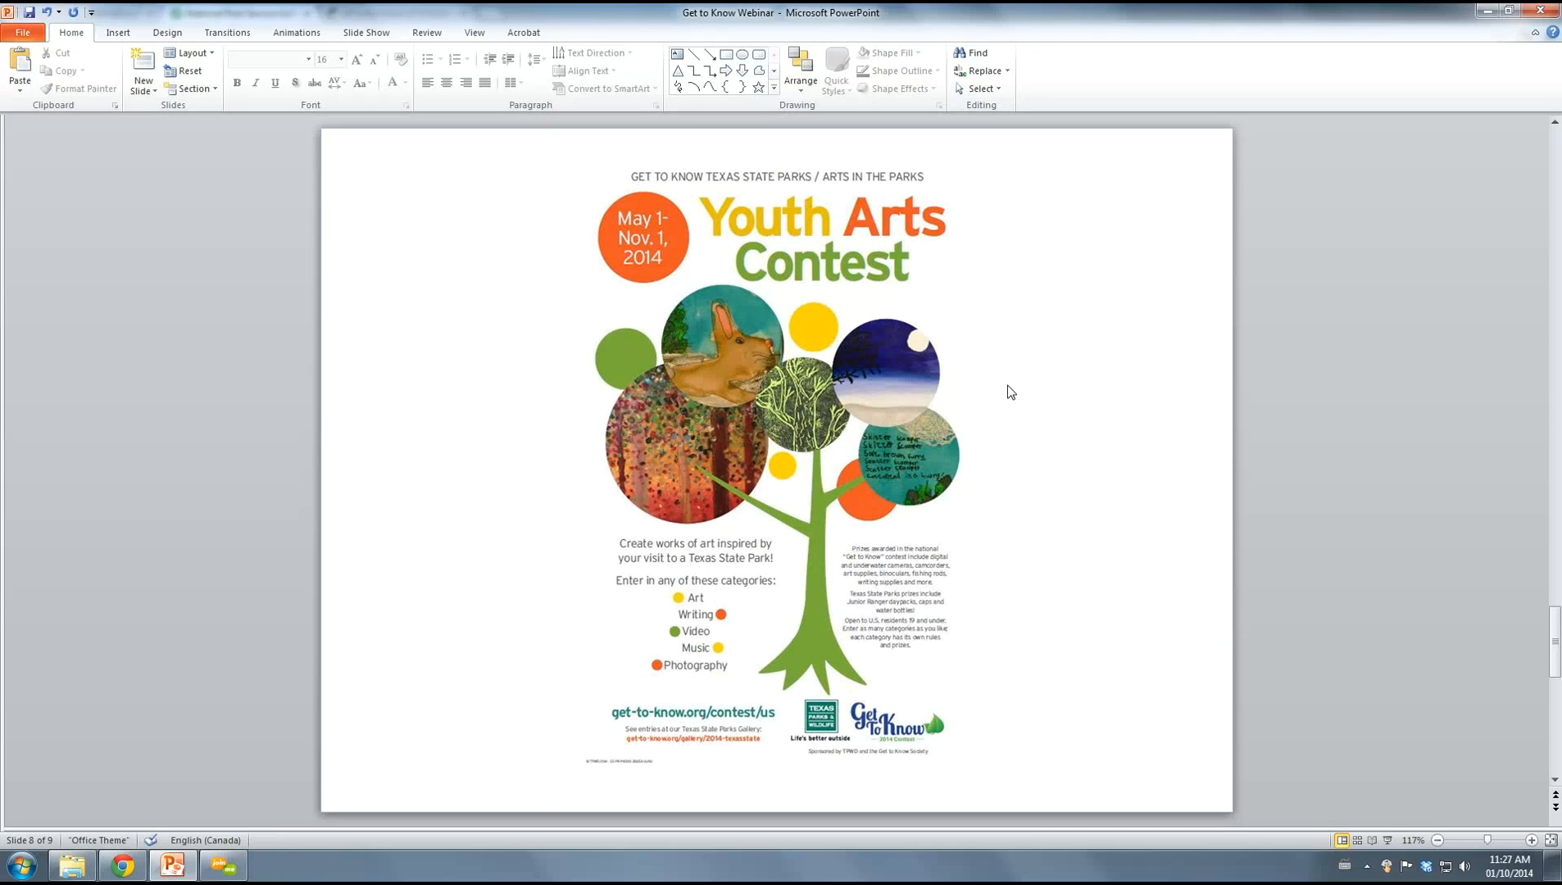
mouse_move(807, 434)
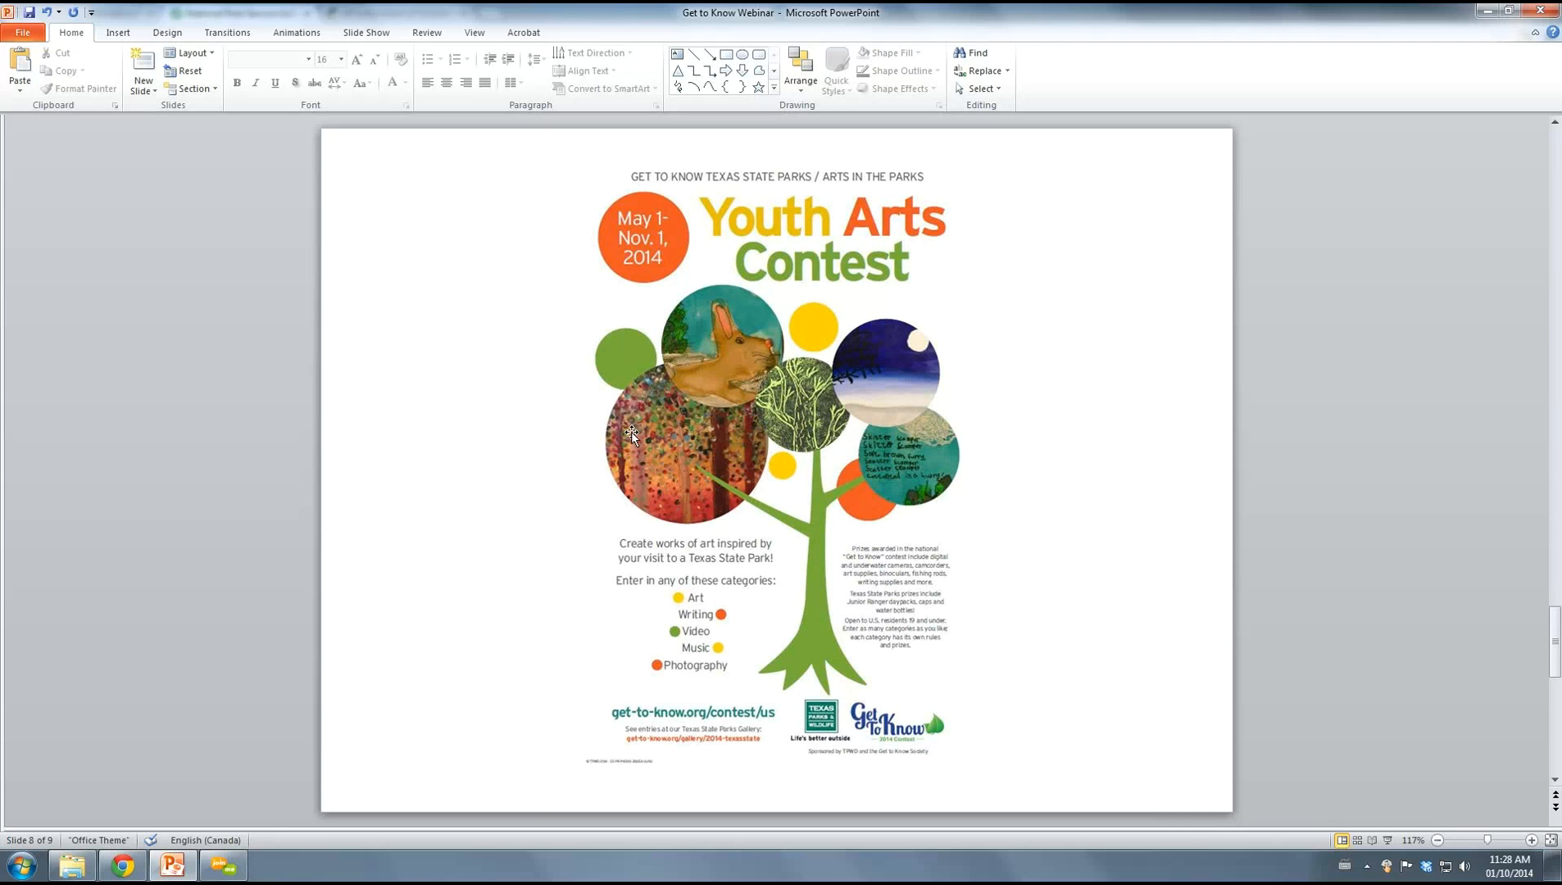
mouse_move(775, 398)
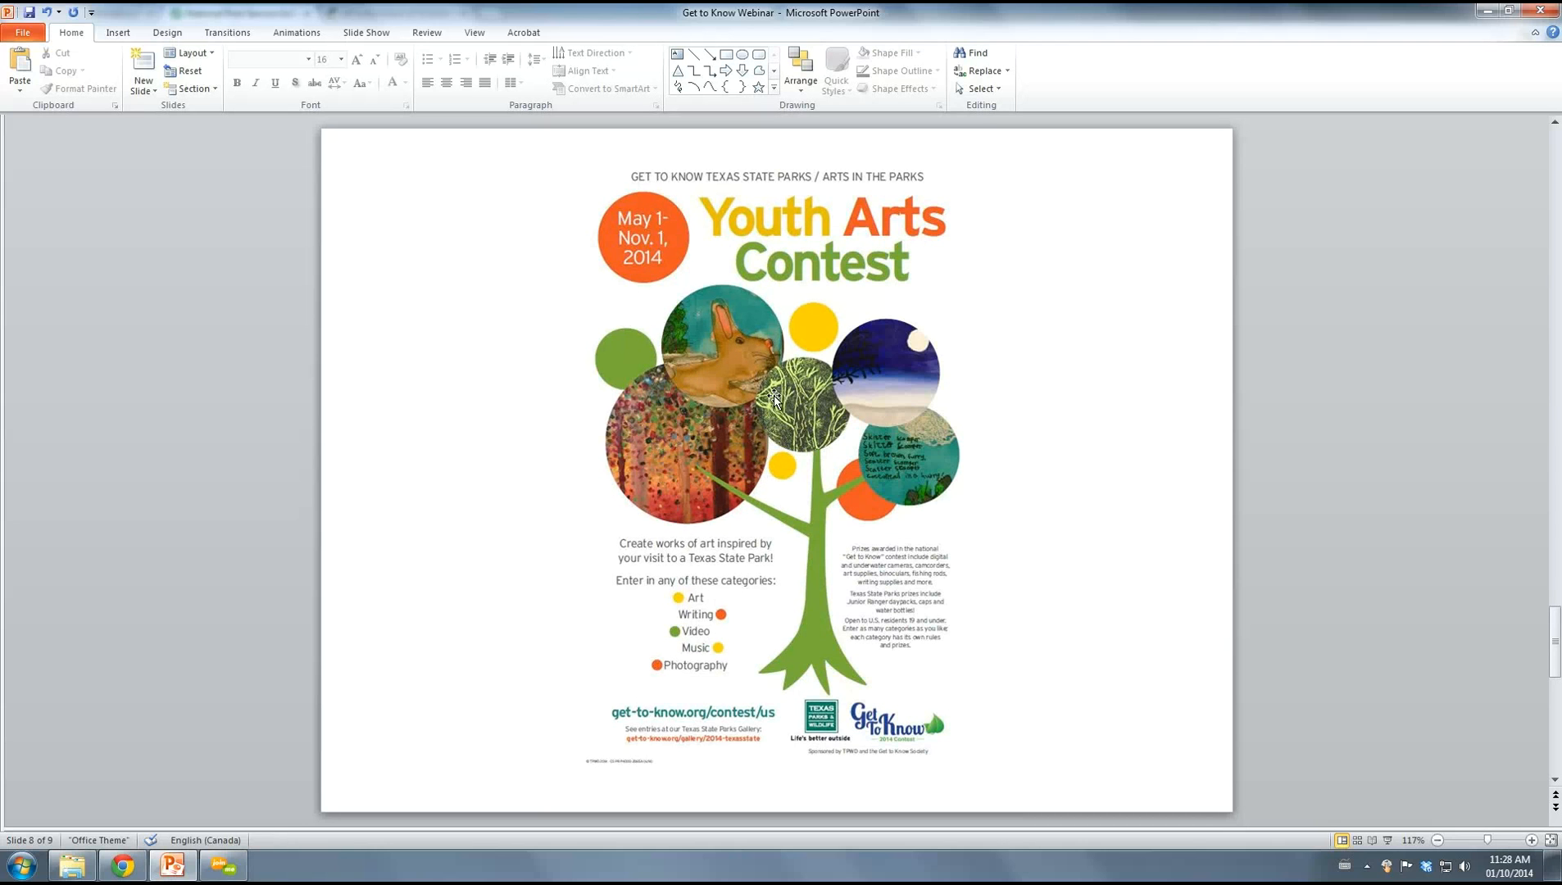
mouse_move(864, 412)
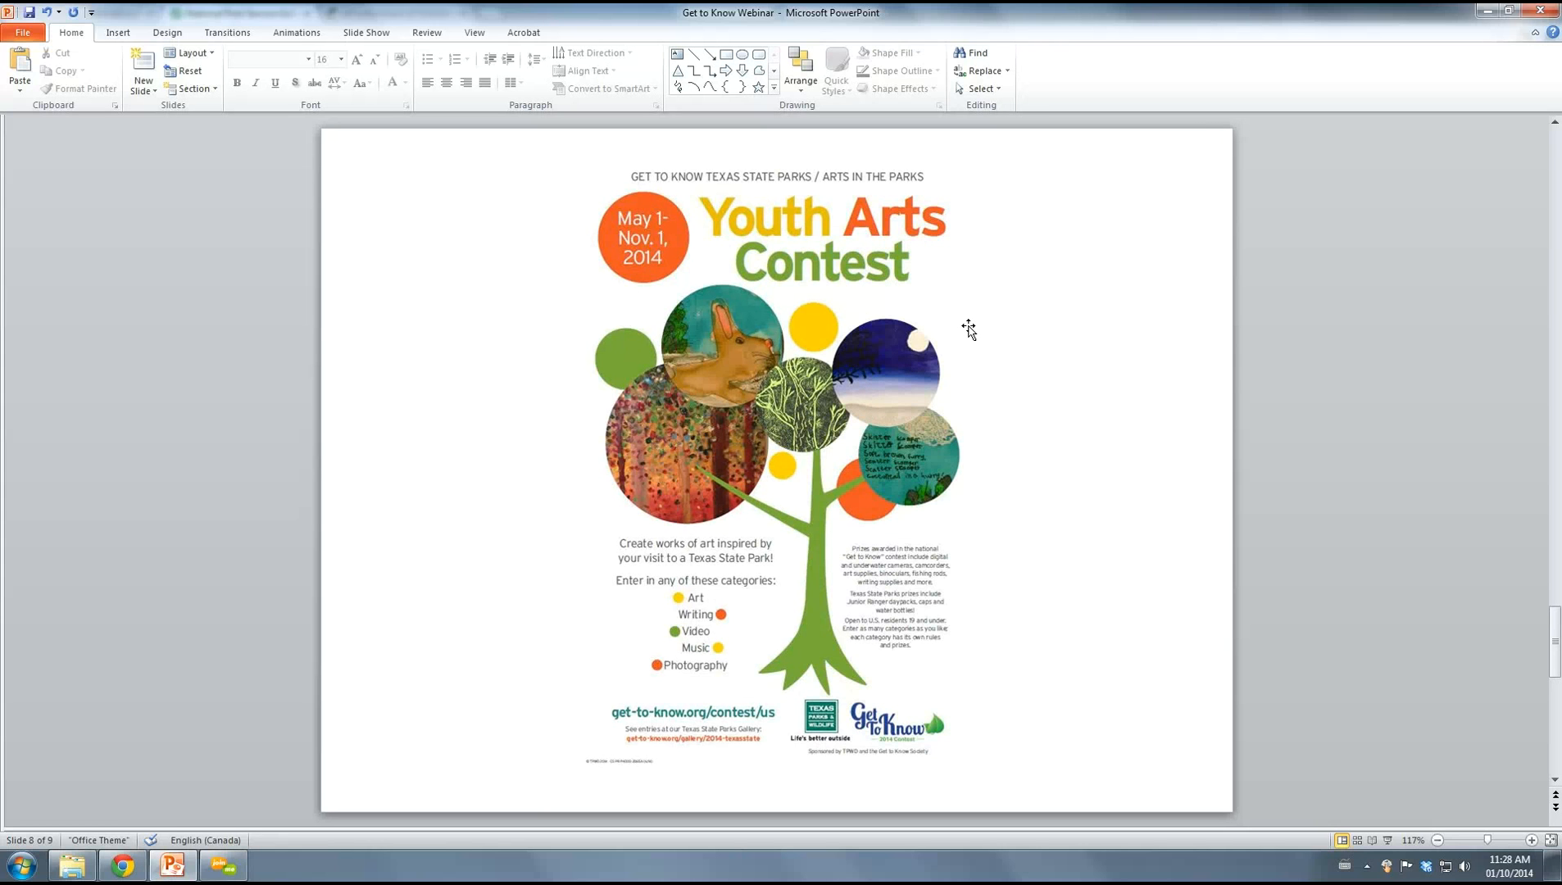
mouse_move(1045, 375)
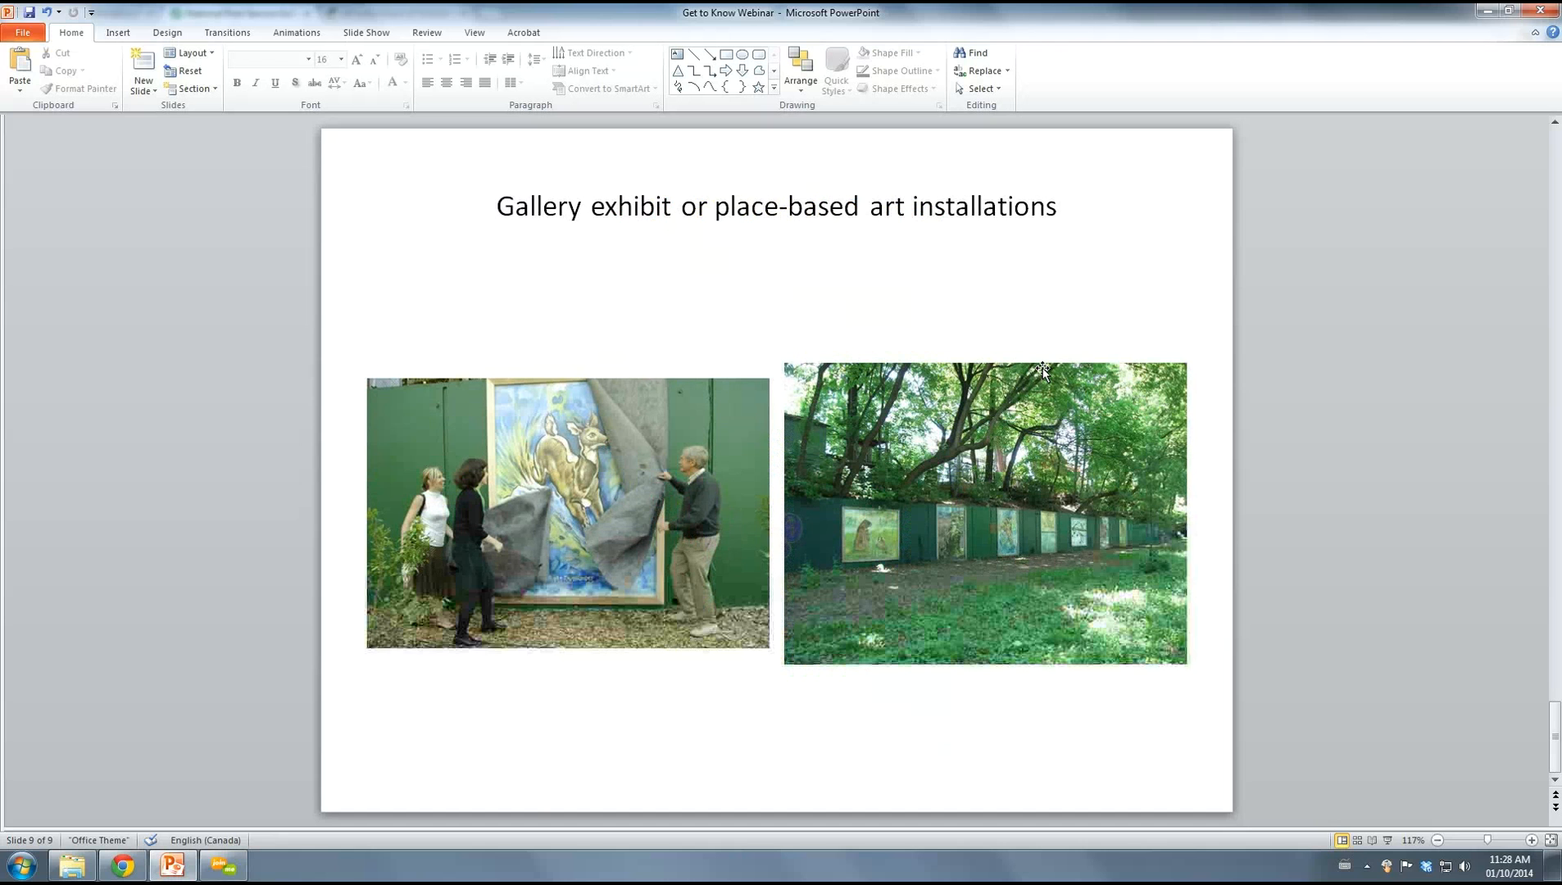
mouse_move(926, 470)
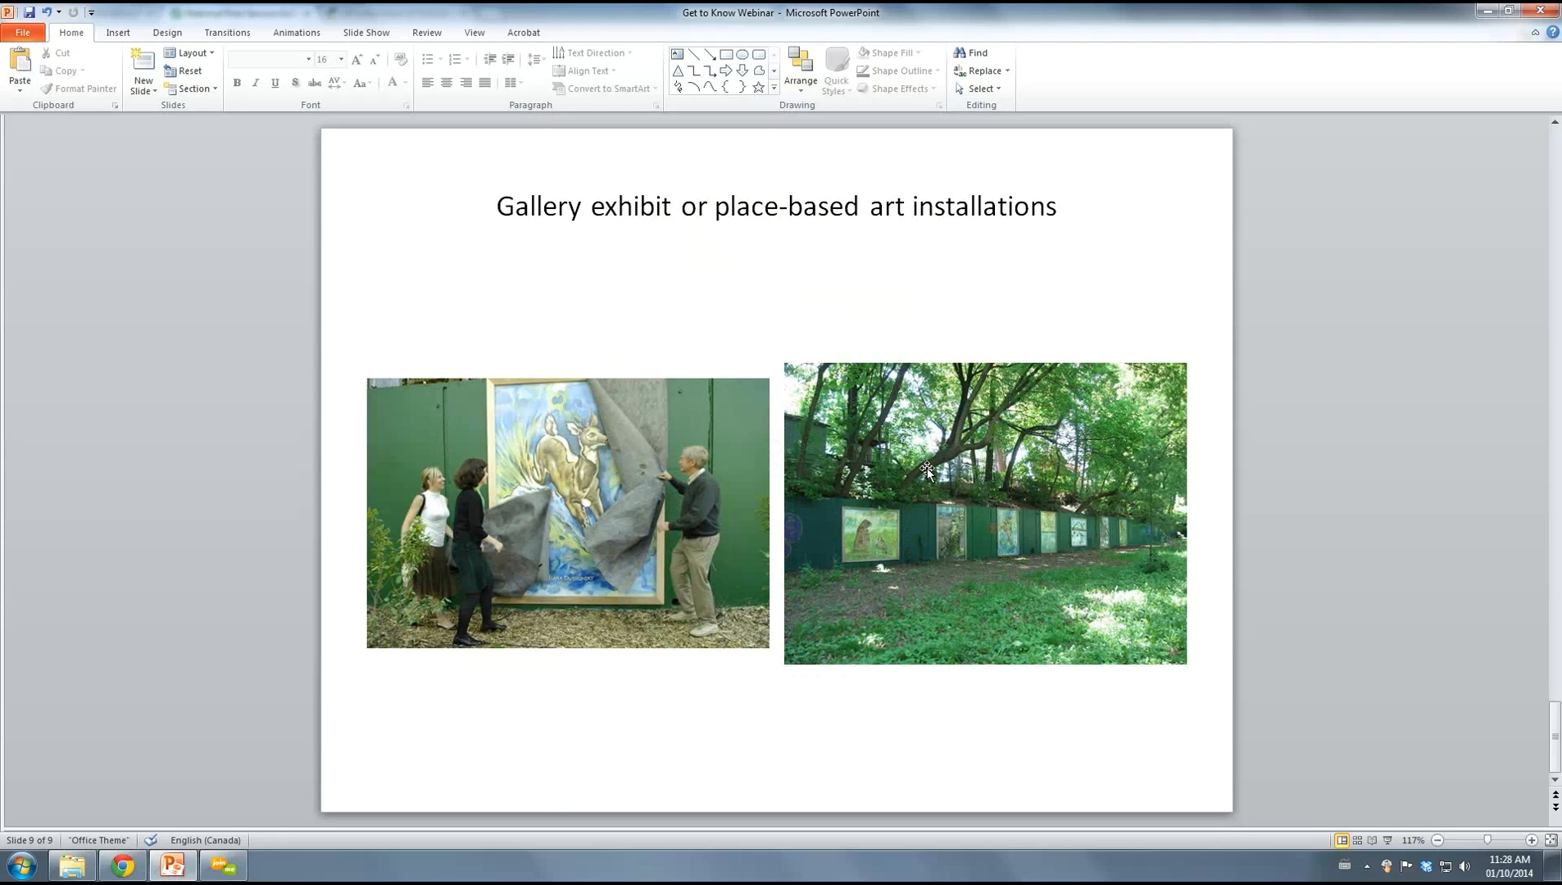
mouse_move(911, 481)
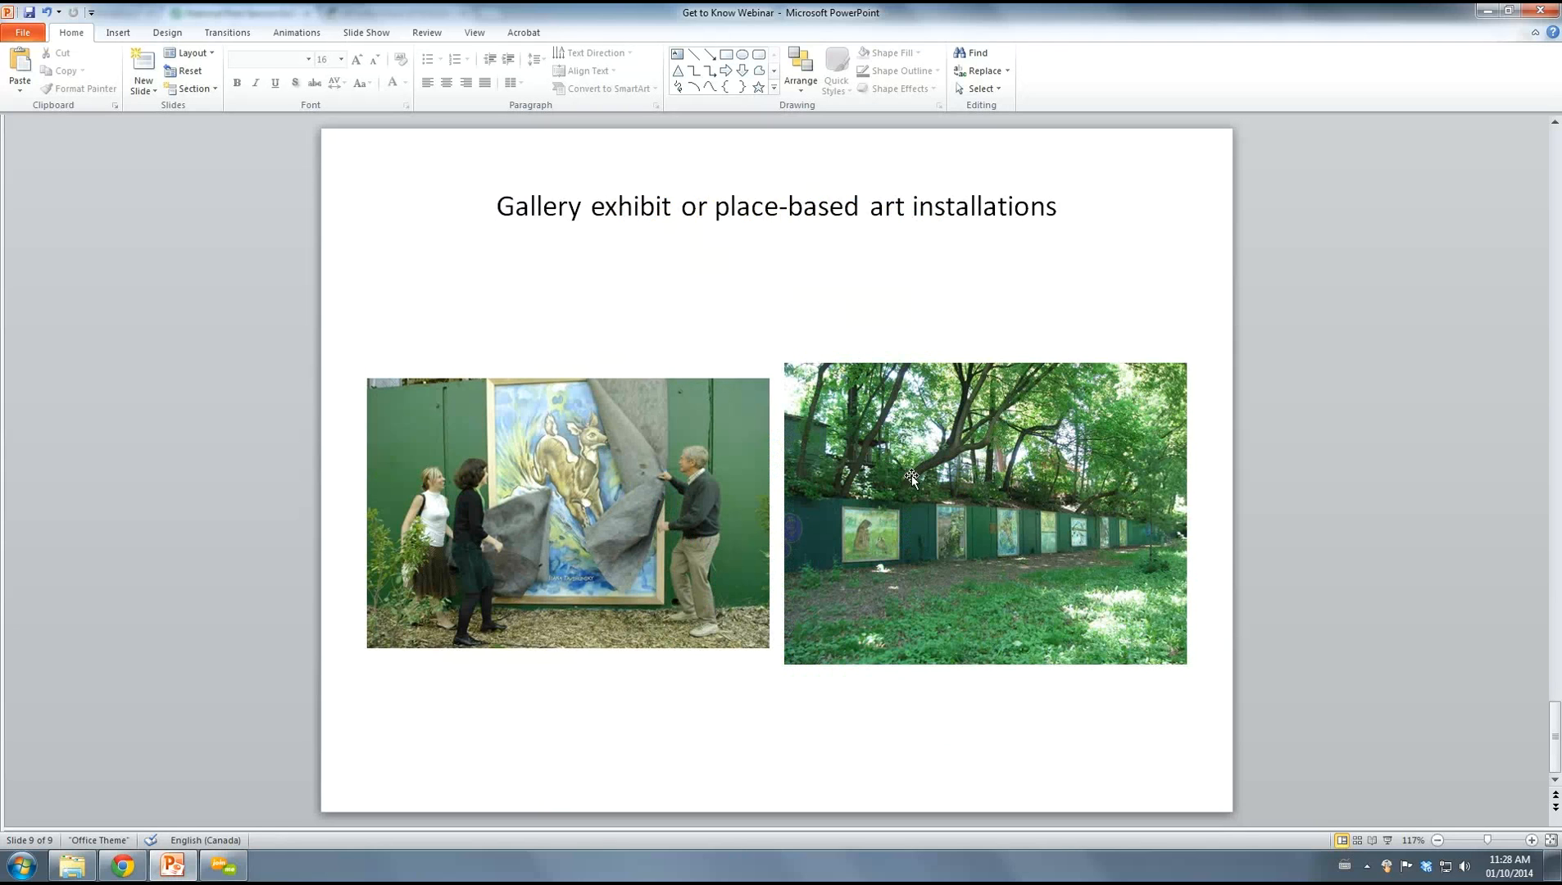
mouse_move(586, 549)
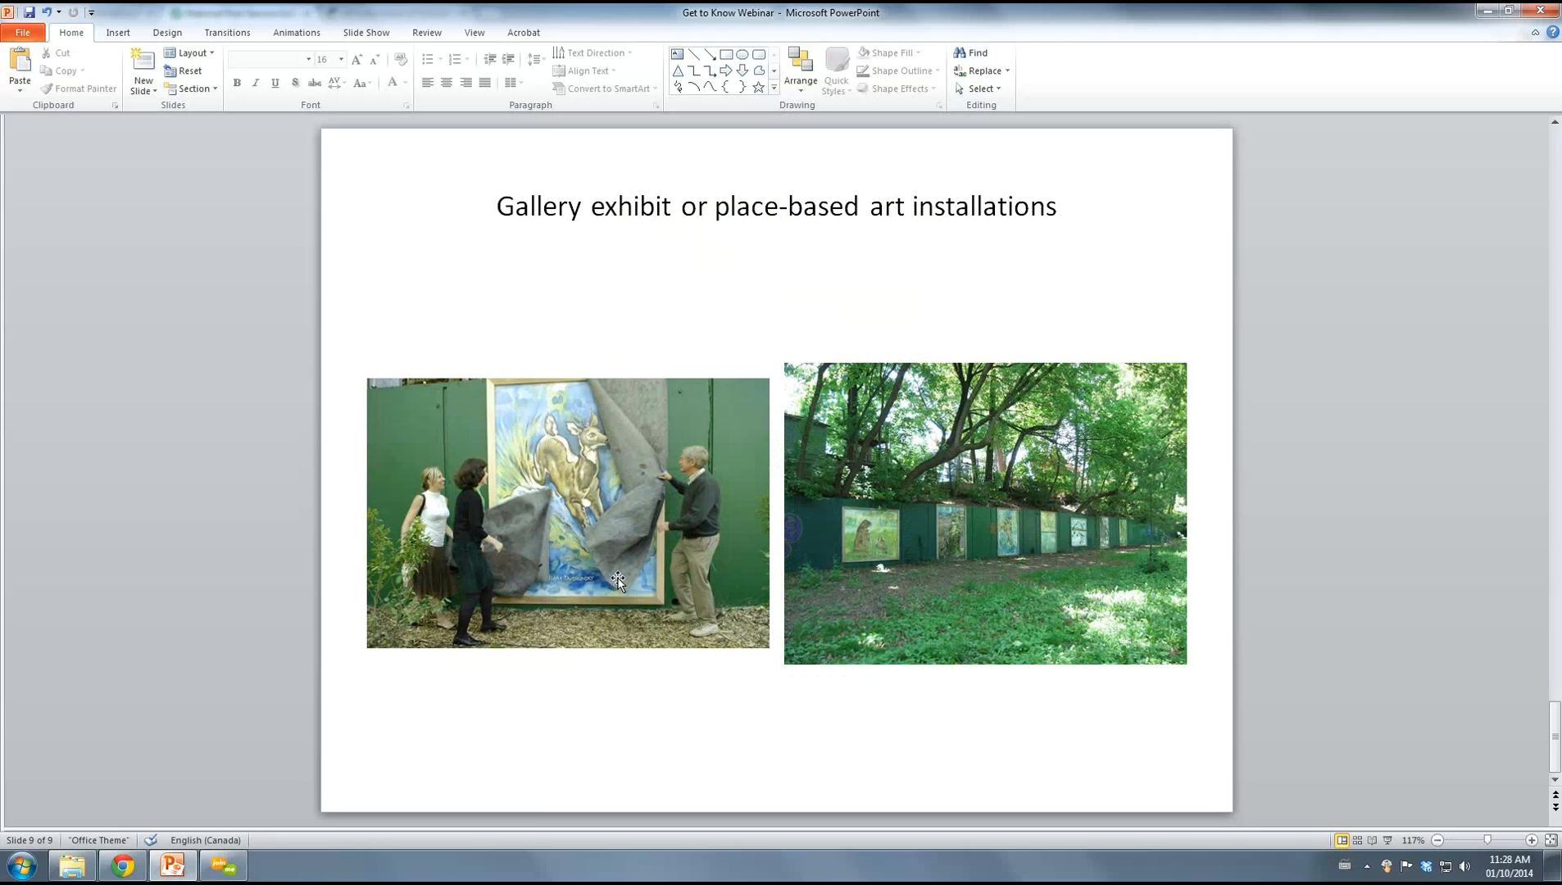
mouse_move(618, 579)
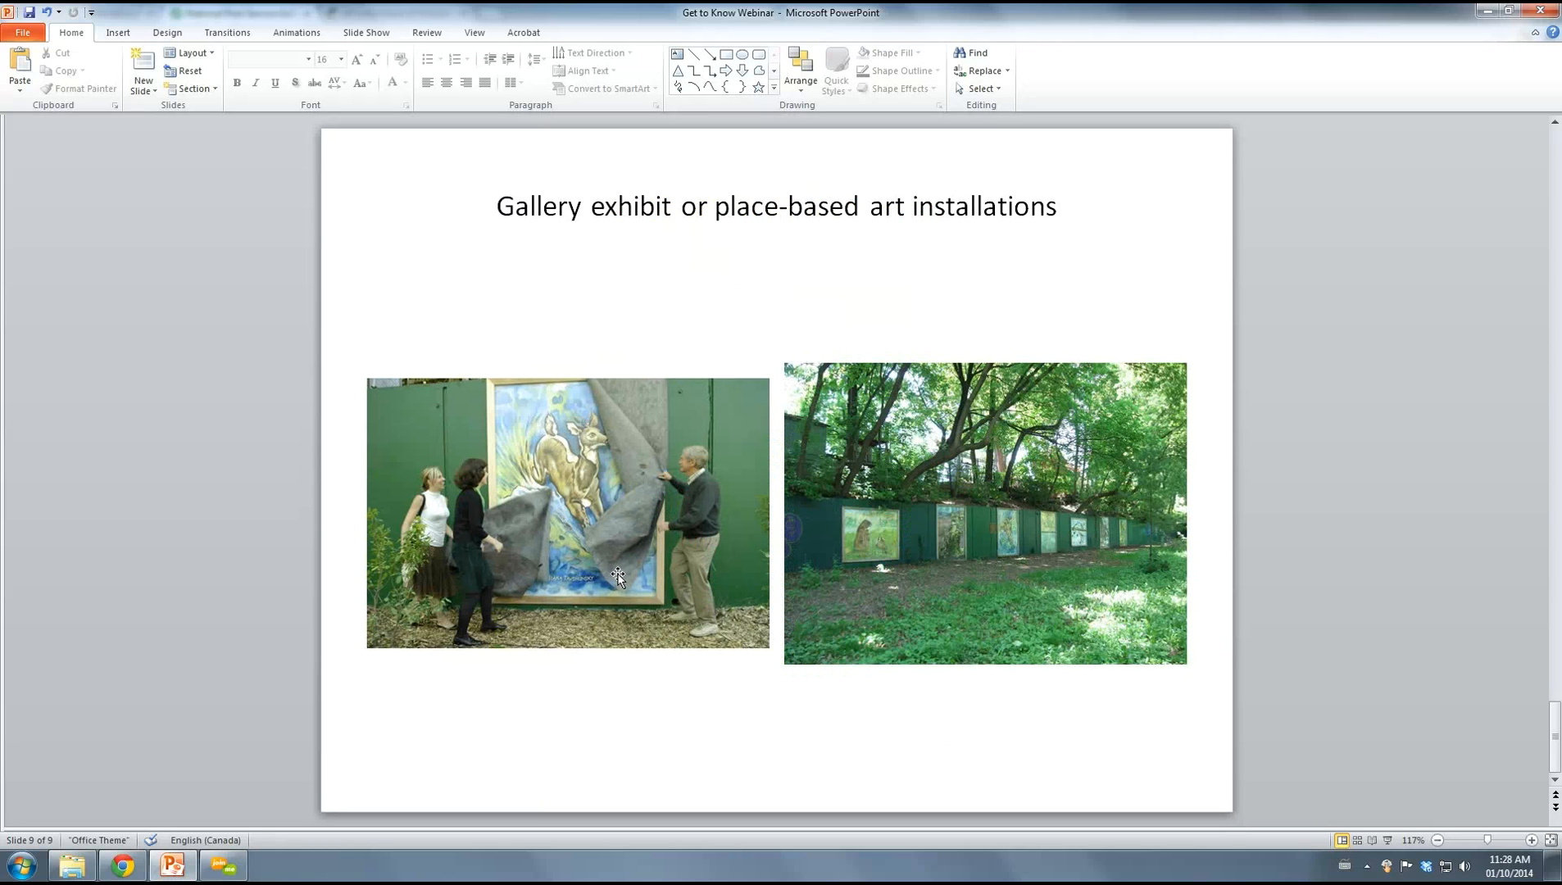
mouse_move(618, 577)
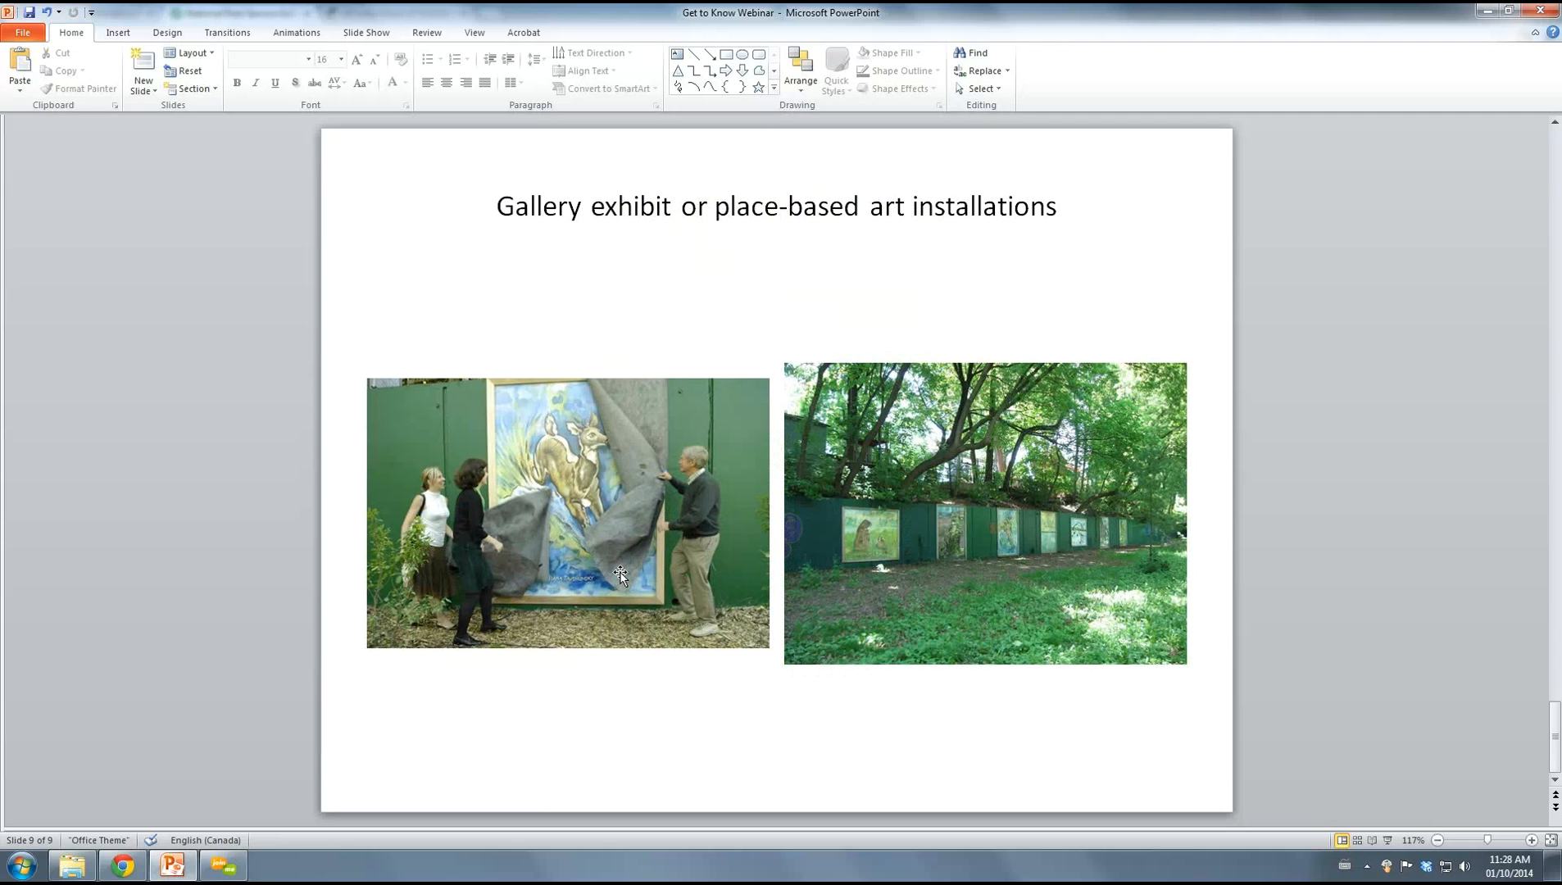
mouse_move(724, 528)
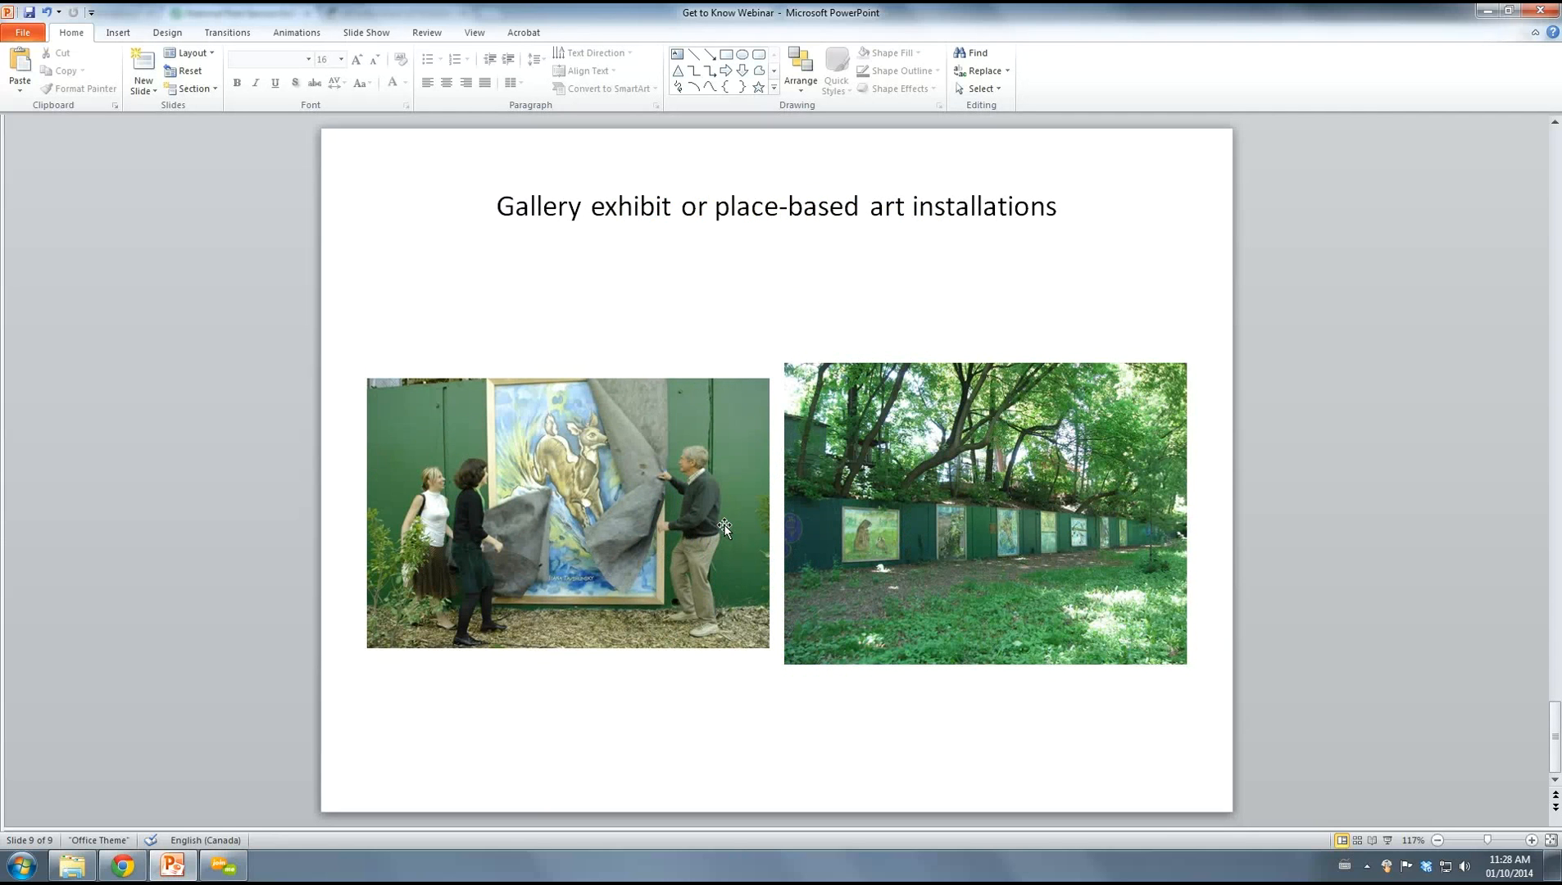
mouse_move(713, 502)
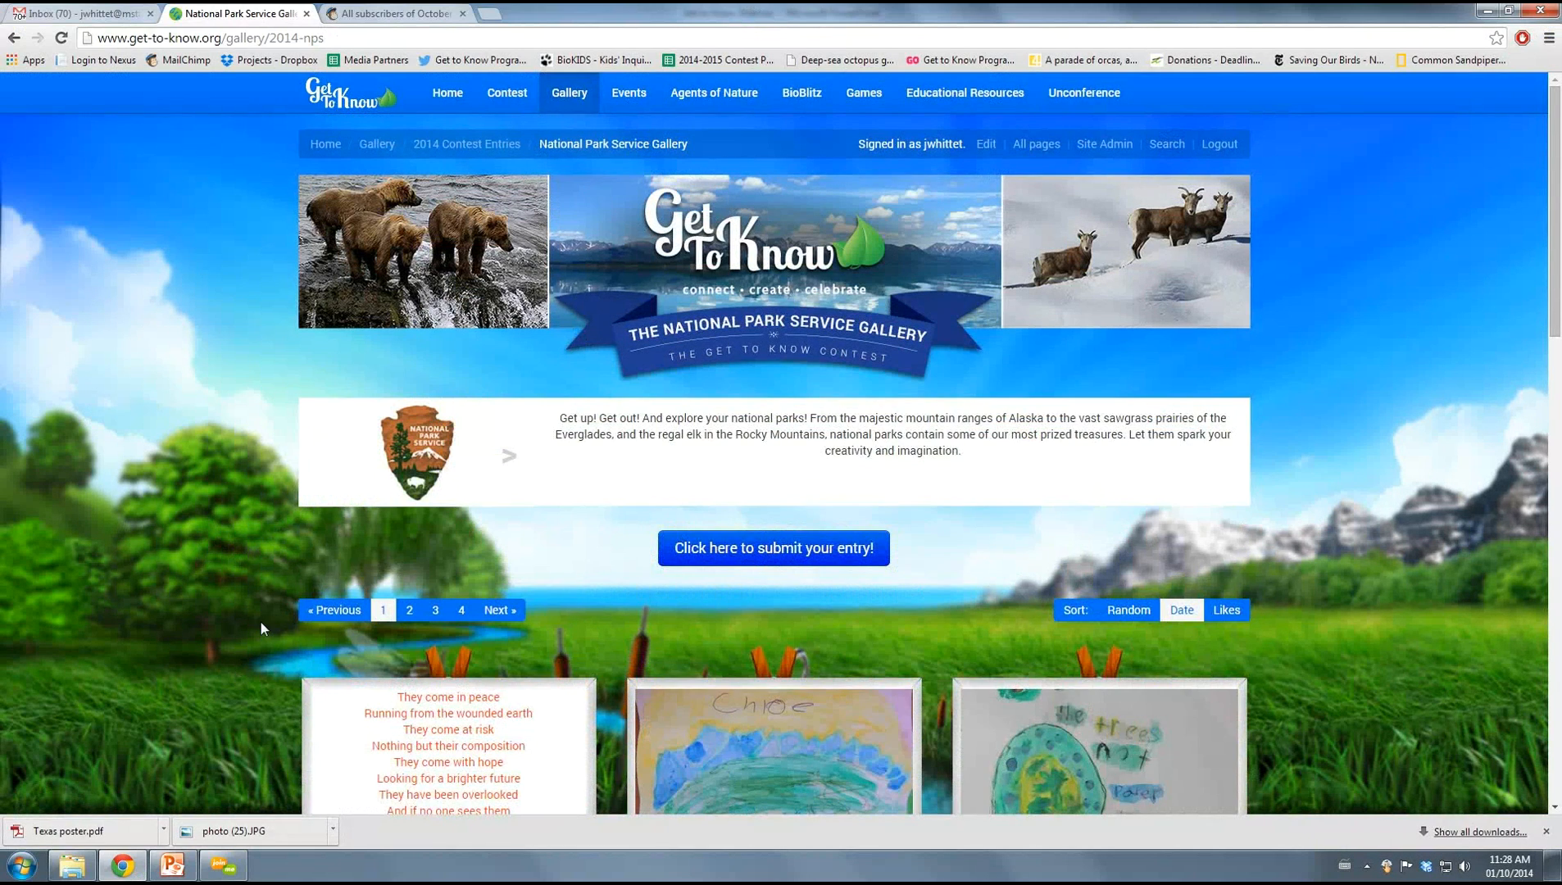
mouse_move(181, 598)
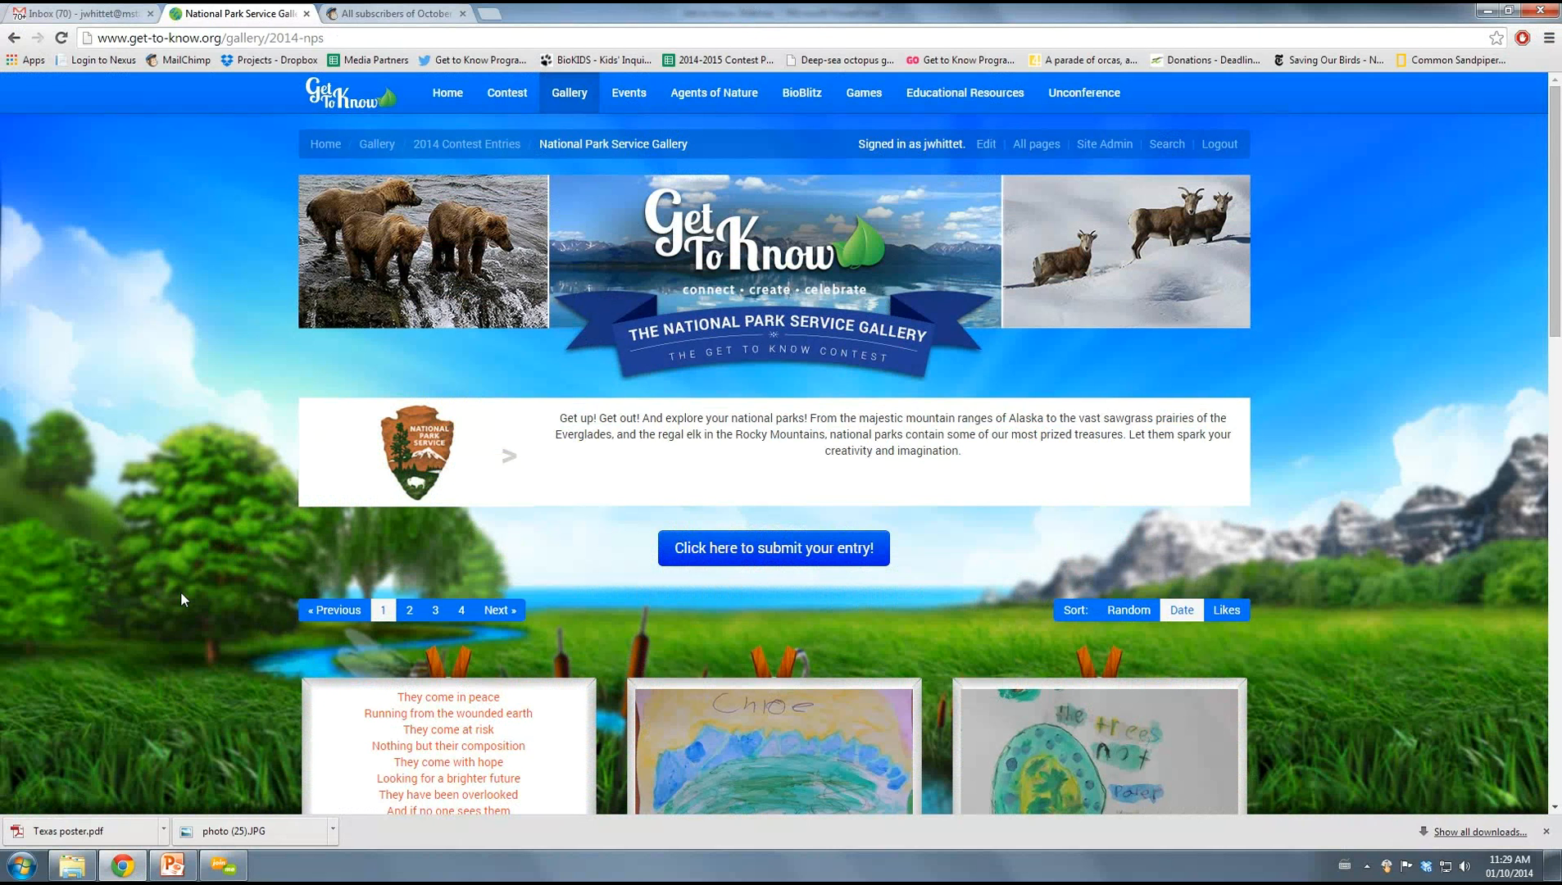
mouse_move(466, 144)
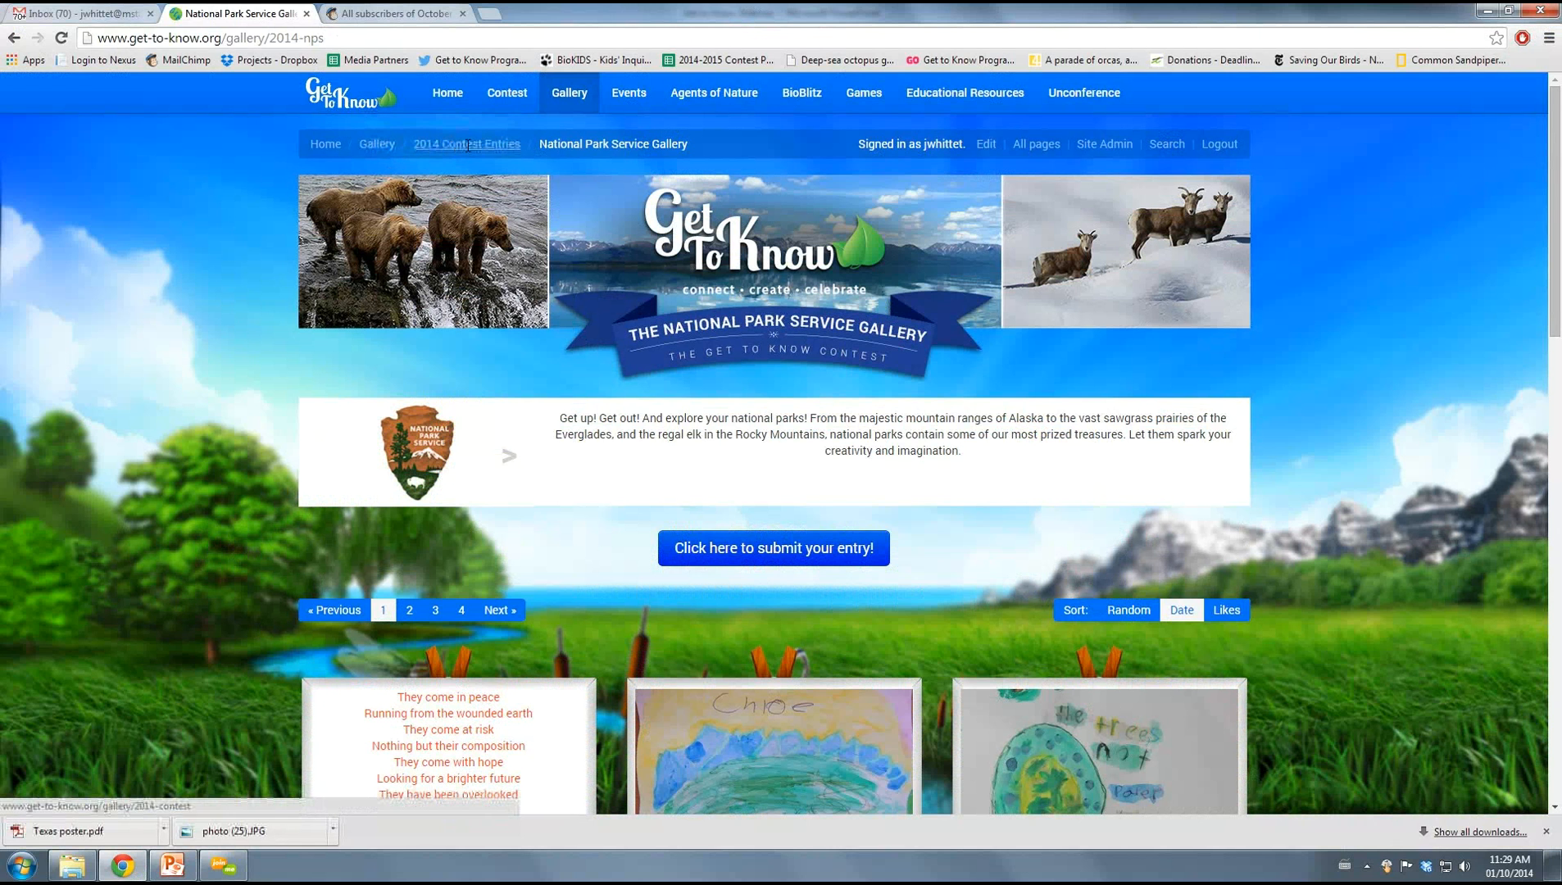
Visit the 2014 Contest Entries overview page, then return to PowerPoint slide 7
left_click(466, 143)
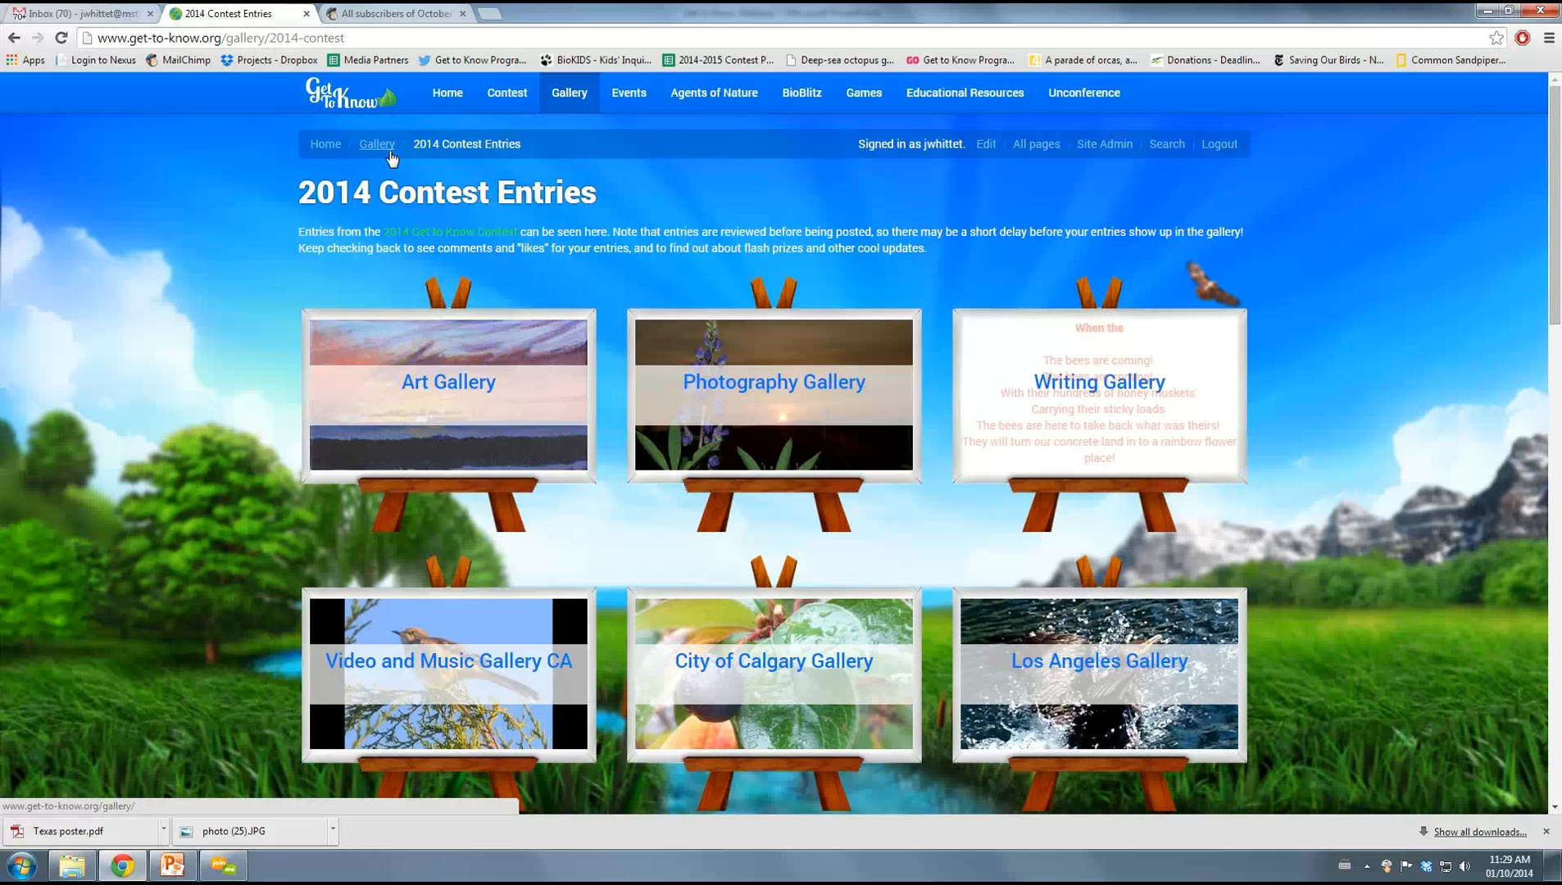
mouse_move(192, 683)
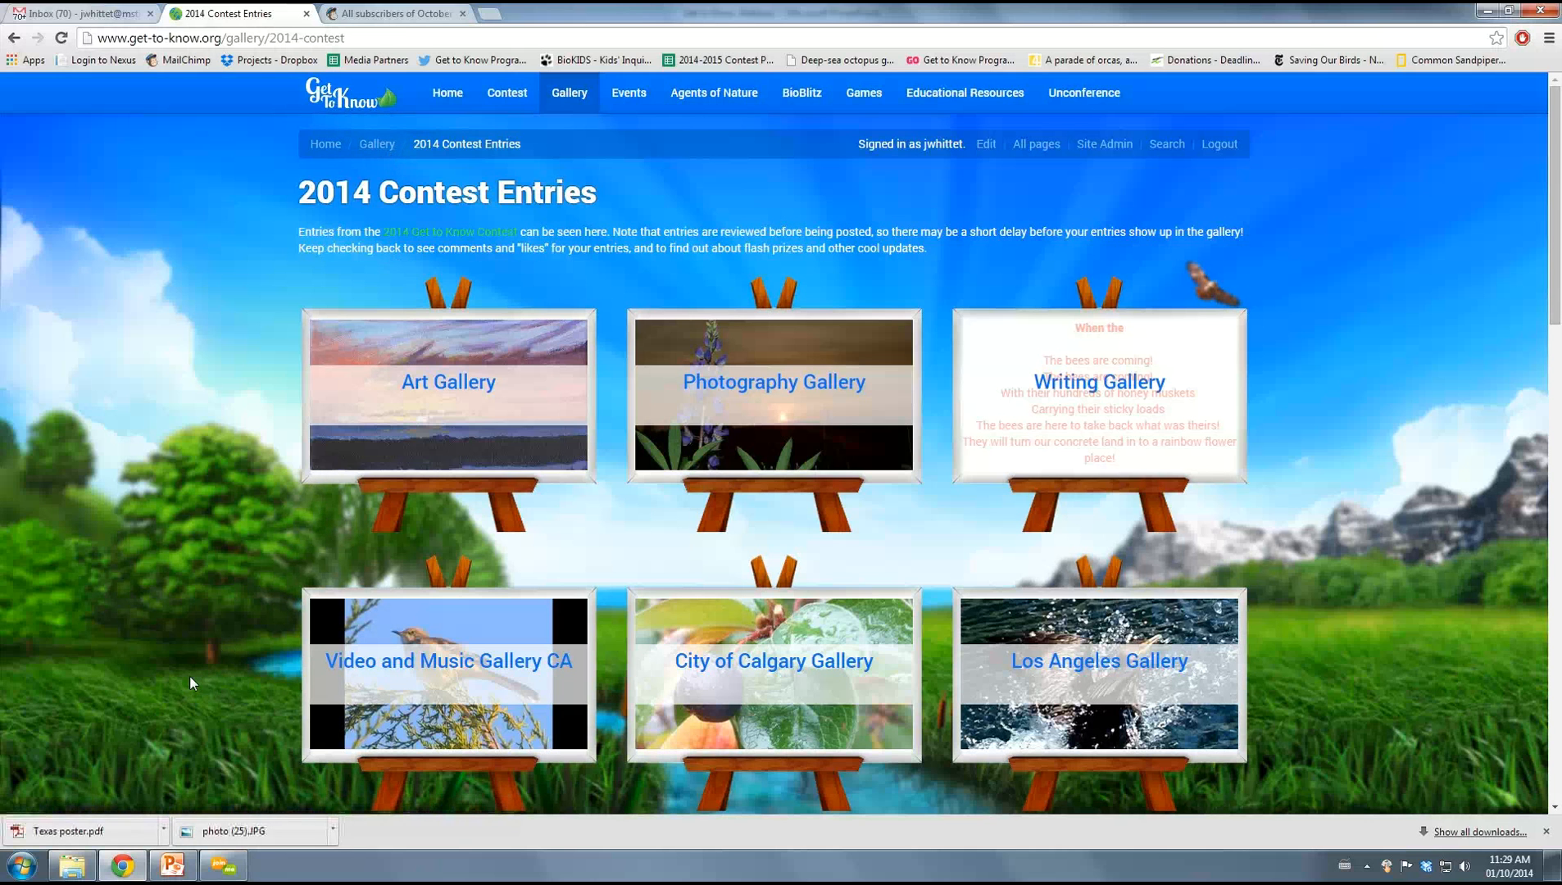
left_click(172, 863)
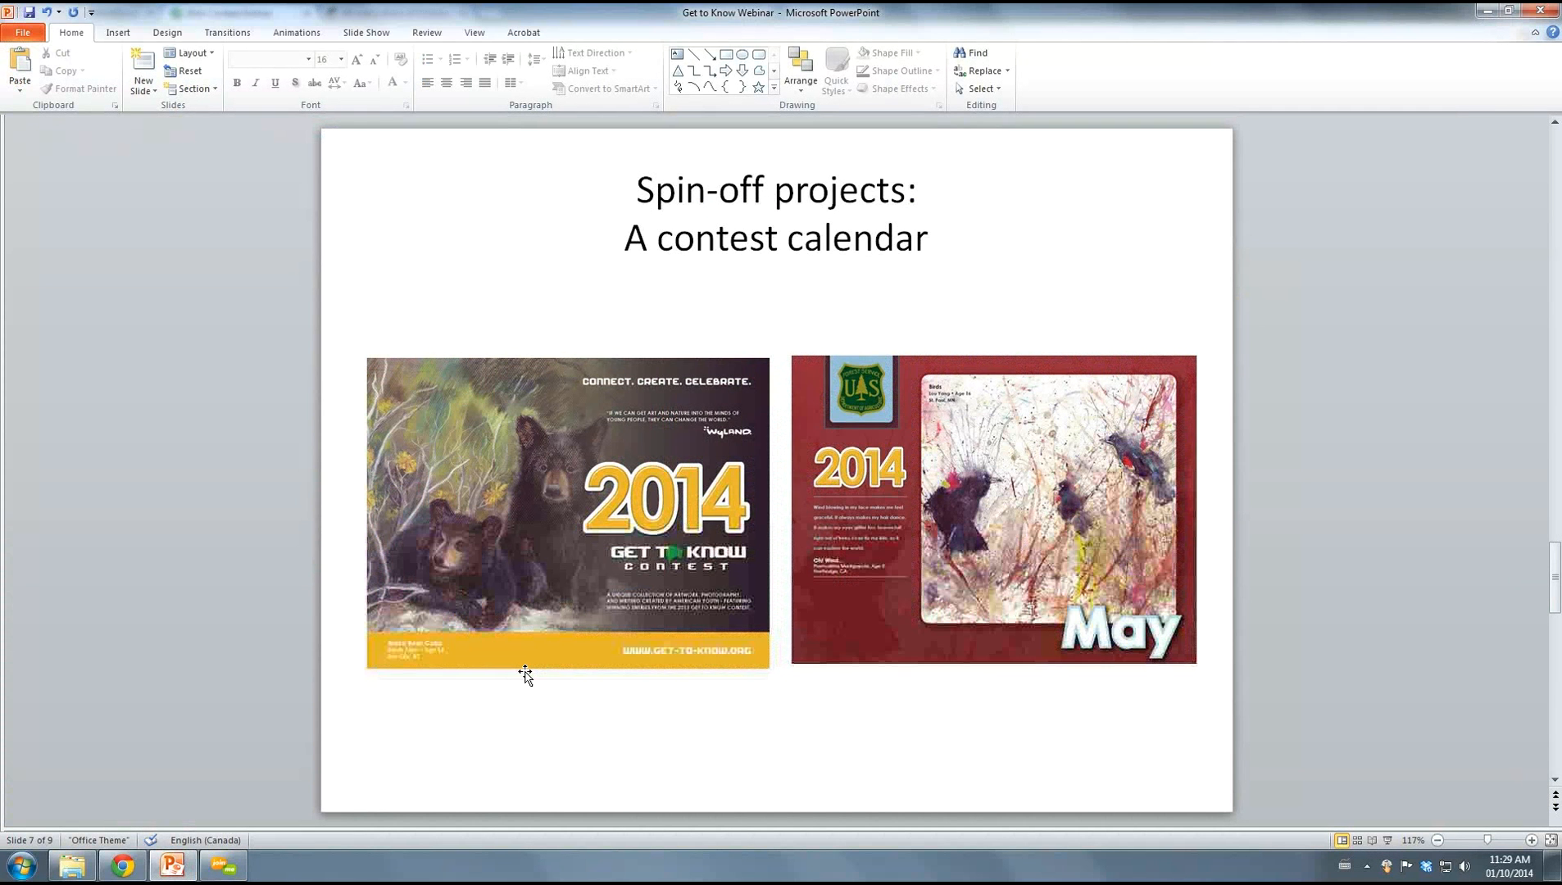
mouse_move(1256, 525)
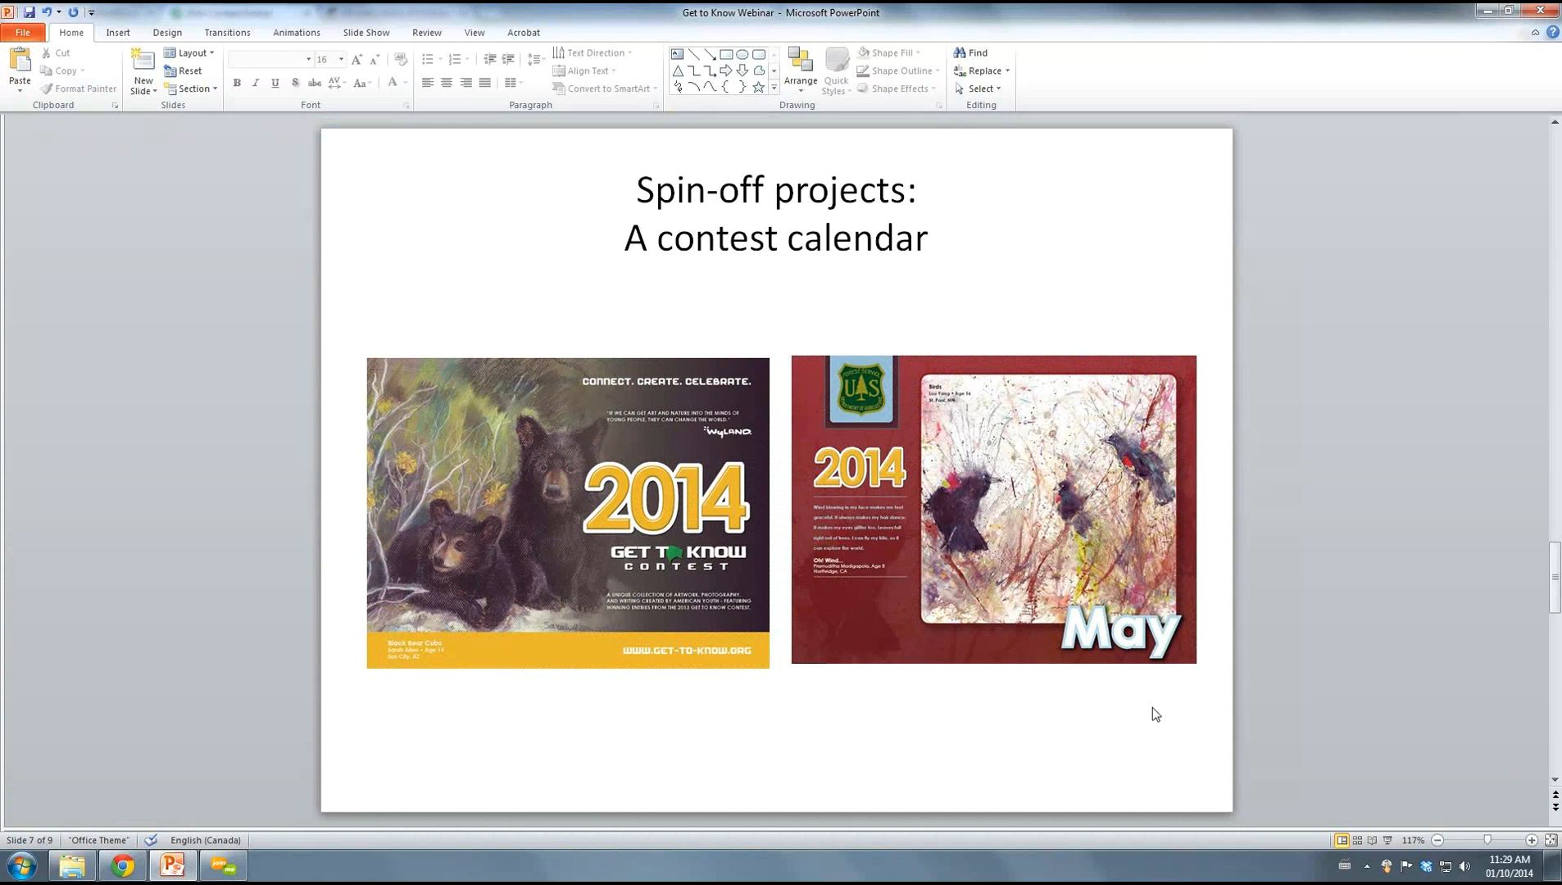
mouse_move(336, 611)
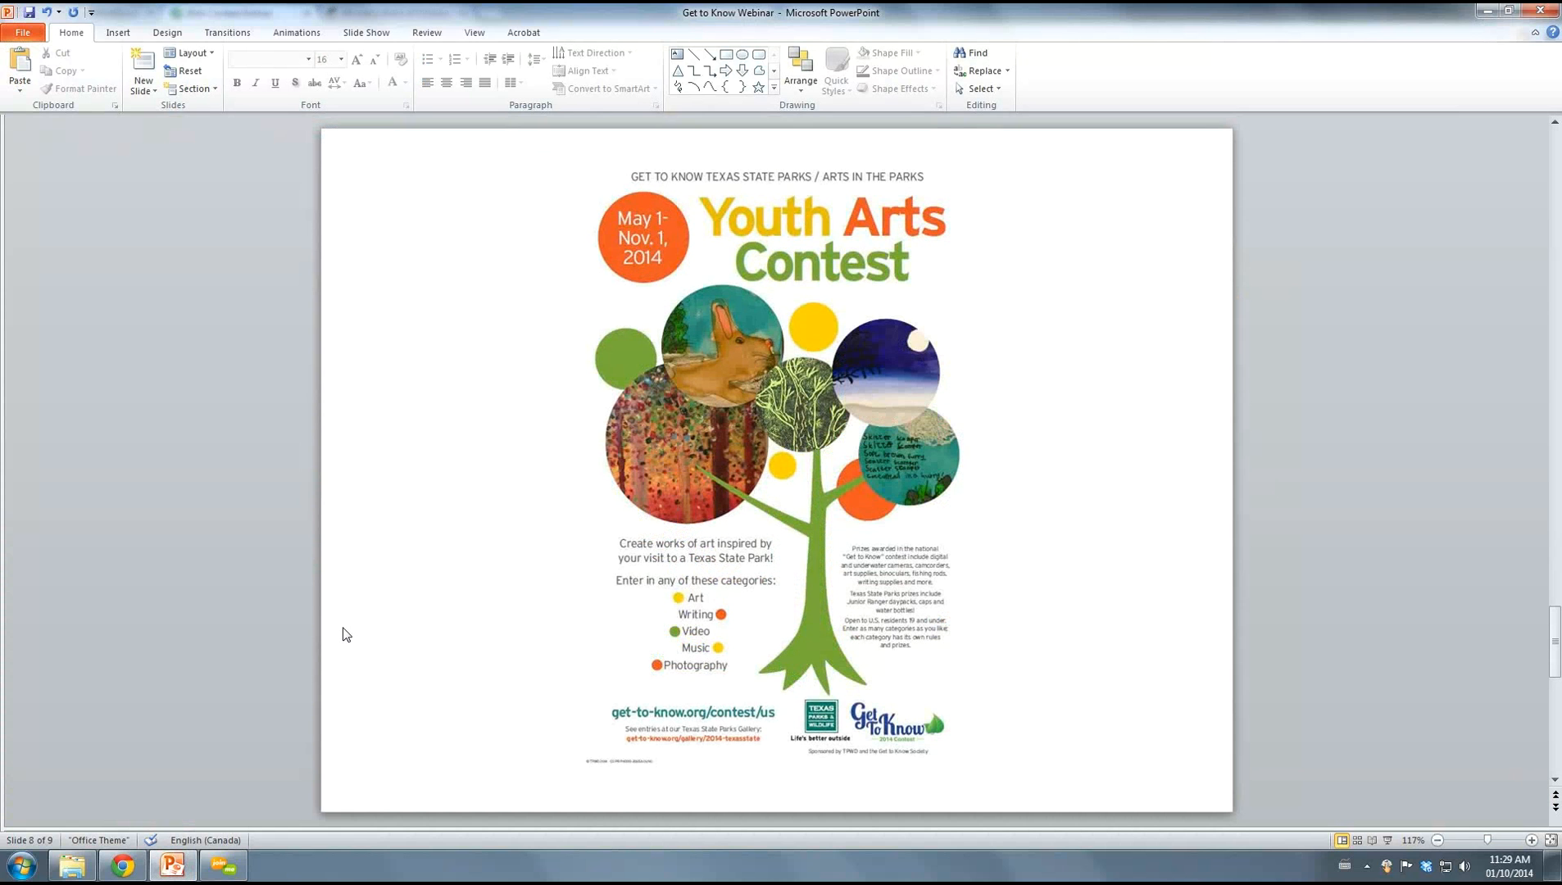
mouse_move(355, 610)
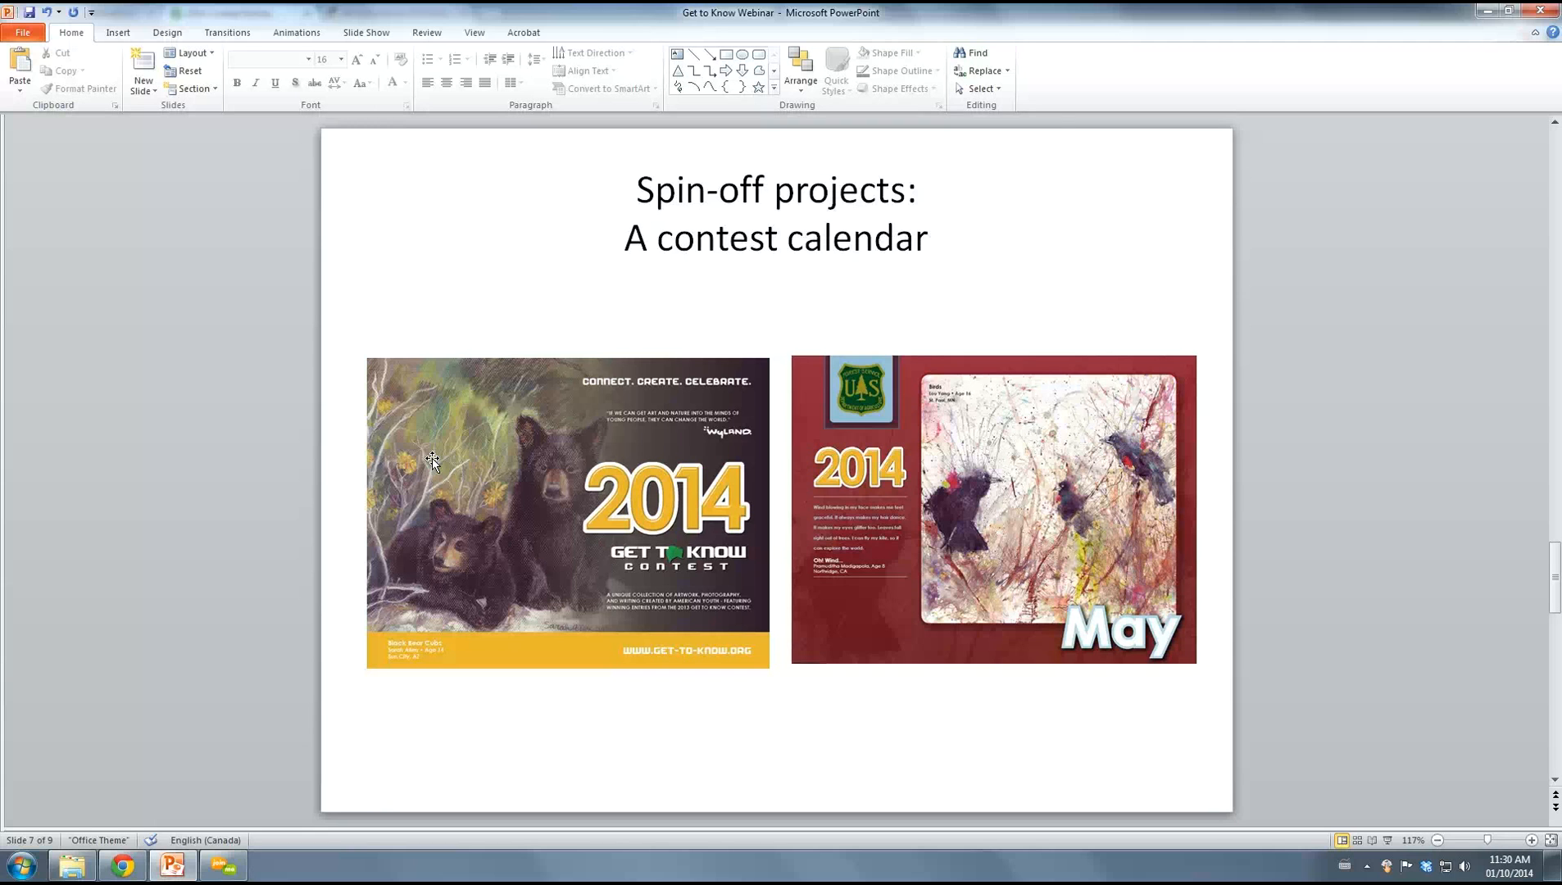
mouse_move(1081, 516)
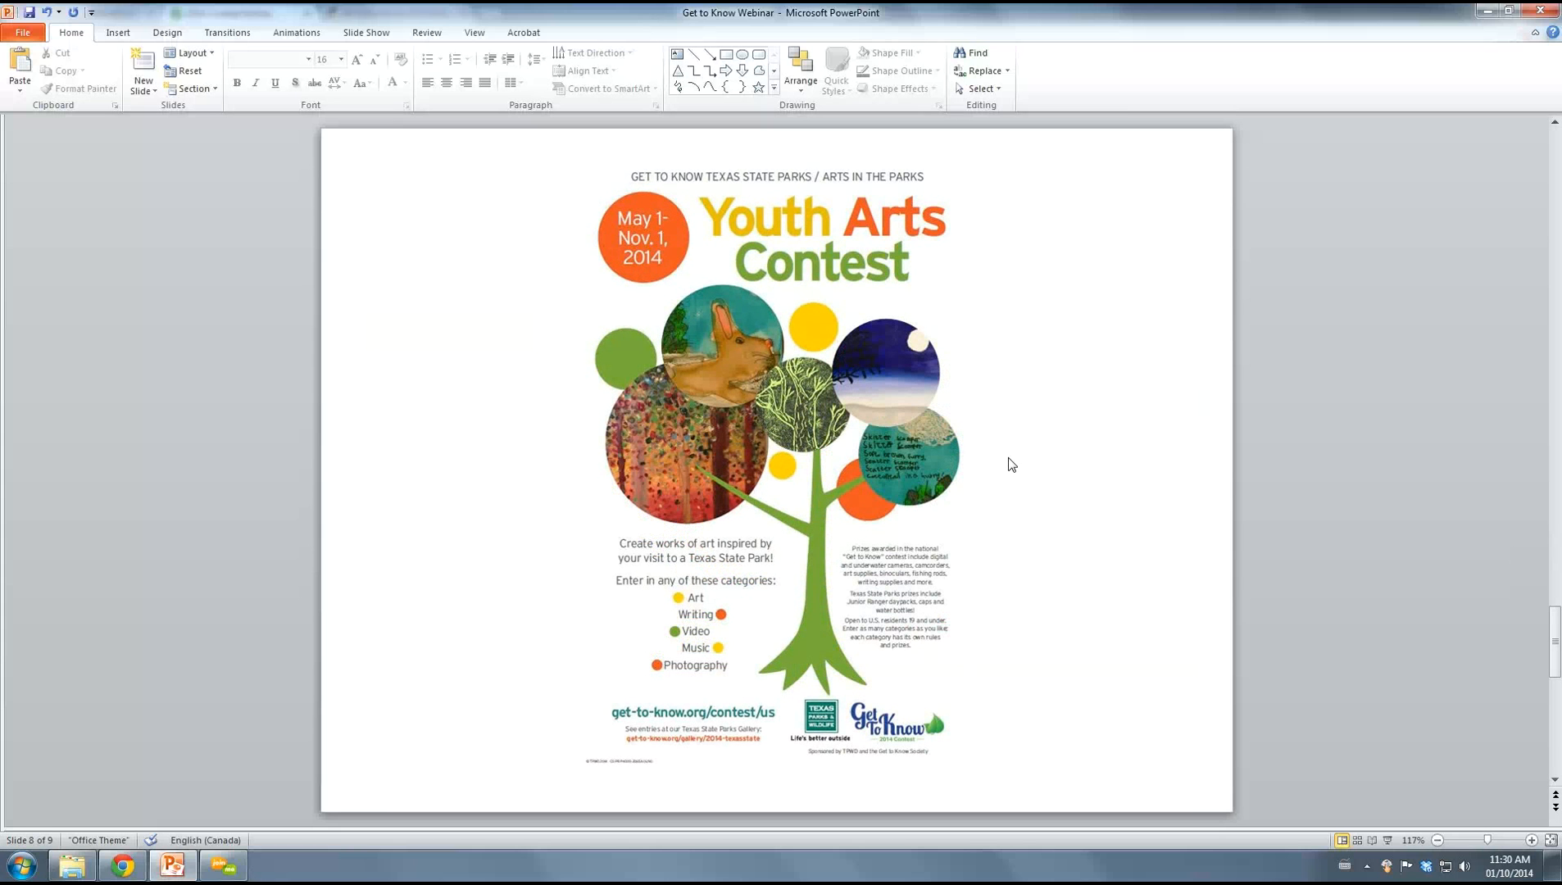
mouse_move(1028, 461)
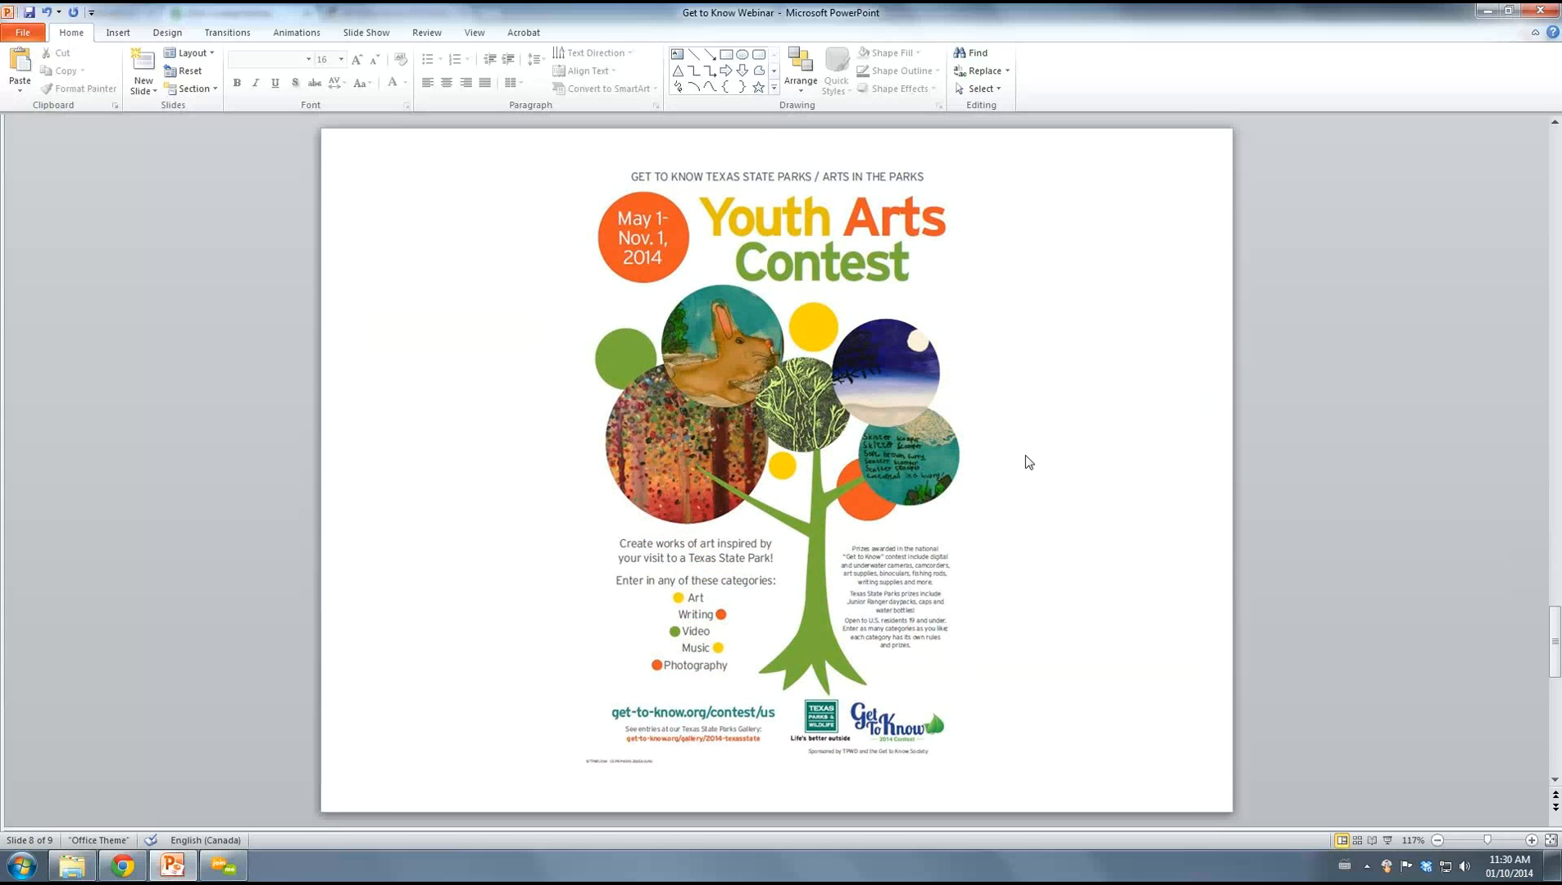
mouse_move(724, 481)
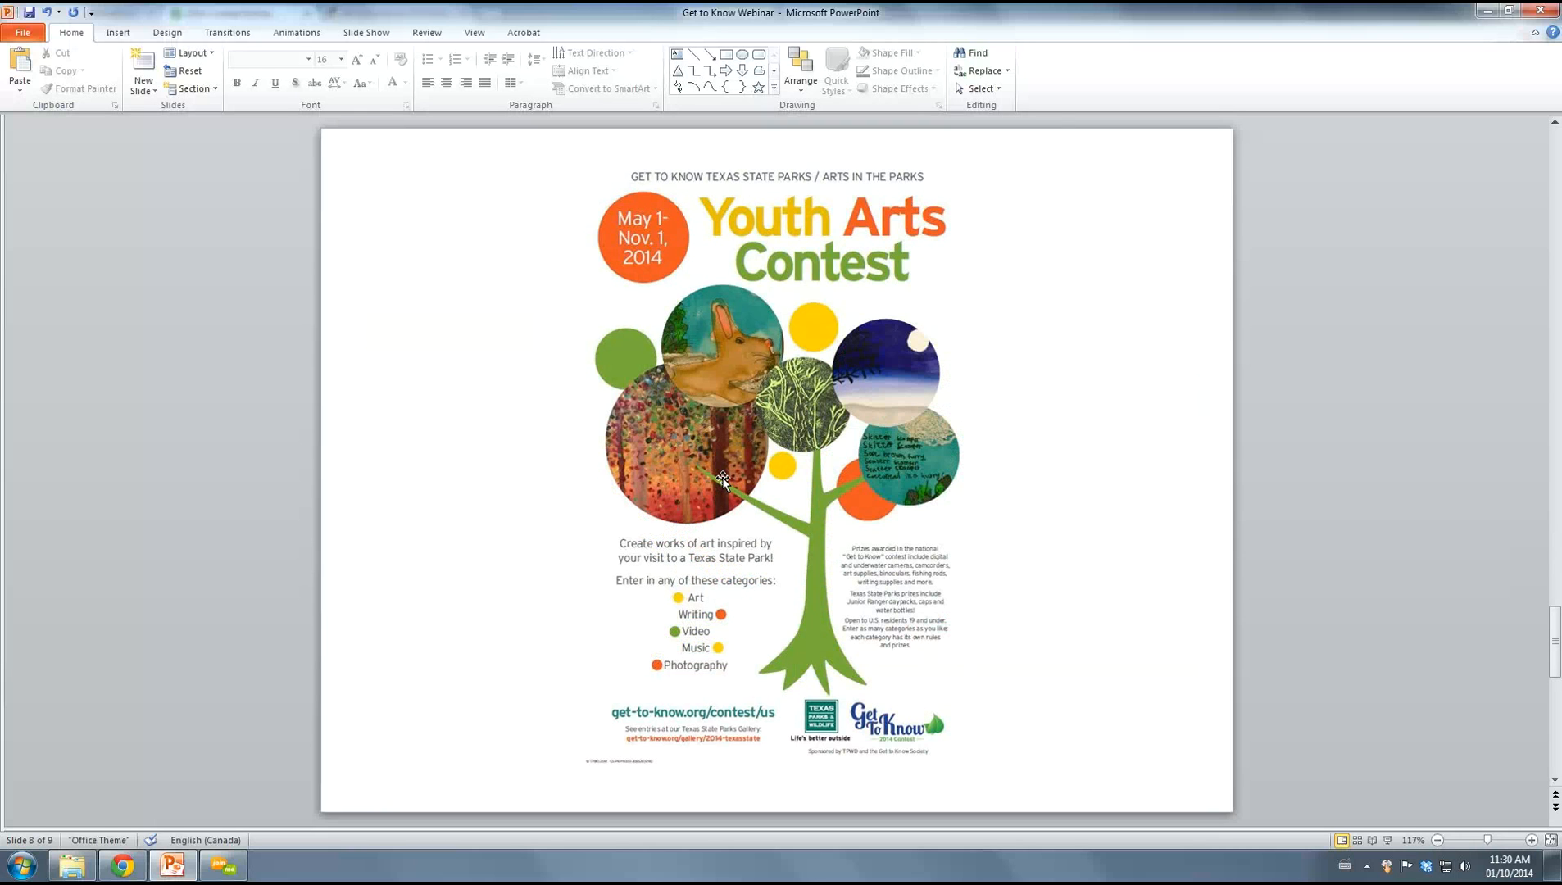
mouse_move(827, 576)
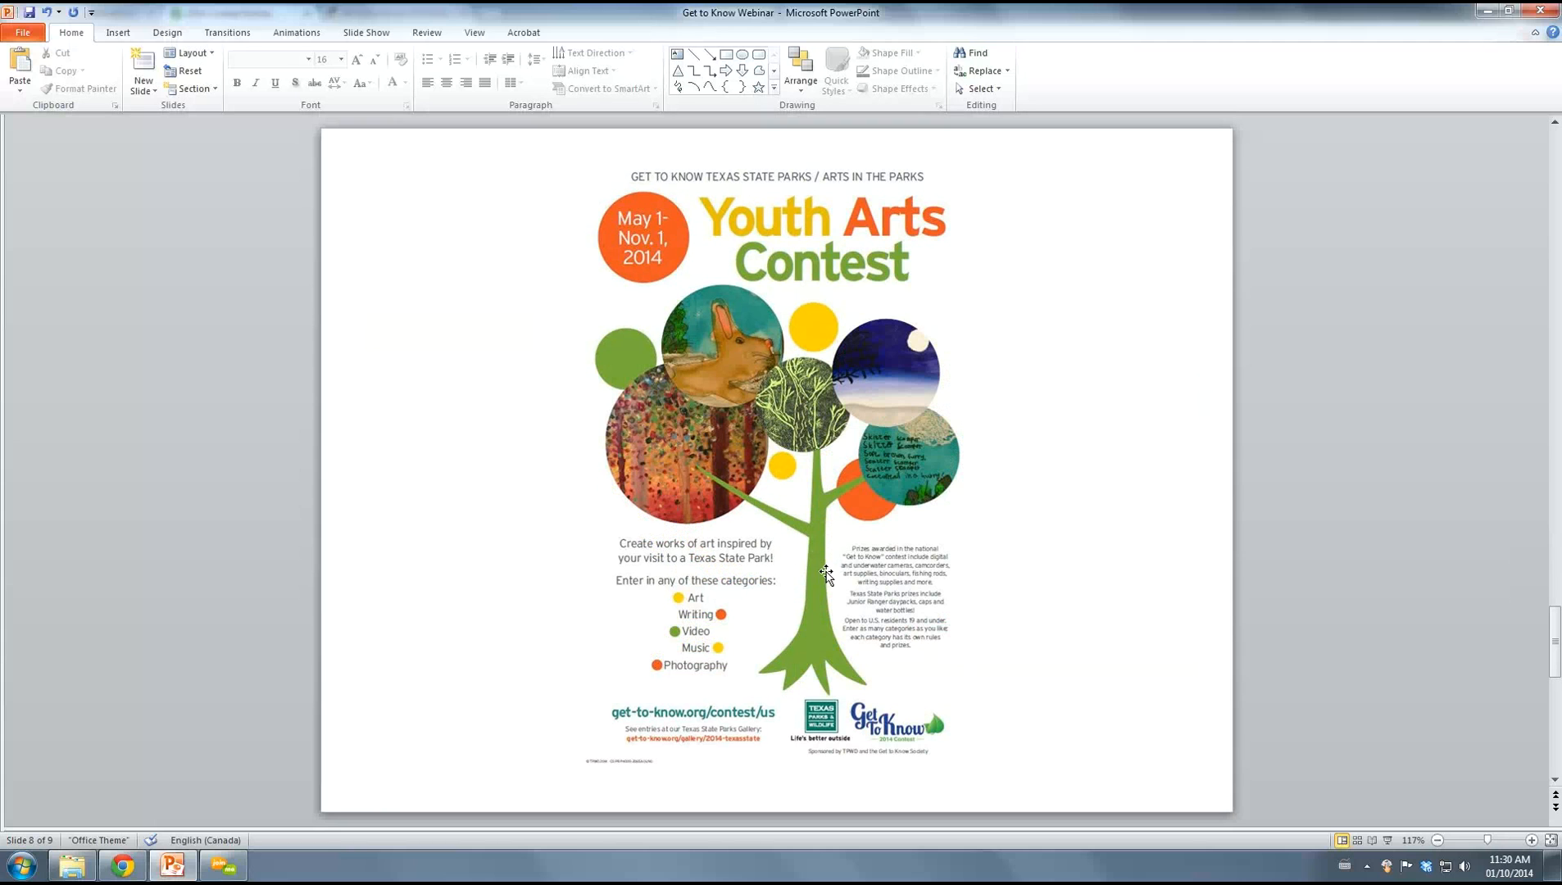
mouse_move(812, 548)
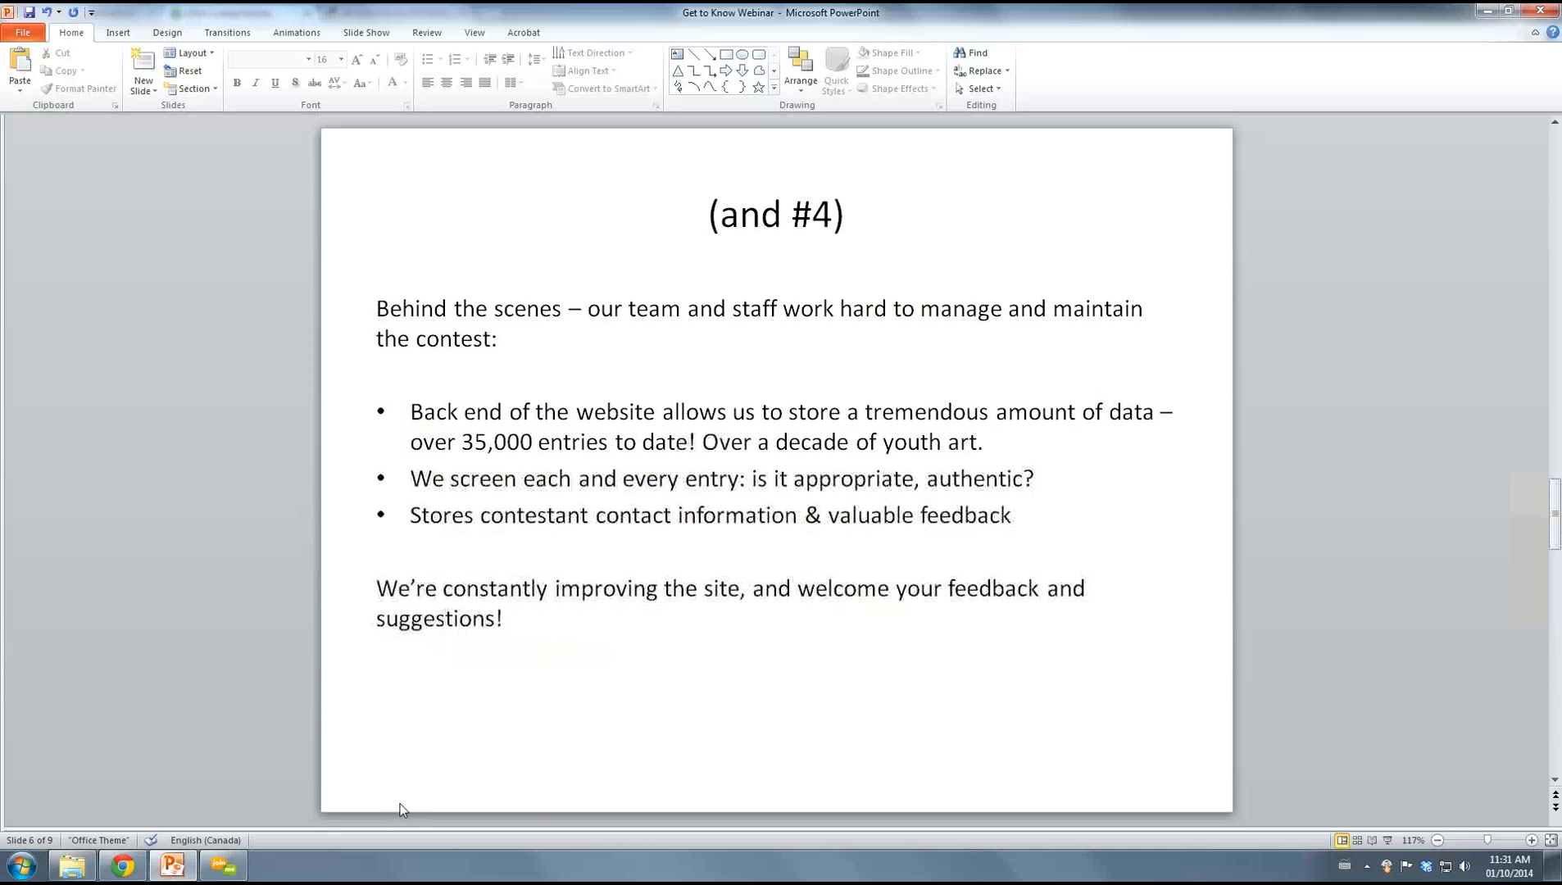
Scroll the Get to Know site's 2014 Contest Entries gallery page in the browser
scroll("down", 3)
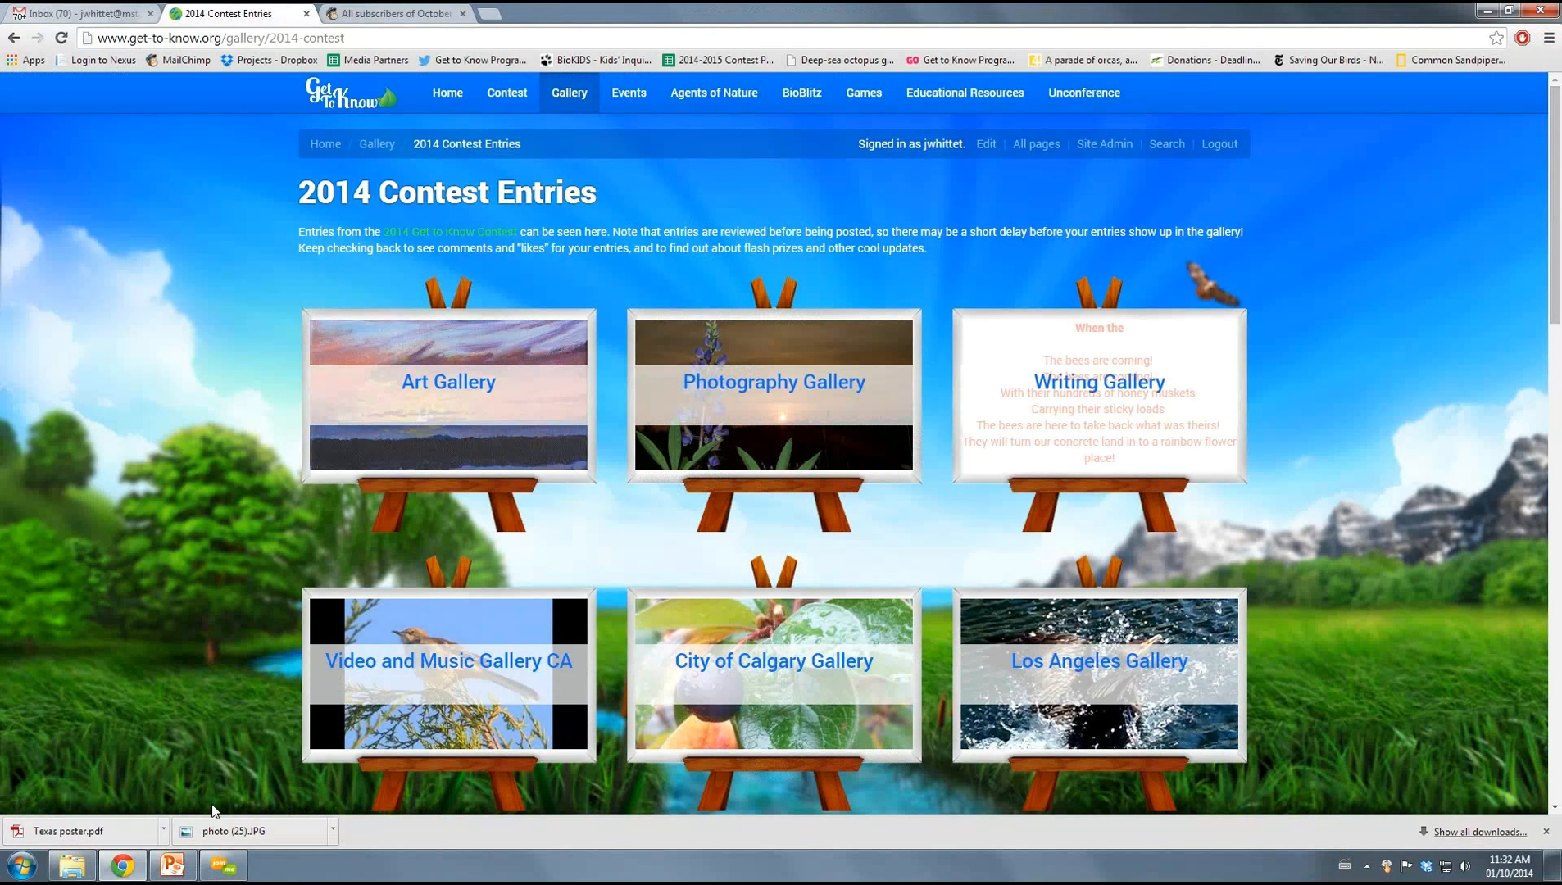
mouse_move(169, 830)
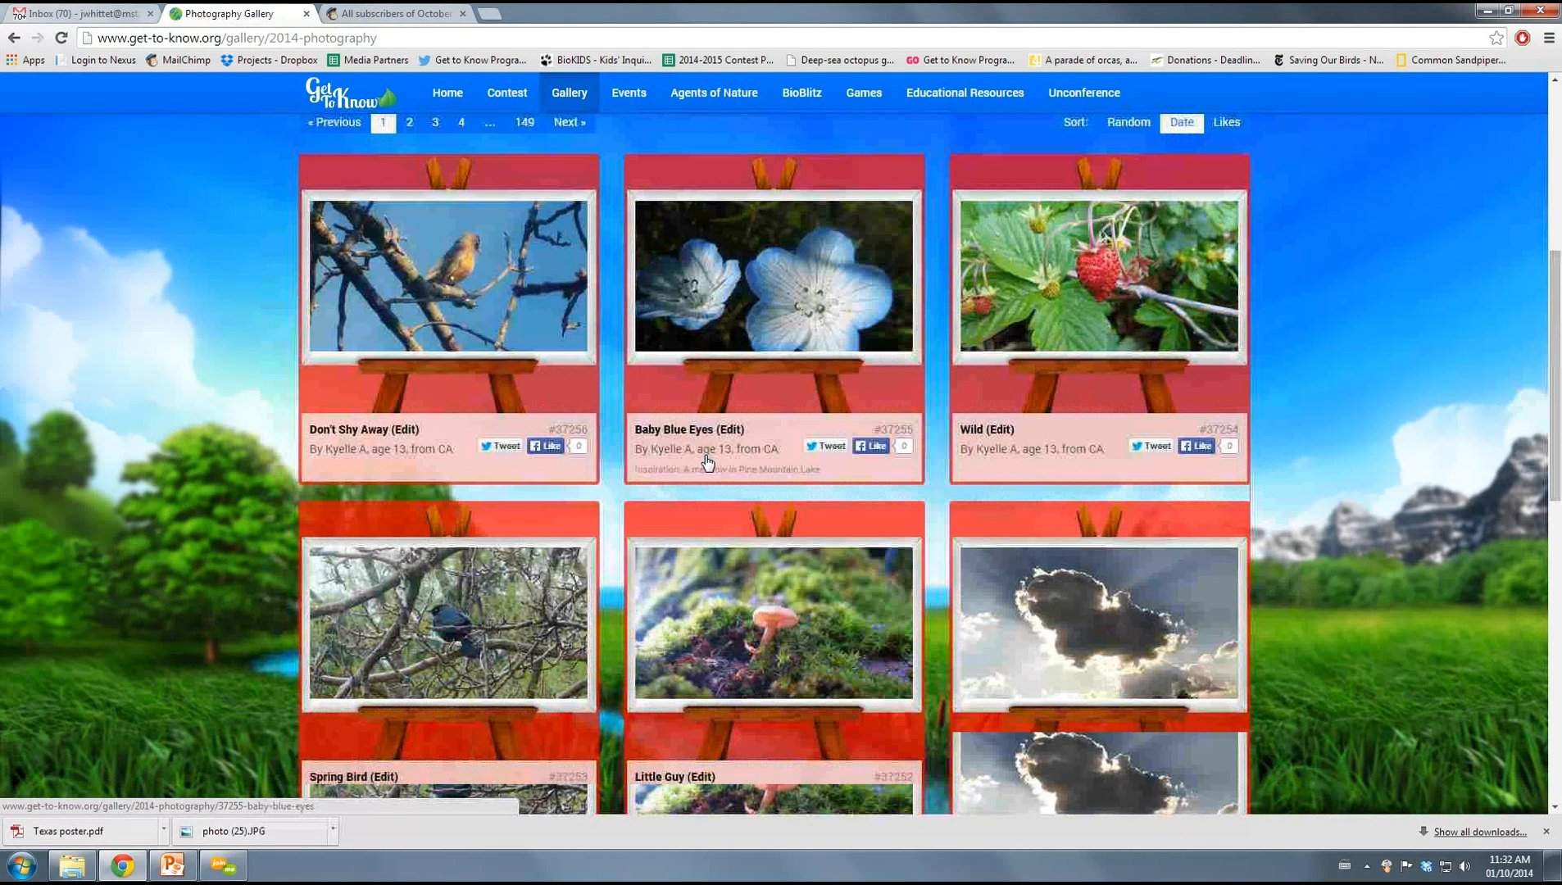
scroll("down", 3)
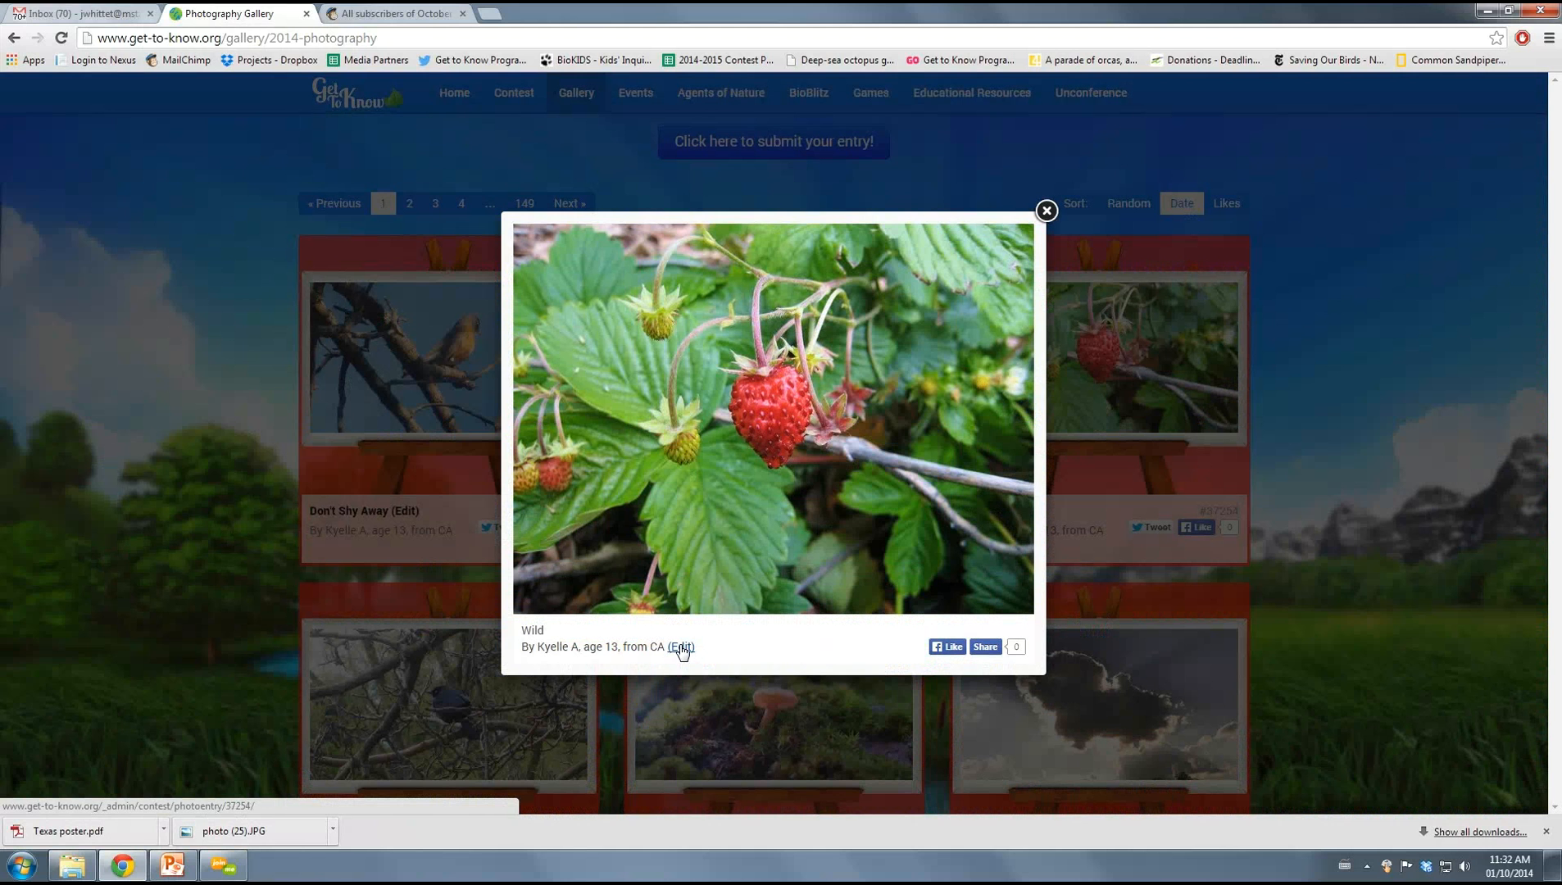
Open the Wild entry's admin edit page, view and zoom its full-size photo, then go back
left_click(683, 649)
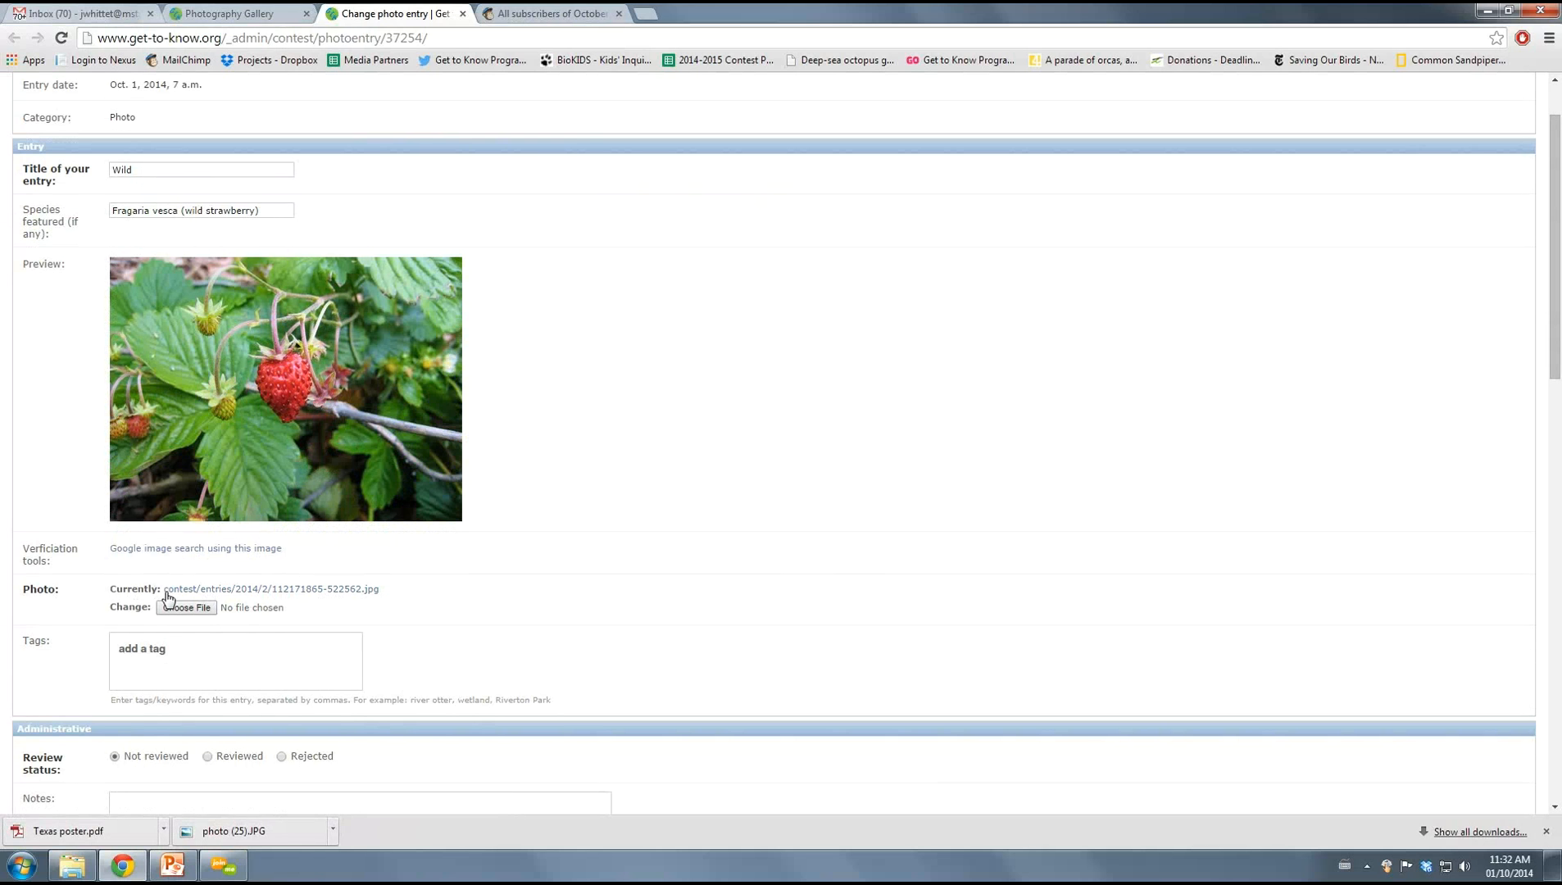
left_click(270, 588)
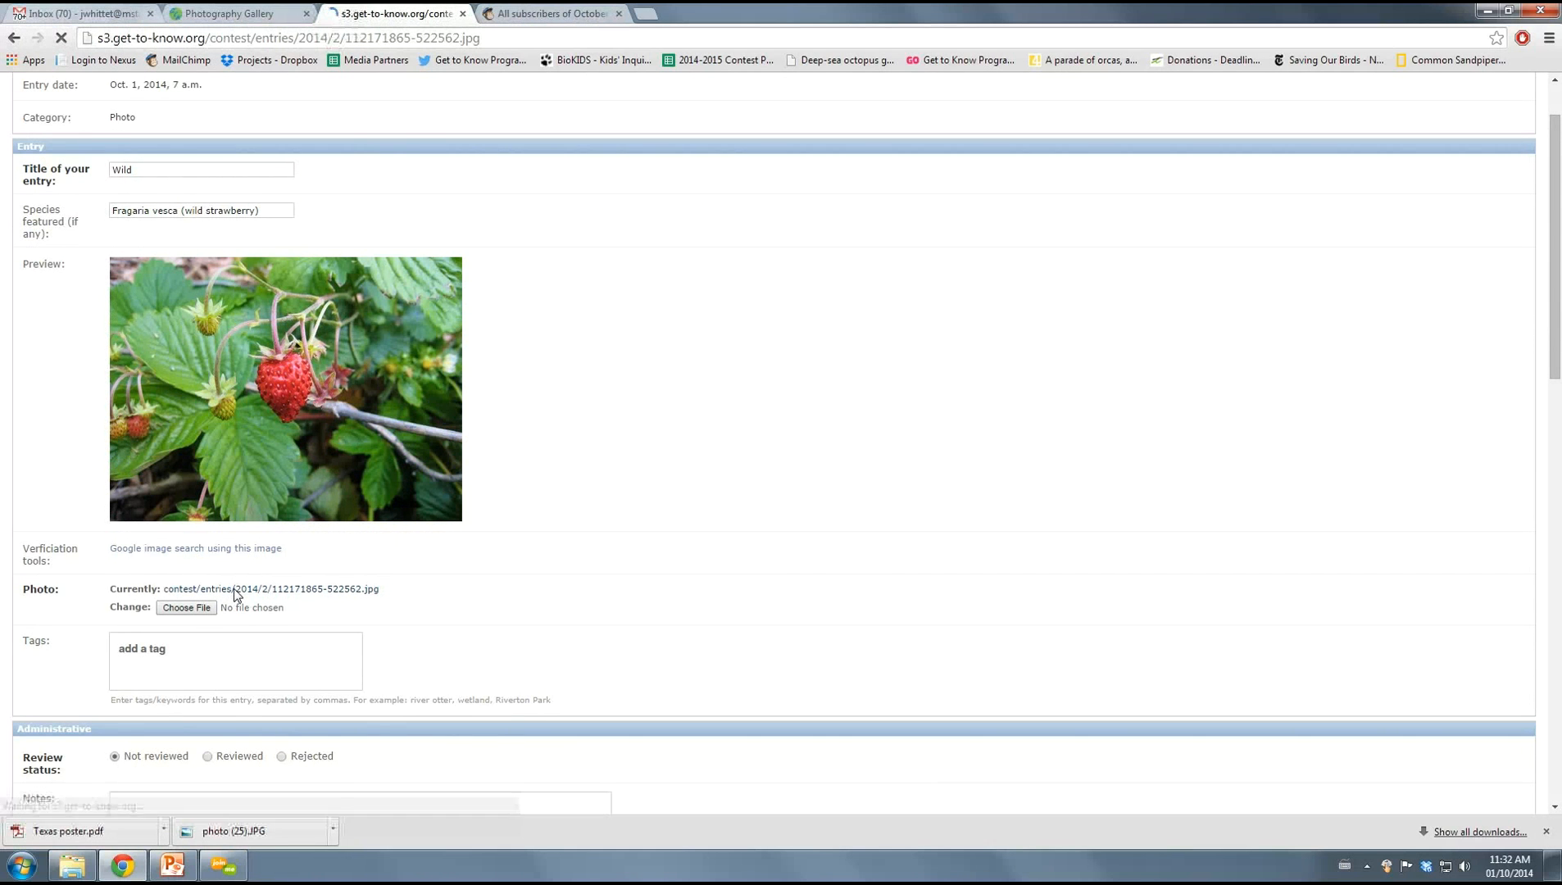
left_click(285, 388)
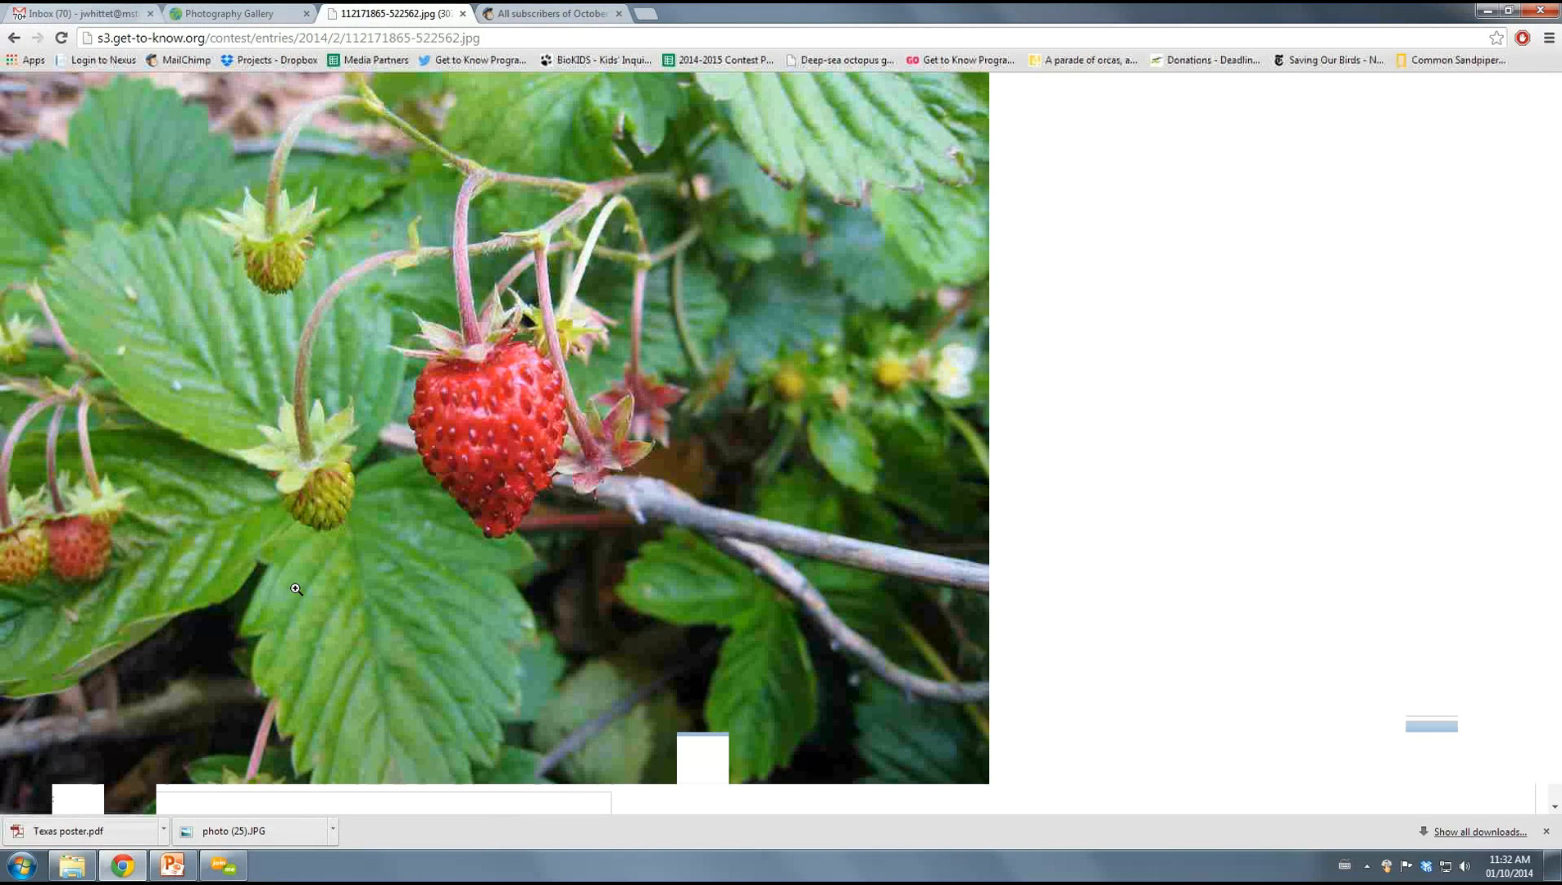
left_click(295, 589)
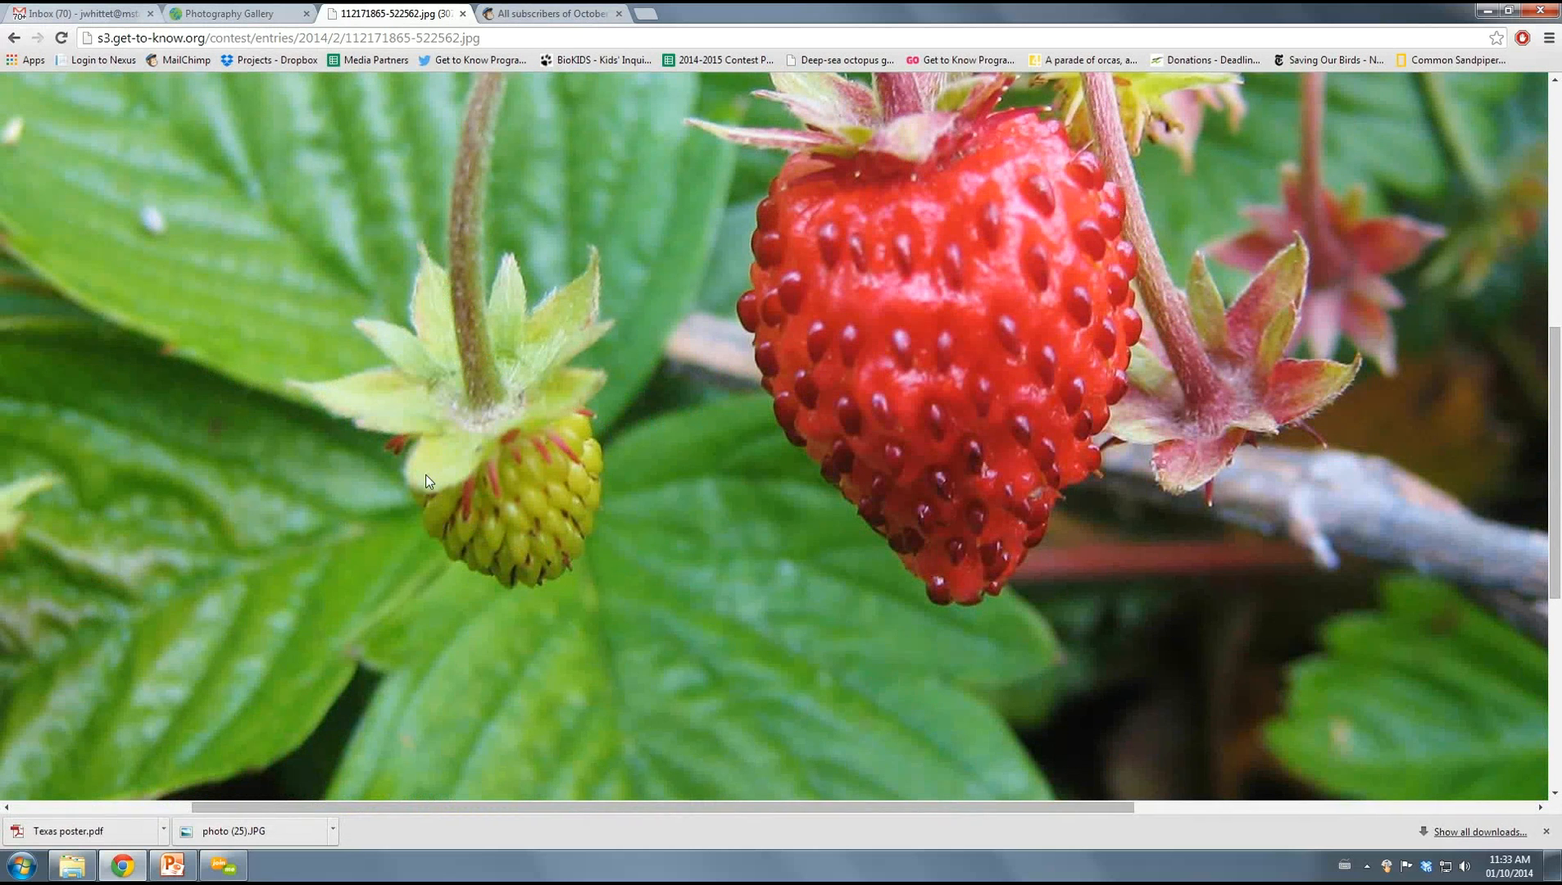
left_click(457, 480)
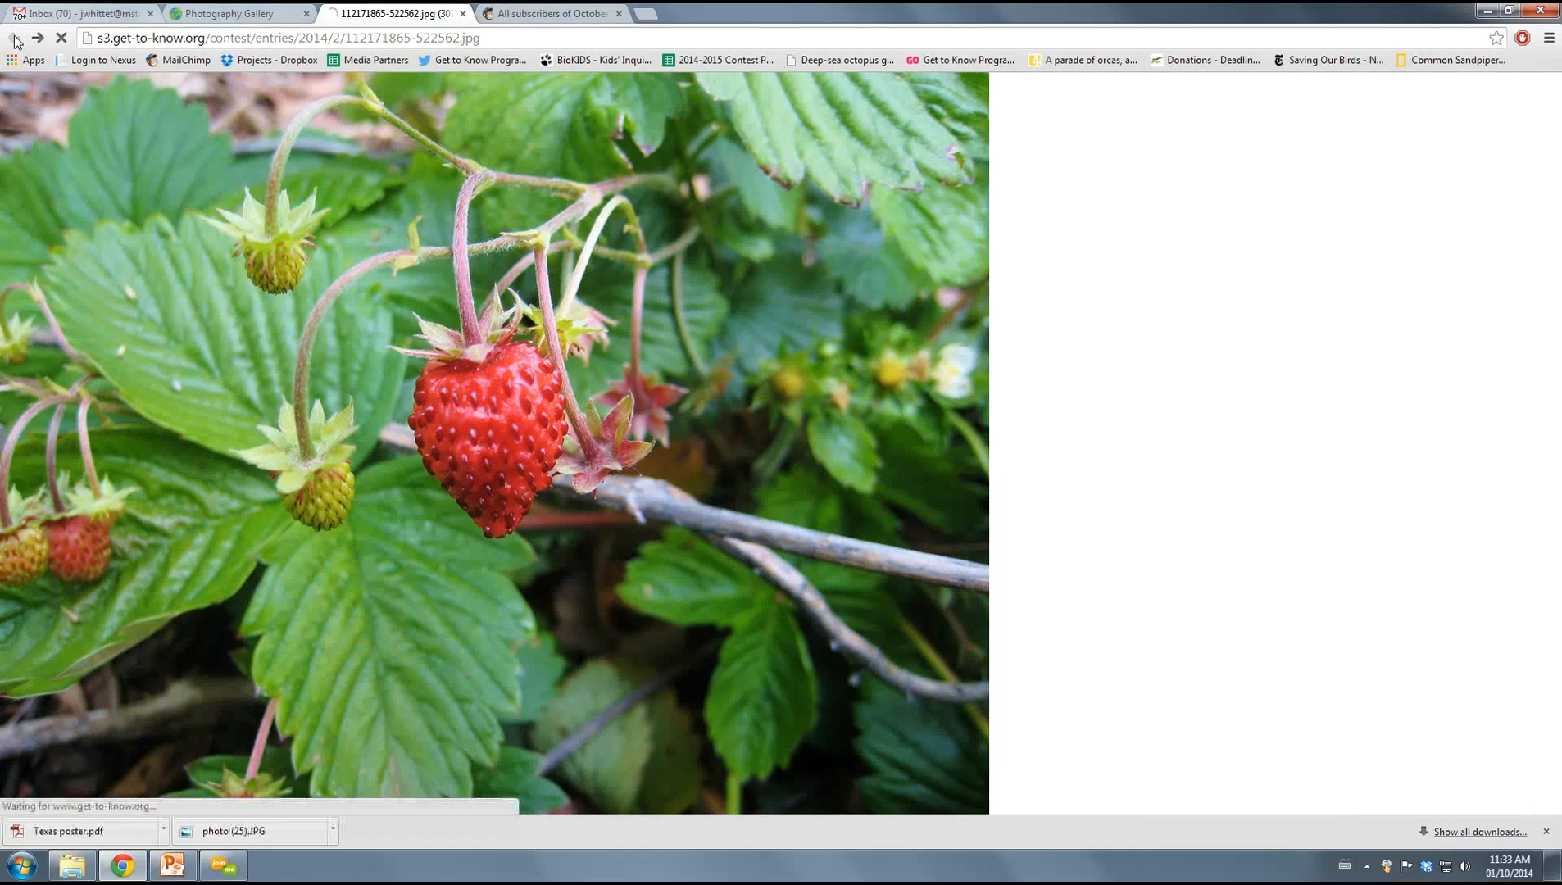
left_click(37, 38)
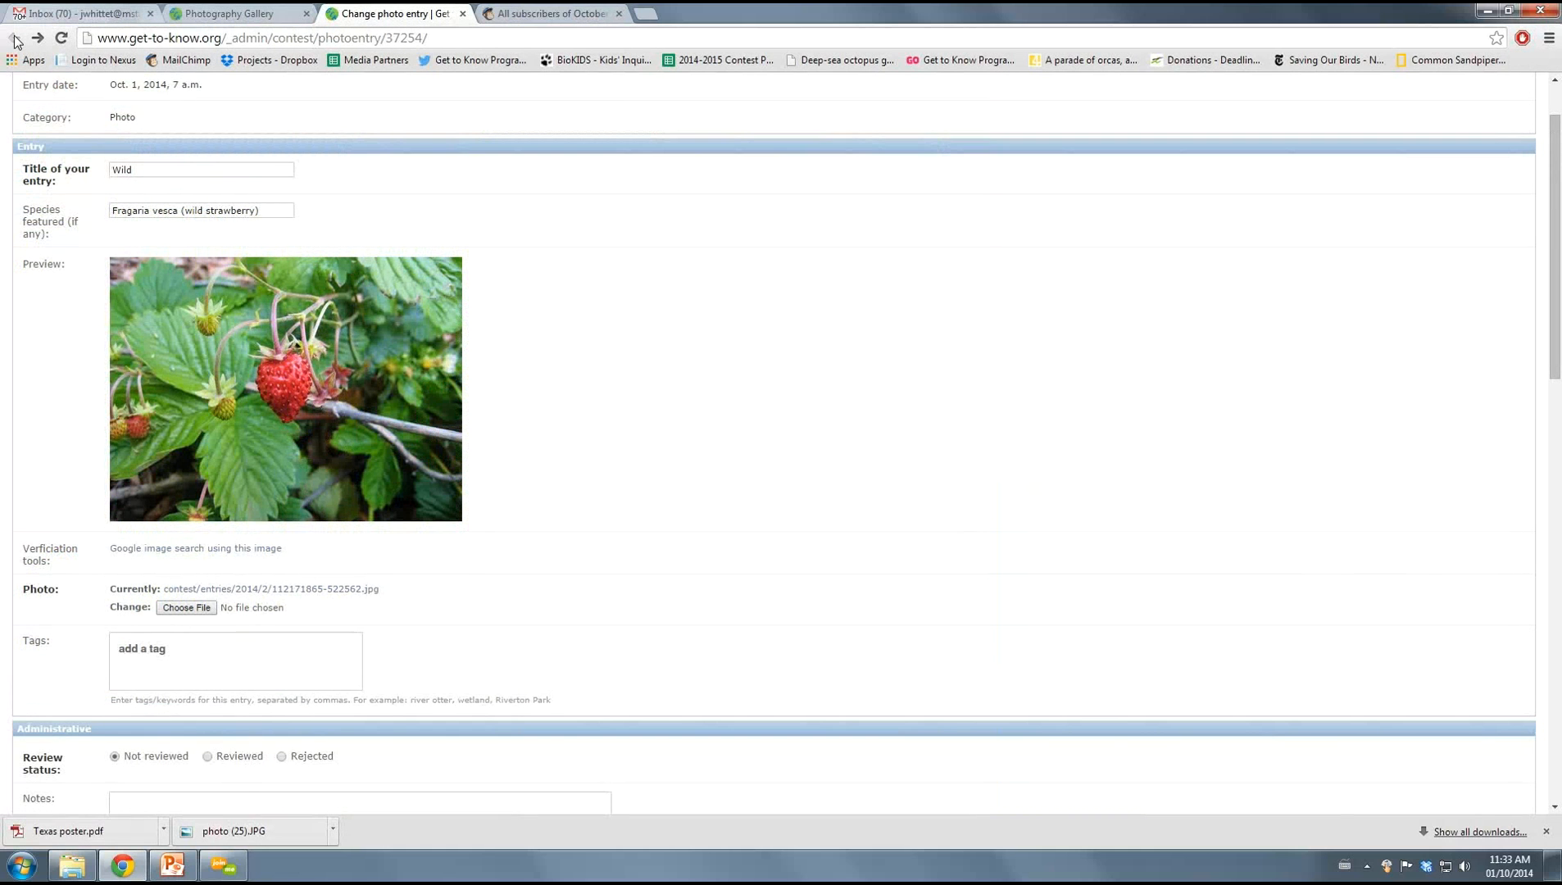
mouse_move(236, 13)
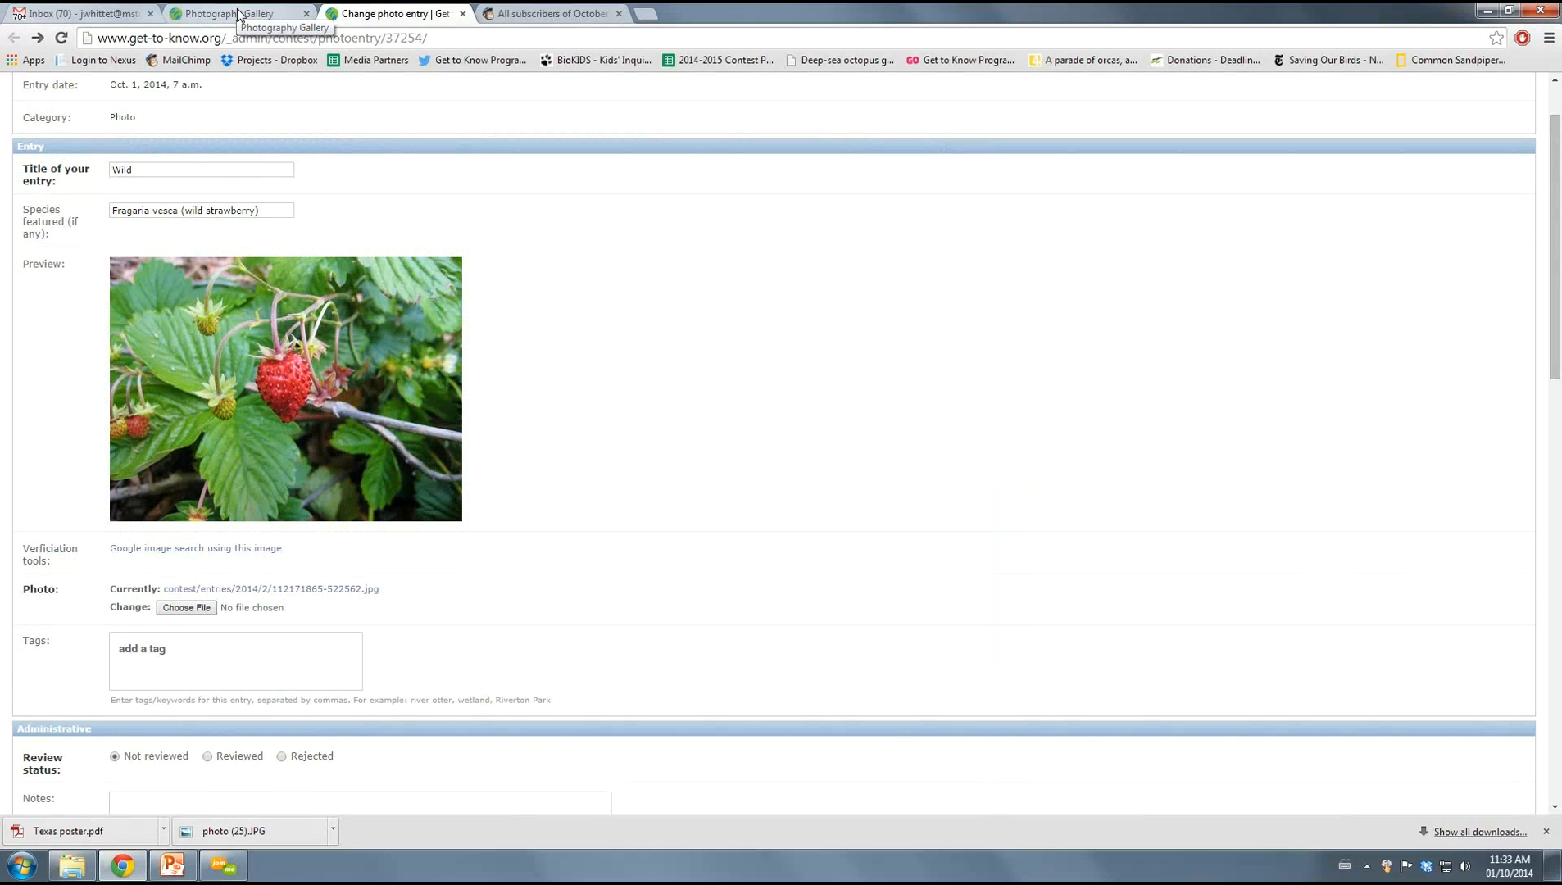
Return to the Photography Gallery and close the enlarged Wild photo to show the grid
left_click(236, 14)
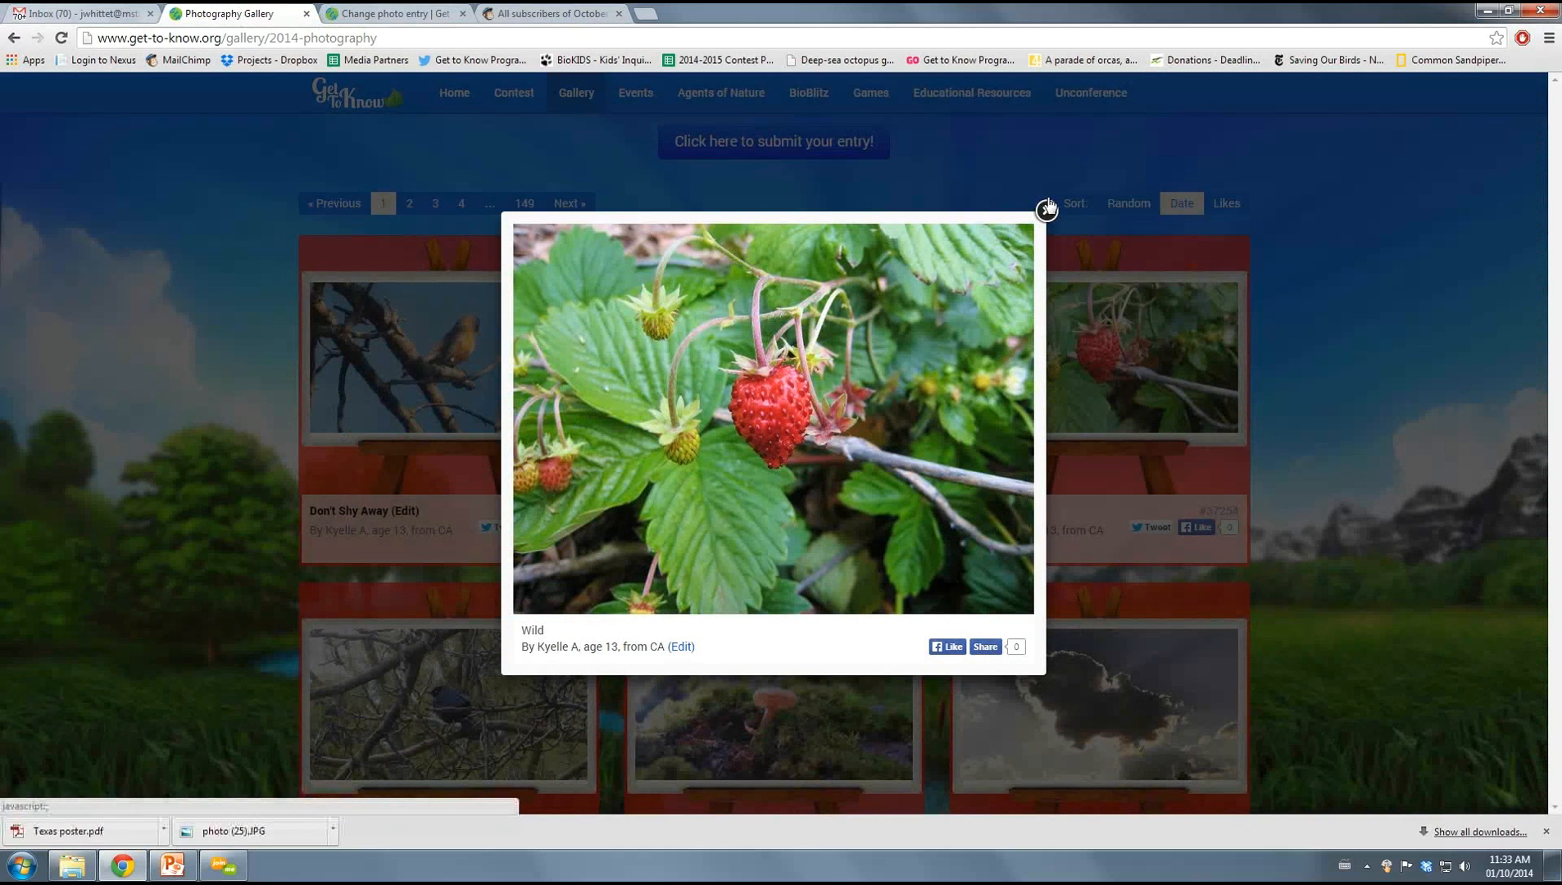
mouse_move(1045, 212)
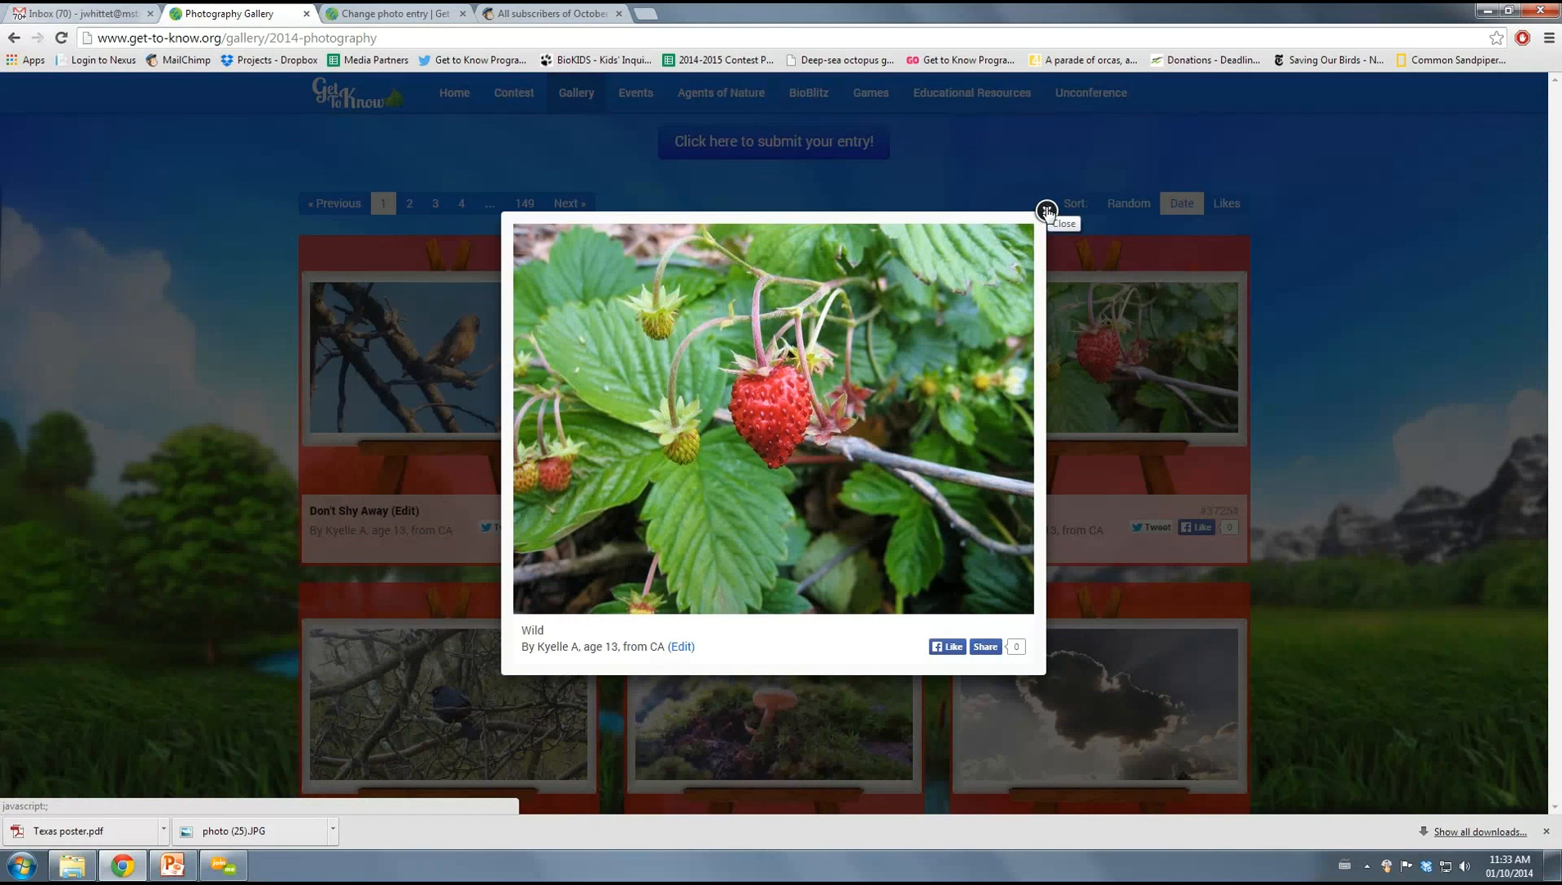
mouse_move(945, 307)
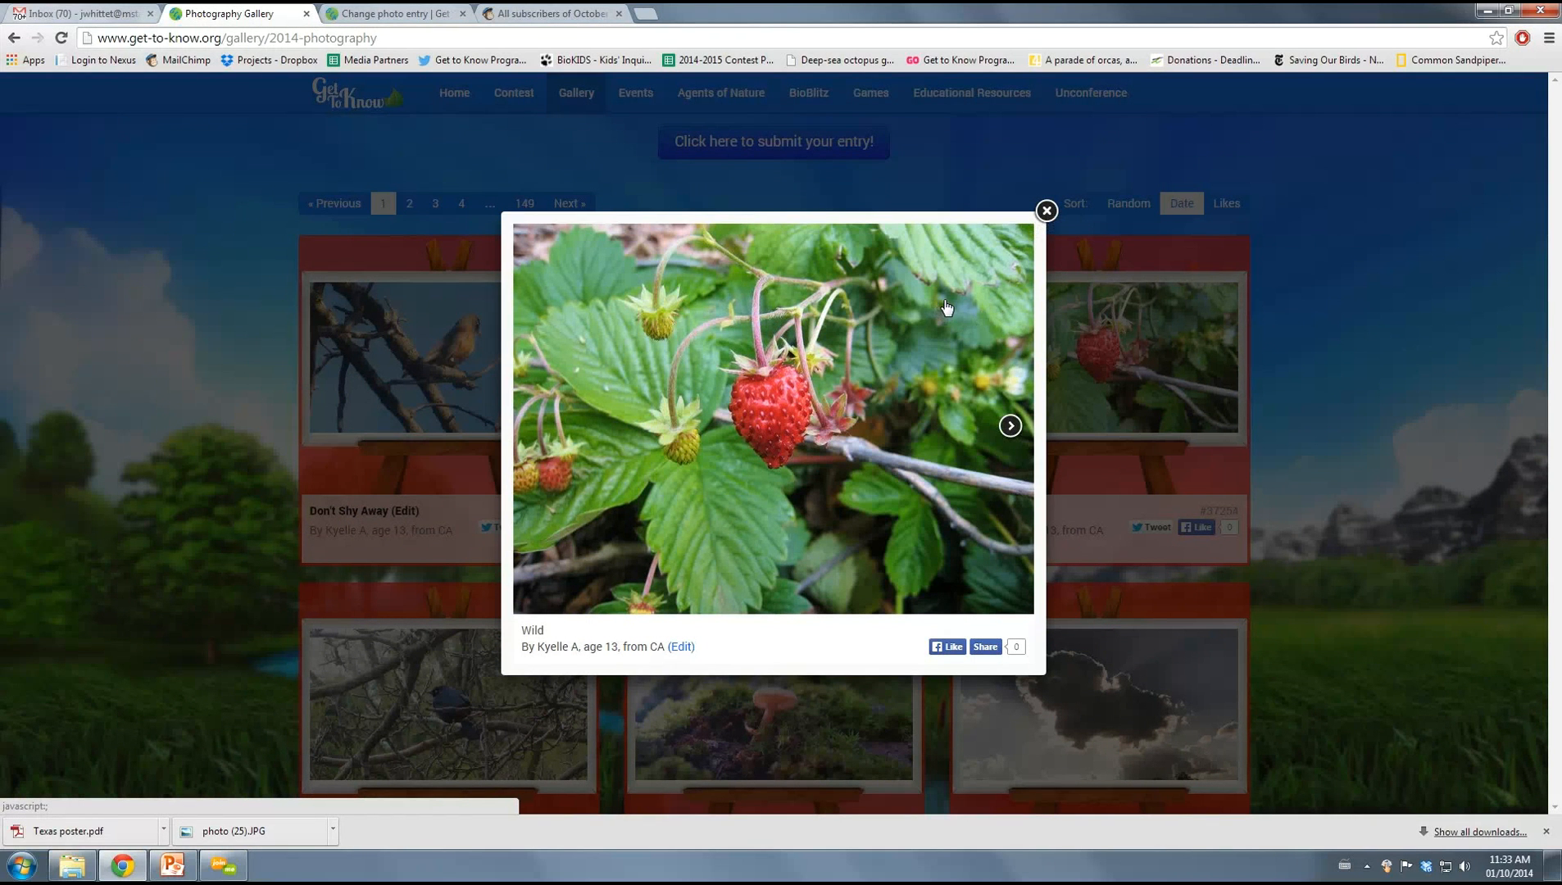
mouse_move(1043, 227)
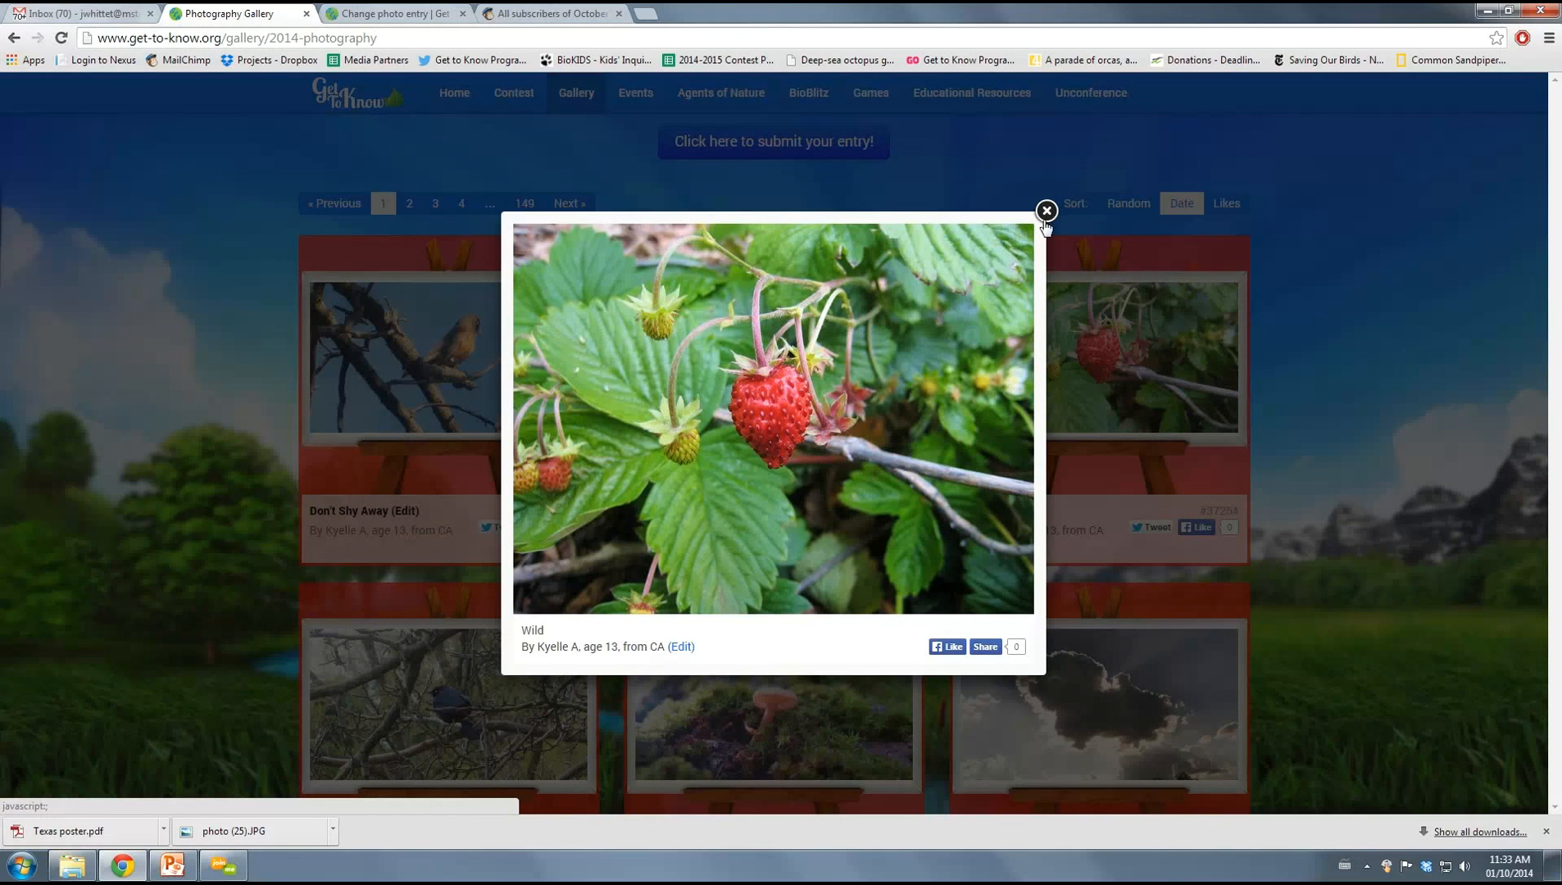
mouse_move(1046, 209)
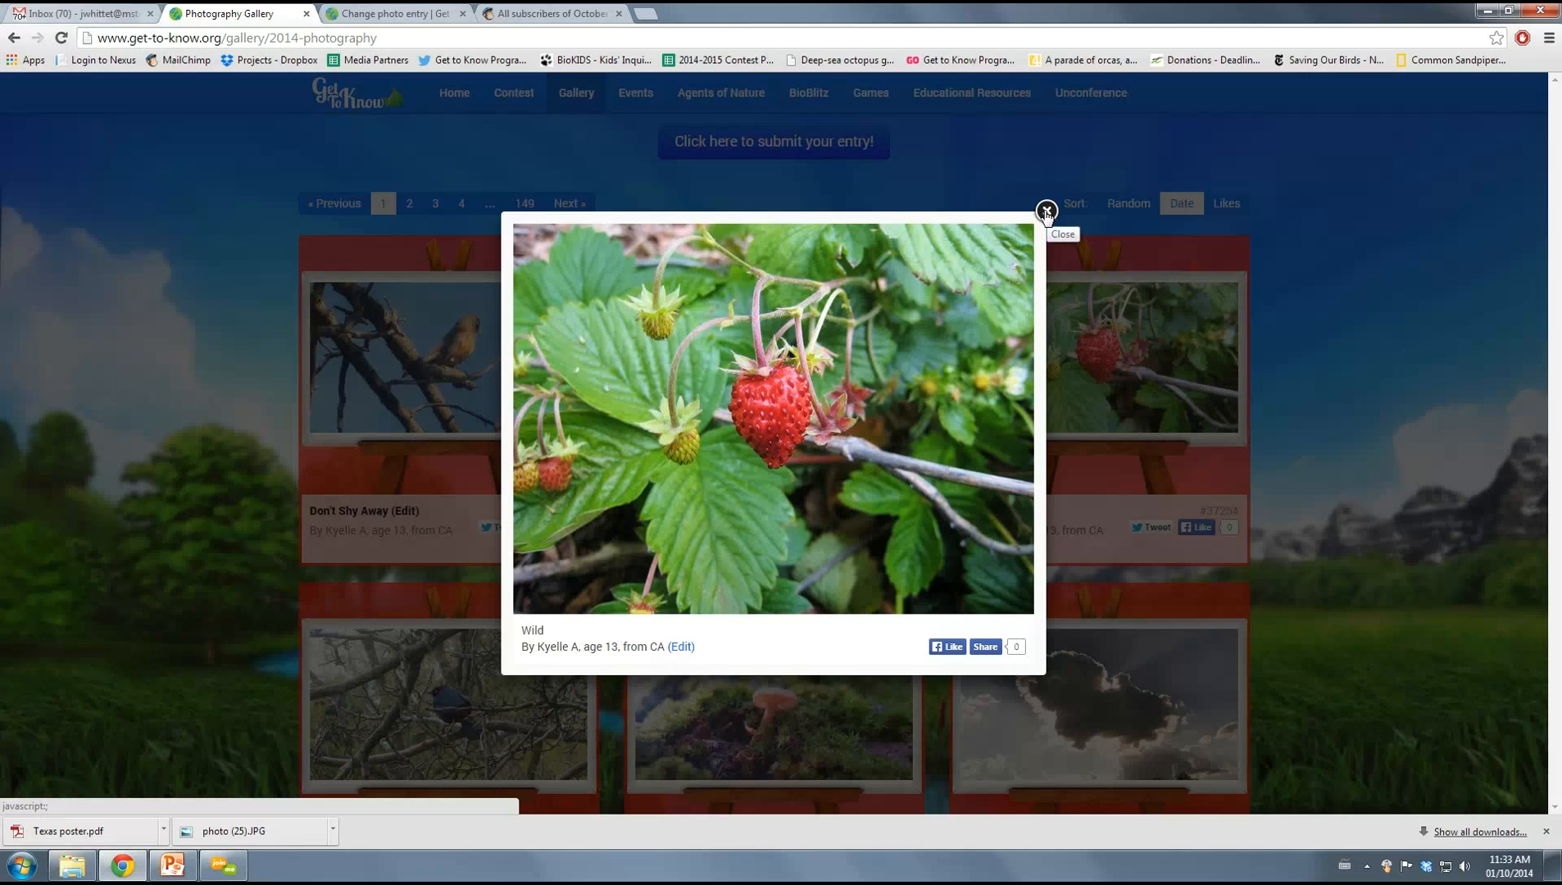
left_click(1046, 213)
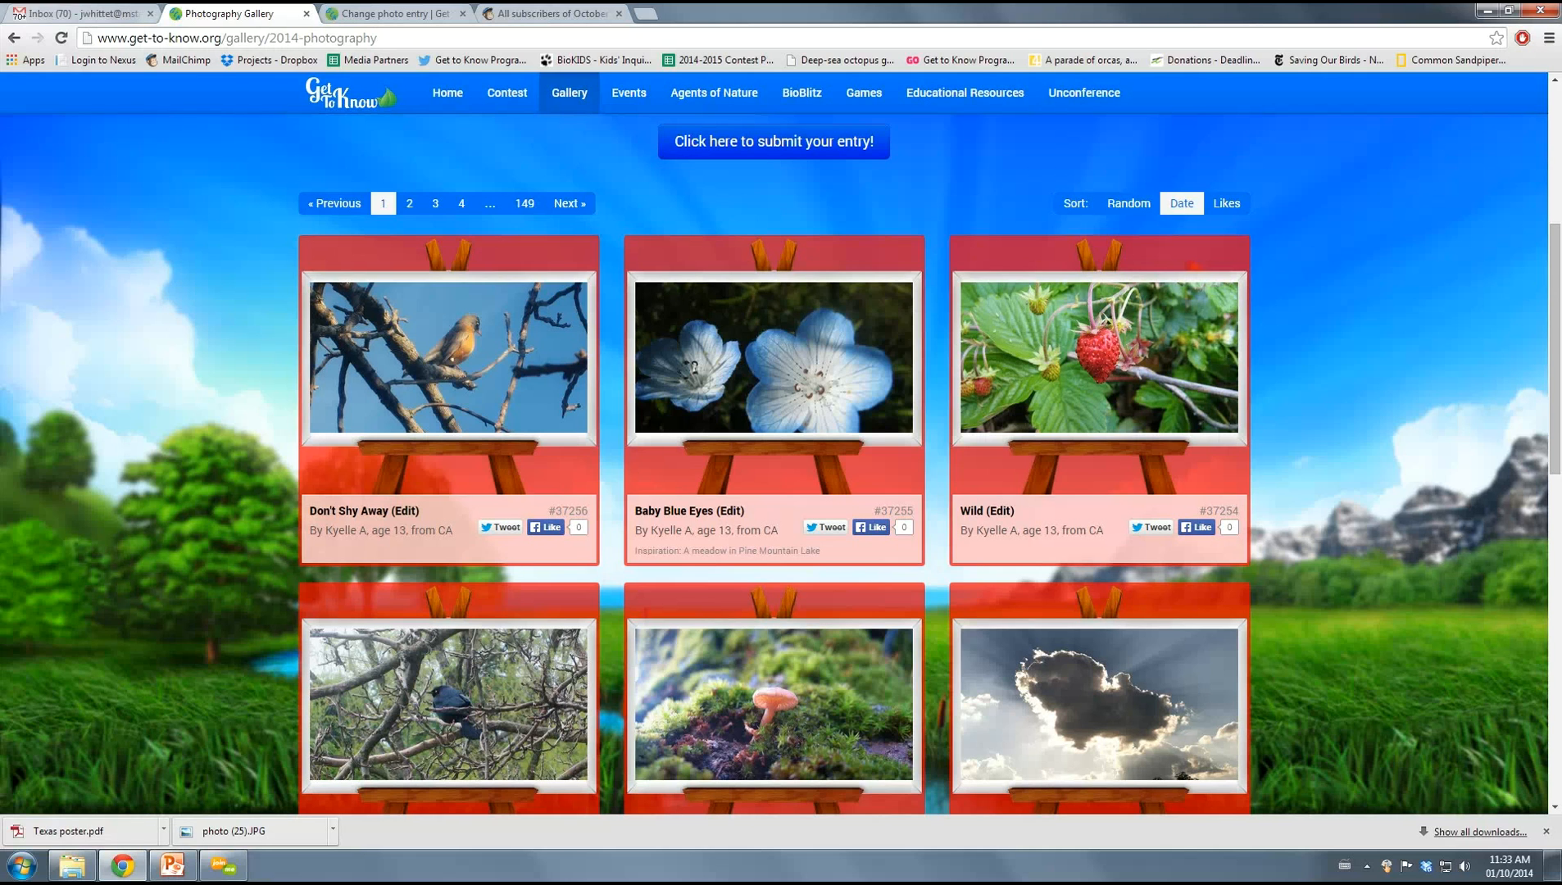
mouse_move(1164, 259)
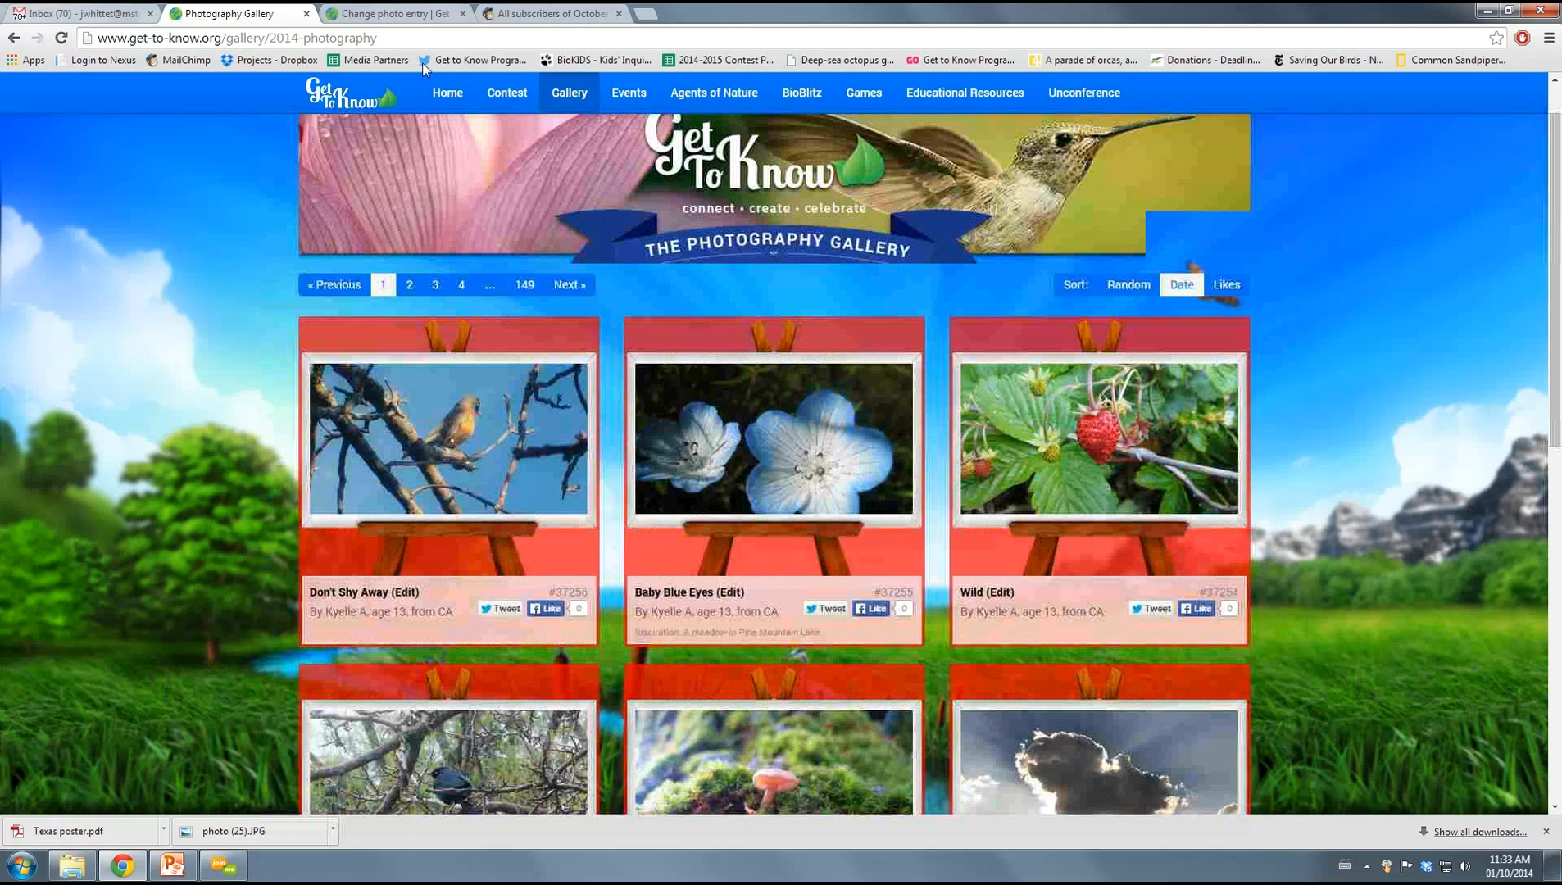
left_click(567, 93)
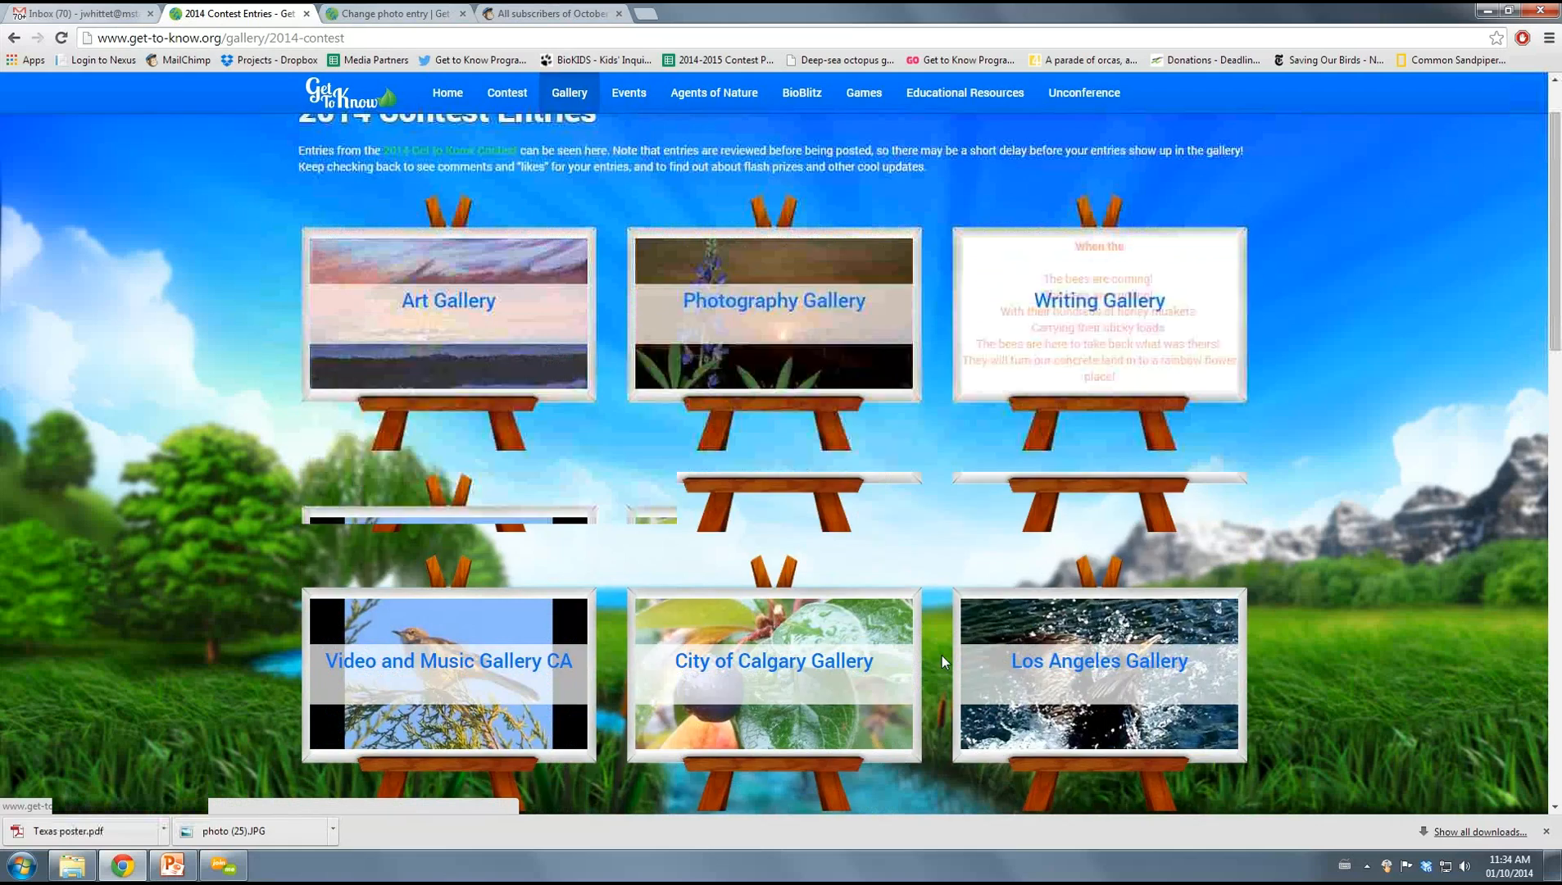
scroll("down", 3)
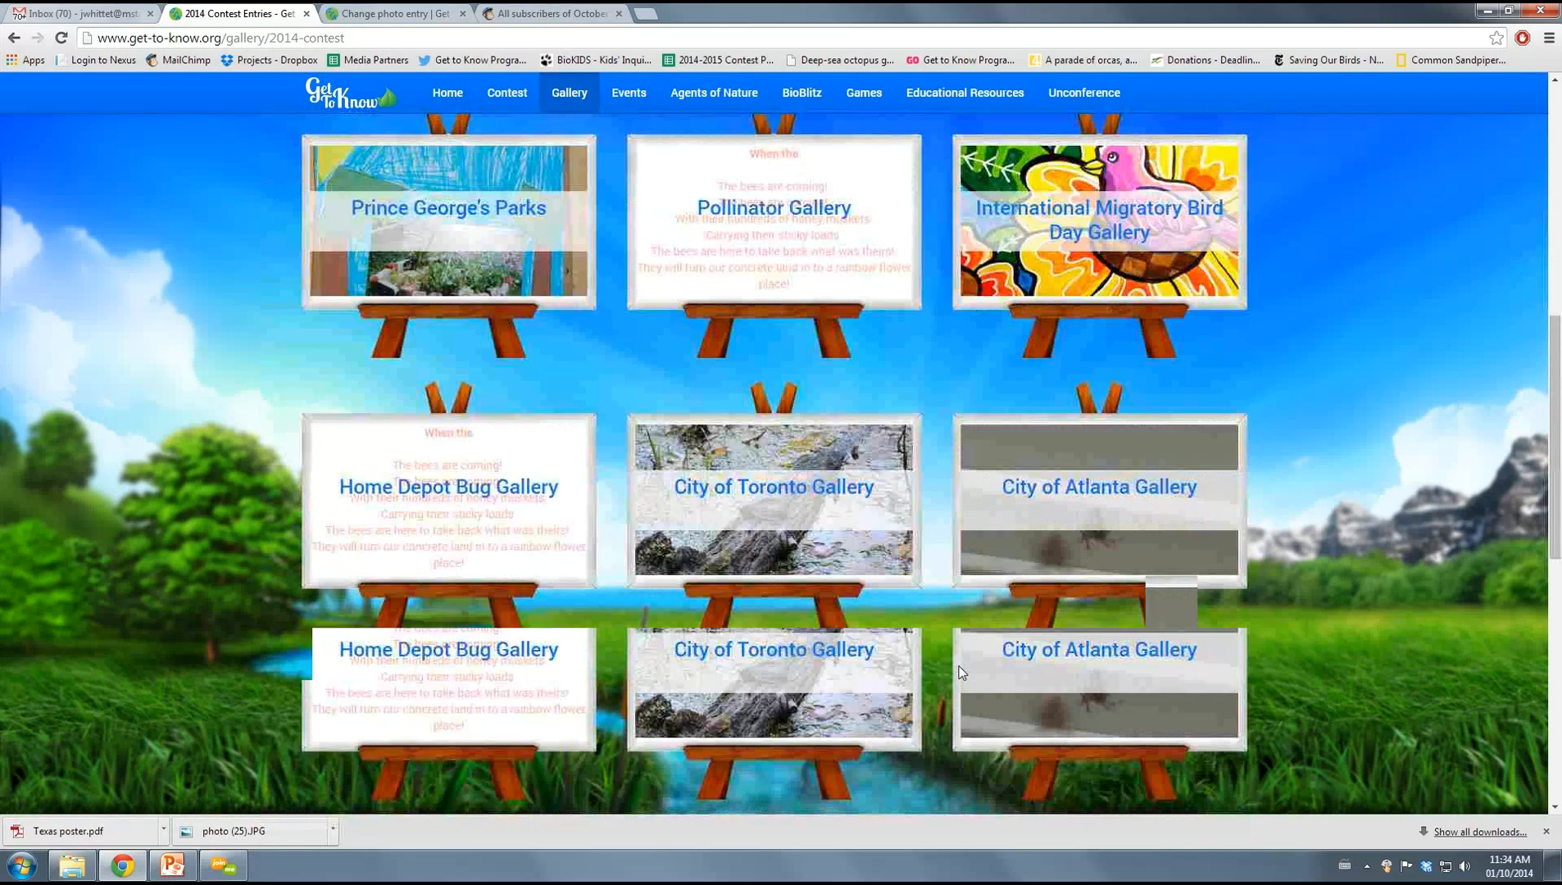
scroll("down", 3)
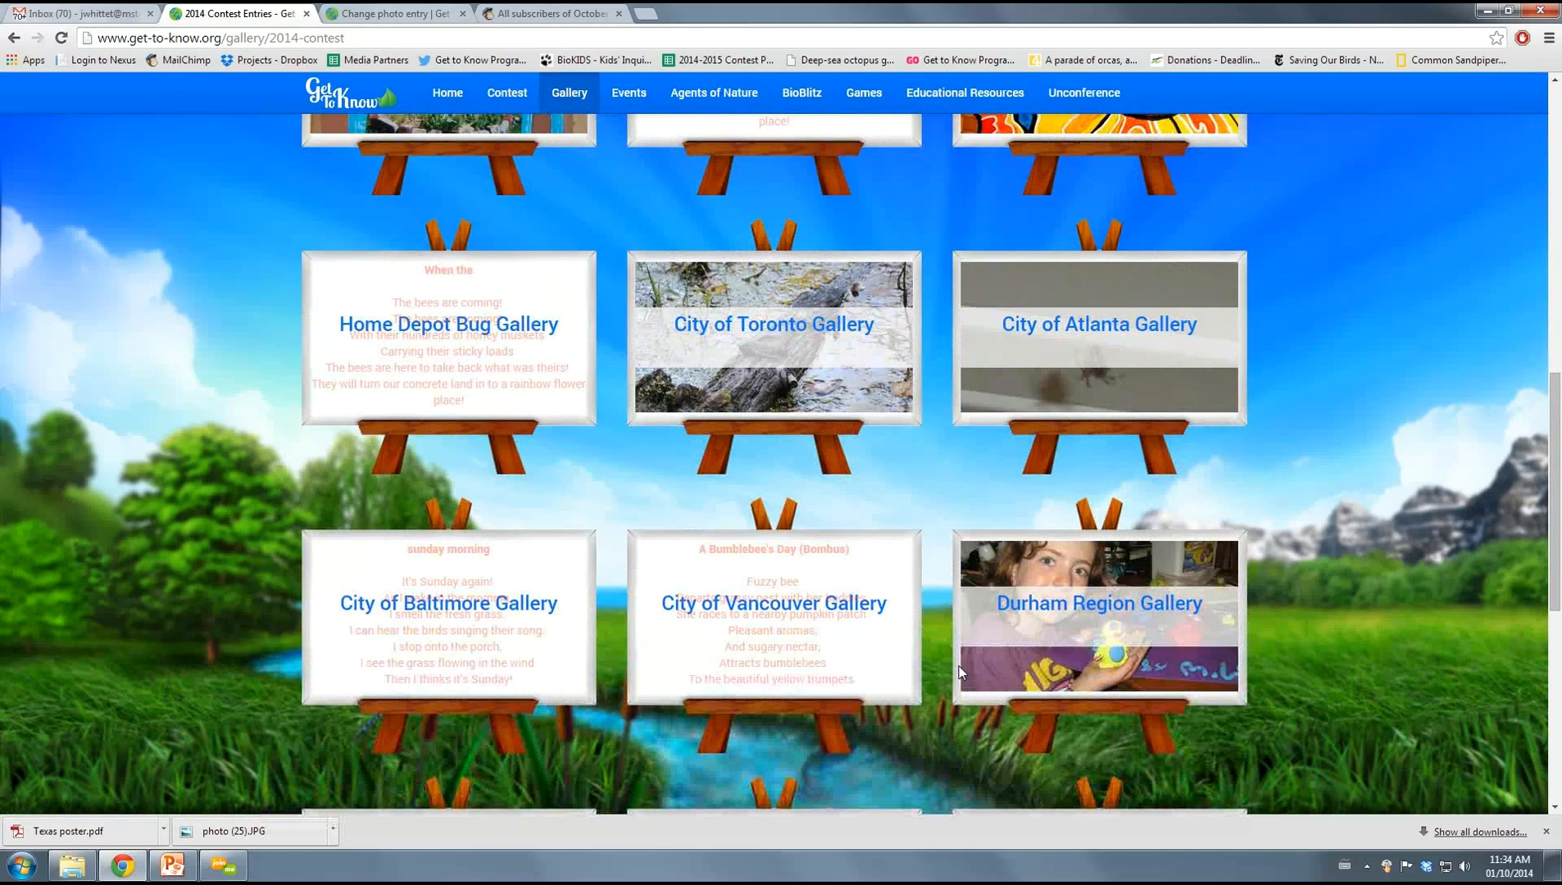
scroll("down", 3)
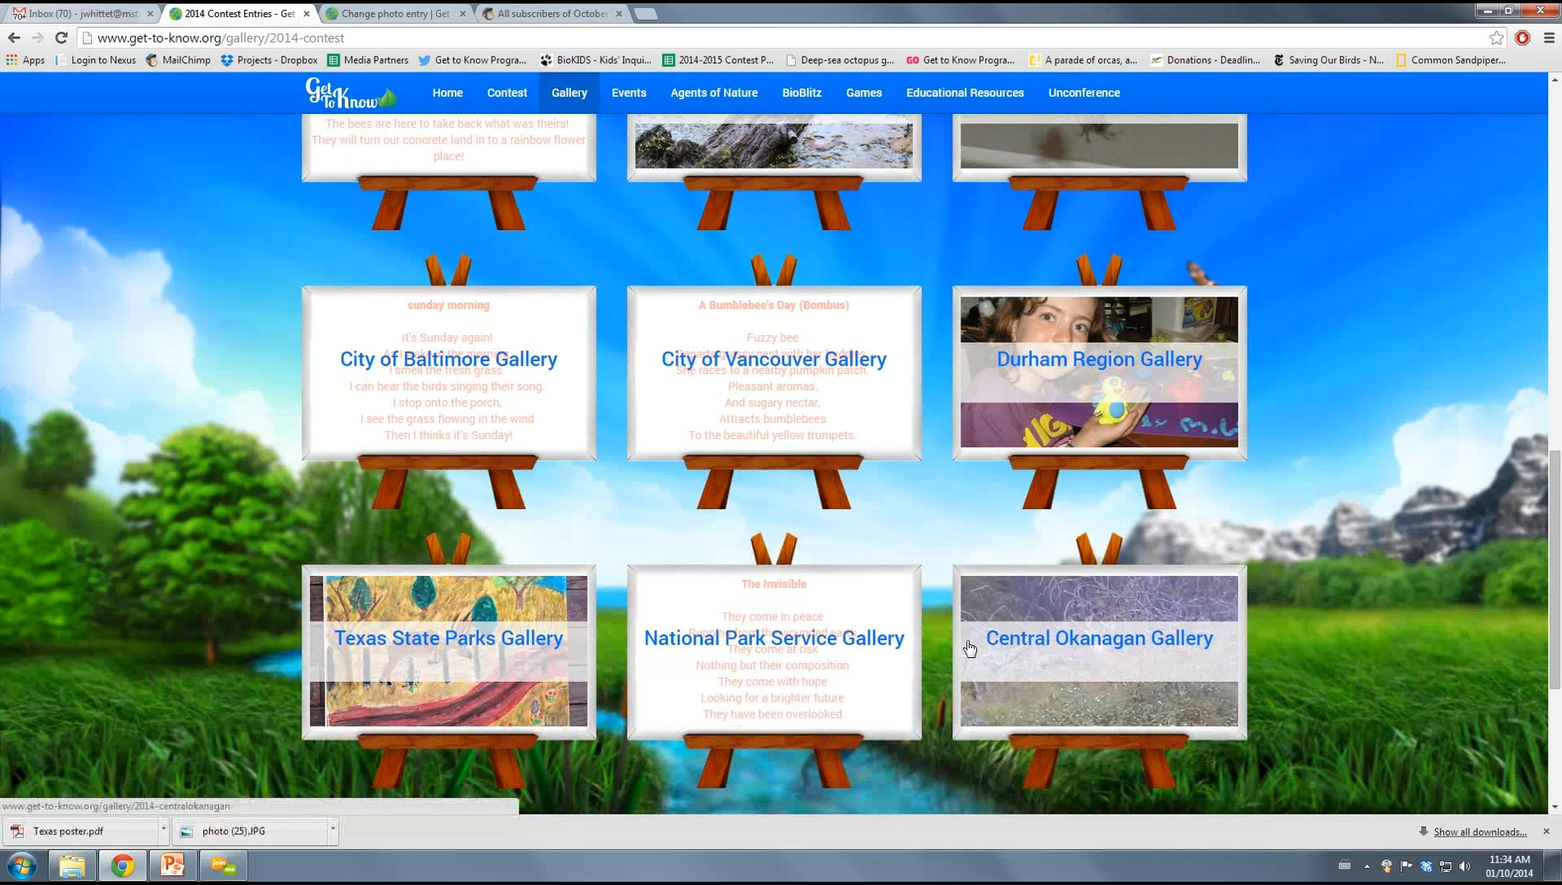
scroll("down", 3)
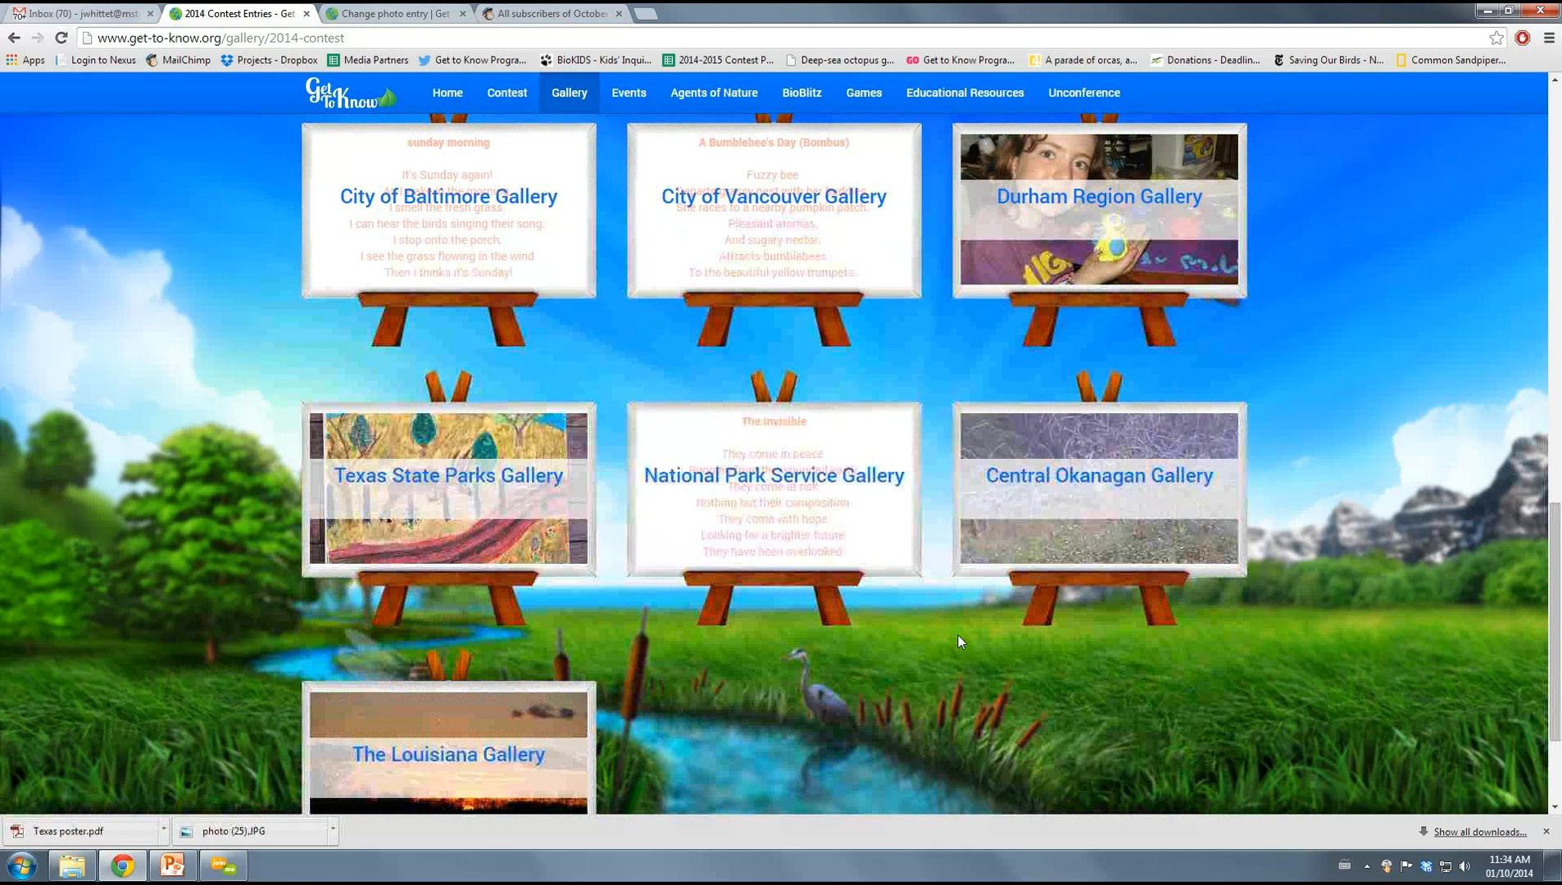
scroll("down", 3)
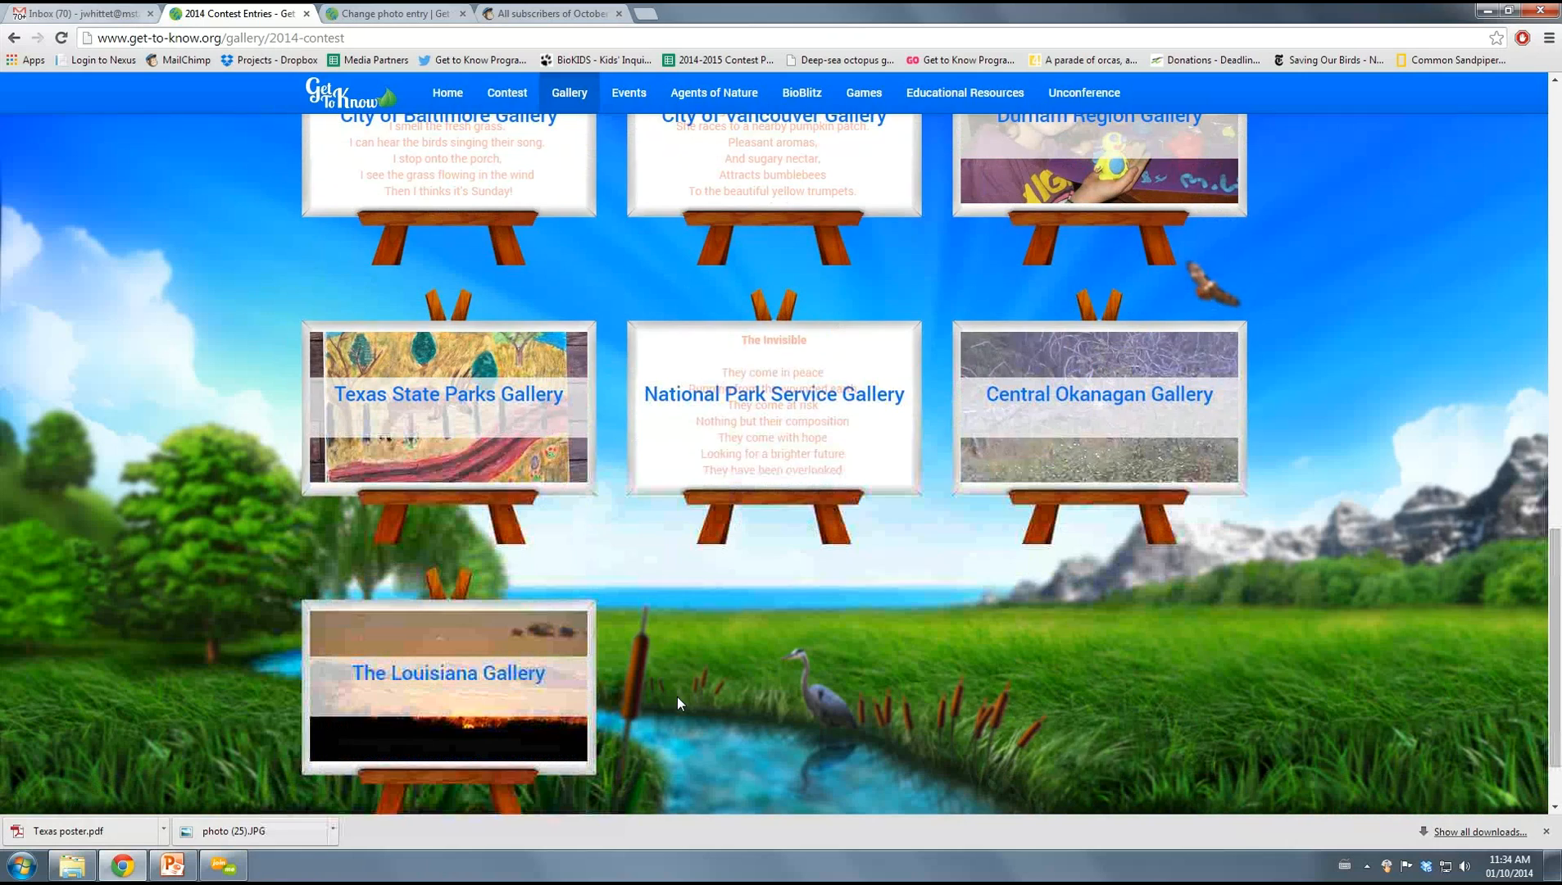
scroll("down", 3)
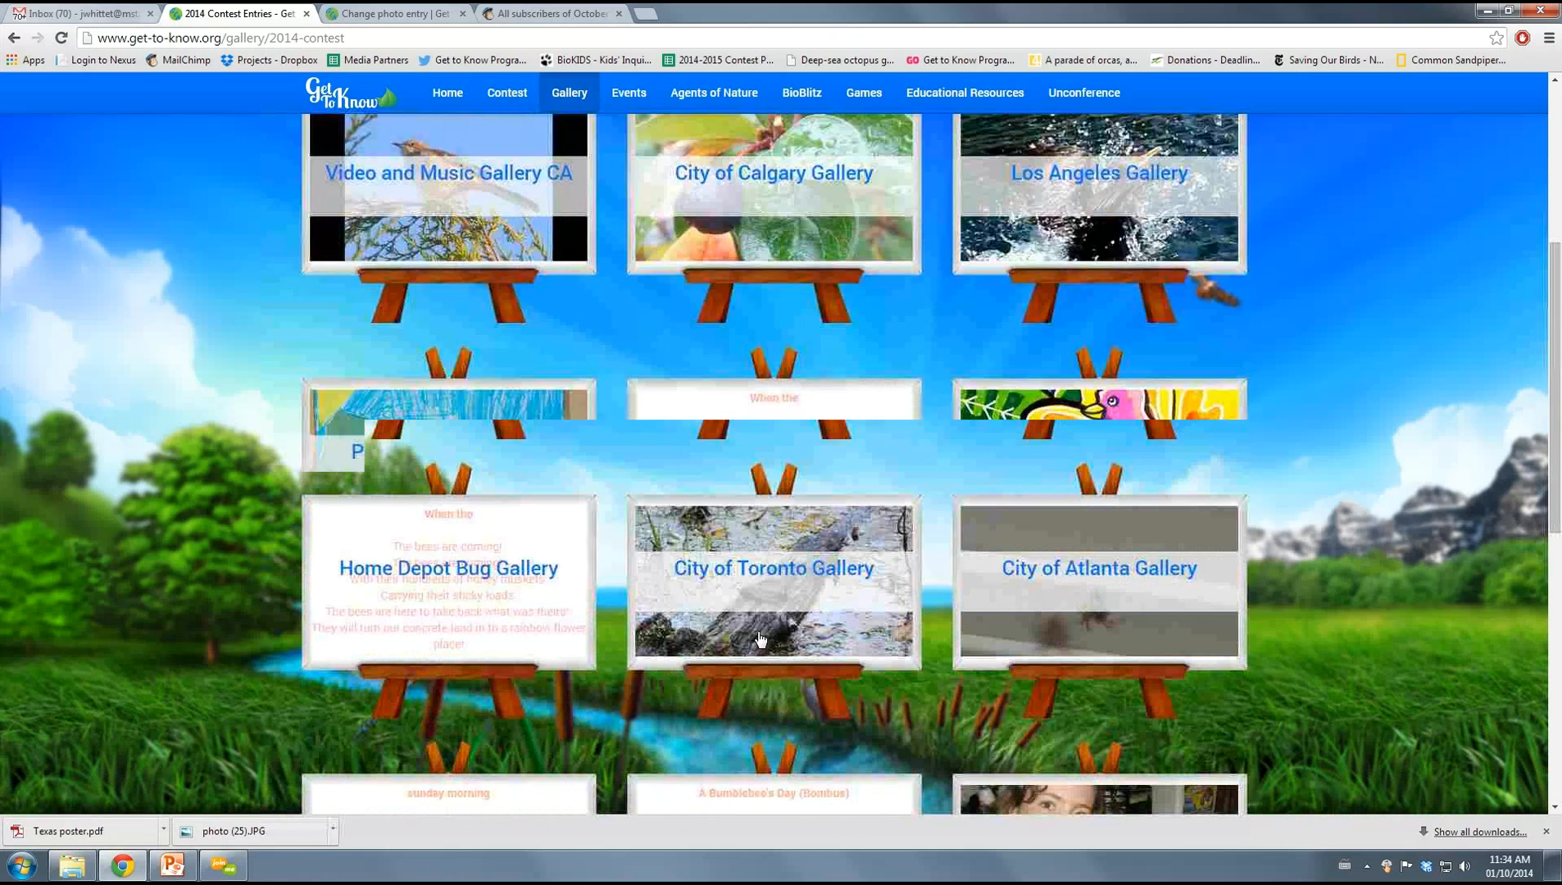
scroll("up", 3)
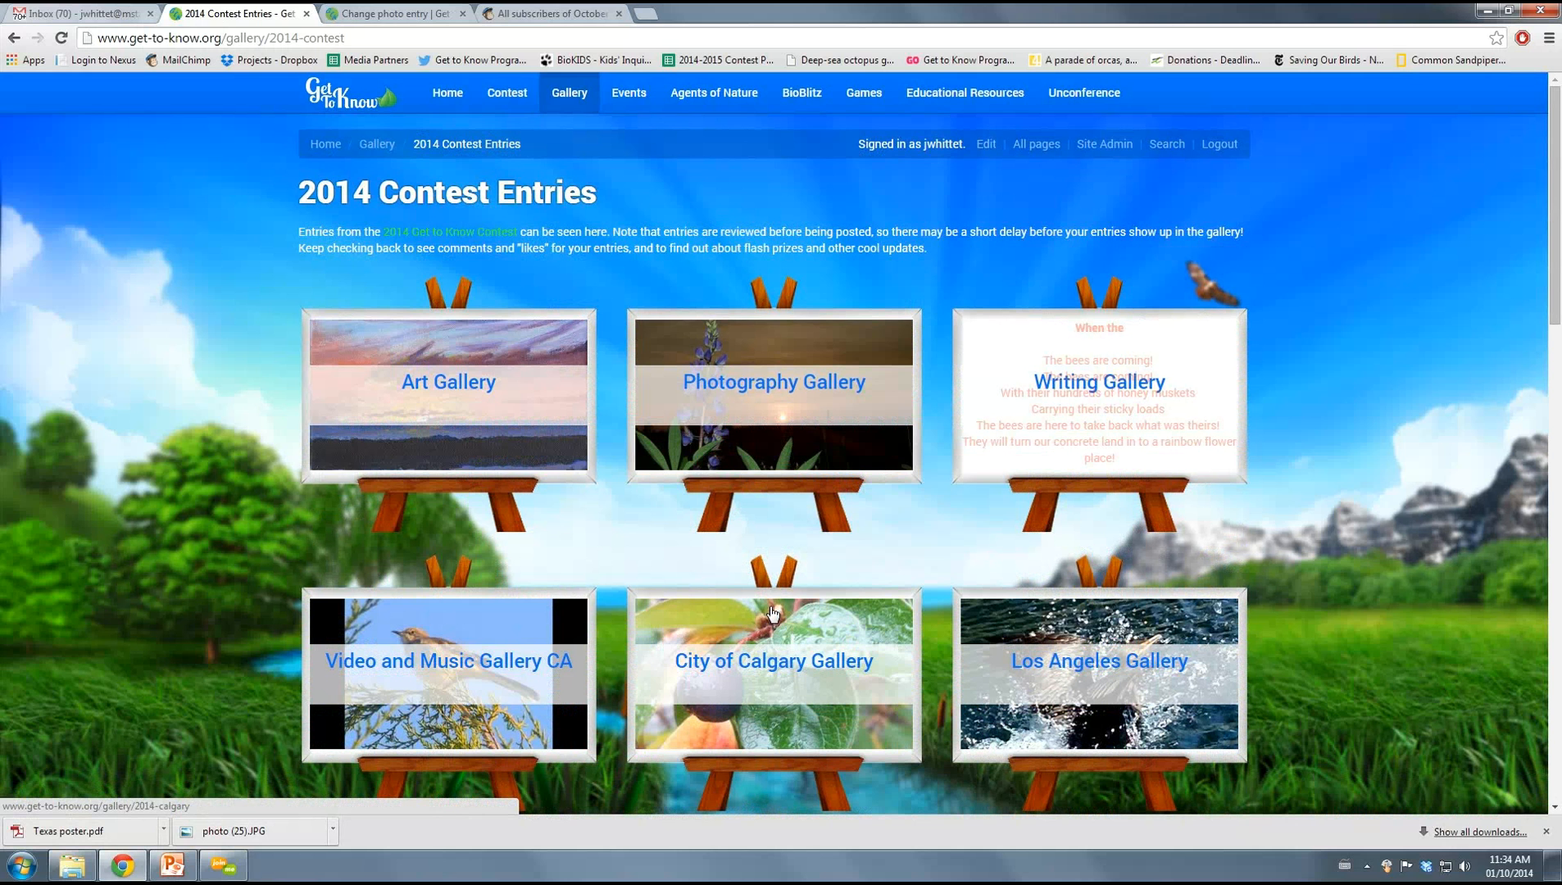
Go to the Contest section and open its US Promo Kit with social links and logo
left_click(506, 92)
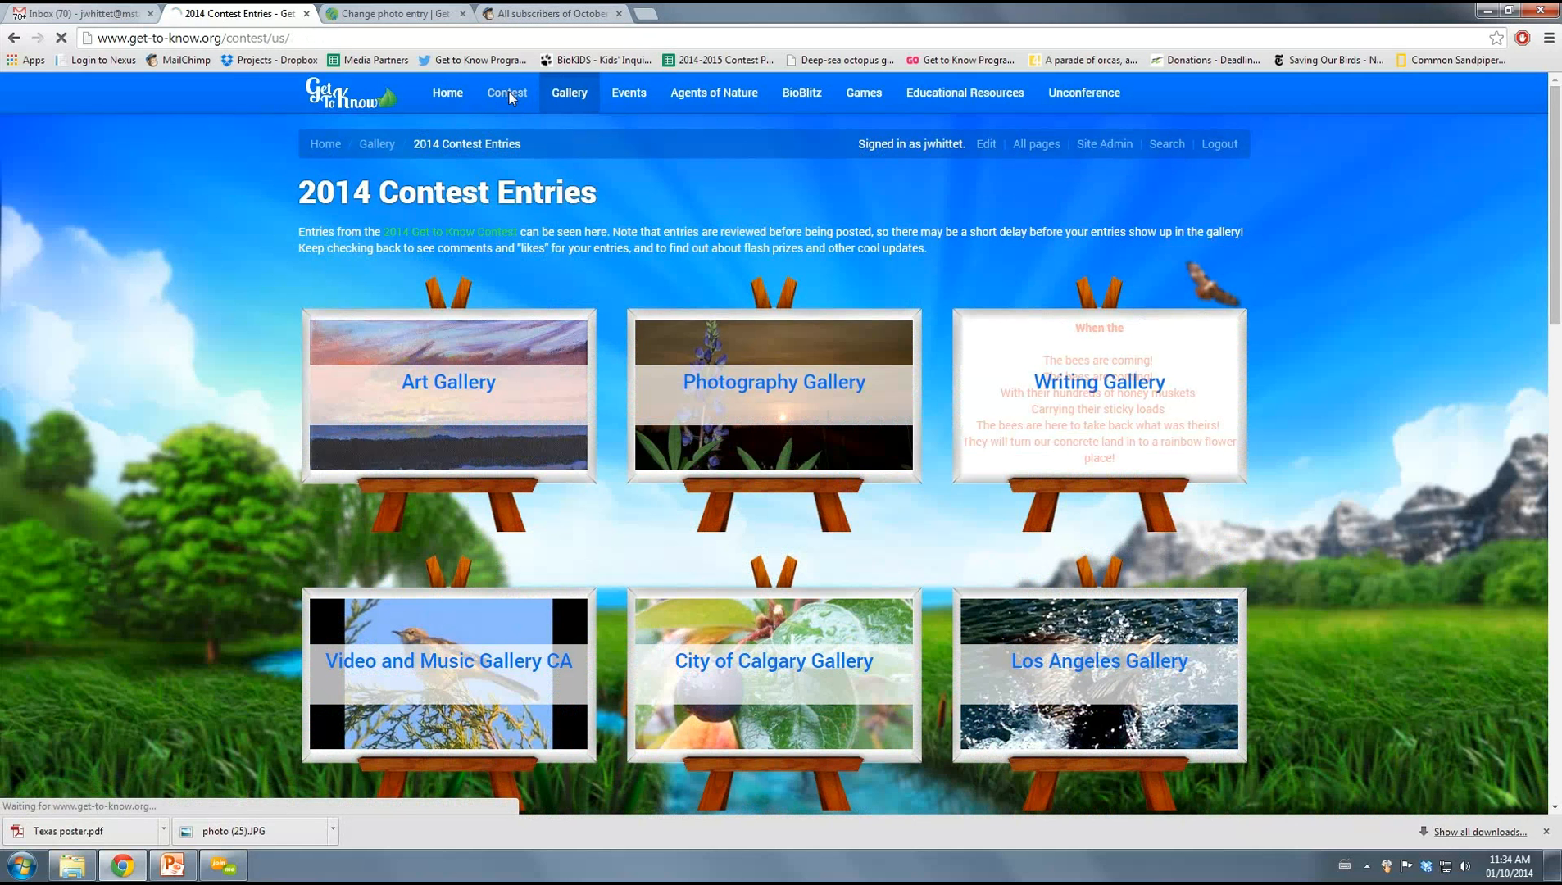
left_click(506, 92)
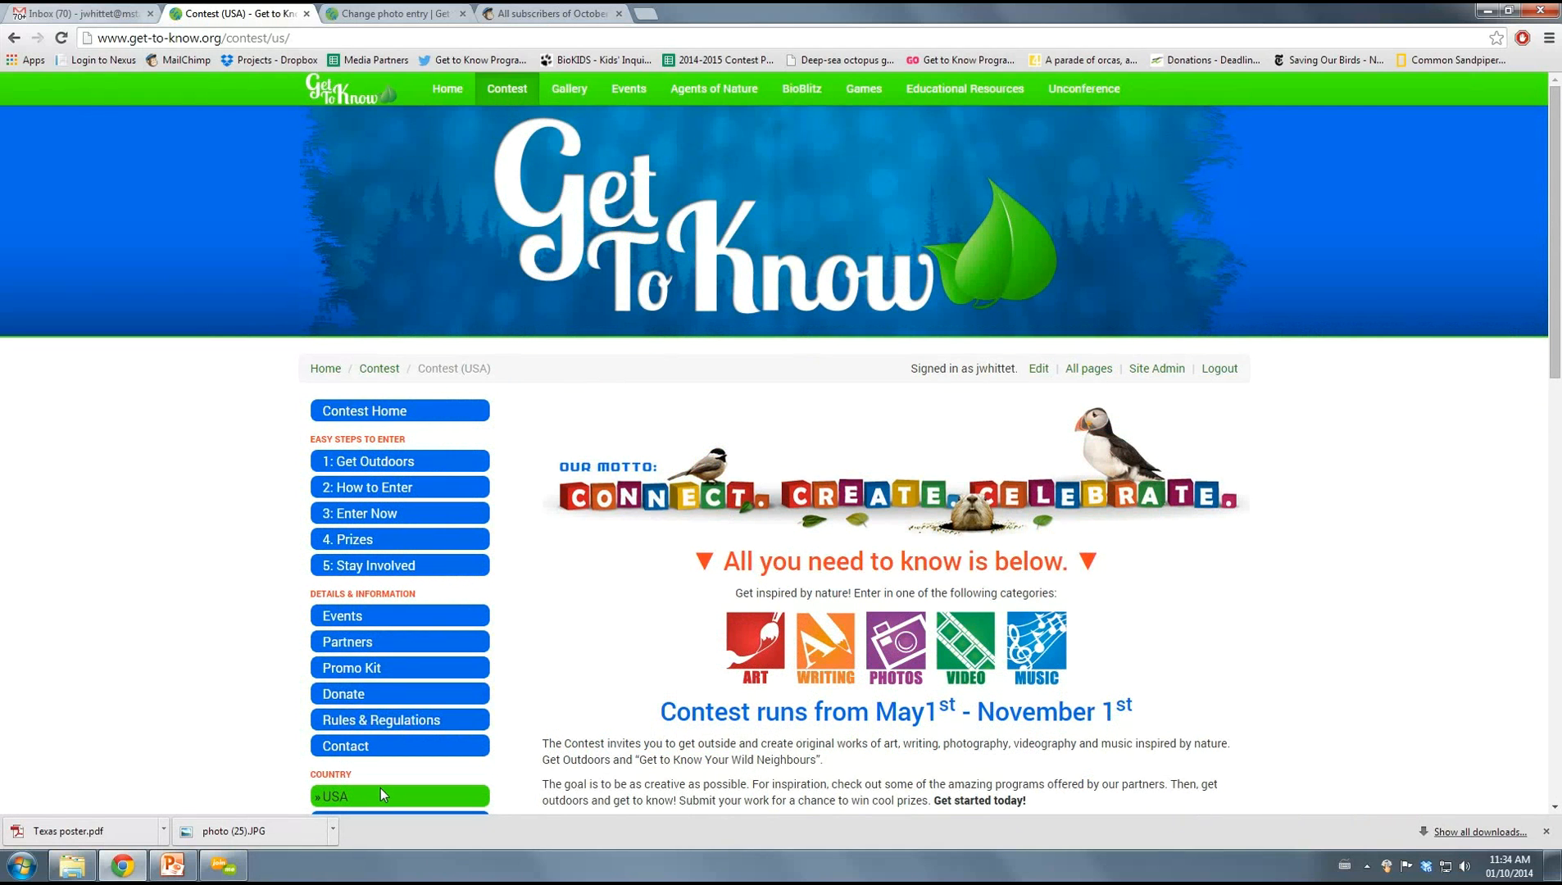
scroll("down", 3)
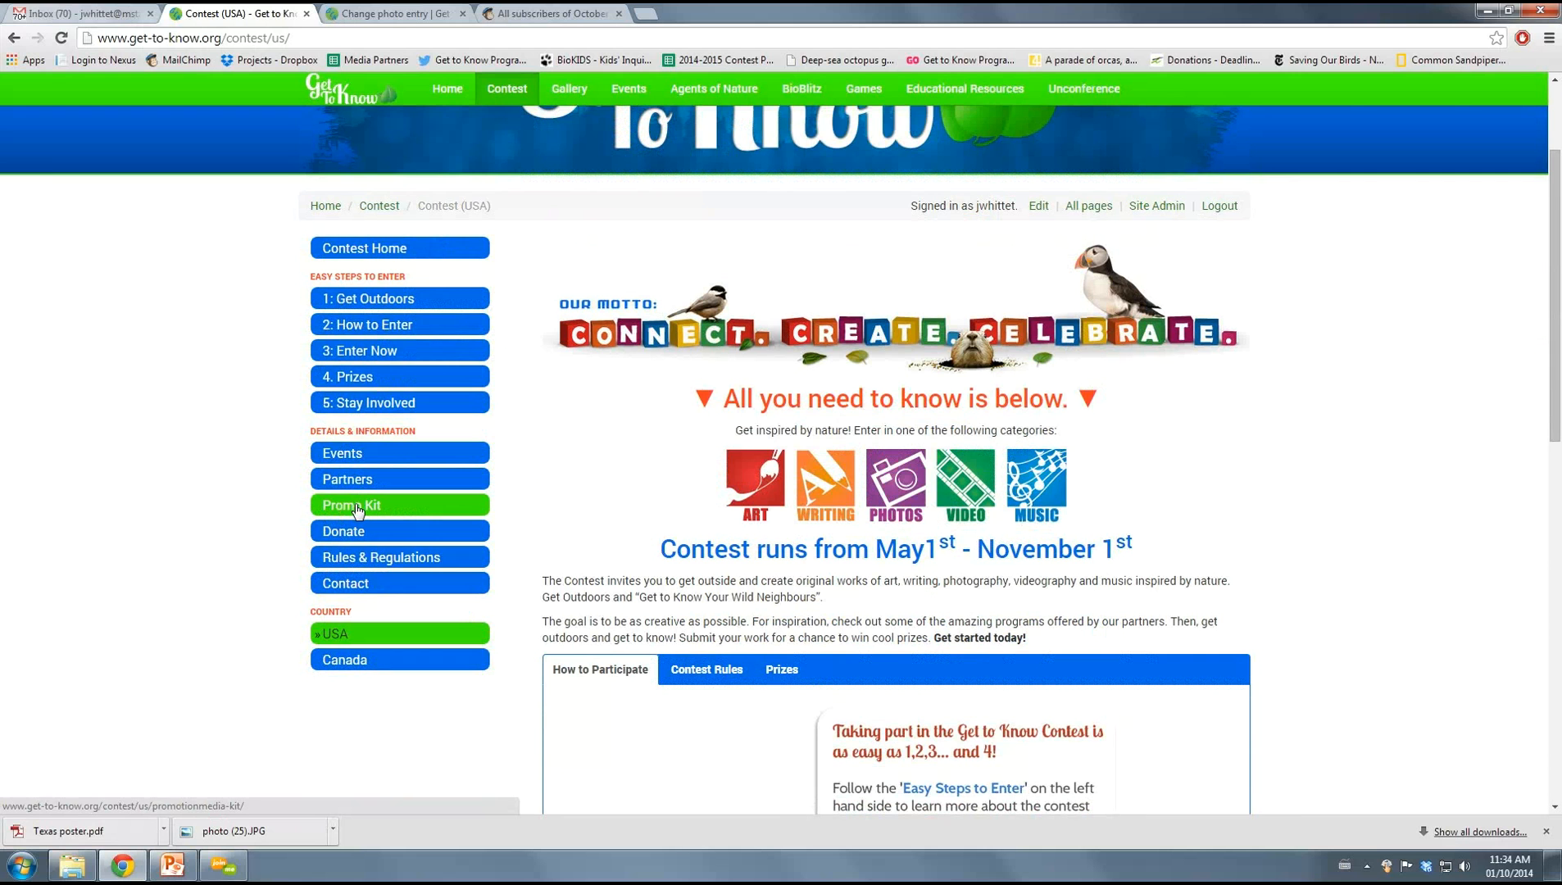
left_click(350, 505)
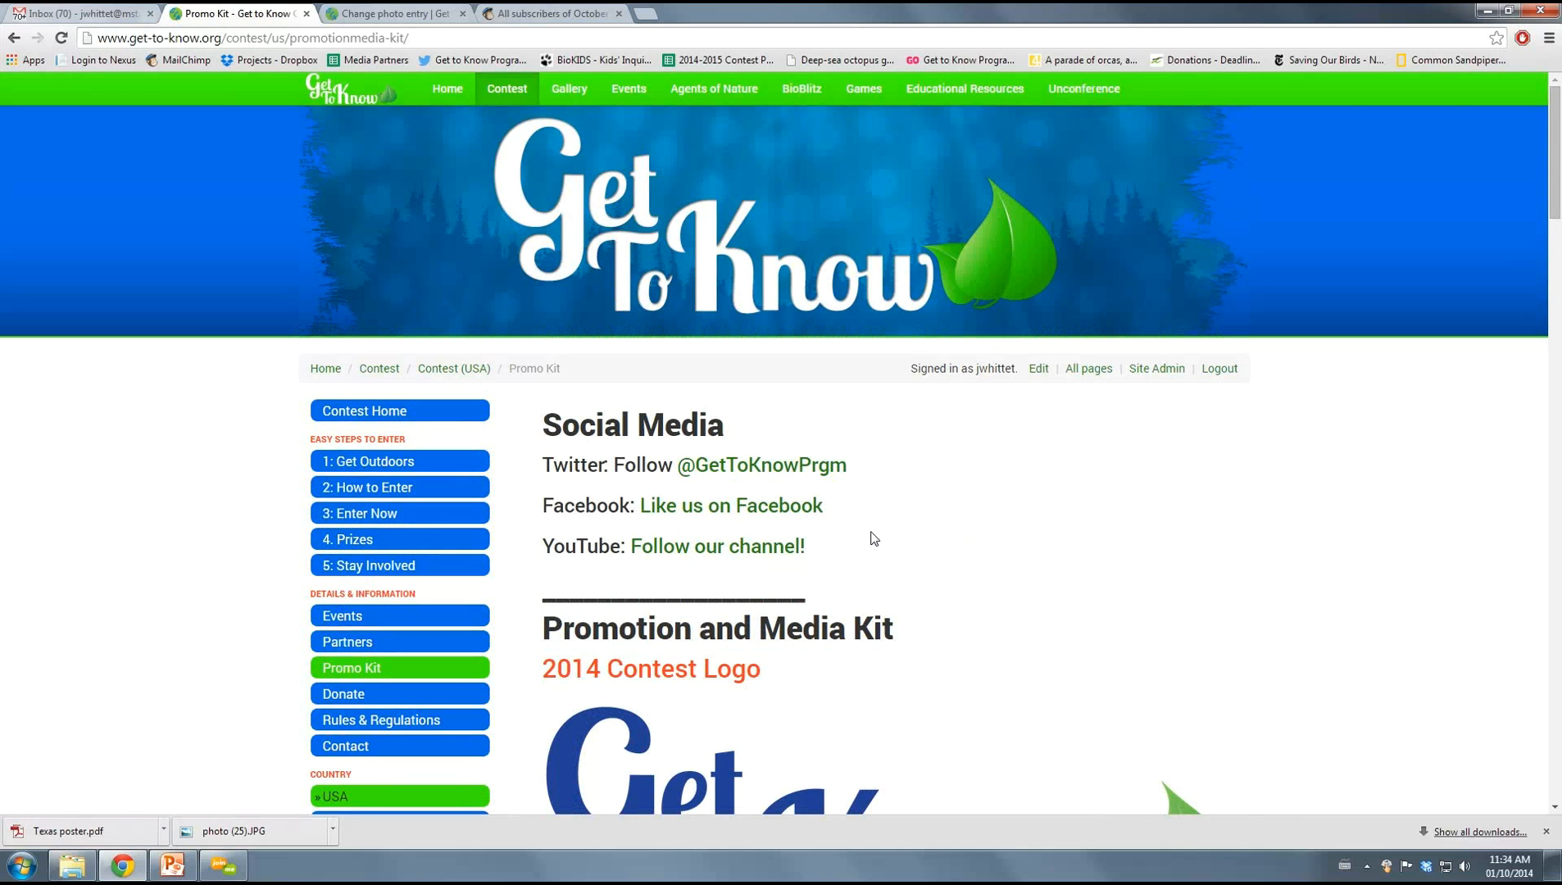
scroll("down", 3)
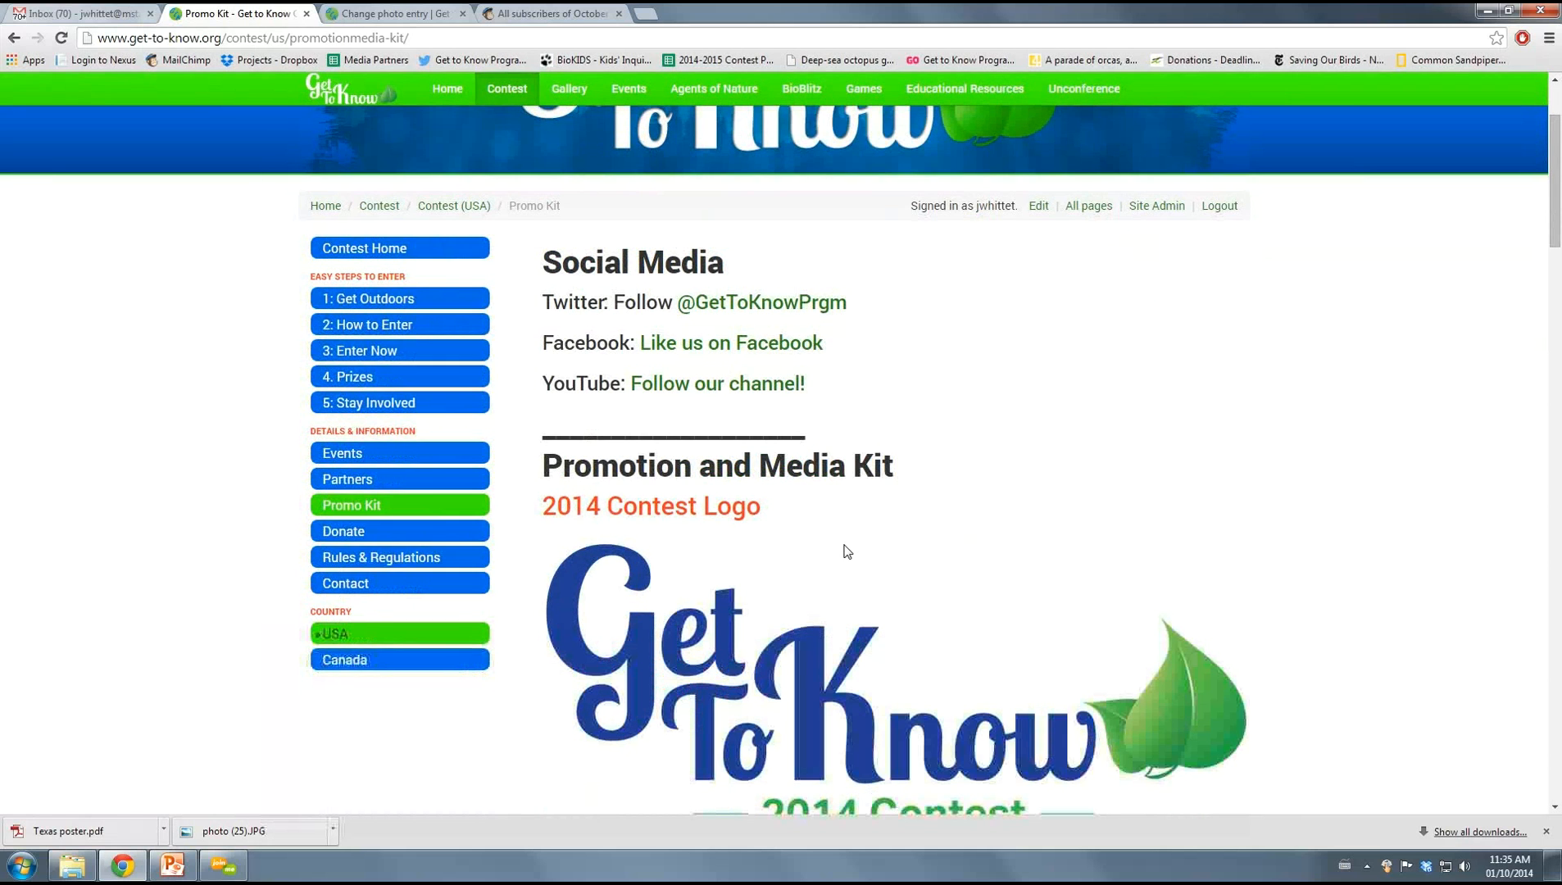
scroll("down", 3)
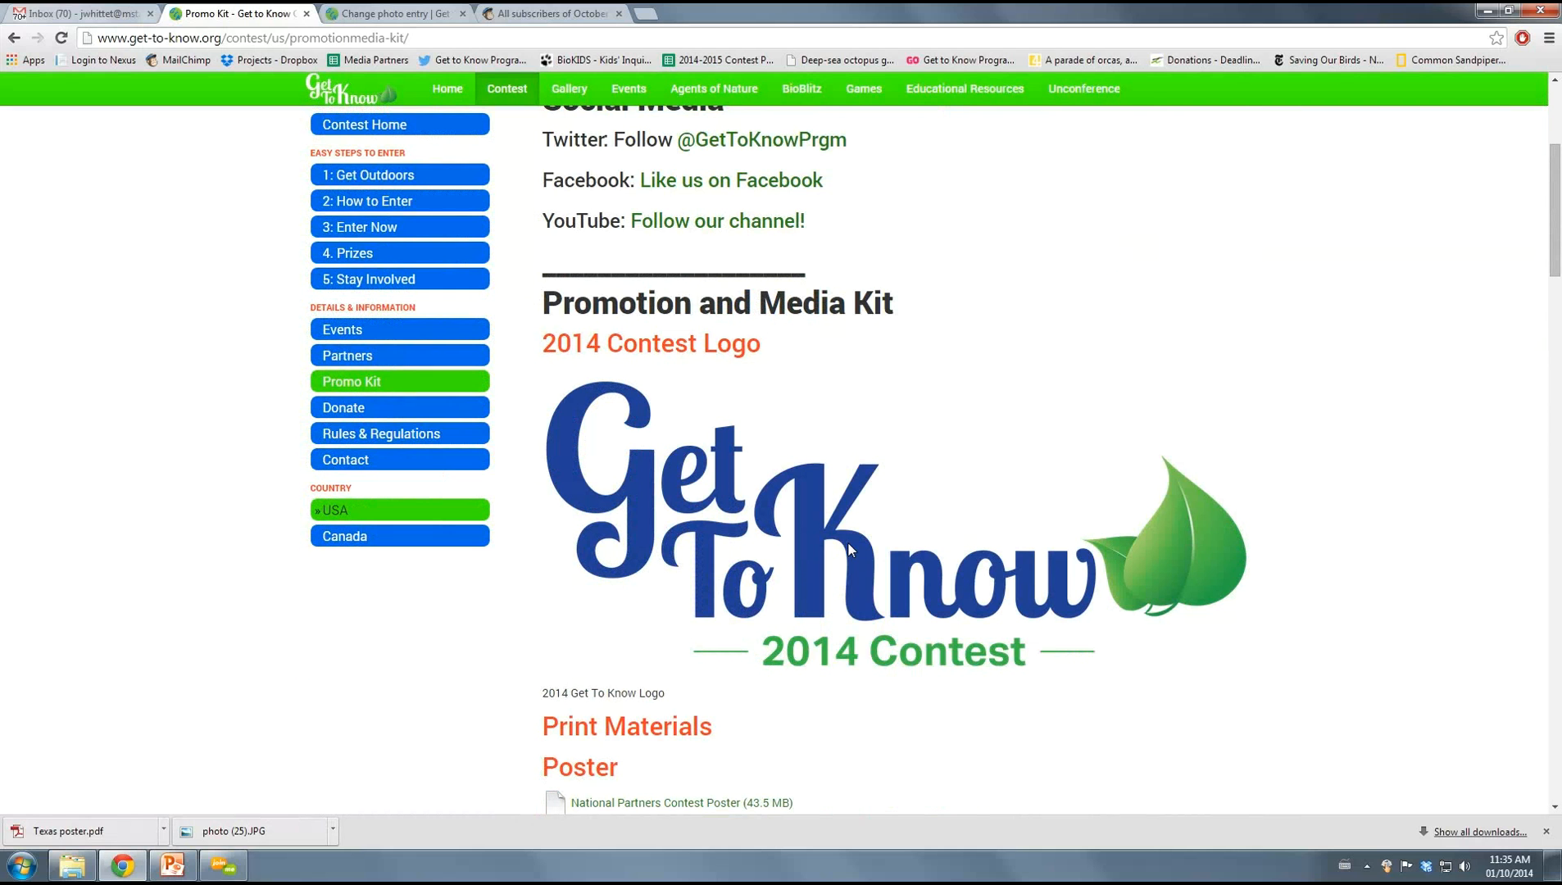
scroll("down", 3)
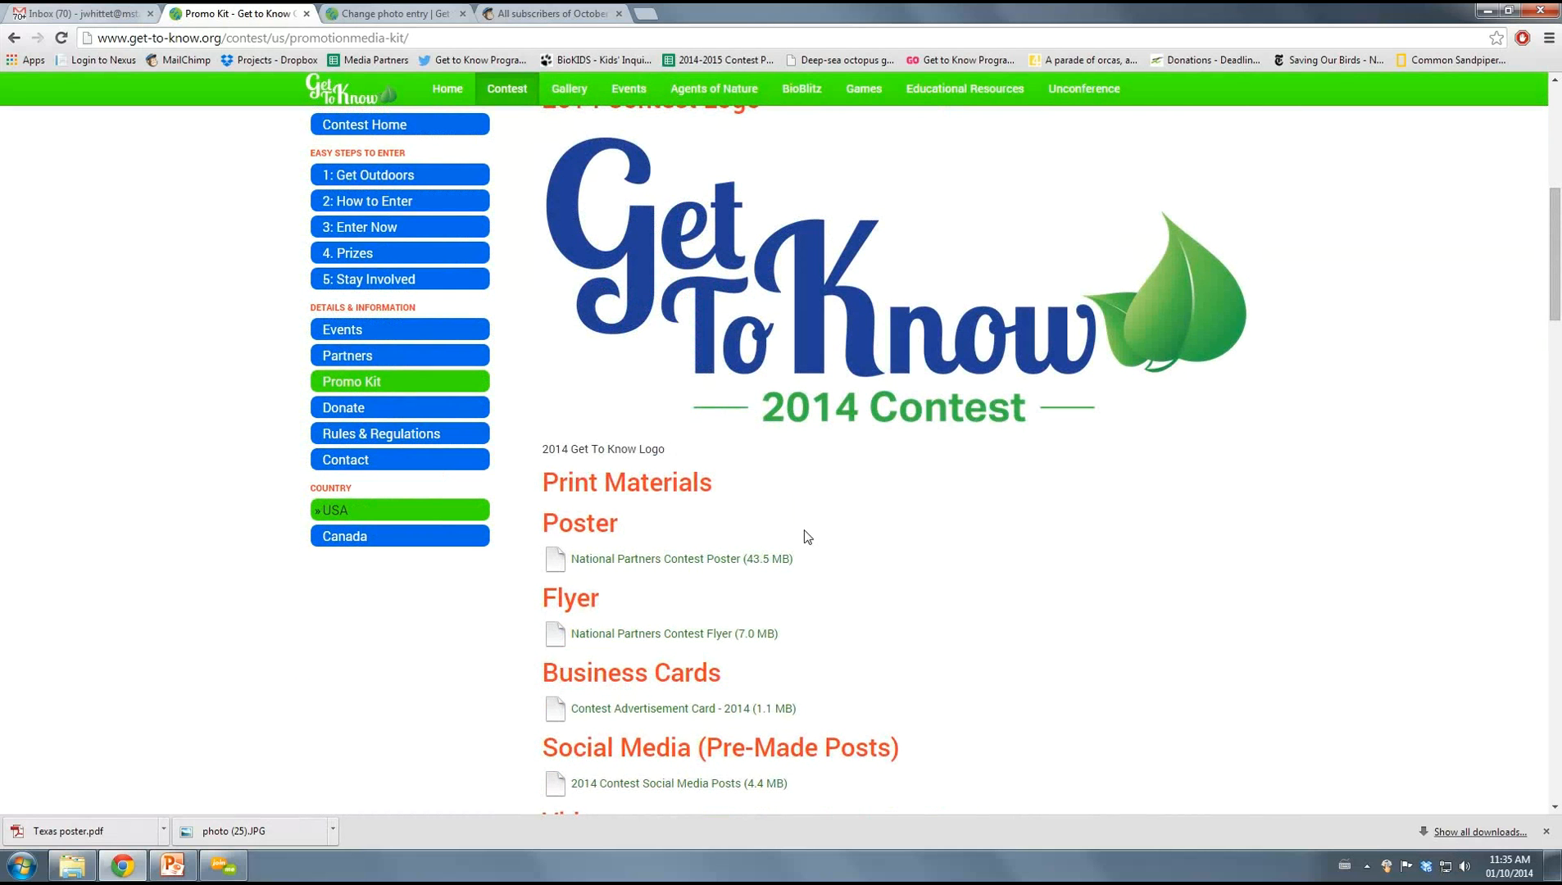
scroll("down", 3)
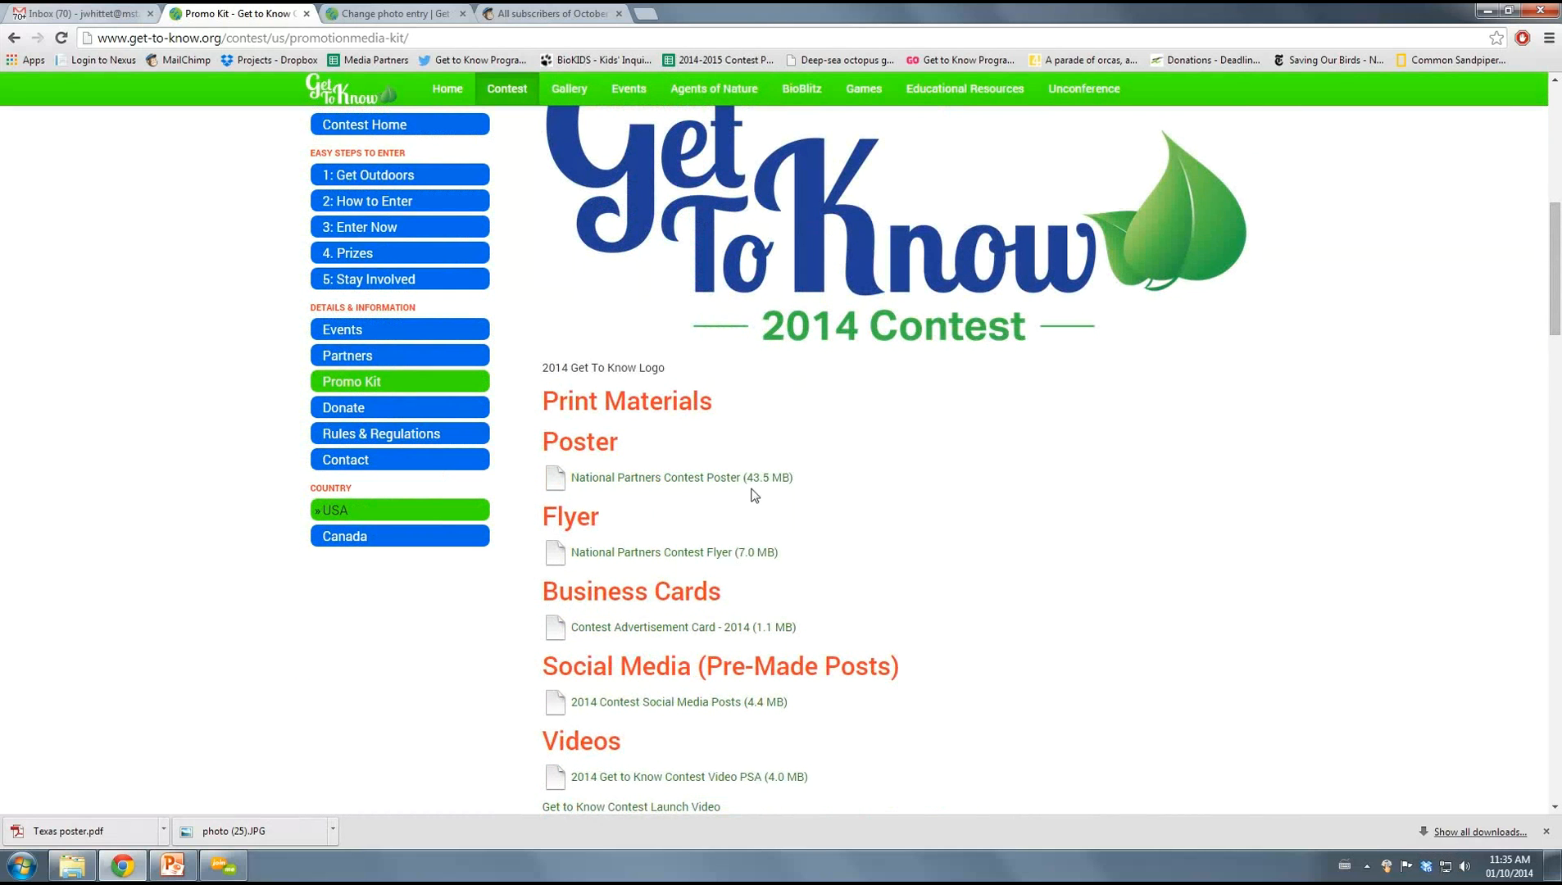
scroll("down", 3)
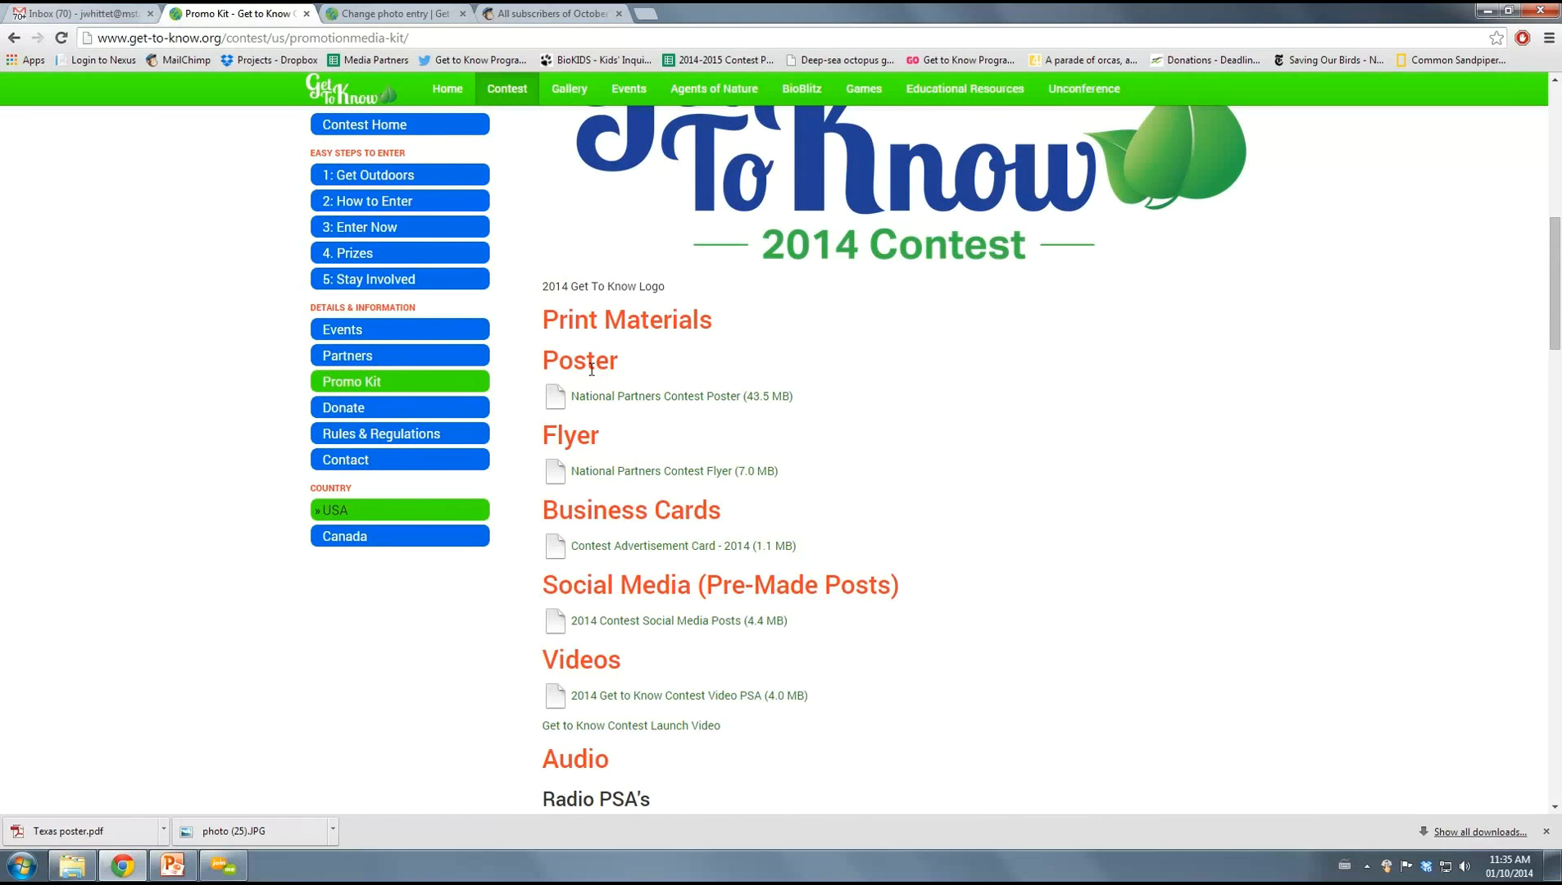
mouse_move(633, 524)
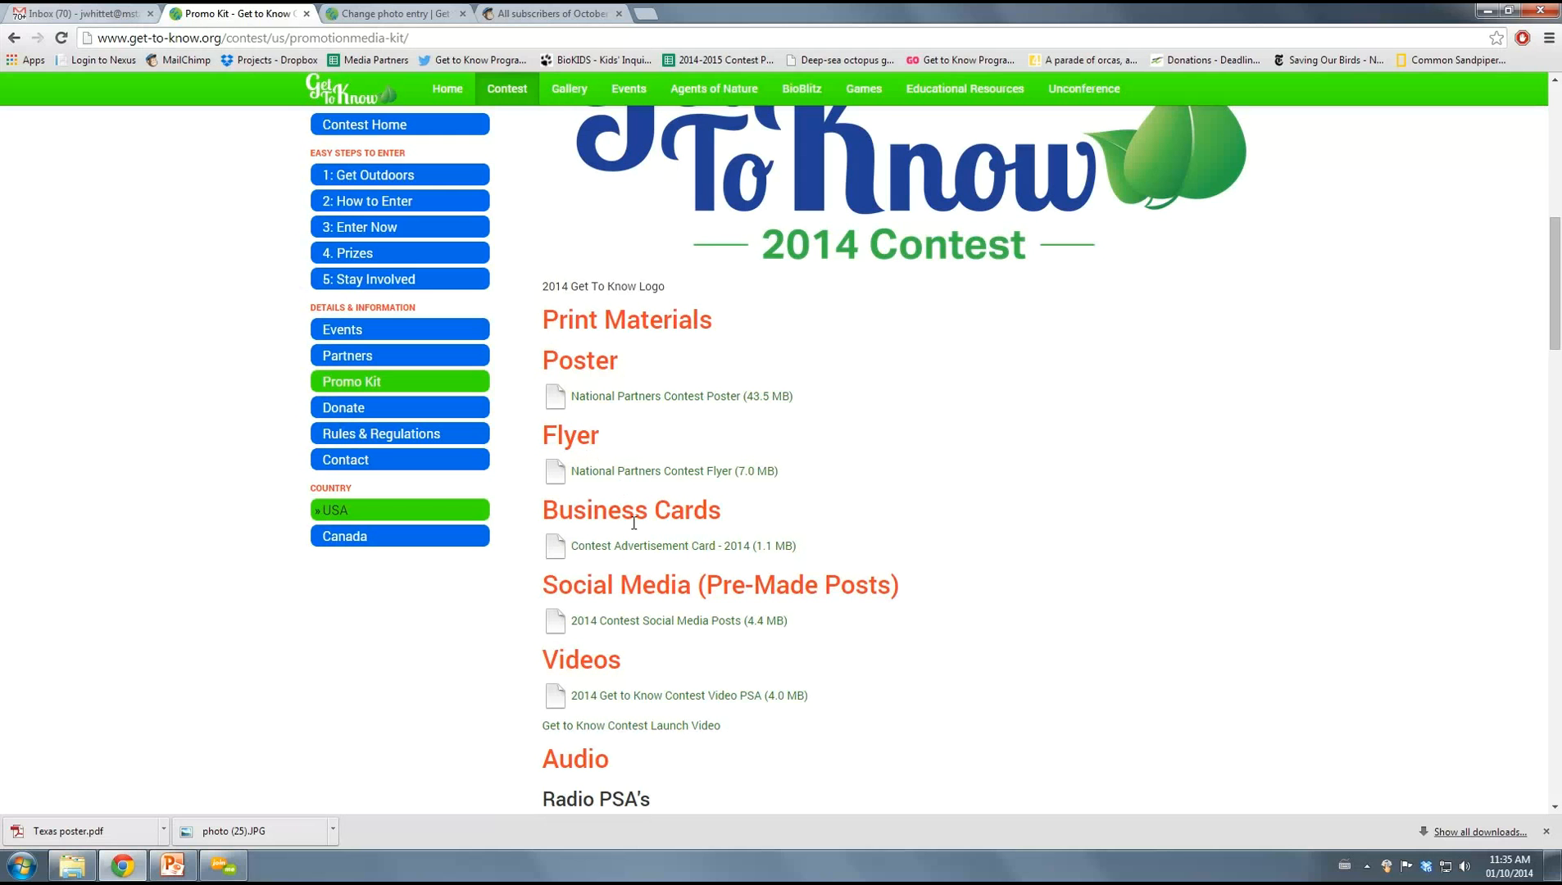
scroll("down", 3)
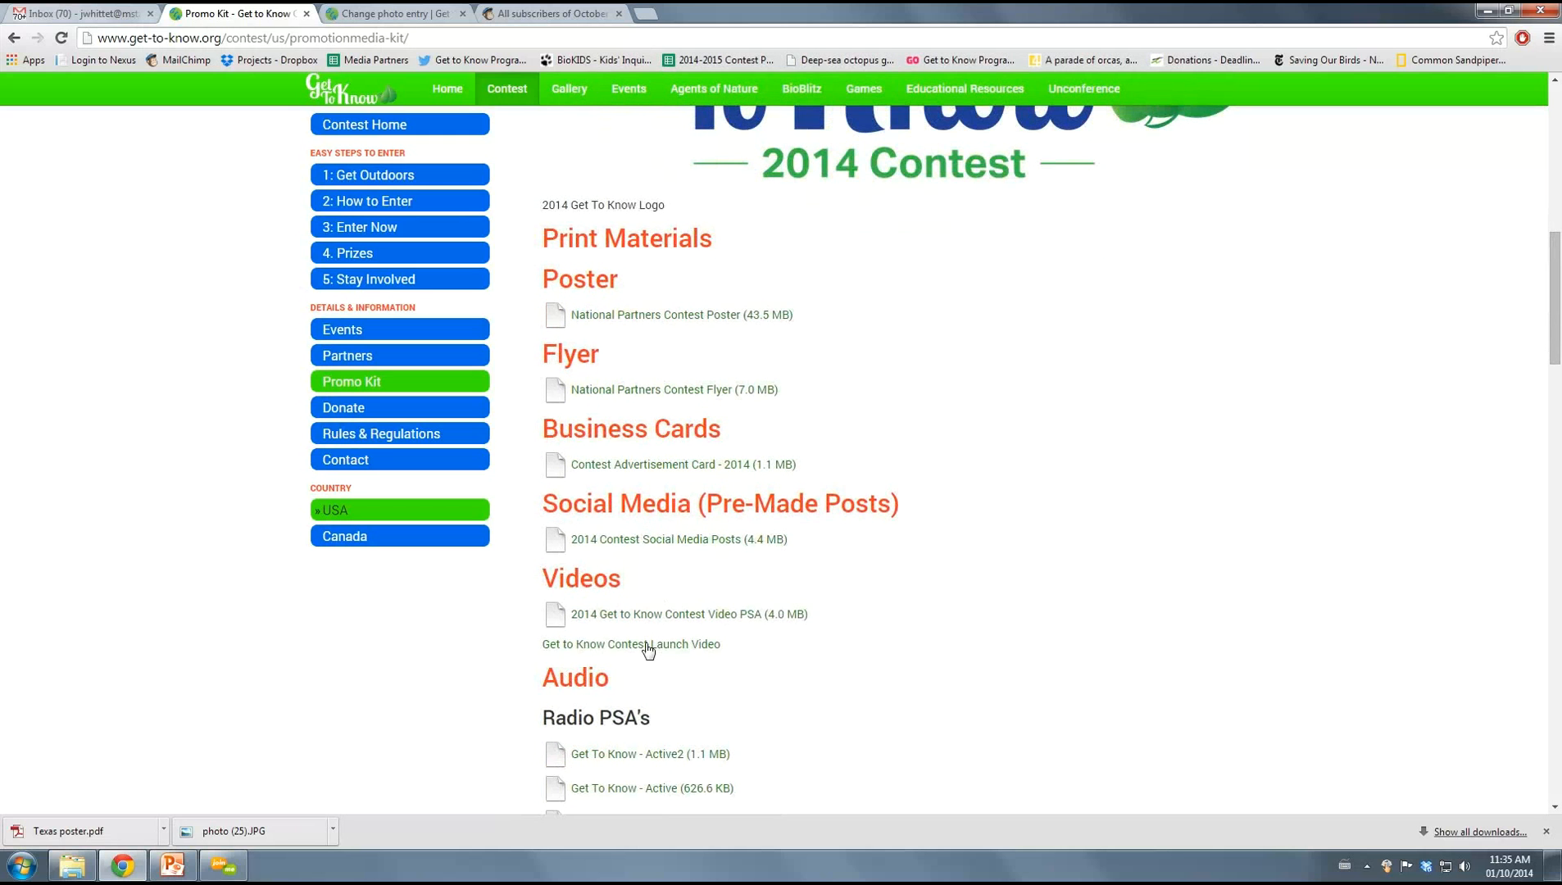
scroll("down", 3)
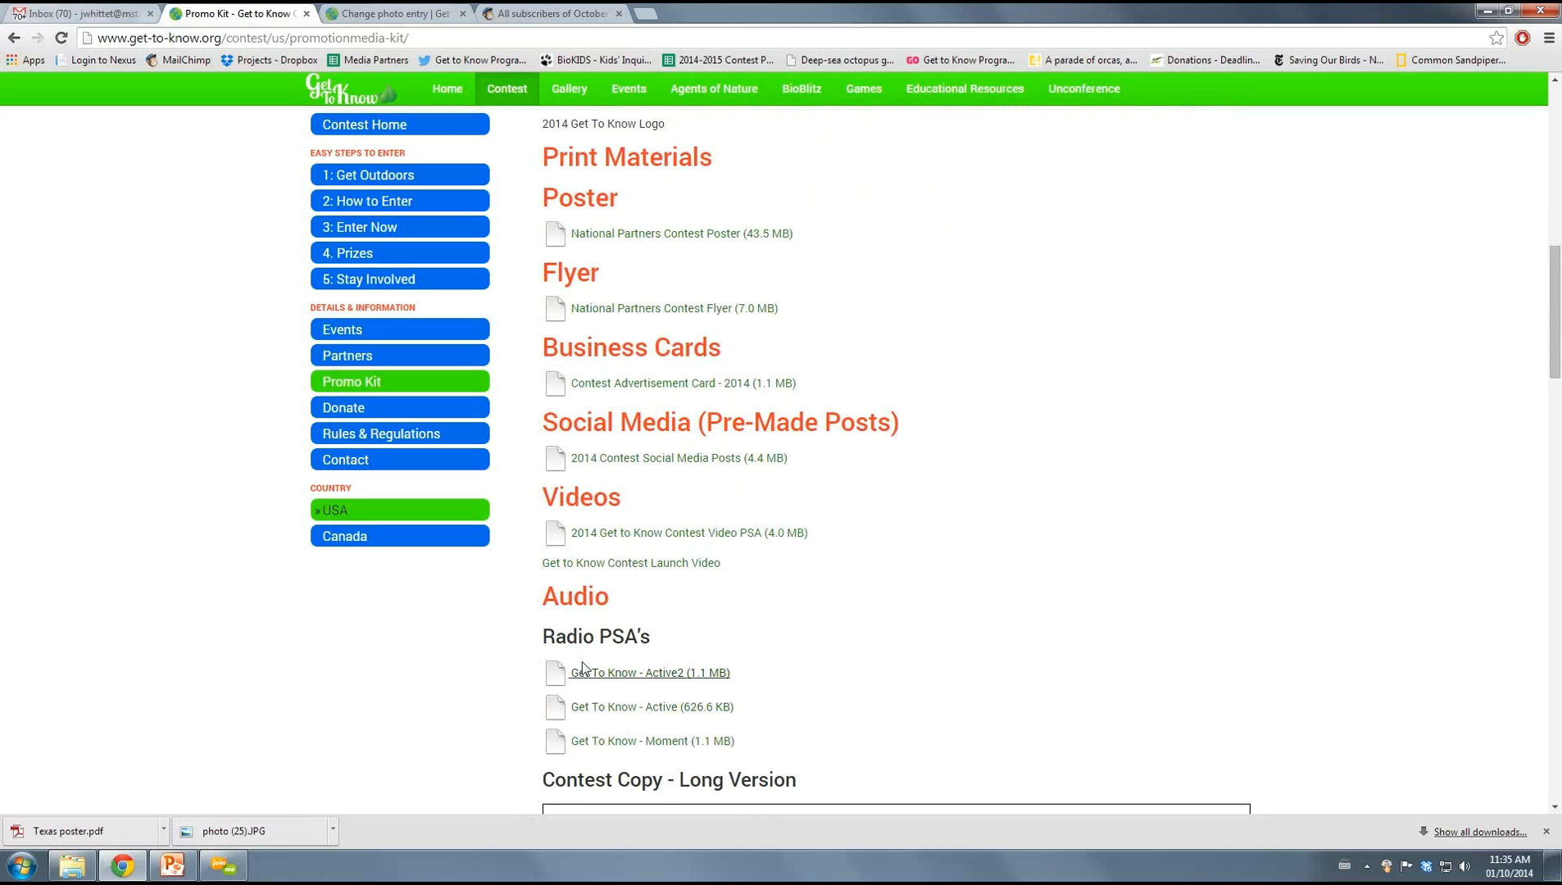
mouse_move(622, 746)
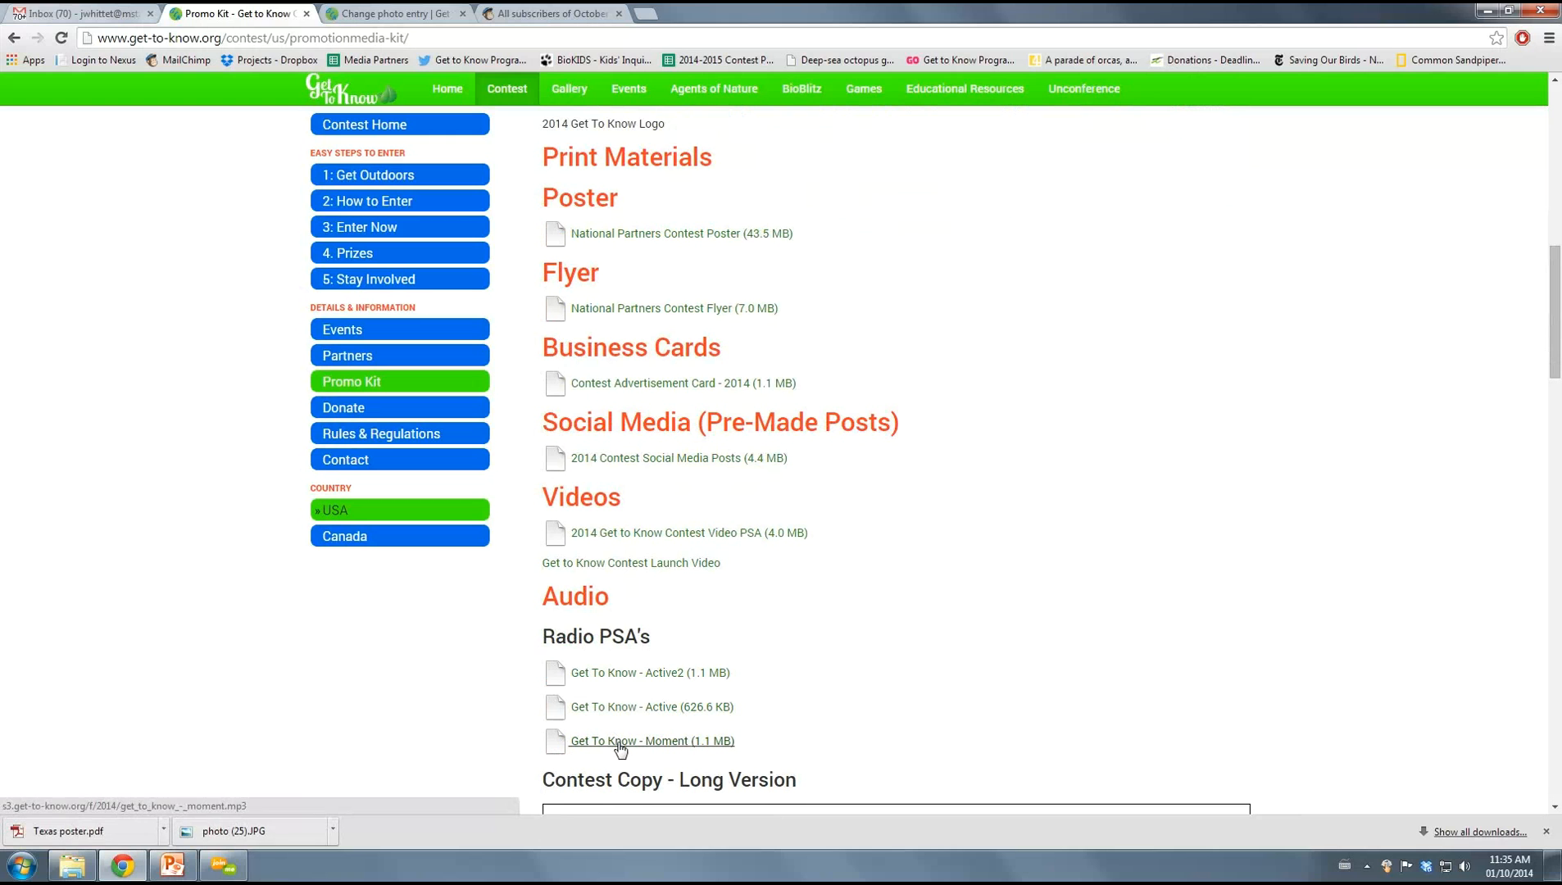
mouse_move(592, 659)
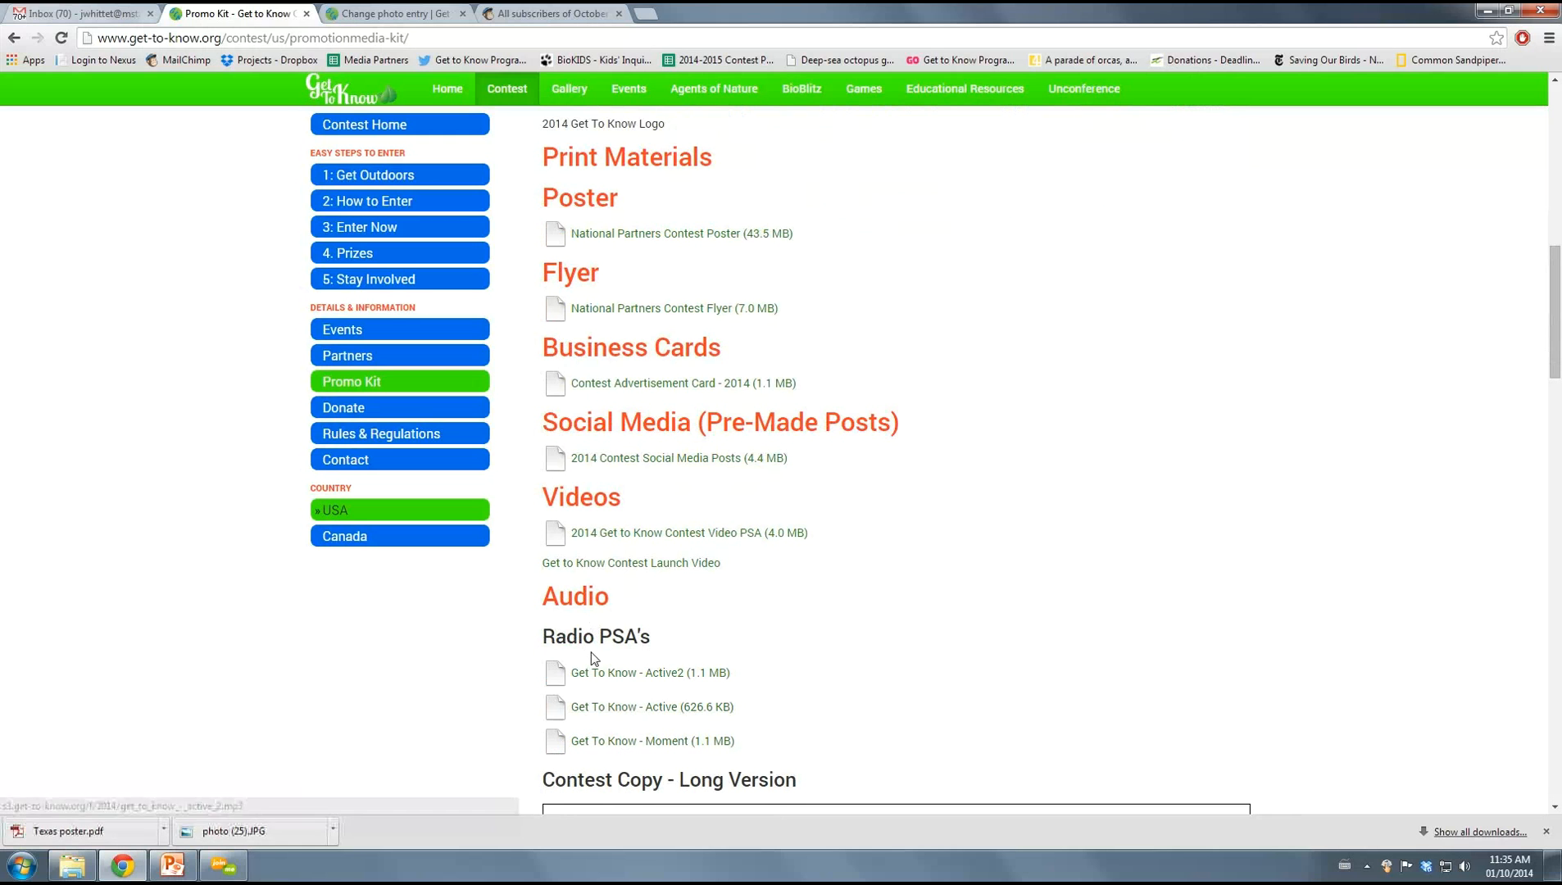
mouse_move(571, 706)
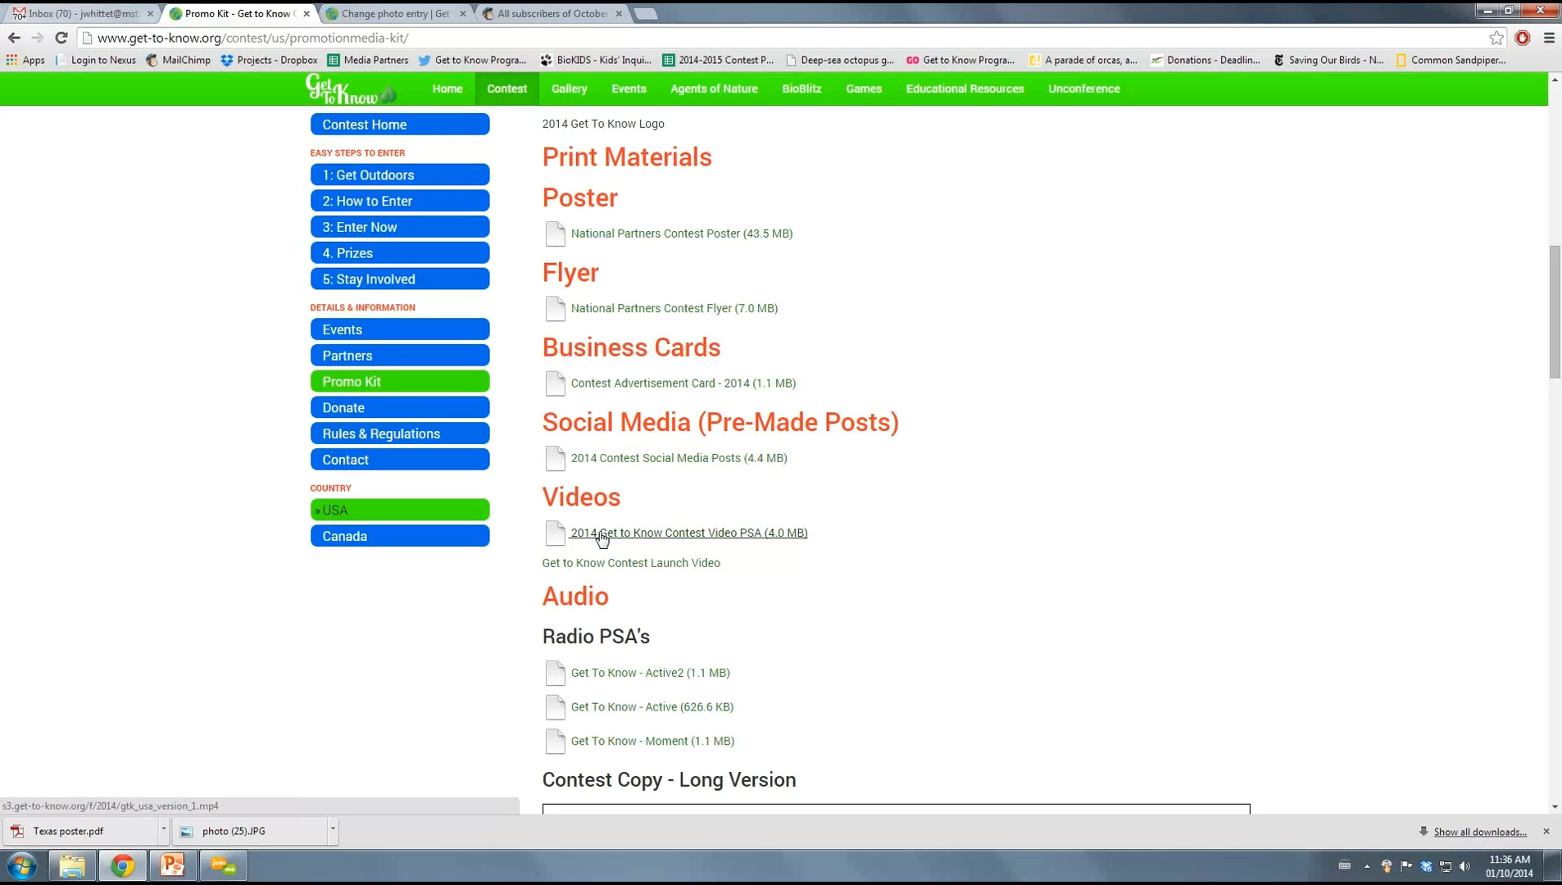
left_click(688, 532)
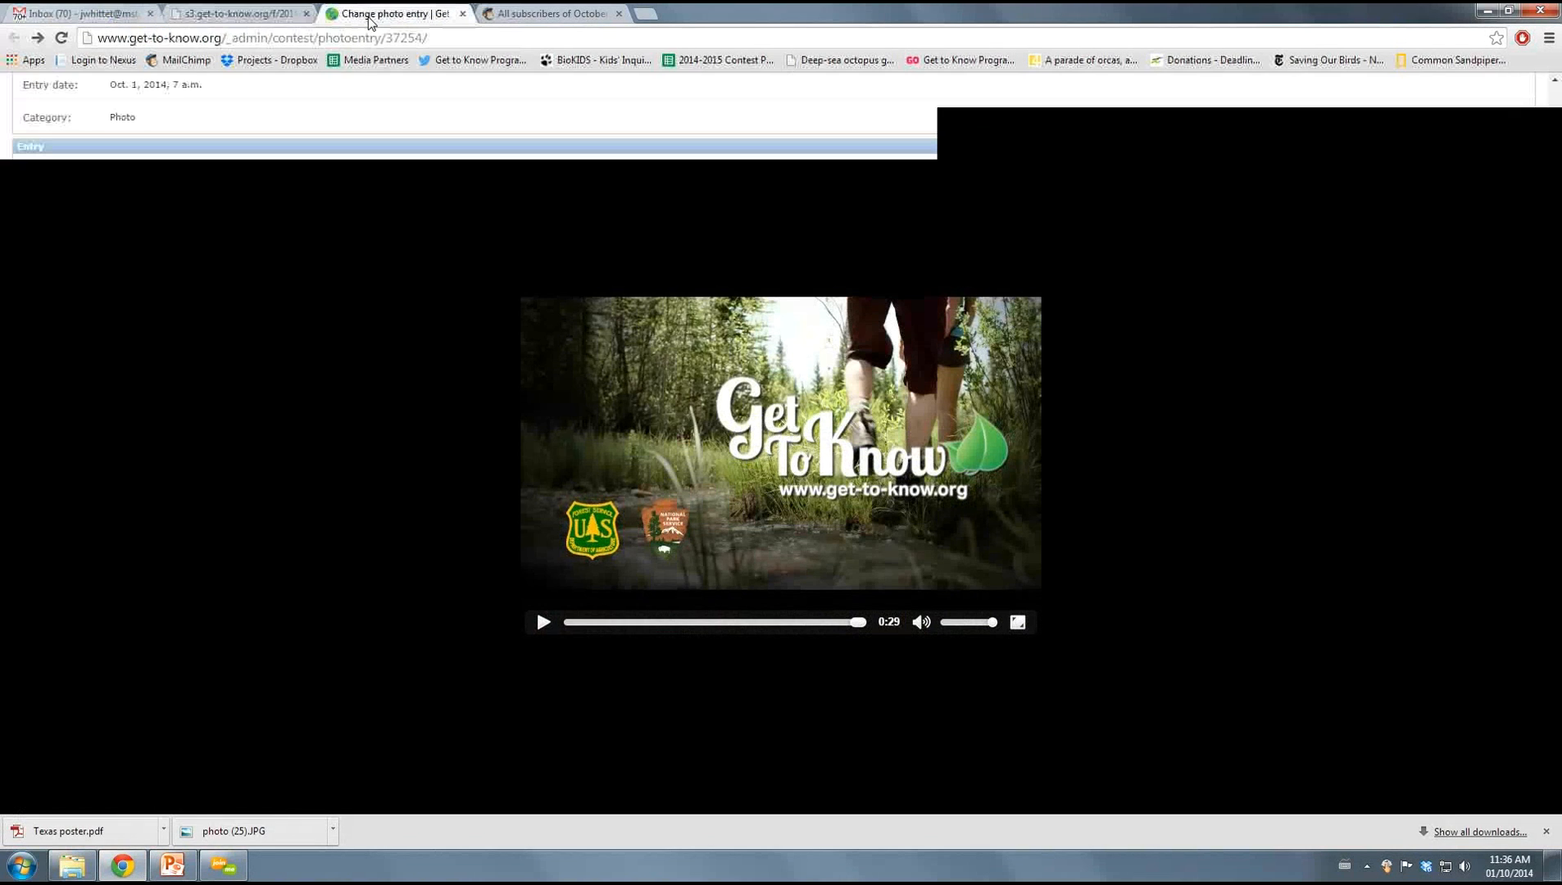
left_click(239, 13)
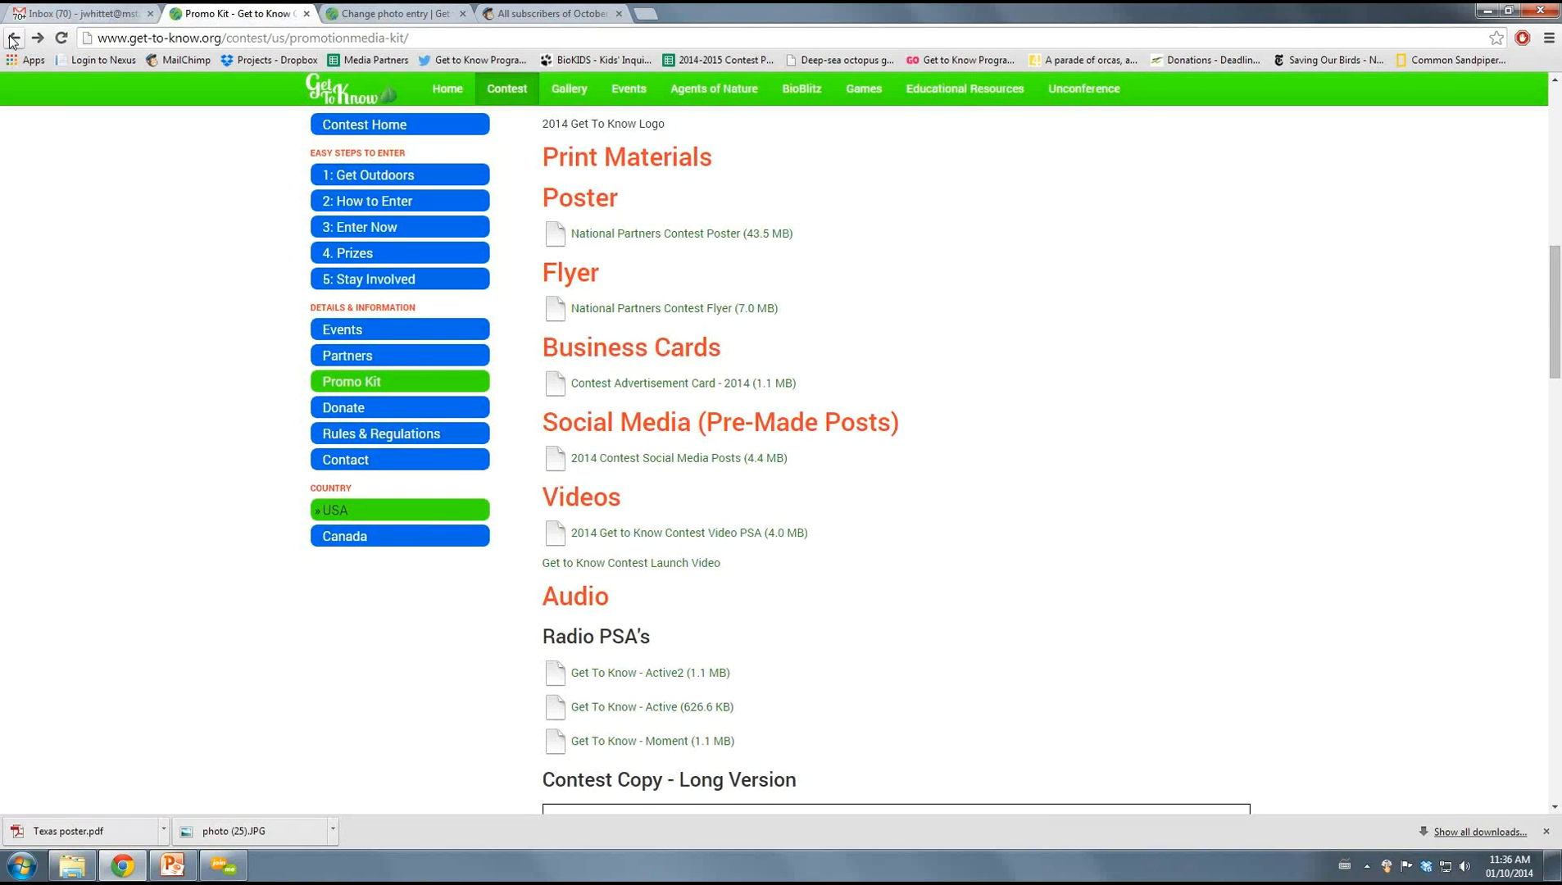
mouse_move(8, 521)
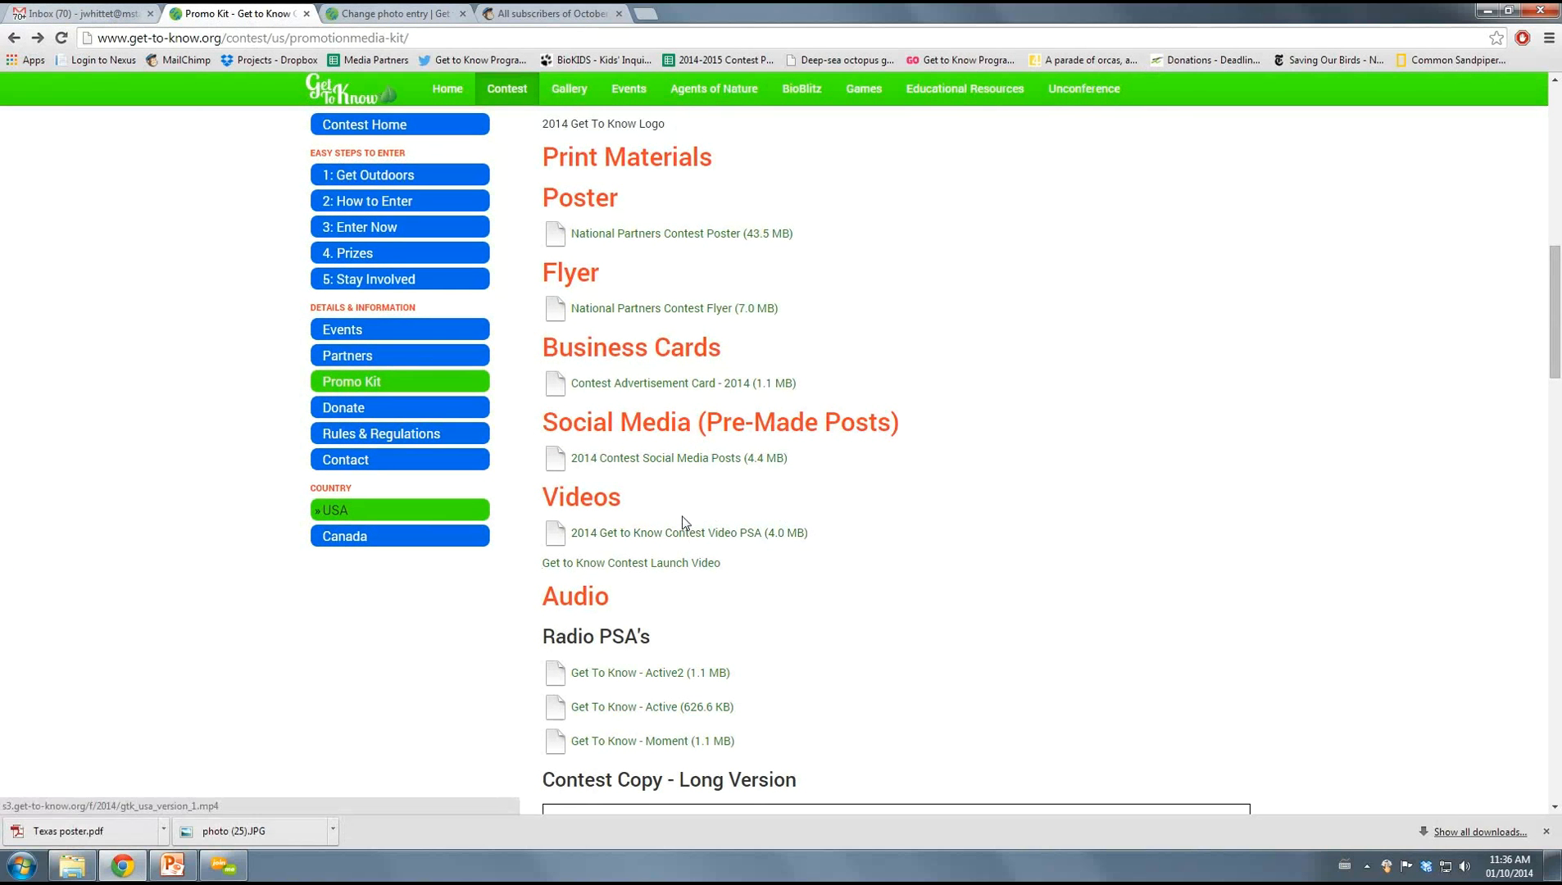
mouse_move(657, 538)
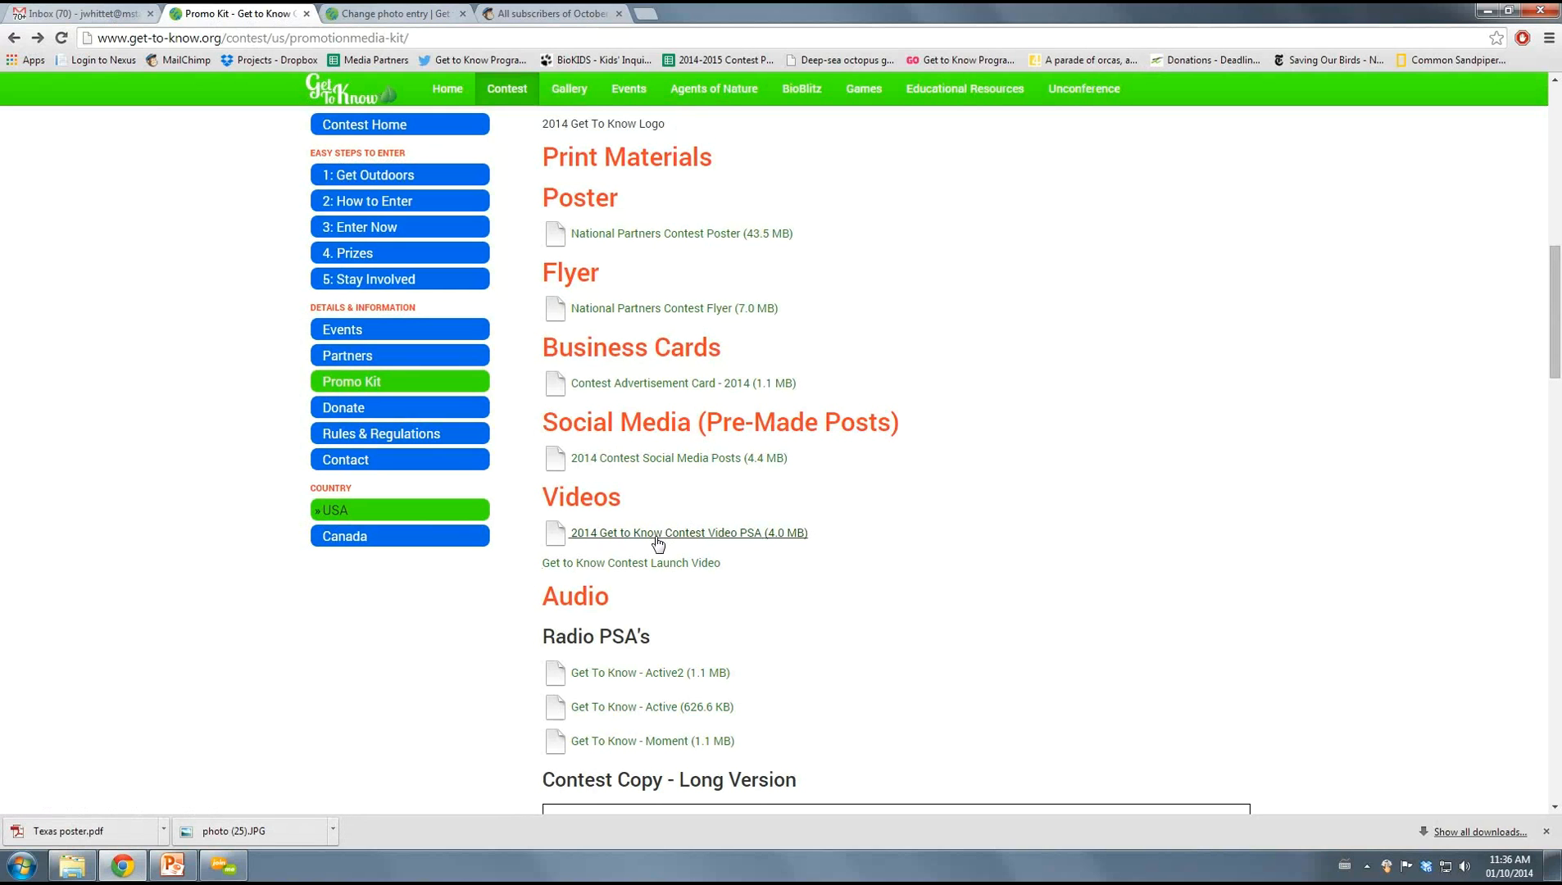
mouse_move(686, 532)
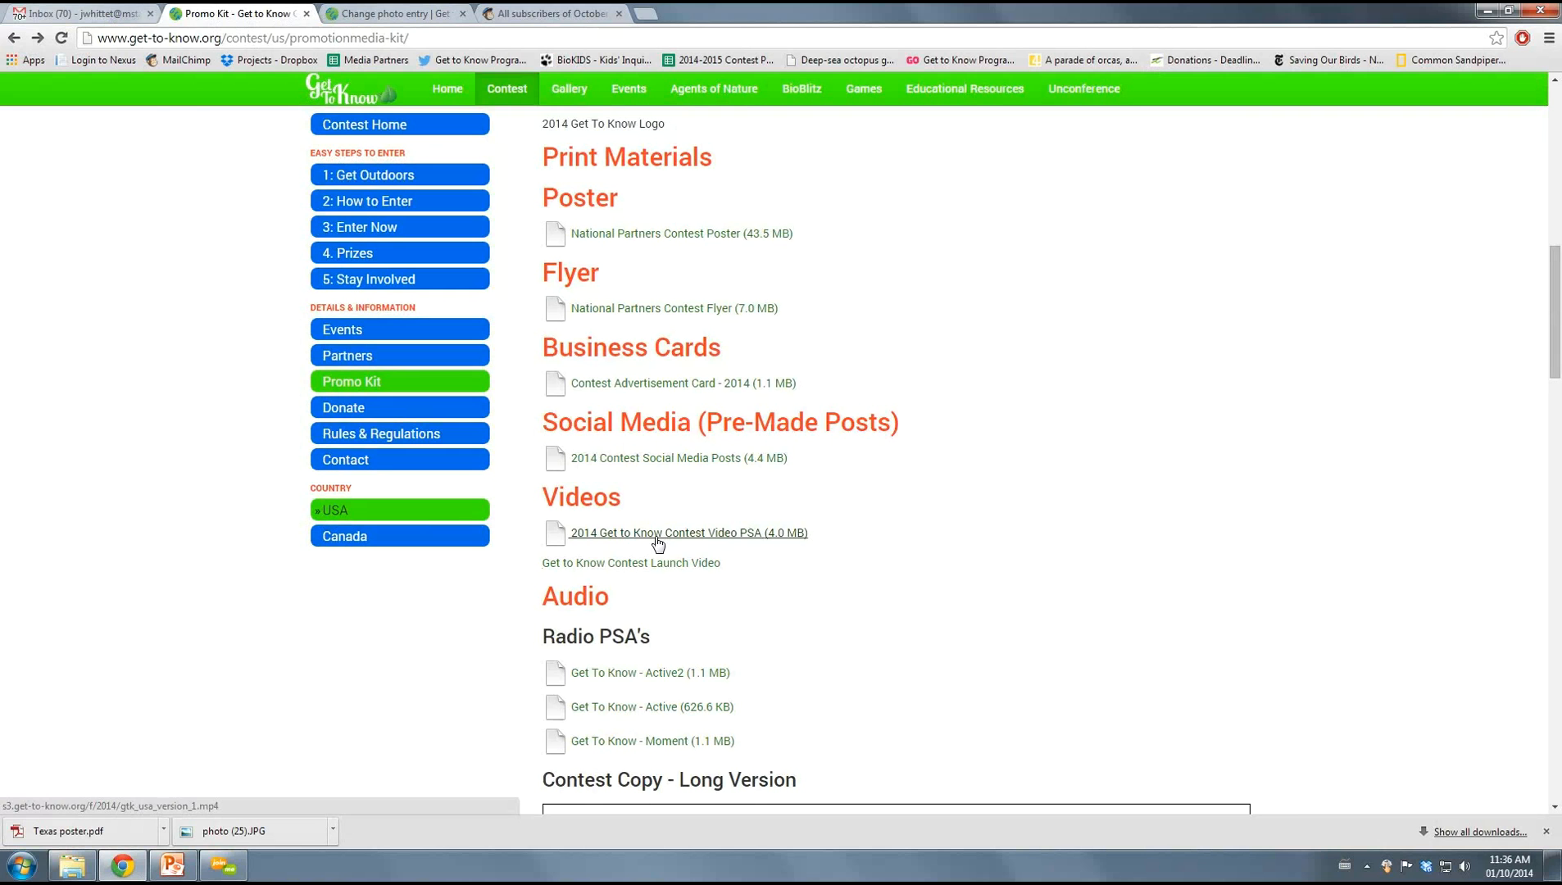
scroll("down", 3)
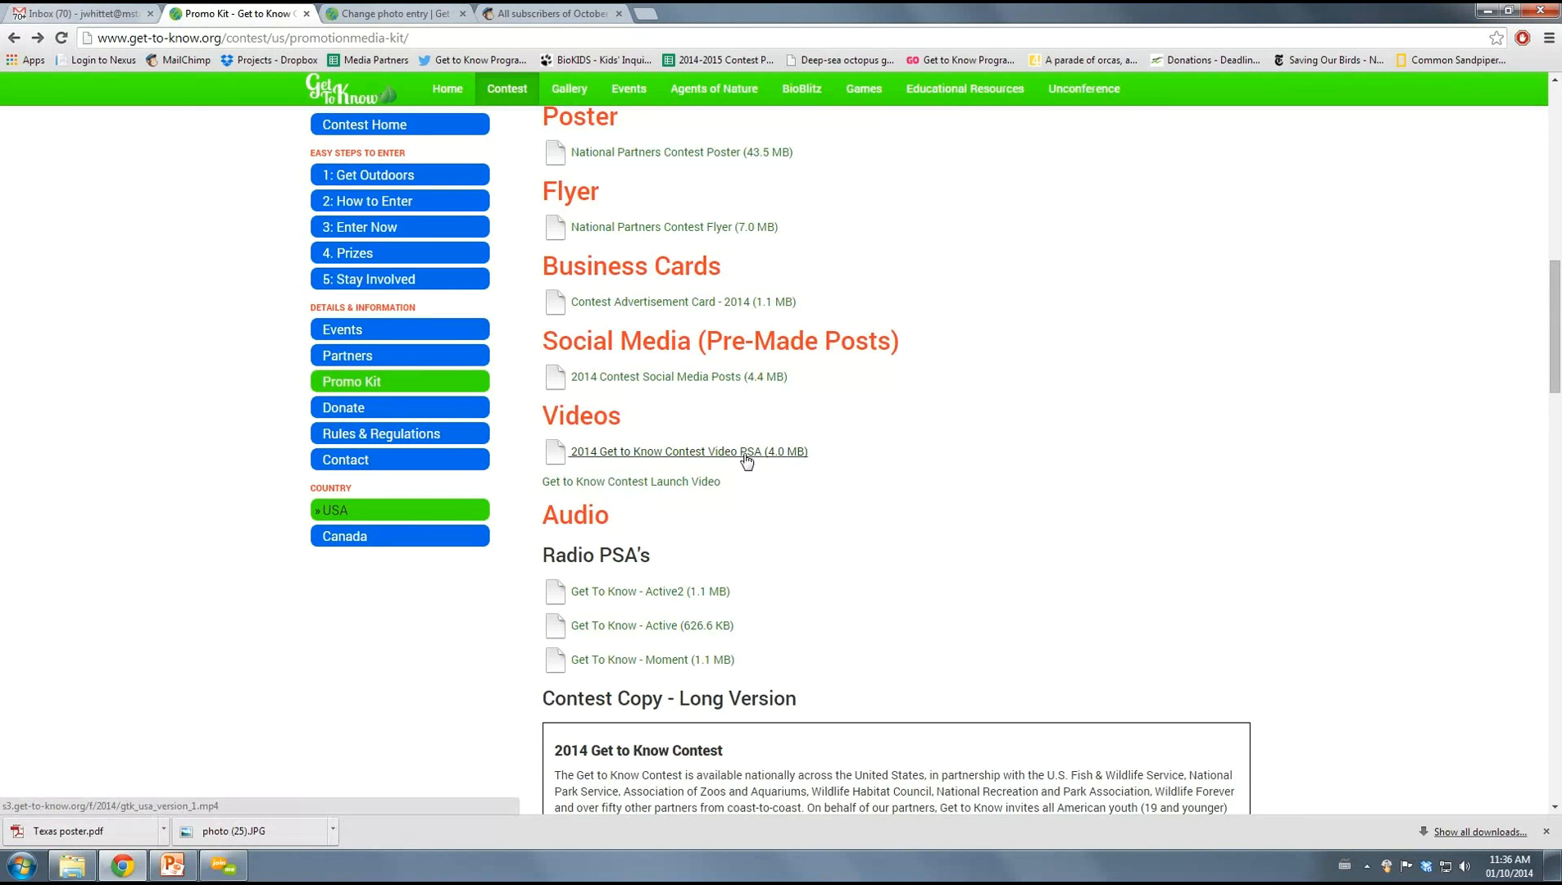
scroll("down", 3)
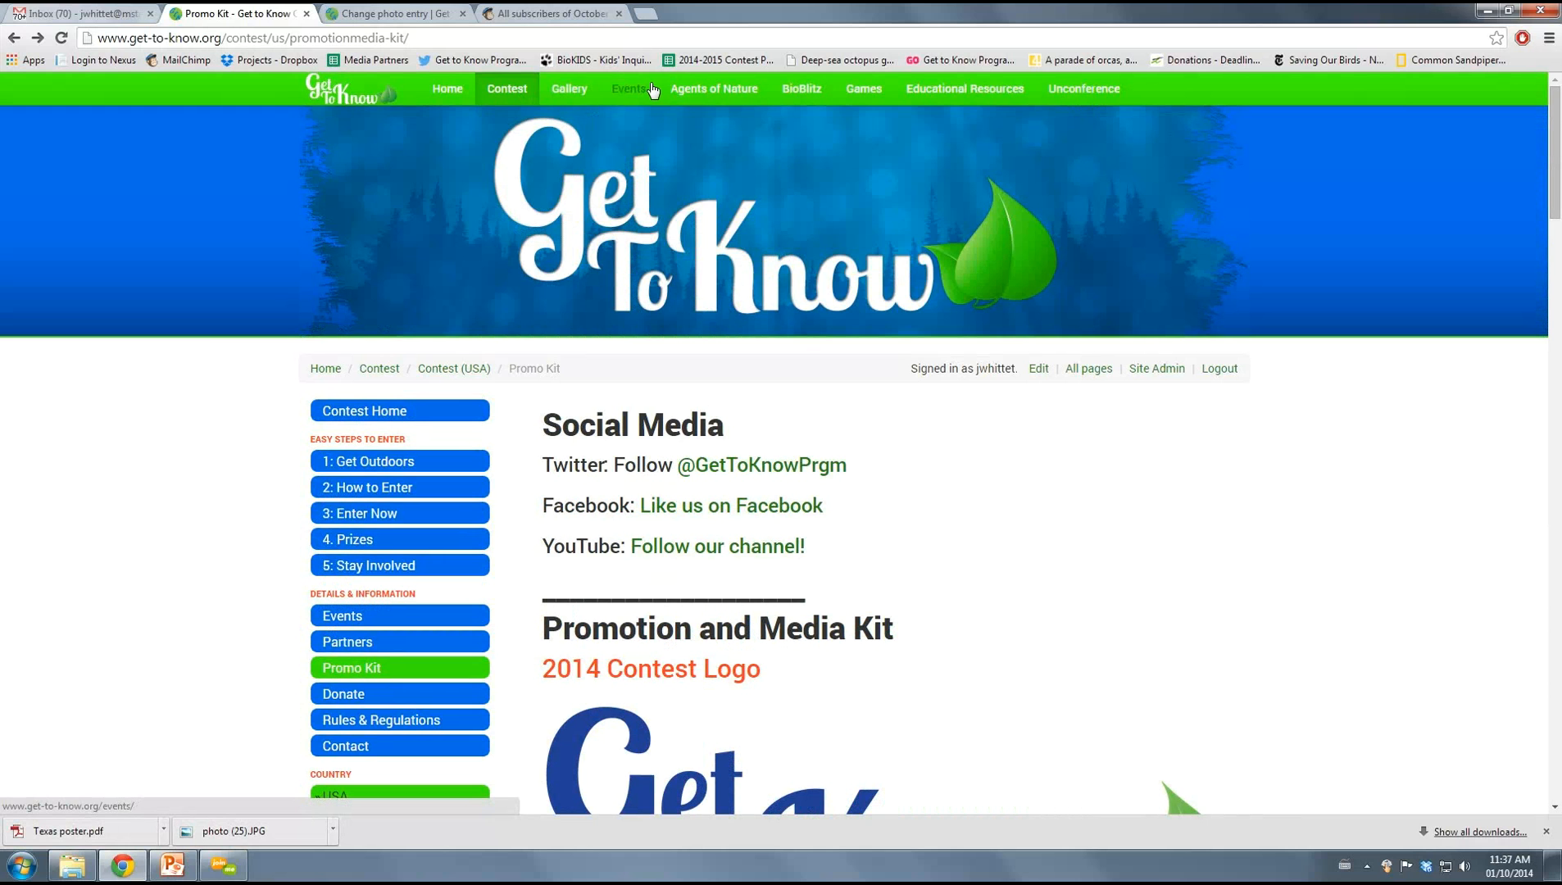
Open Events and browse the world map and the Upcoming and Past Events tables
left_click(629, 89)
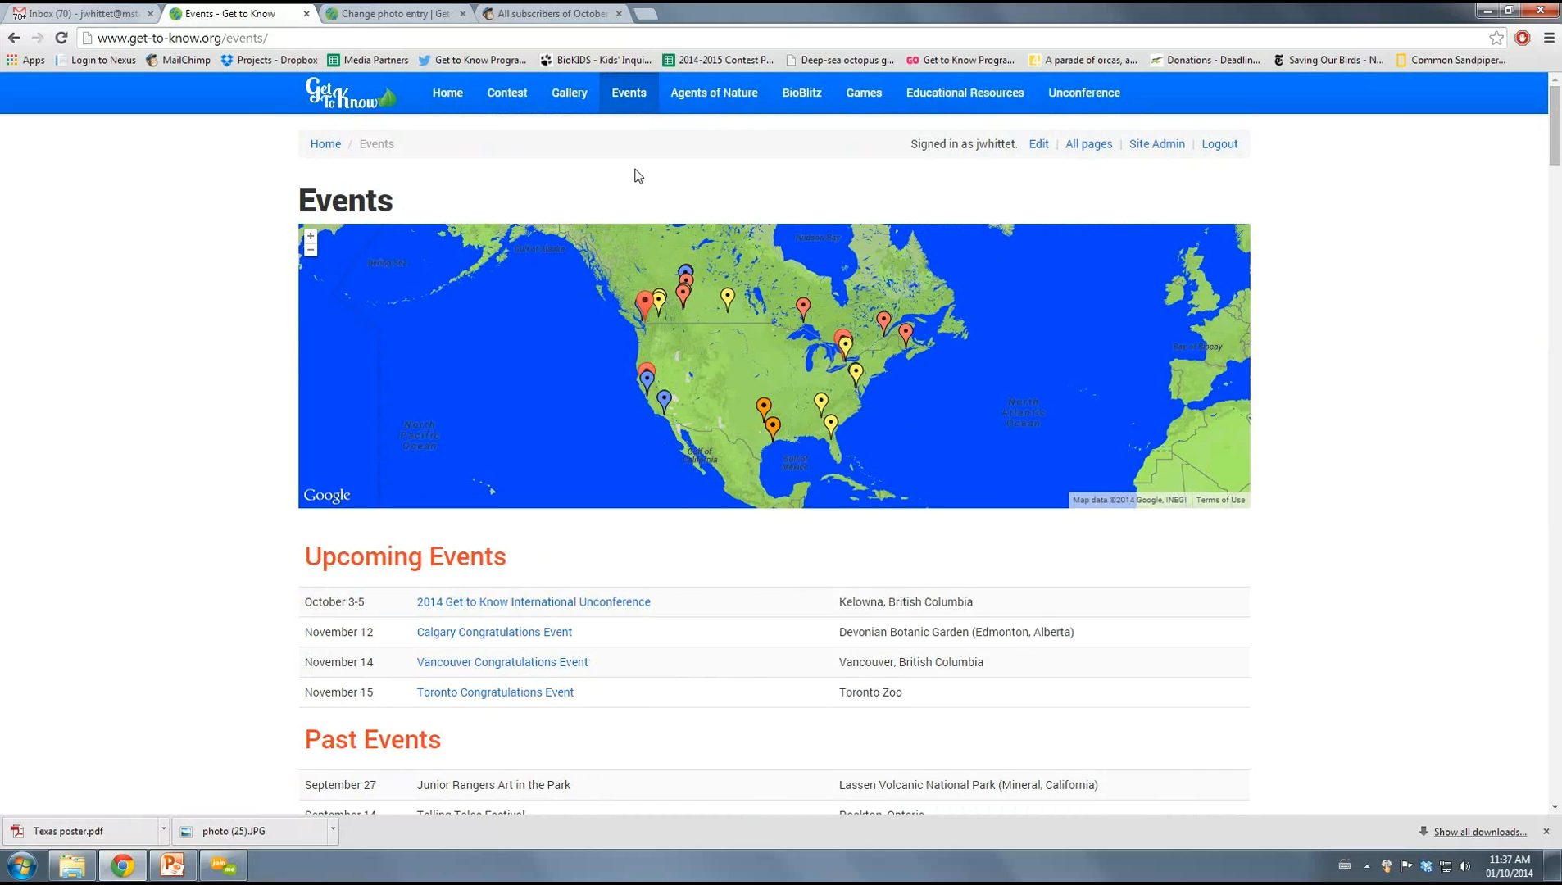
mouse_move(287, 264)
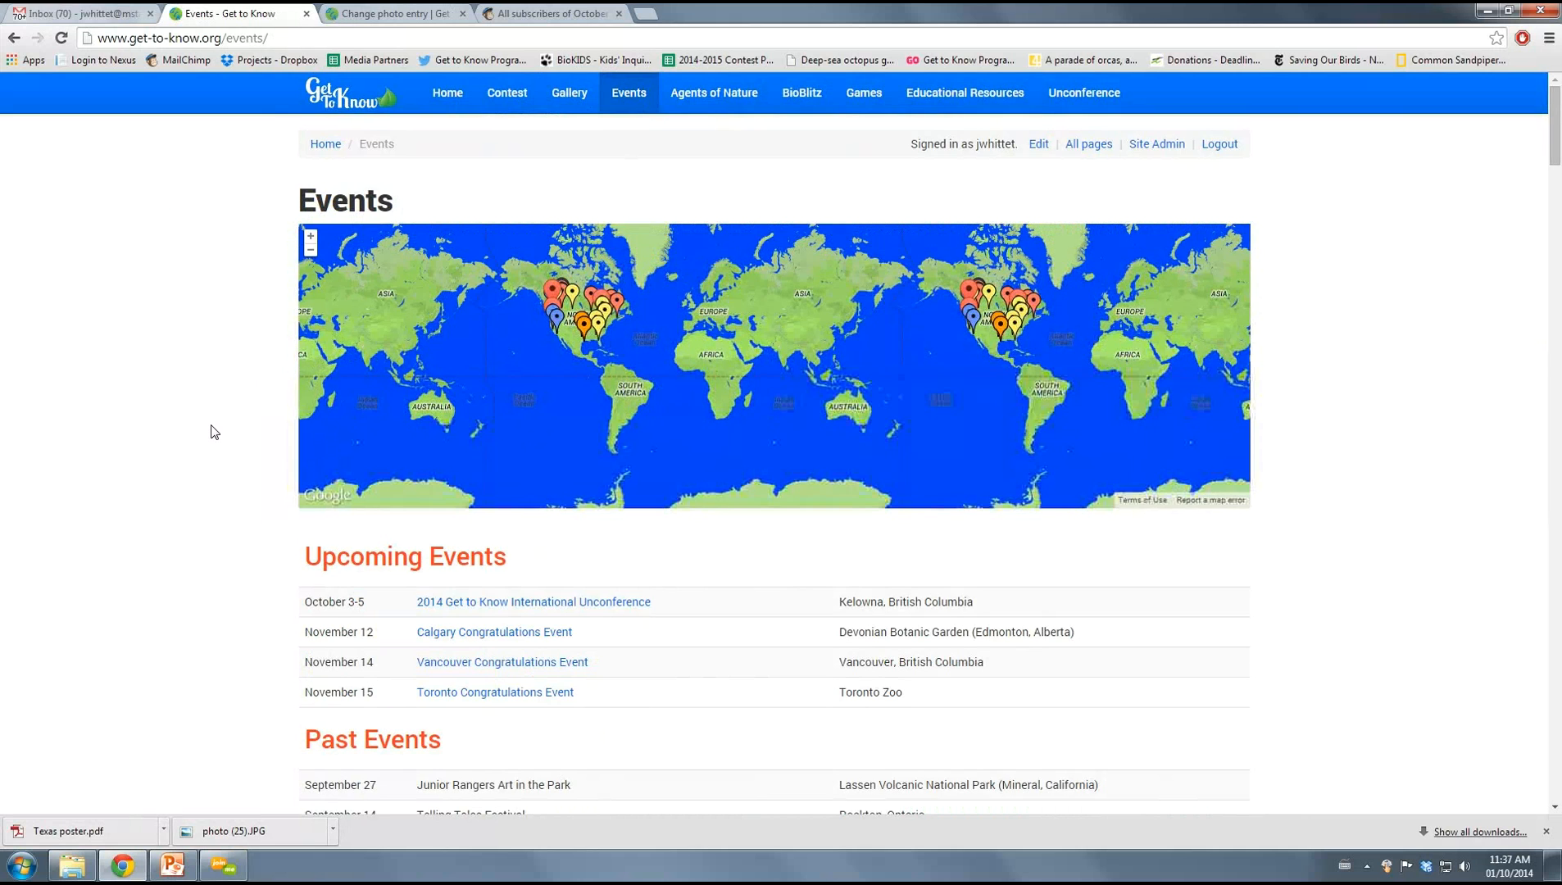
scroll("down", 3)
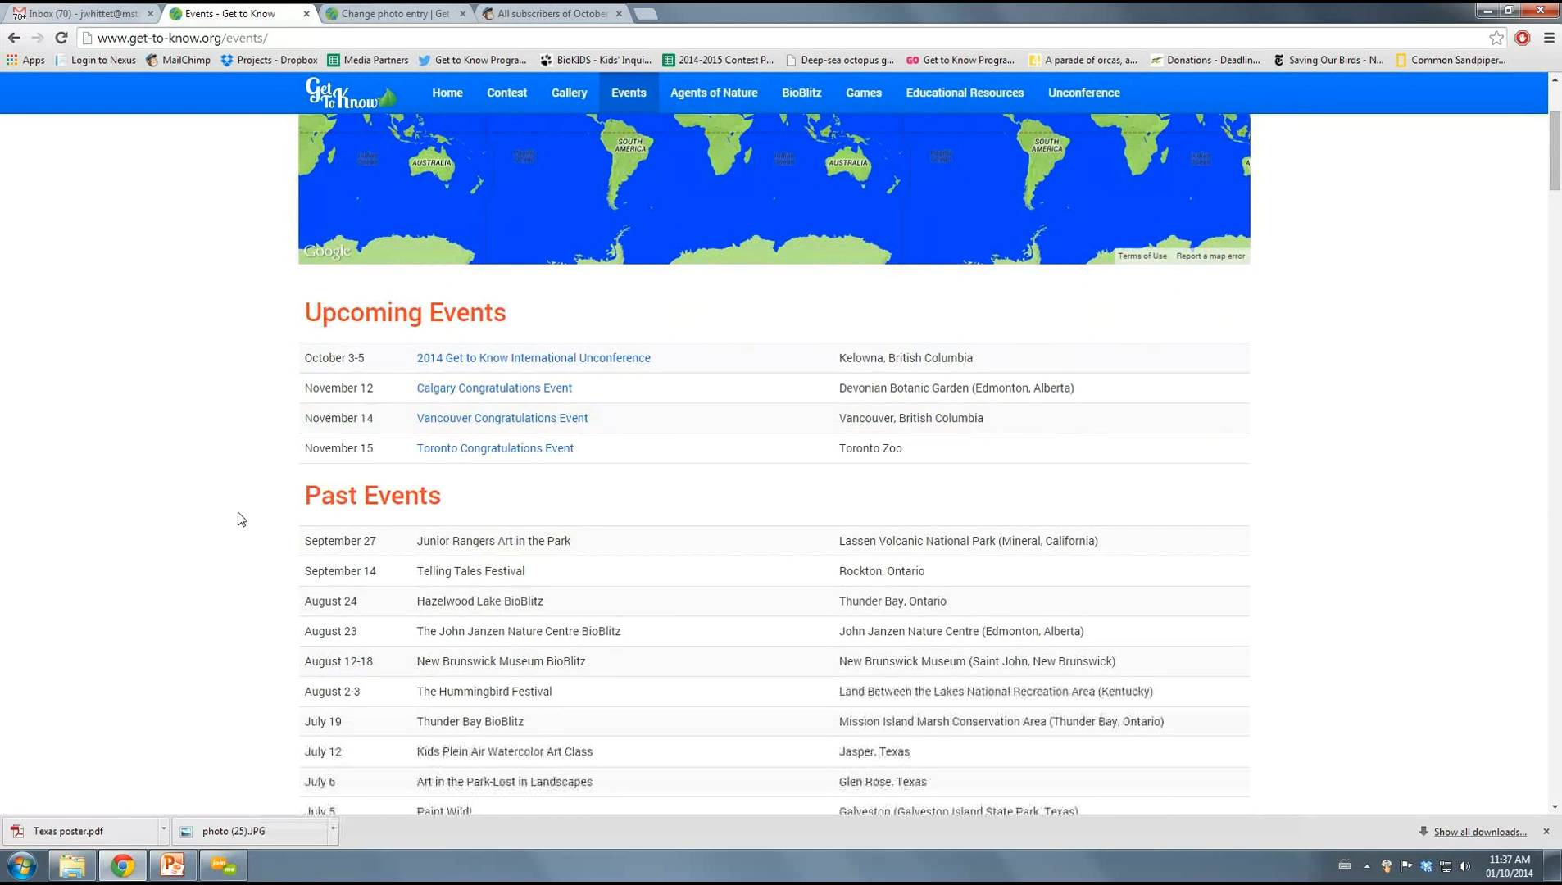
scroll("down", 3)
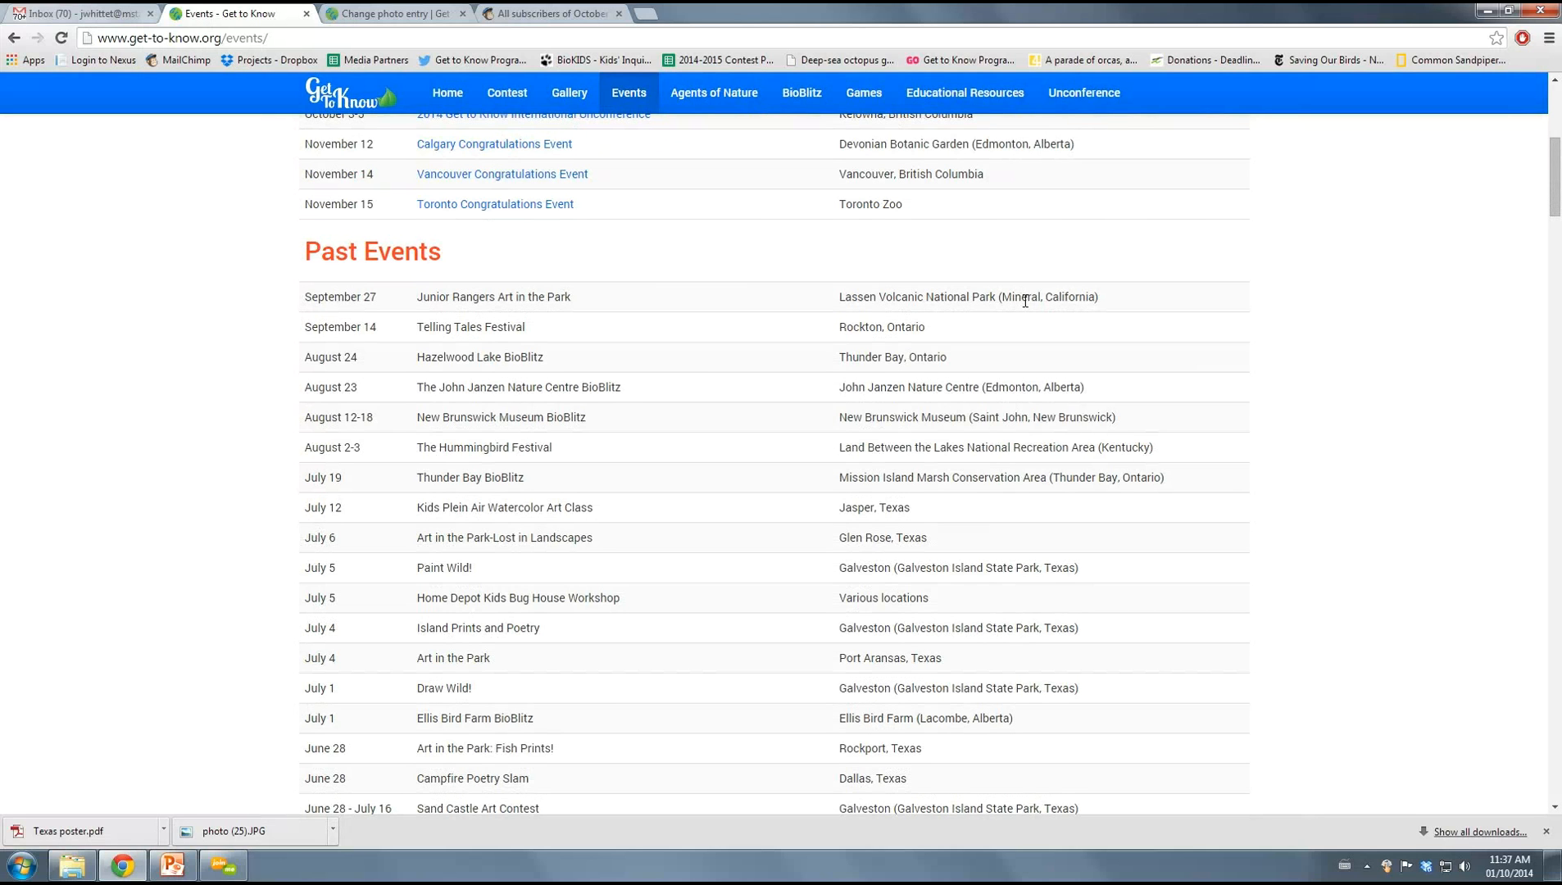
mouse_move(1017, 300)
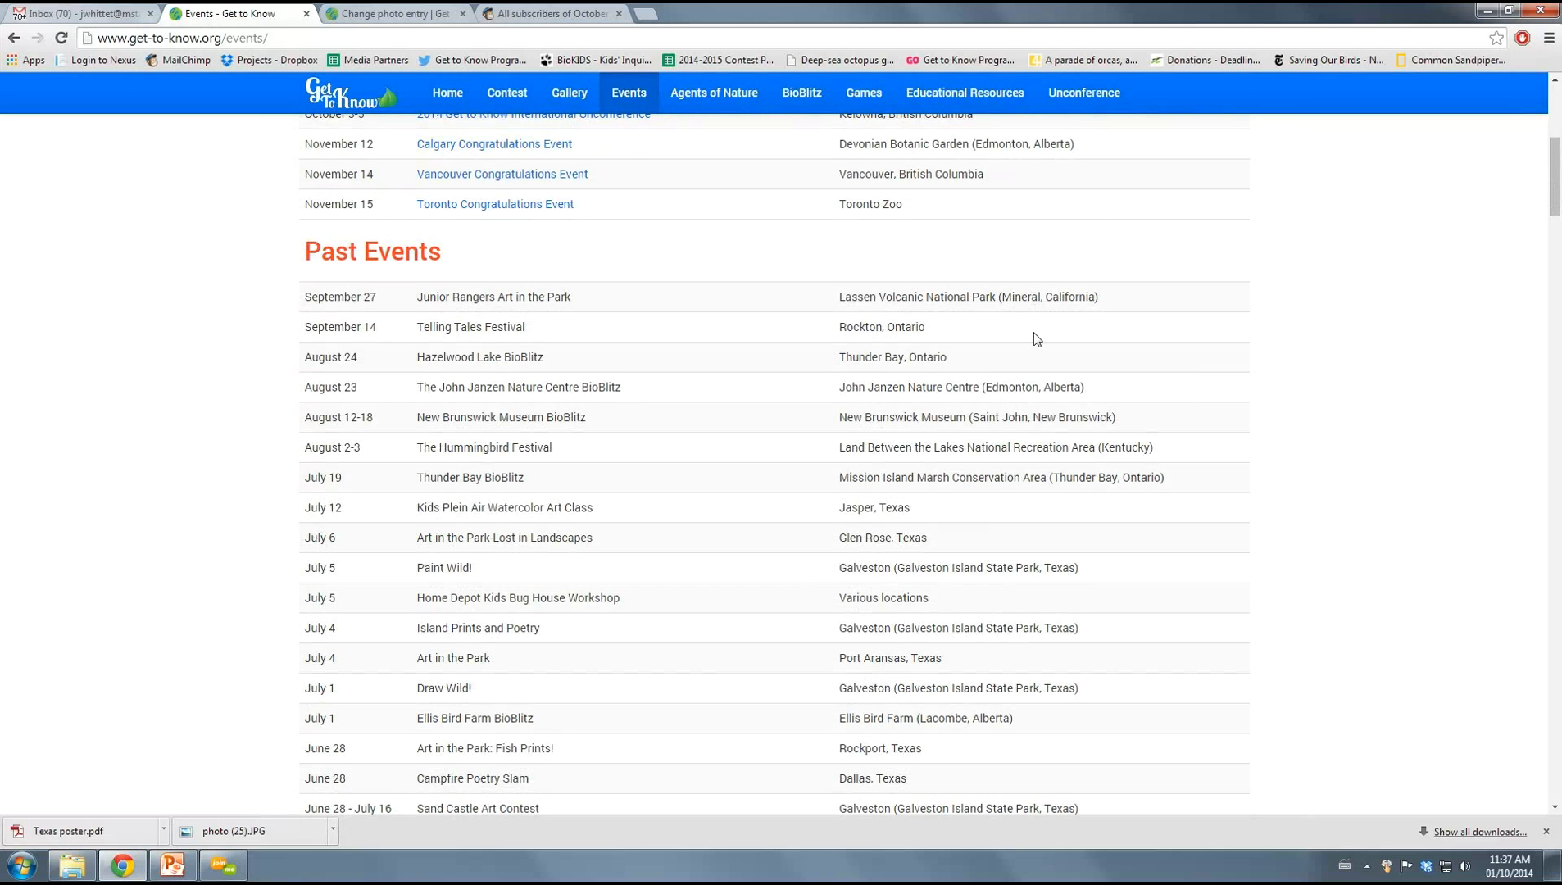
scroll("up", 3)
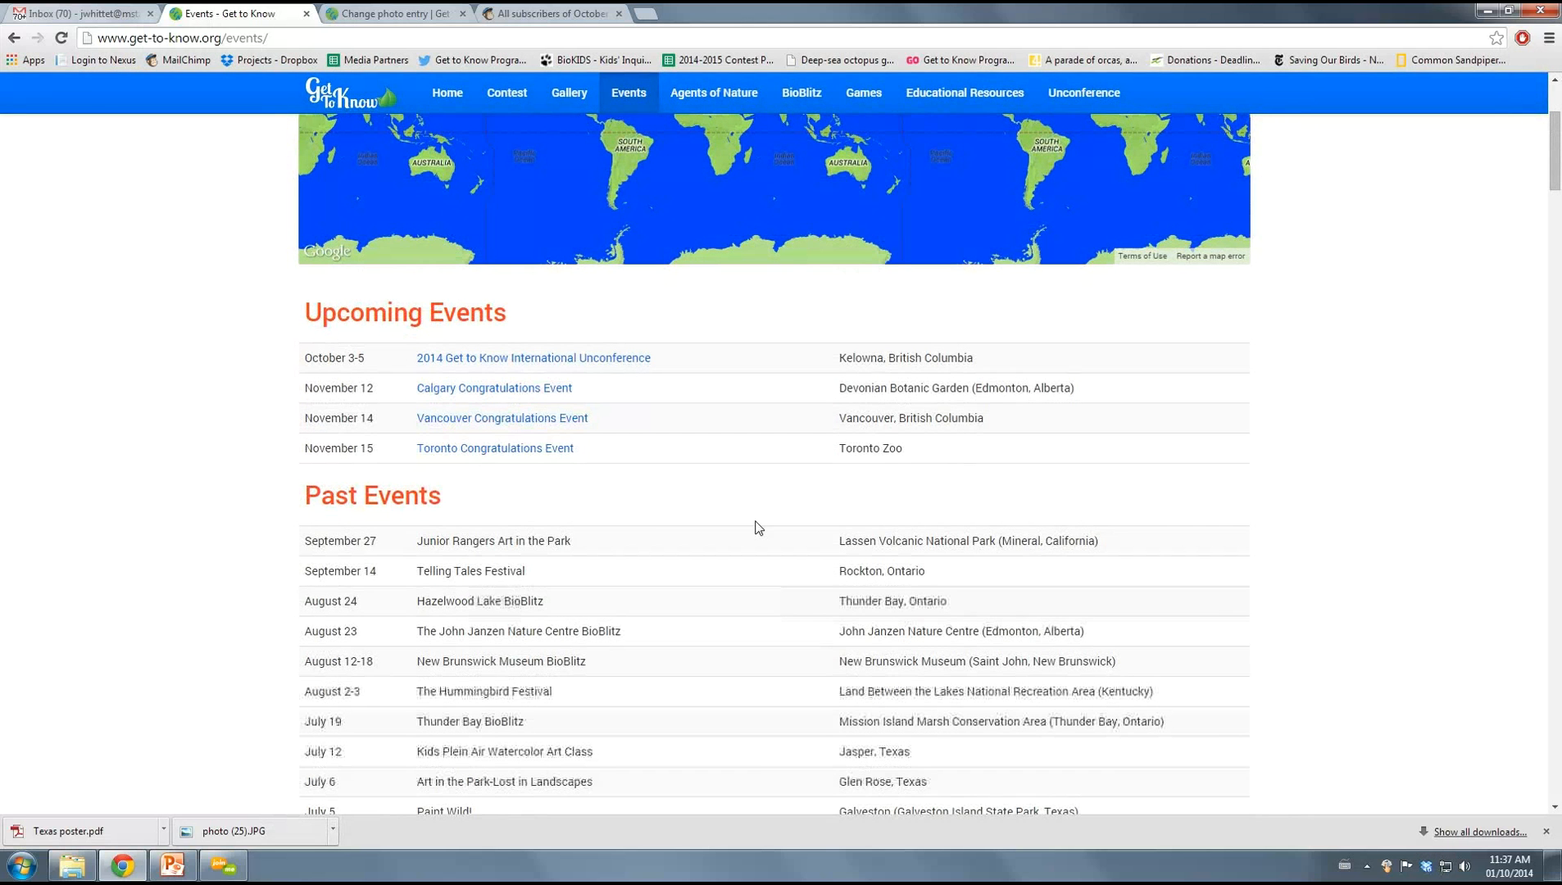
left_click(494, 447)
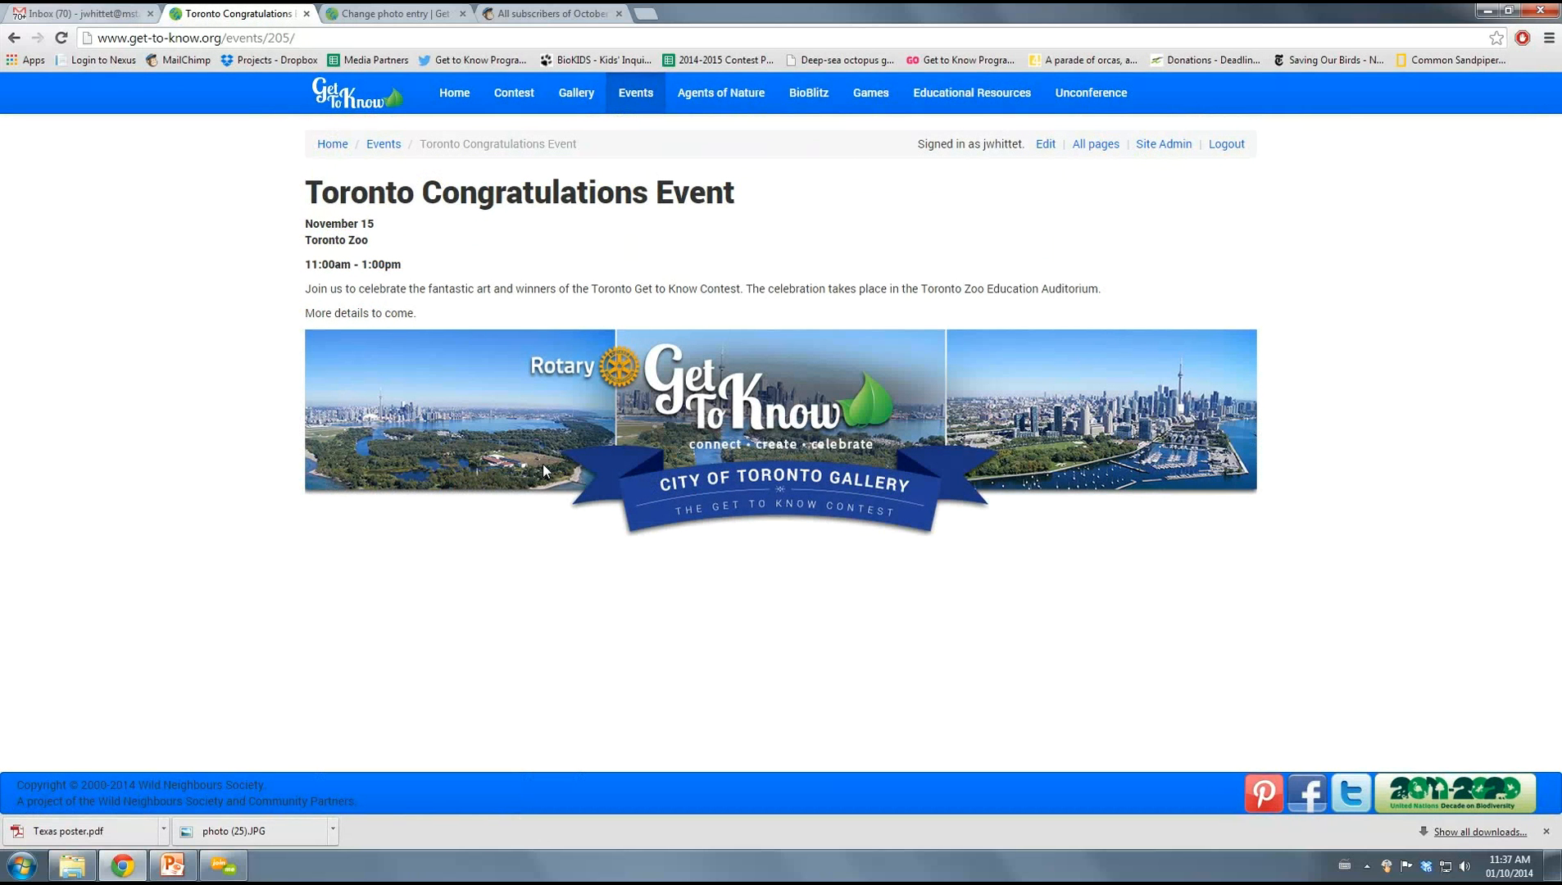
mouse_move(528, 476)
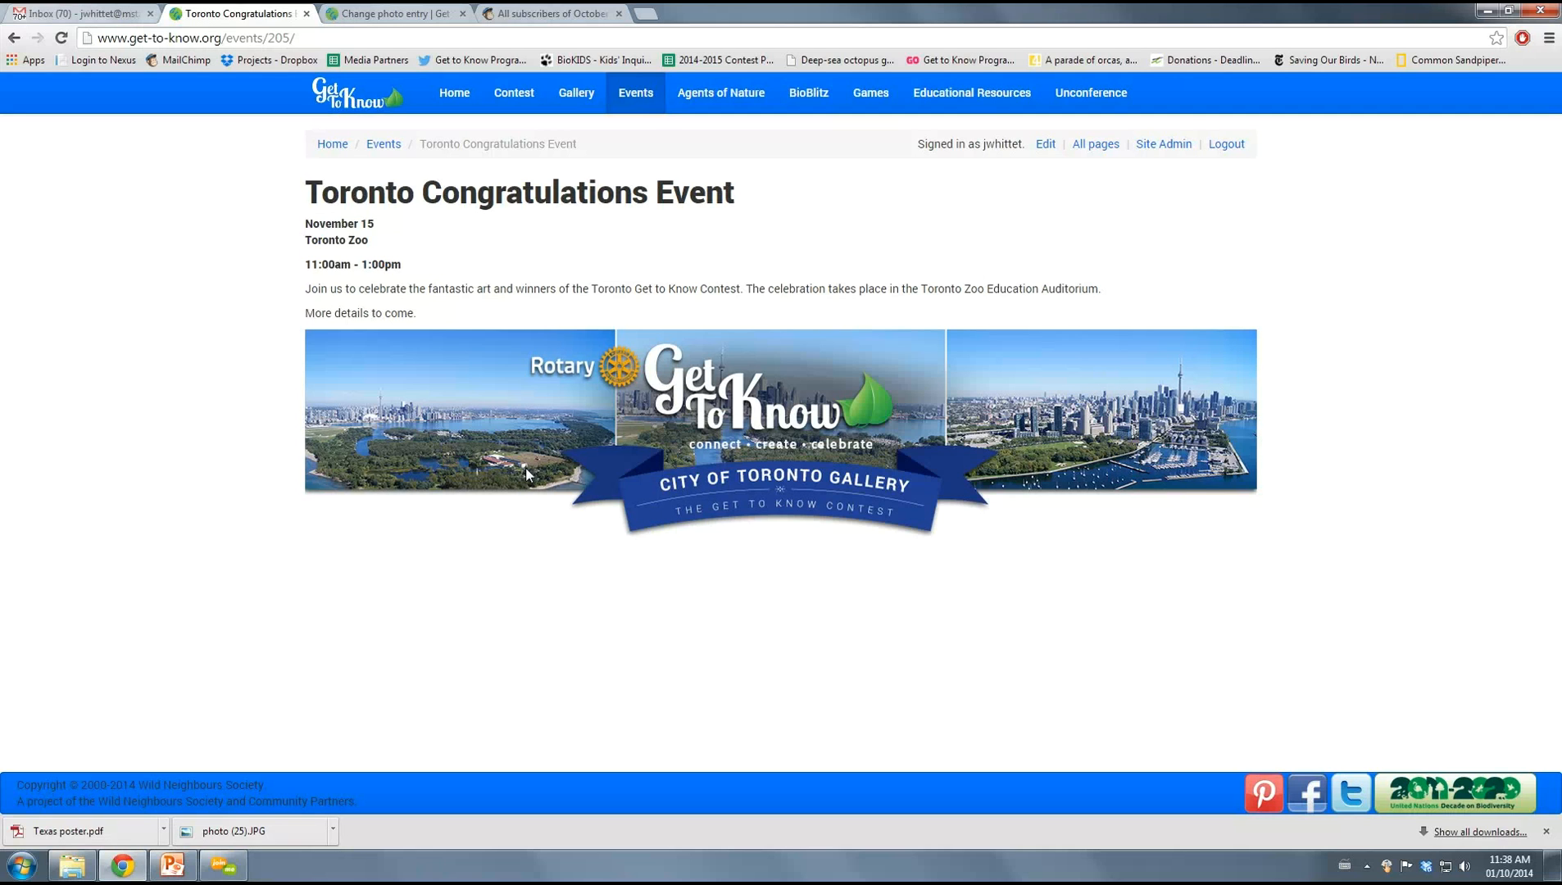
mouse_move(507, 502)
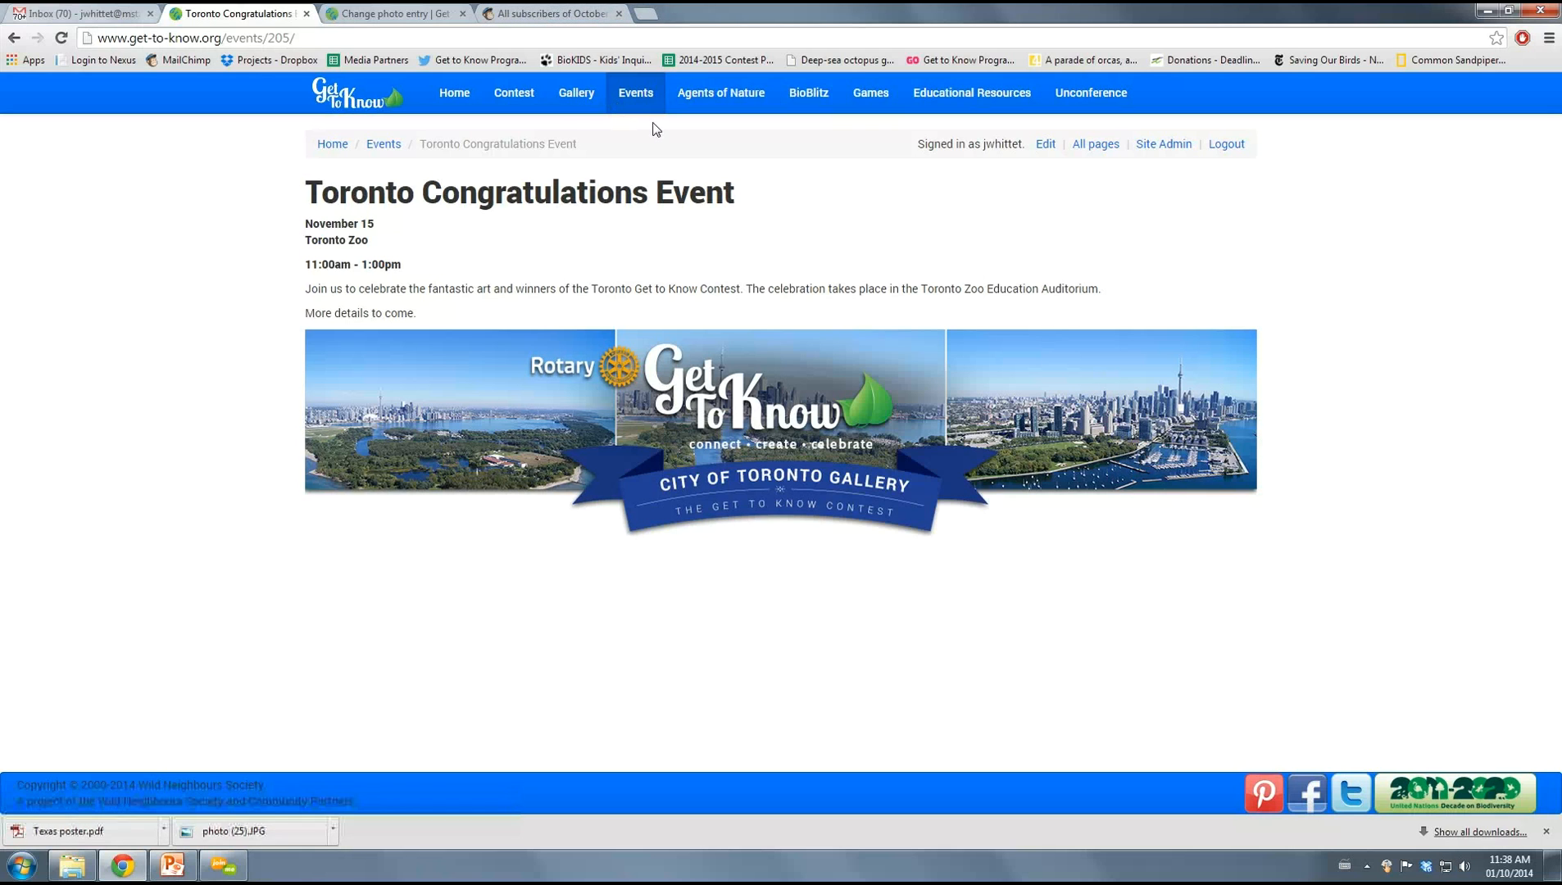
mouse_move(685, 226)
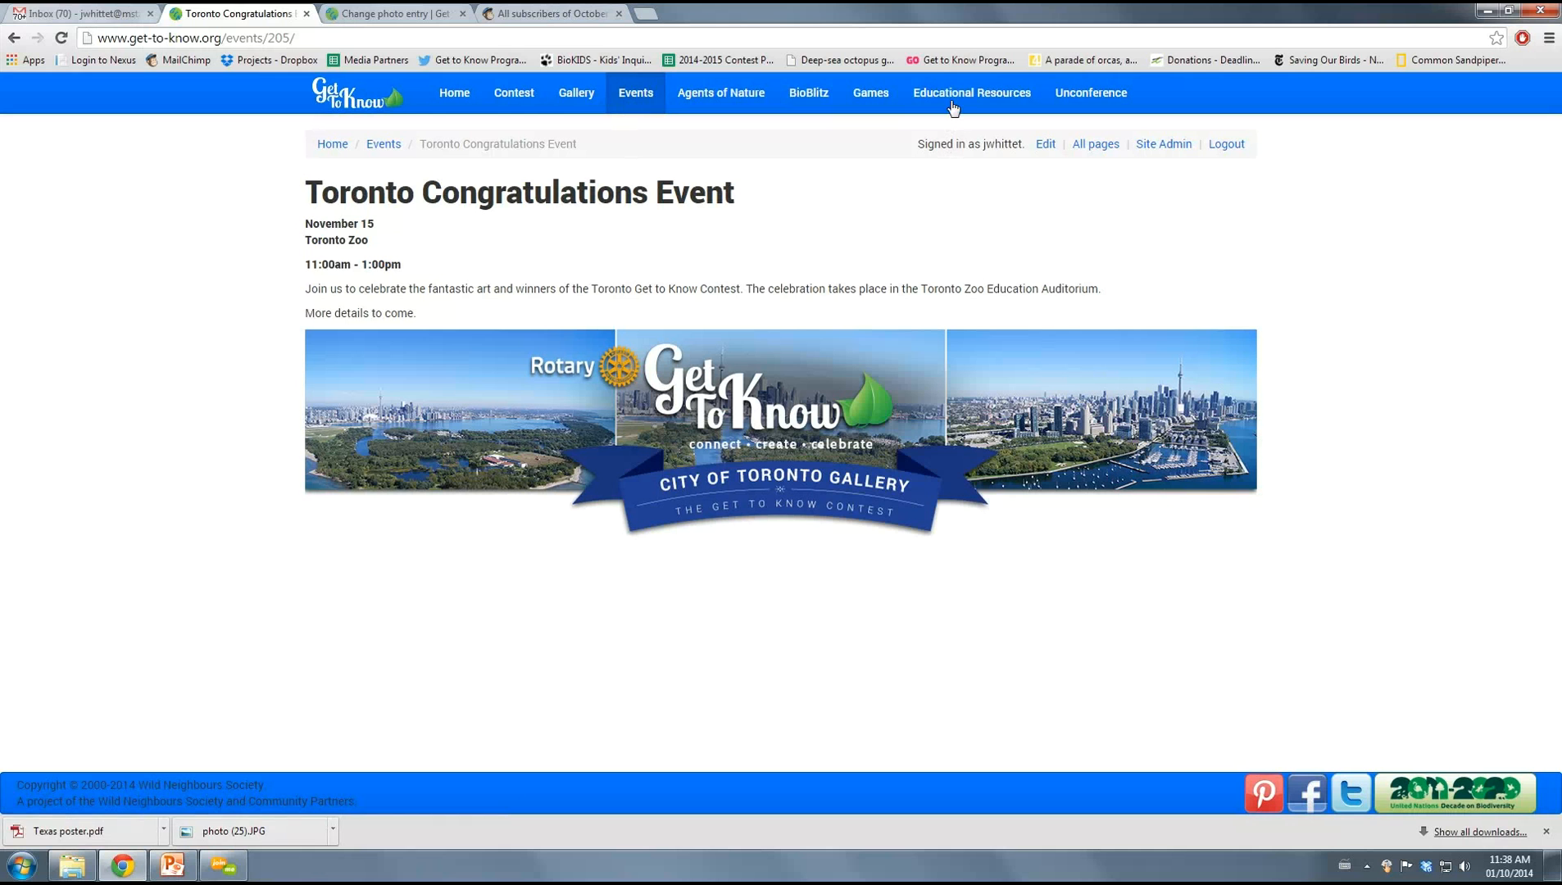
Open Educational Resources, browse the grid, then reset the category filter to All
left_click(969, 93)
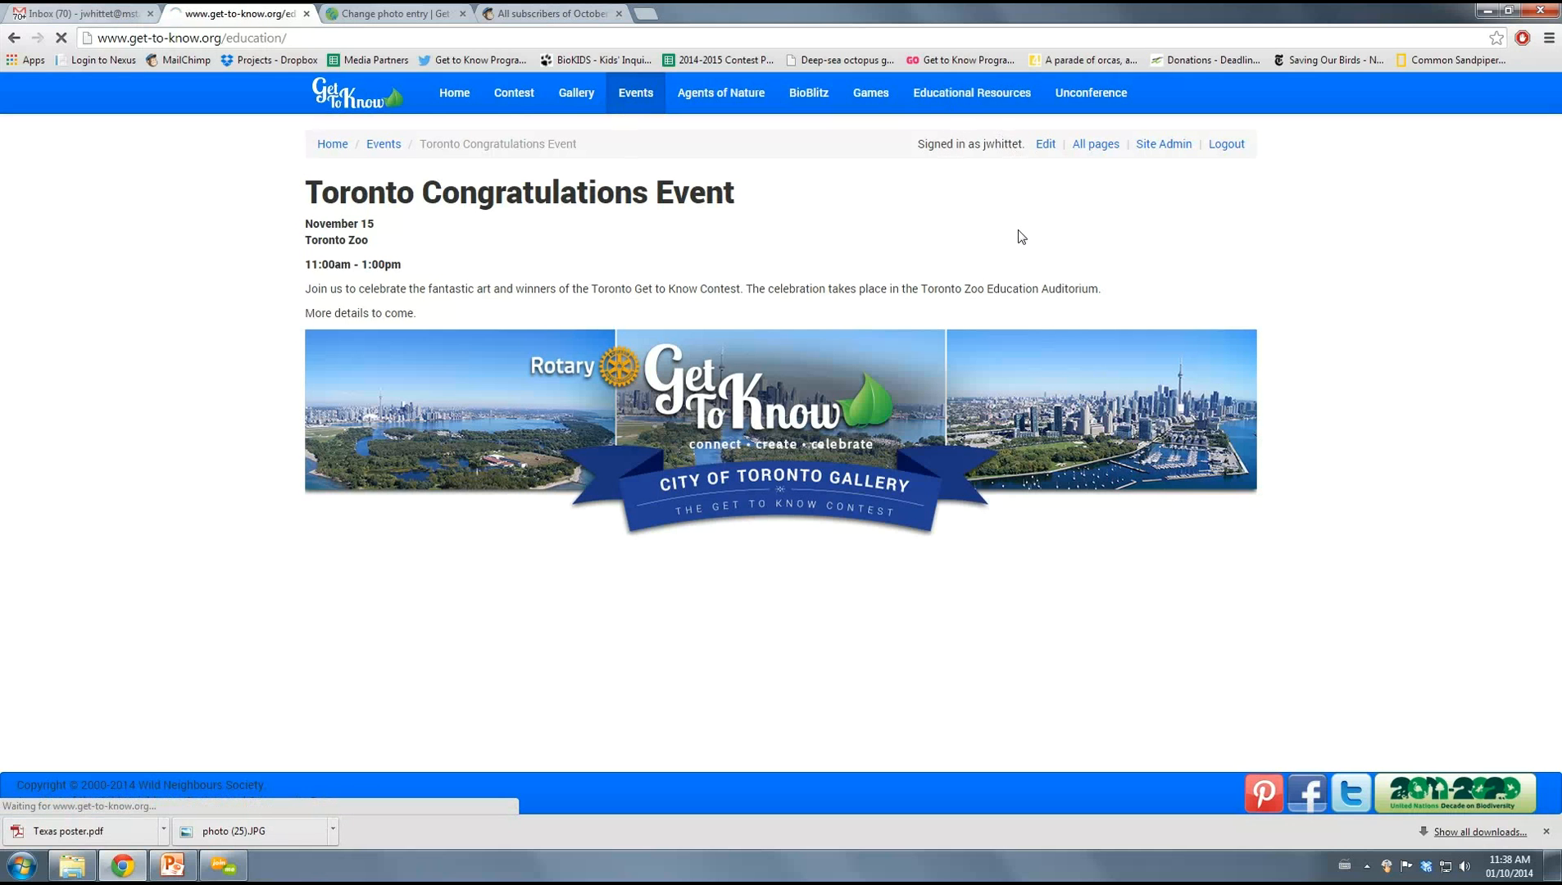
left_click(969, 92)
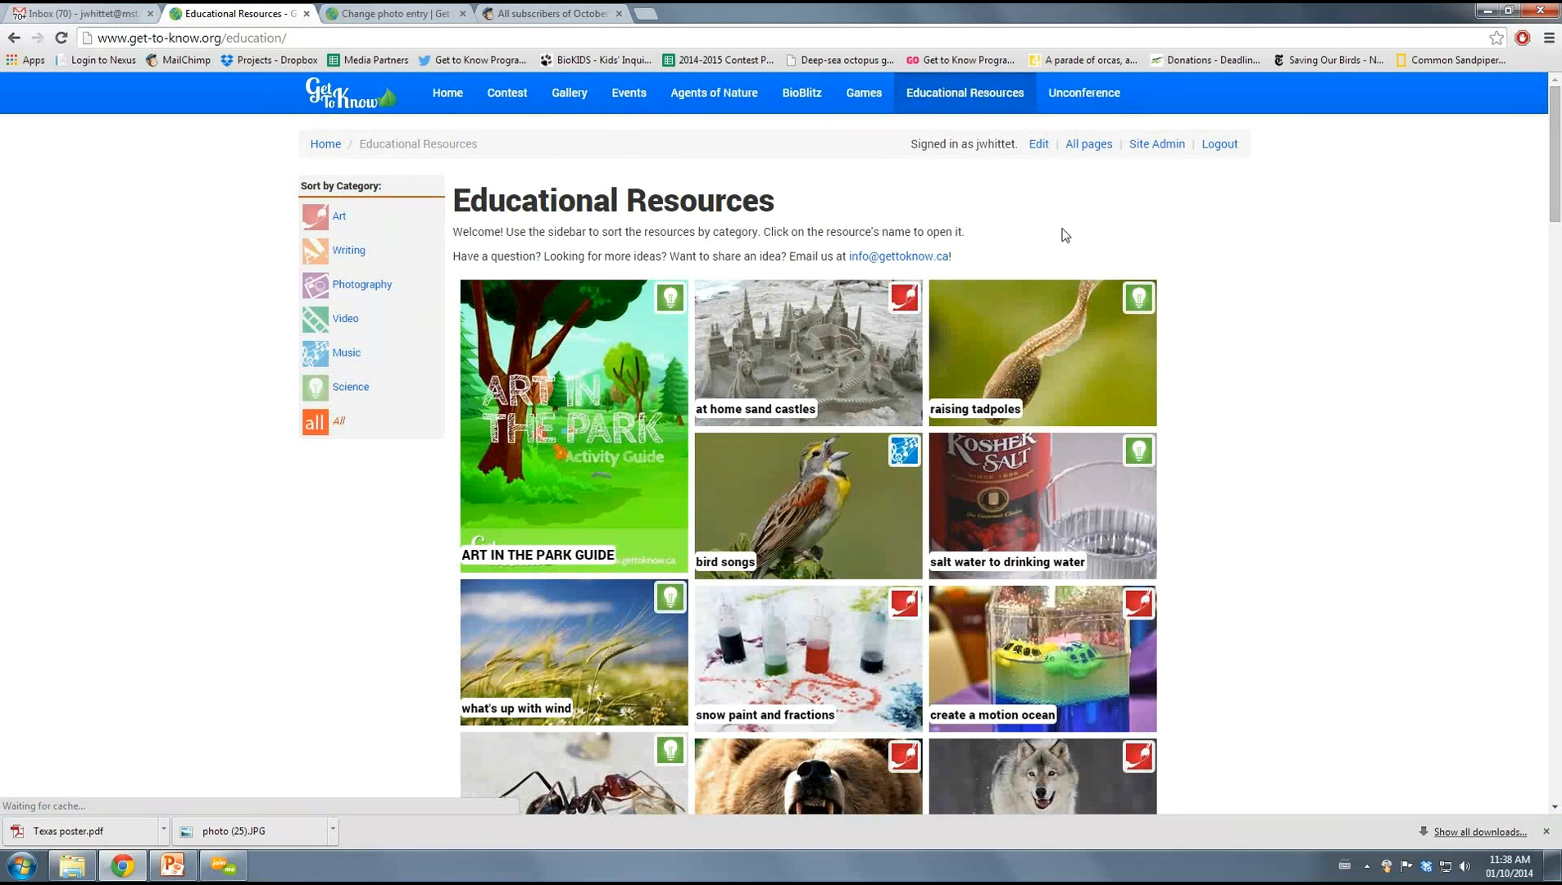
mouse_move(1038, 269)
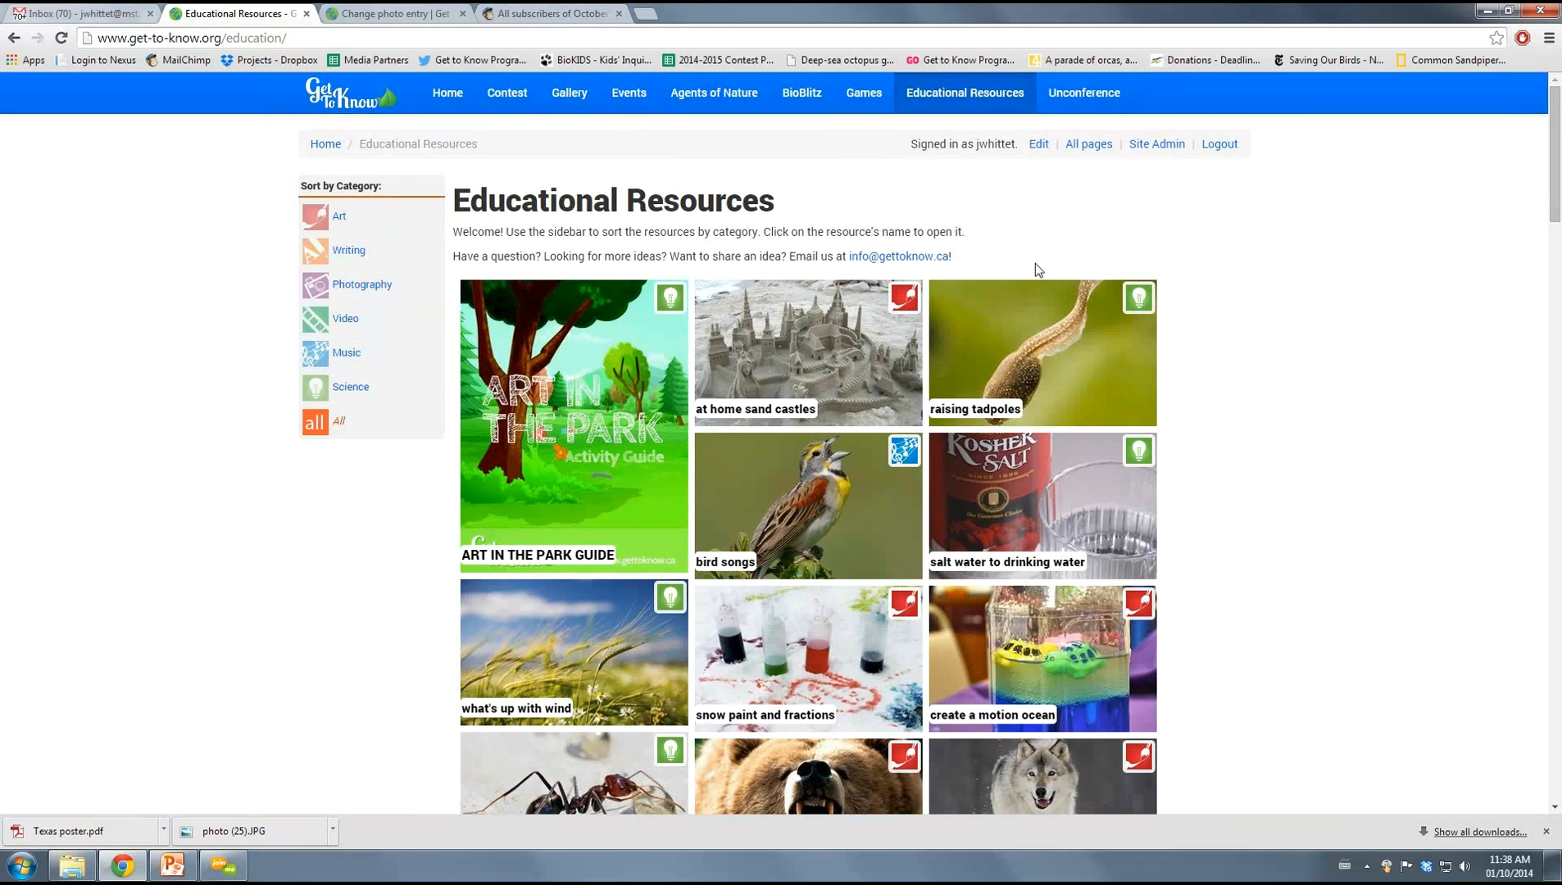
mouse_move(905, 225)
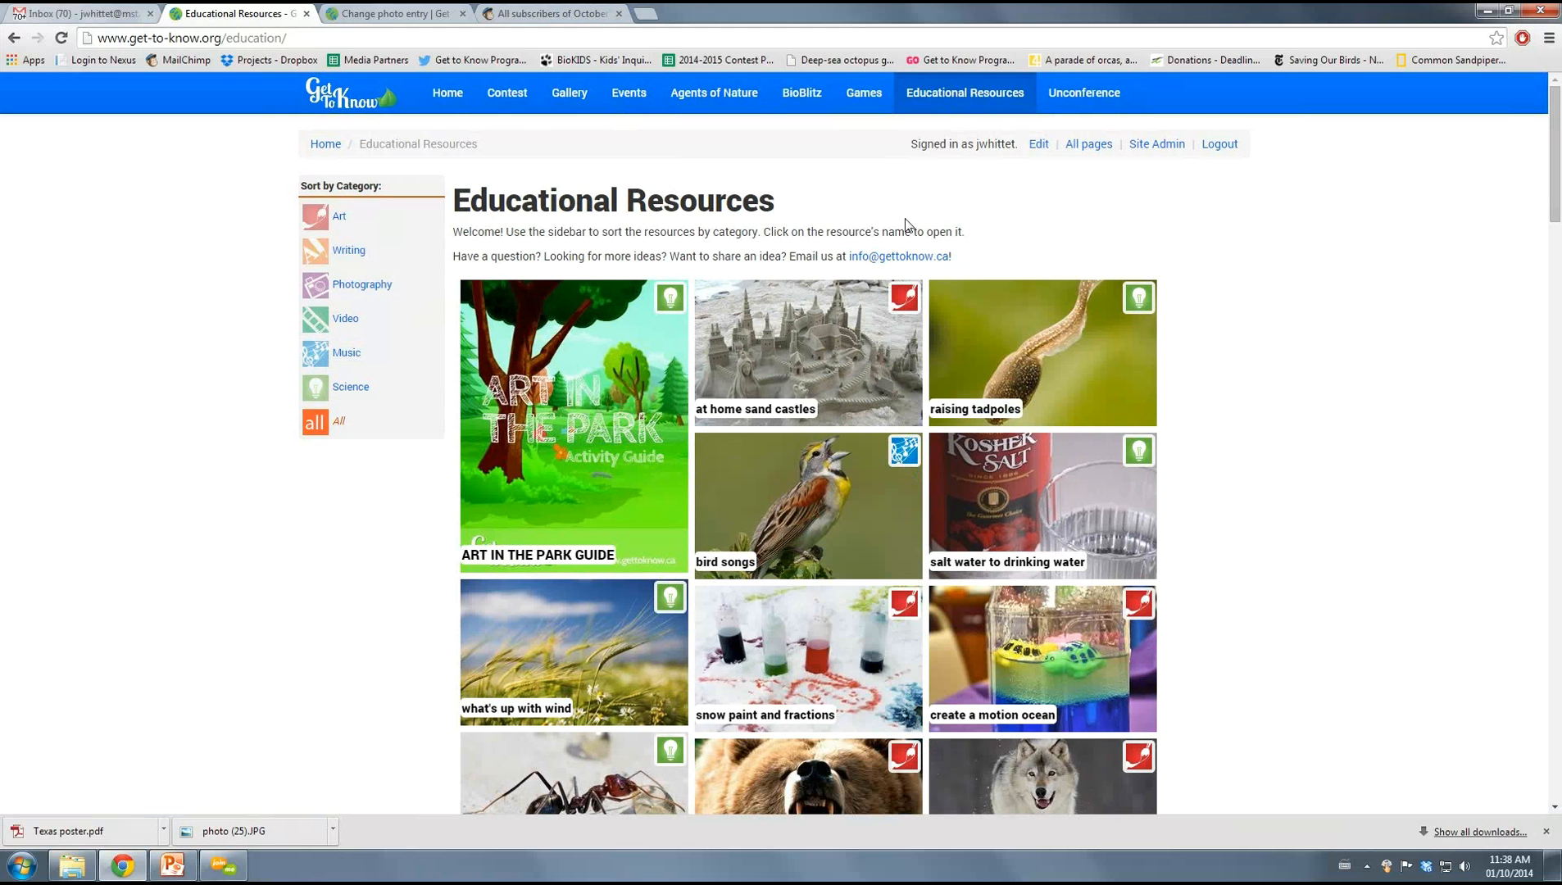
scroll("down", 3)
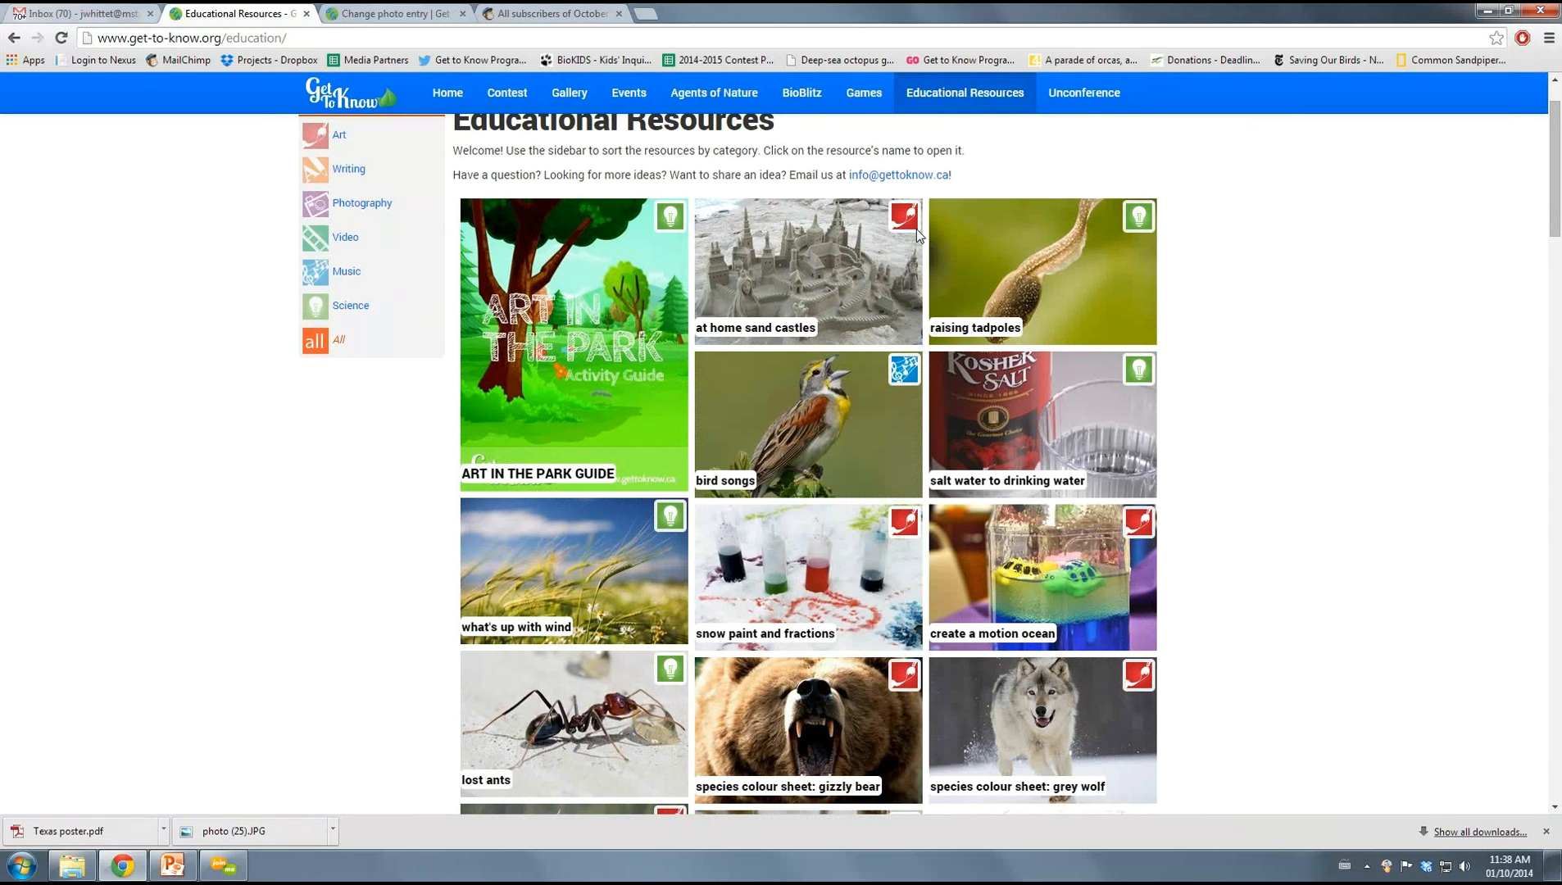
mouse_move(942, 230)
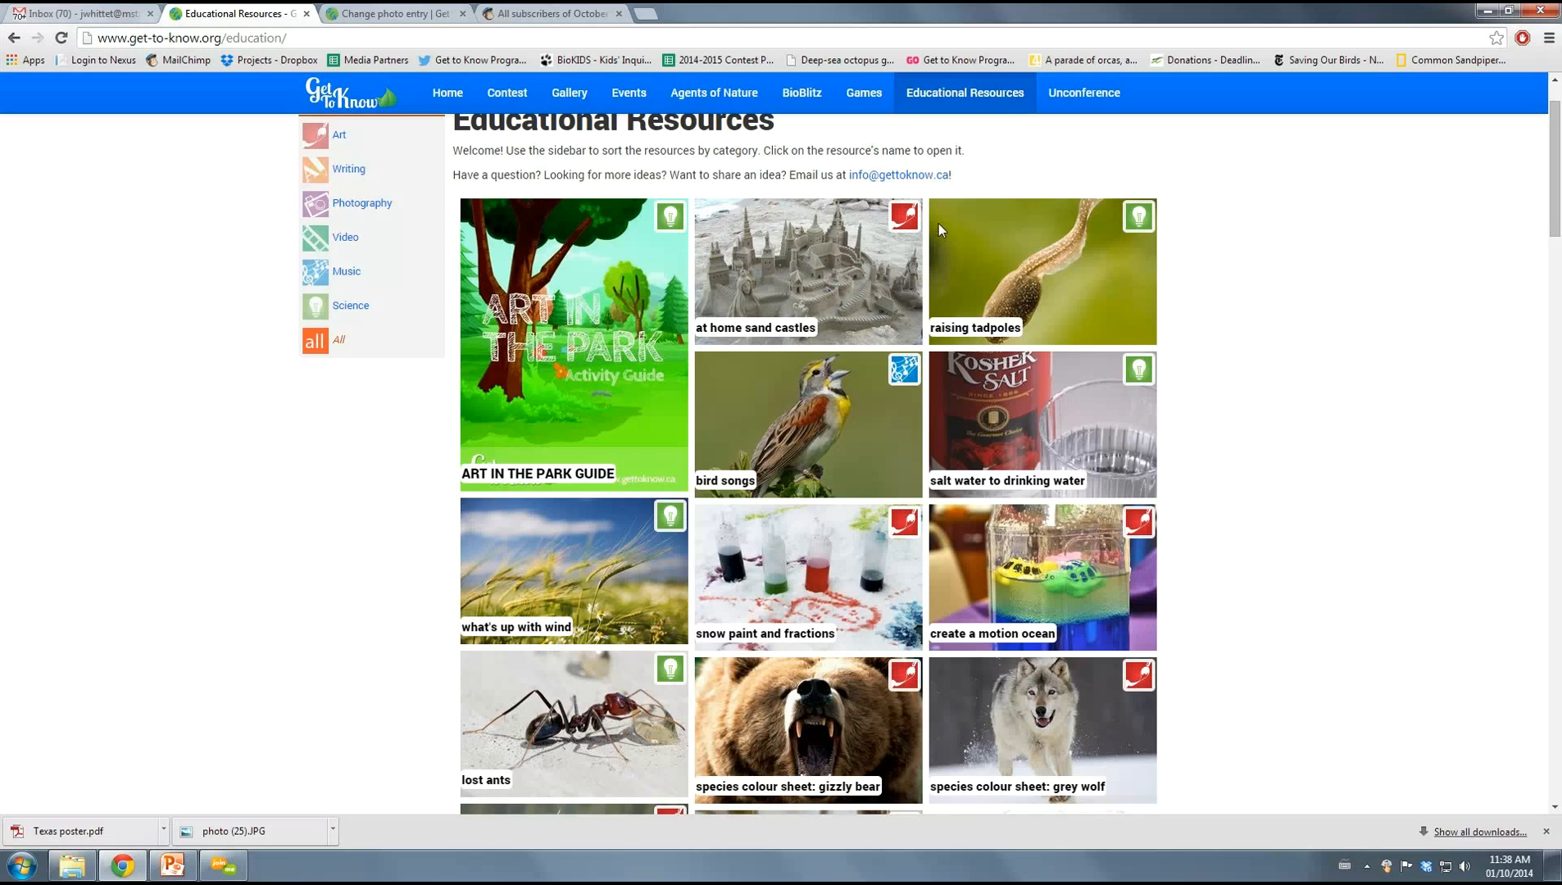
scroll("down", 3)
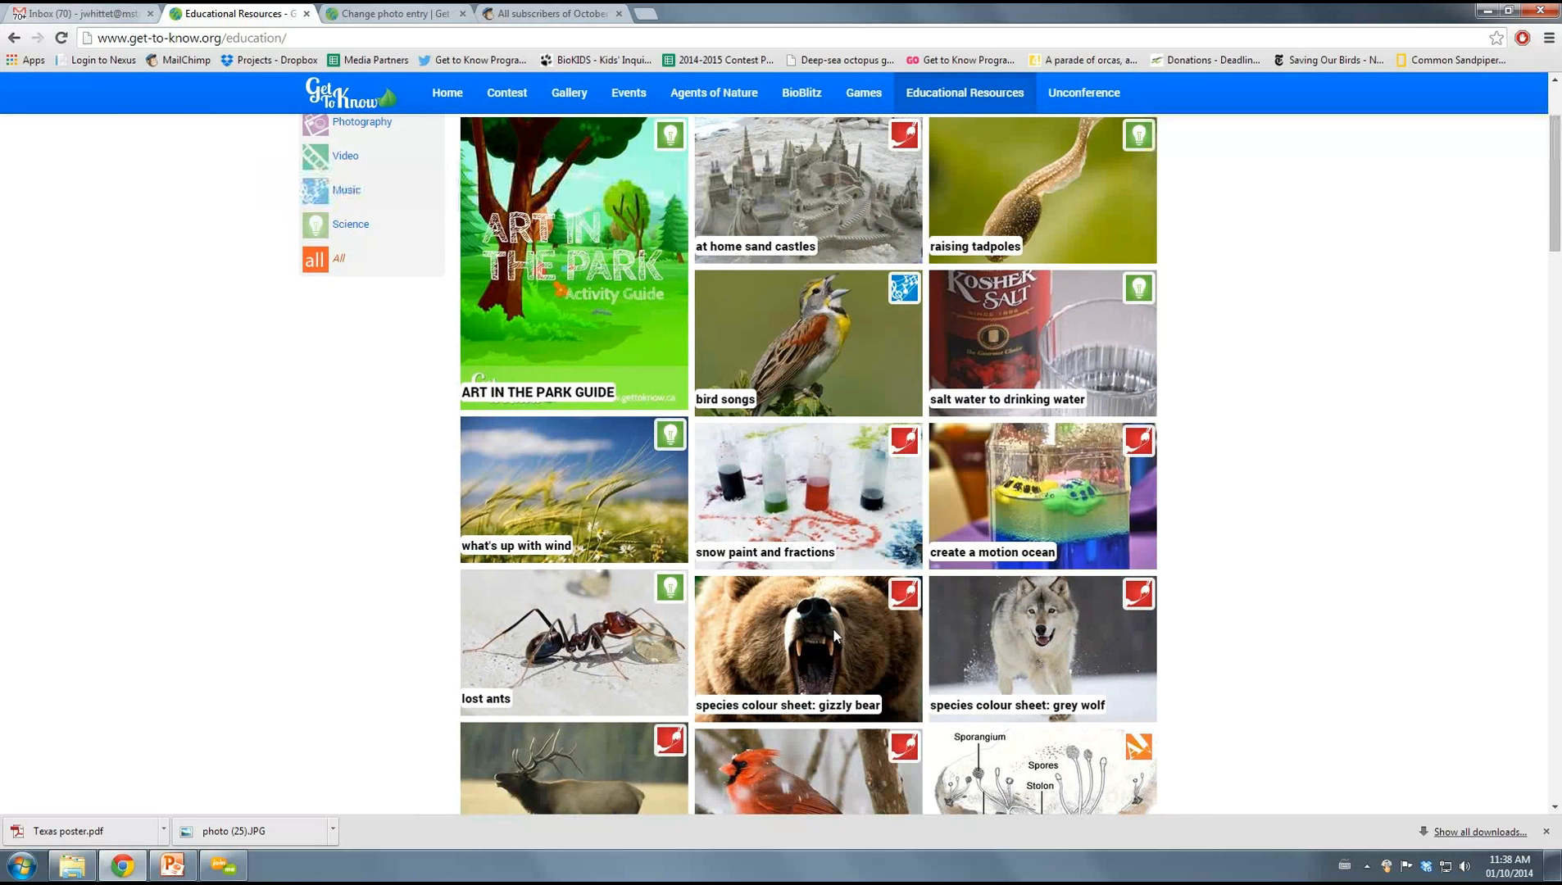
mouse_move(842, 600)
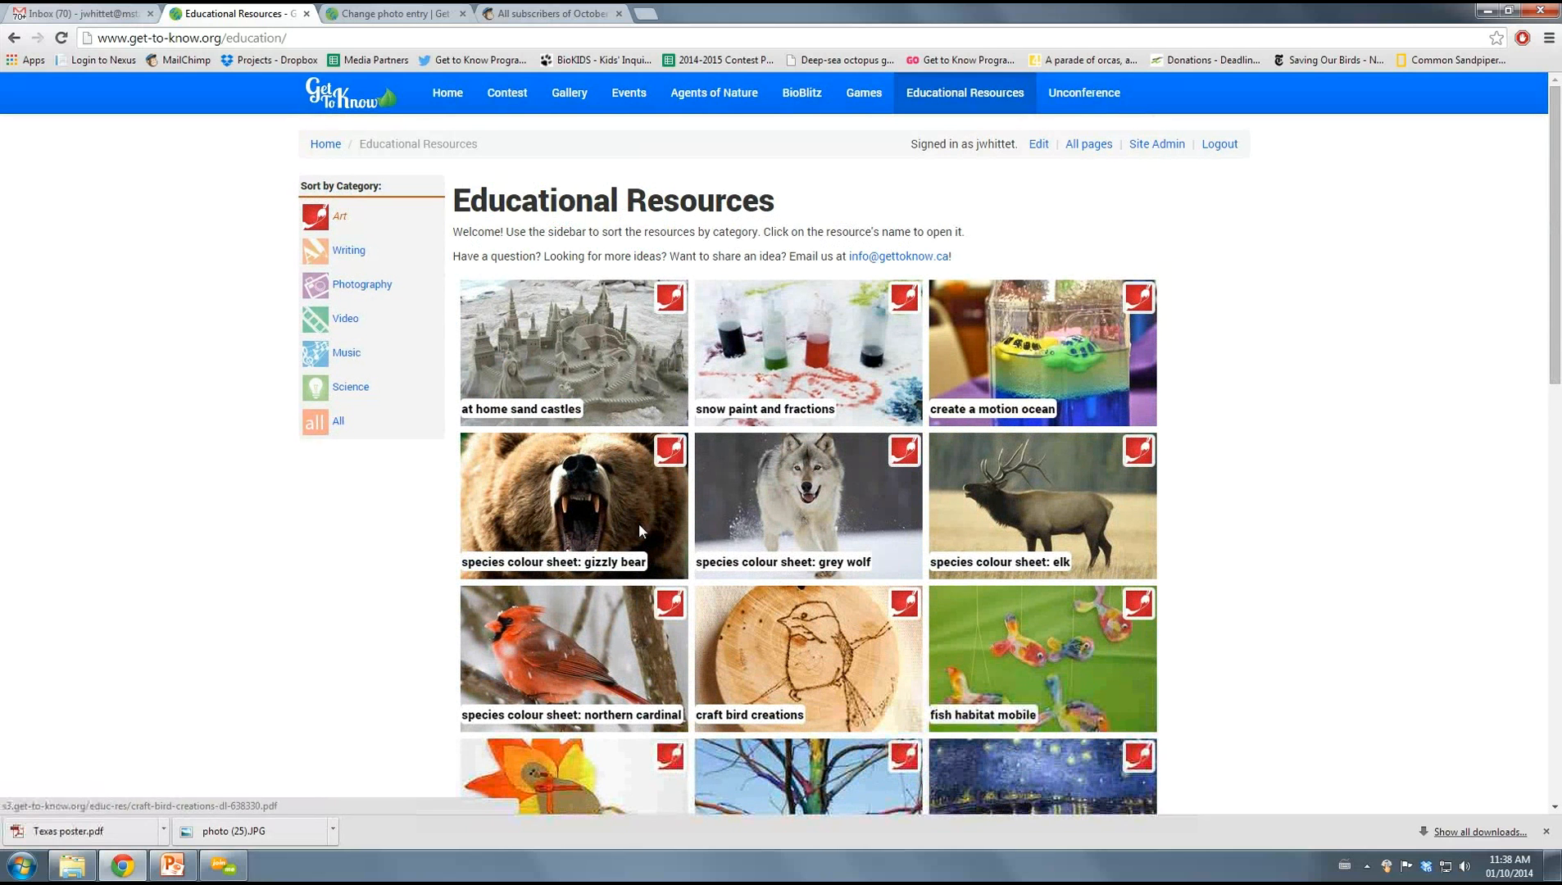
mouse_move(320, 290)
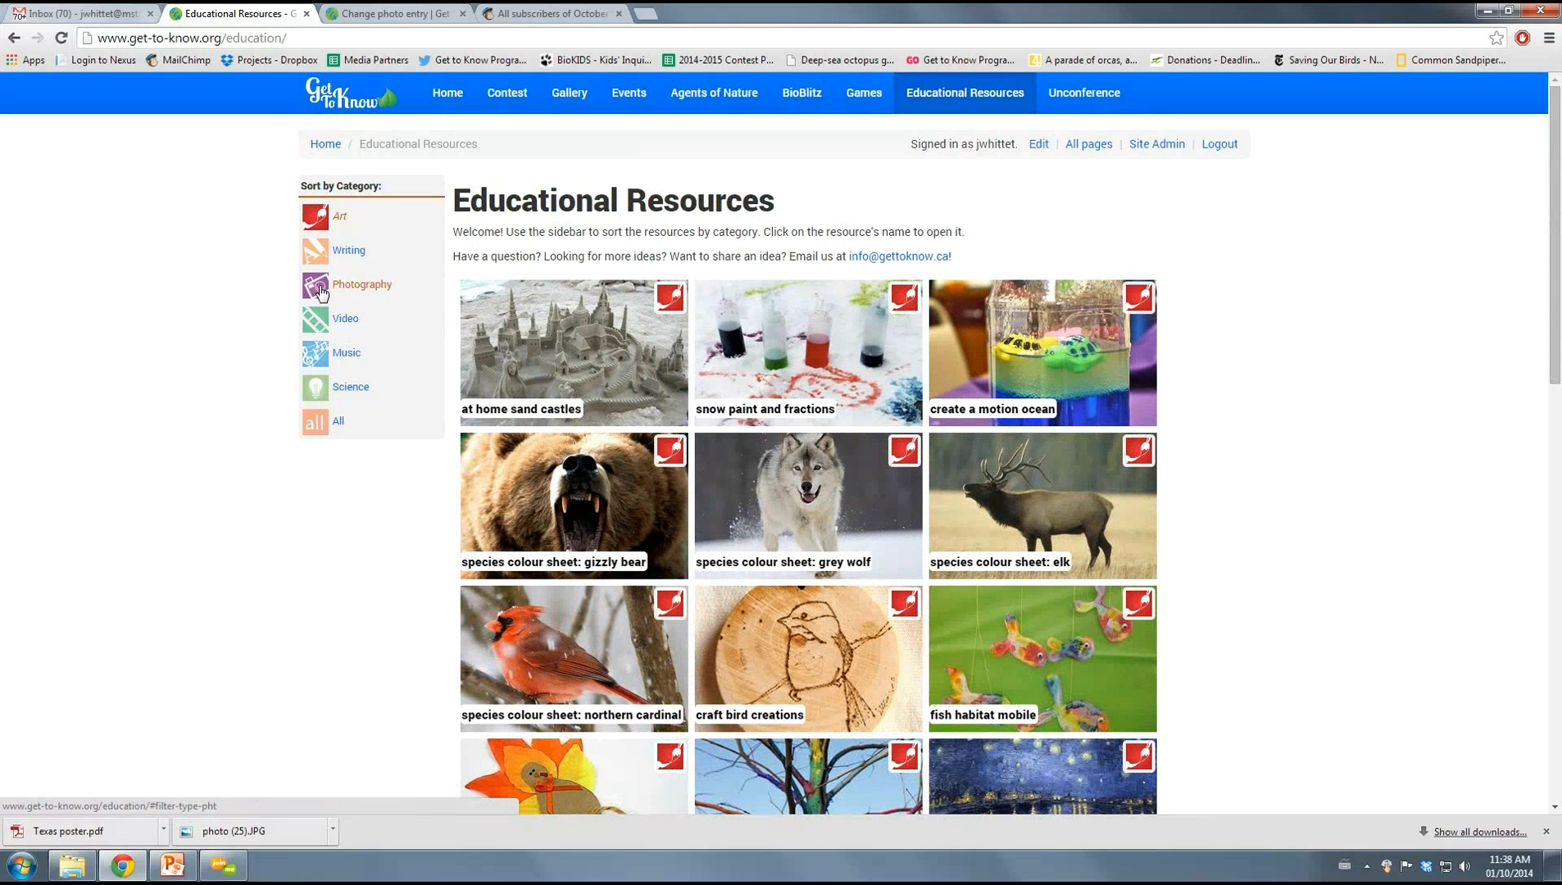
left_click(360, 284)
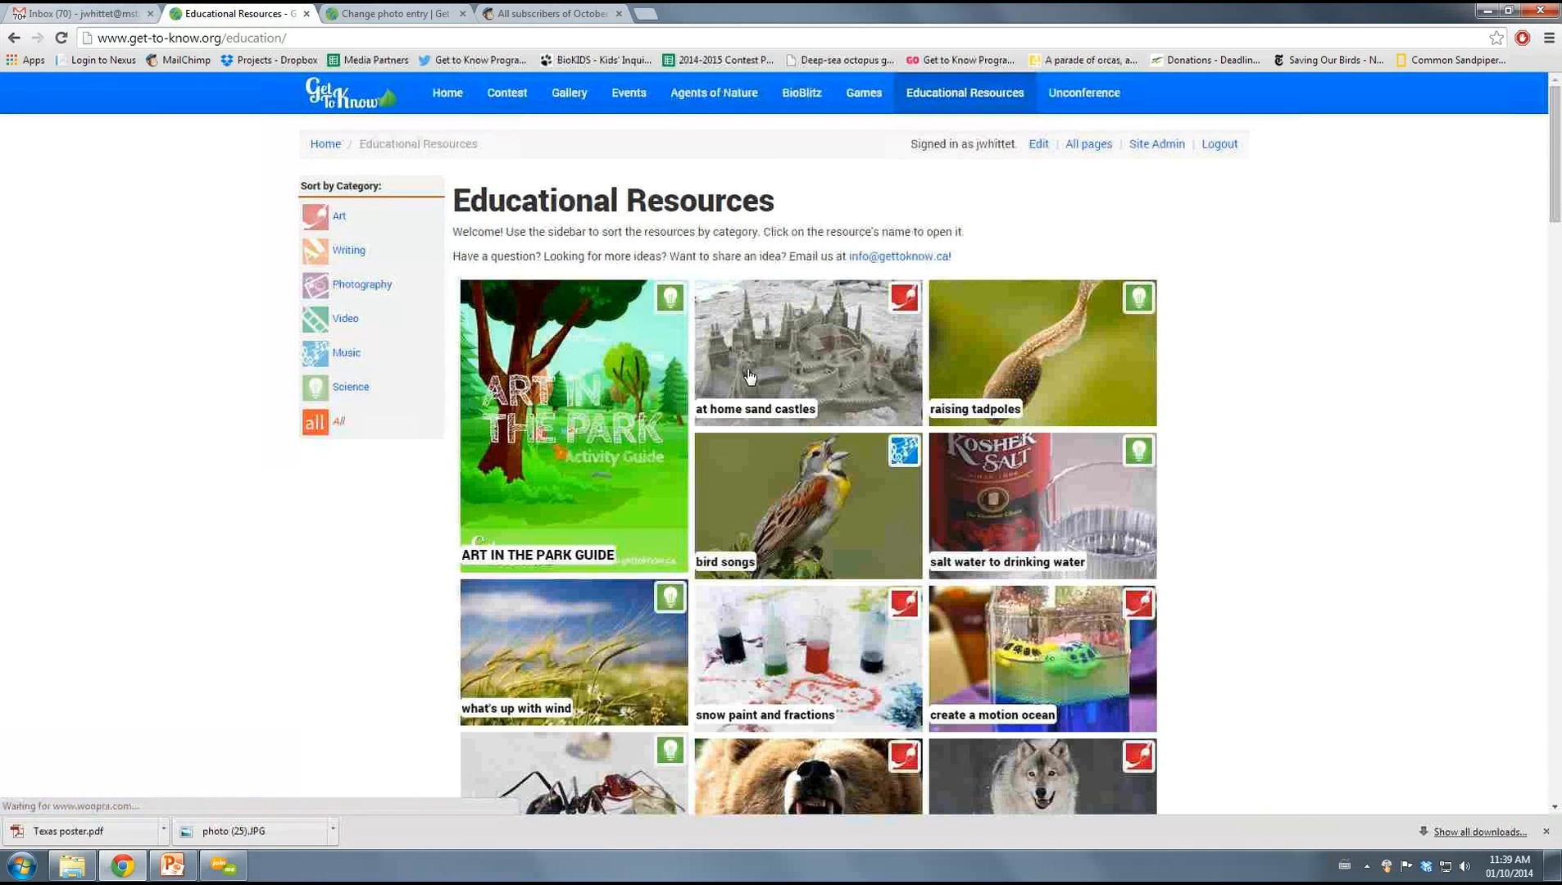
scroll("down", 3)
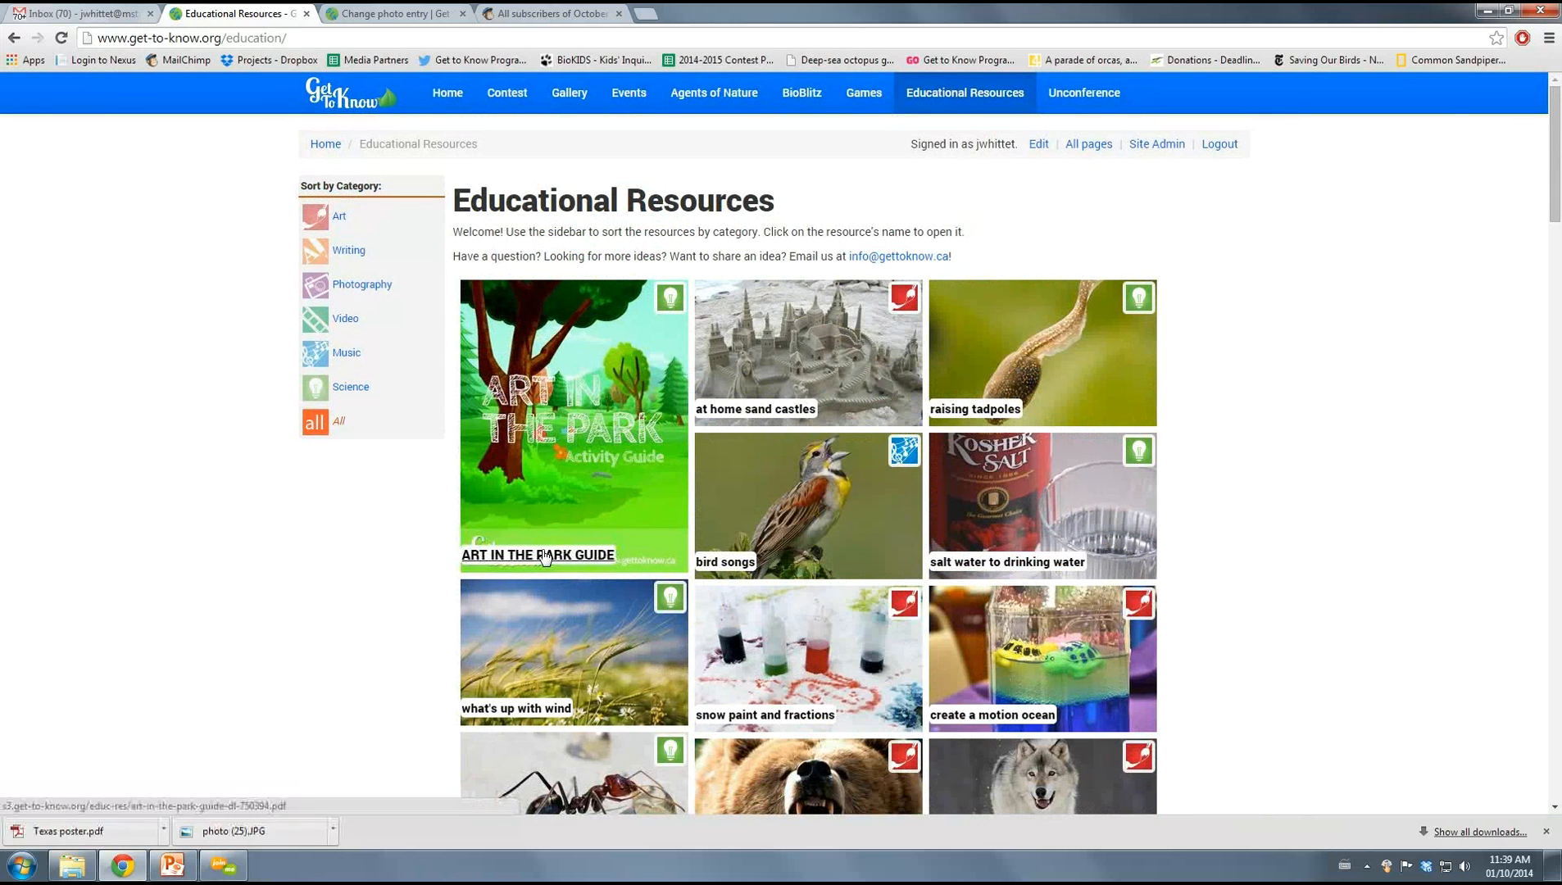
left_click(537, 555)
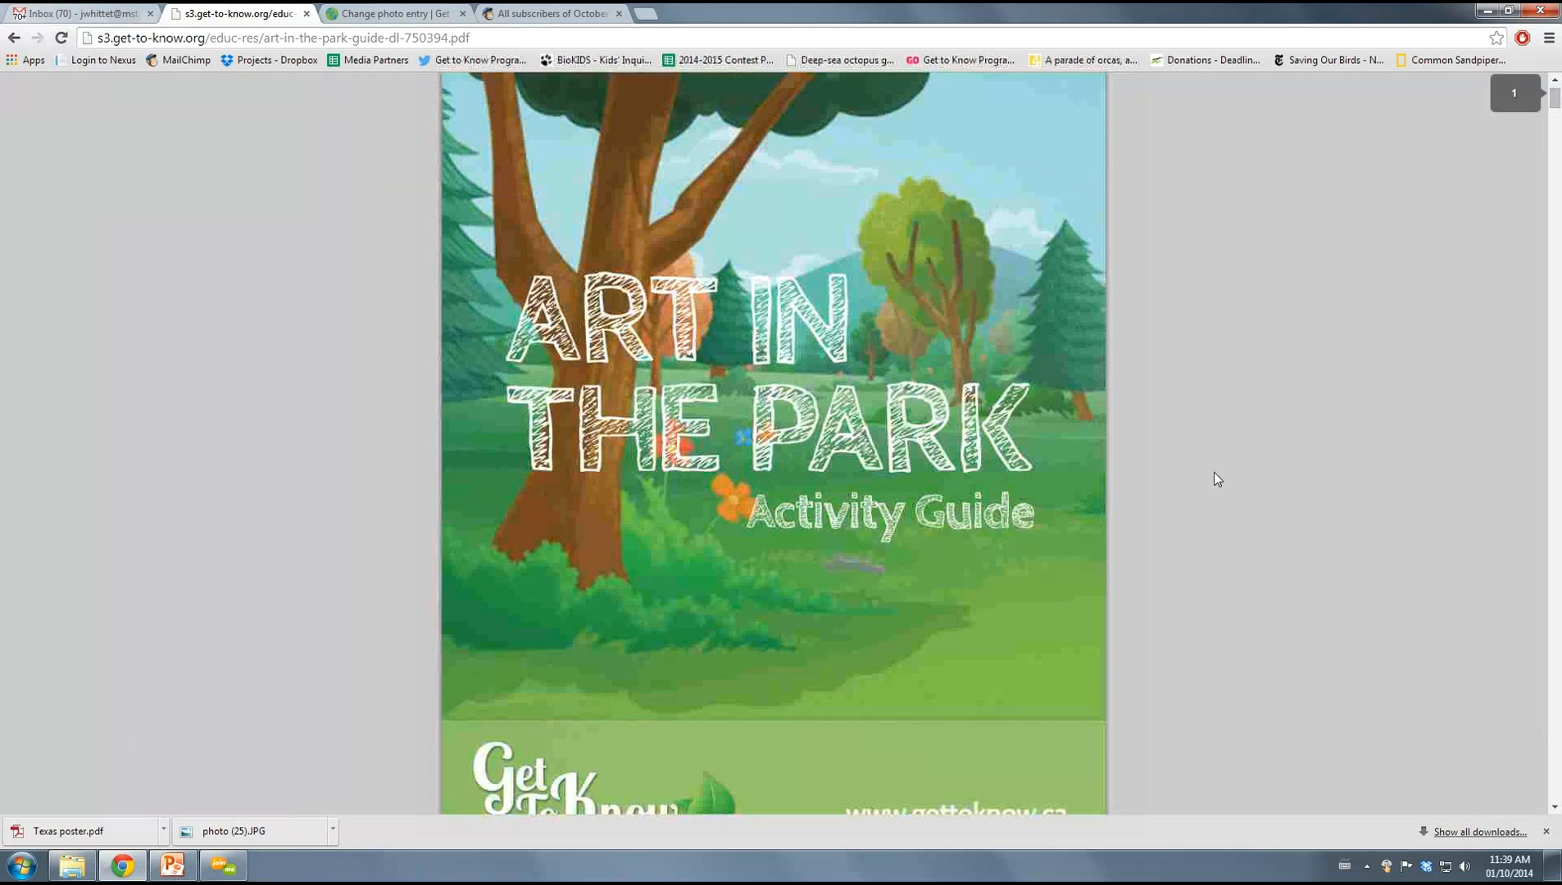
scroll("down", 3)
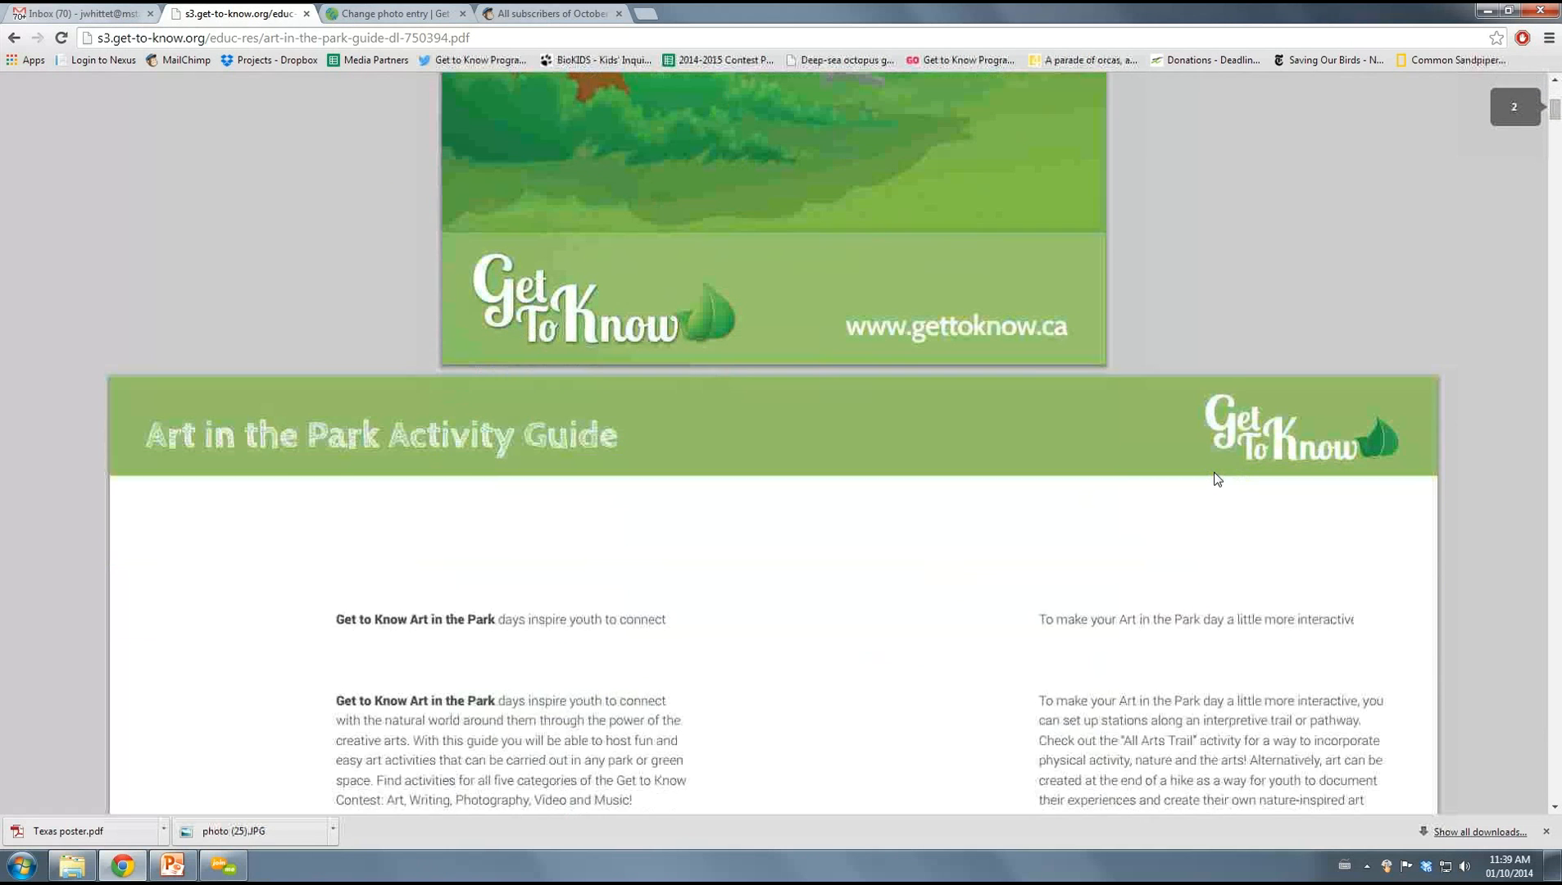
scroll("down", 3)
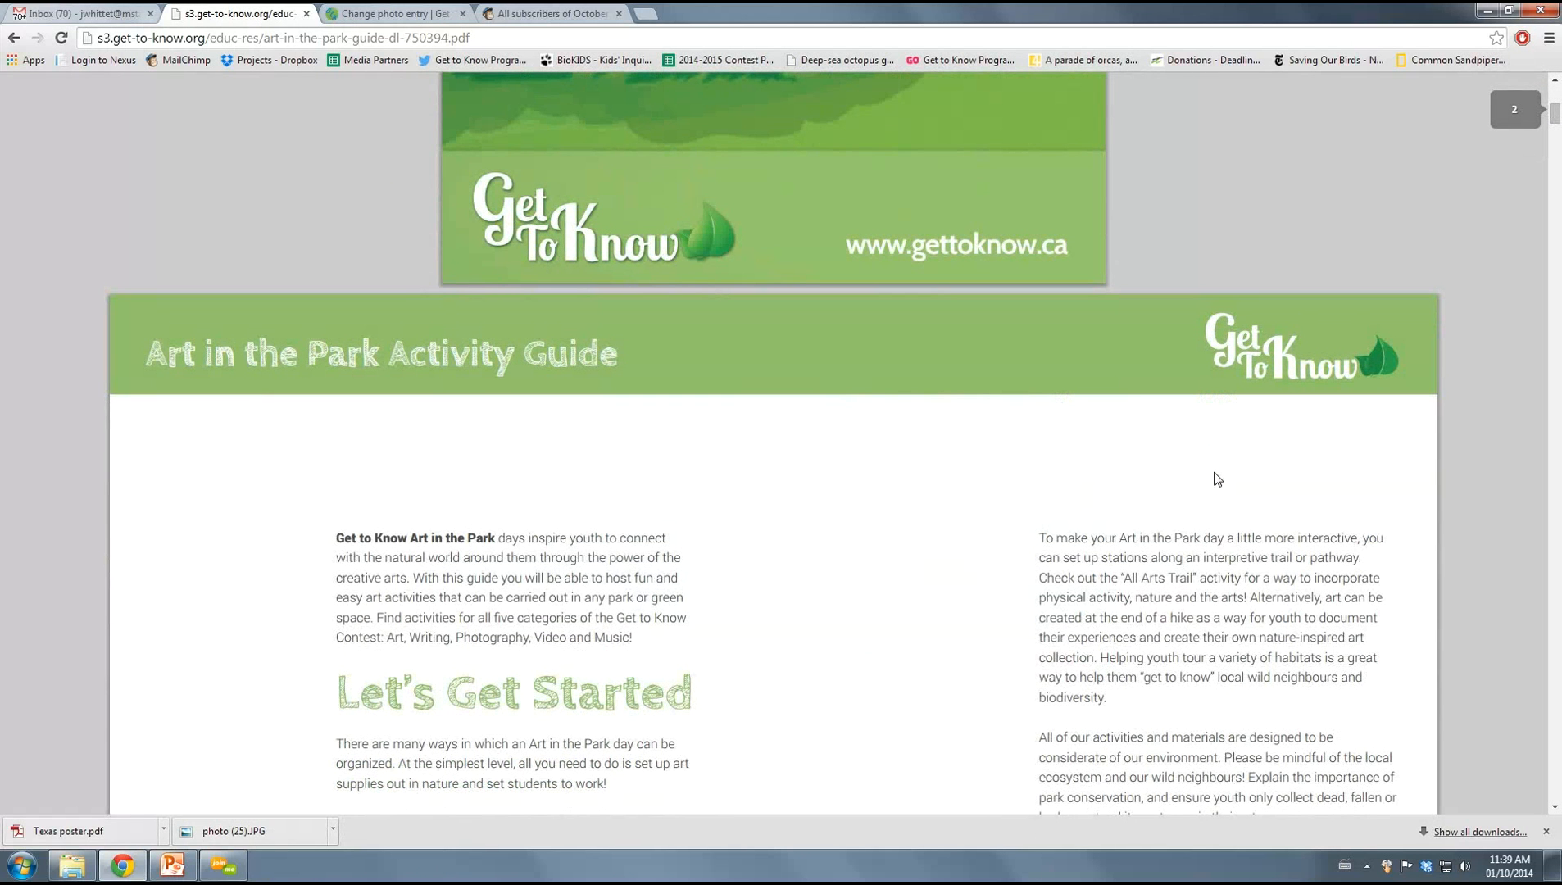
scroll("down", 3)
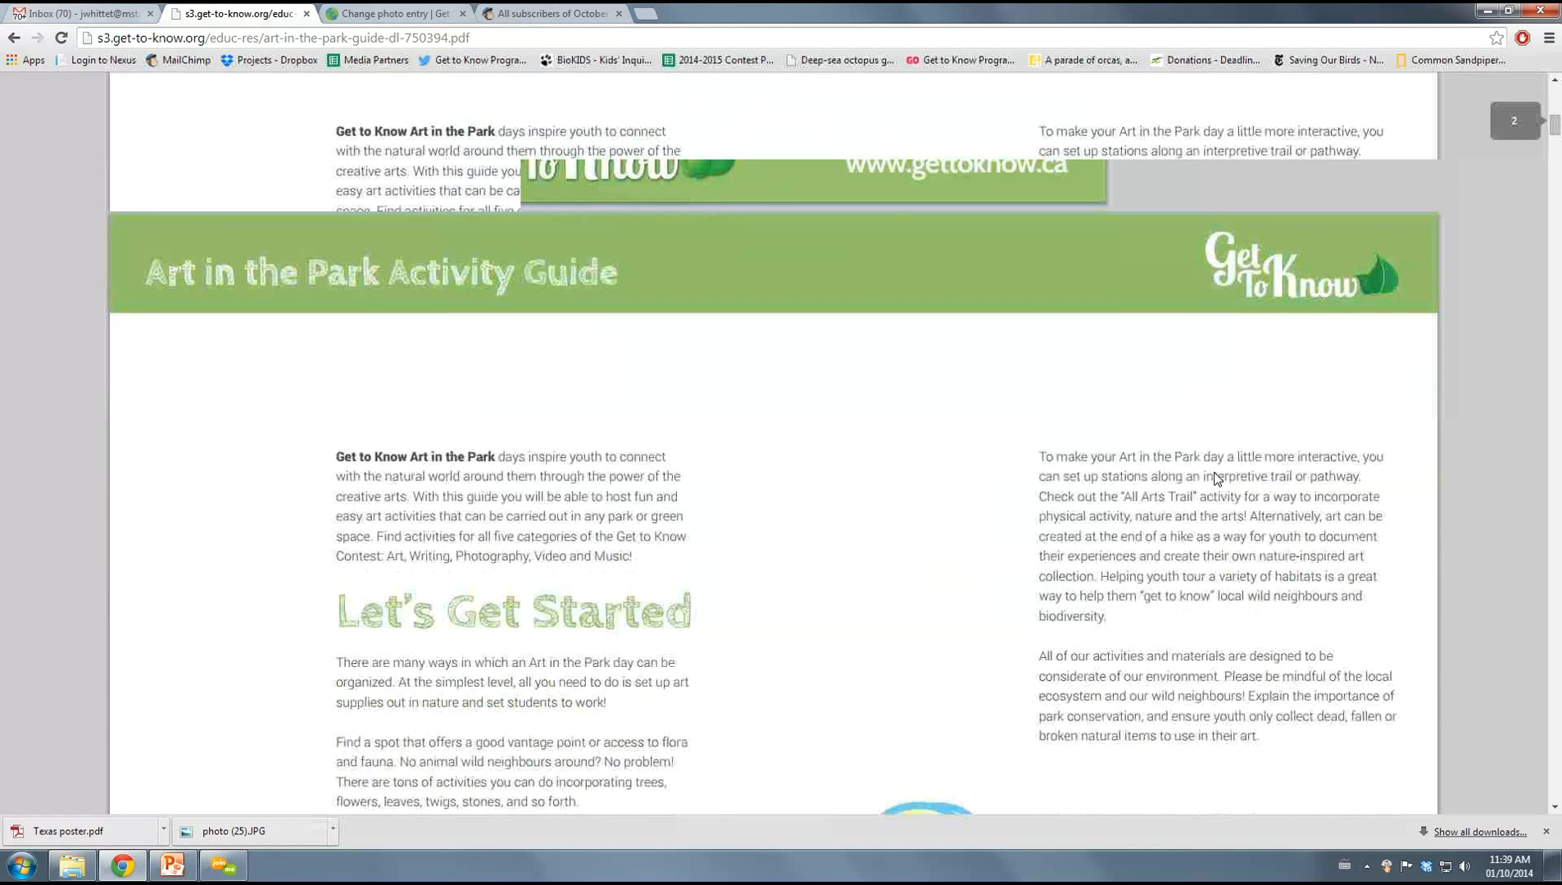
scroll("down", 3)
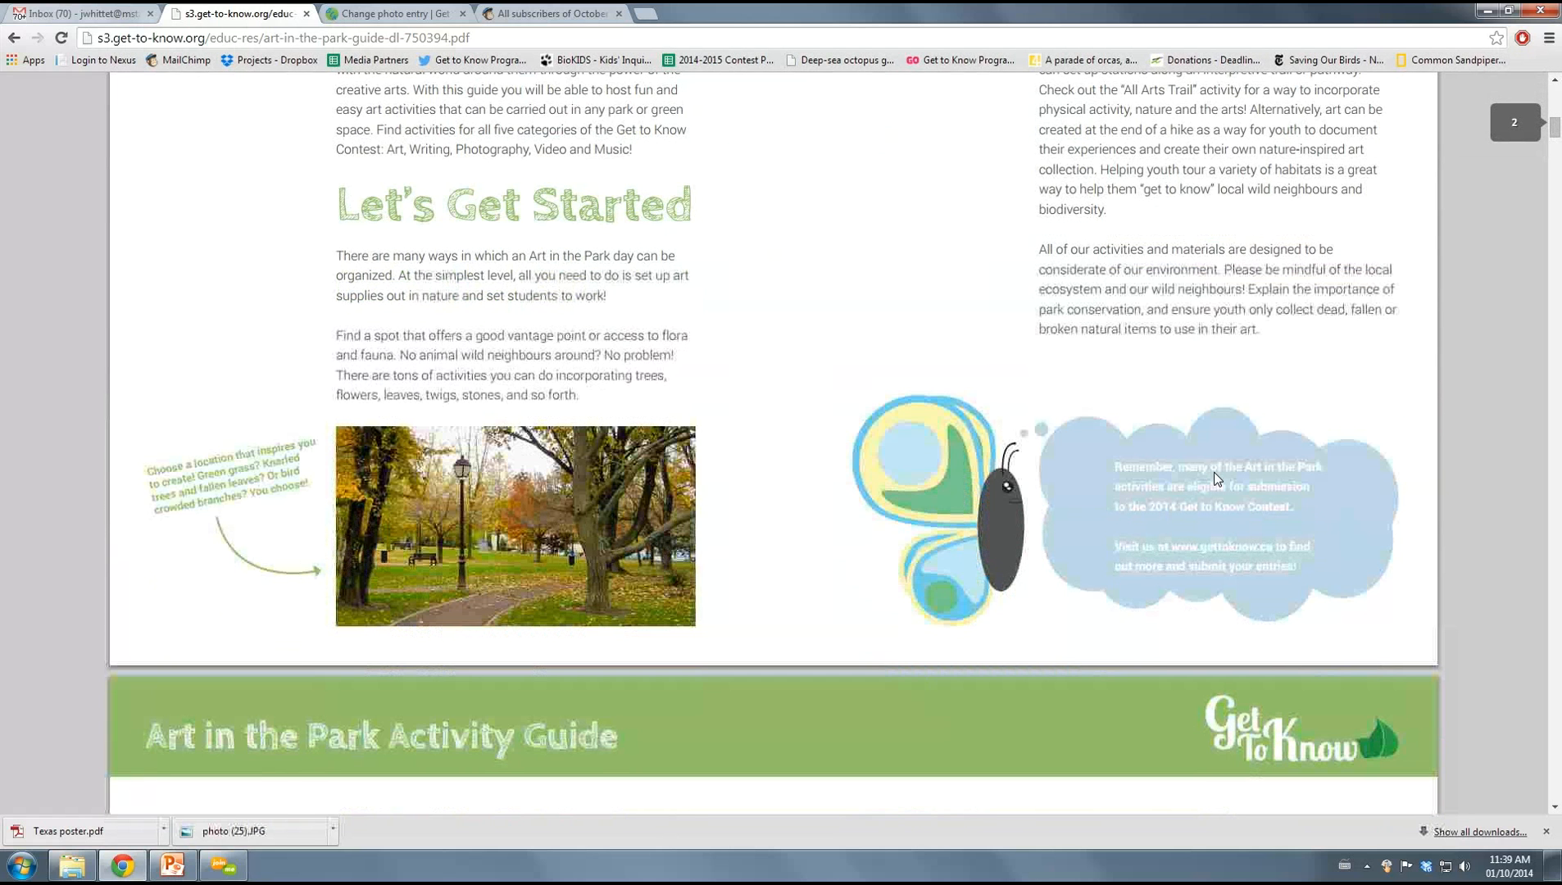
scroll("down", 3)
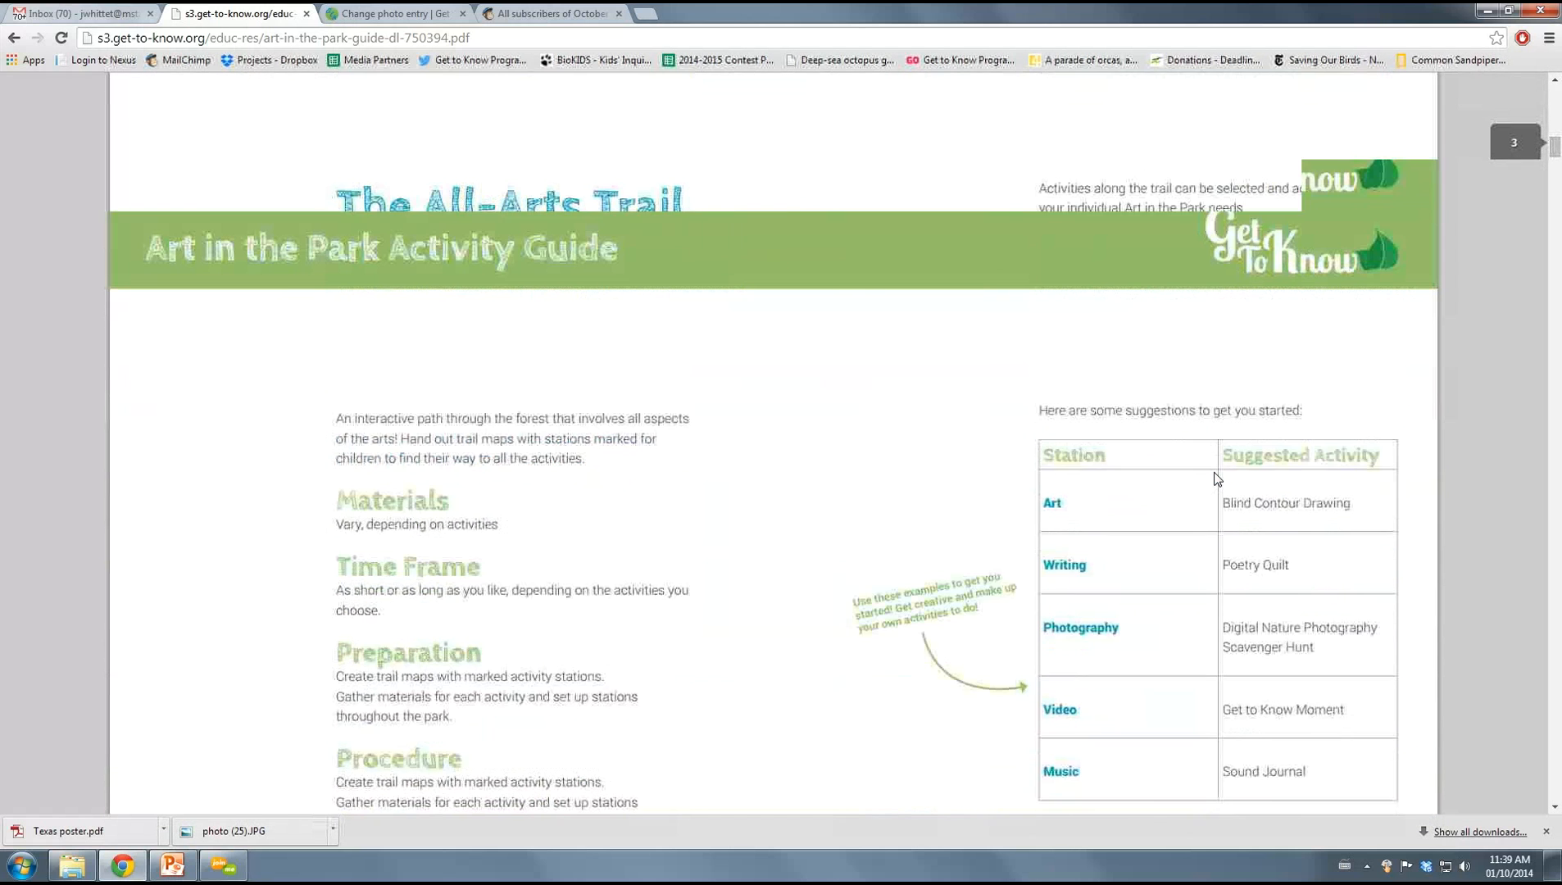
scroll("down", 3)
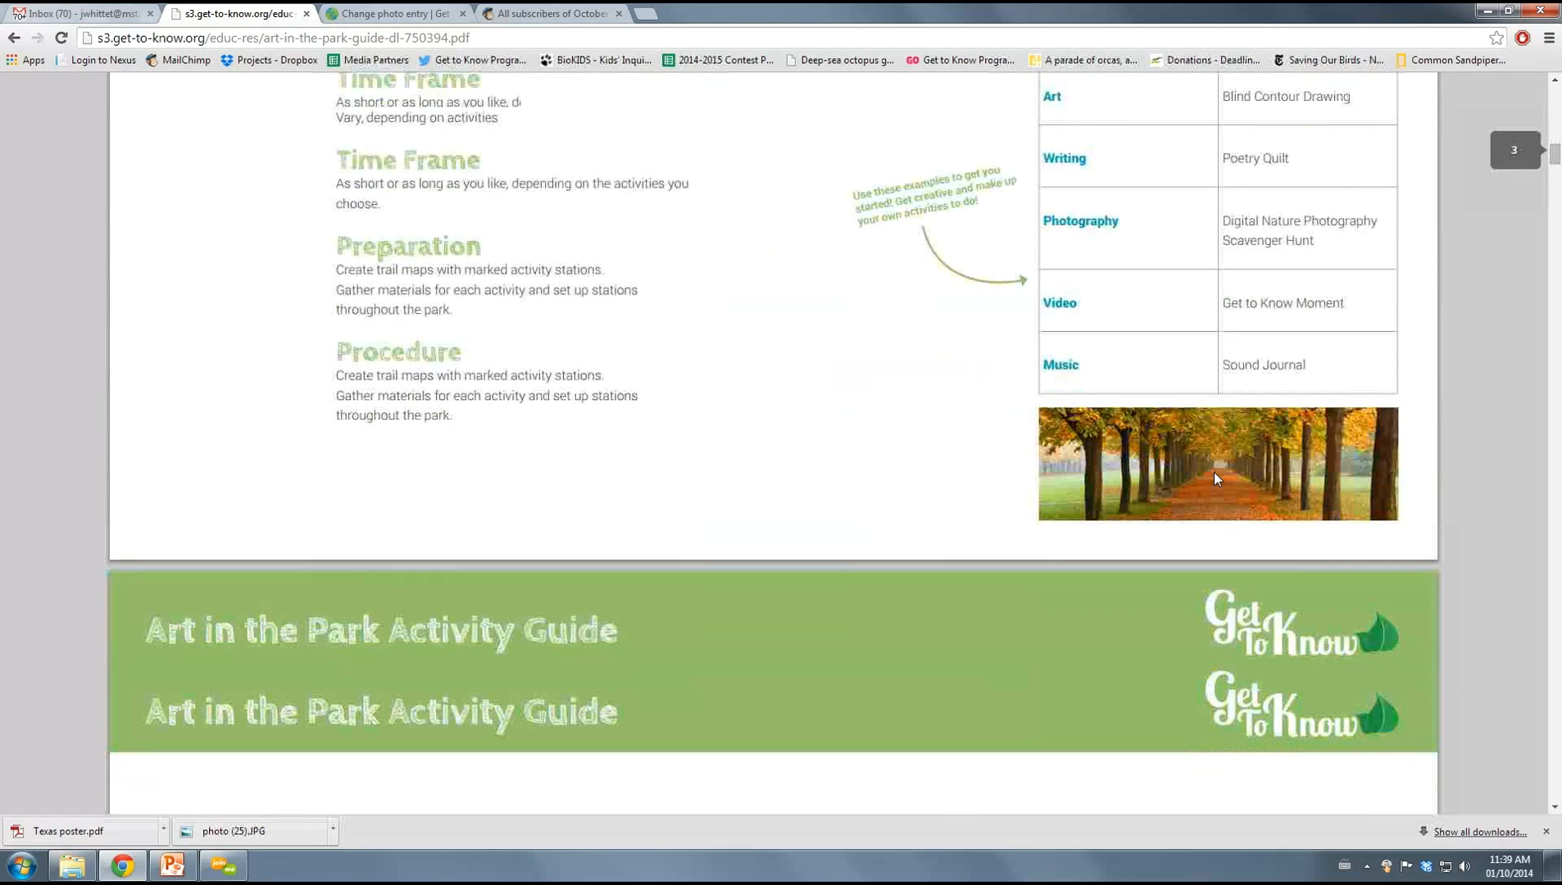
scroll("down", 3)
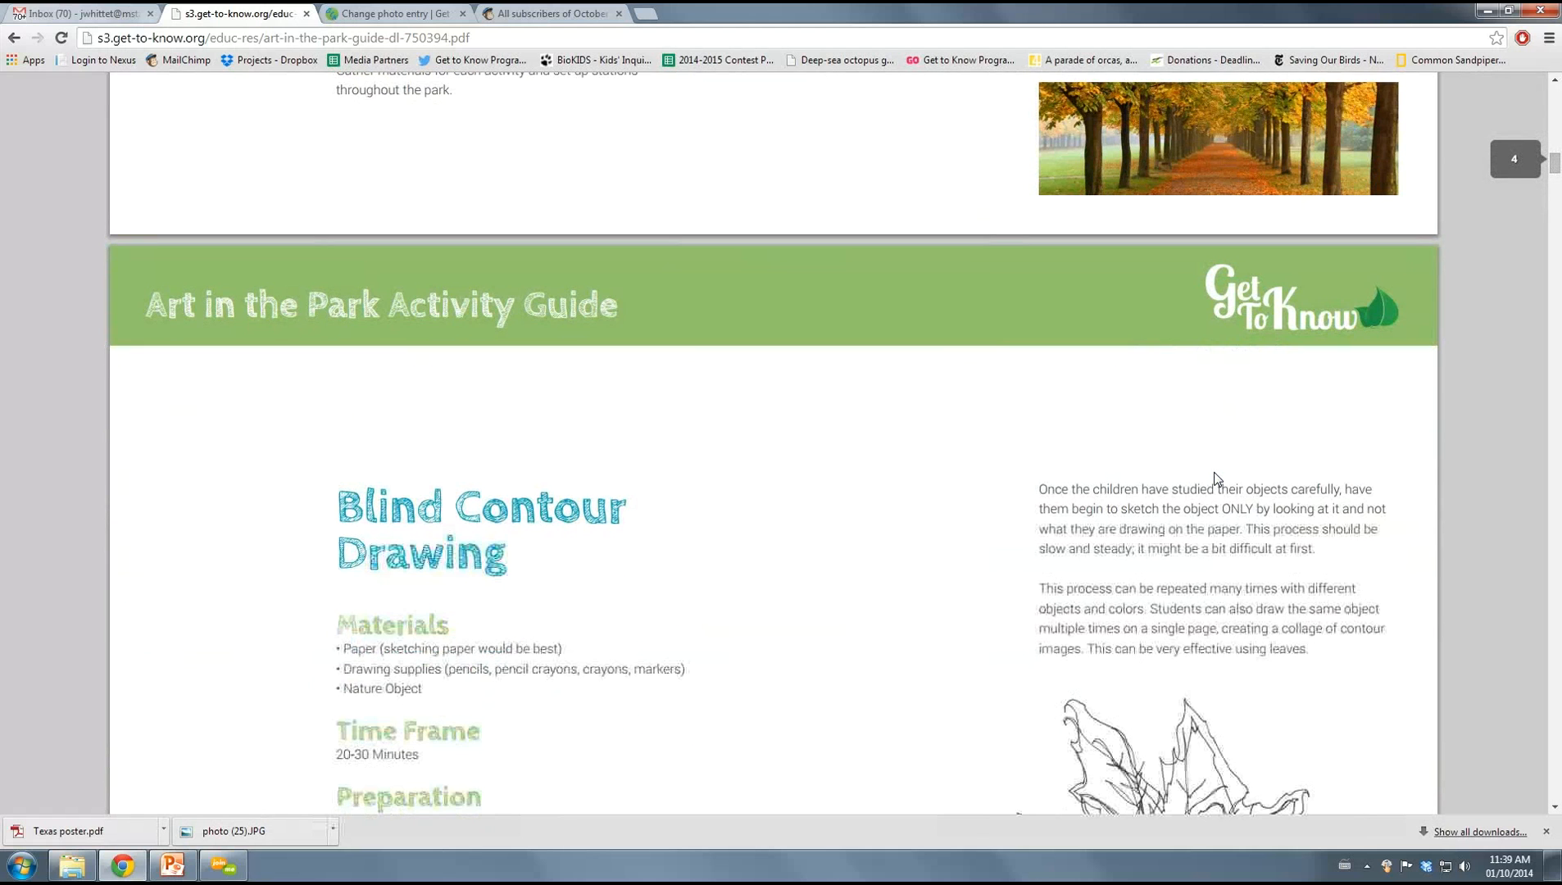
scroll("down", 3)
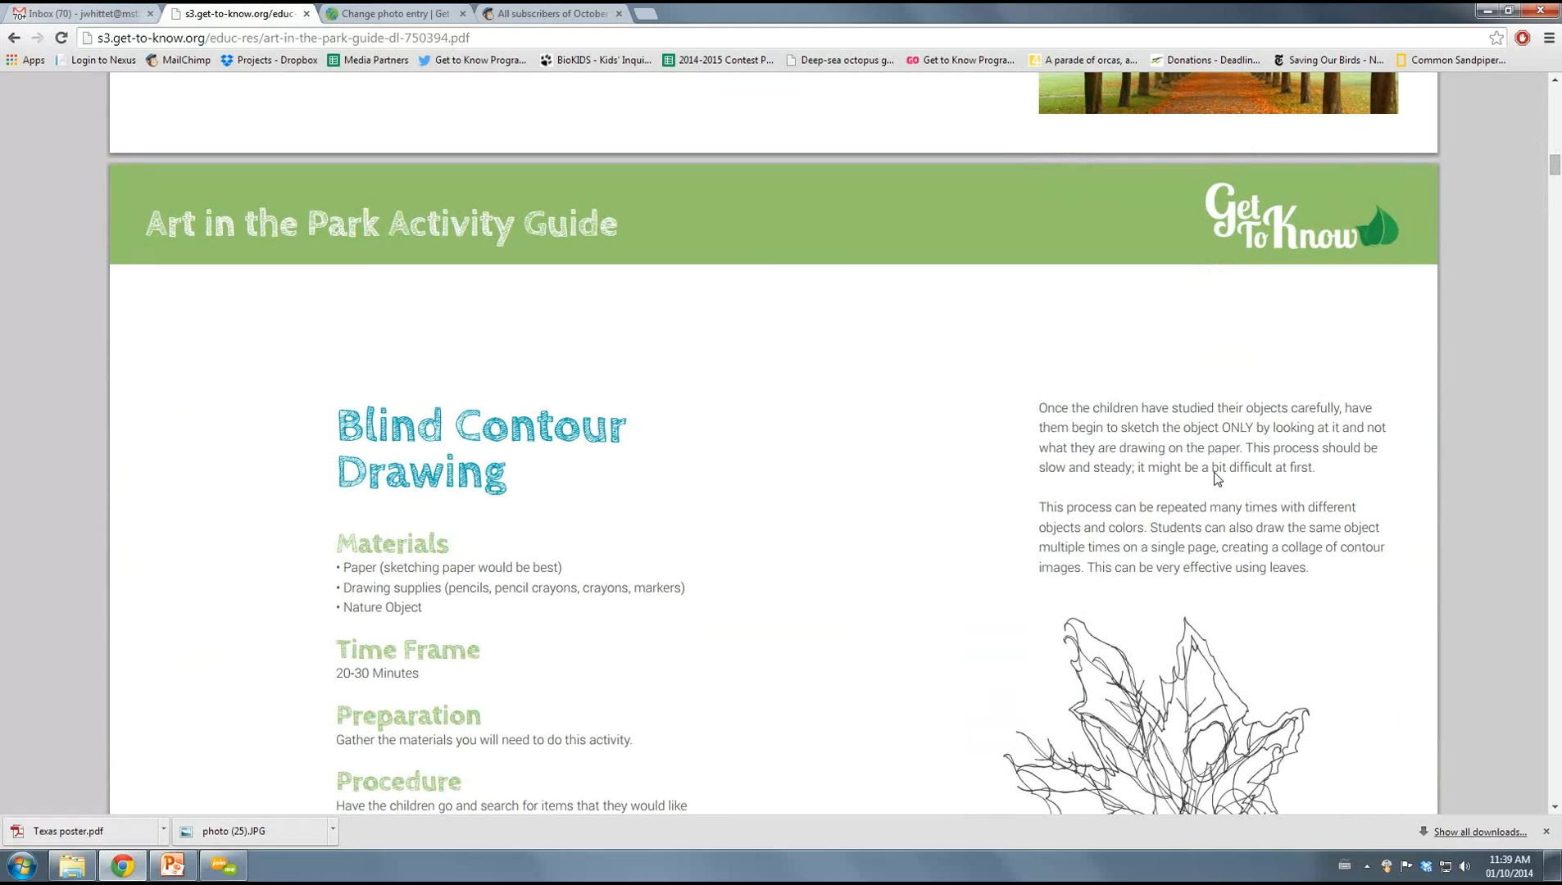
scroll("down", 3)
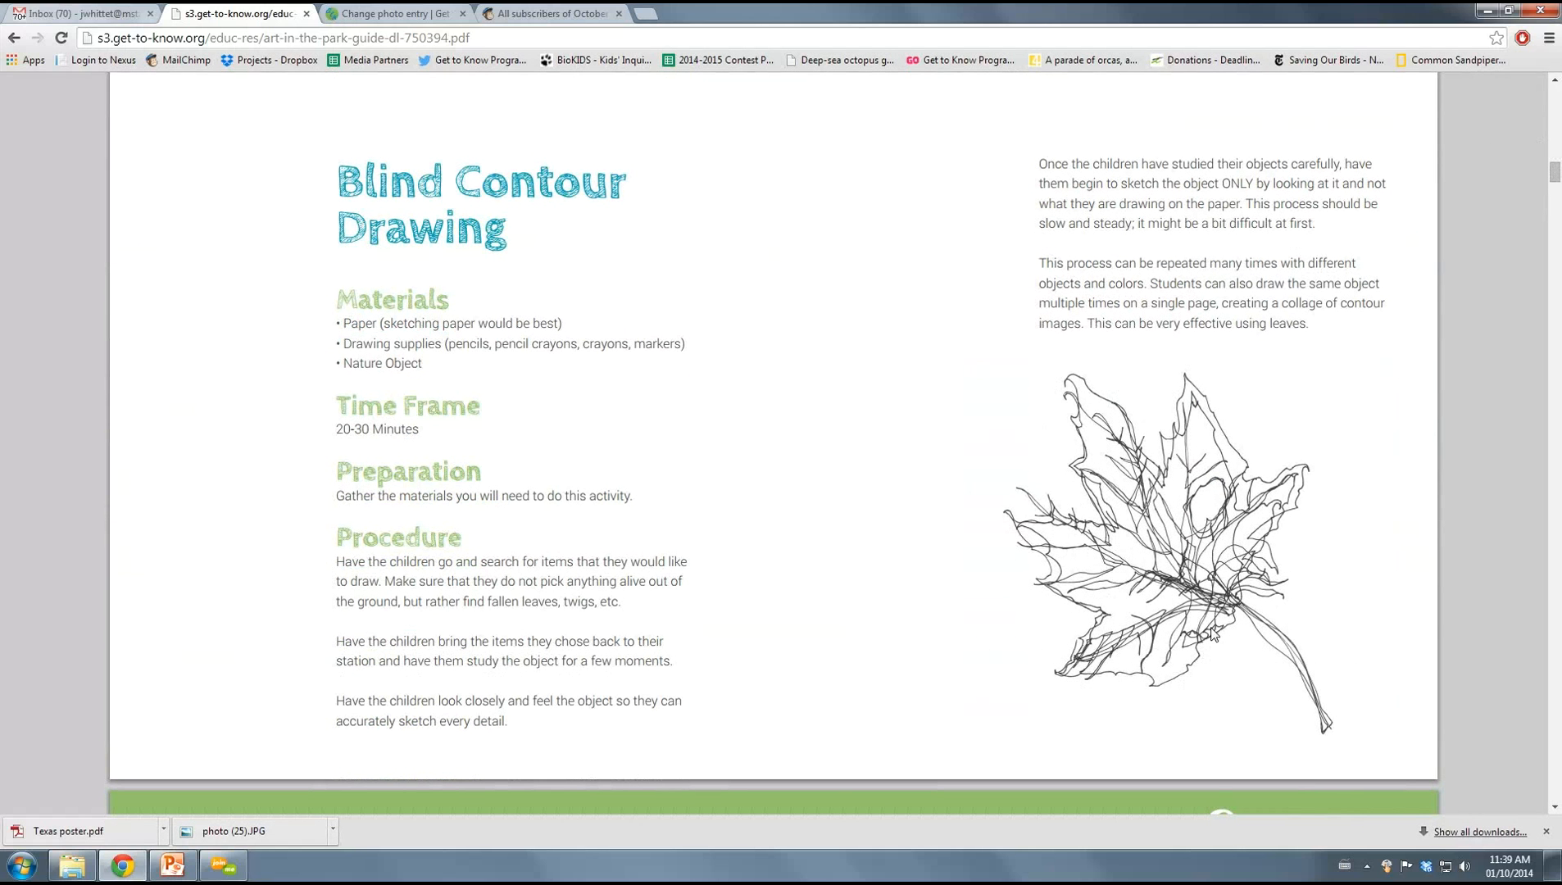
mouse_move(1272, 406)
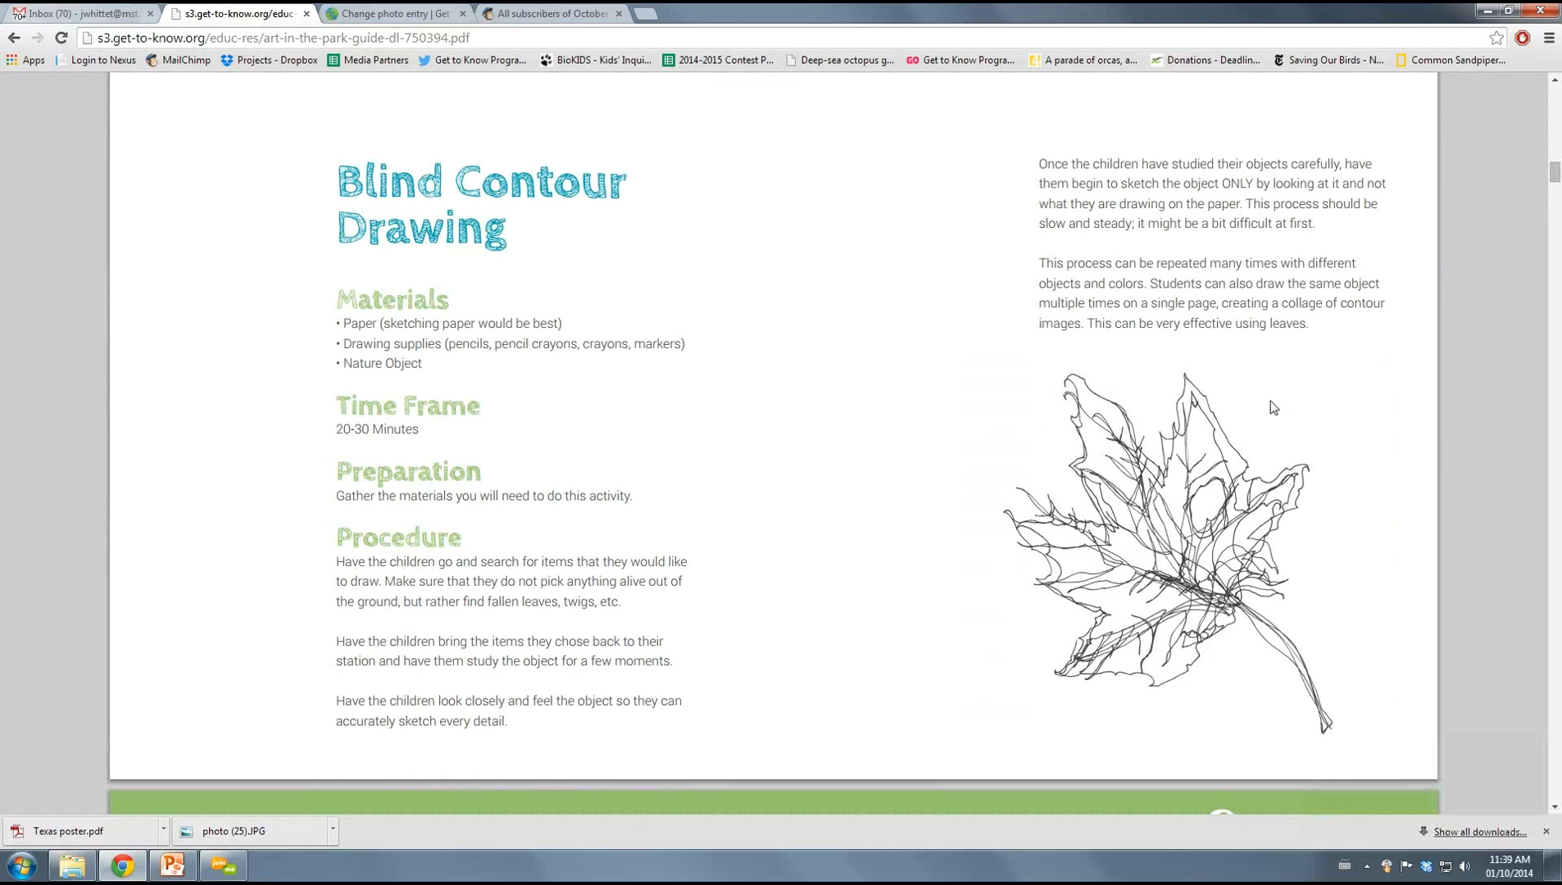
scroll("down", 3)
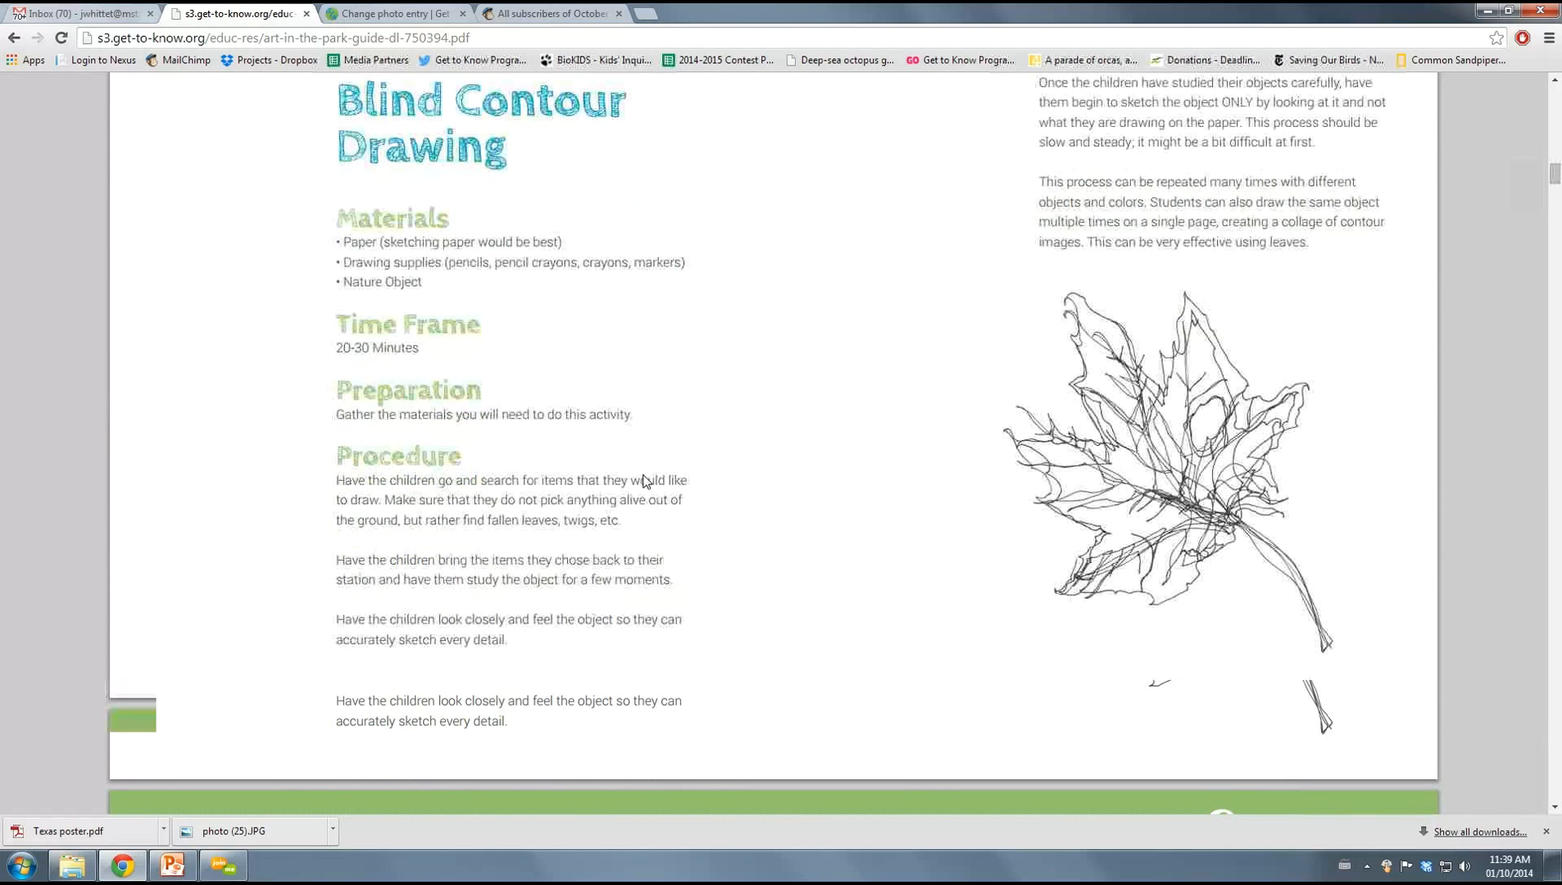
scroll("down", 3)
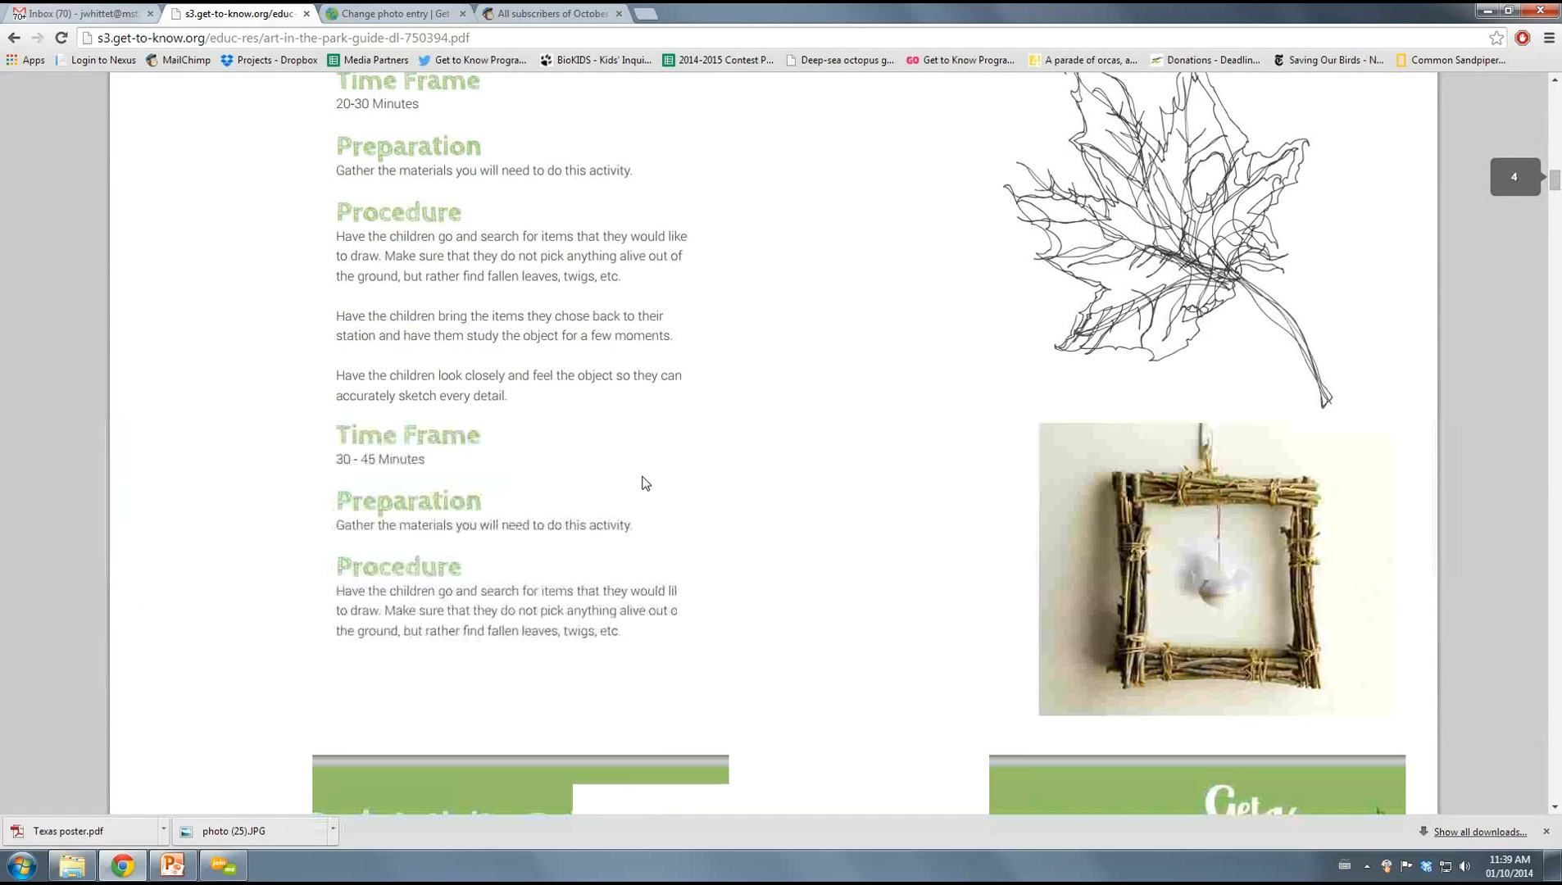
scroll("down", 3)
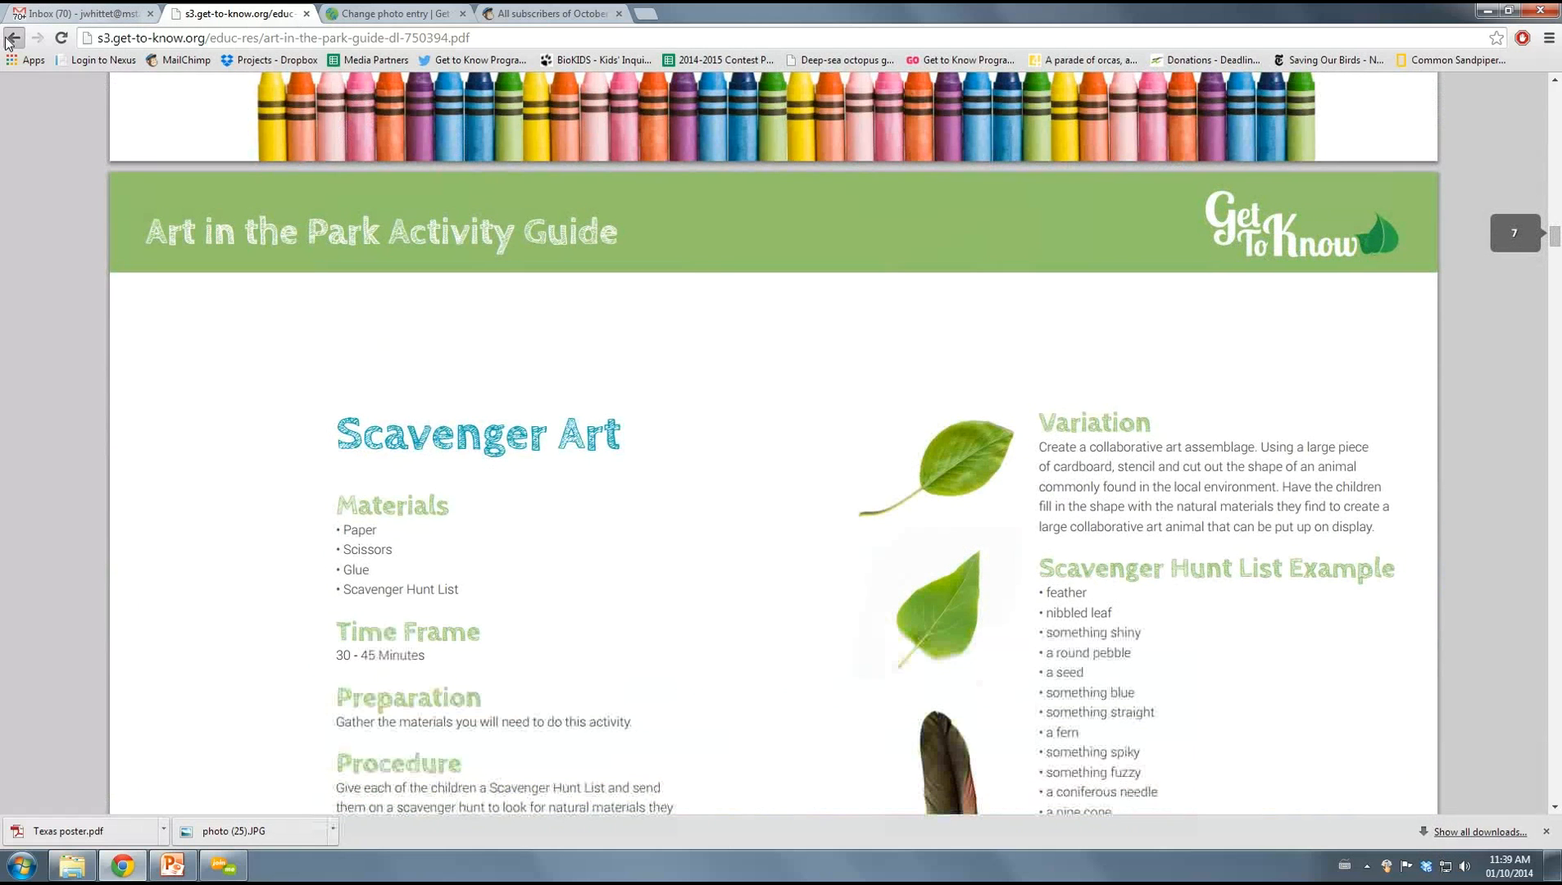
left_click(14, 38)
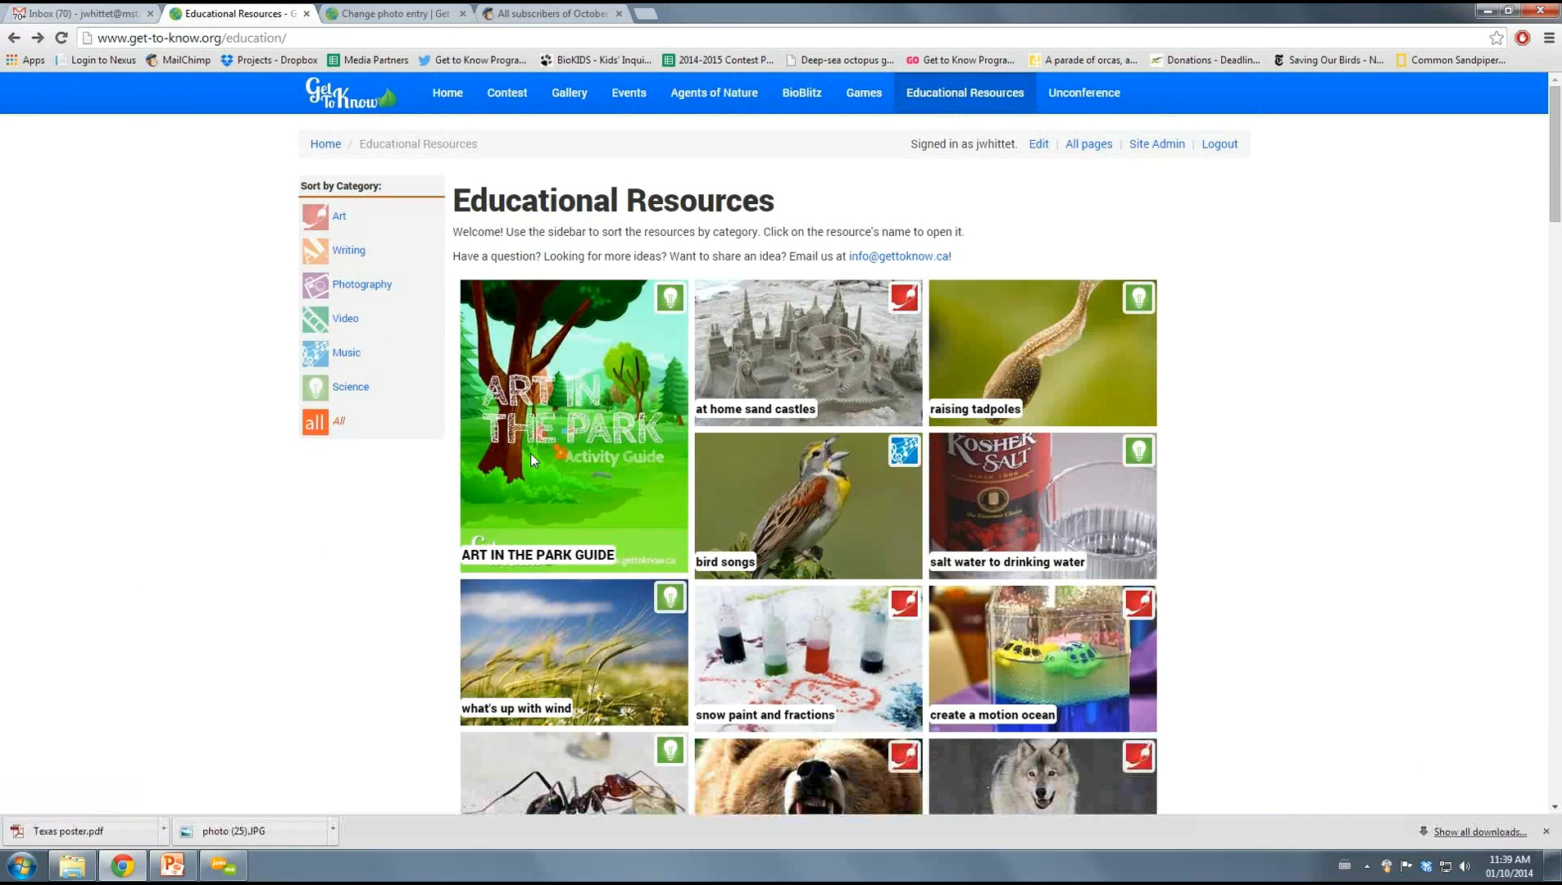